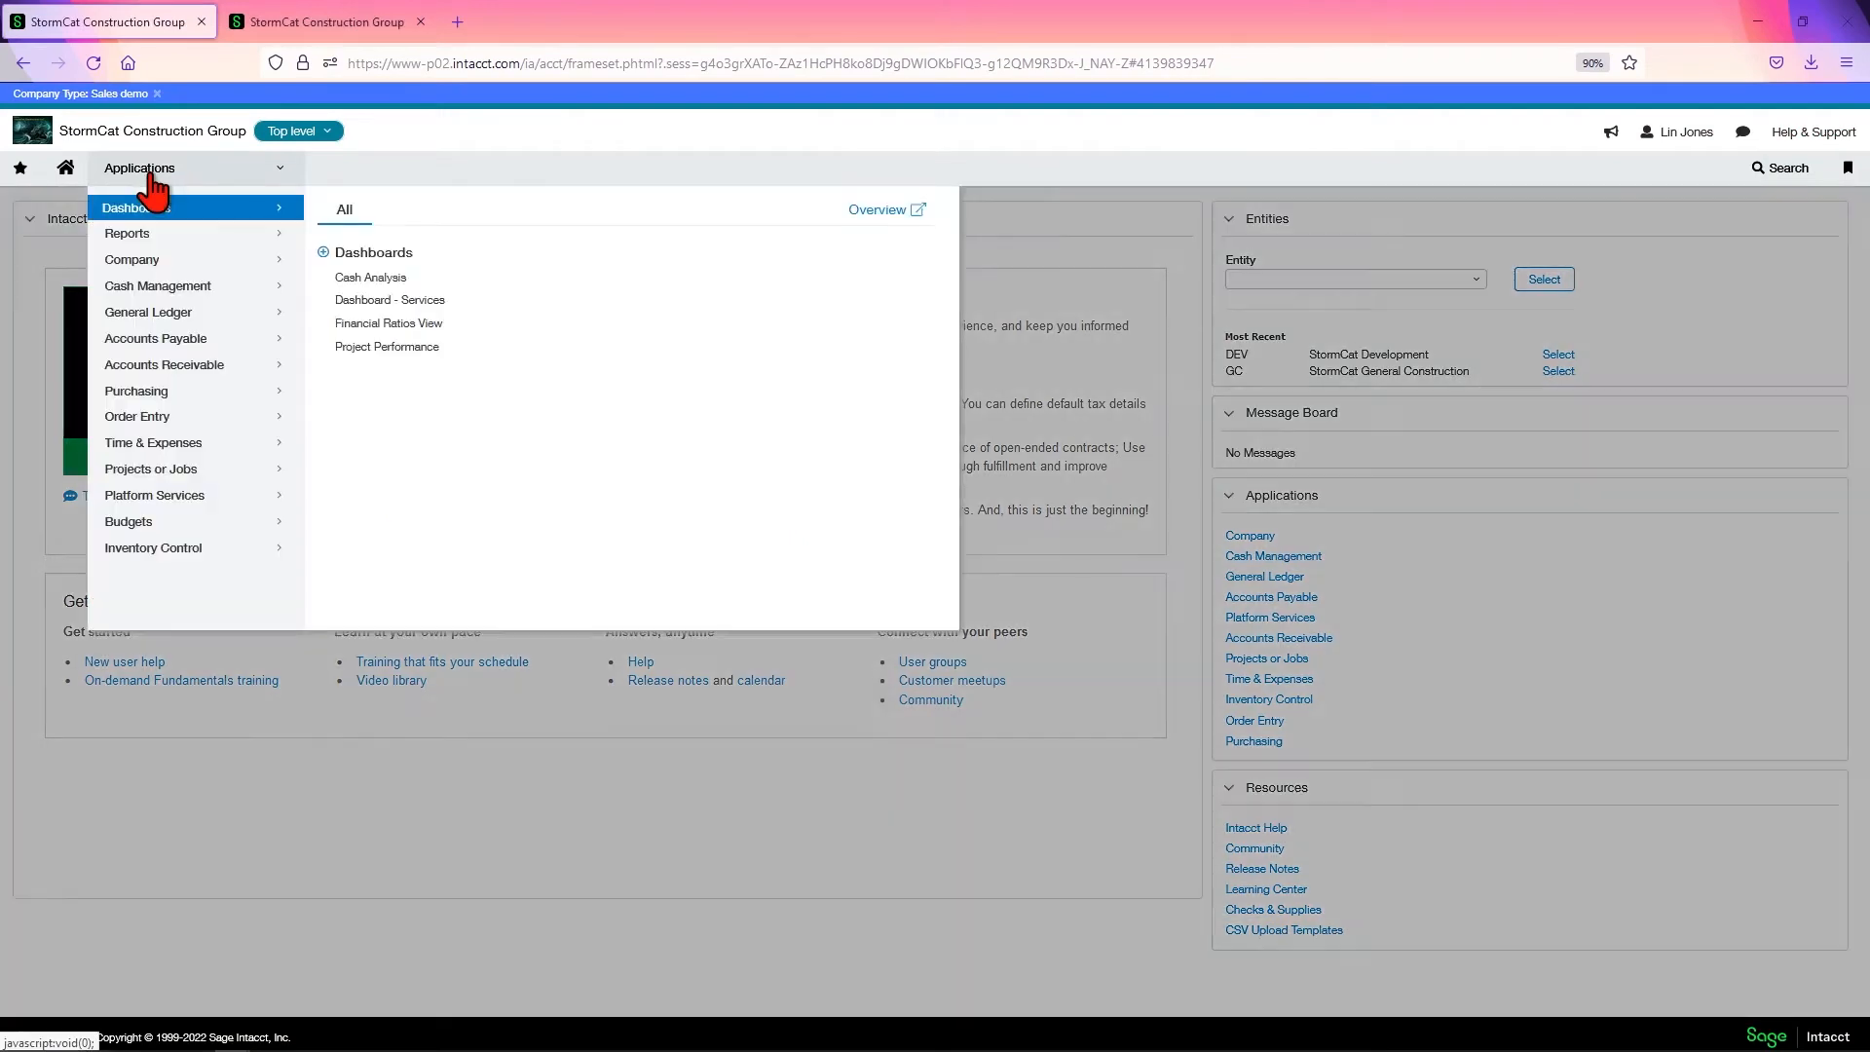
{"action": "mouse_move", "coordinate": [147, 312]}
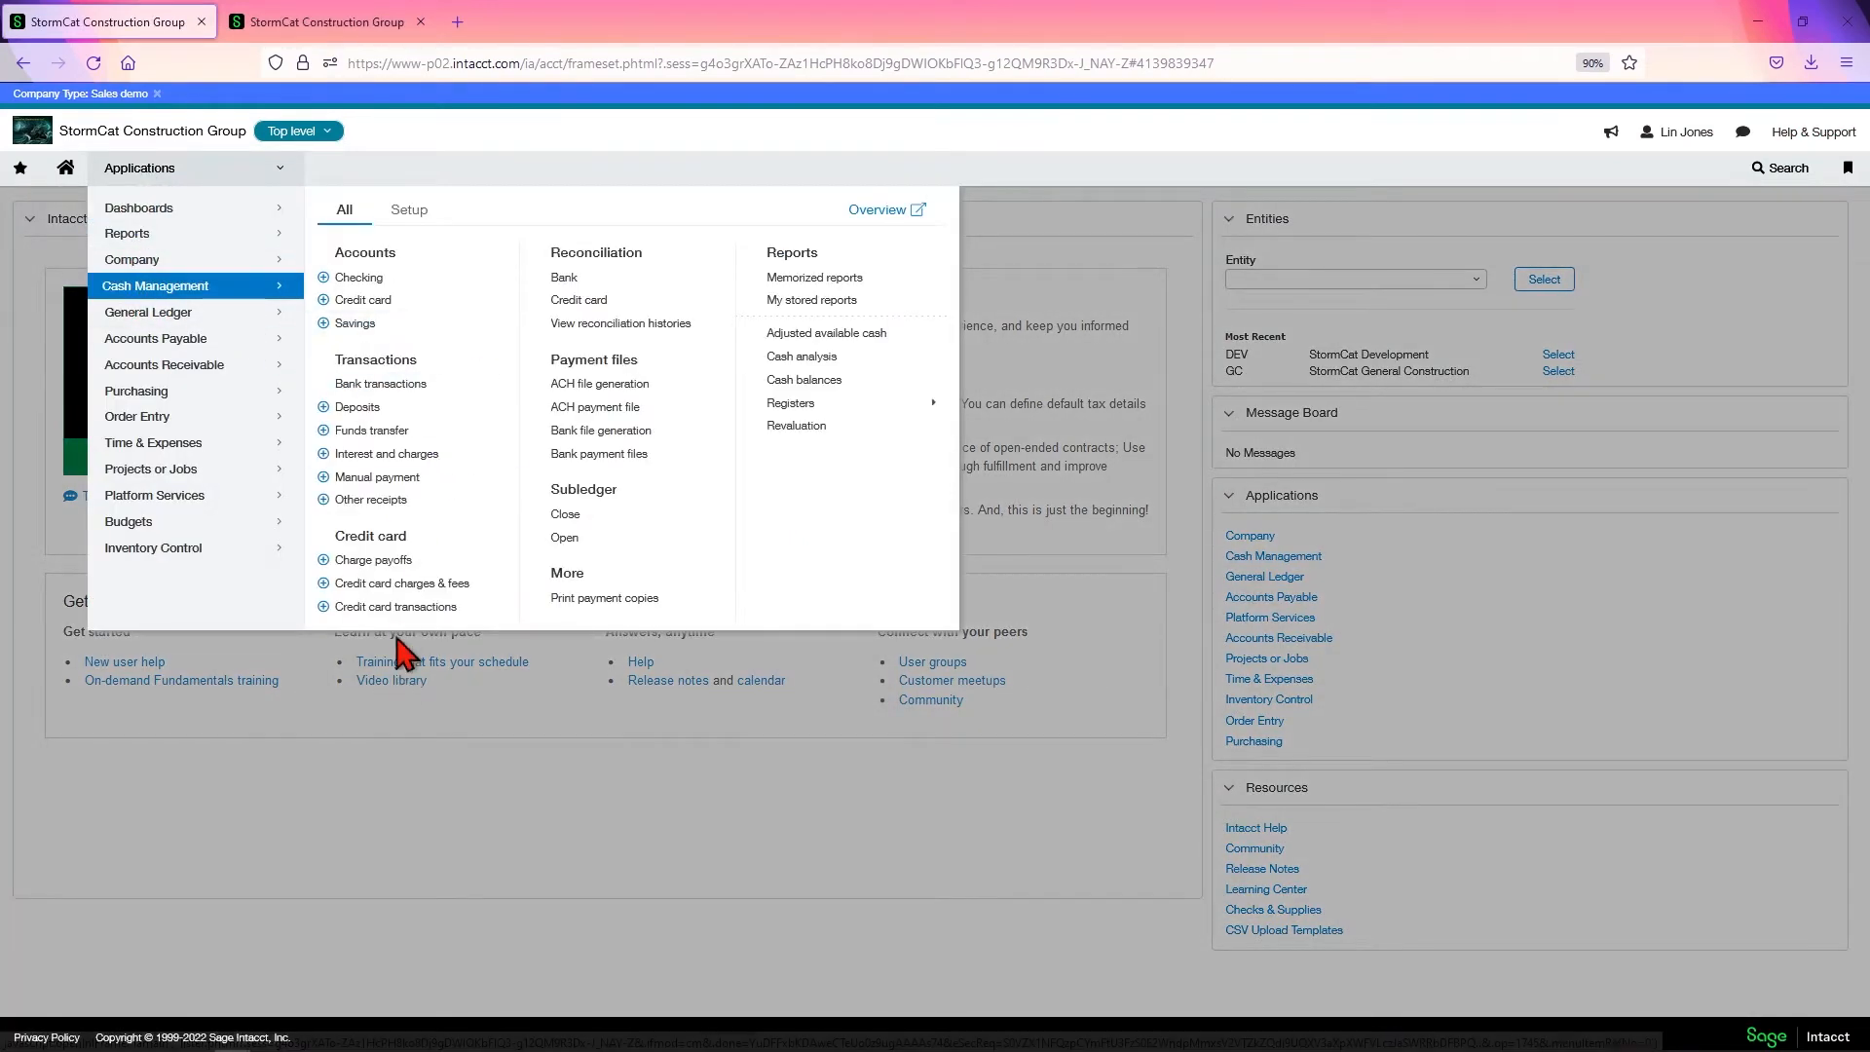
{"action": "mouse_move", "coordinate": [402, 583]}
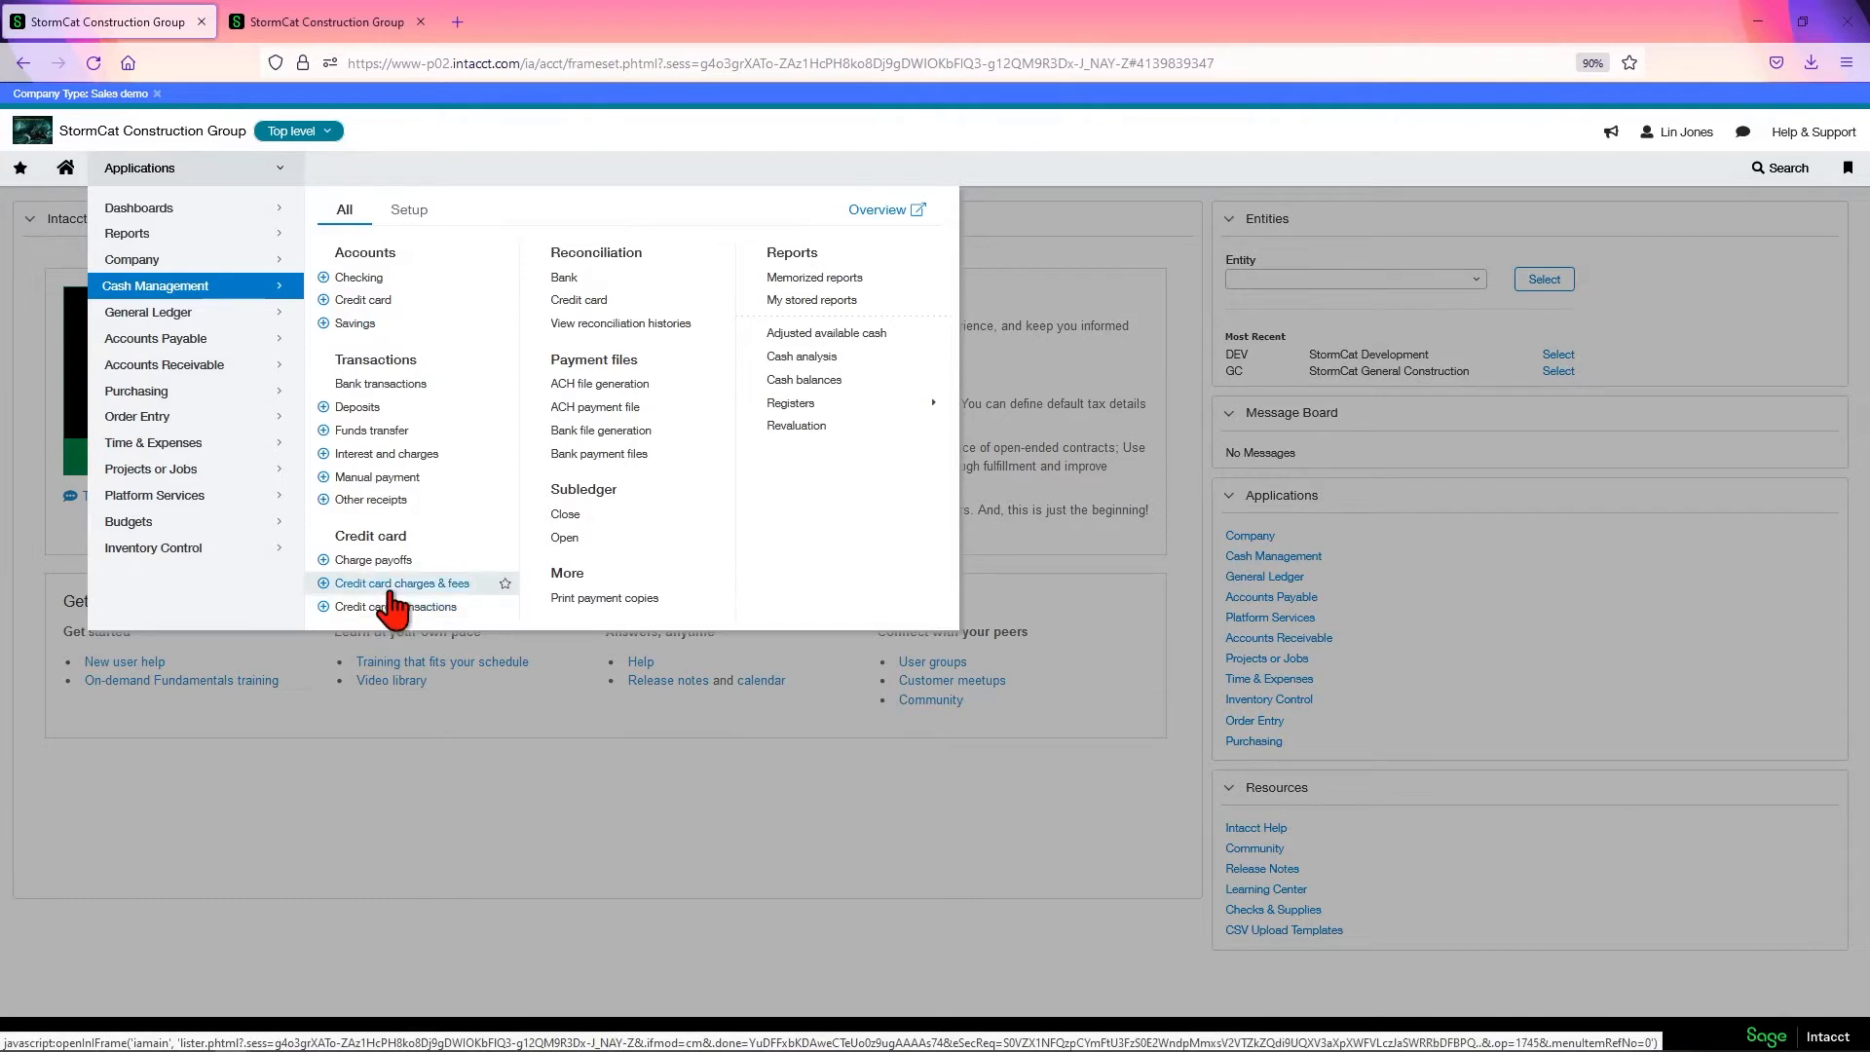
{"action": "mouse_move", "coordinate": [397, 606]}
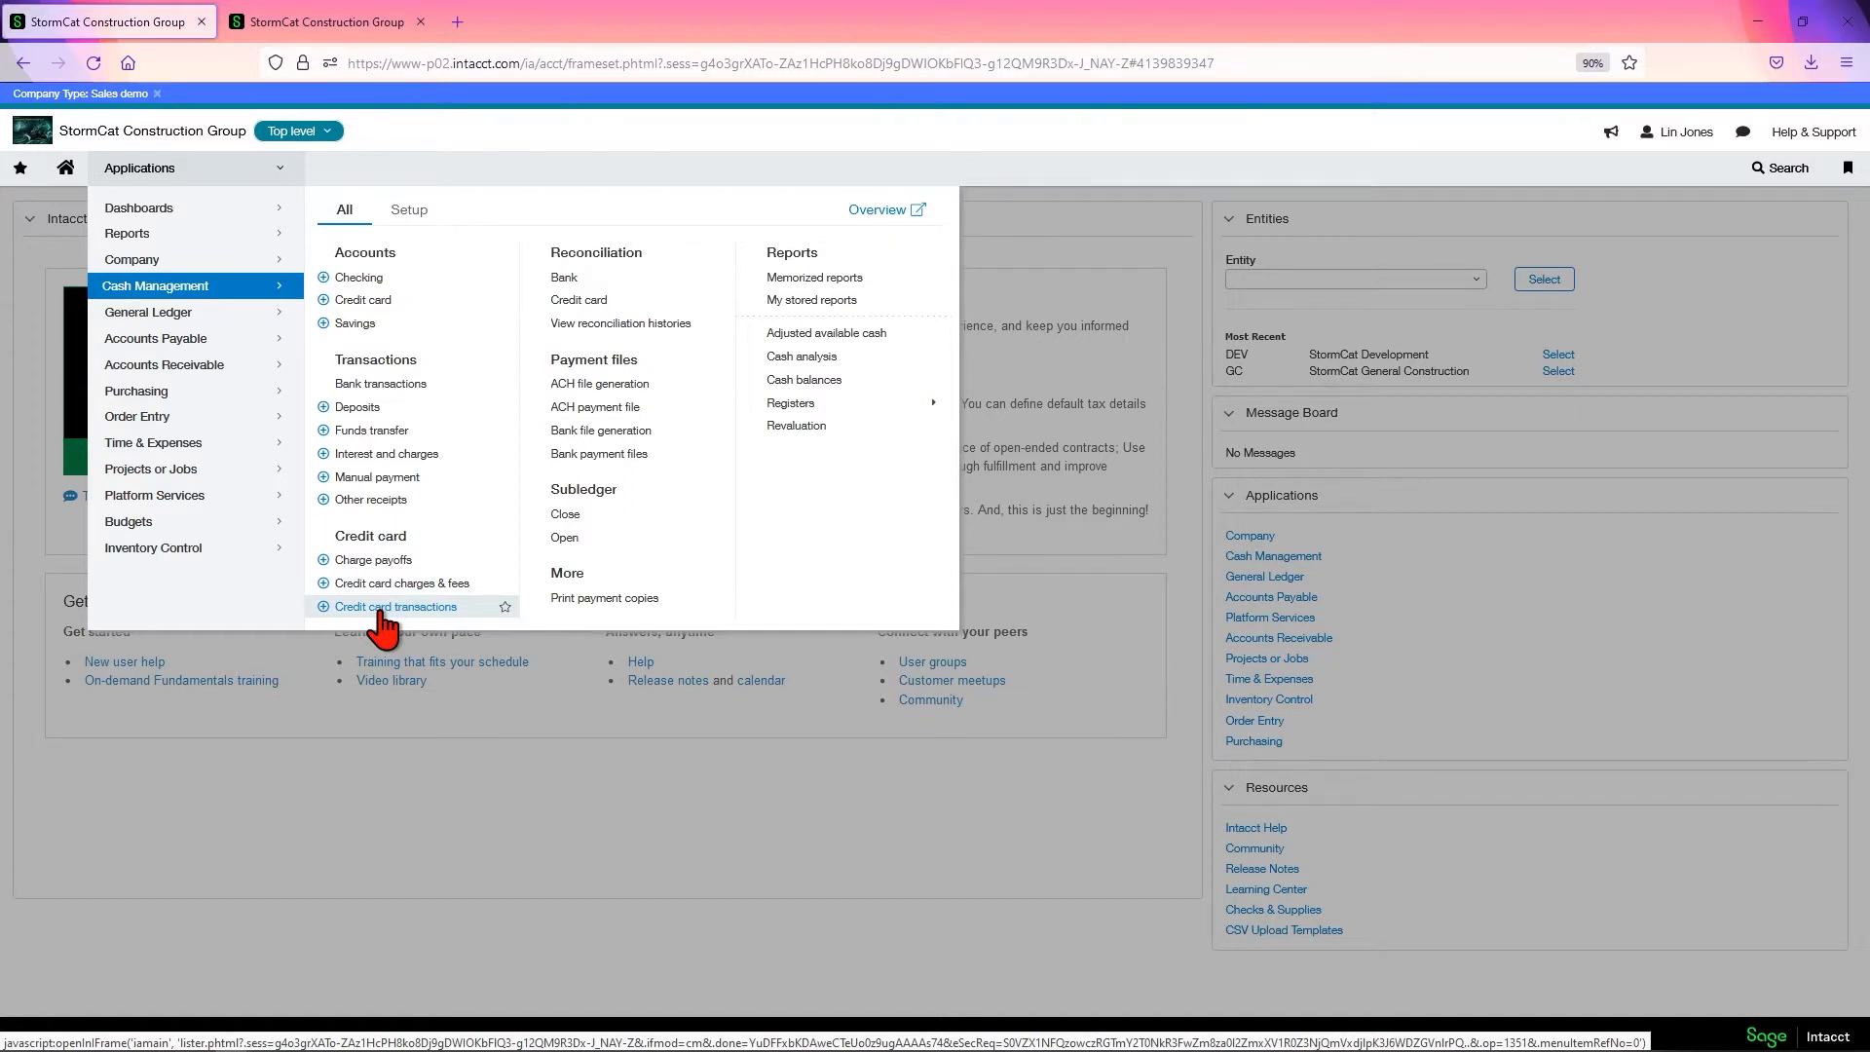
{"action": "mouse_move", "coordinate": [402, 583]}
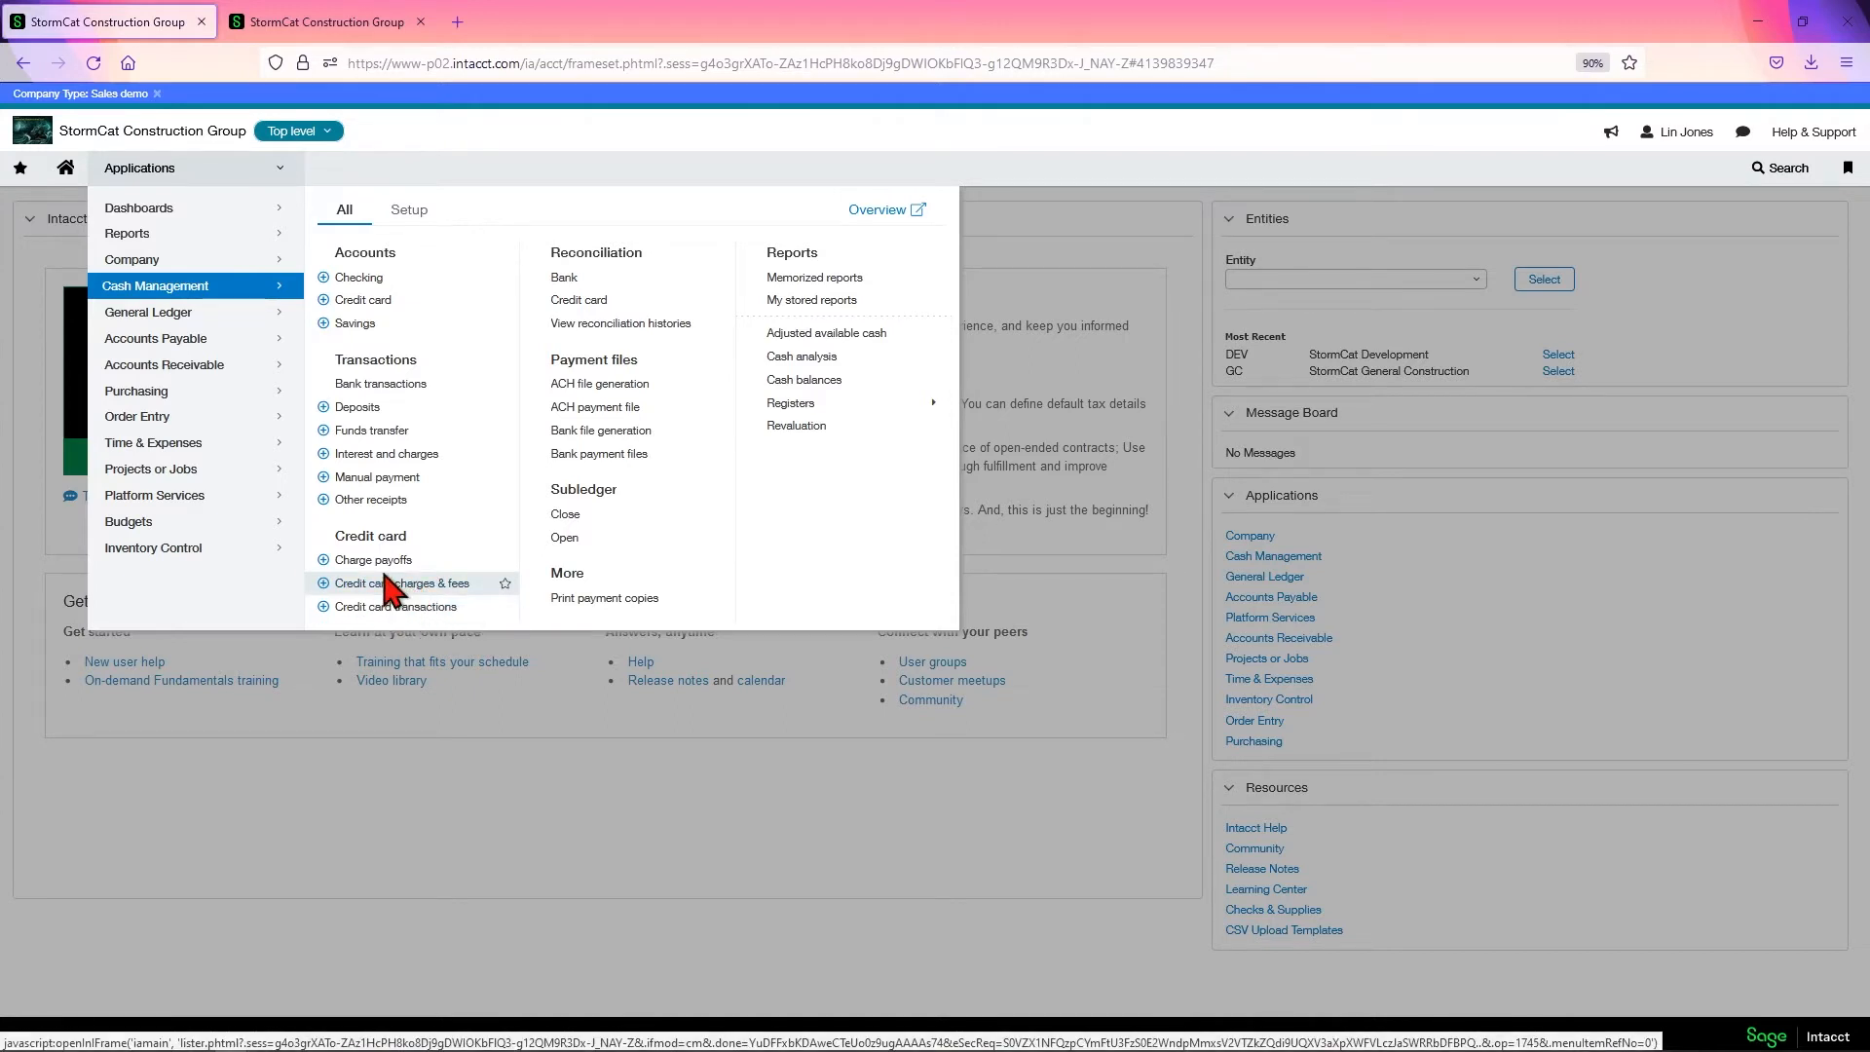
{"action": "mouse_move", "coordinate": [372, 559]}
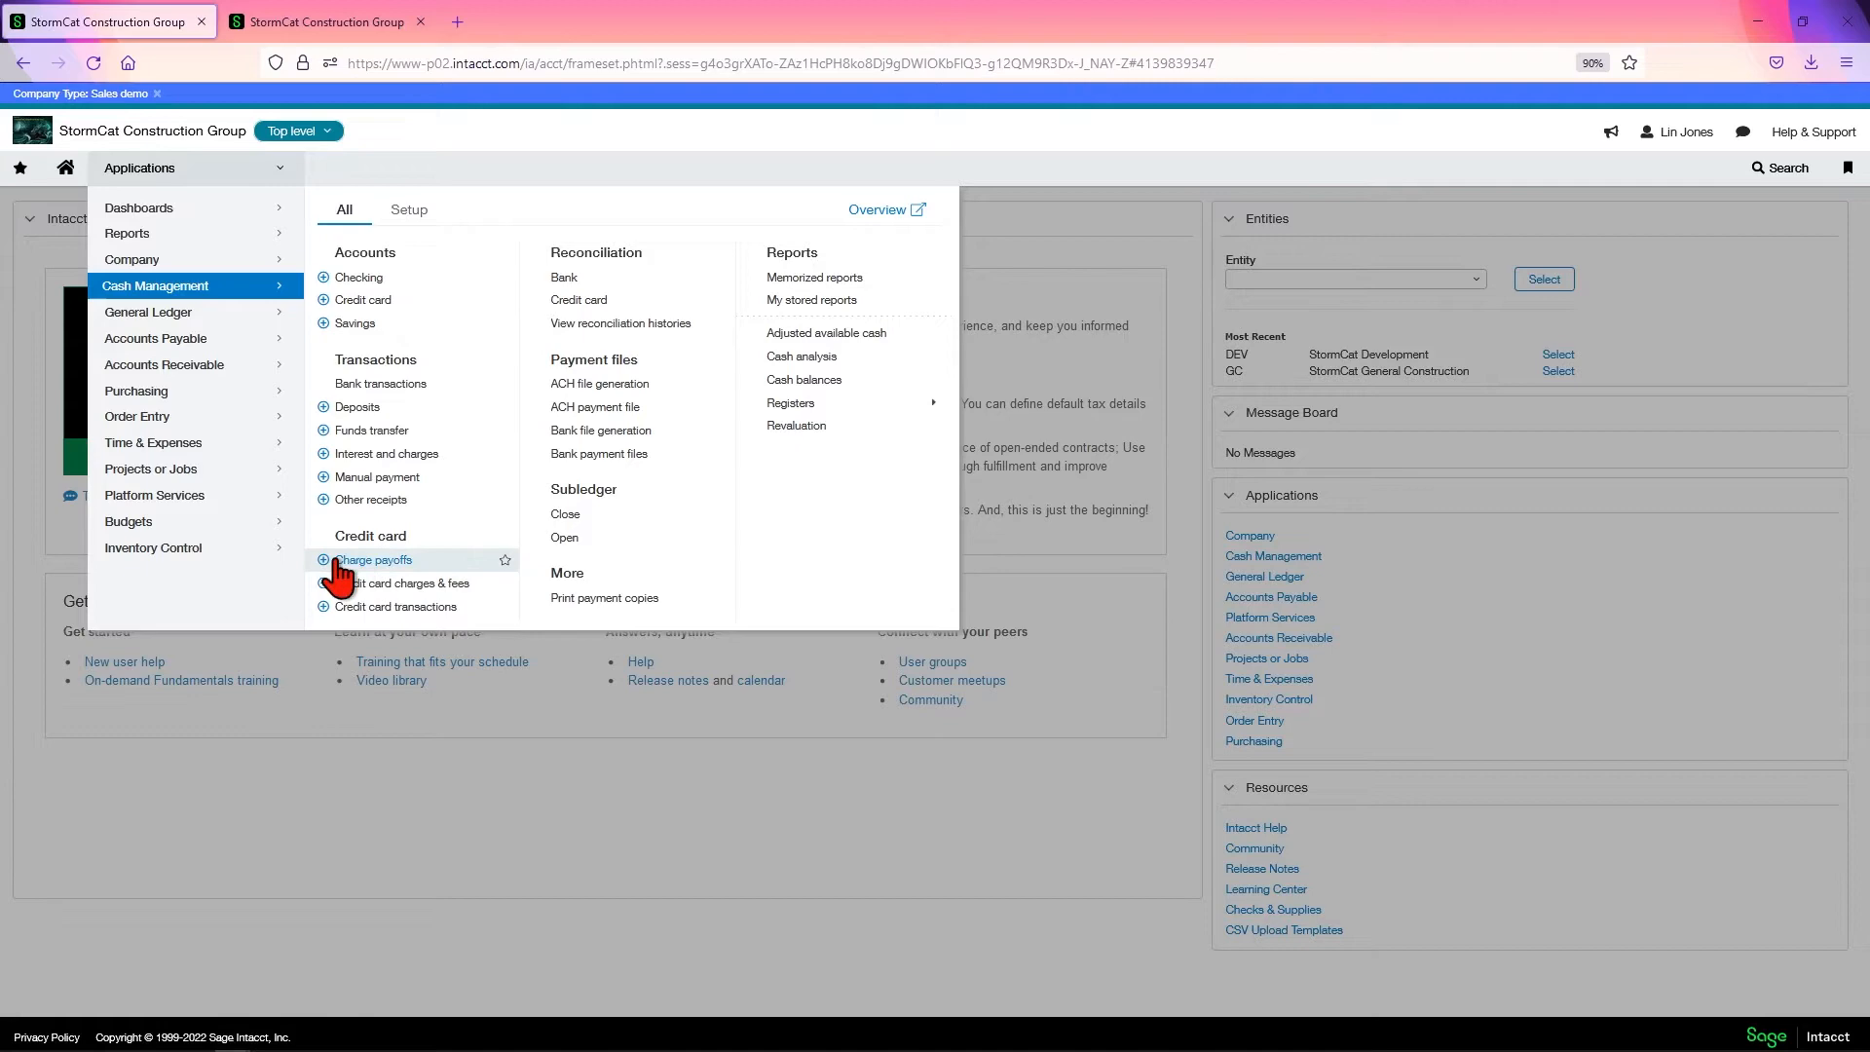
Step: Begin a new charge payoff with SCB Credit Card as the card to pay off
{"action": "left_click", "coordinate": [370, 559]}
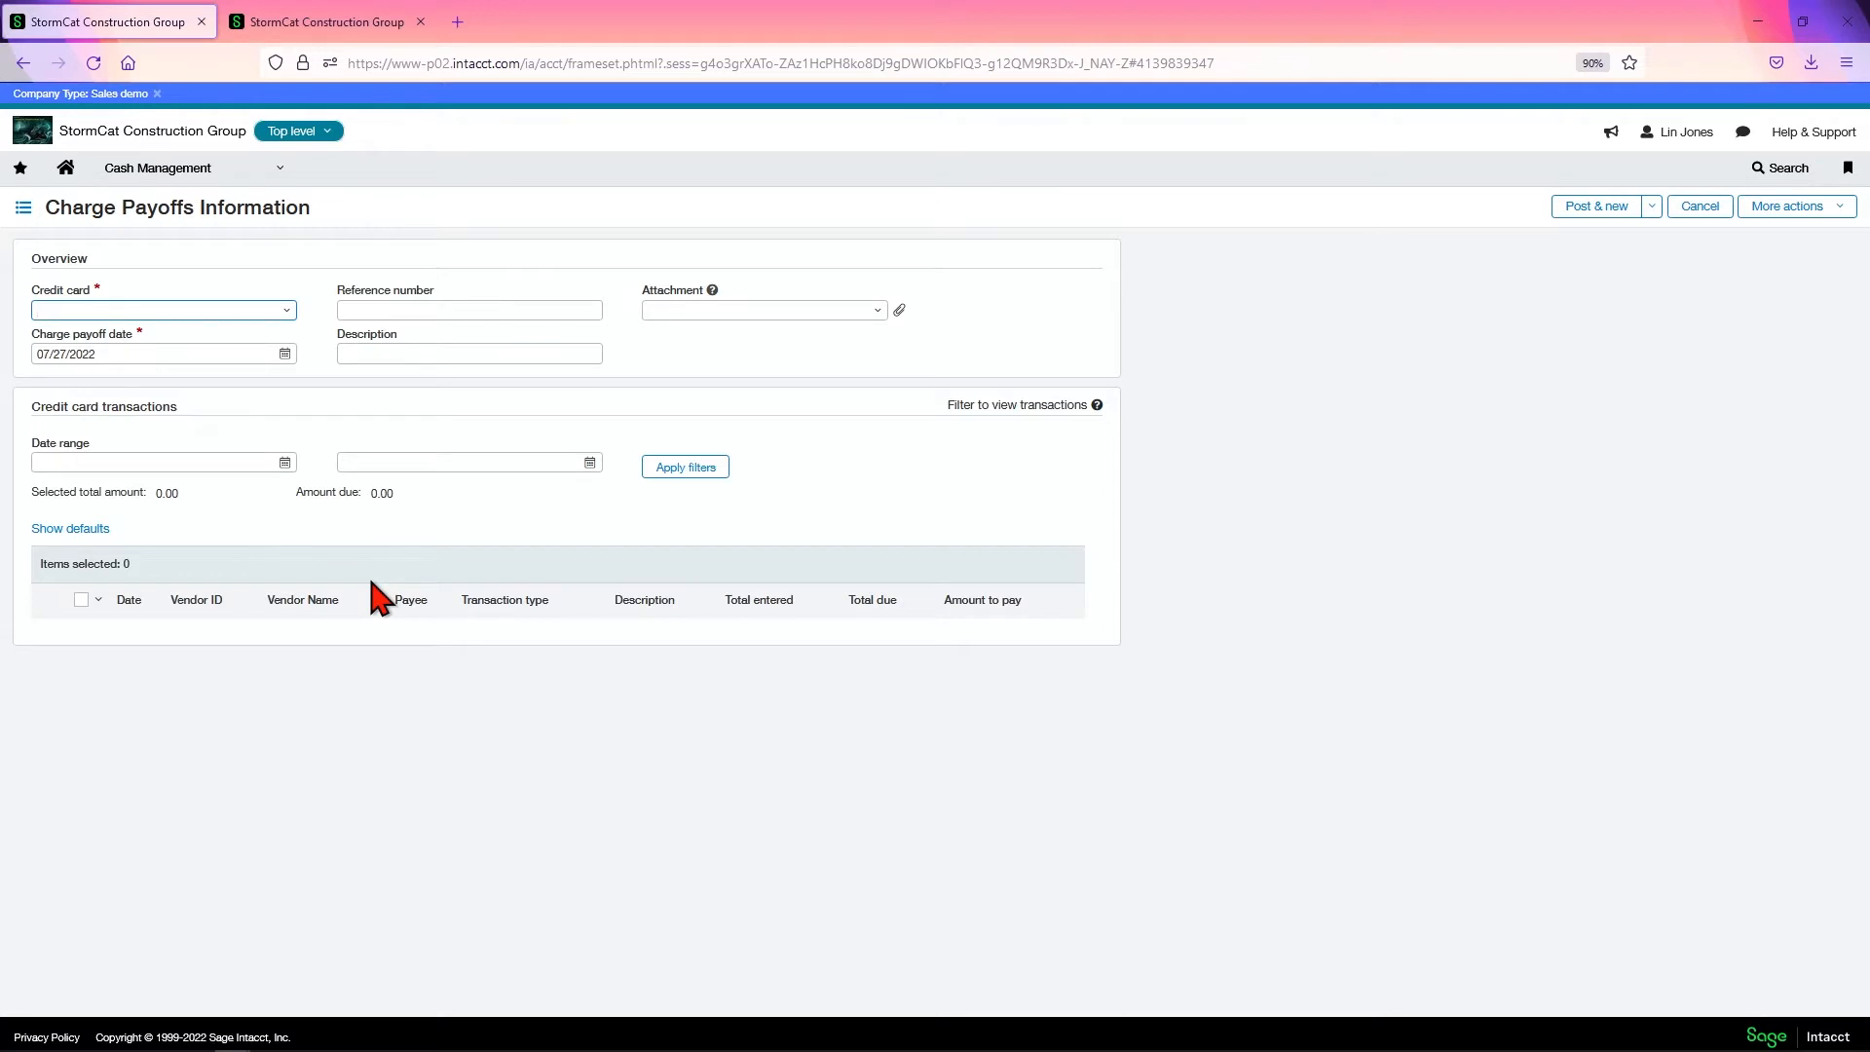
{"action": "left_click", "coordinate": [155, 310]}
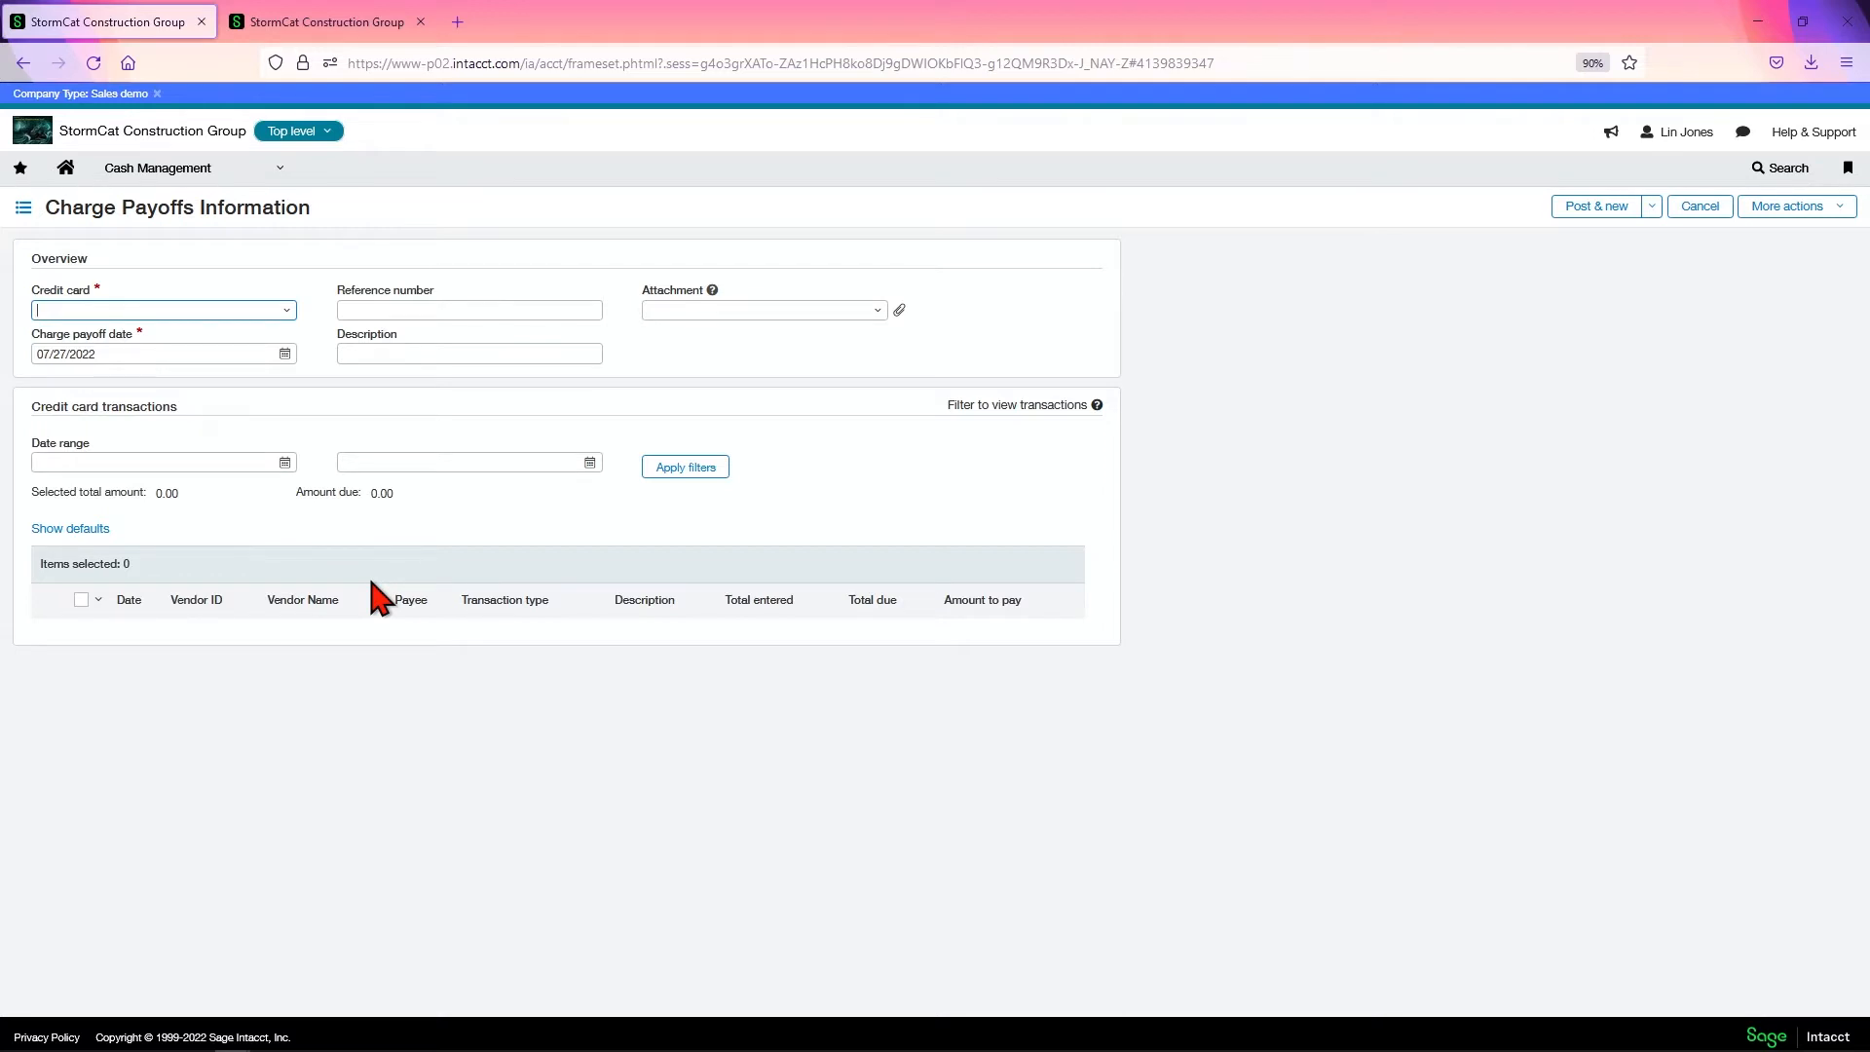
{"action": "mouse_move", "coordinate": [265, 646]}
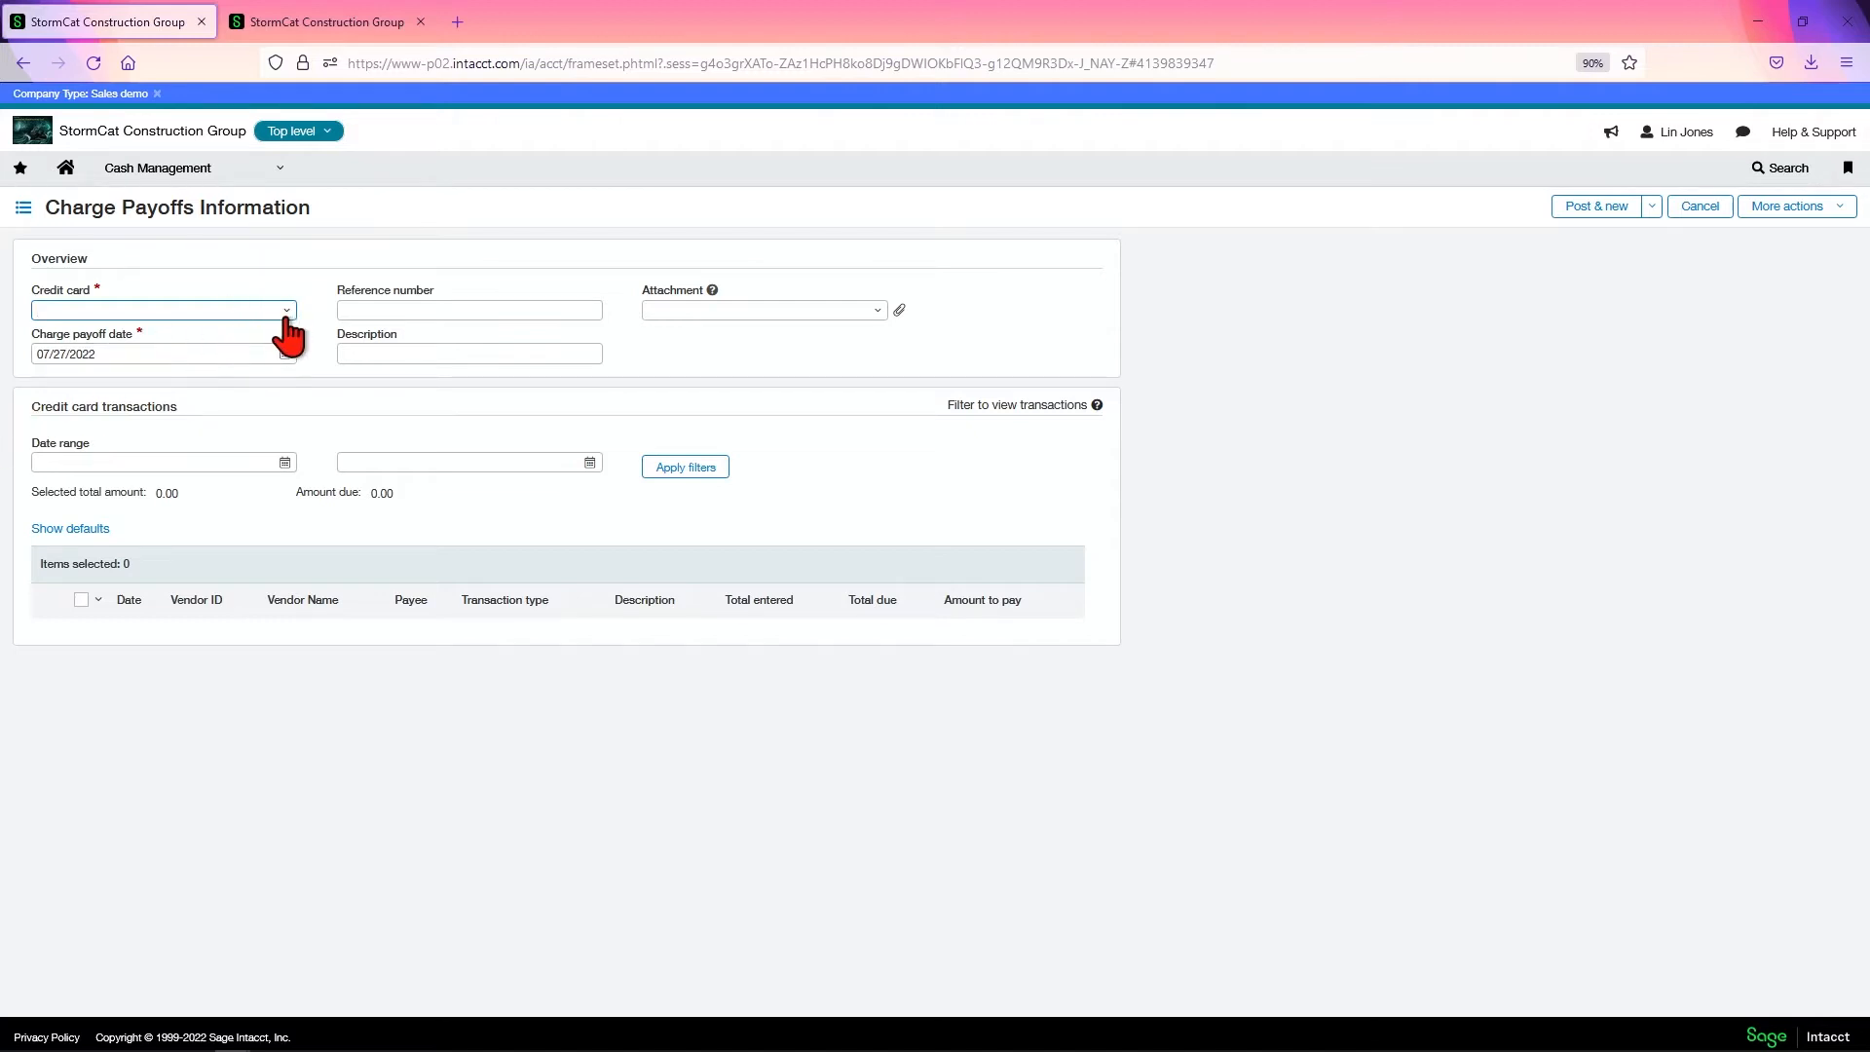
{"action": "left_click", "coordinate": [286, 310]}
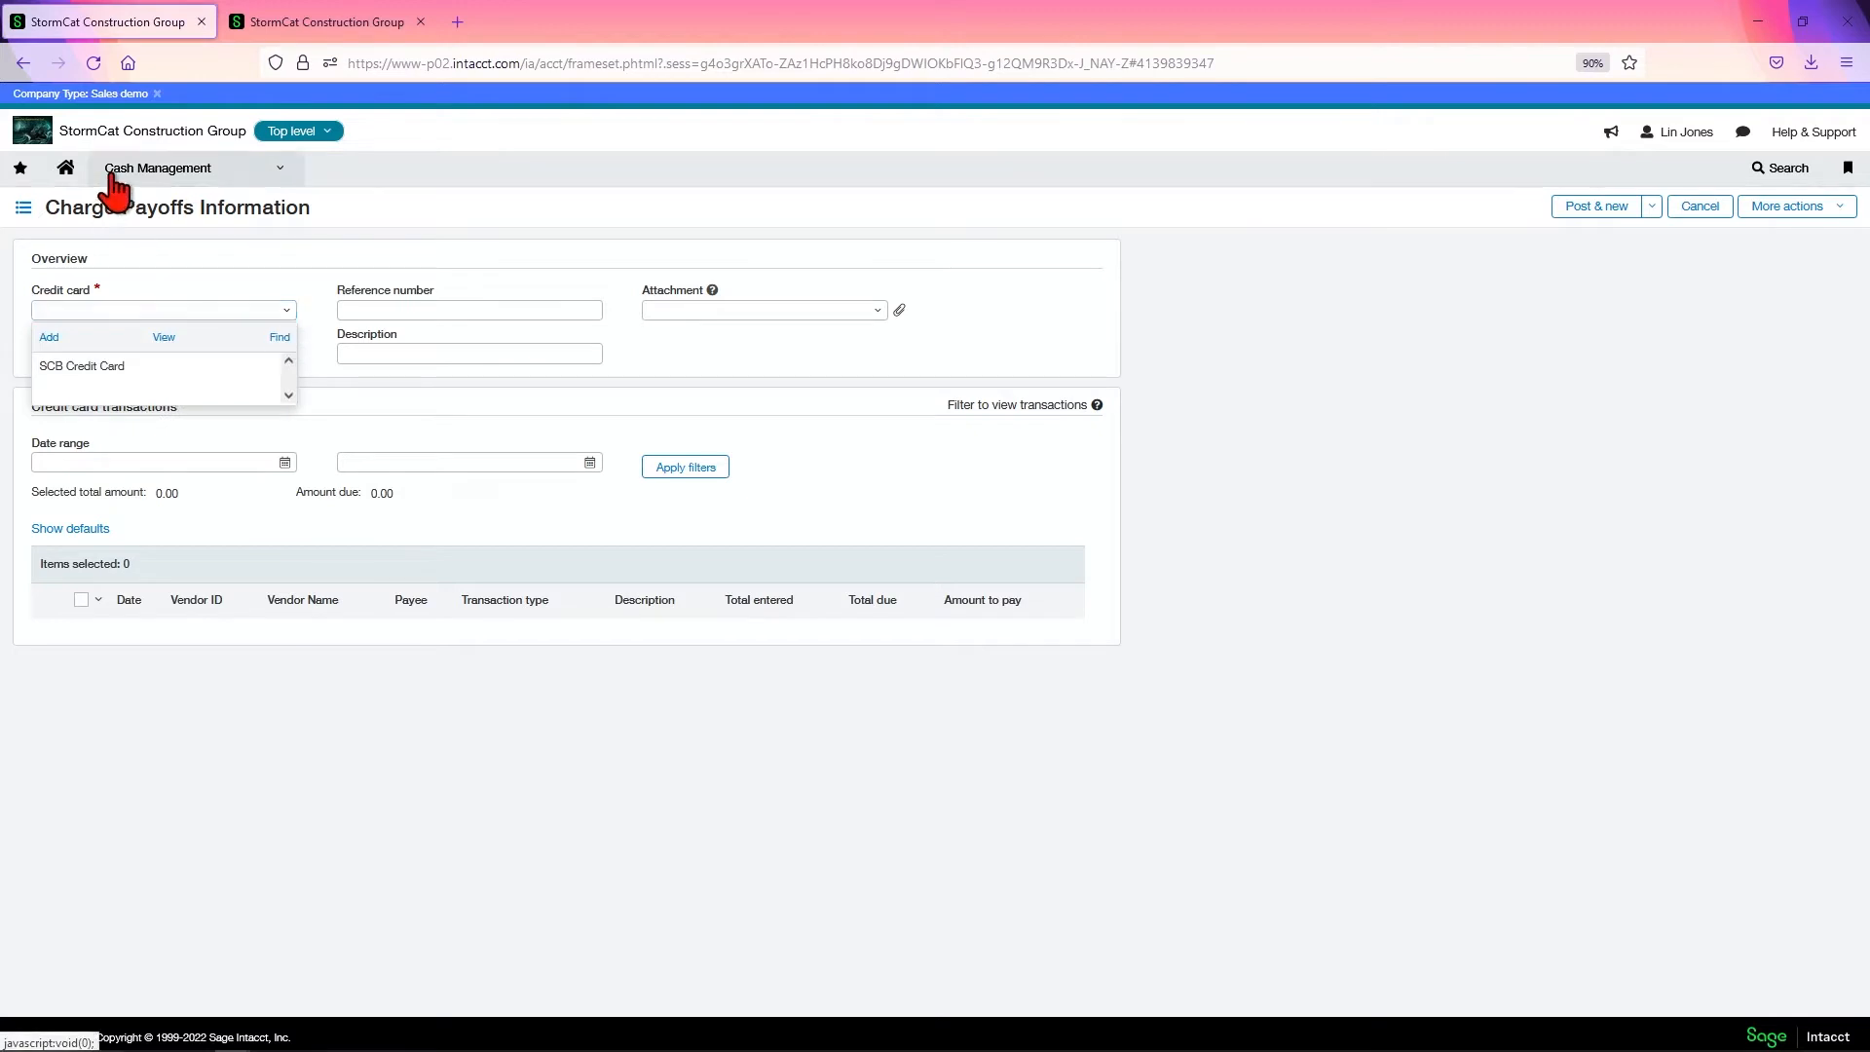
{"action": "left_click", "coordinate": [155, 167]}
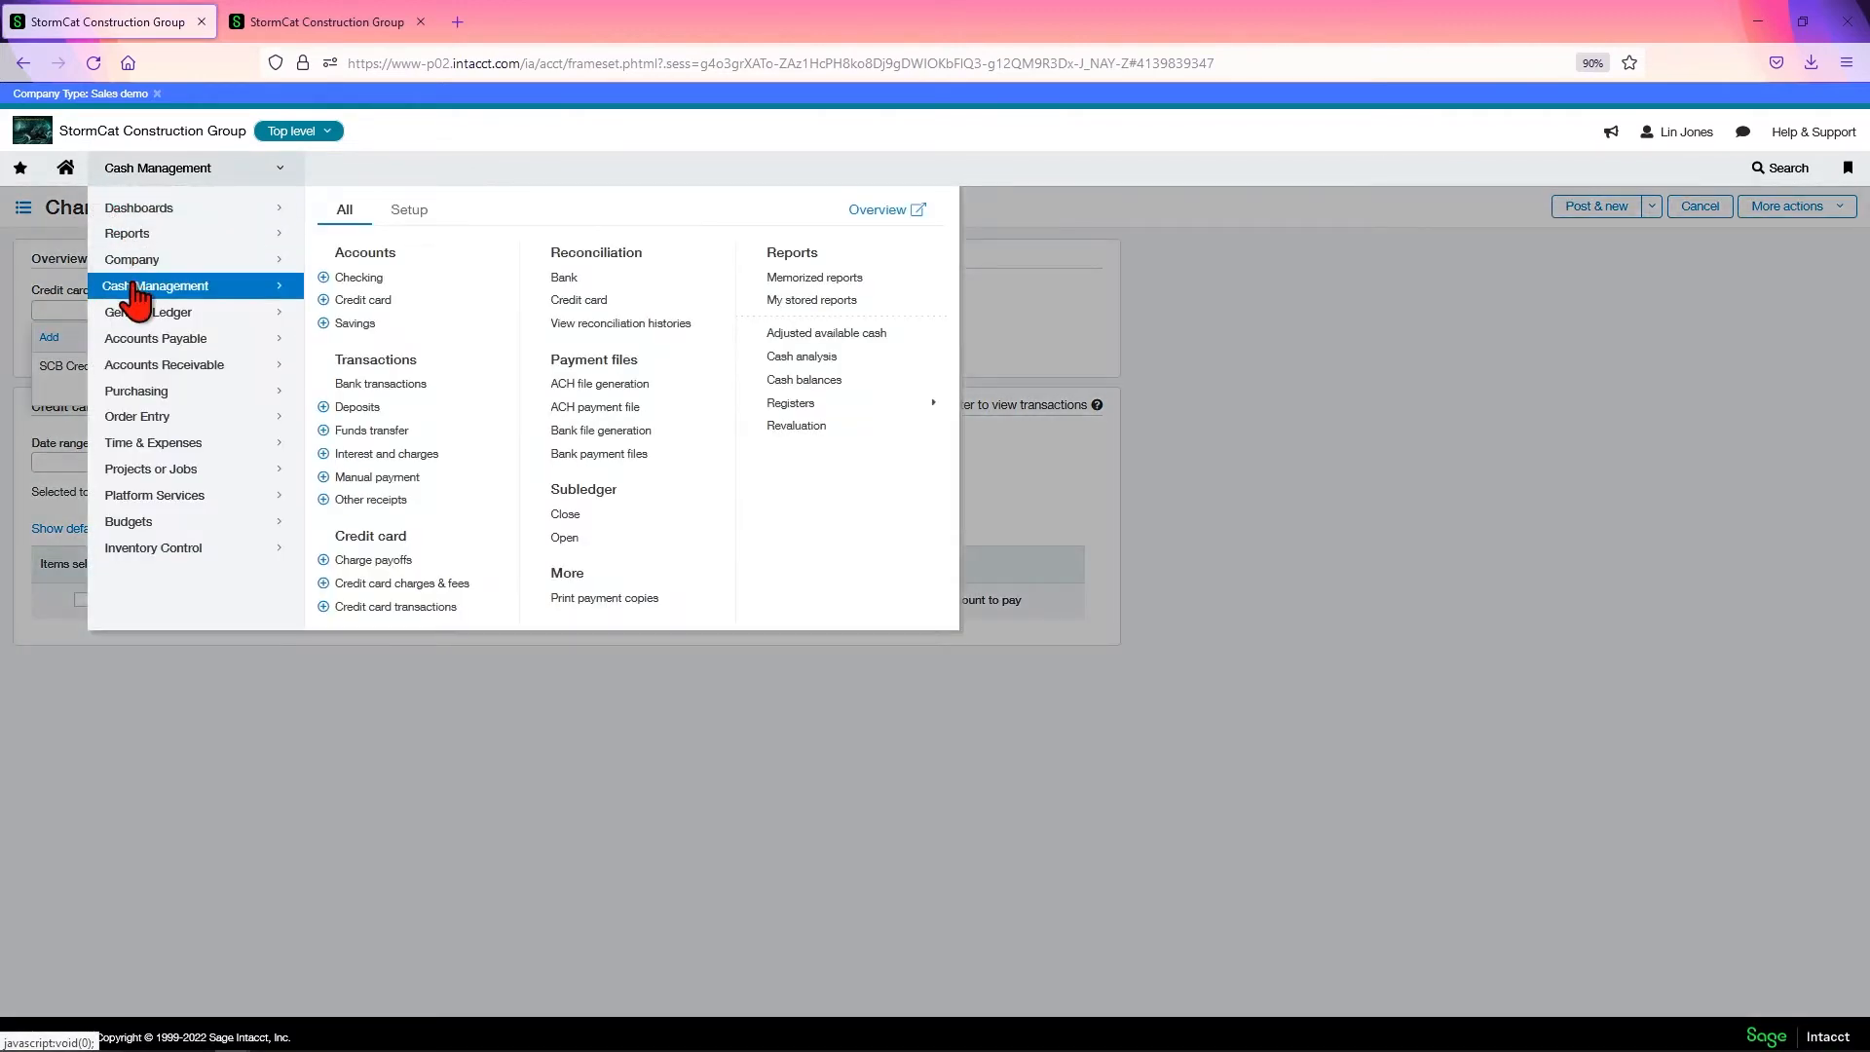
{"action": "mouse_move", "coordinate": [376, 563]}
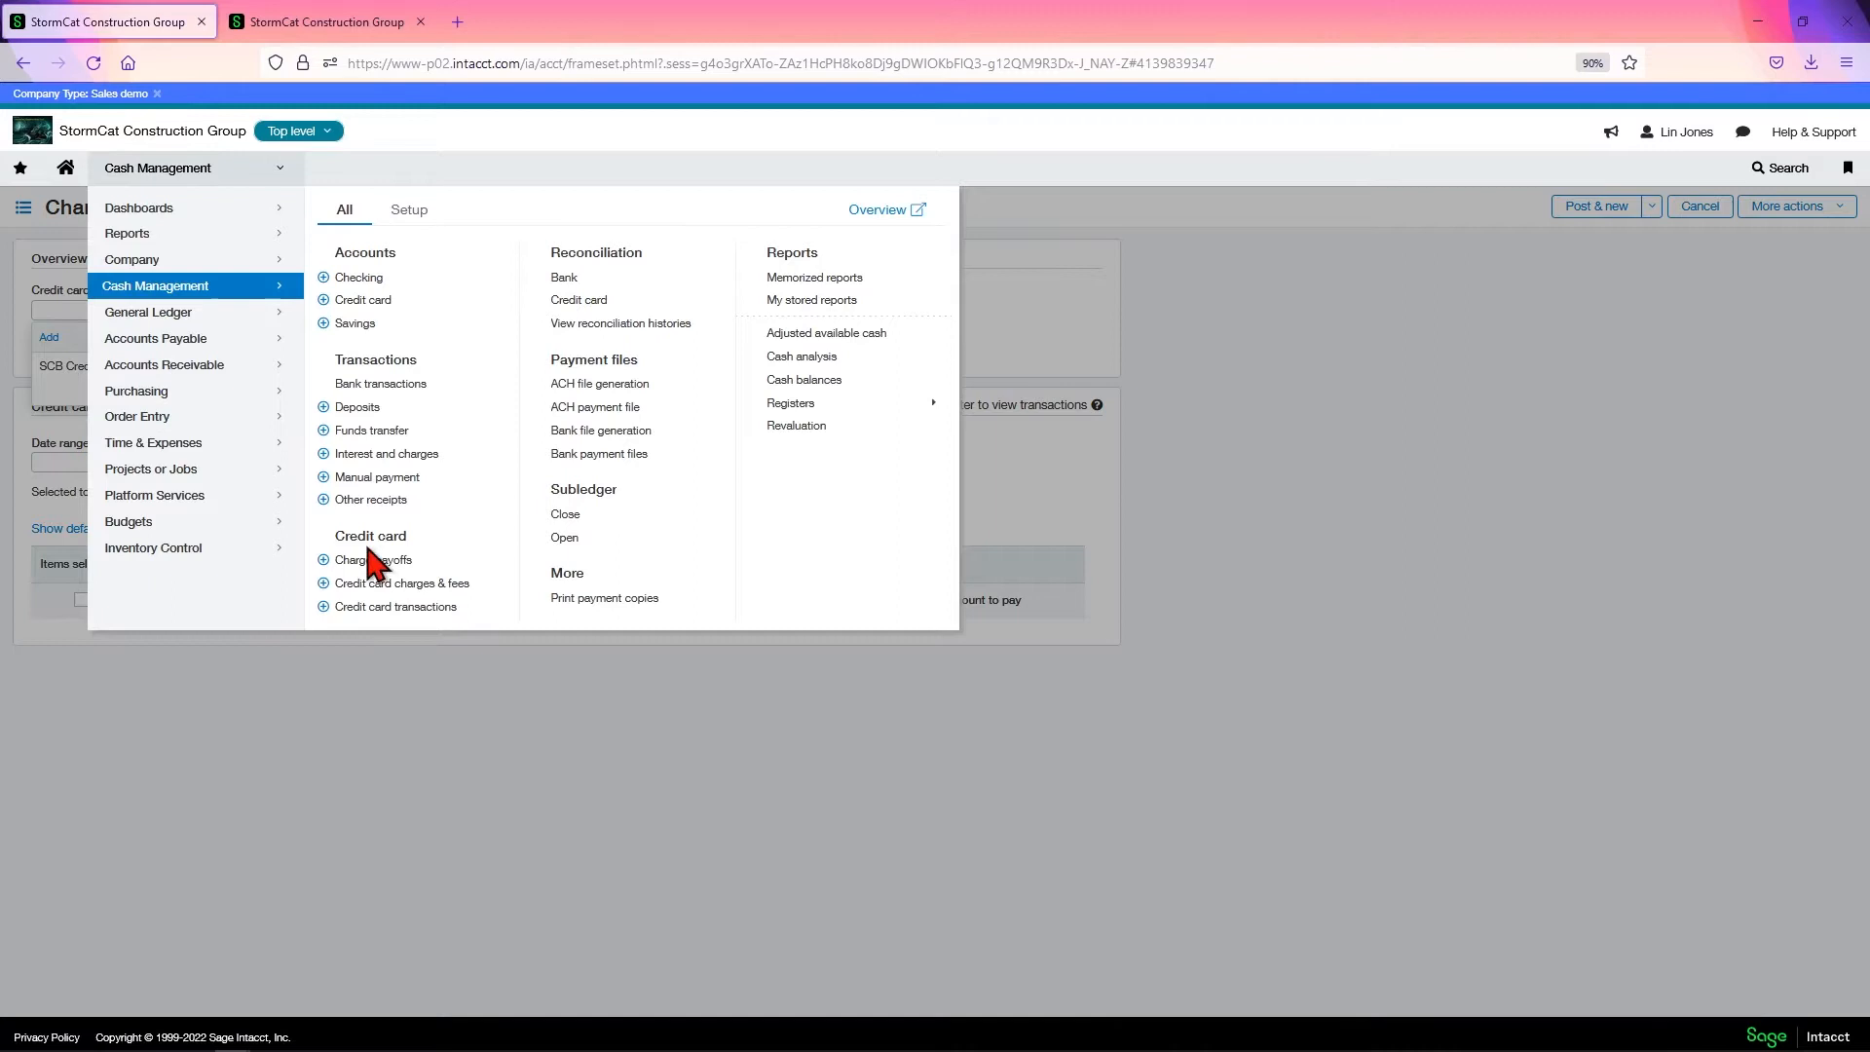
{"action": "left_click", "coordinate": [372, 559]}
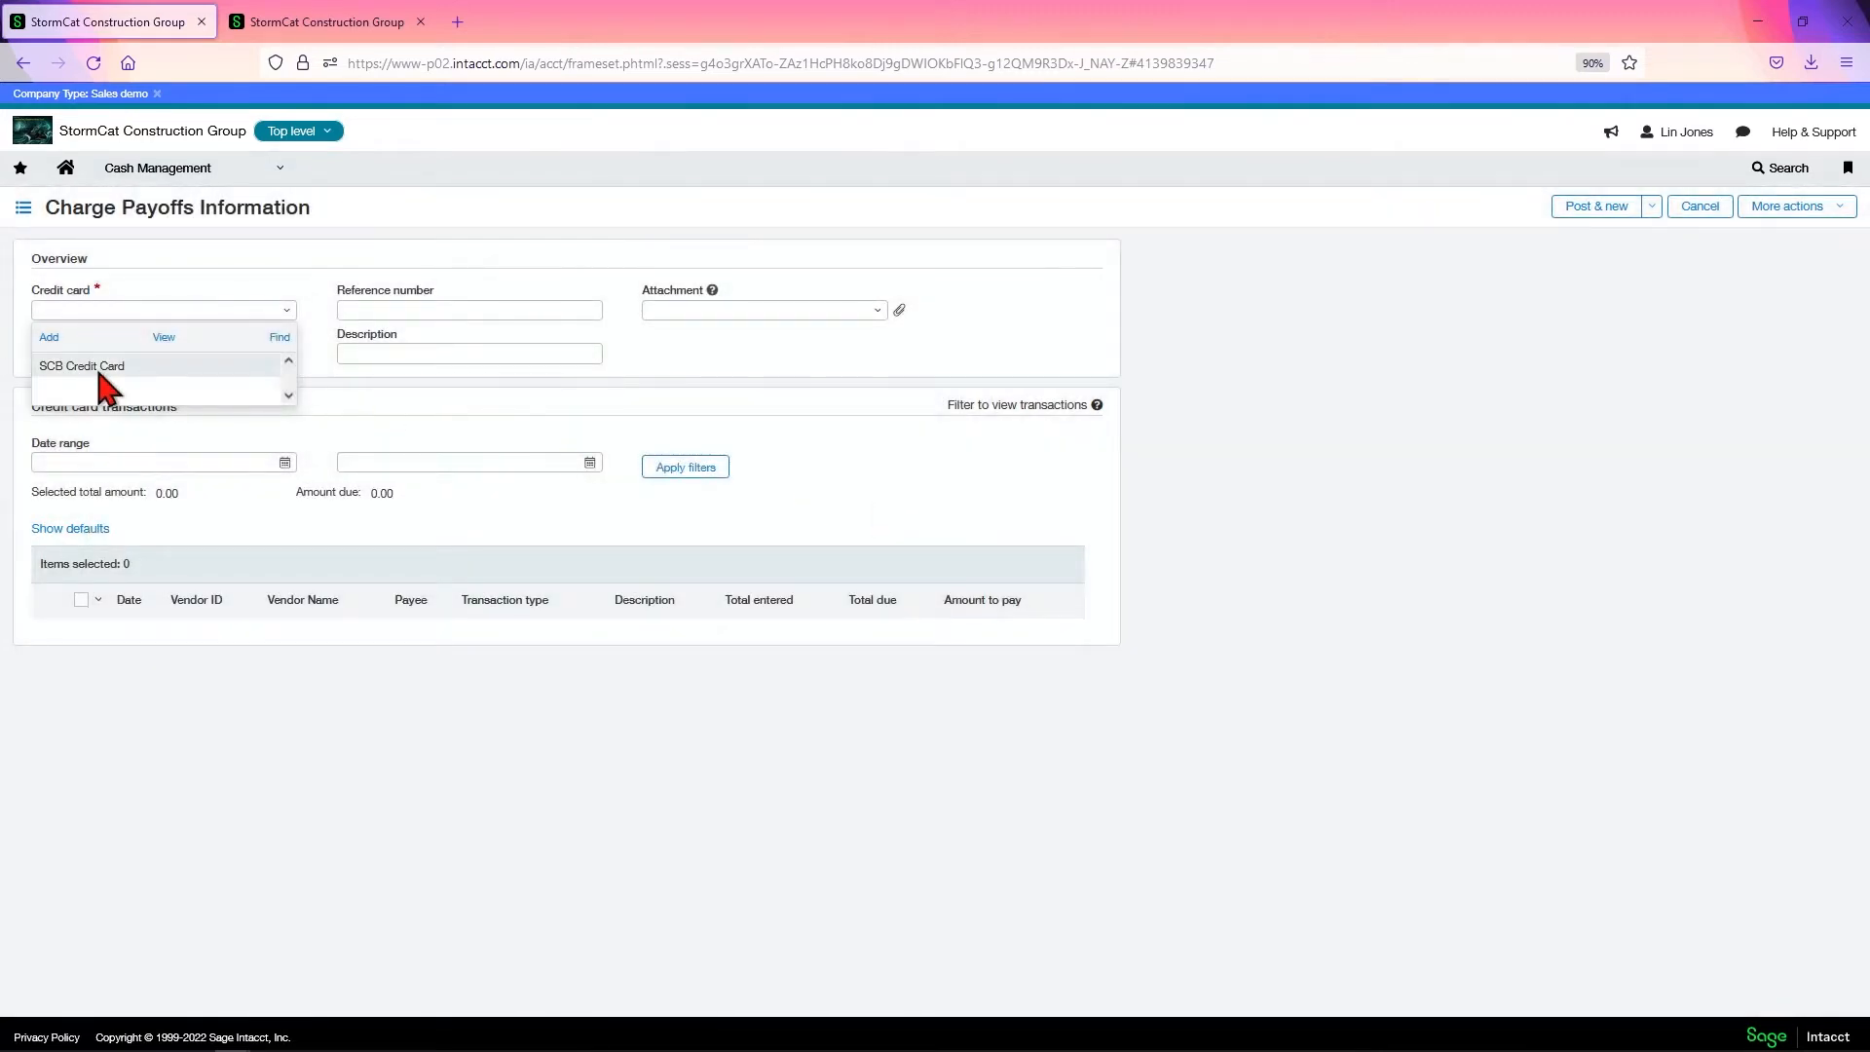
{"action": "left_click", "coordinate": [80, 365]}
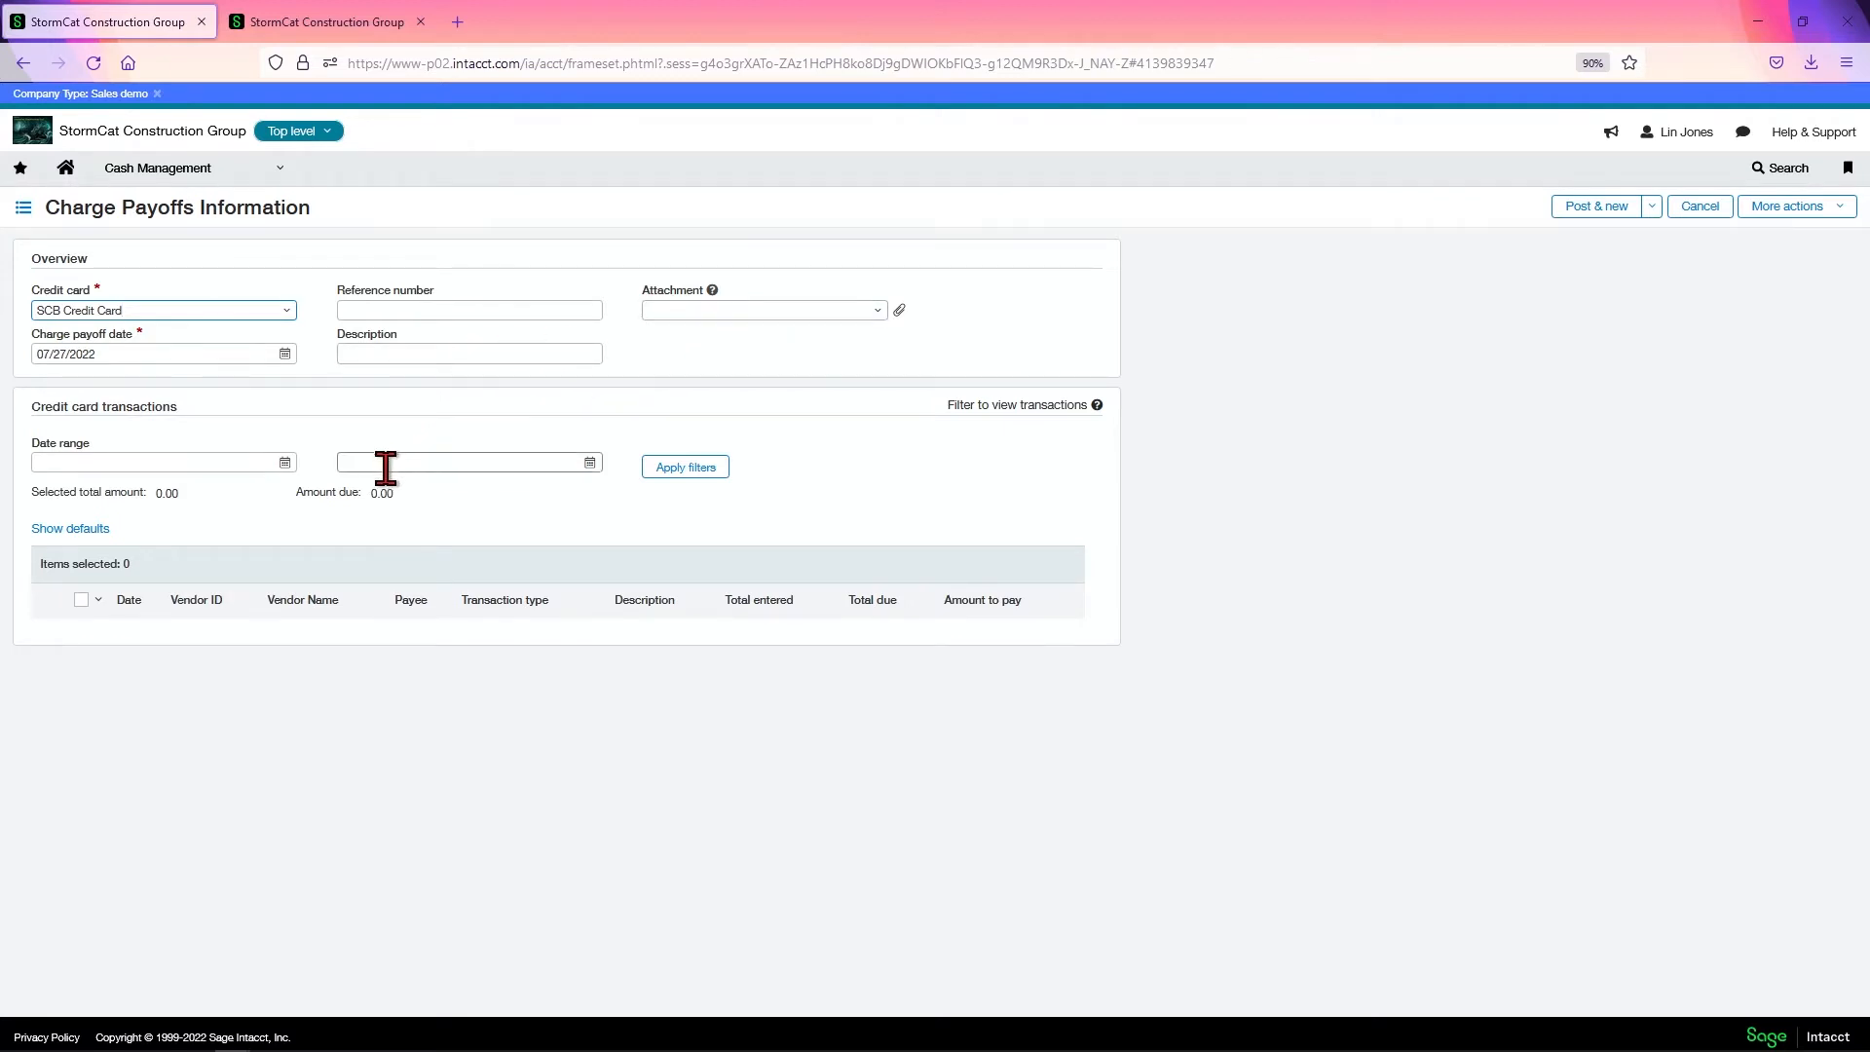
Step: Load the card's transactions and select the 53.00 finance charge and 6,596.00 Wally World charges
{"action": "left_click", "coordinate": [683, 467]}
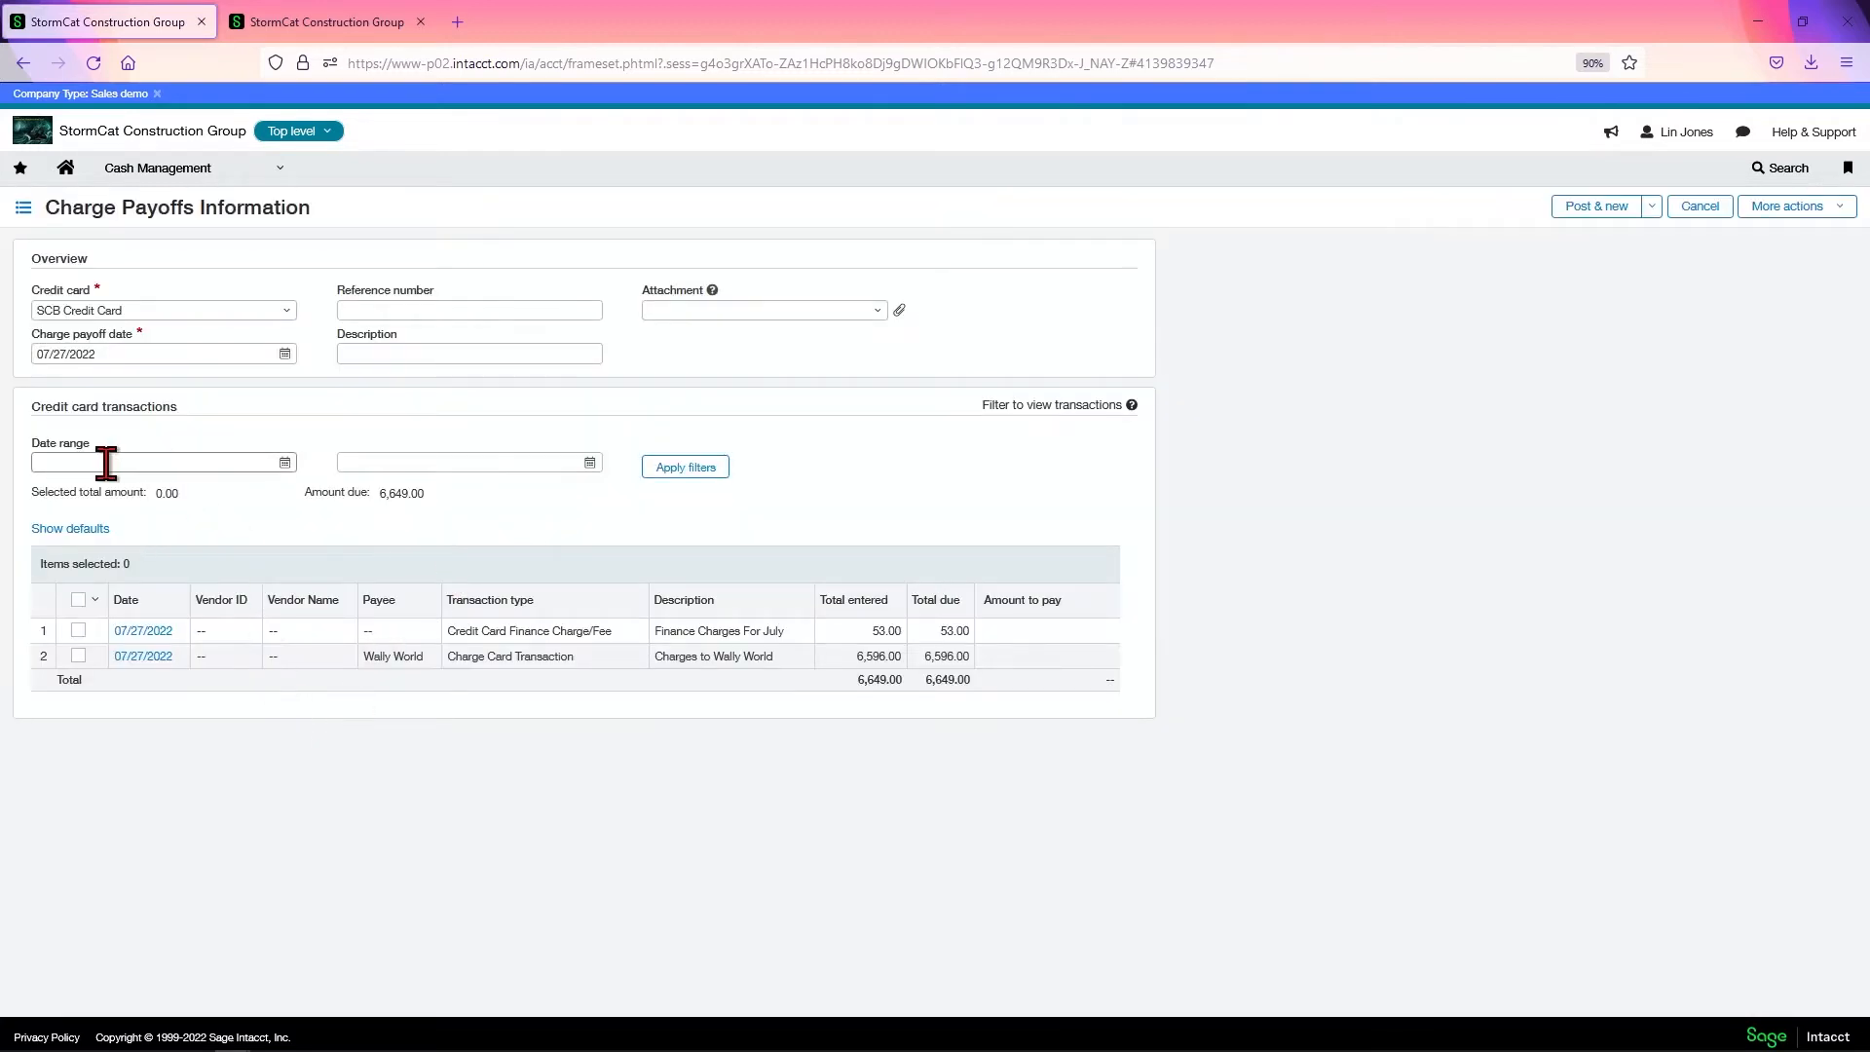
{"action": "mouse_move", "coordinate": [379, 540]}
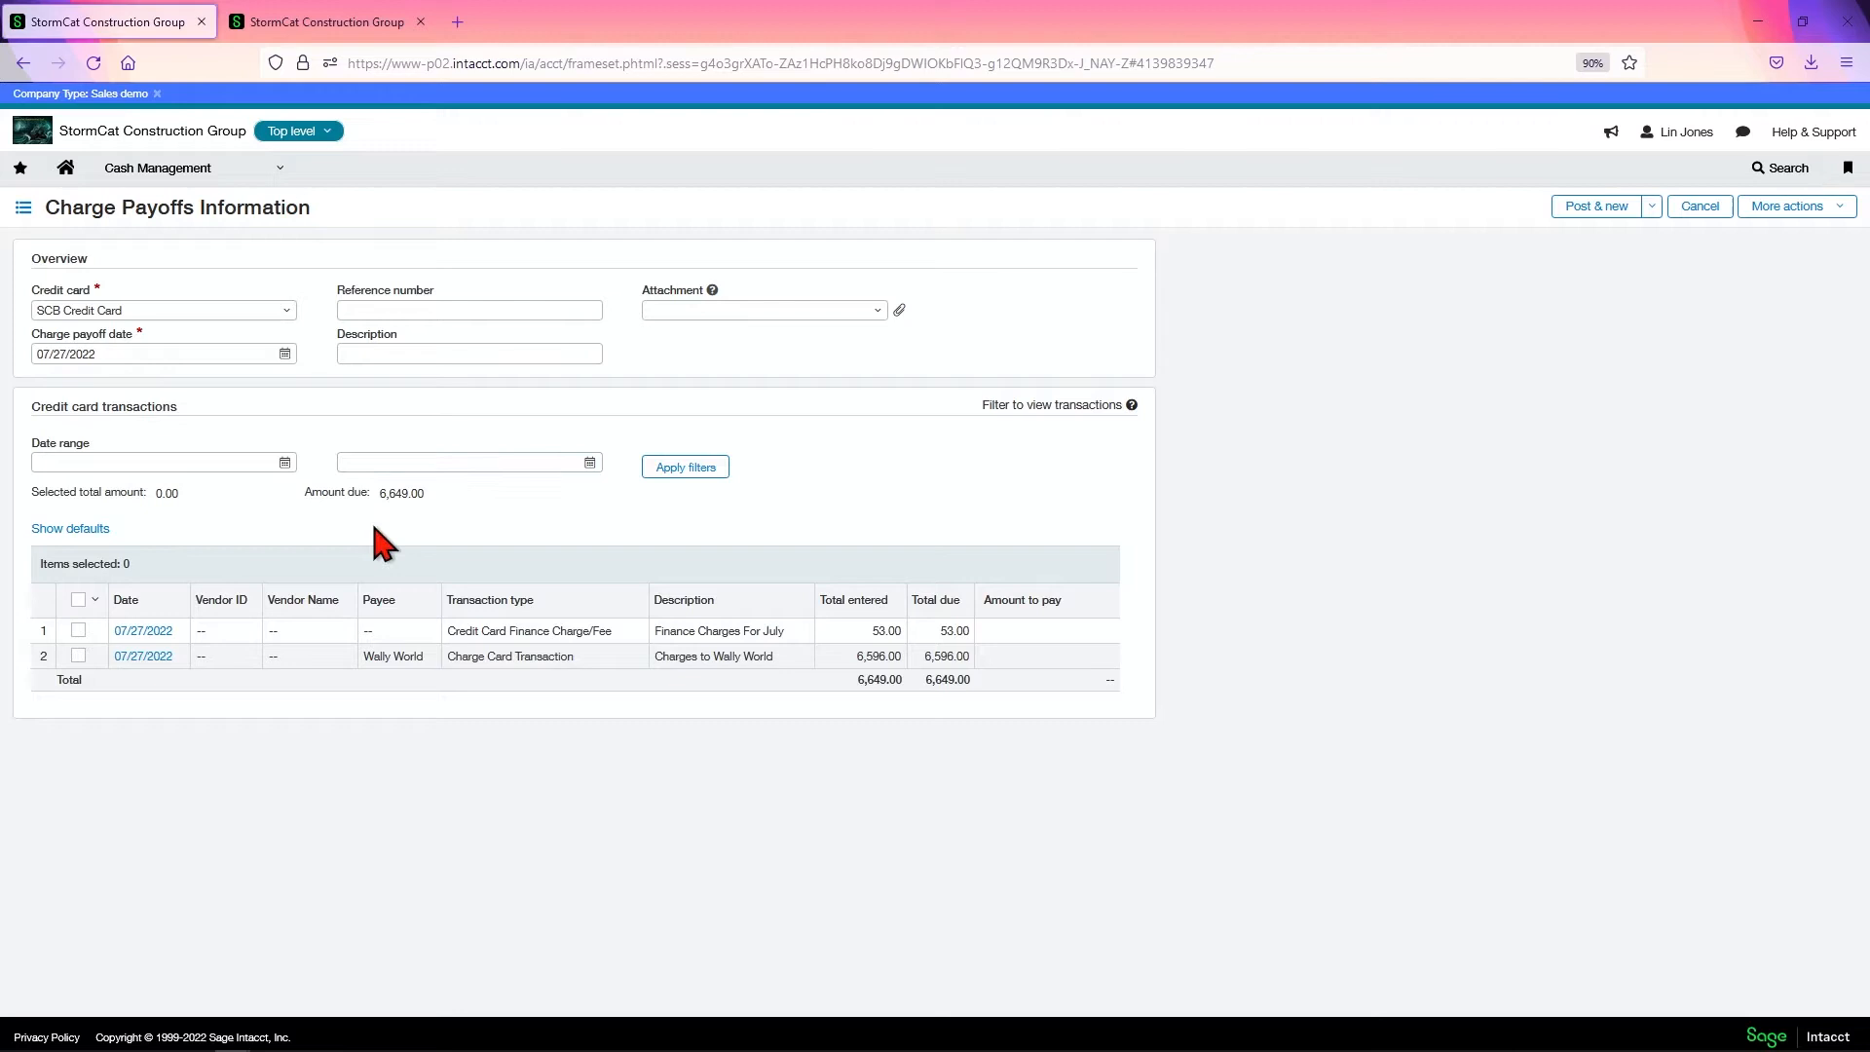
{"action": "mouse_move", "coordinate": [389, 579]}
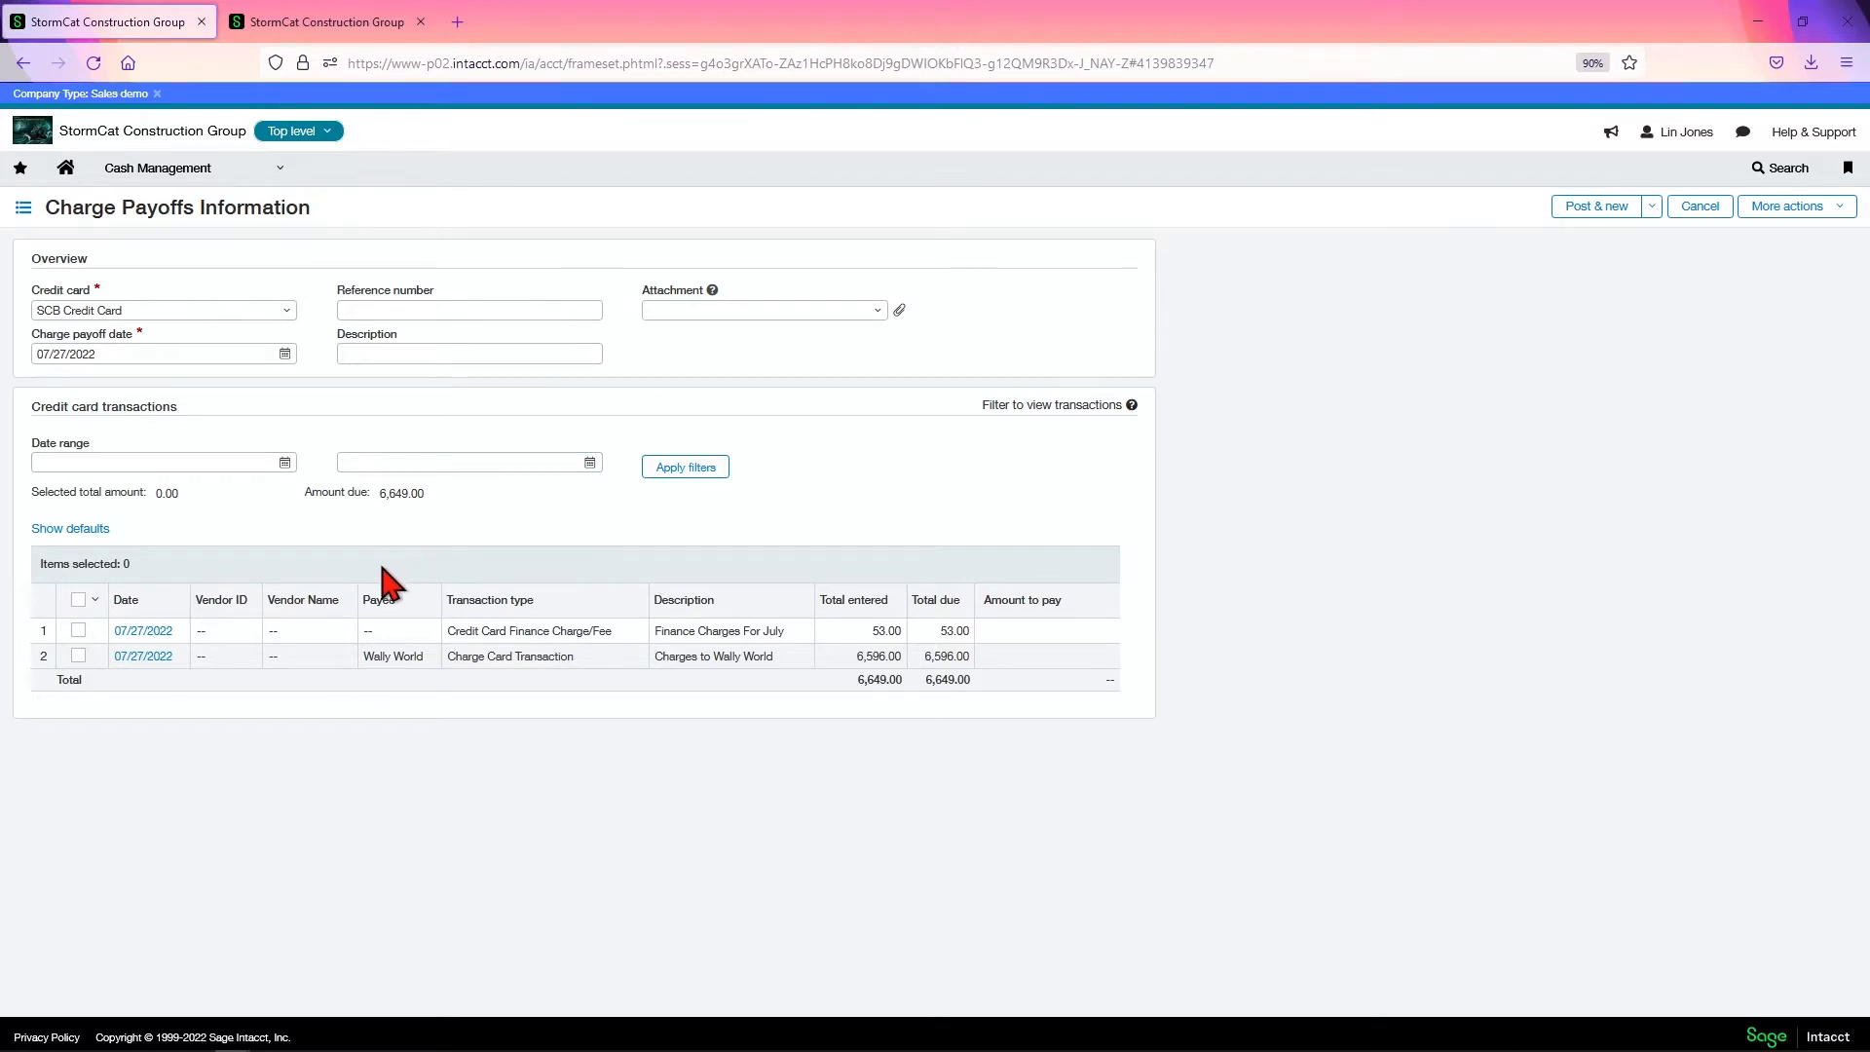
{"action": "mouse_move", "coordinate": [95, 655]}
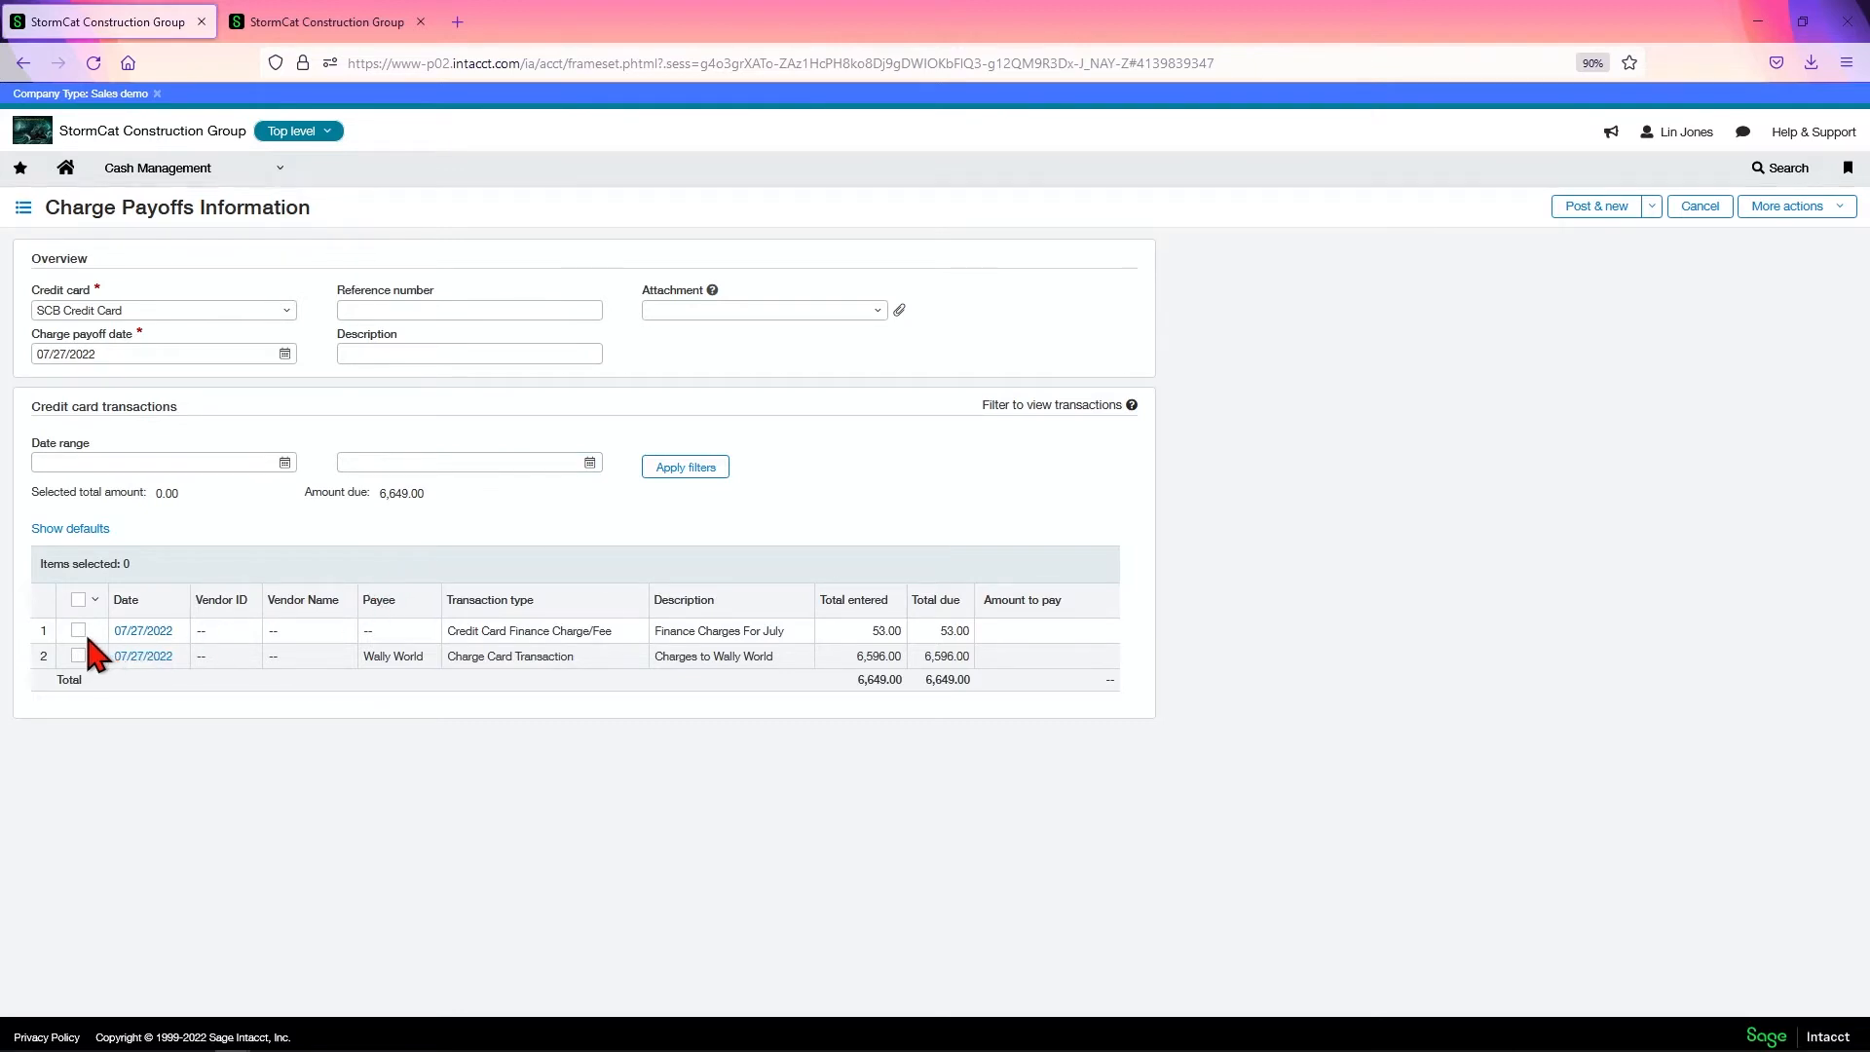
{"action": "left_click", "coordinate": [78, 630]}
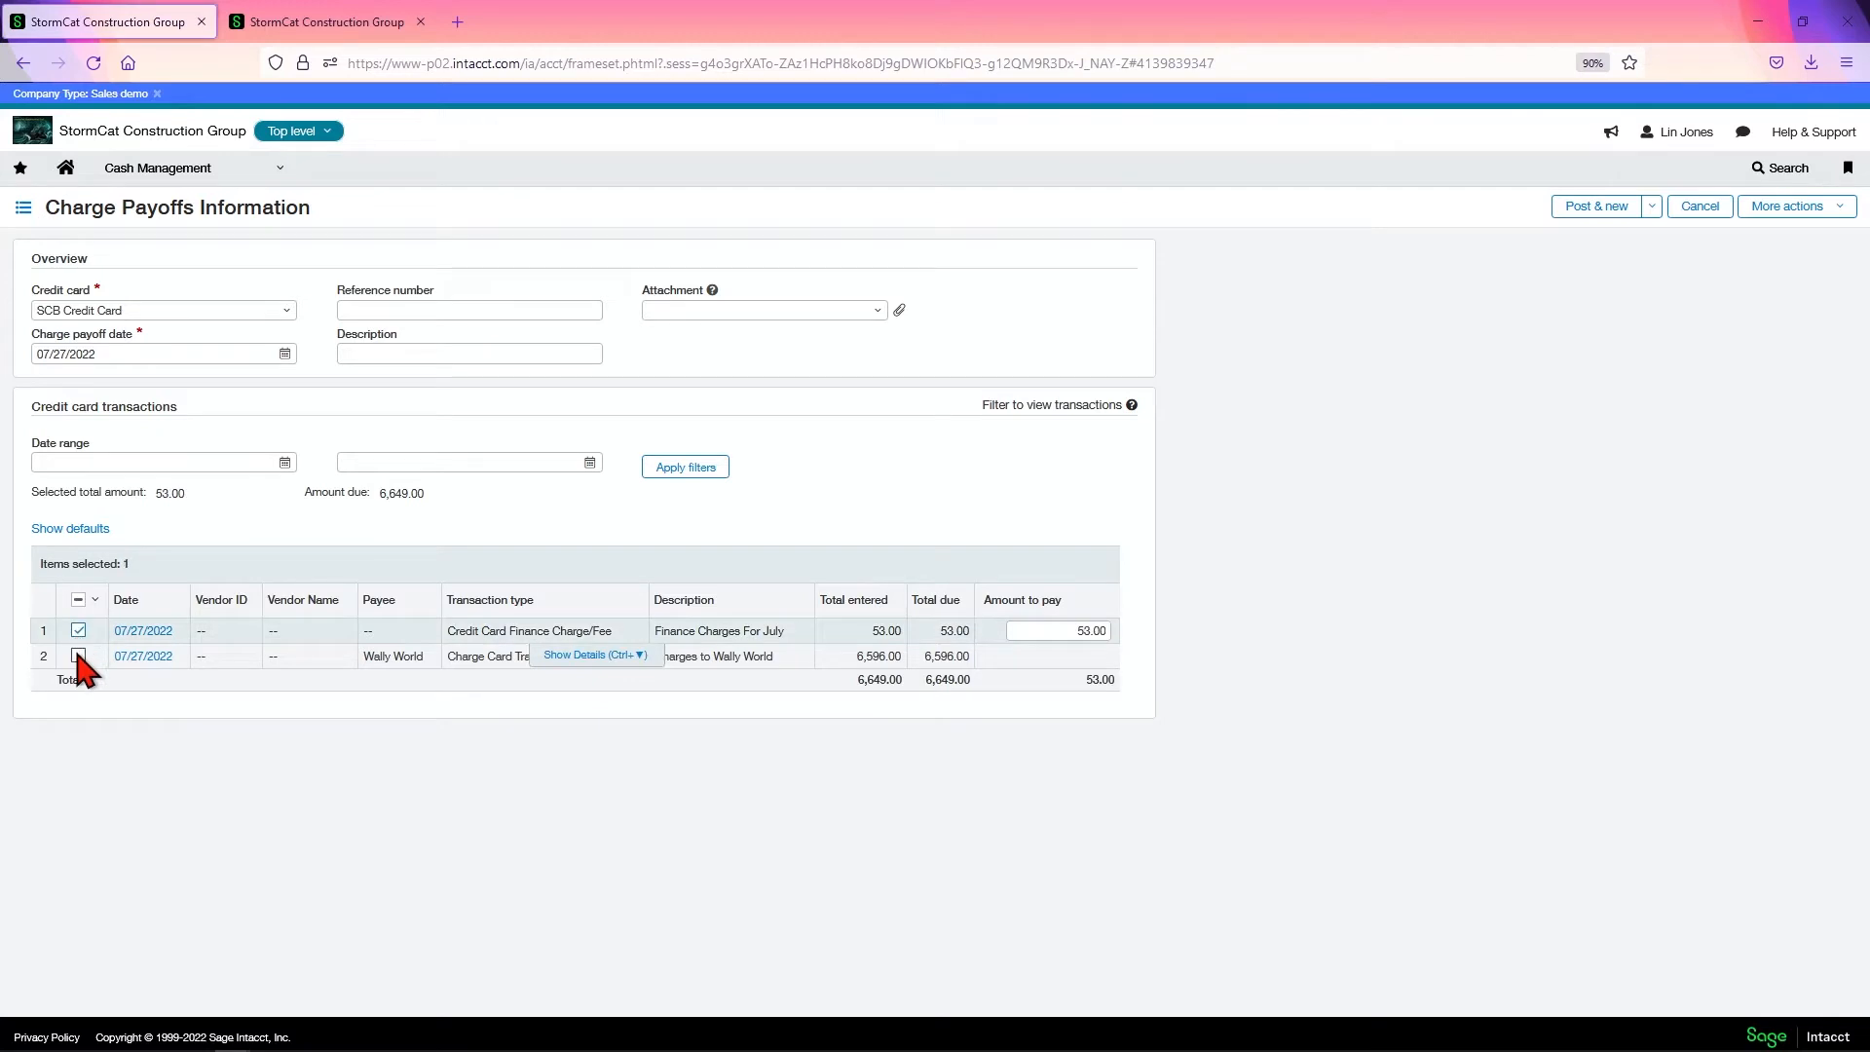
{"action": "left_click", "coordinate": [79, 656]}
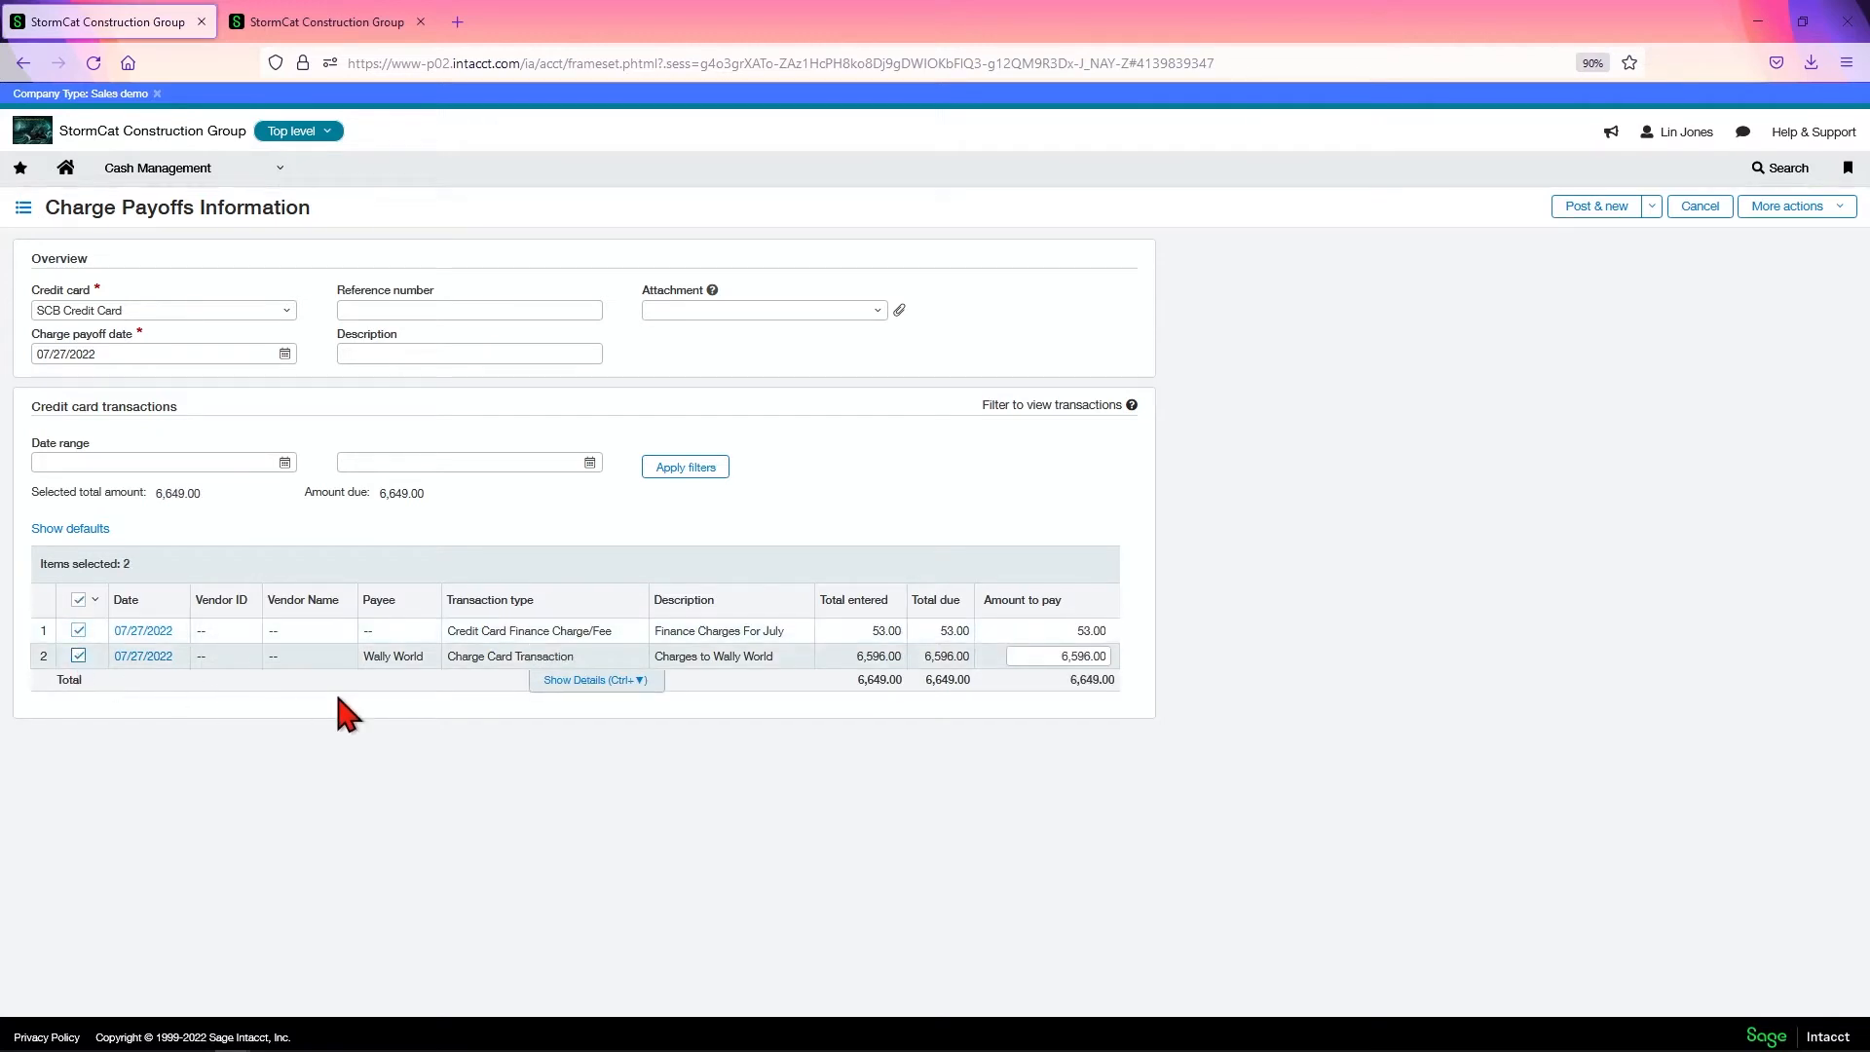
{"action": "mouse_move", "coordinate": [557, 701]}
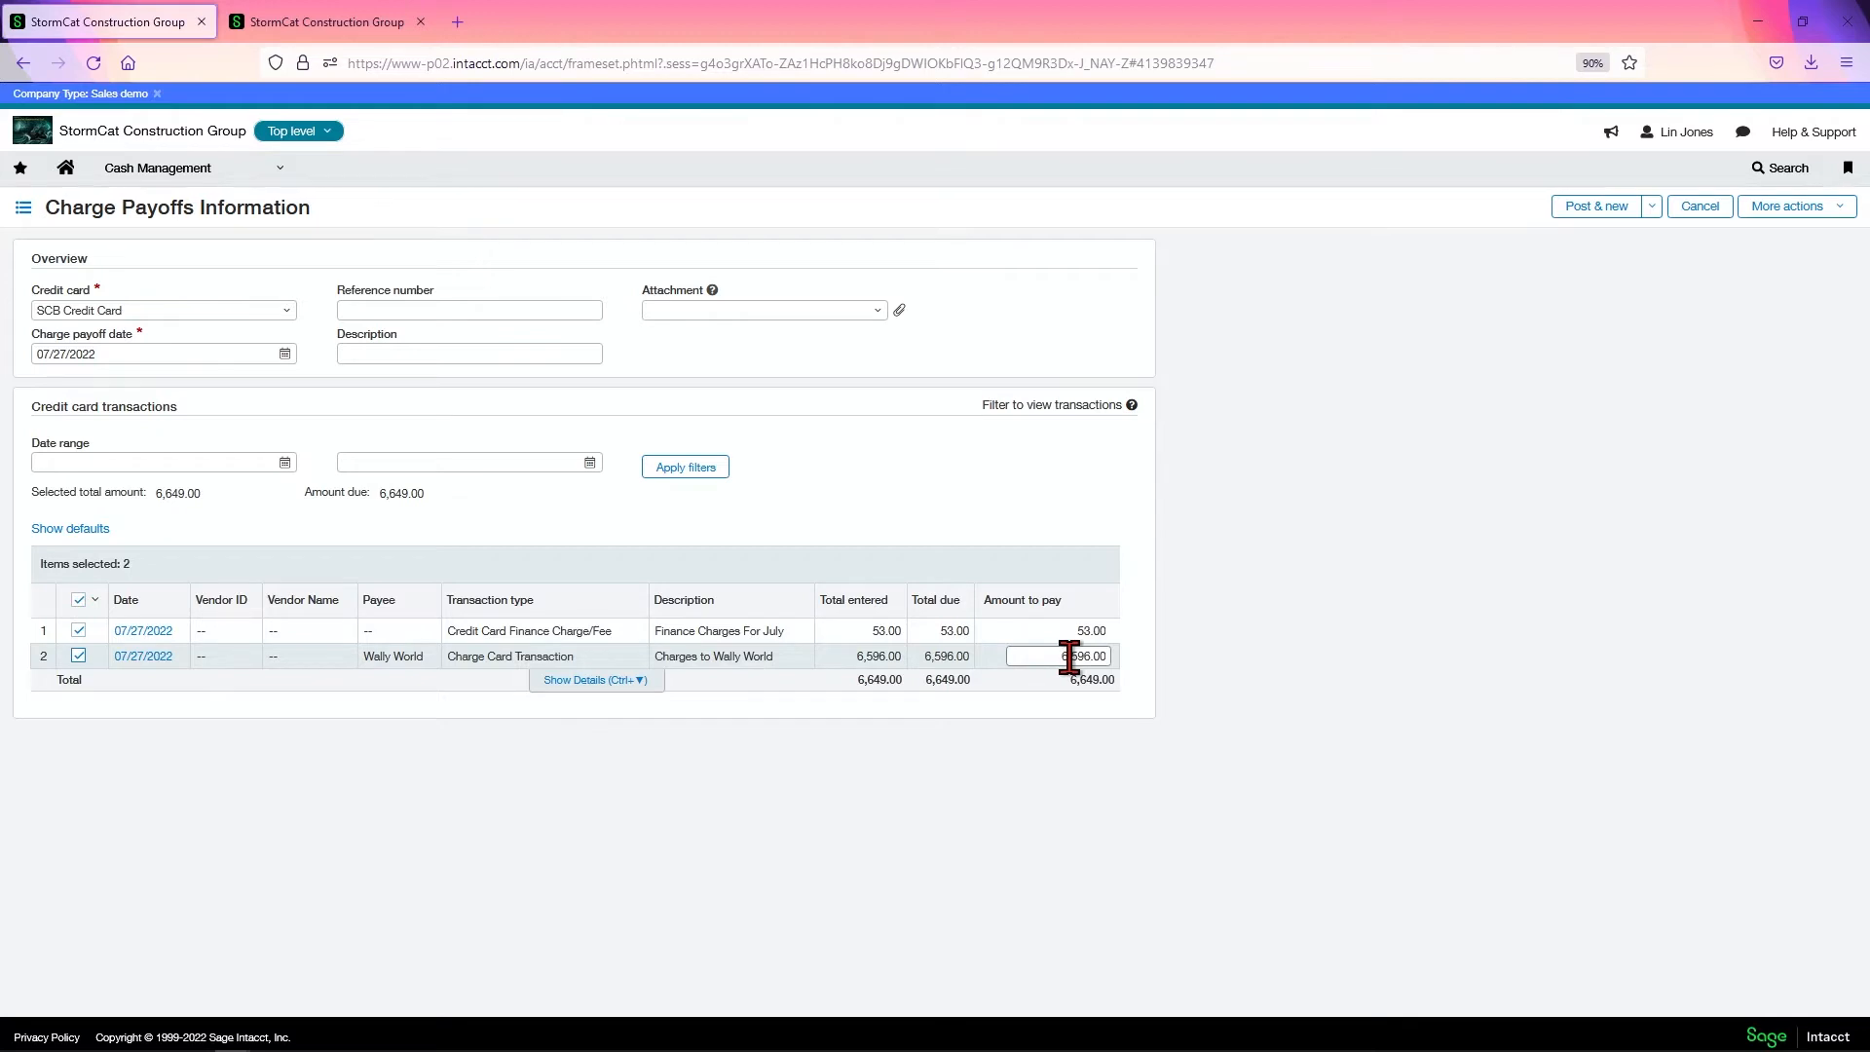
{"action": "left_click", "coordinate": [594, 679]}
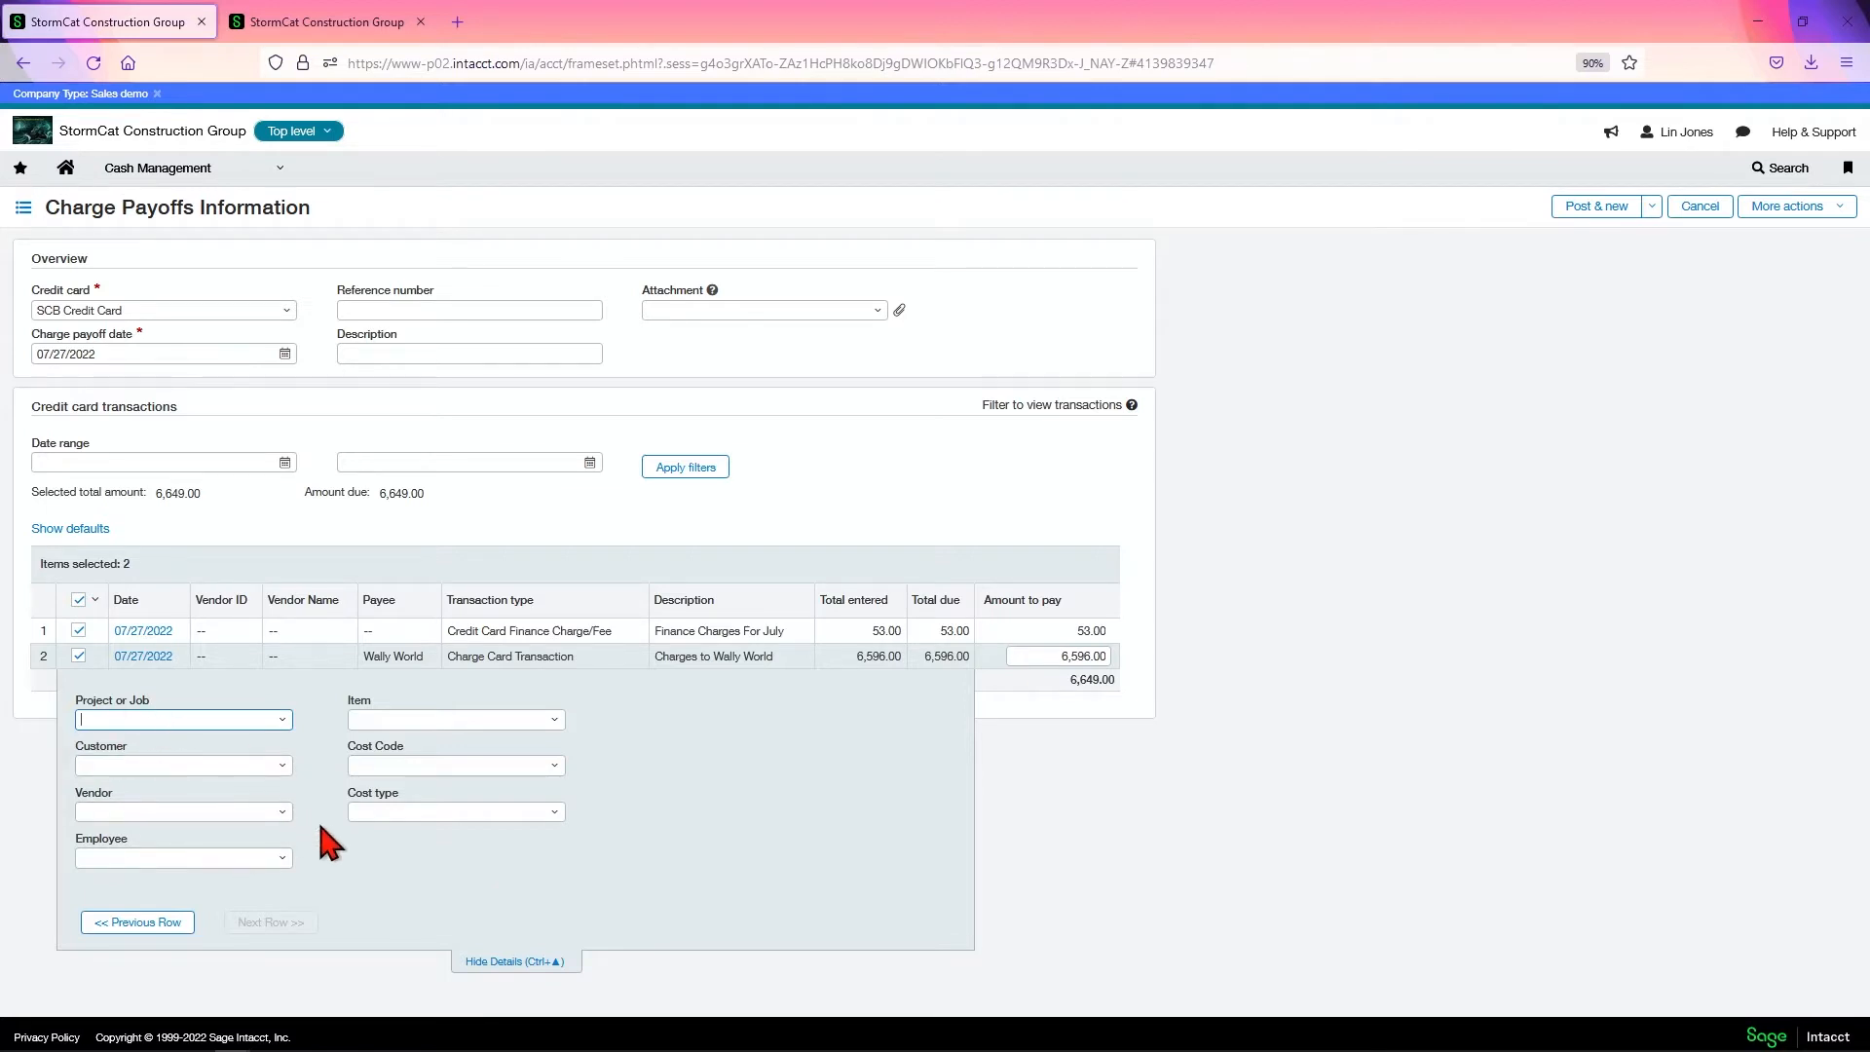
{"action": "left_click", "coordinate": [513, 961]}
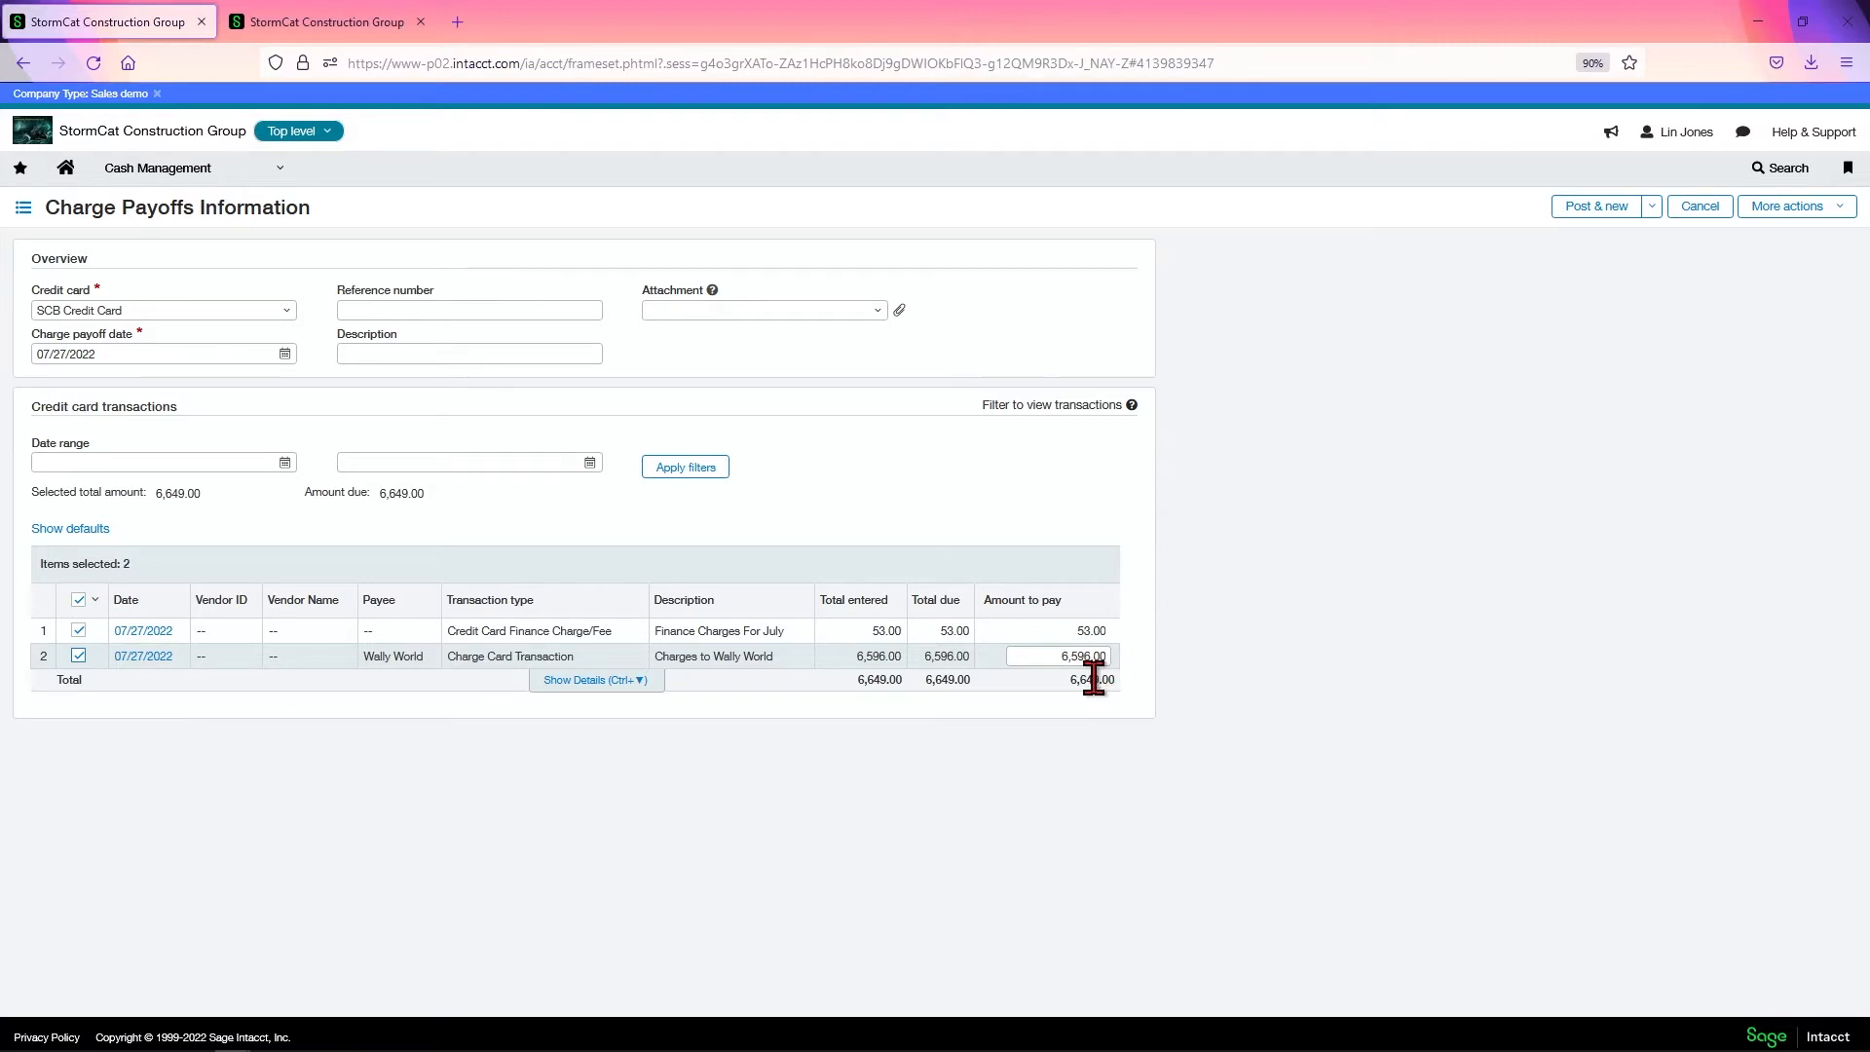
{"action": "mouse_move", "coordinate": [1484, 343]}
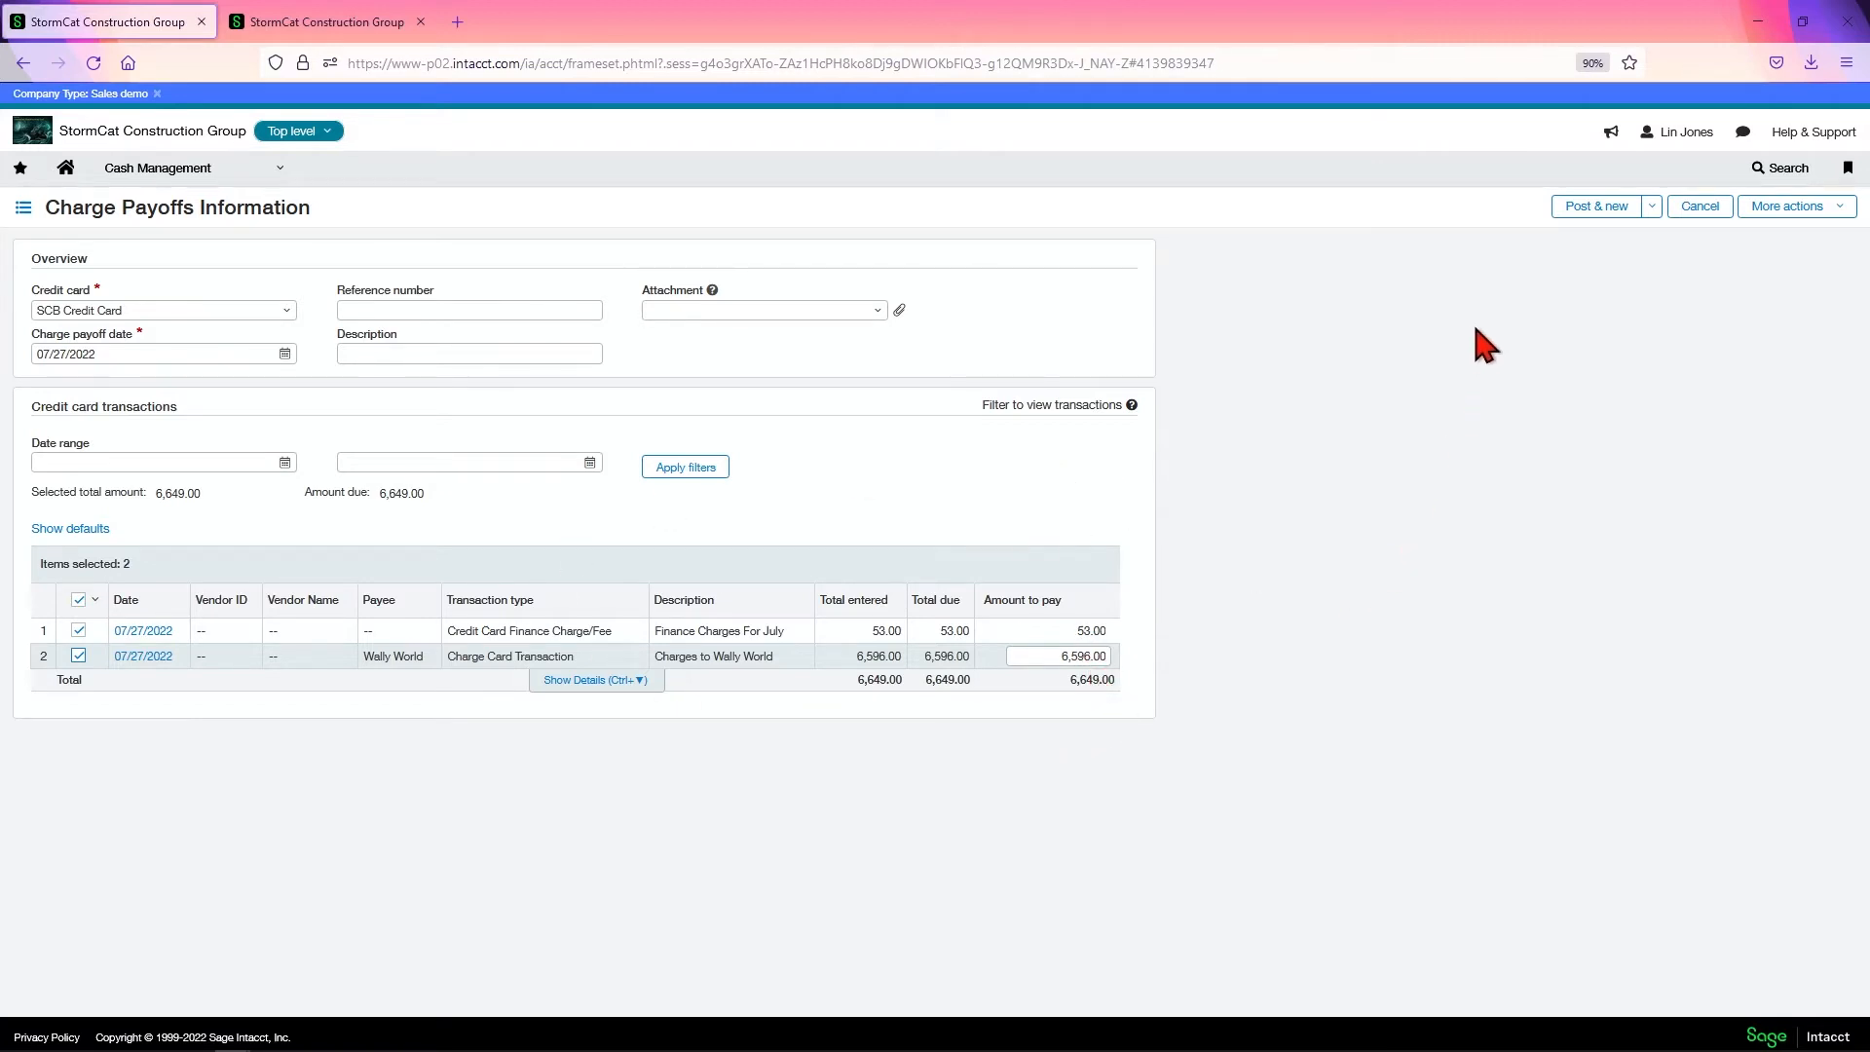
{"action": "mouse_move", "coordinate": [1595, 206]}
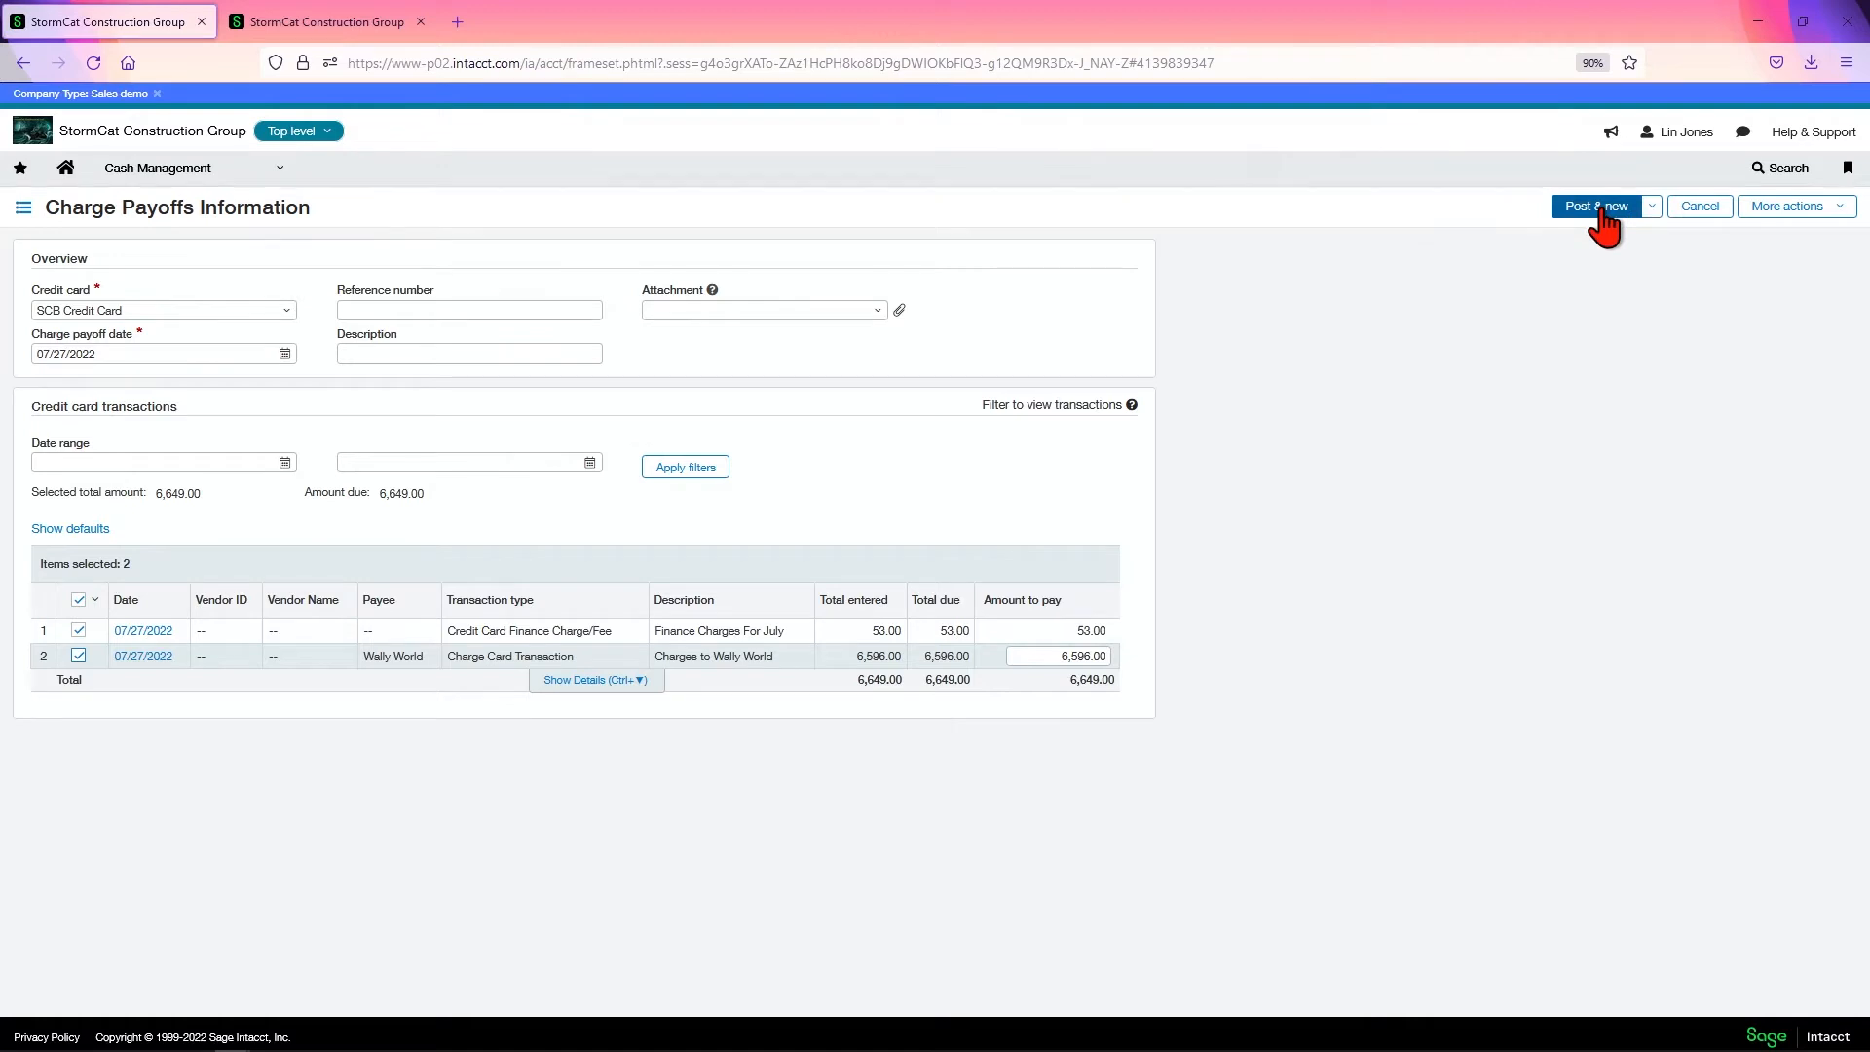
{"action": "mouse_move", "coordinate": [1667, 185]}
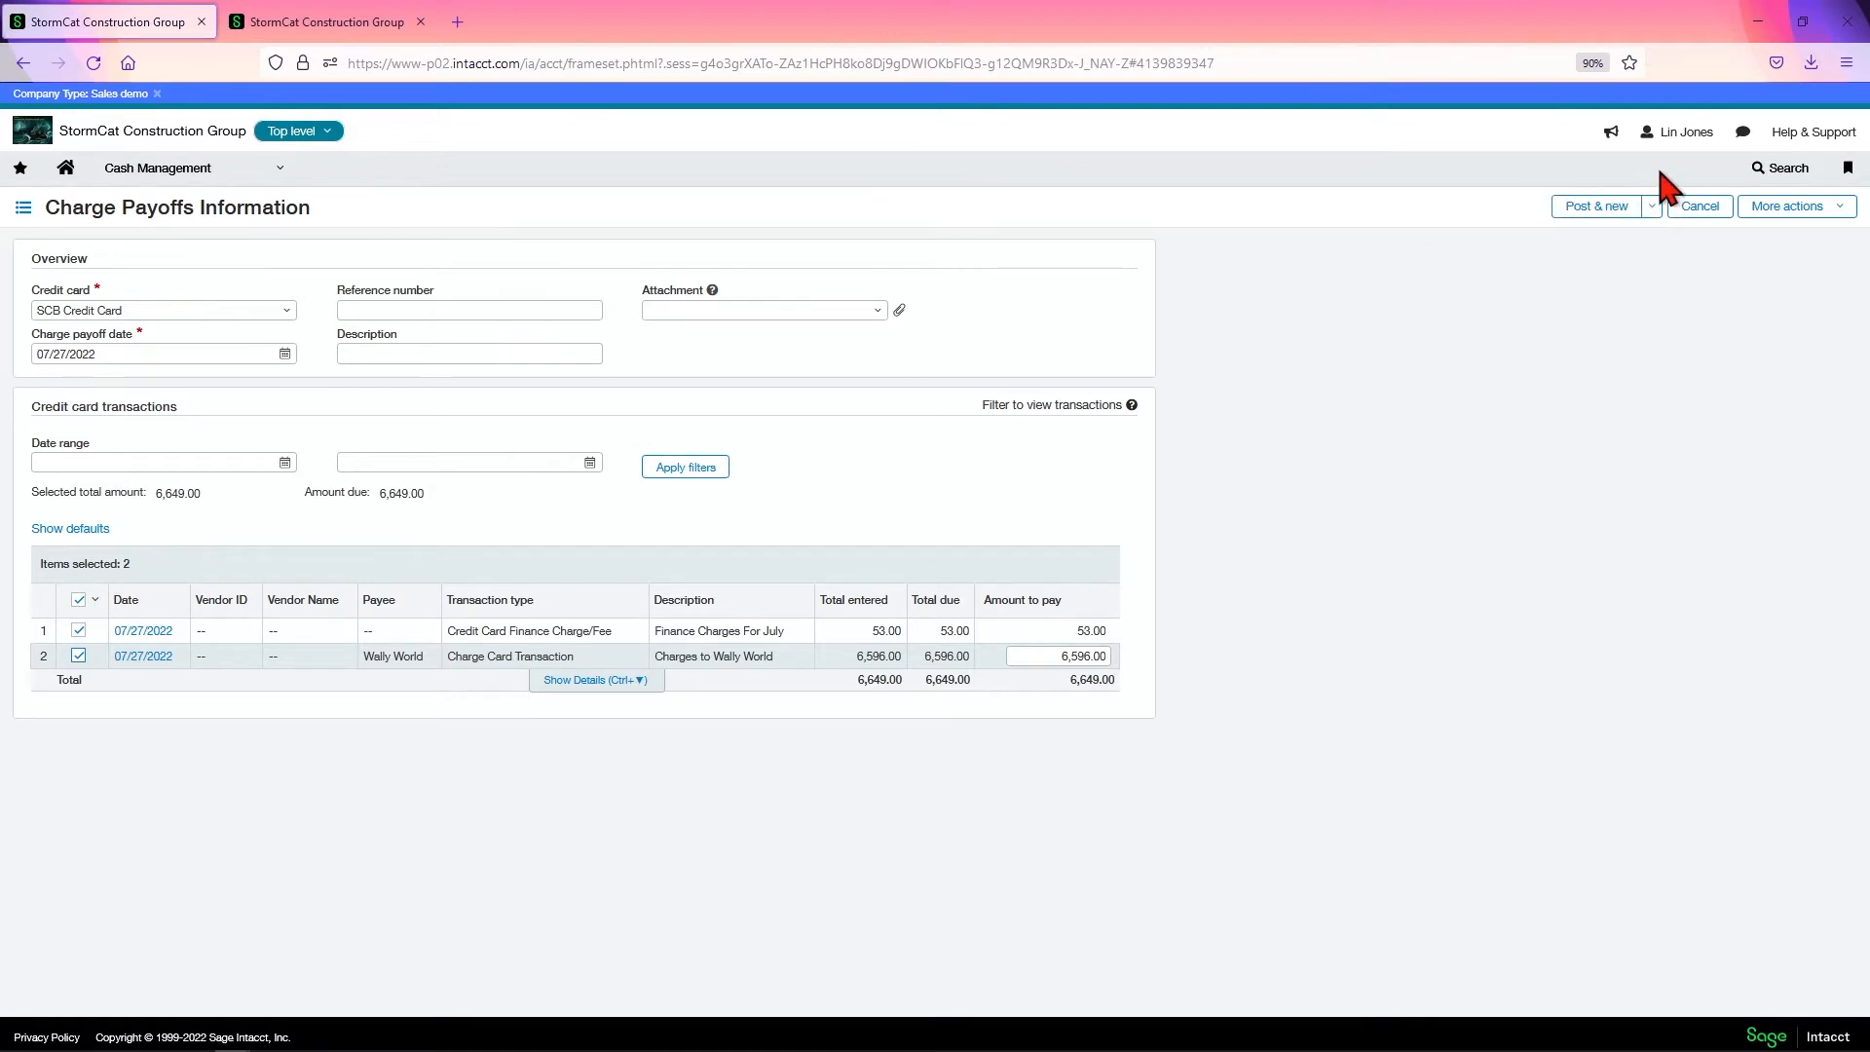
Step: Post the $6,649.00 SCB Credit Card payoff dated 07/27/2022
{"action": "left_click", "coordinate": [1650, 206]}
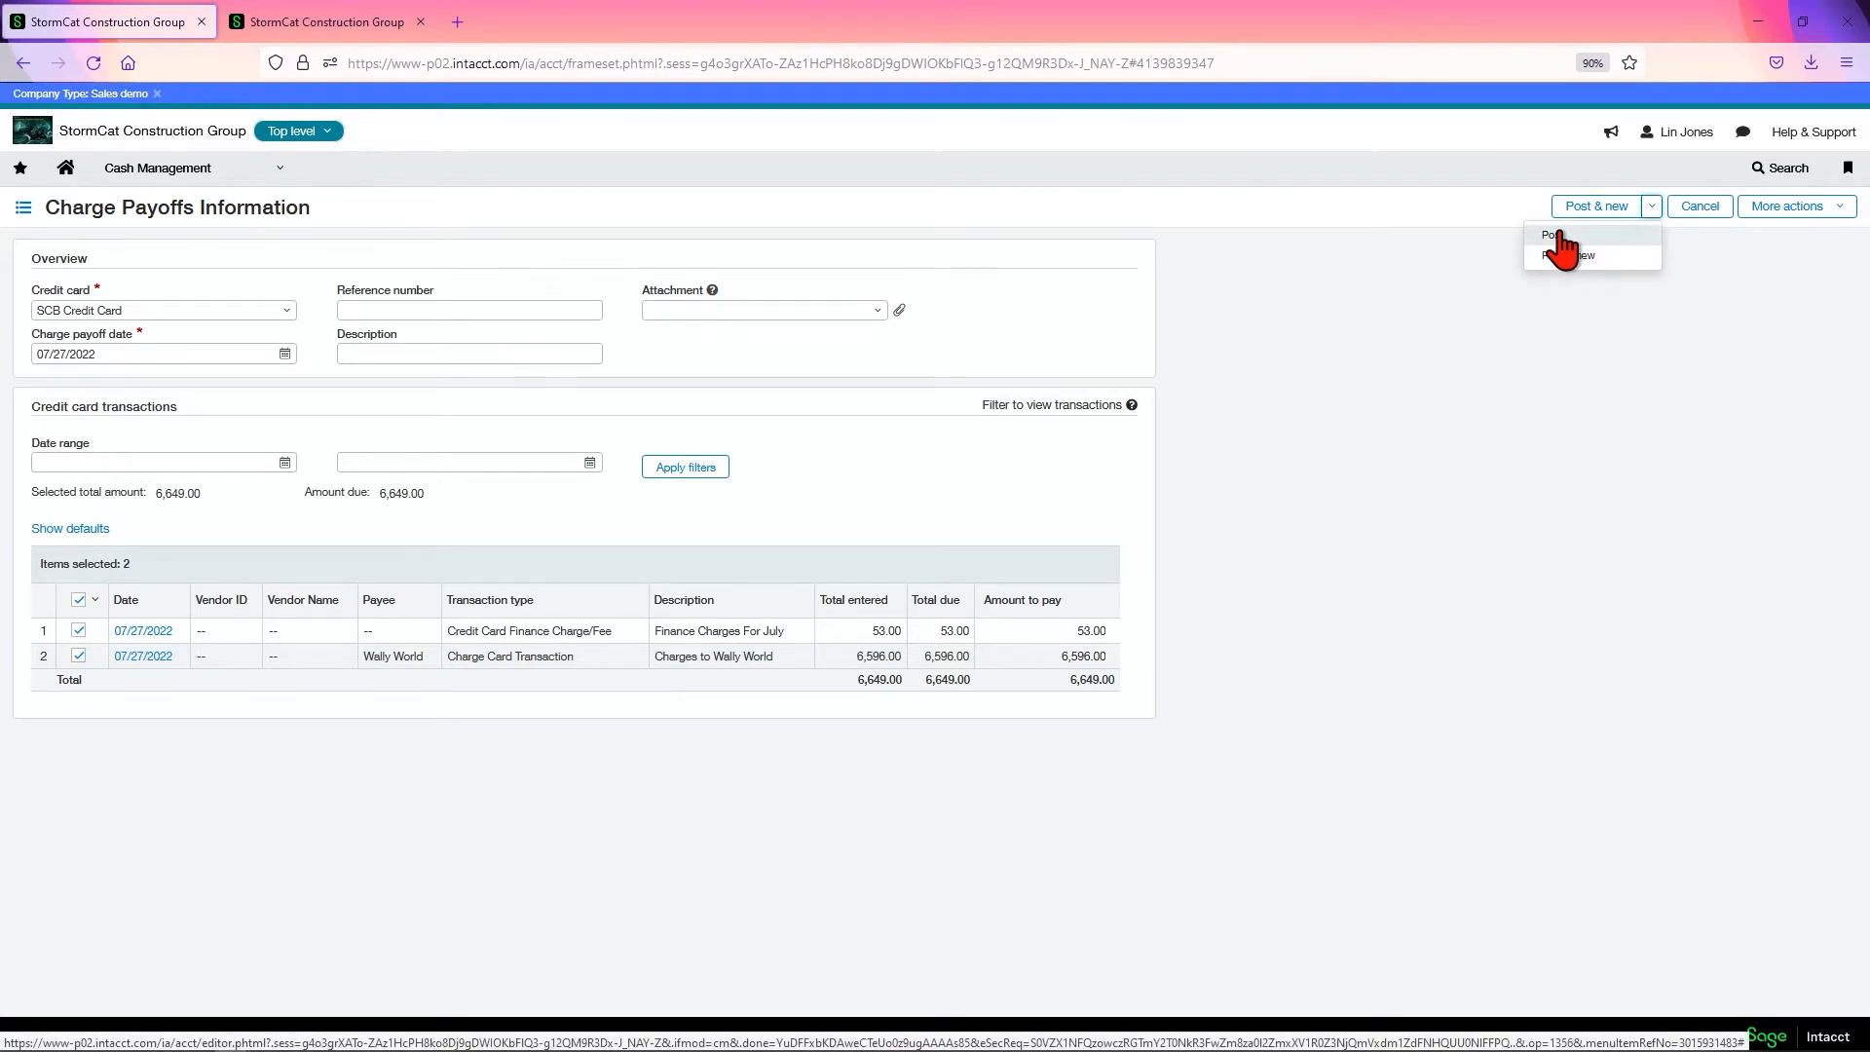
{"action": "left_click", "coordinate": [1552, 235]}
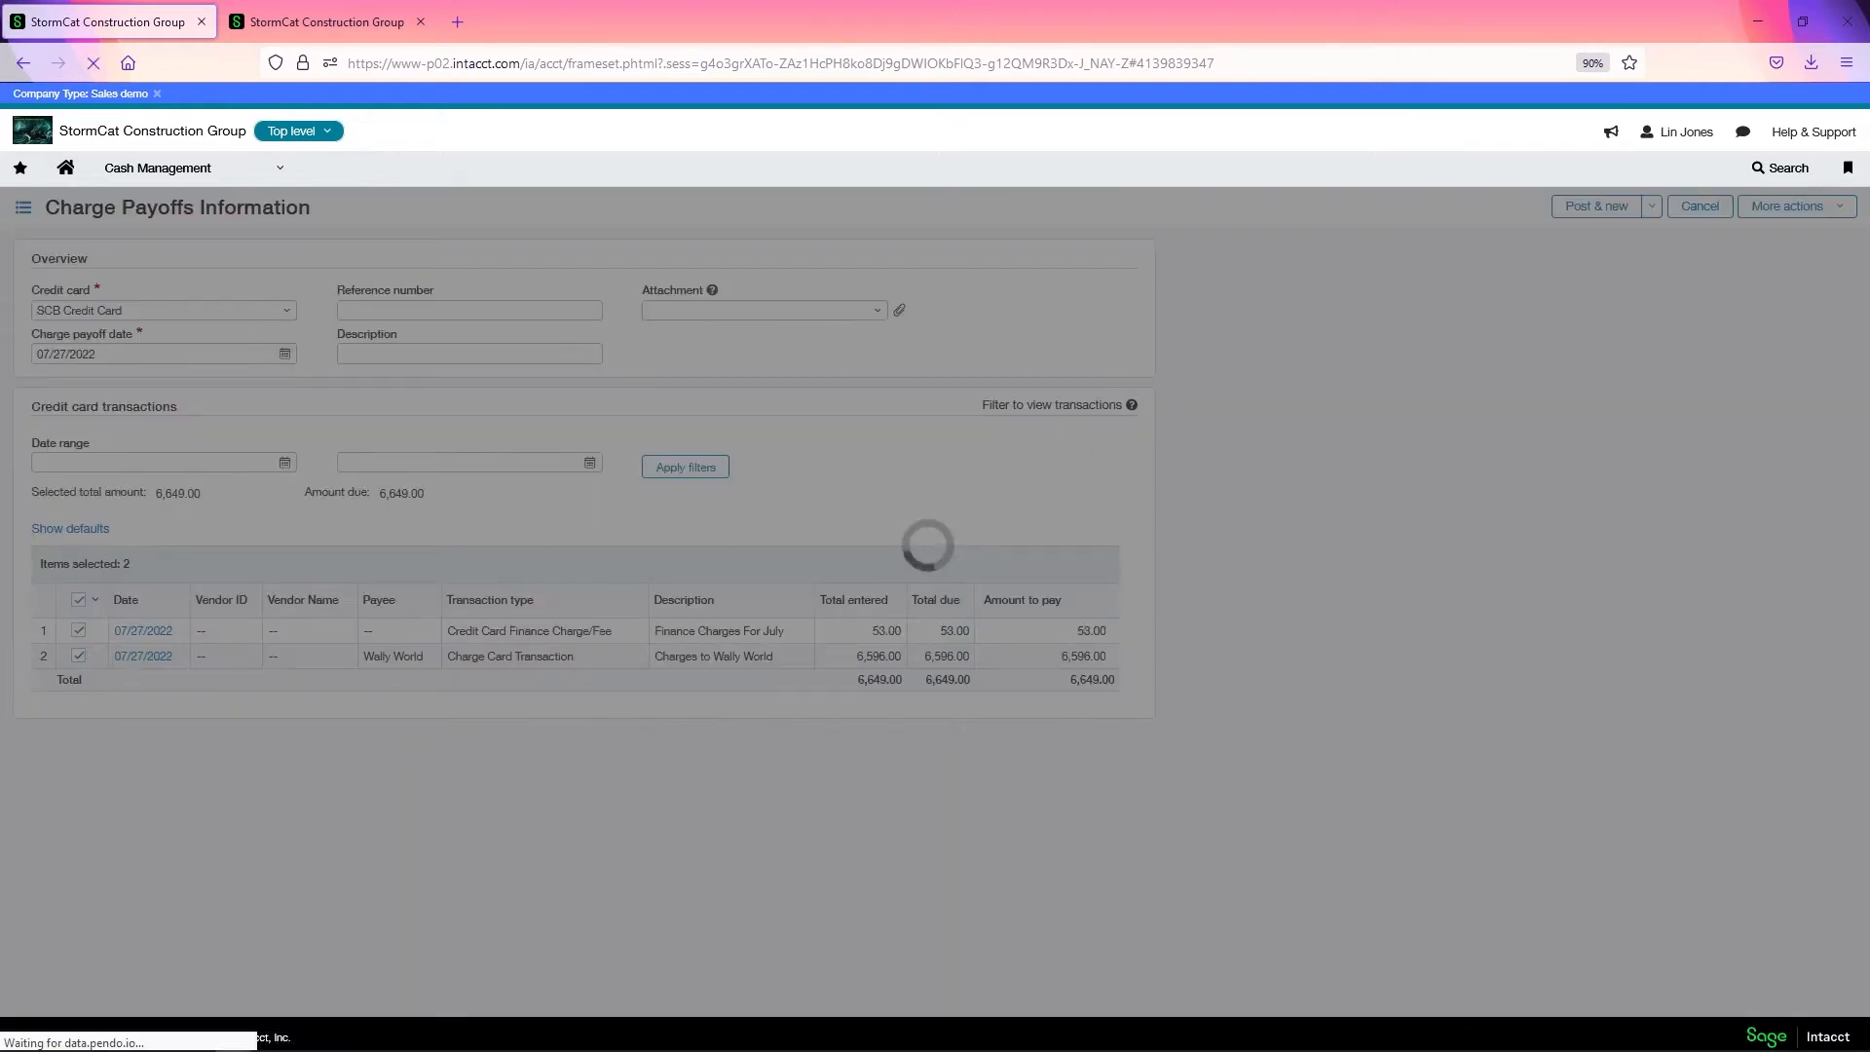
{"action": "left_click", "coordinate": [1595, 206]}
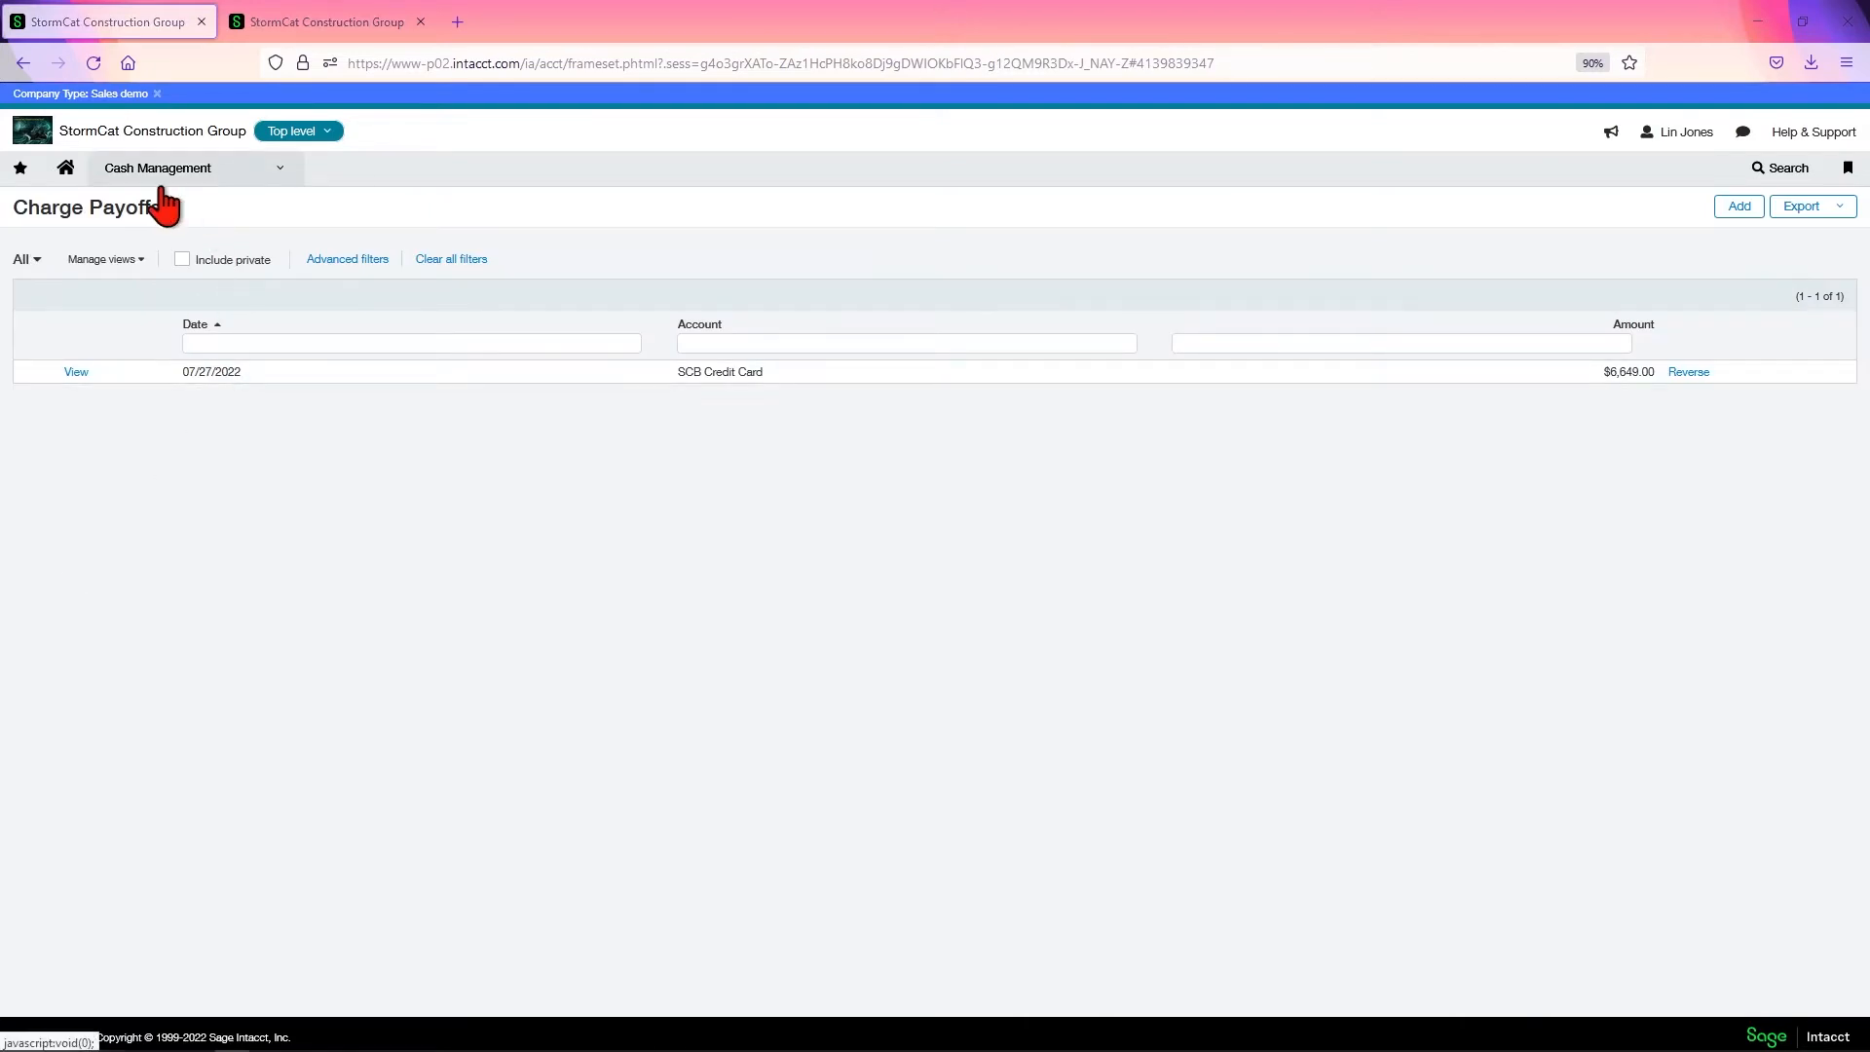
Step: Display the posted $6,649.00 Charge Payoffs - 286 bill to Stormy's Credit Bank
{"action": "left_click", "coordinate": [156, 166]}
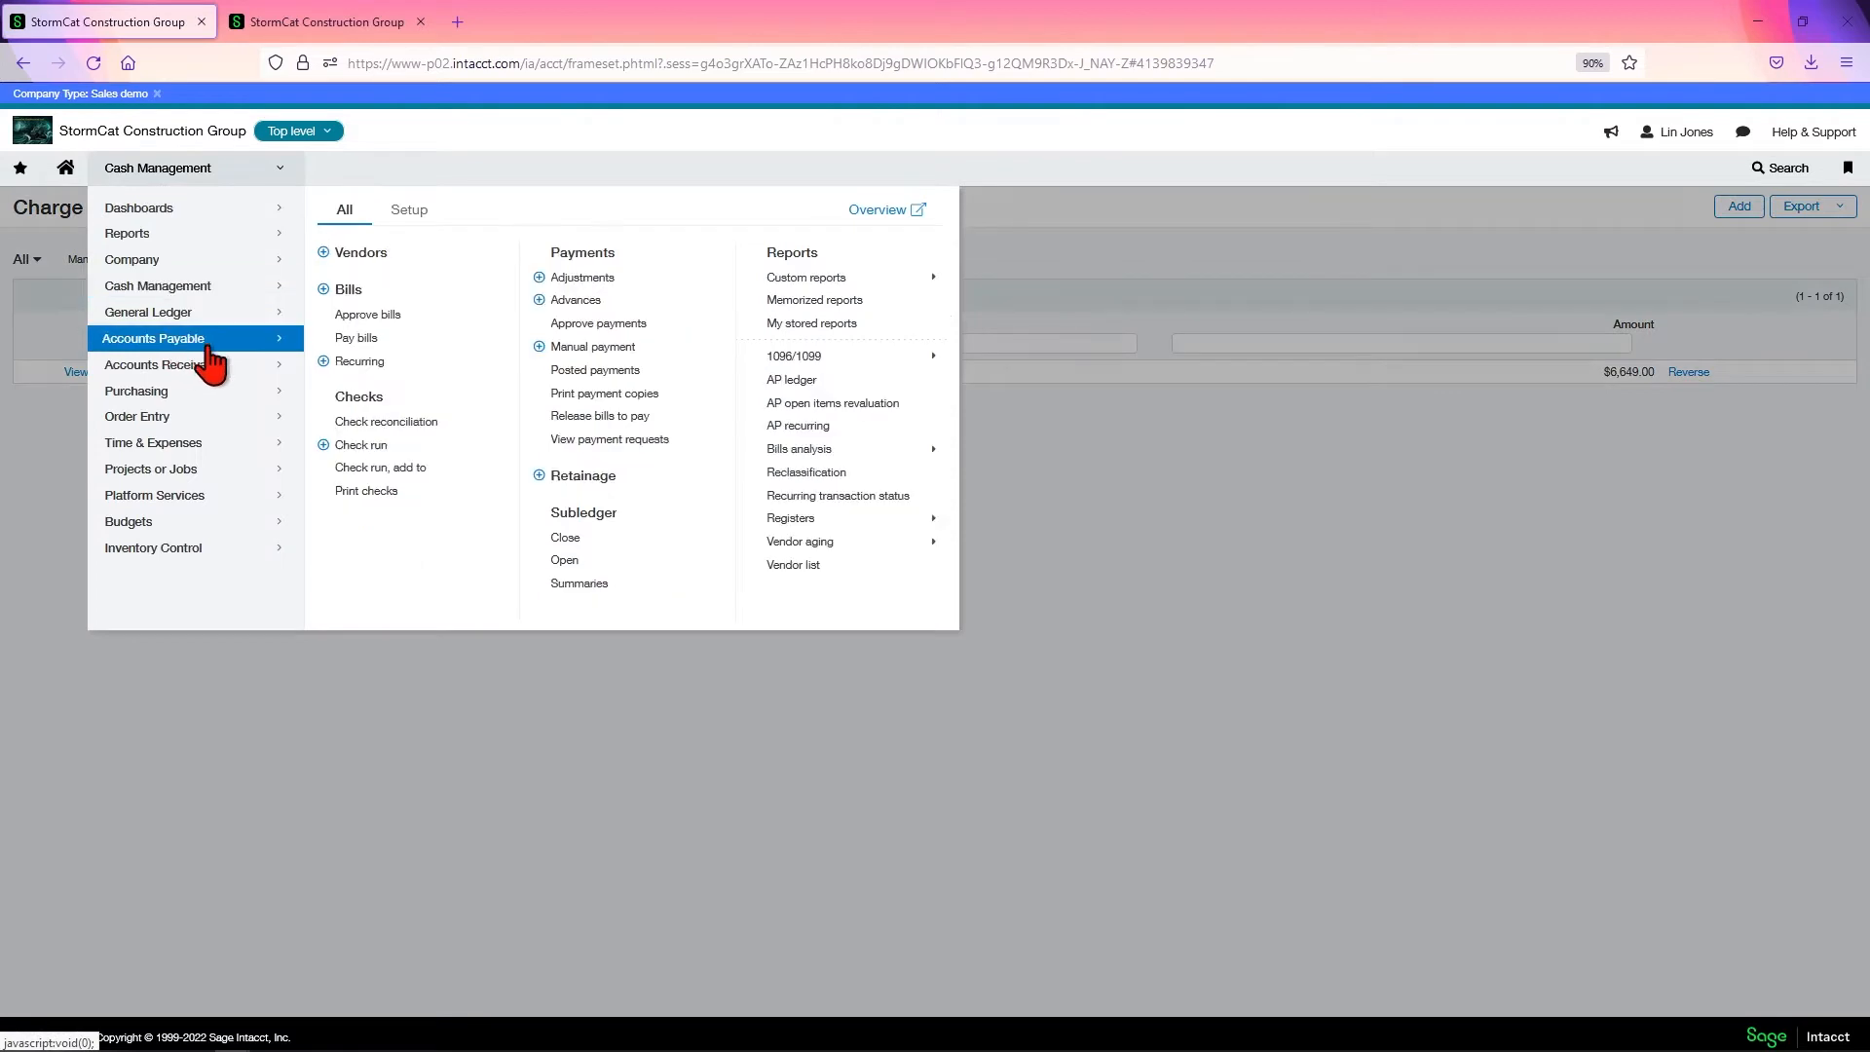
{"action": "left_click", "coordinate": [153, 338]}
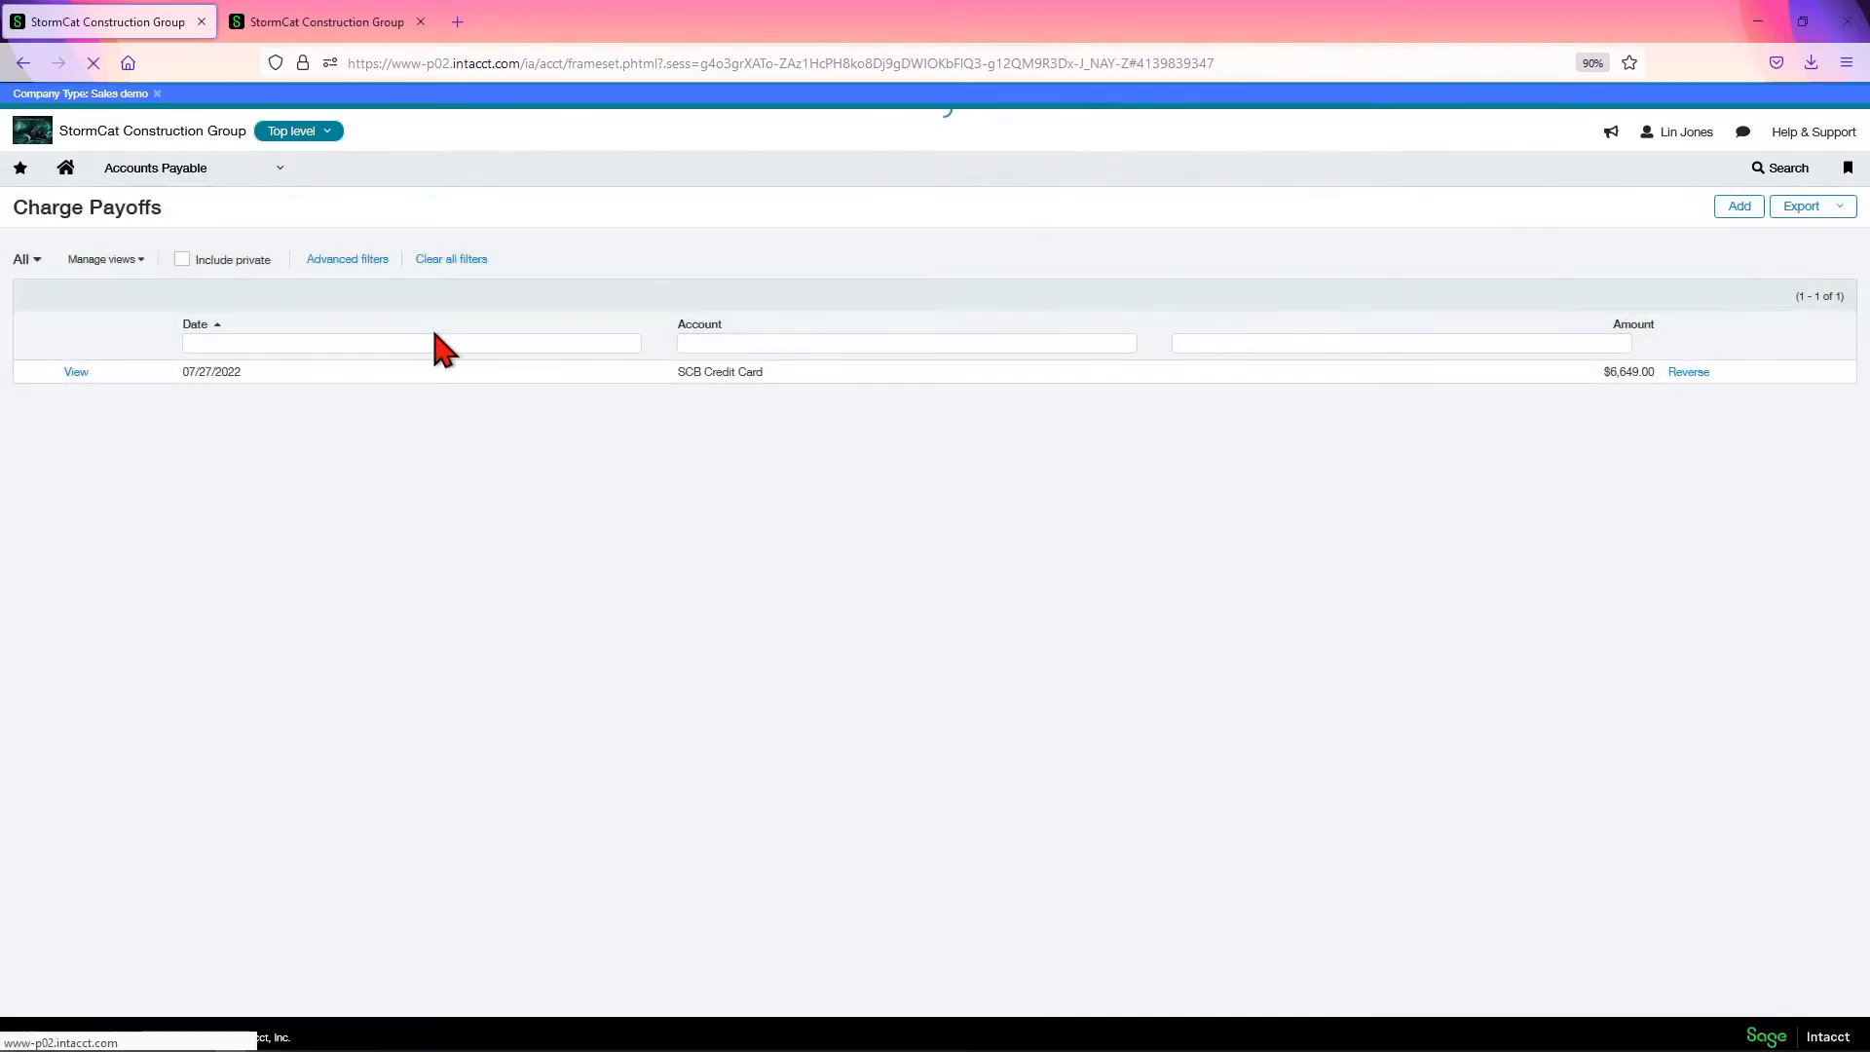
{"action": "left_click", "coordinate": [75, 371]}
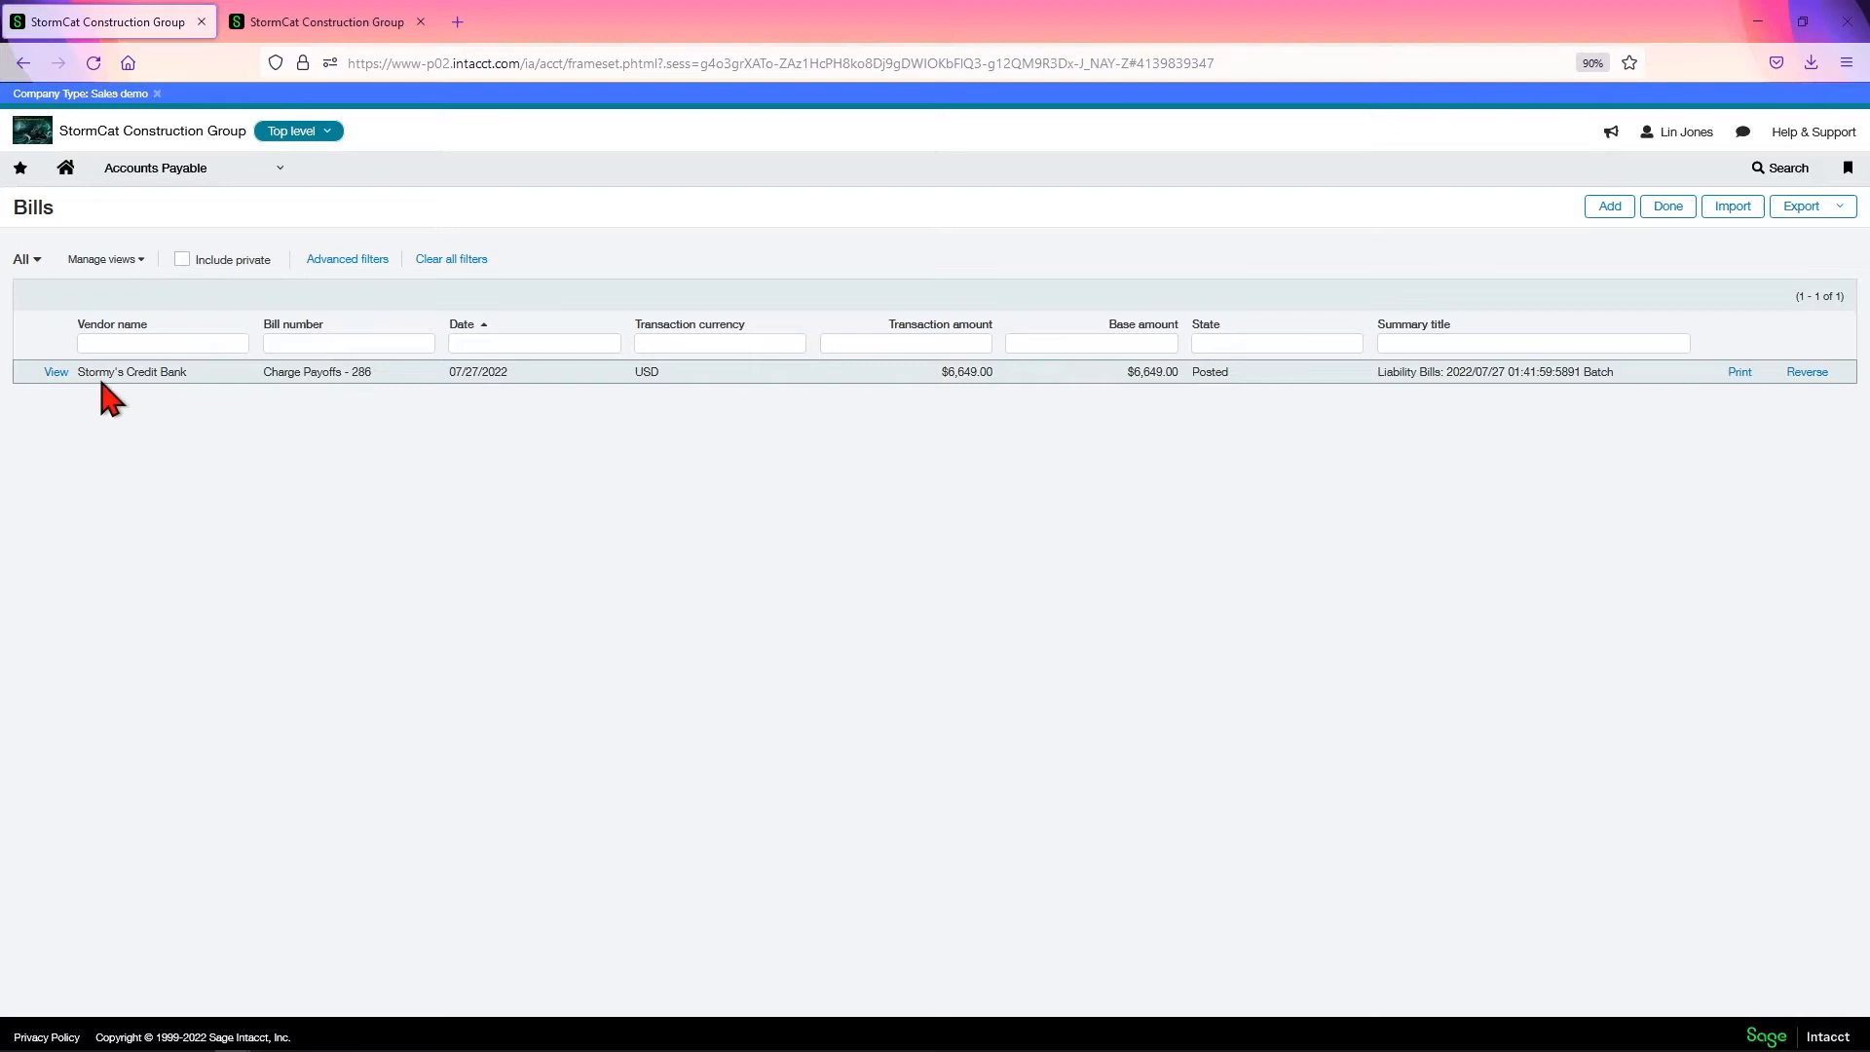
{"action": "mouse_move", "coordinate": [350, 376]}
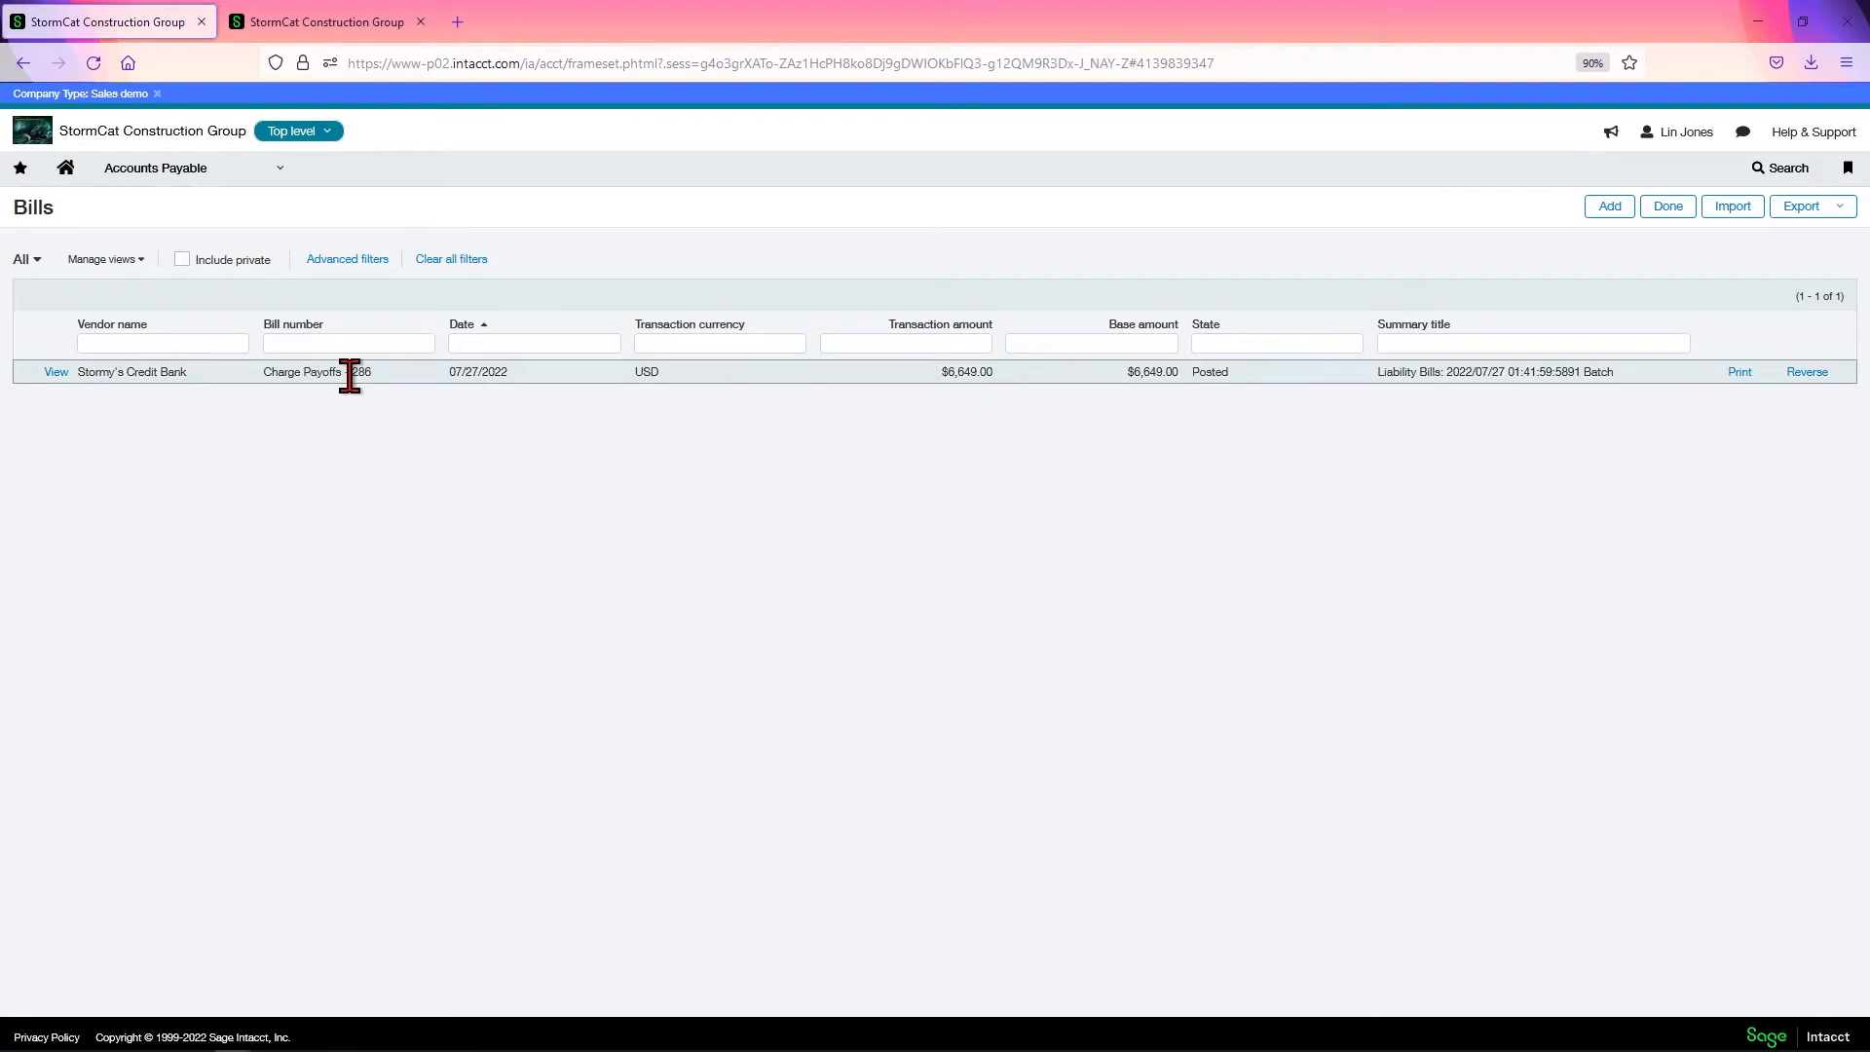
{"action": "mouse_move", "coordinate": [54, 370]}
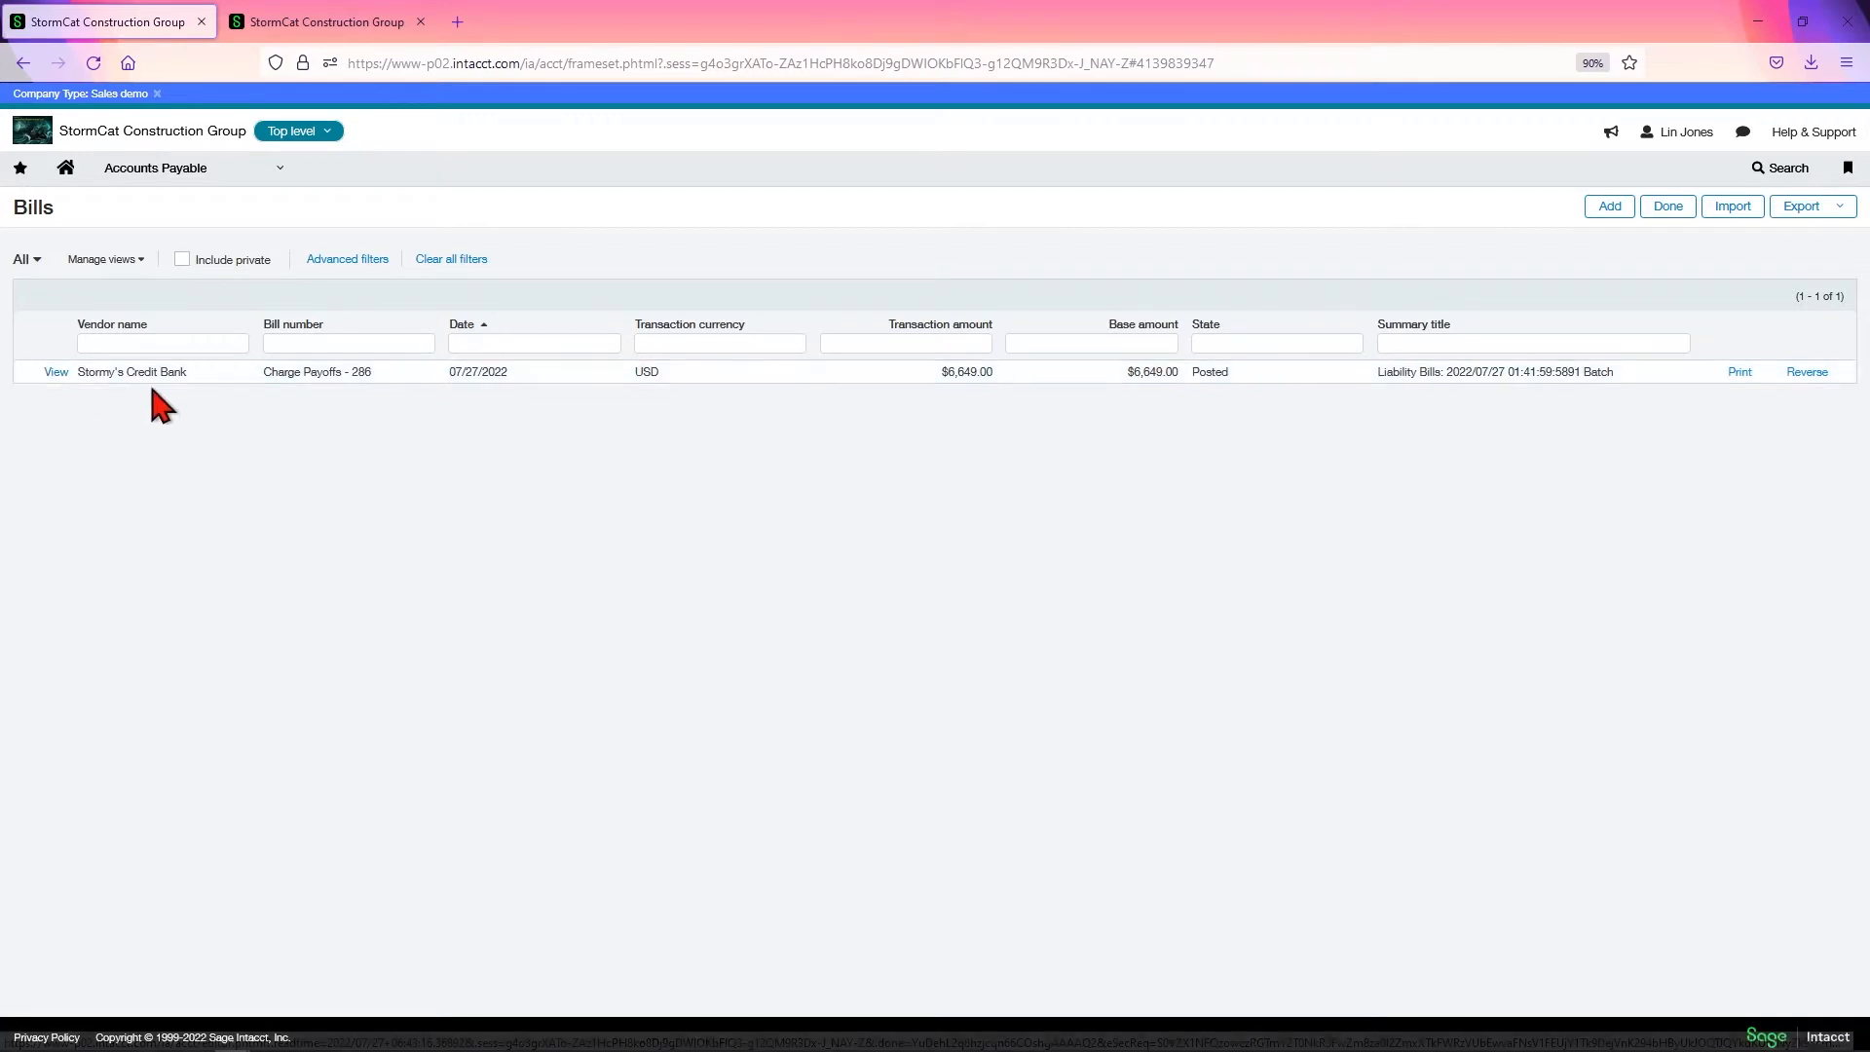
{"action": "mouse_move", "coordinate": [1753, 403]}
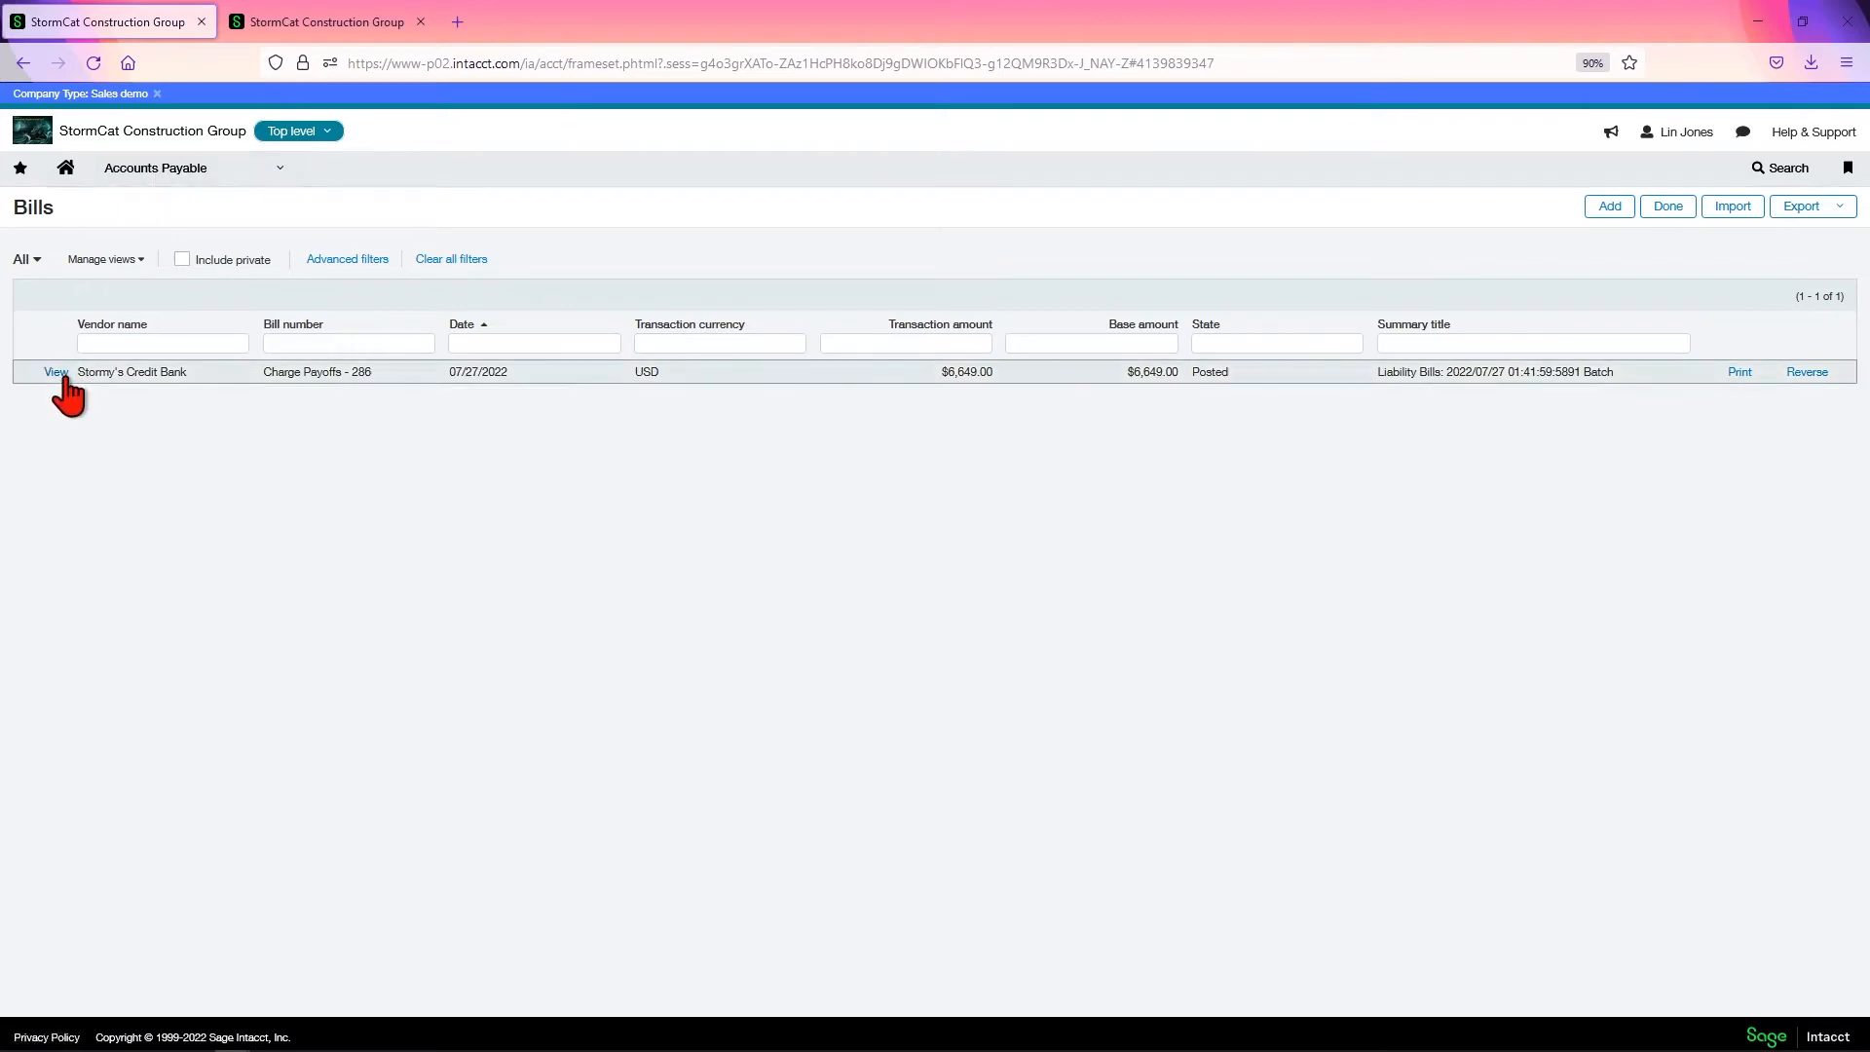
Step: Review the bill's journal 42 postings moving 6,649.00 from Credit Card Liability to Accounts Payable
{"action": "left_click", "coordinate": [55, 371]}
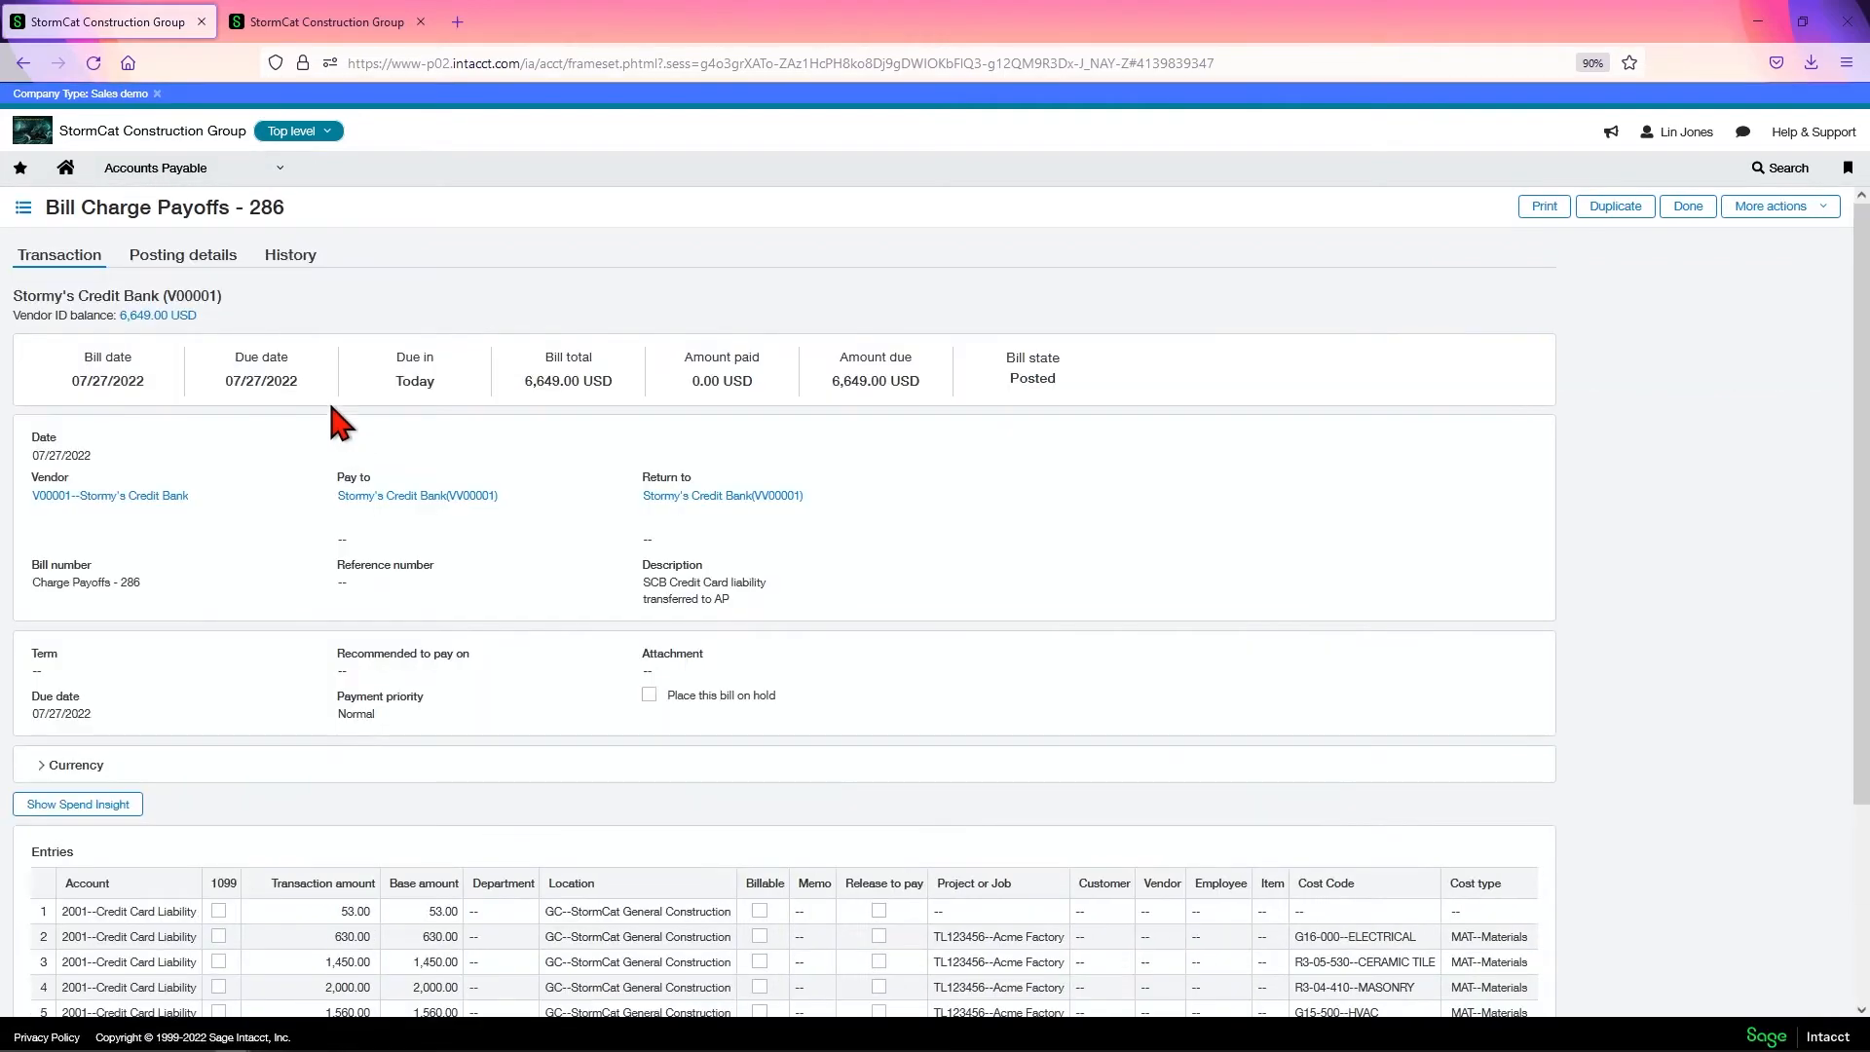
{"action": "left_click", "coordinate": [182, 255]}
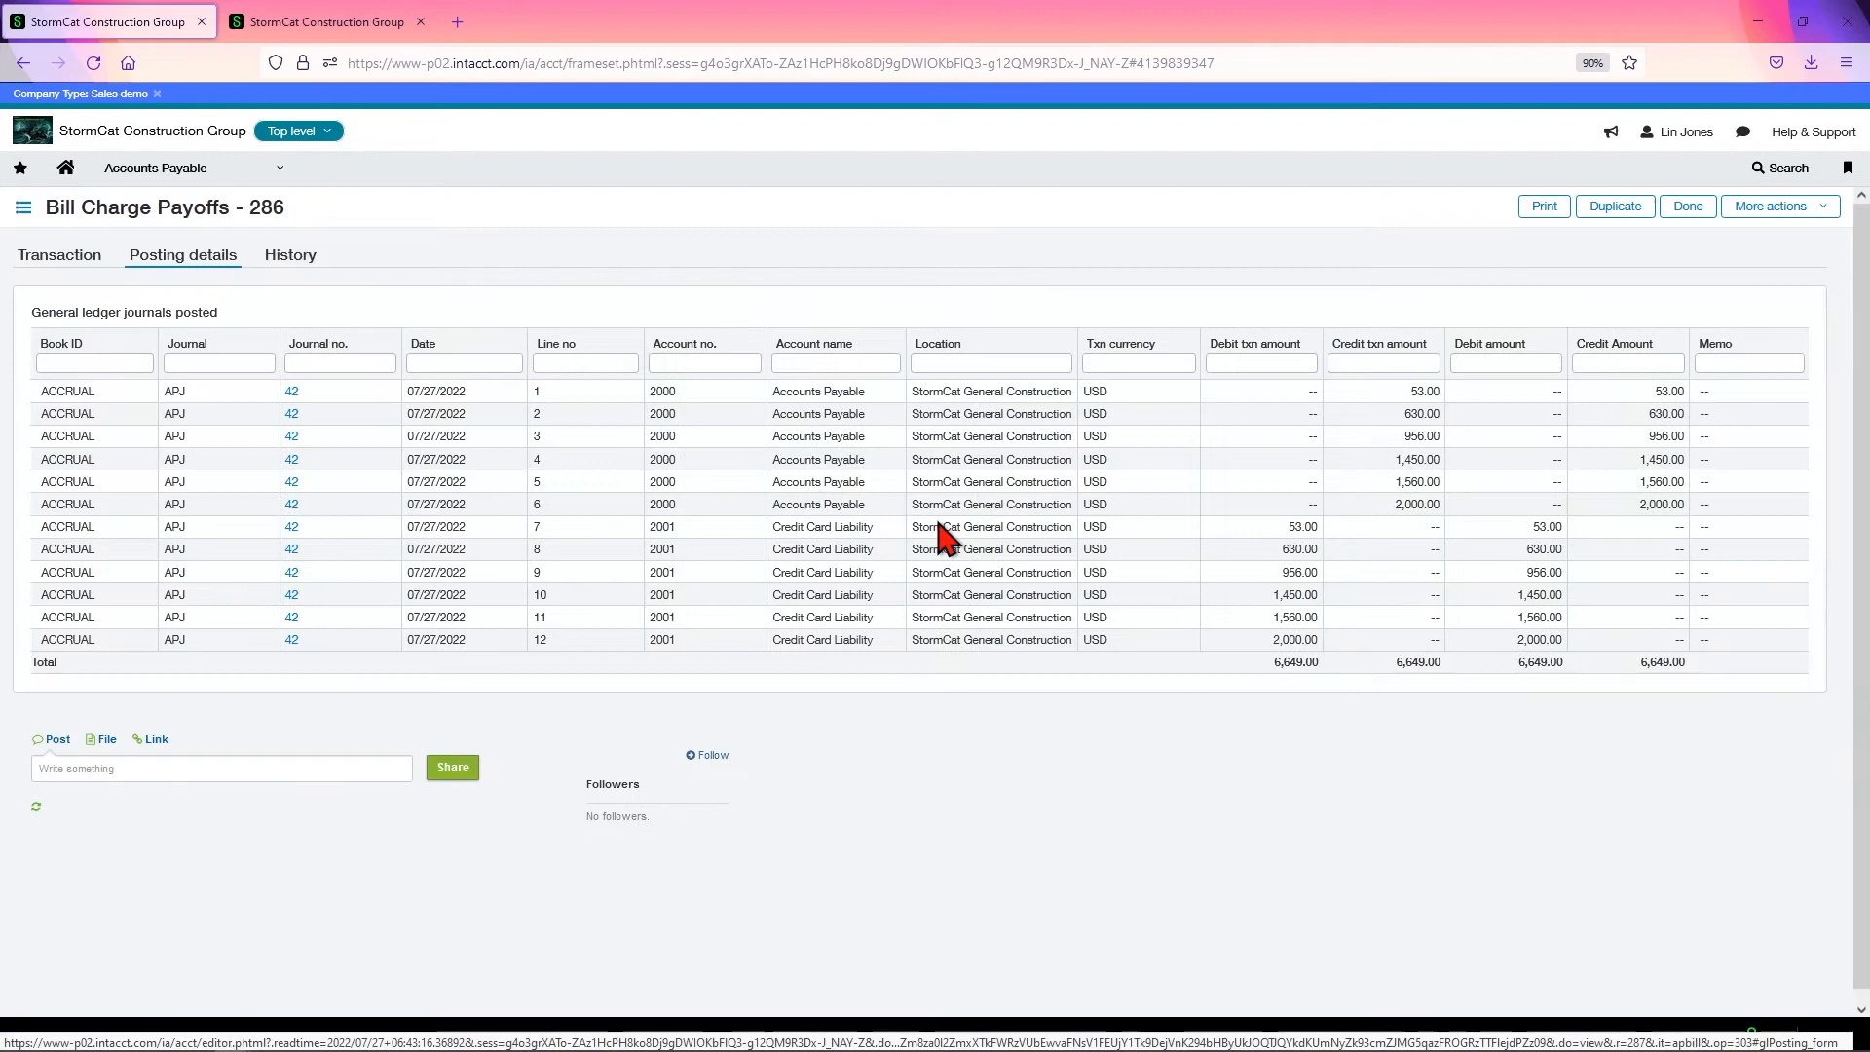
{"action": "mouse_move", "coordinate": [1359, 567]}
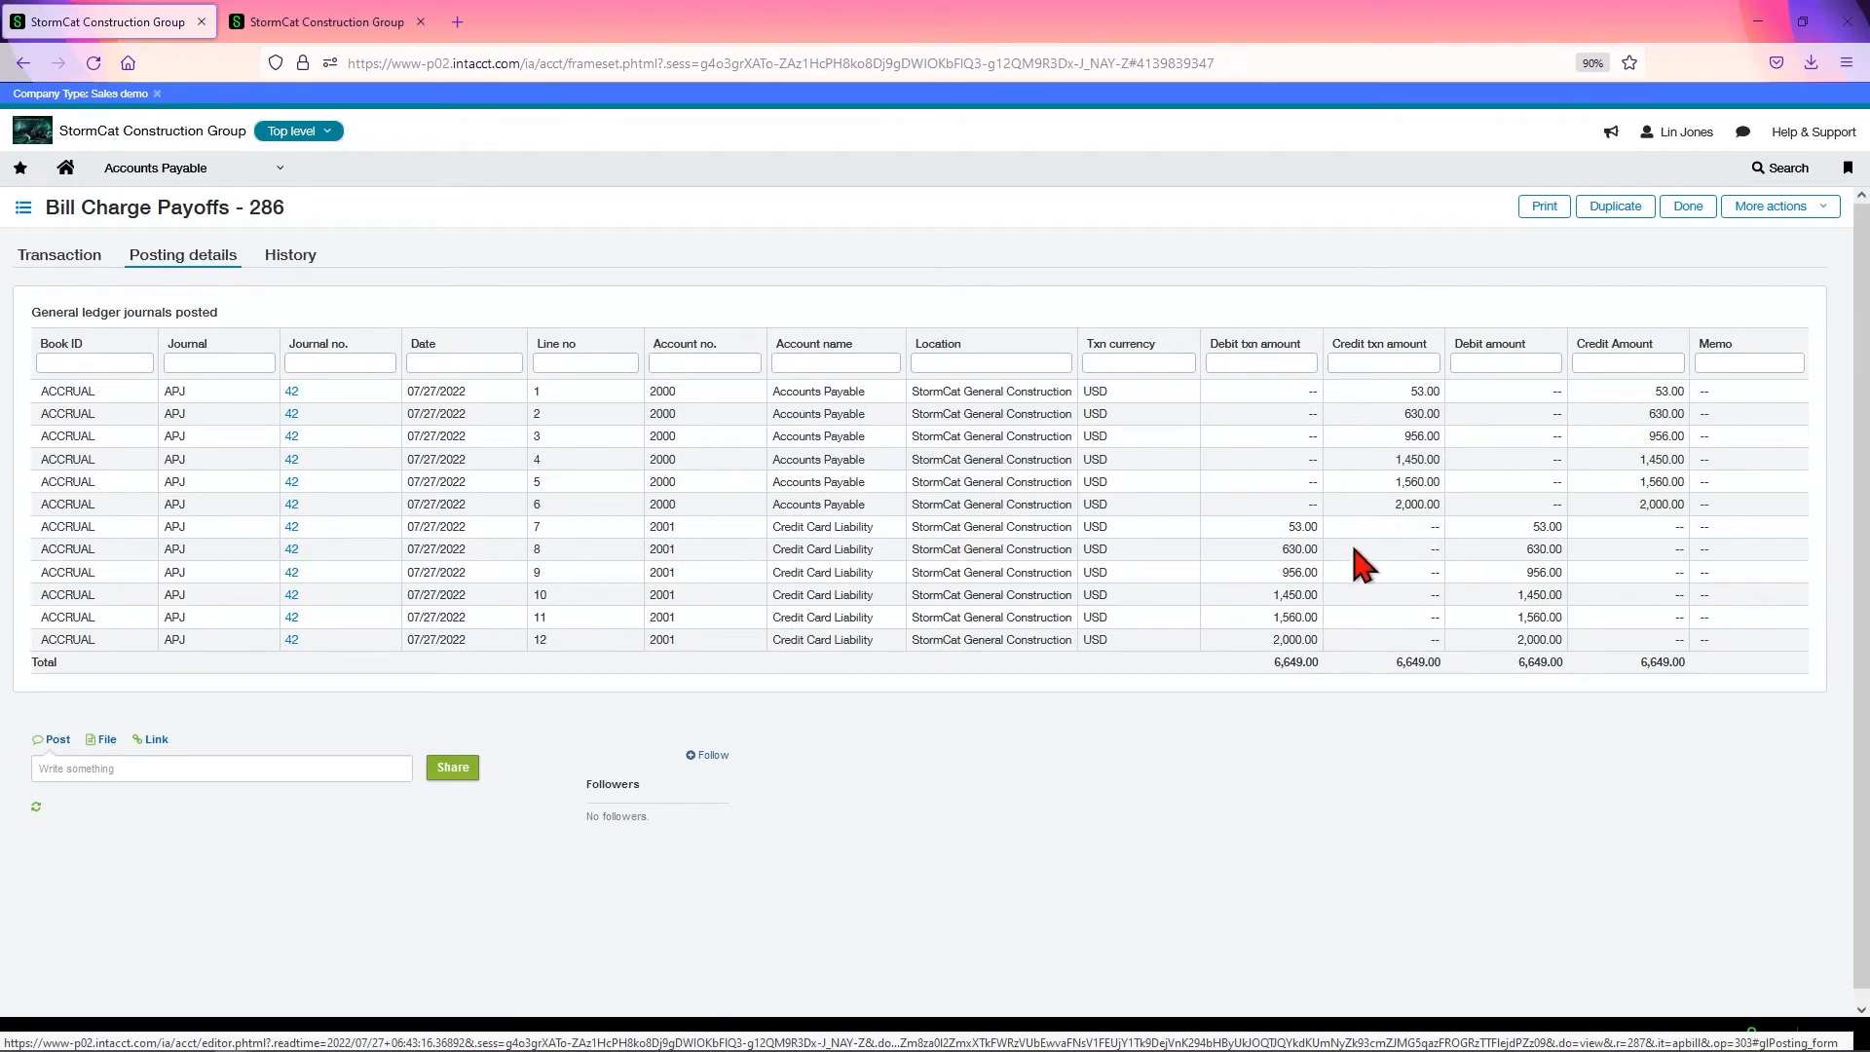
{"action": "mouse_move", "coordinate": [1332, 684]}
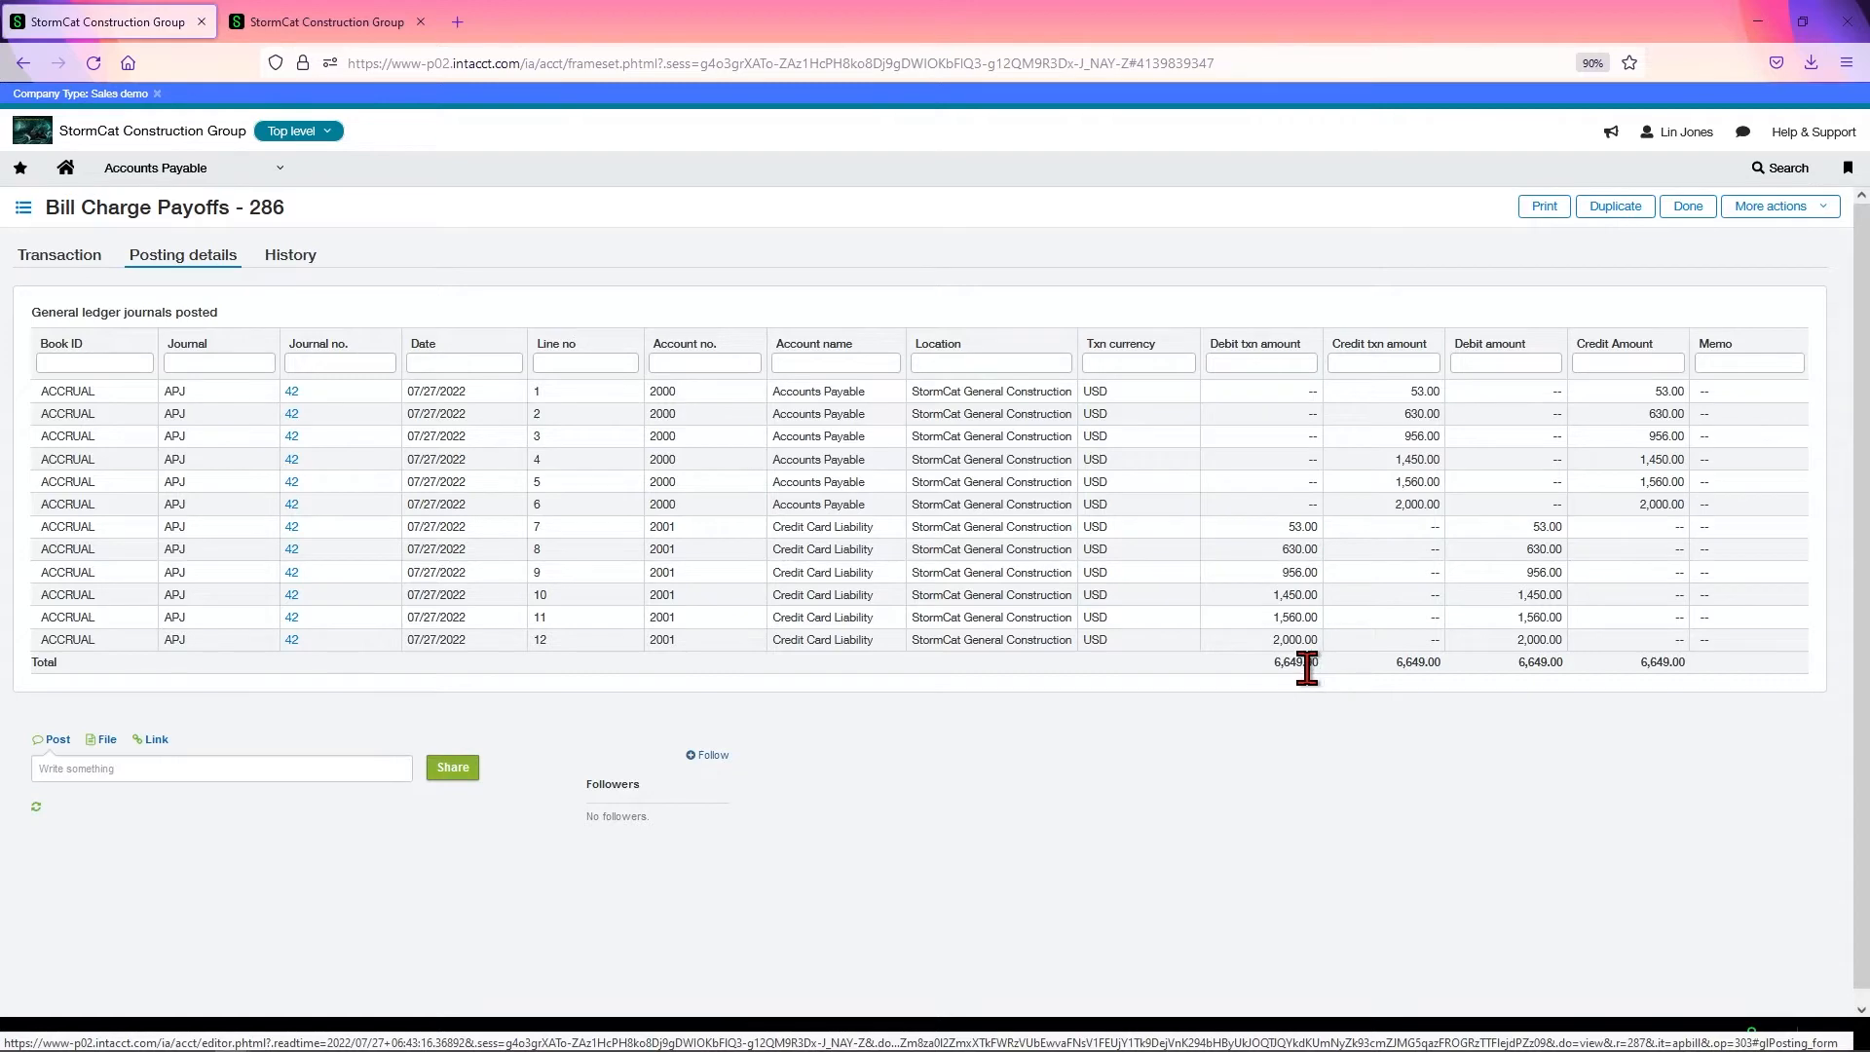
{"action": "mouse_move", "coordinate": [300, 308]}
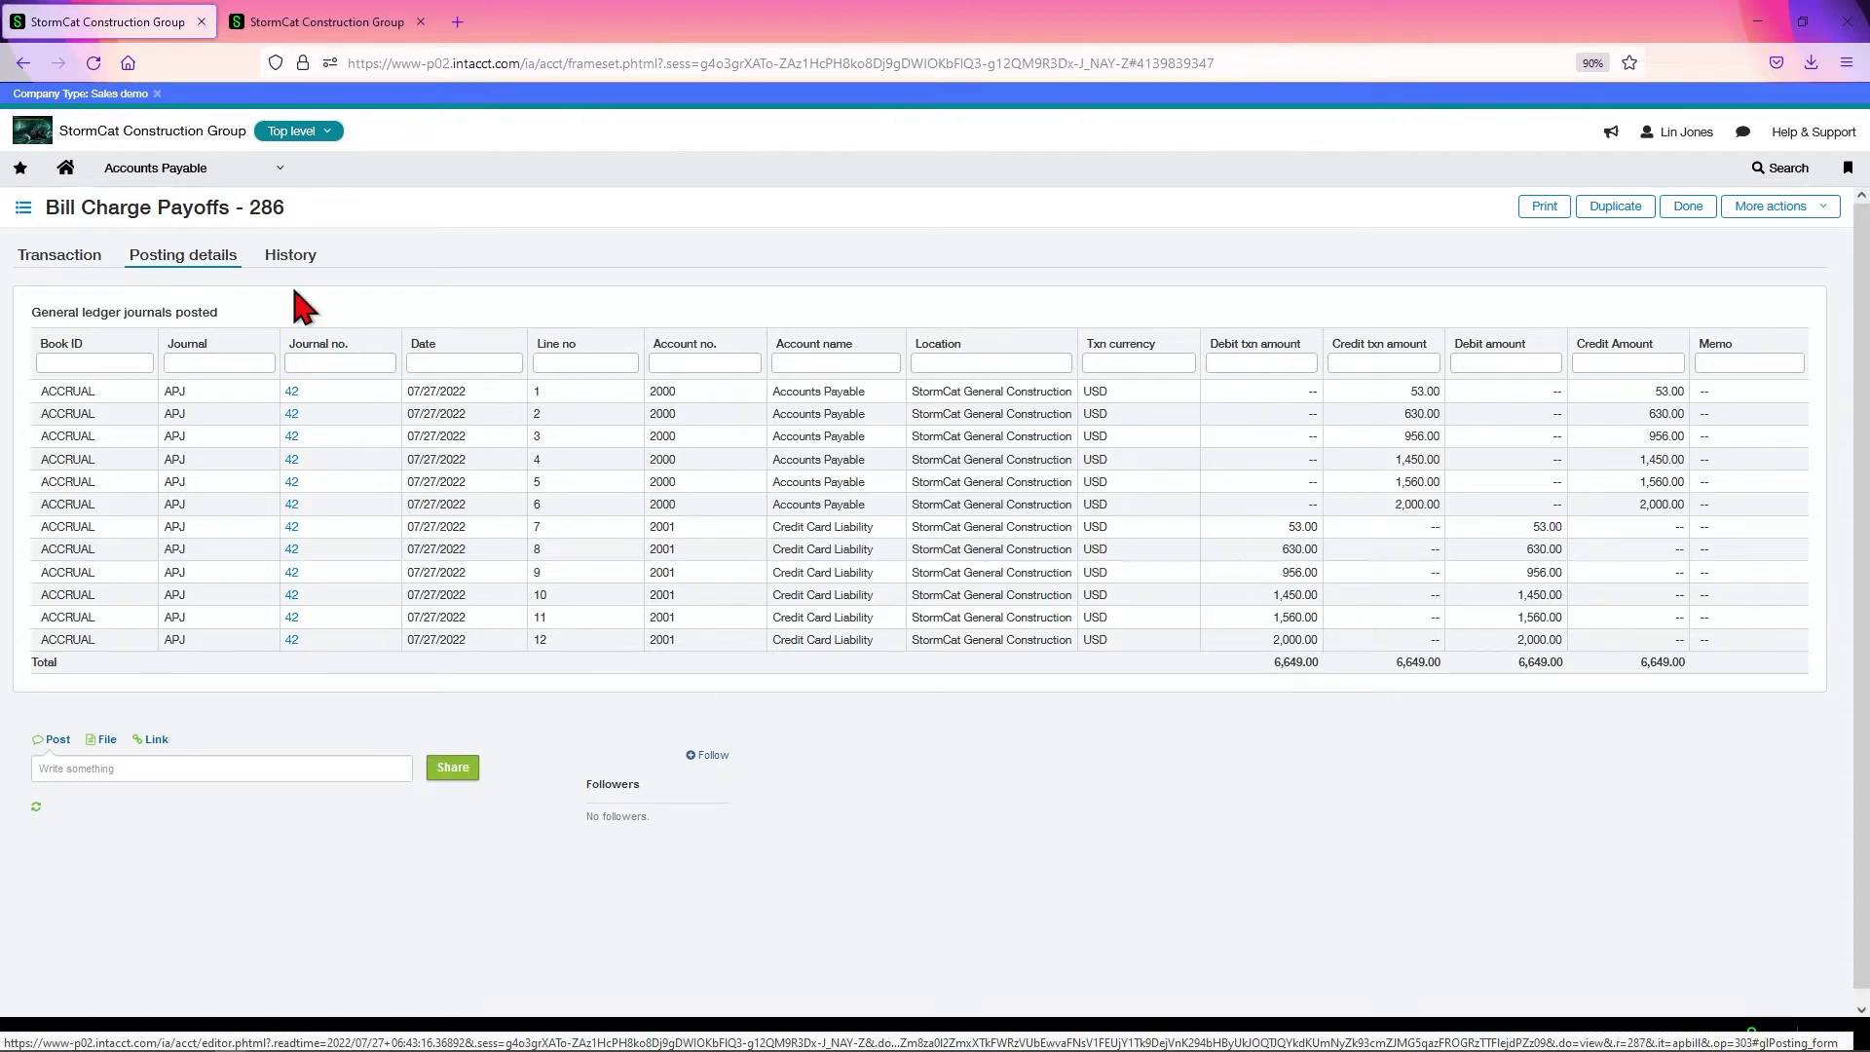
{"action": "left_click", "coordinate": [154, 167]}
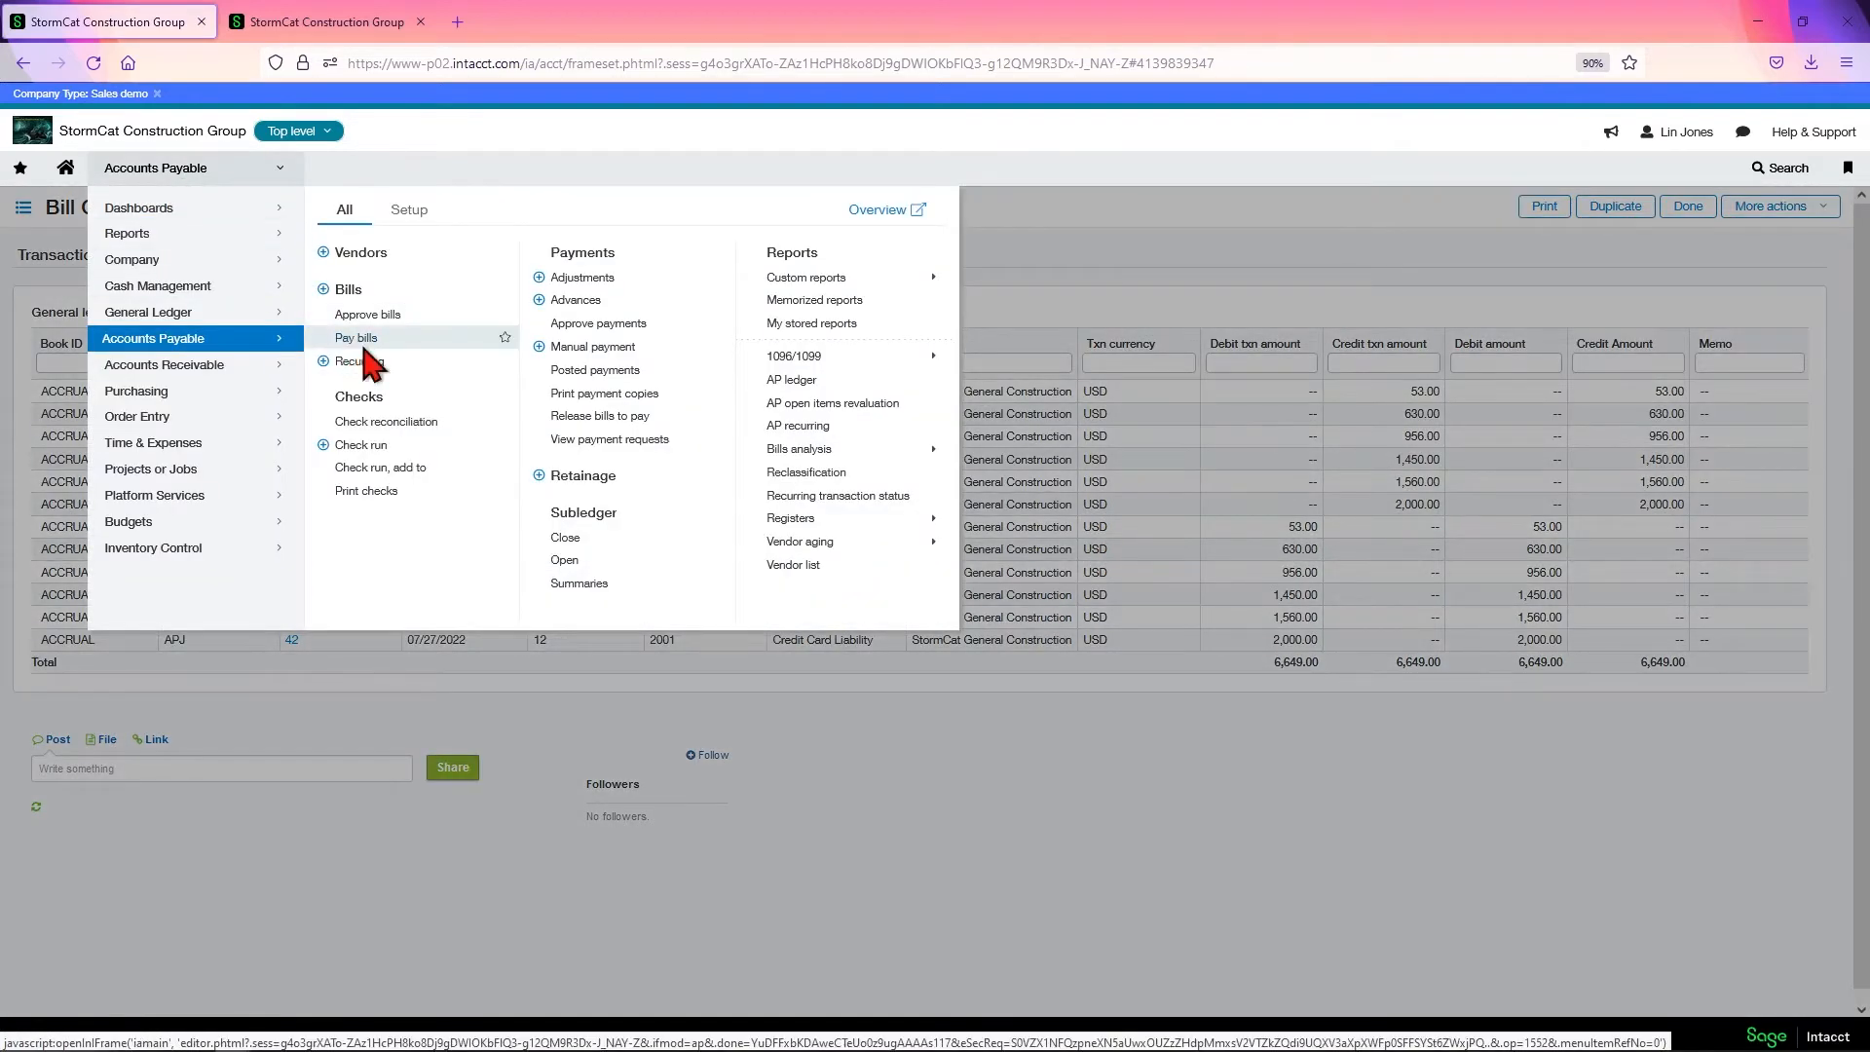
Step: Go to Pay bills and clear the filter to list Charge Payoffs - 286
{"action": "left_click", "coordinate": [355, 338]}
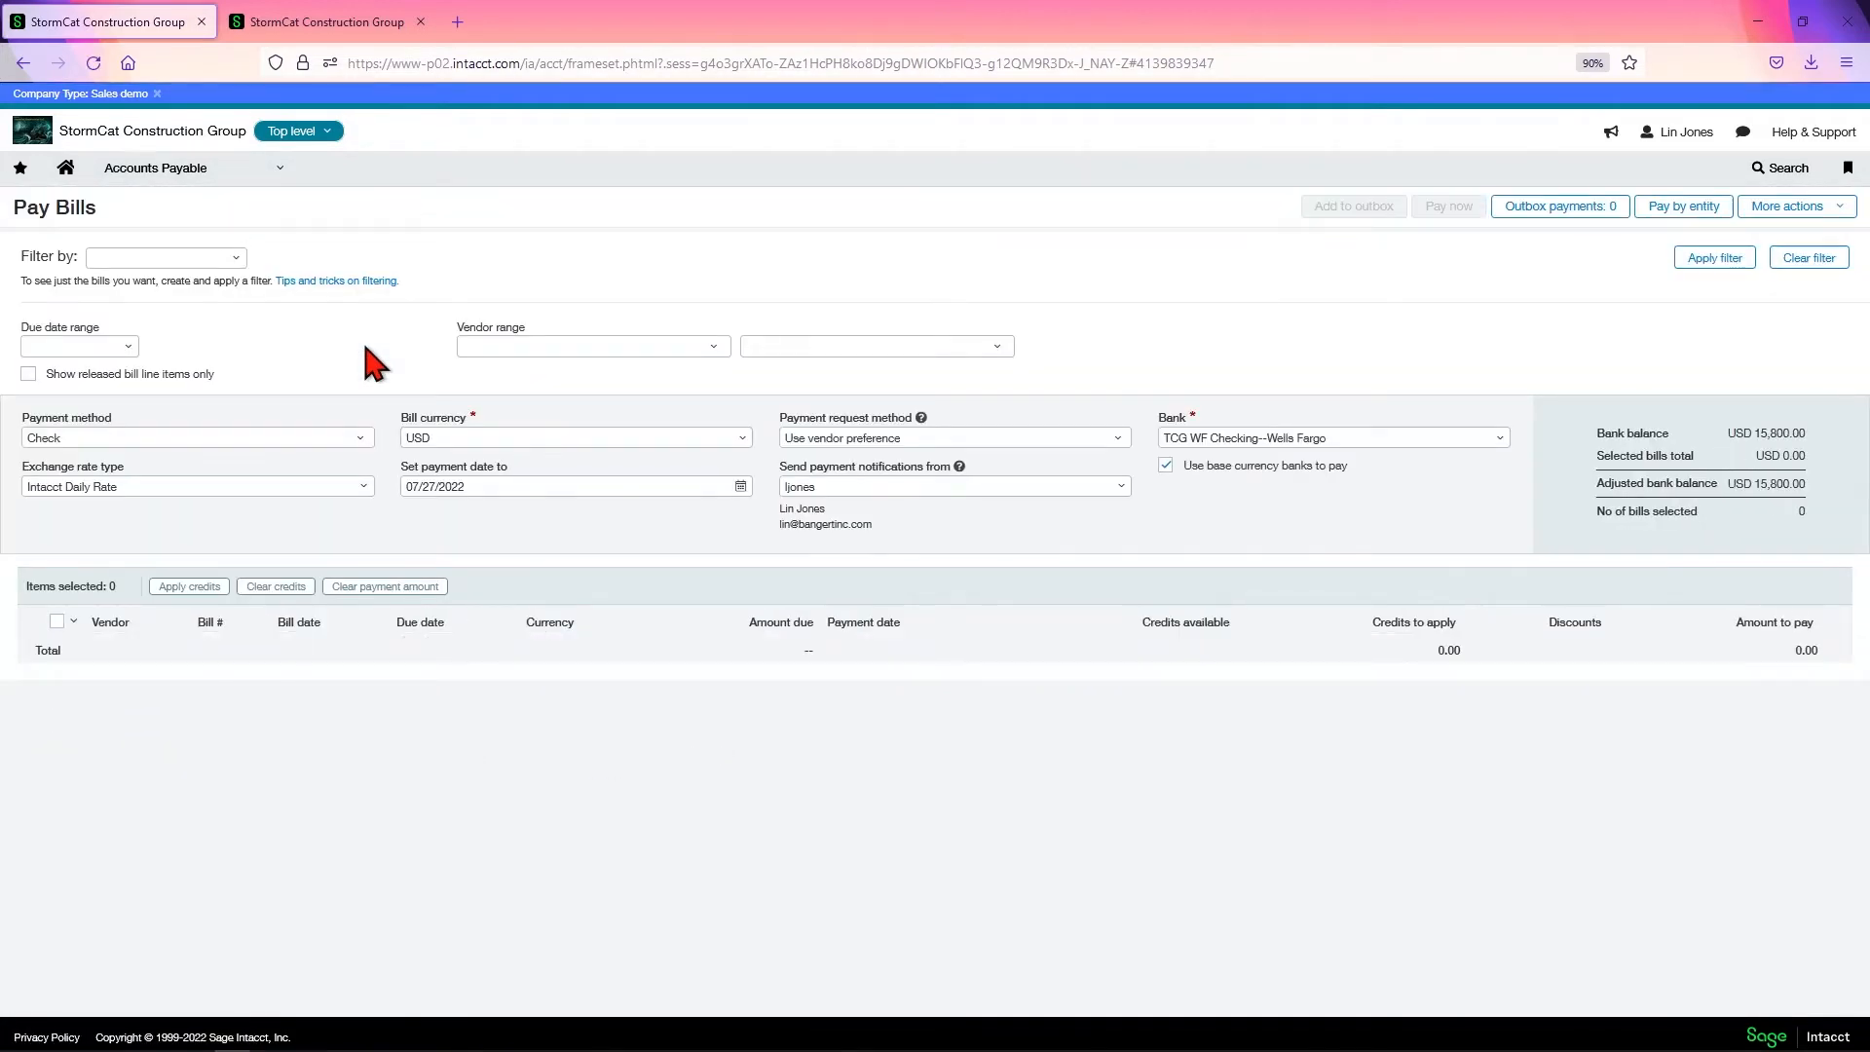
{"action": "mouse_move", "coordinate": [400, 411]}
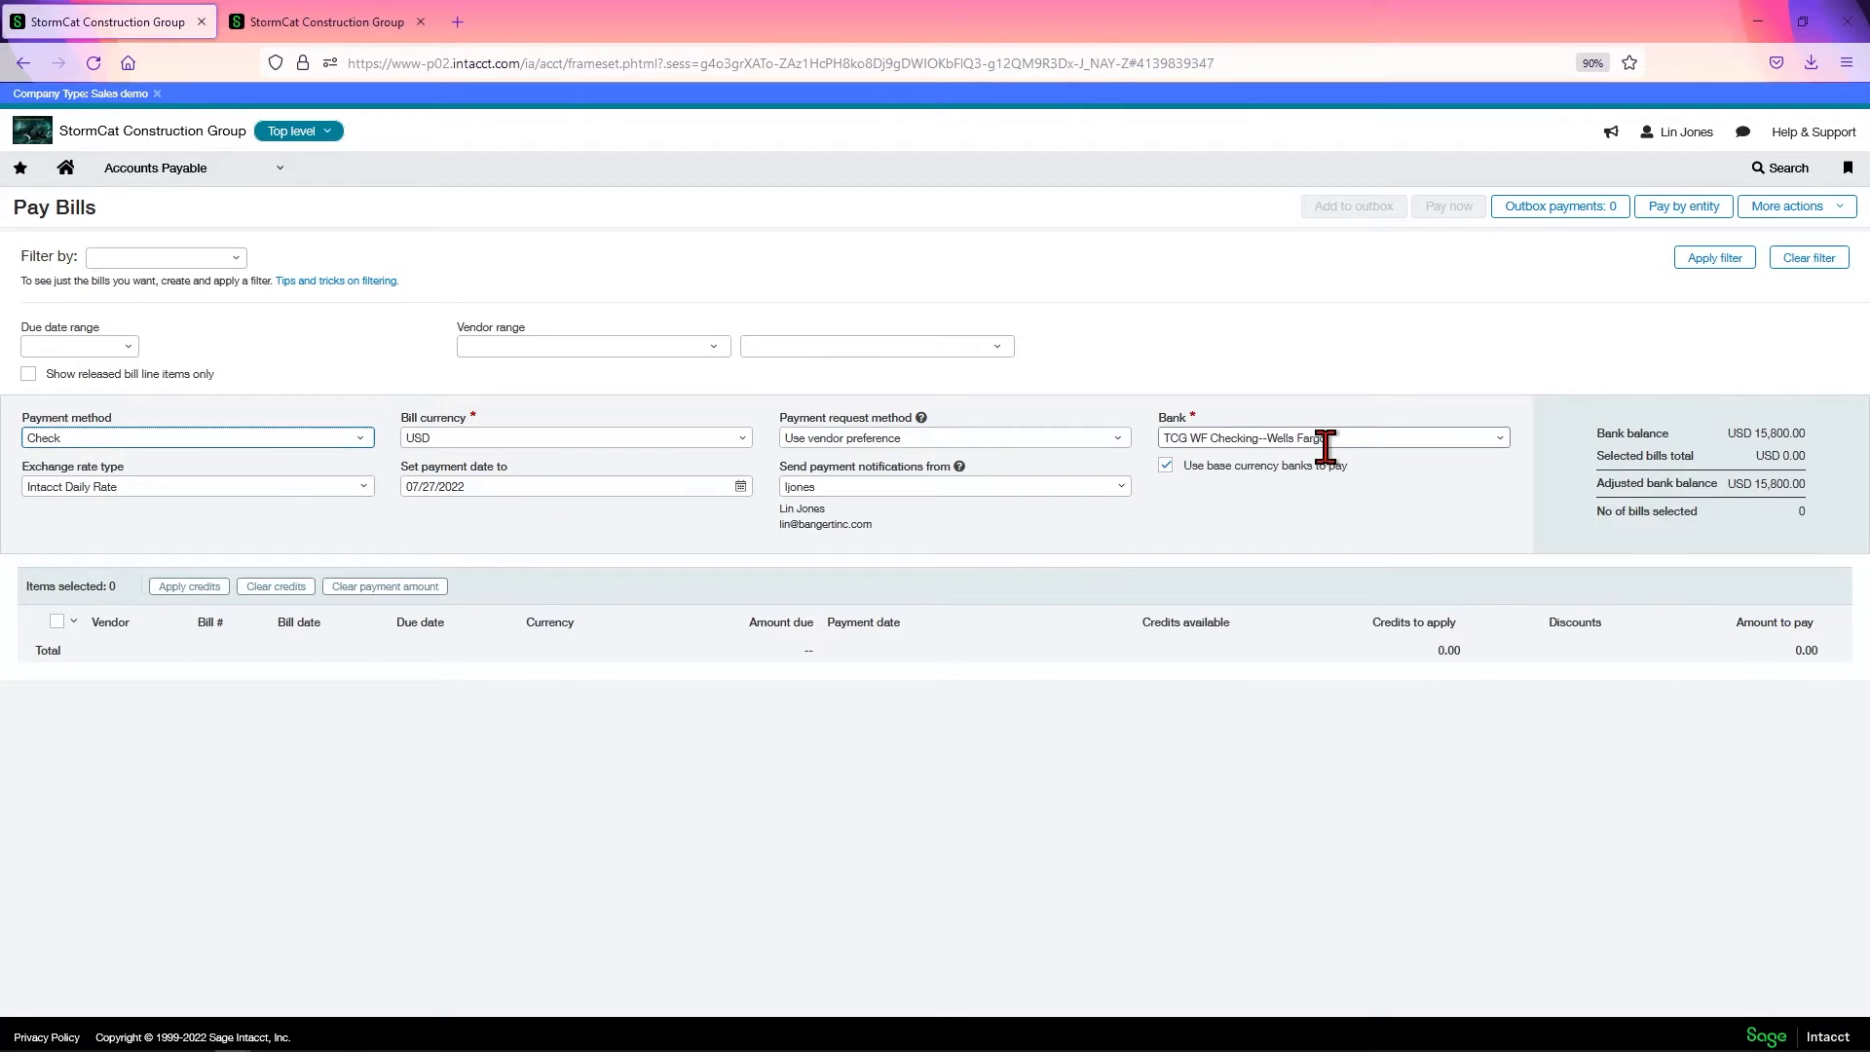
{"action": "mouse_move", "coordinate": [882, 567]}
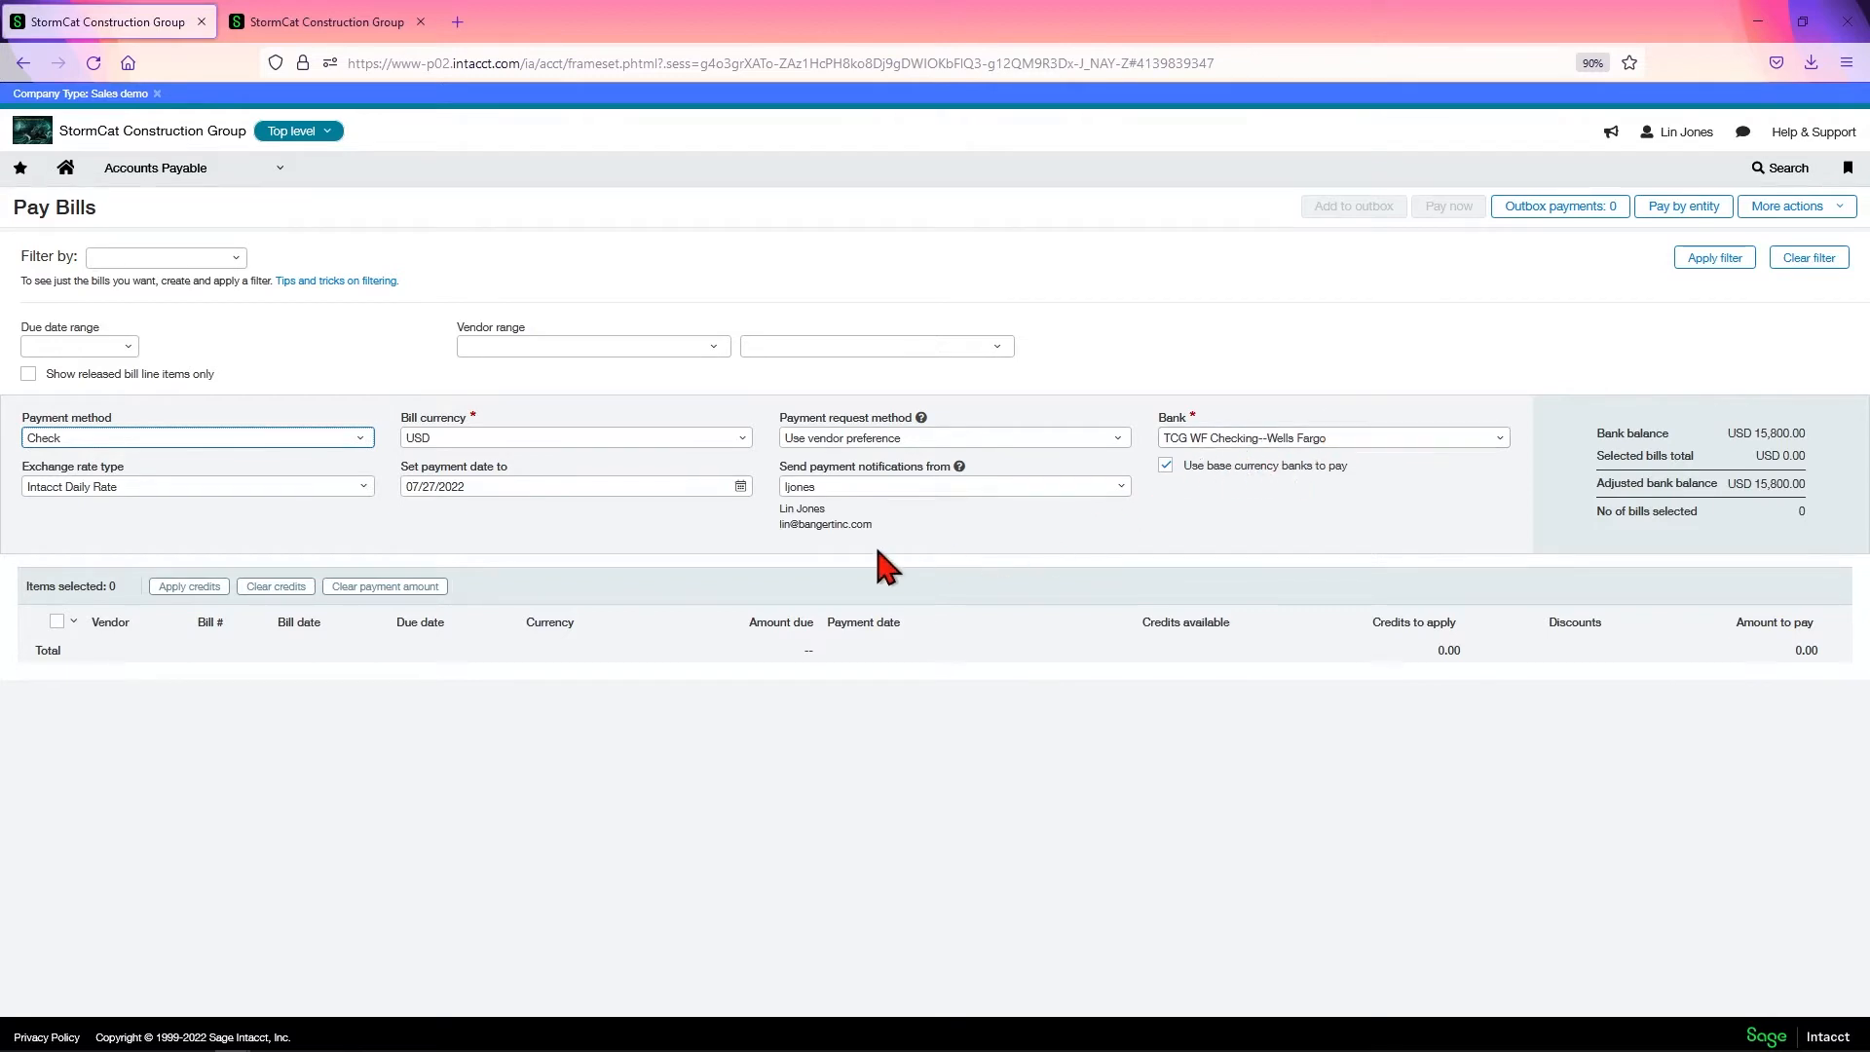
{"action": "mouse_move", "coordinate": [1275, 467]}
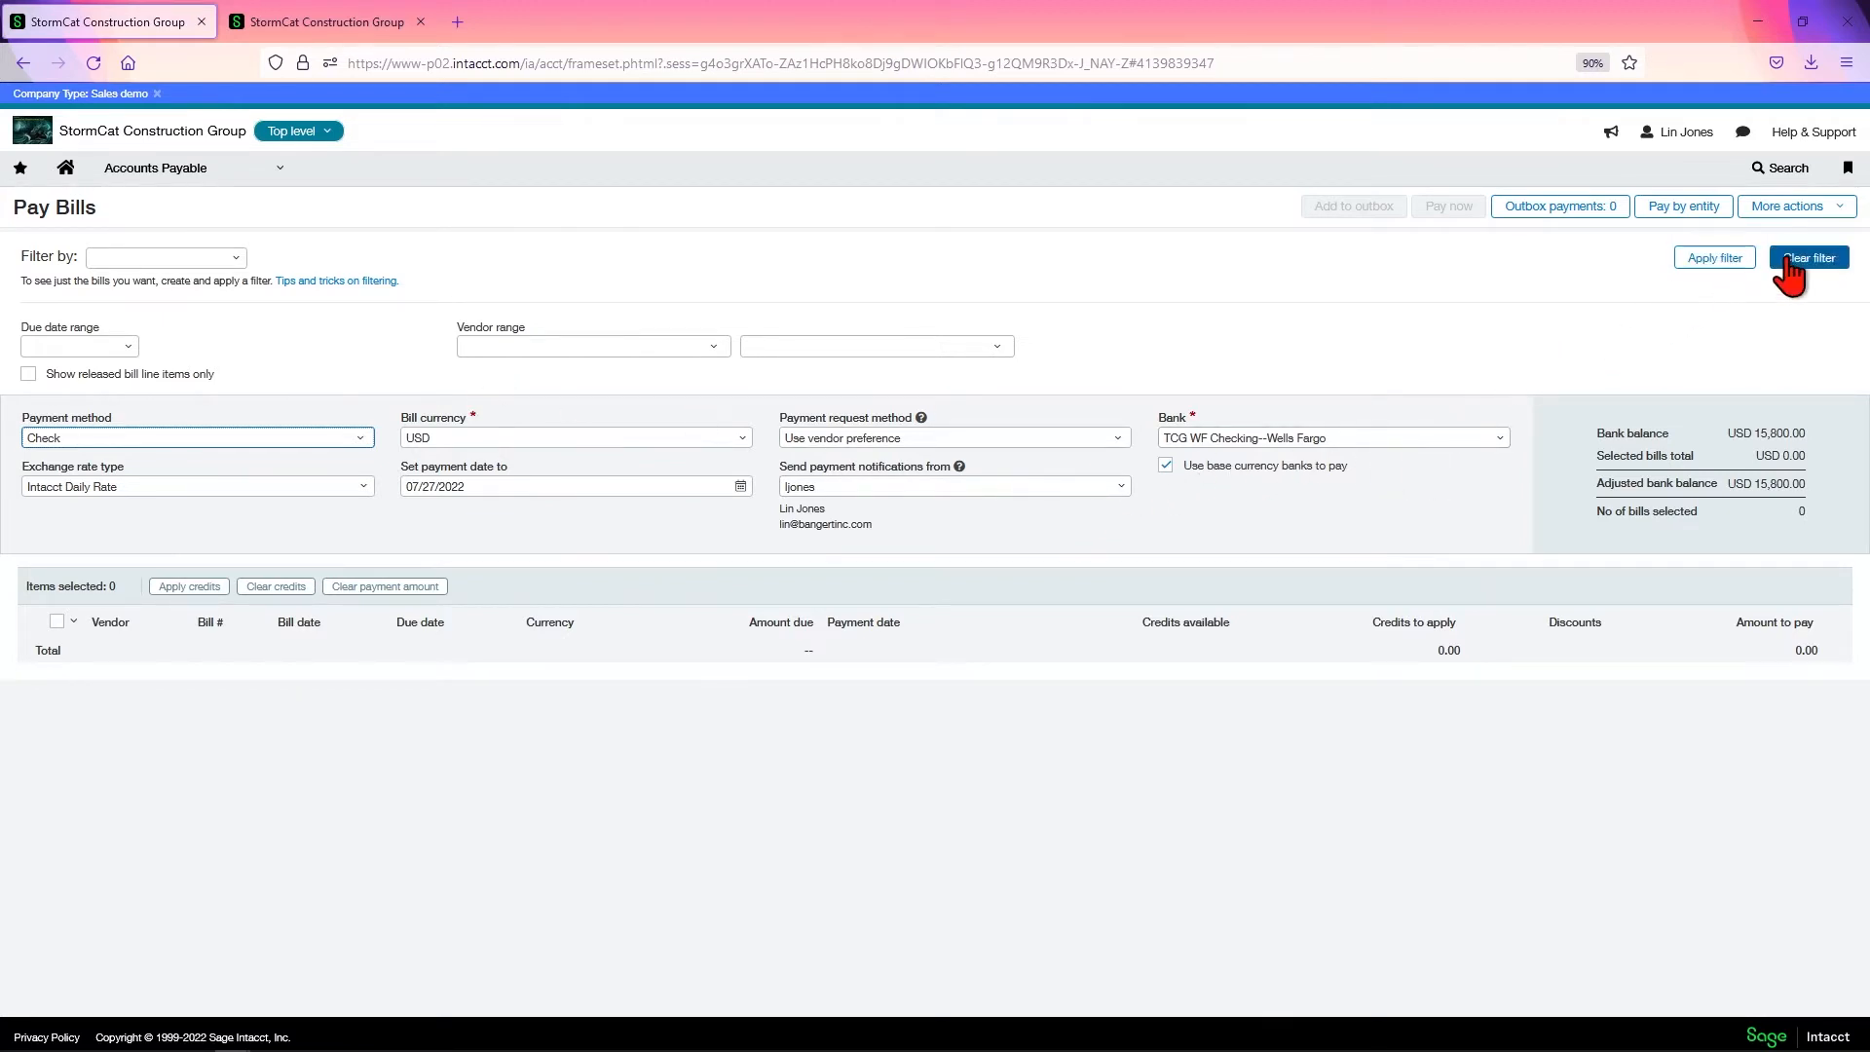
{"action": "left_click", "coordinate": [1713, 256]}
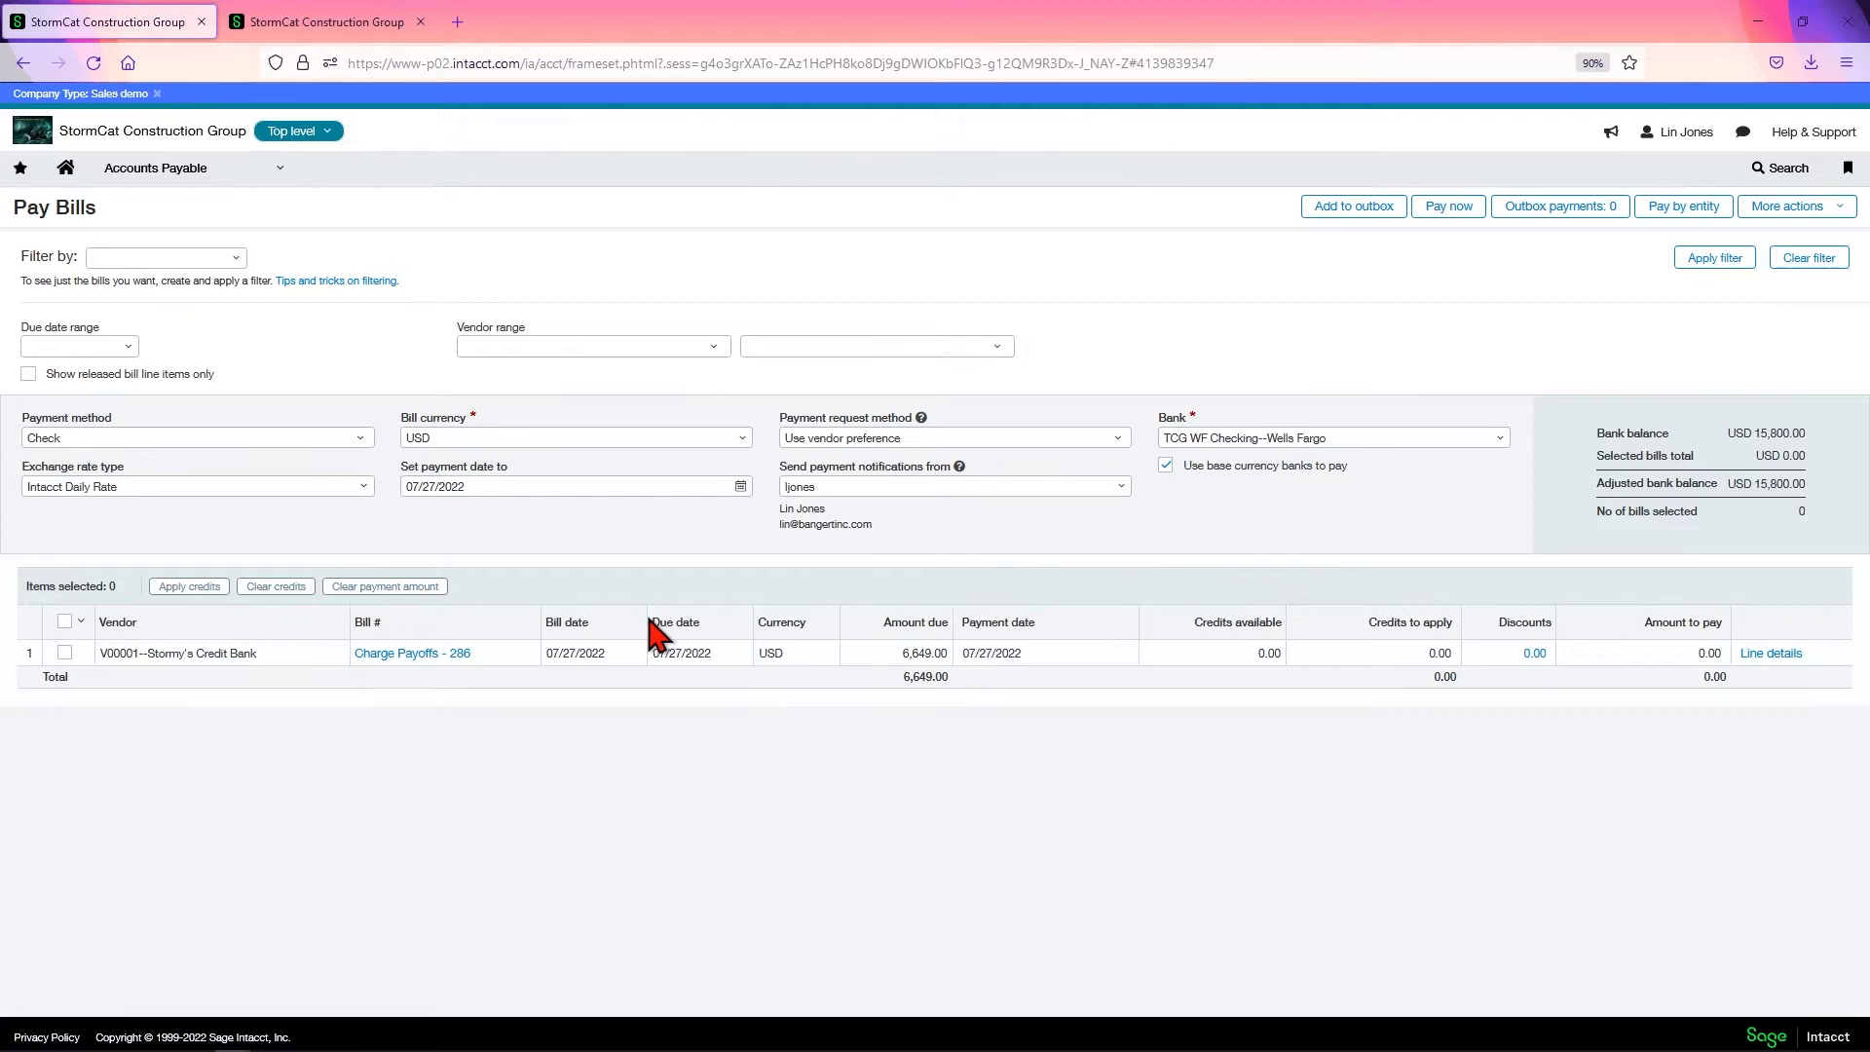
{"action": "mouse_move", "coordinate": [480, 779]}
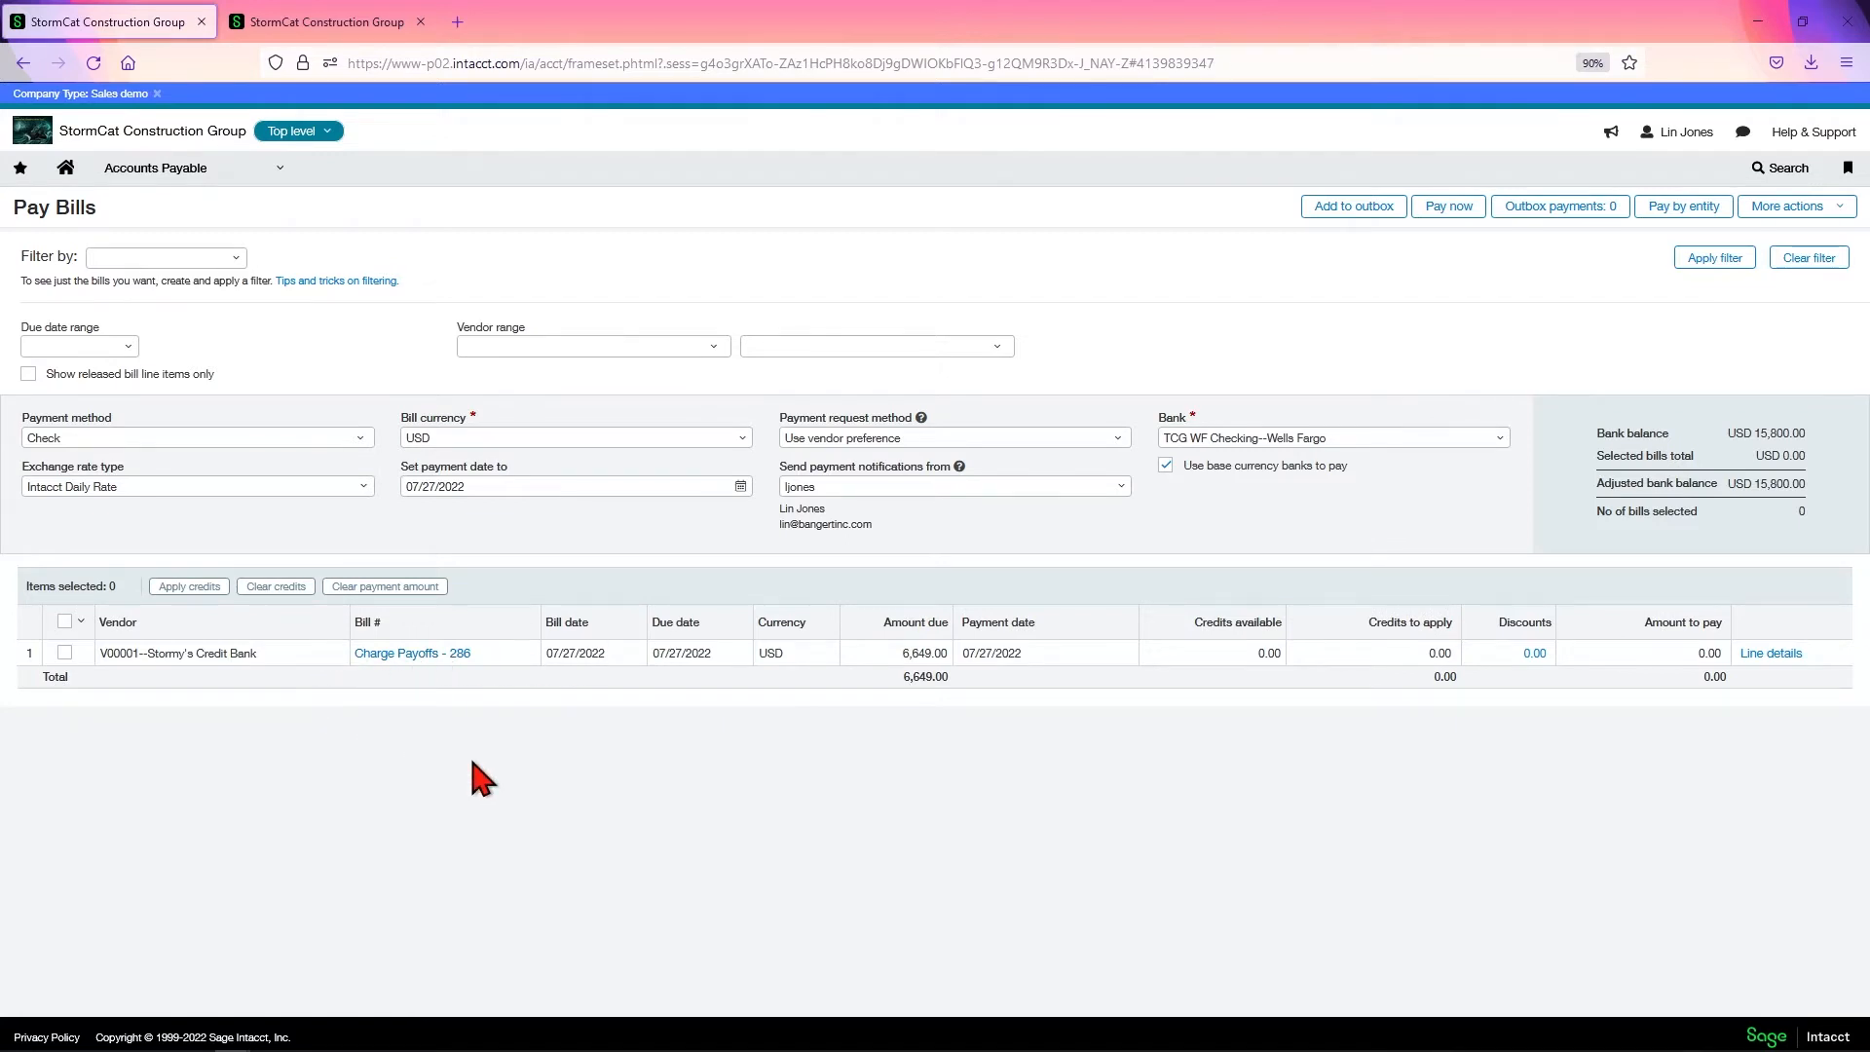
{"action": "mouse_move", "coordinate": [1434, 304]}
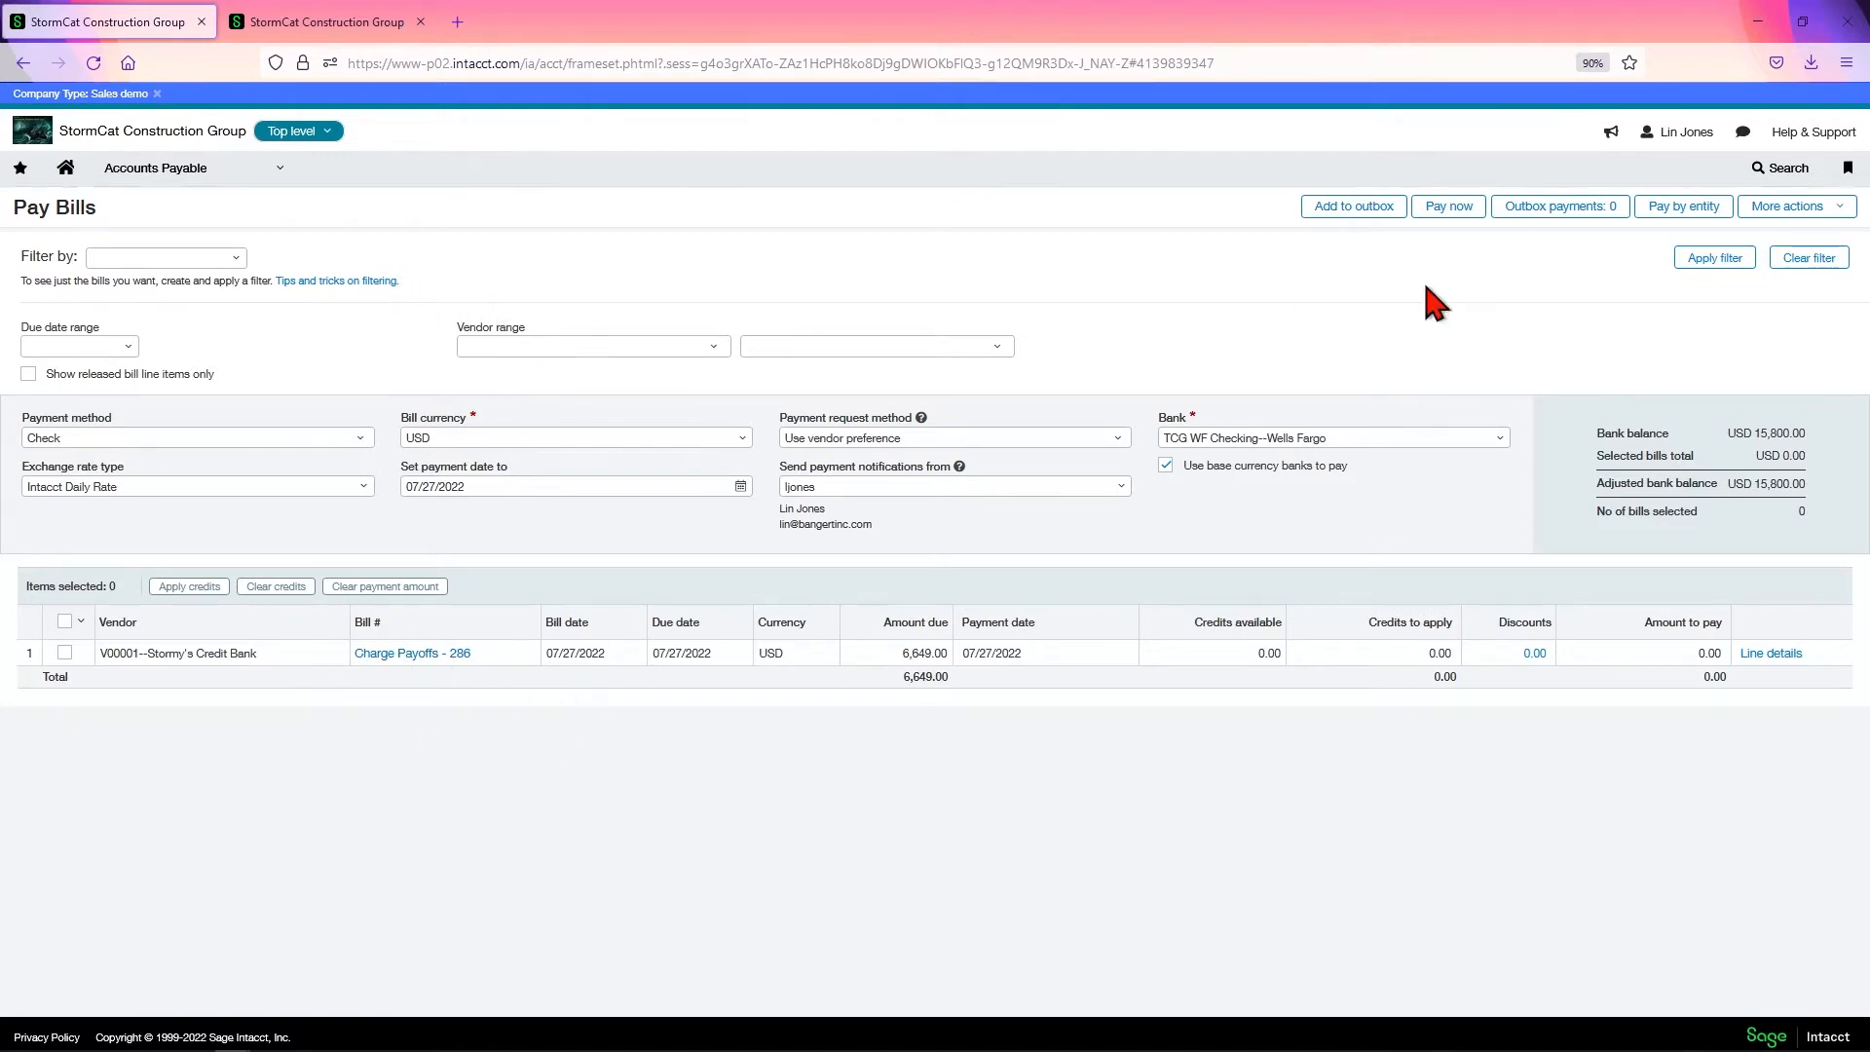
{"action": "mouse_move", "coordinate": [659, 664]}
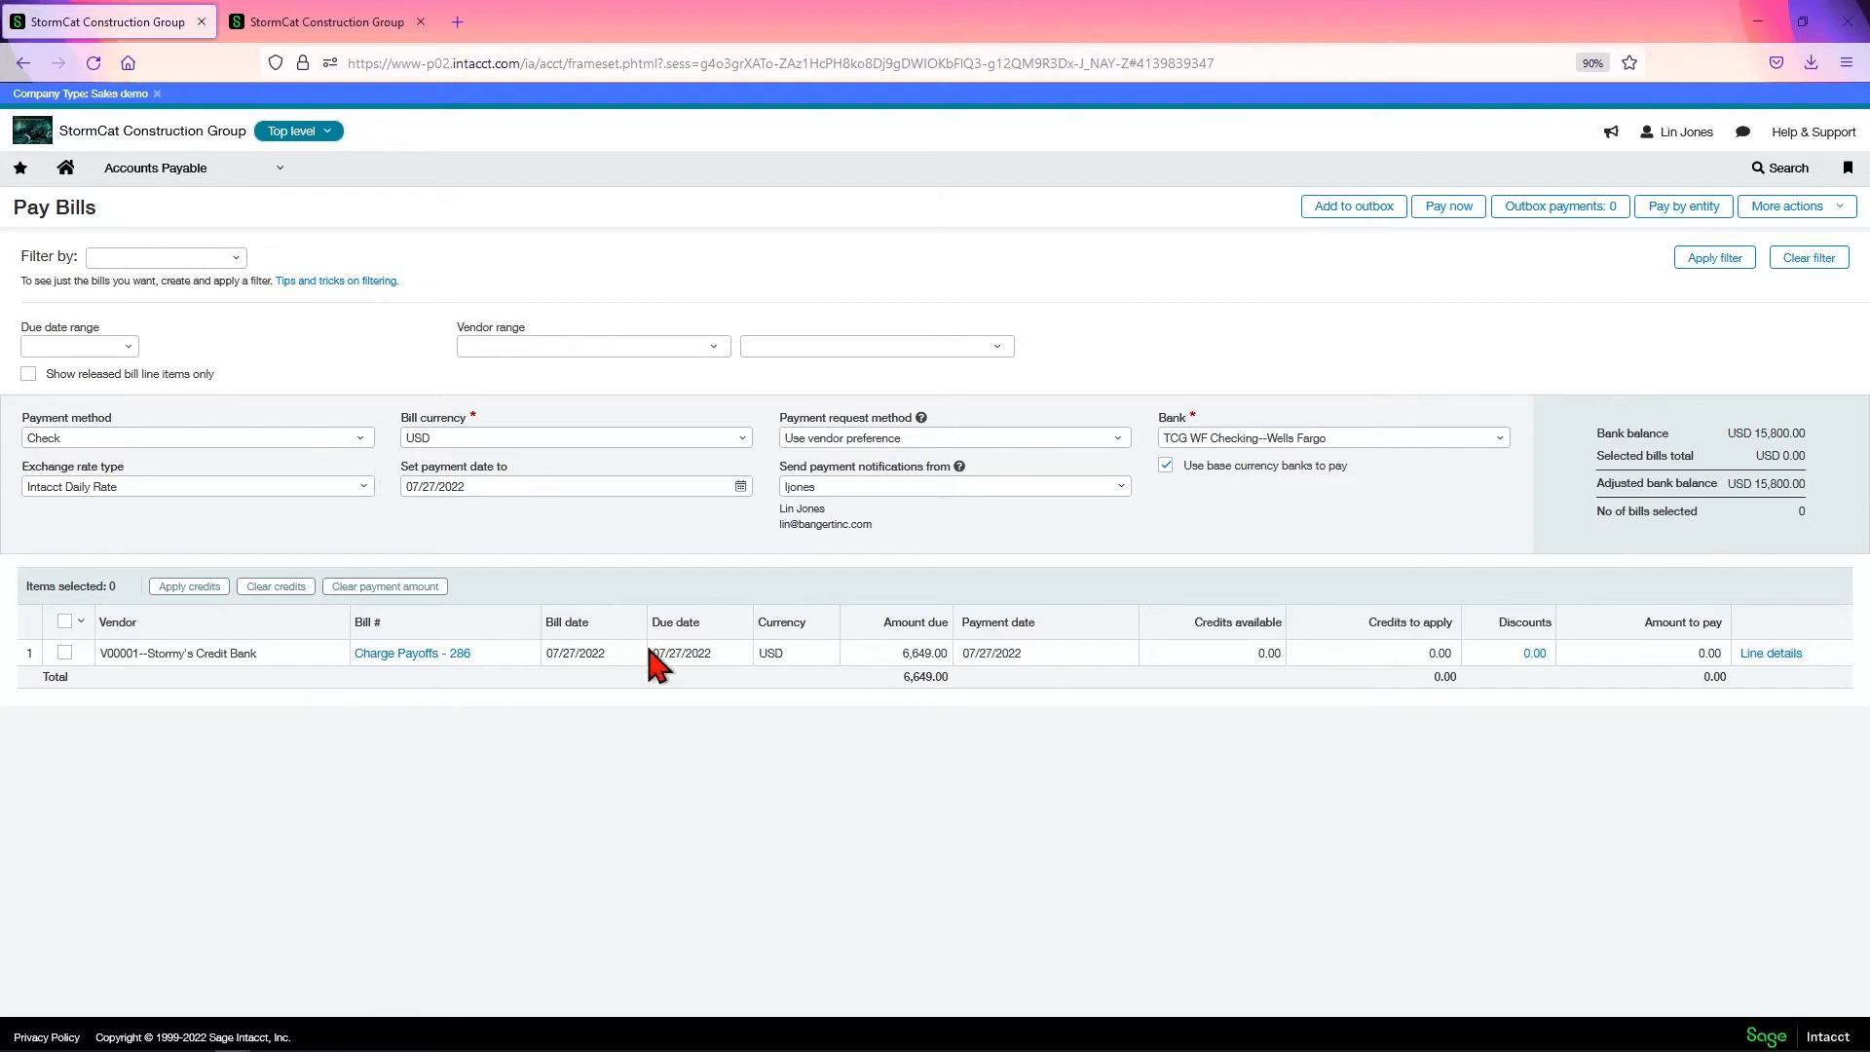
{"action": "mouse_move", "coordinate": [691, 680]}
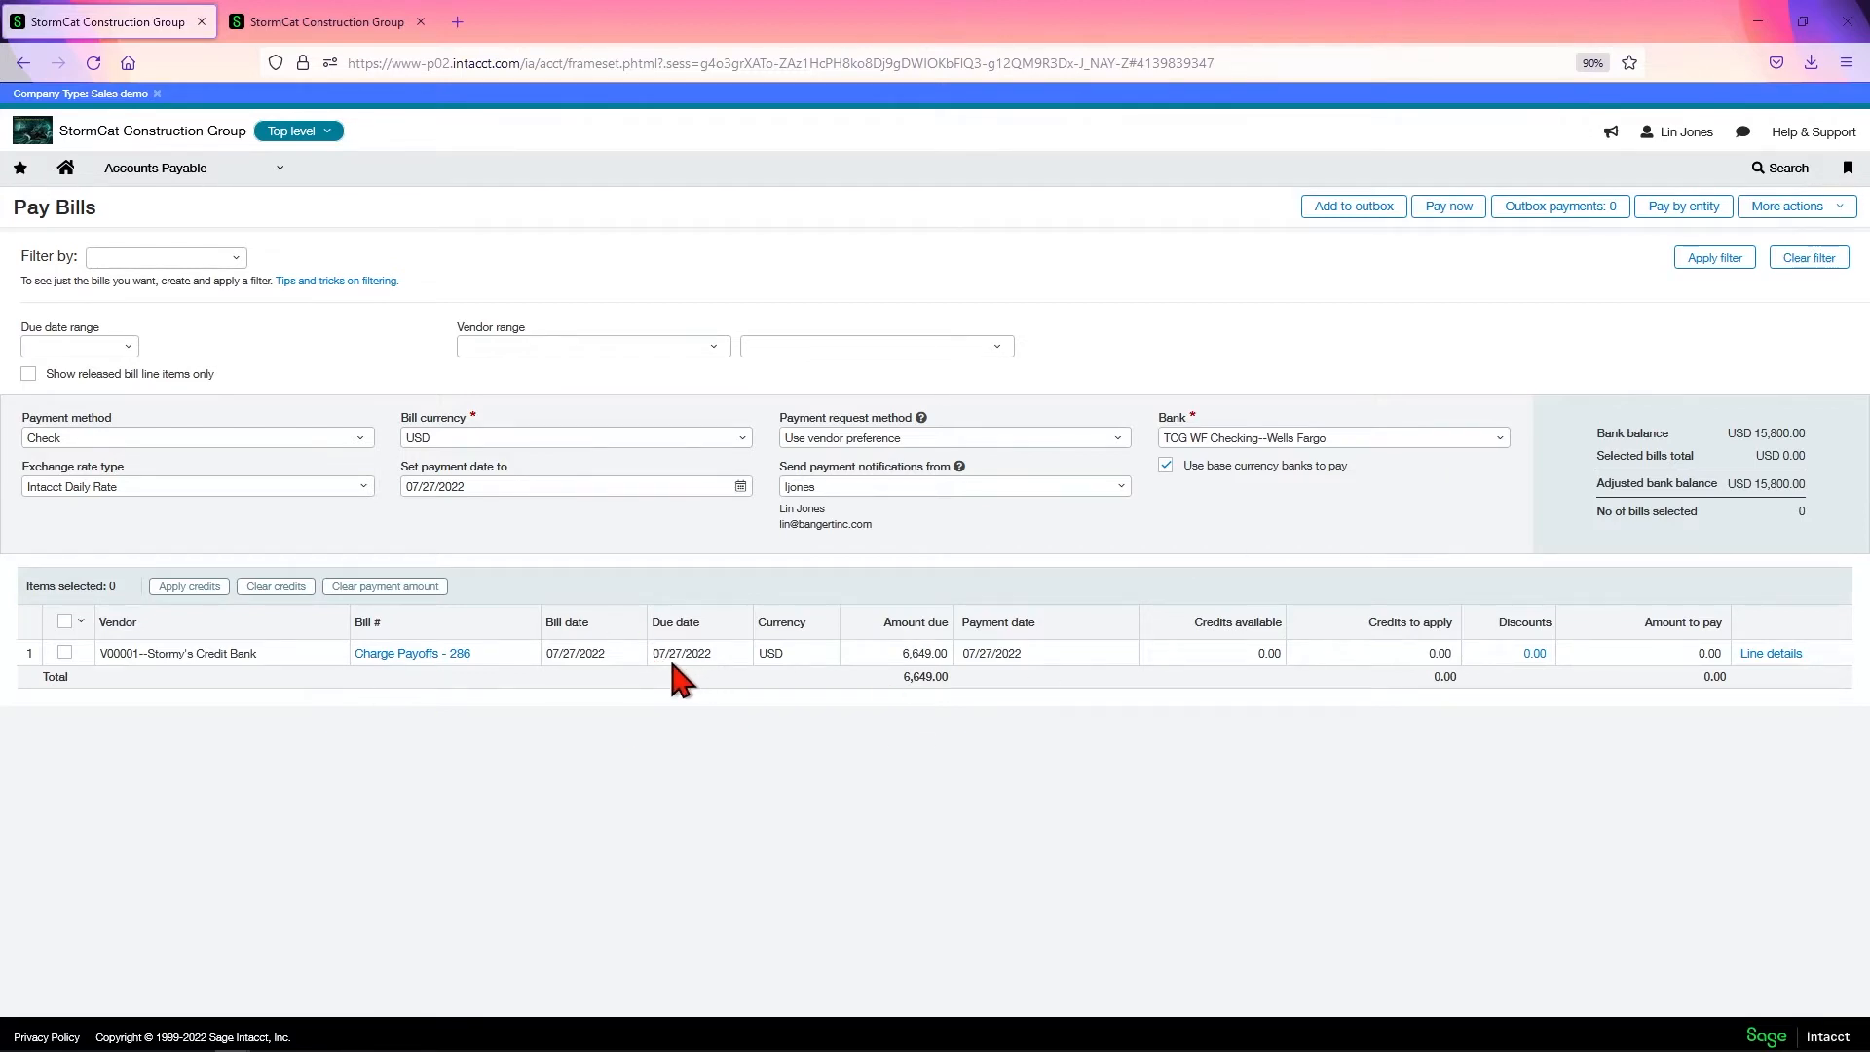
{"action": "mouse_move", "coordinate": [761, 683]}
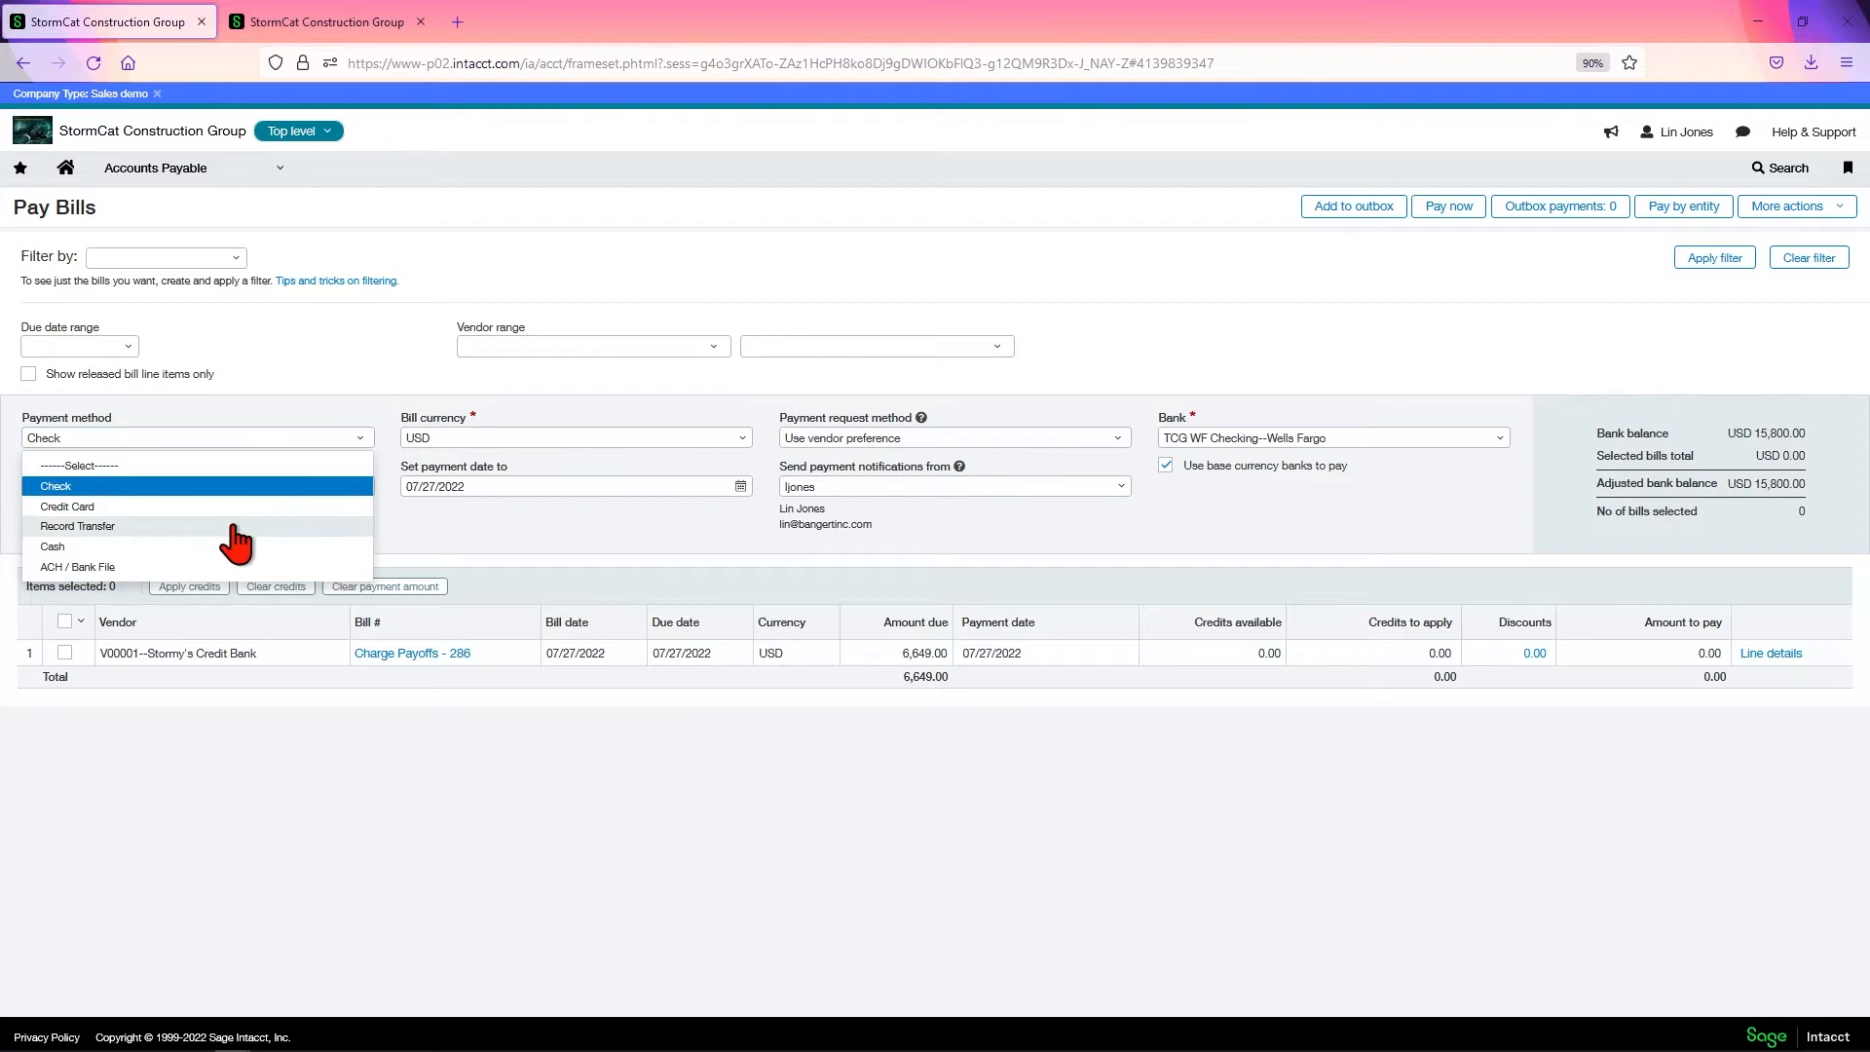
{"action": "mouse_move", "coordinate": [214, 546]}
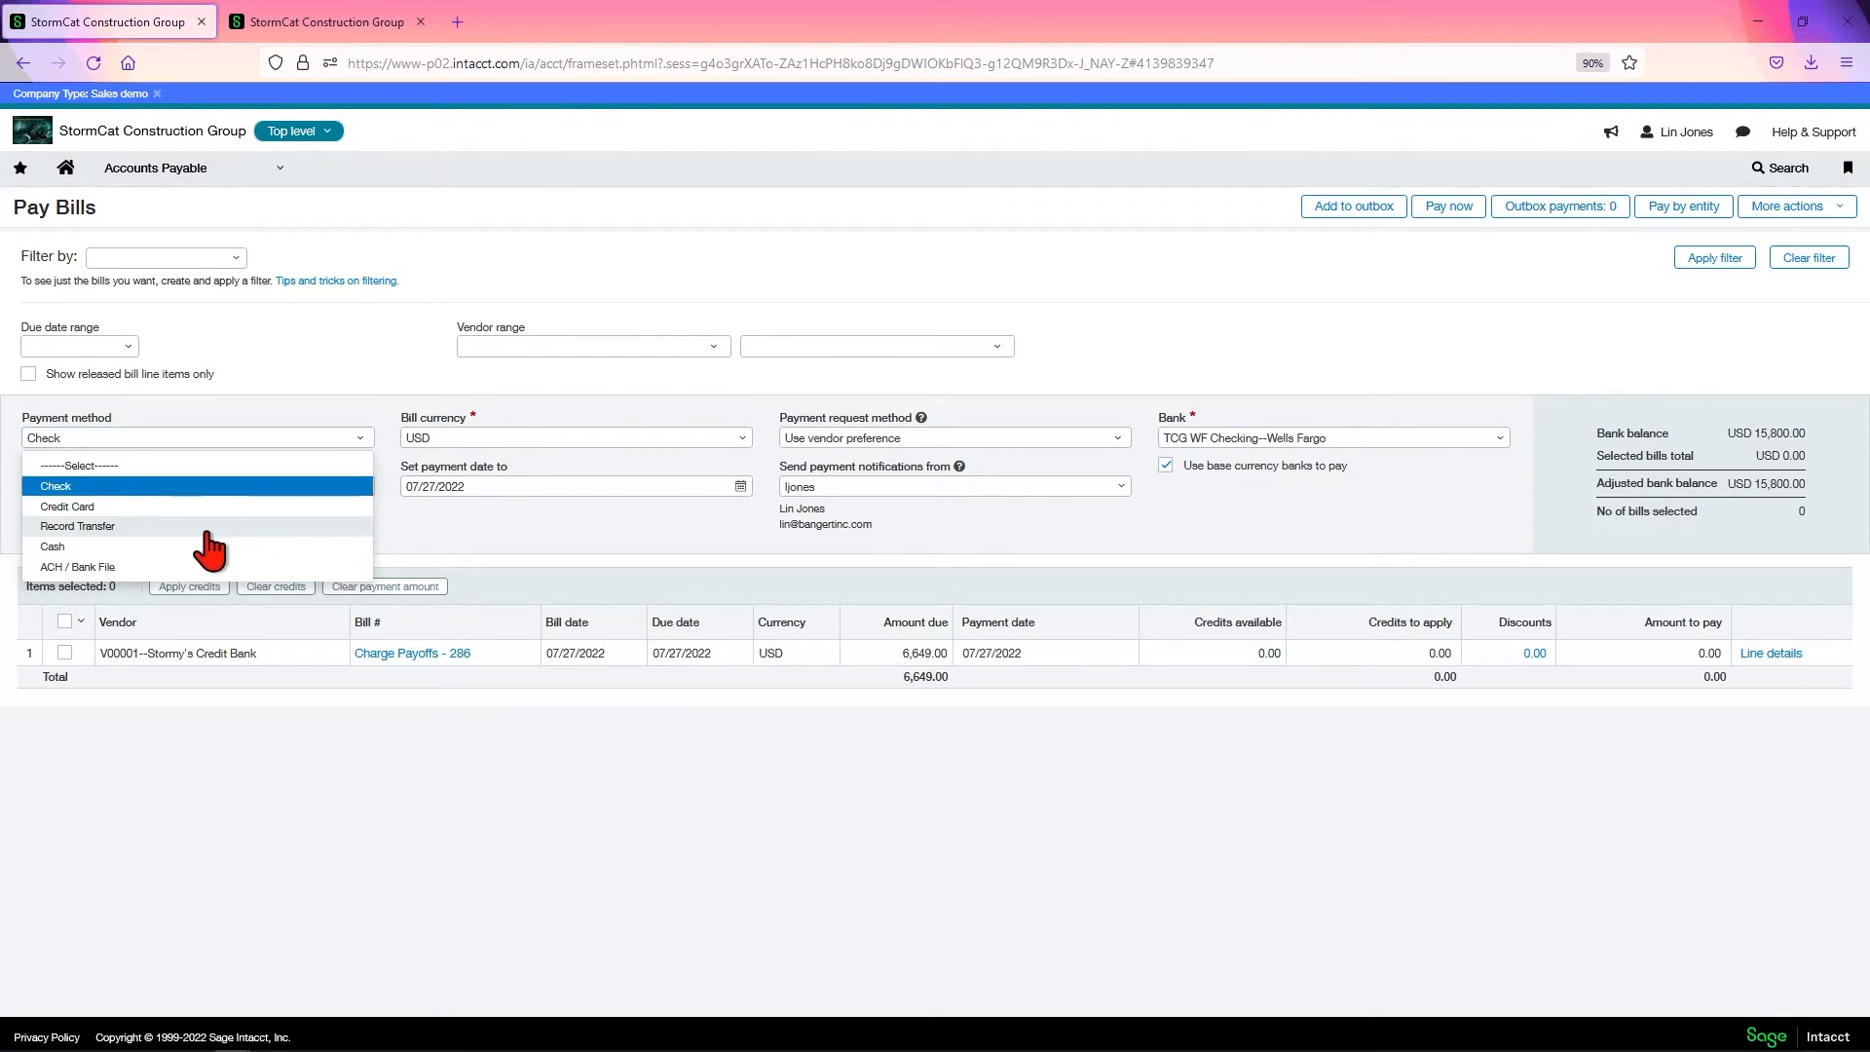
{"action": "mouse_move", "coordinate": [113, 546]}
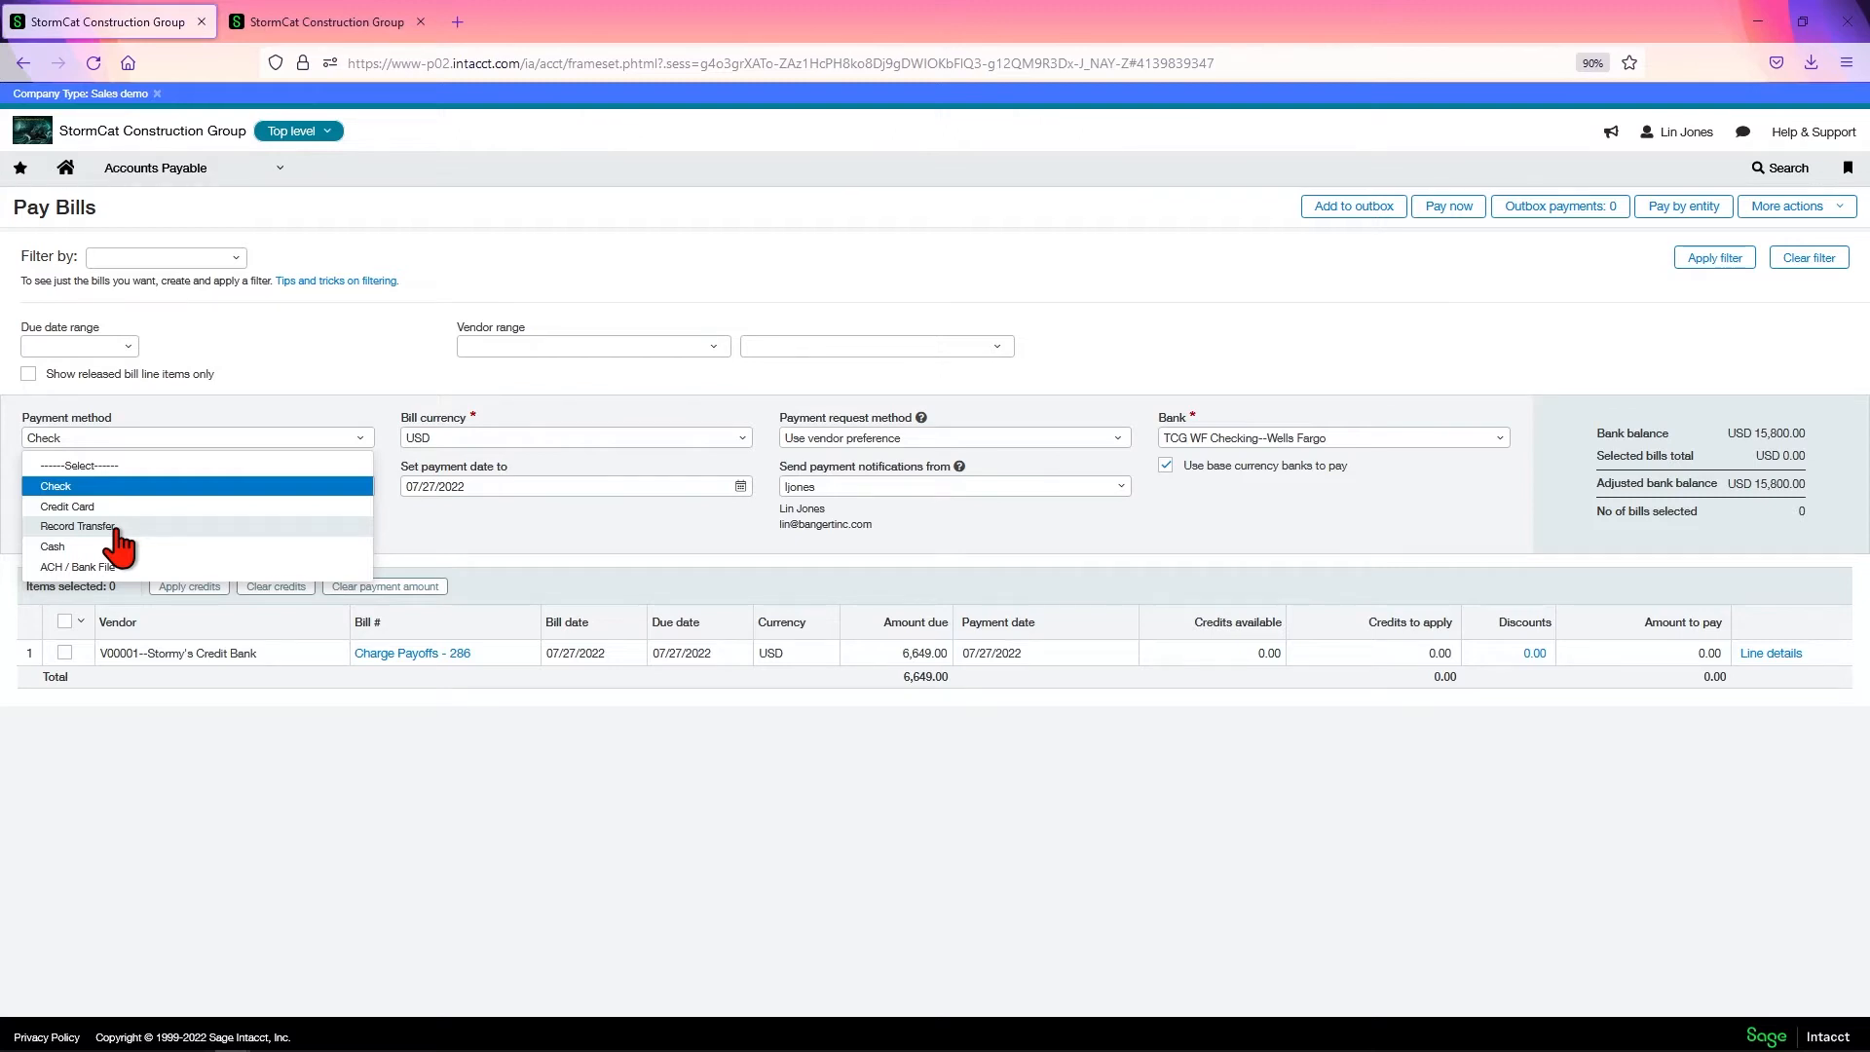
{"action": "mouse_move", "coordinate": [115, 594]}
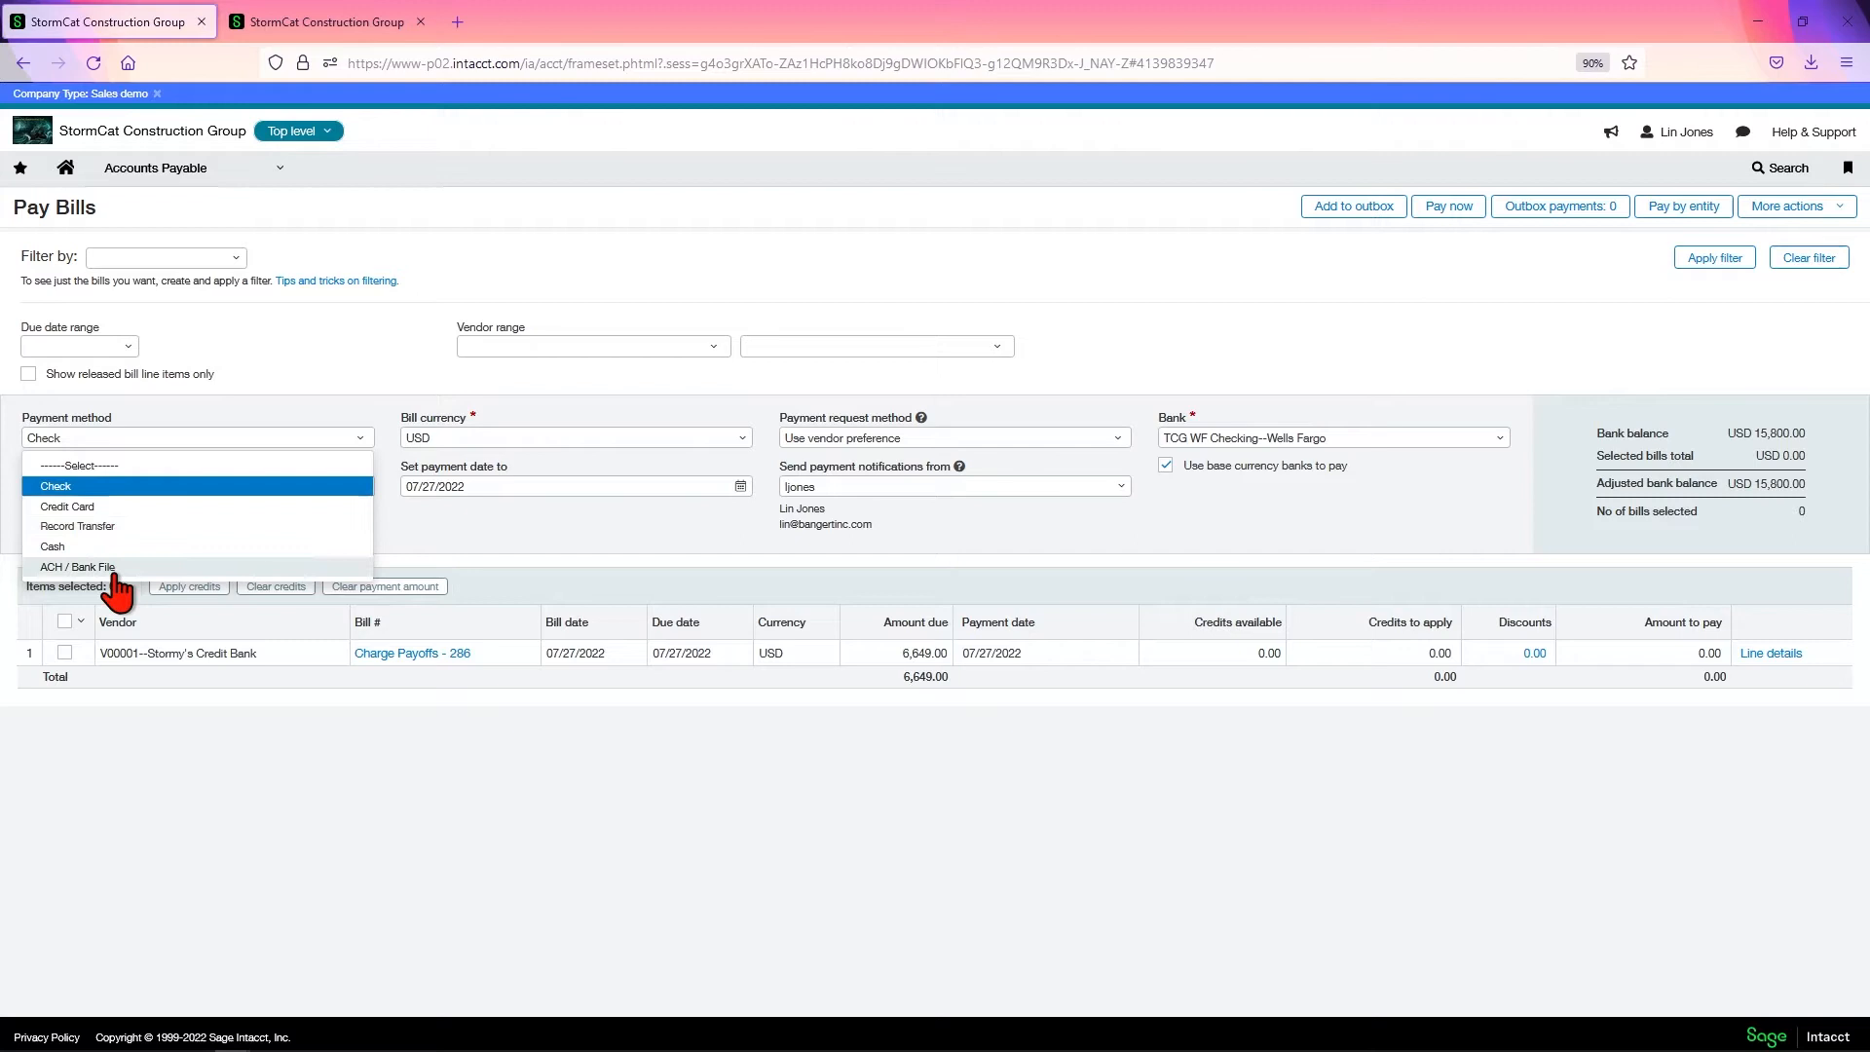
{"action": "mouse_move", "coordinate": [615, 584]}
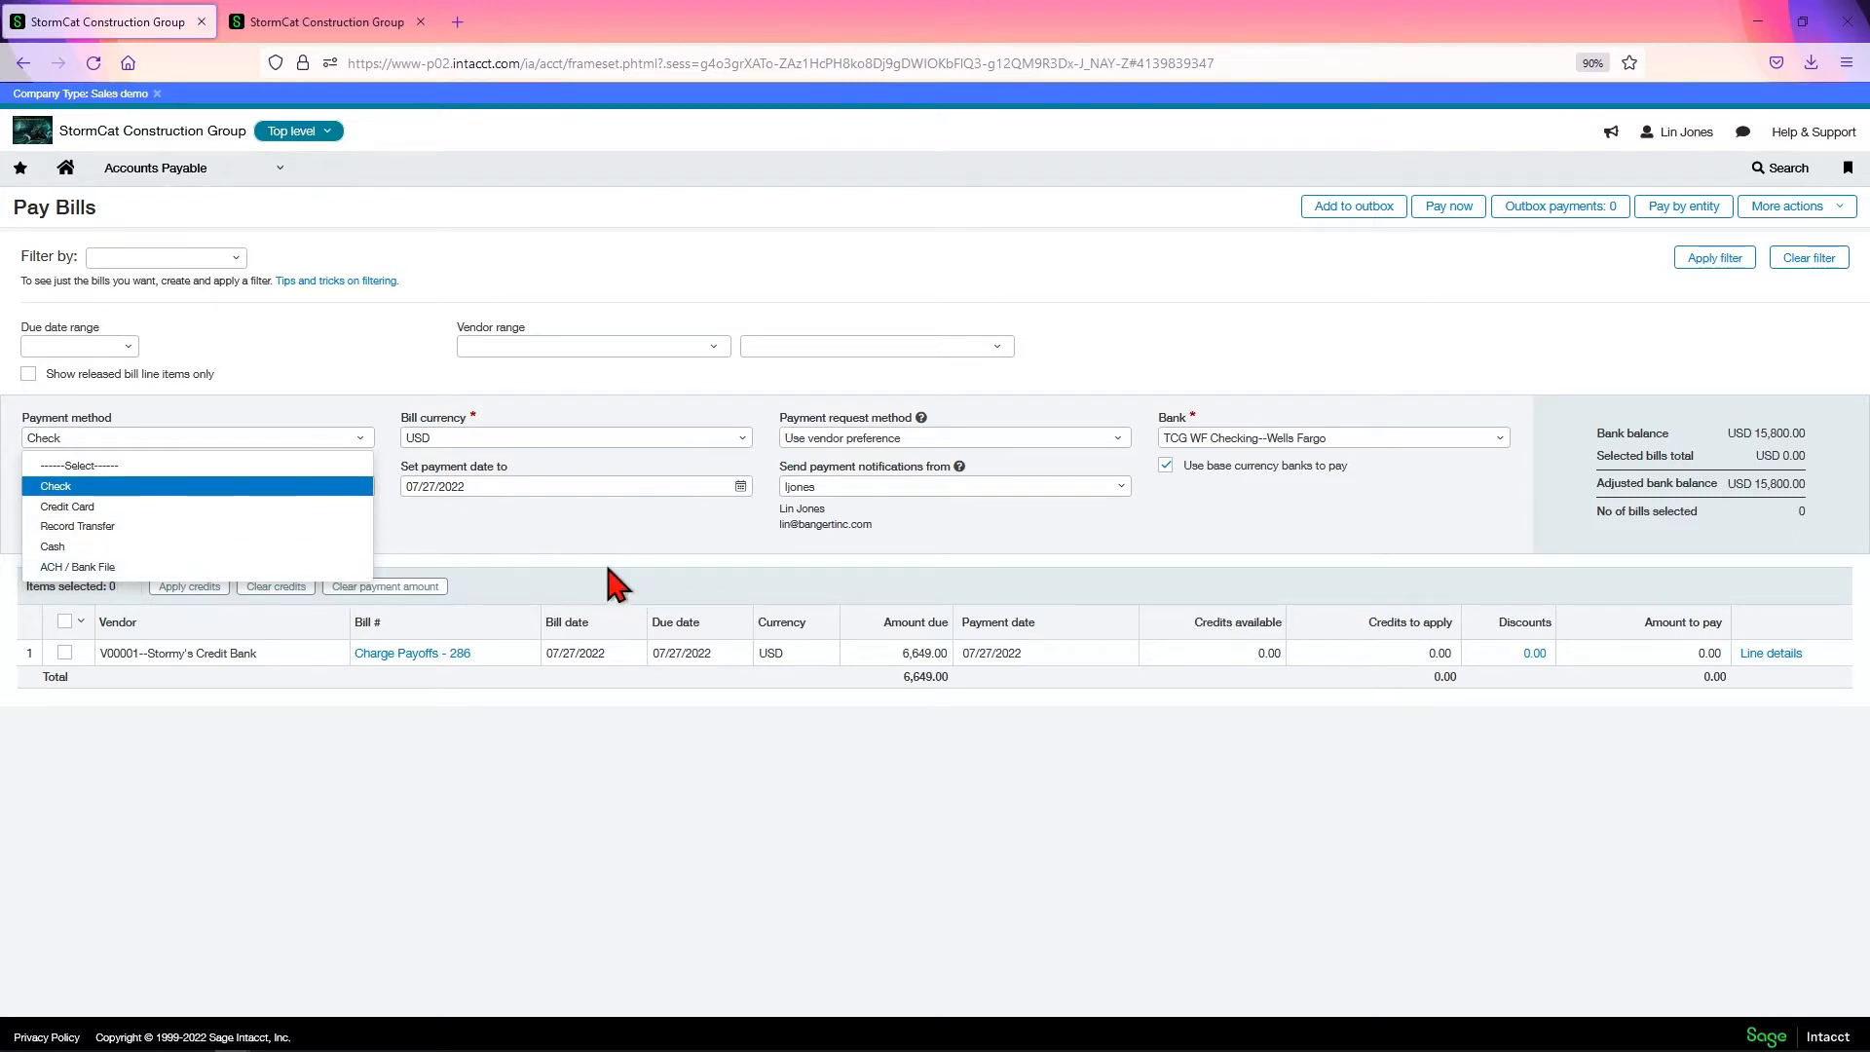
{"action": "left_click", "coordinate": [54, 484]}
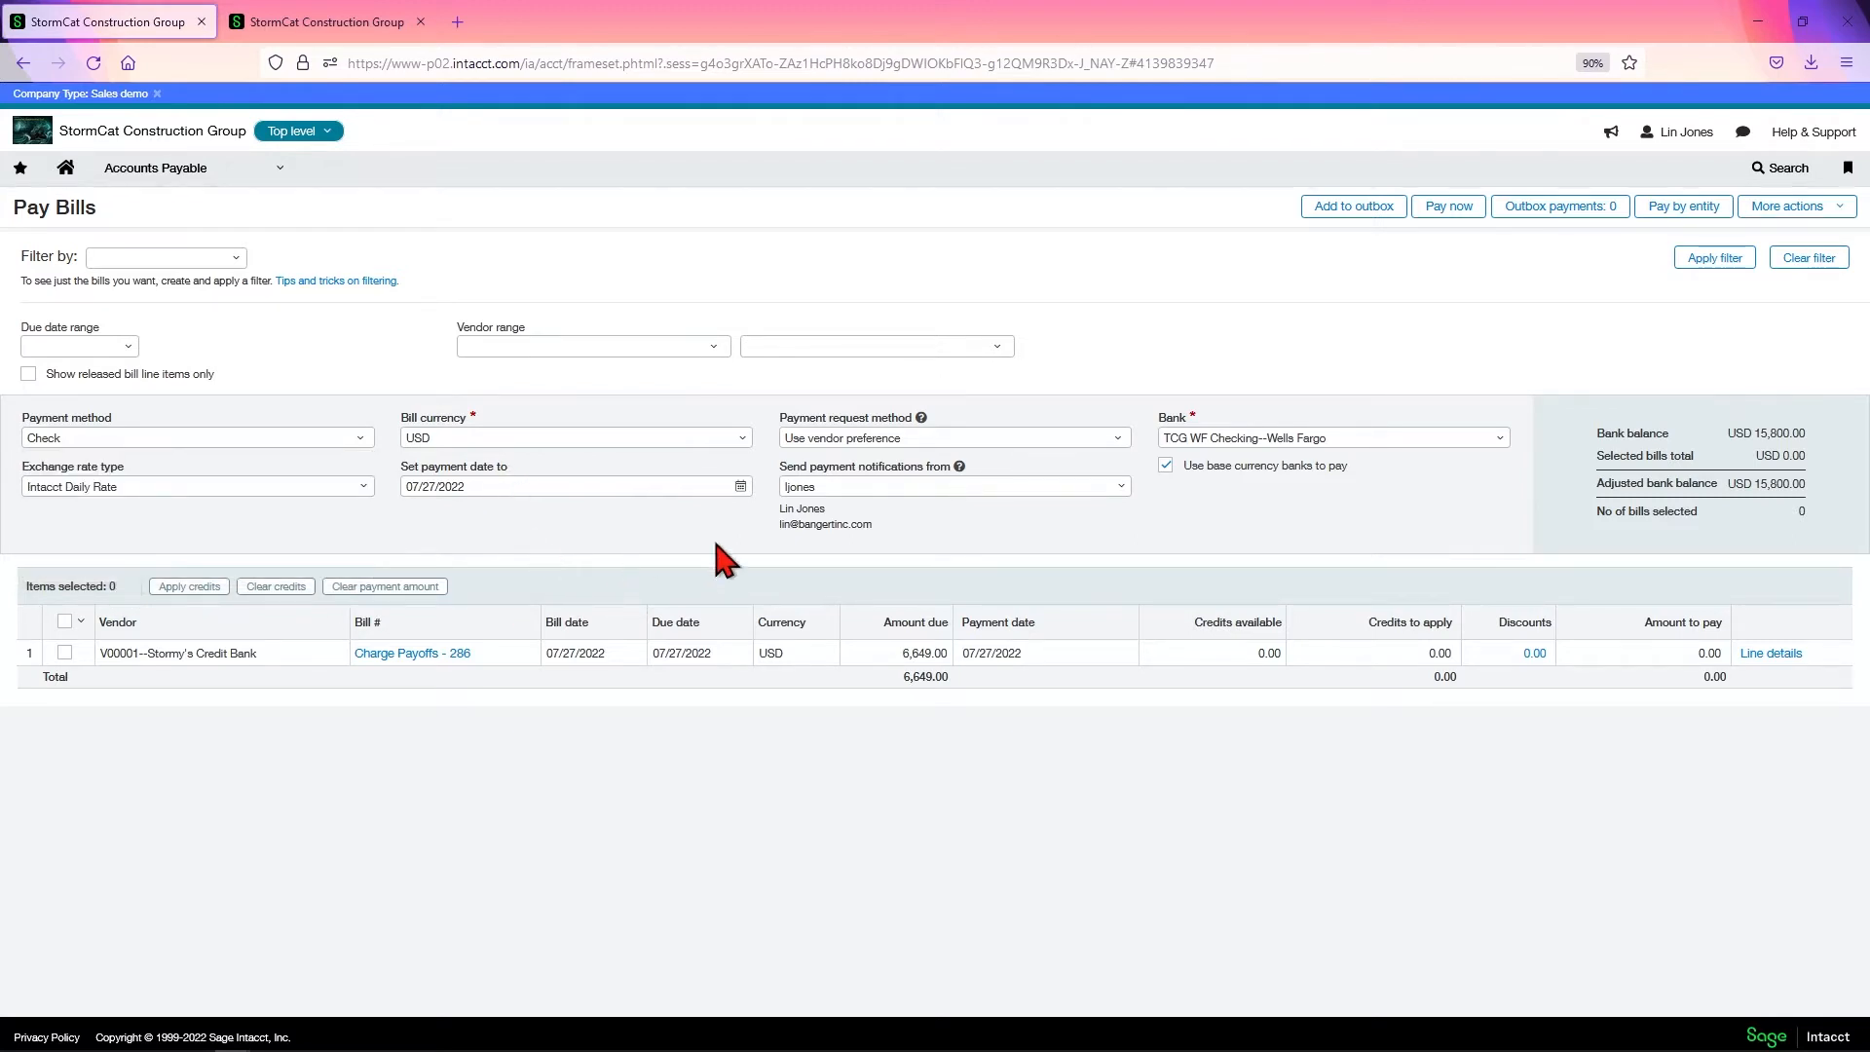
{"action": "mouse_move", "coordinate": [870, 465]}
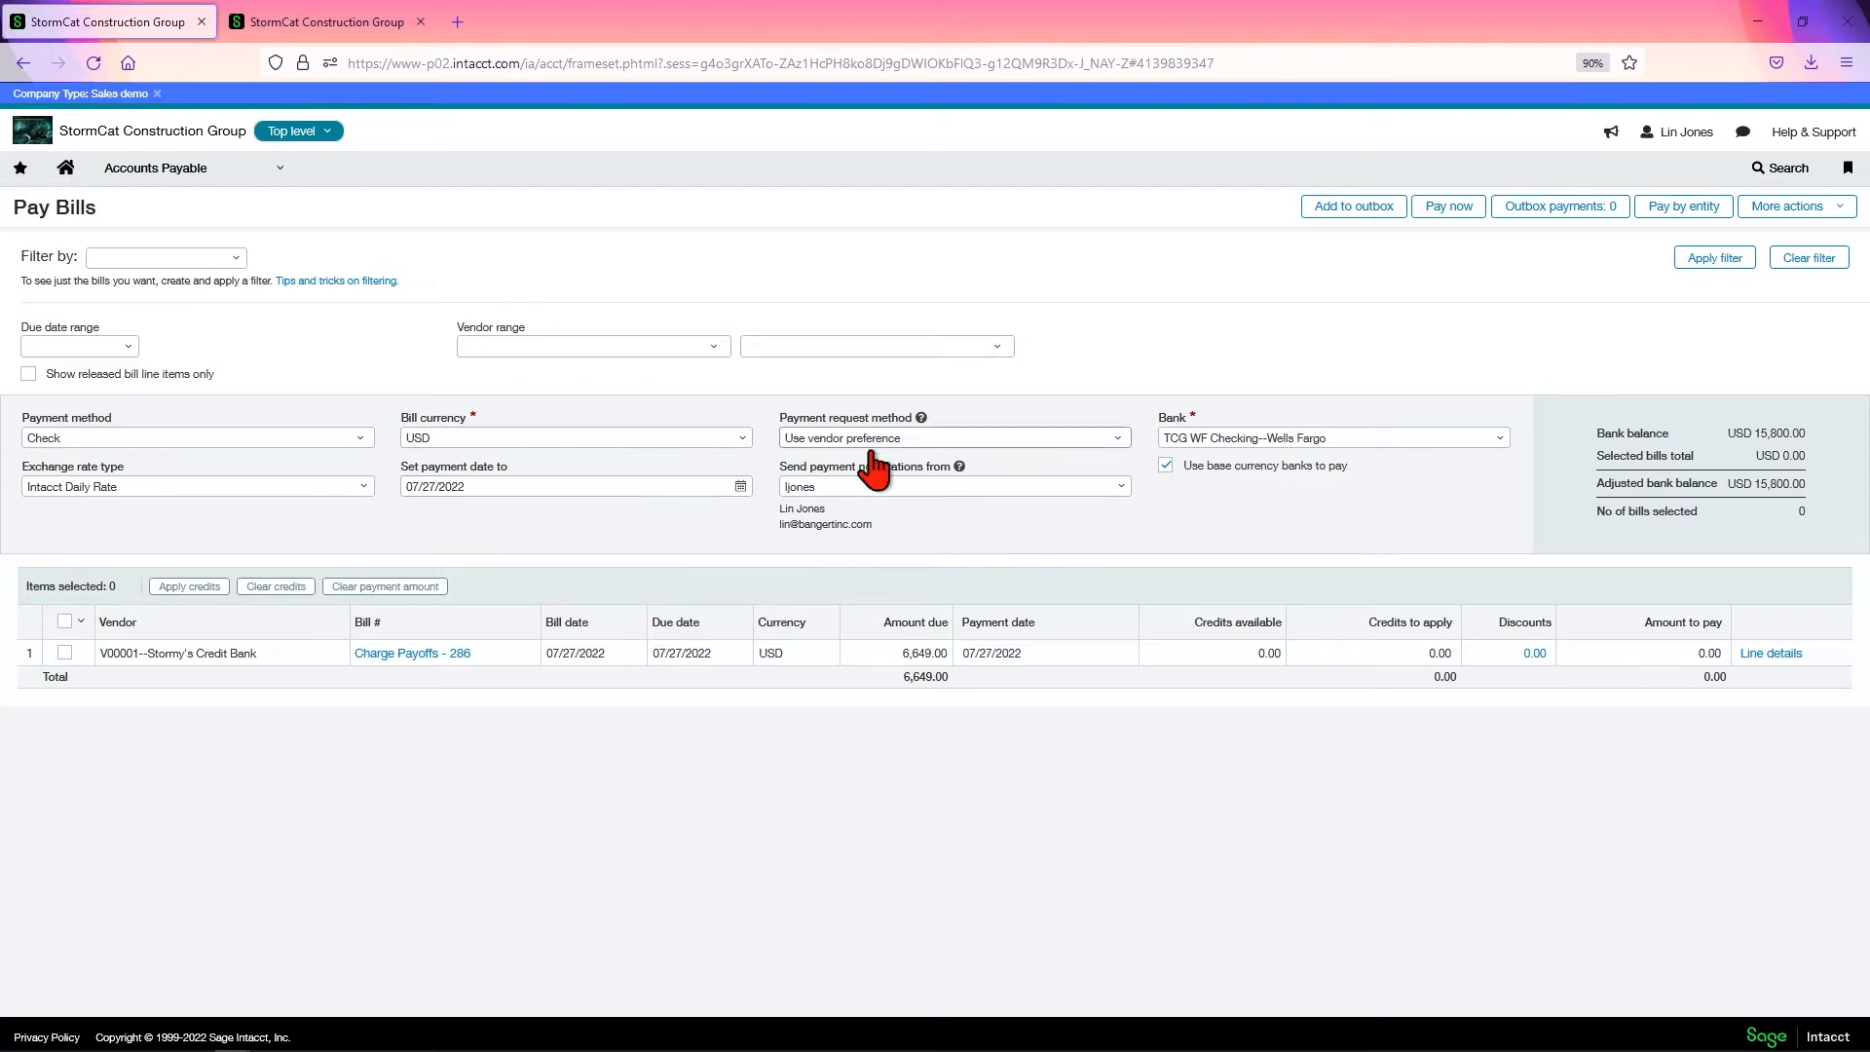
{"action": "mouse_move", "coordinate": [966, 459]}
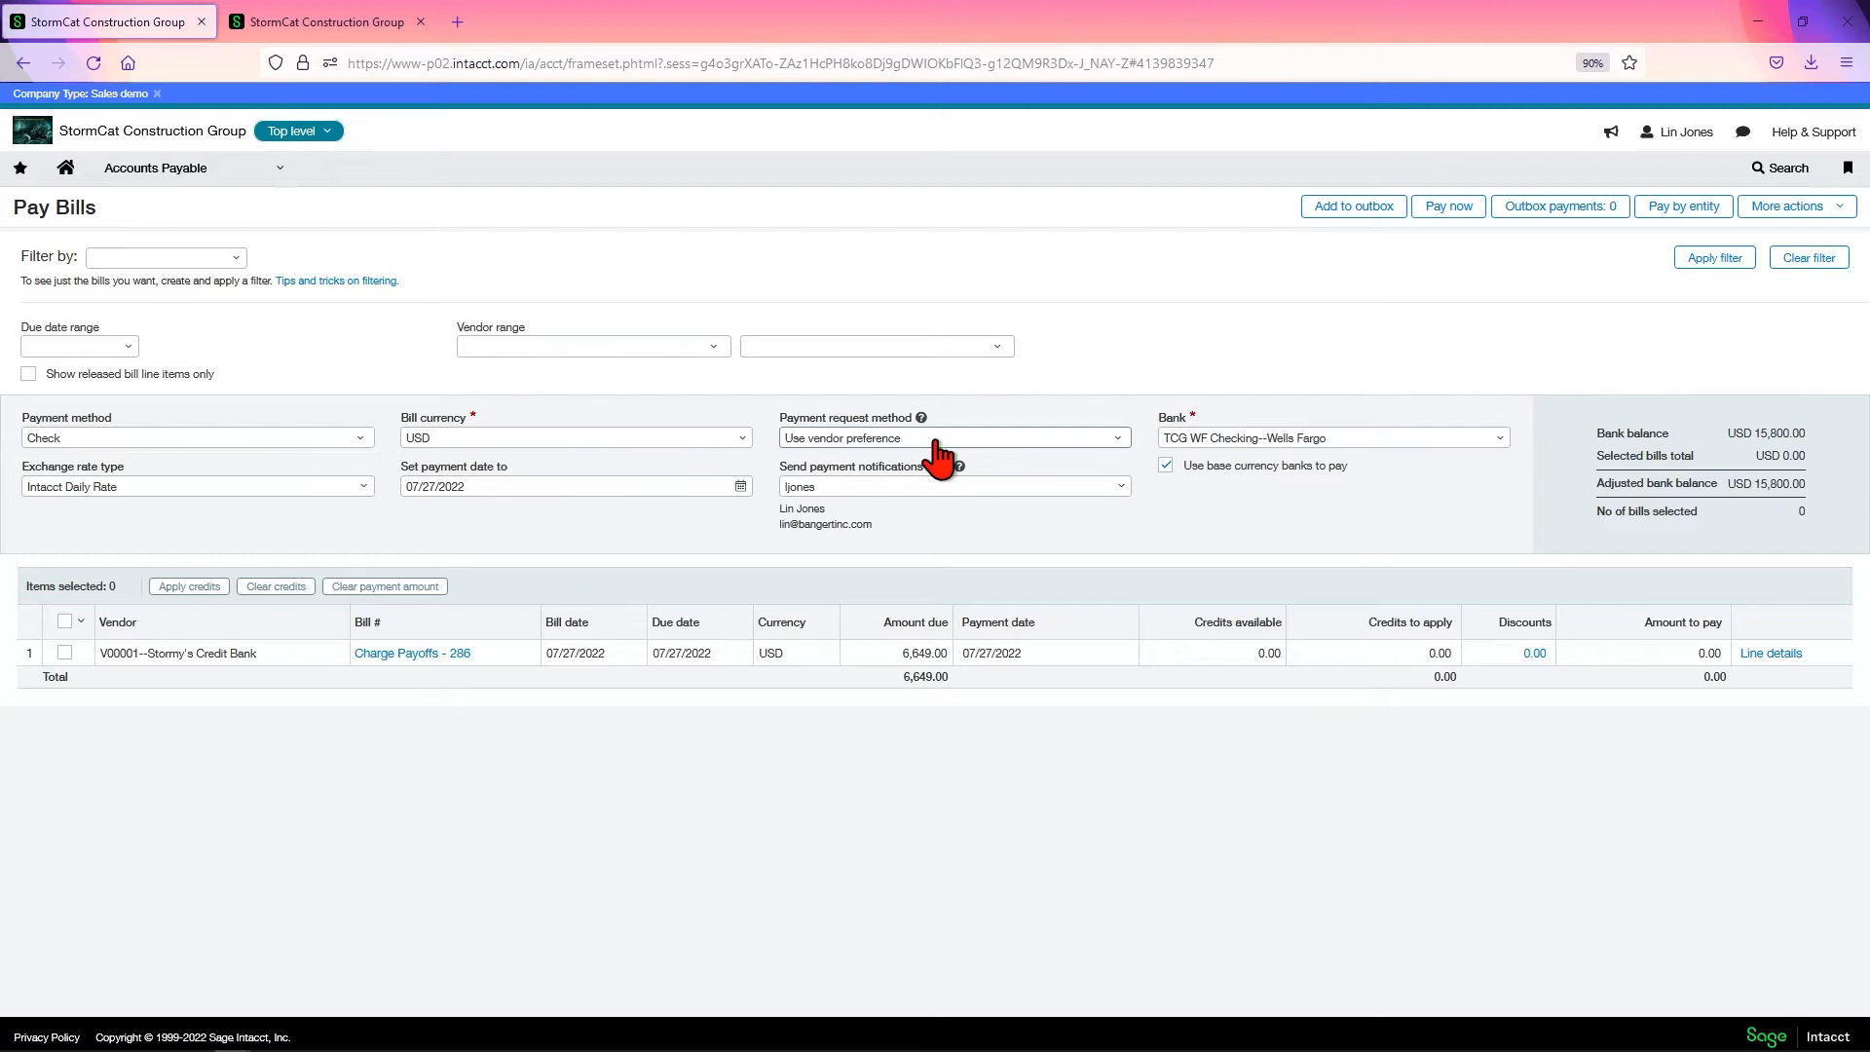
{"action": "mouse_move", "coordinate": [1210, 554]}
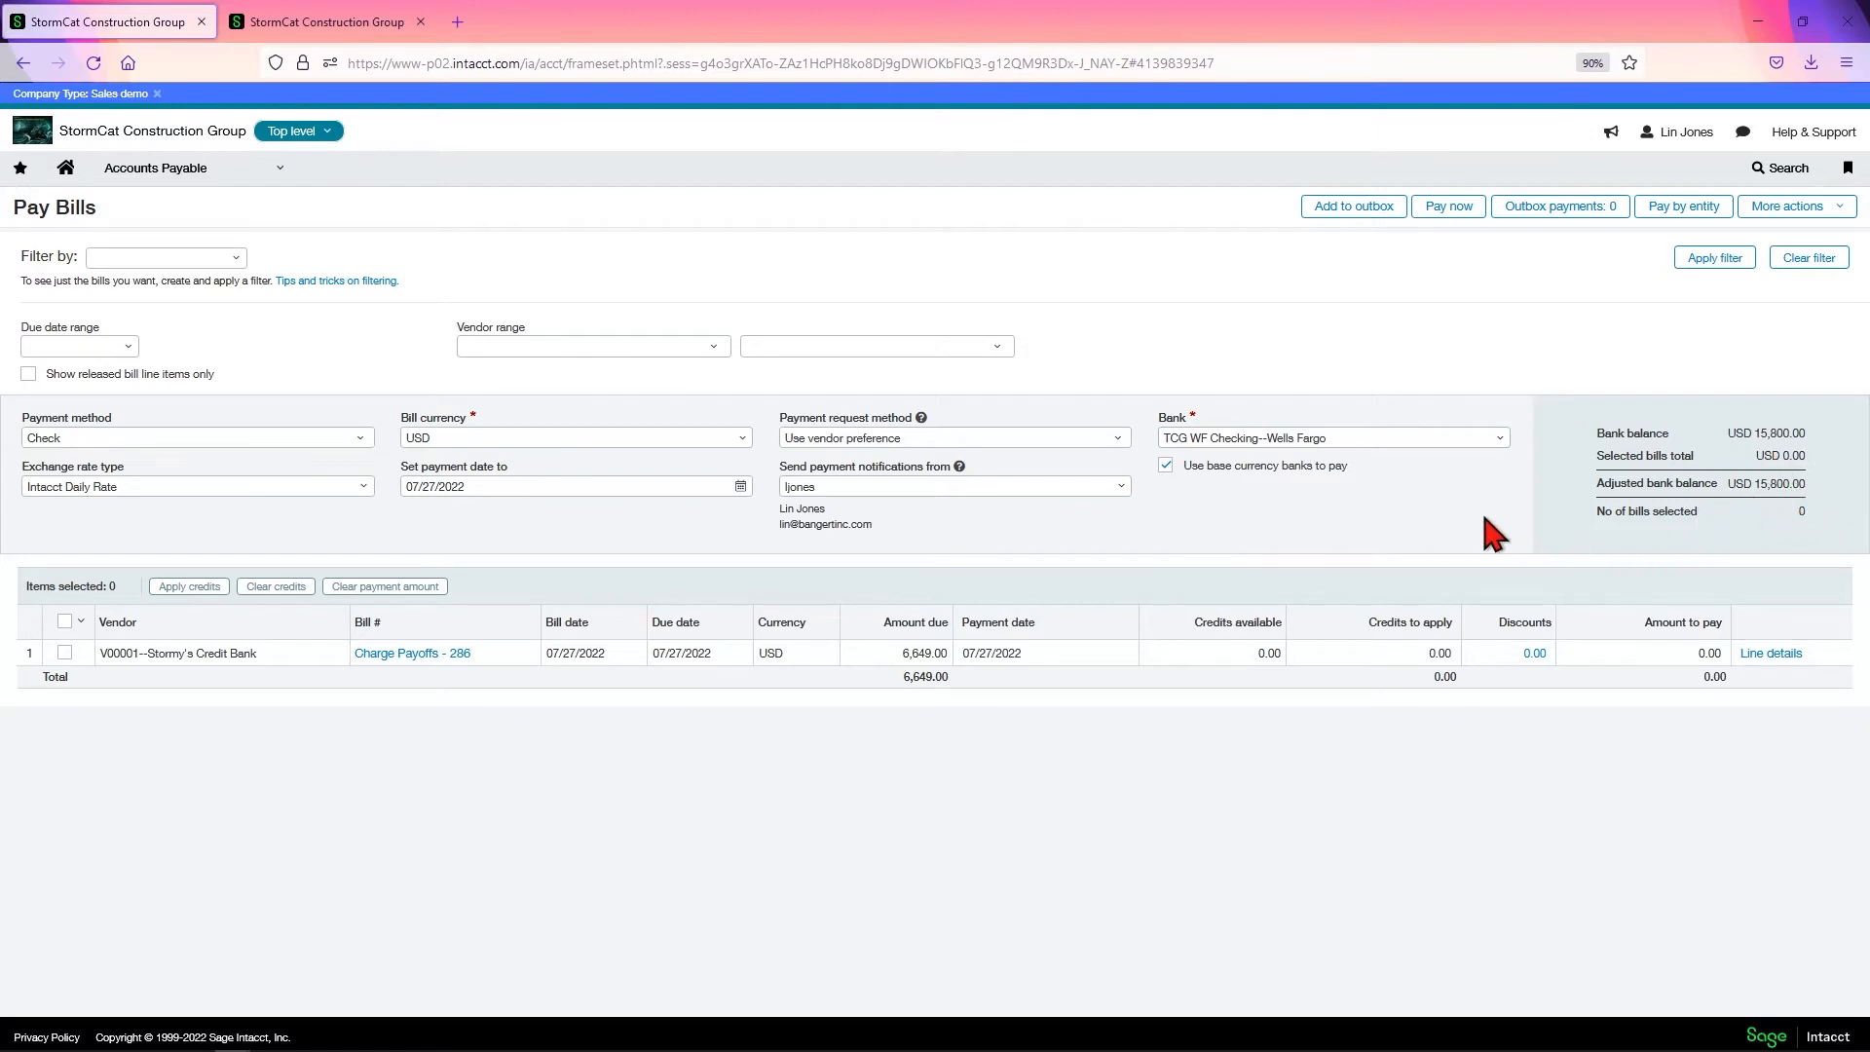
{"action": "mouse_move", "coordinate": [1753, 486]}
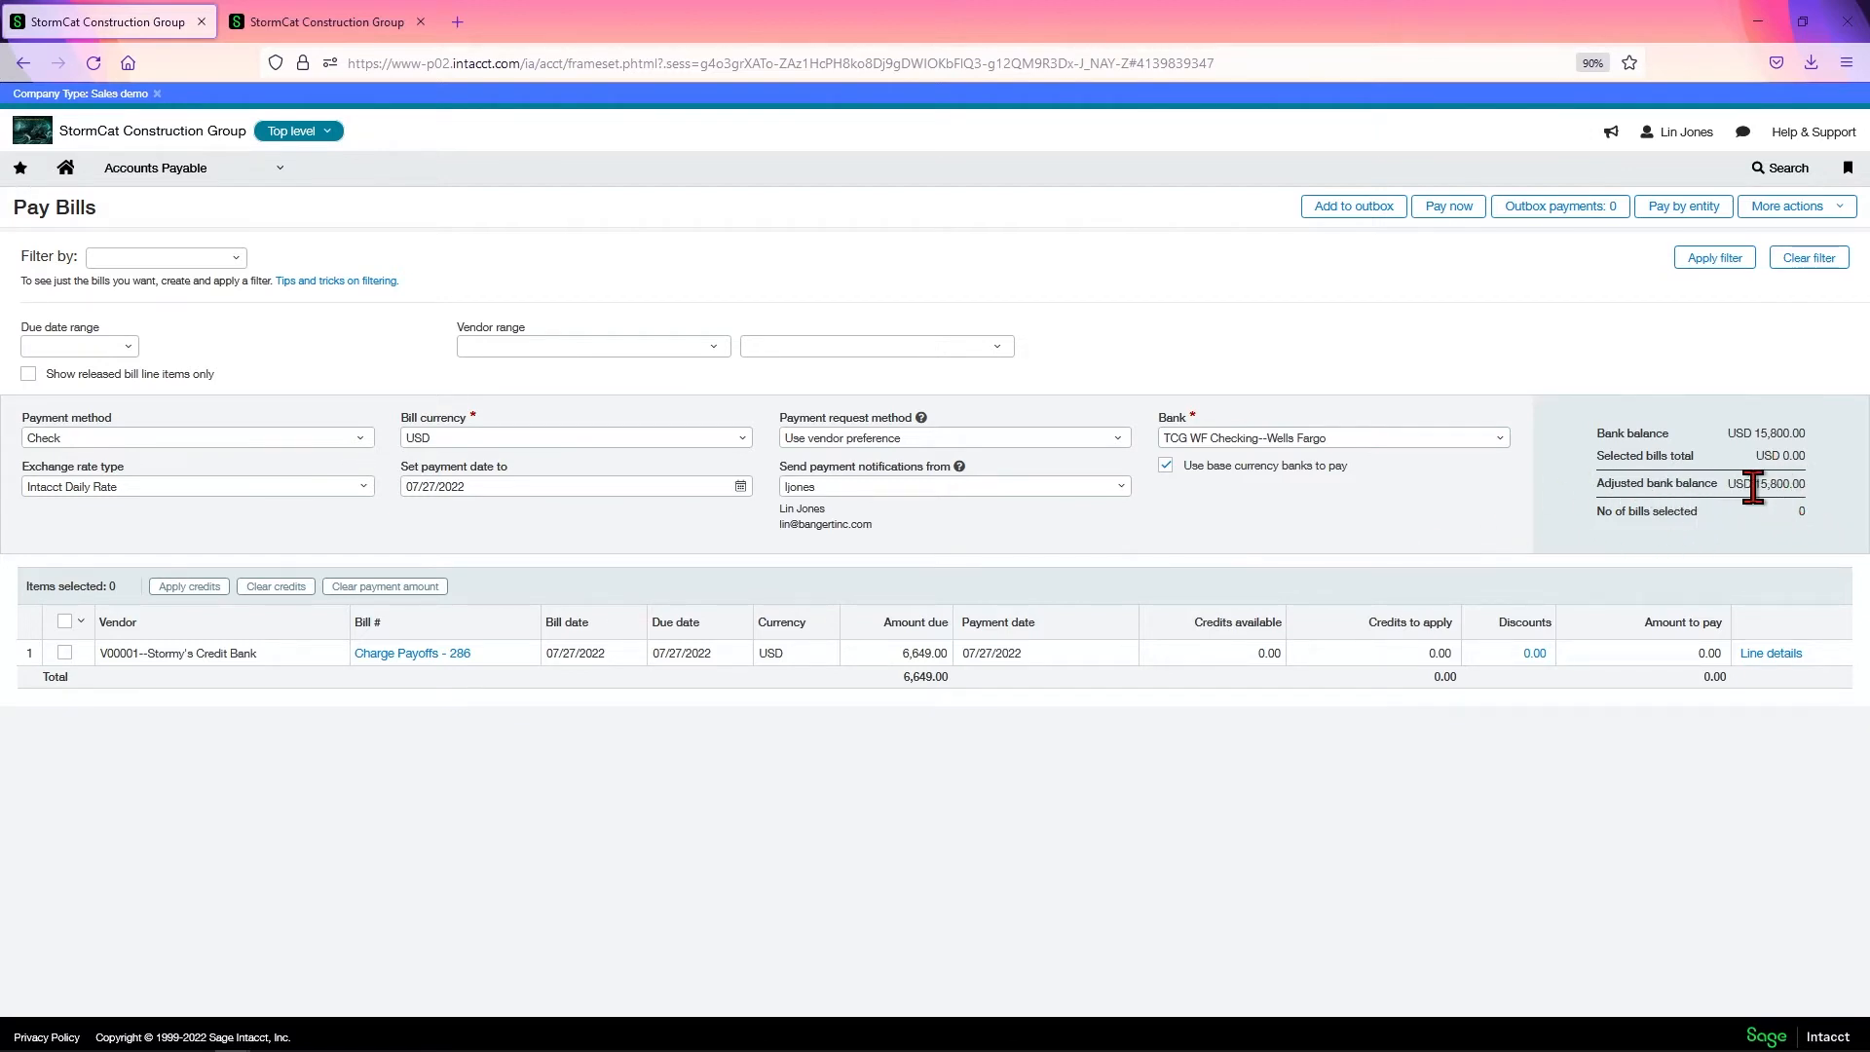
{"action": "mouse_move", "coordinate": [1703, 506]}
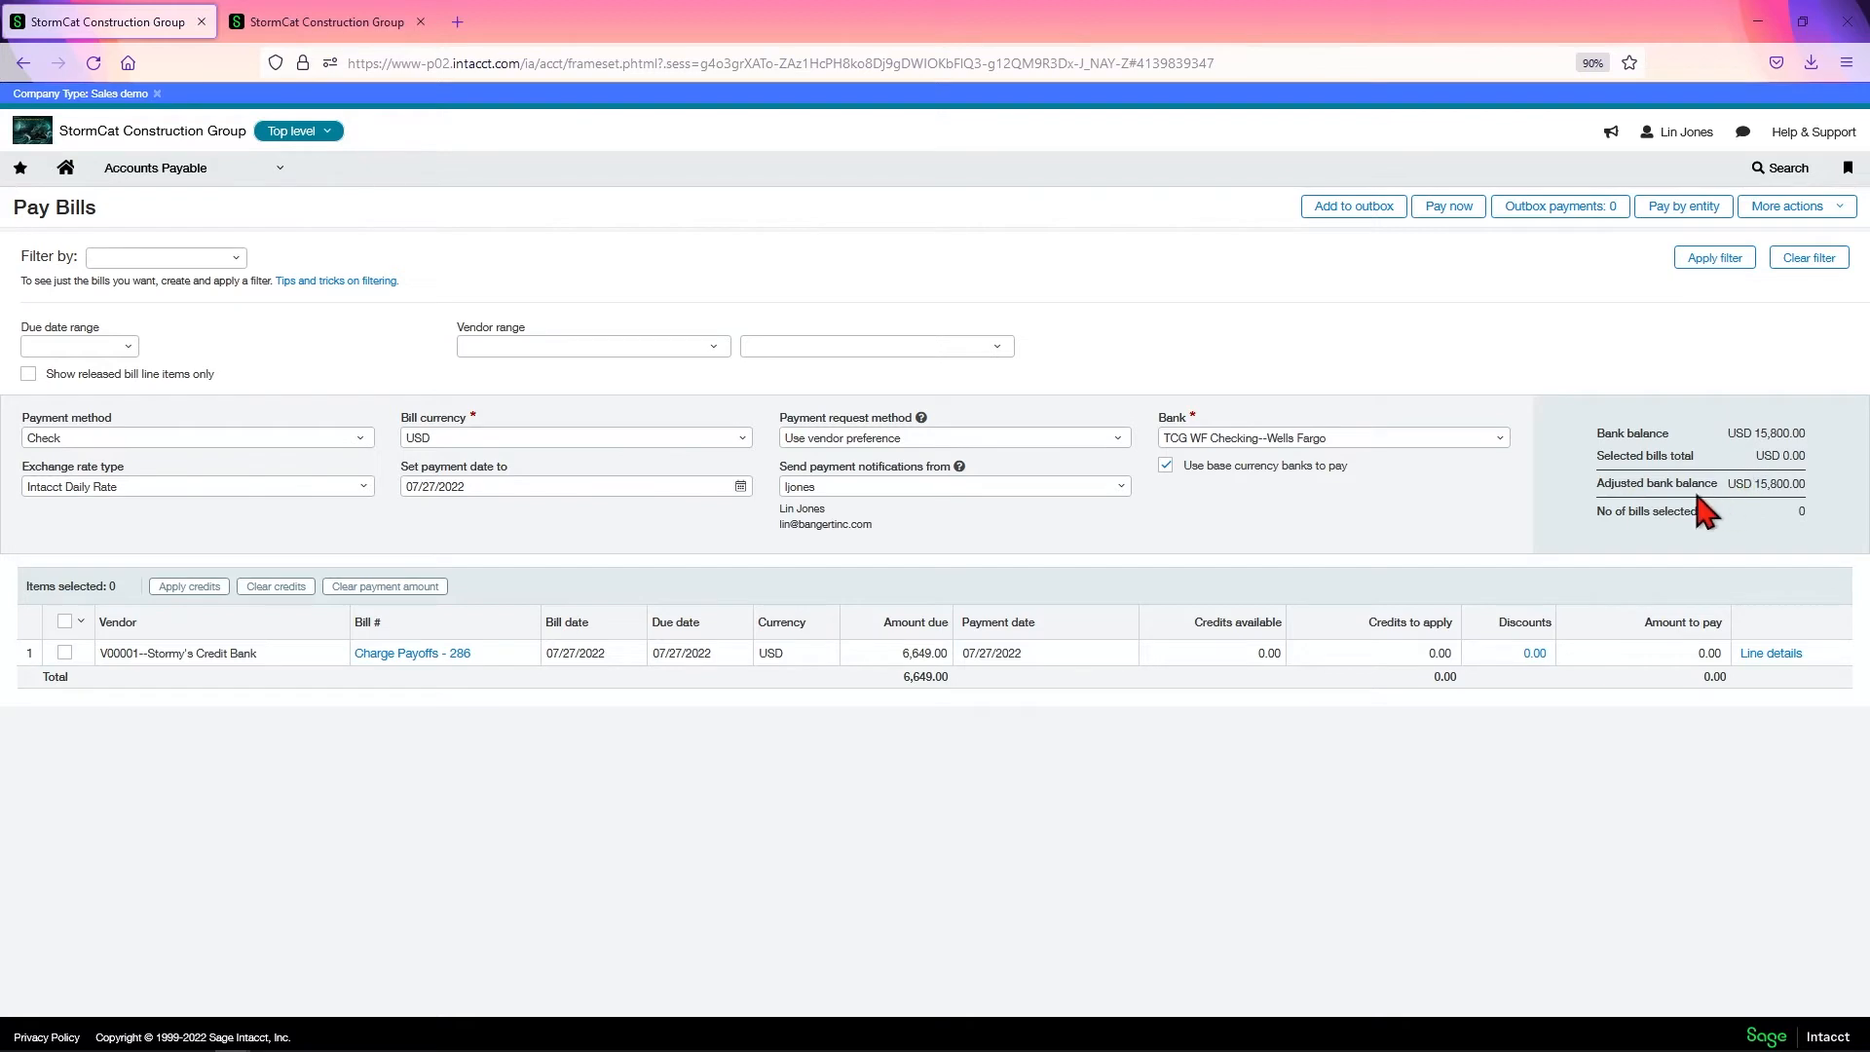
{"action": "mouse_move", "coordinate": [865, 419]}
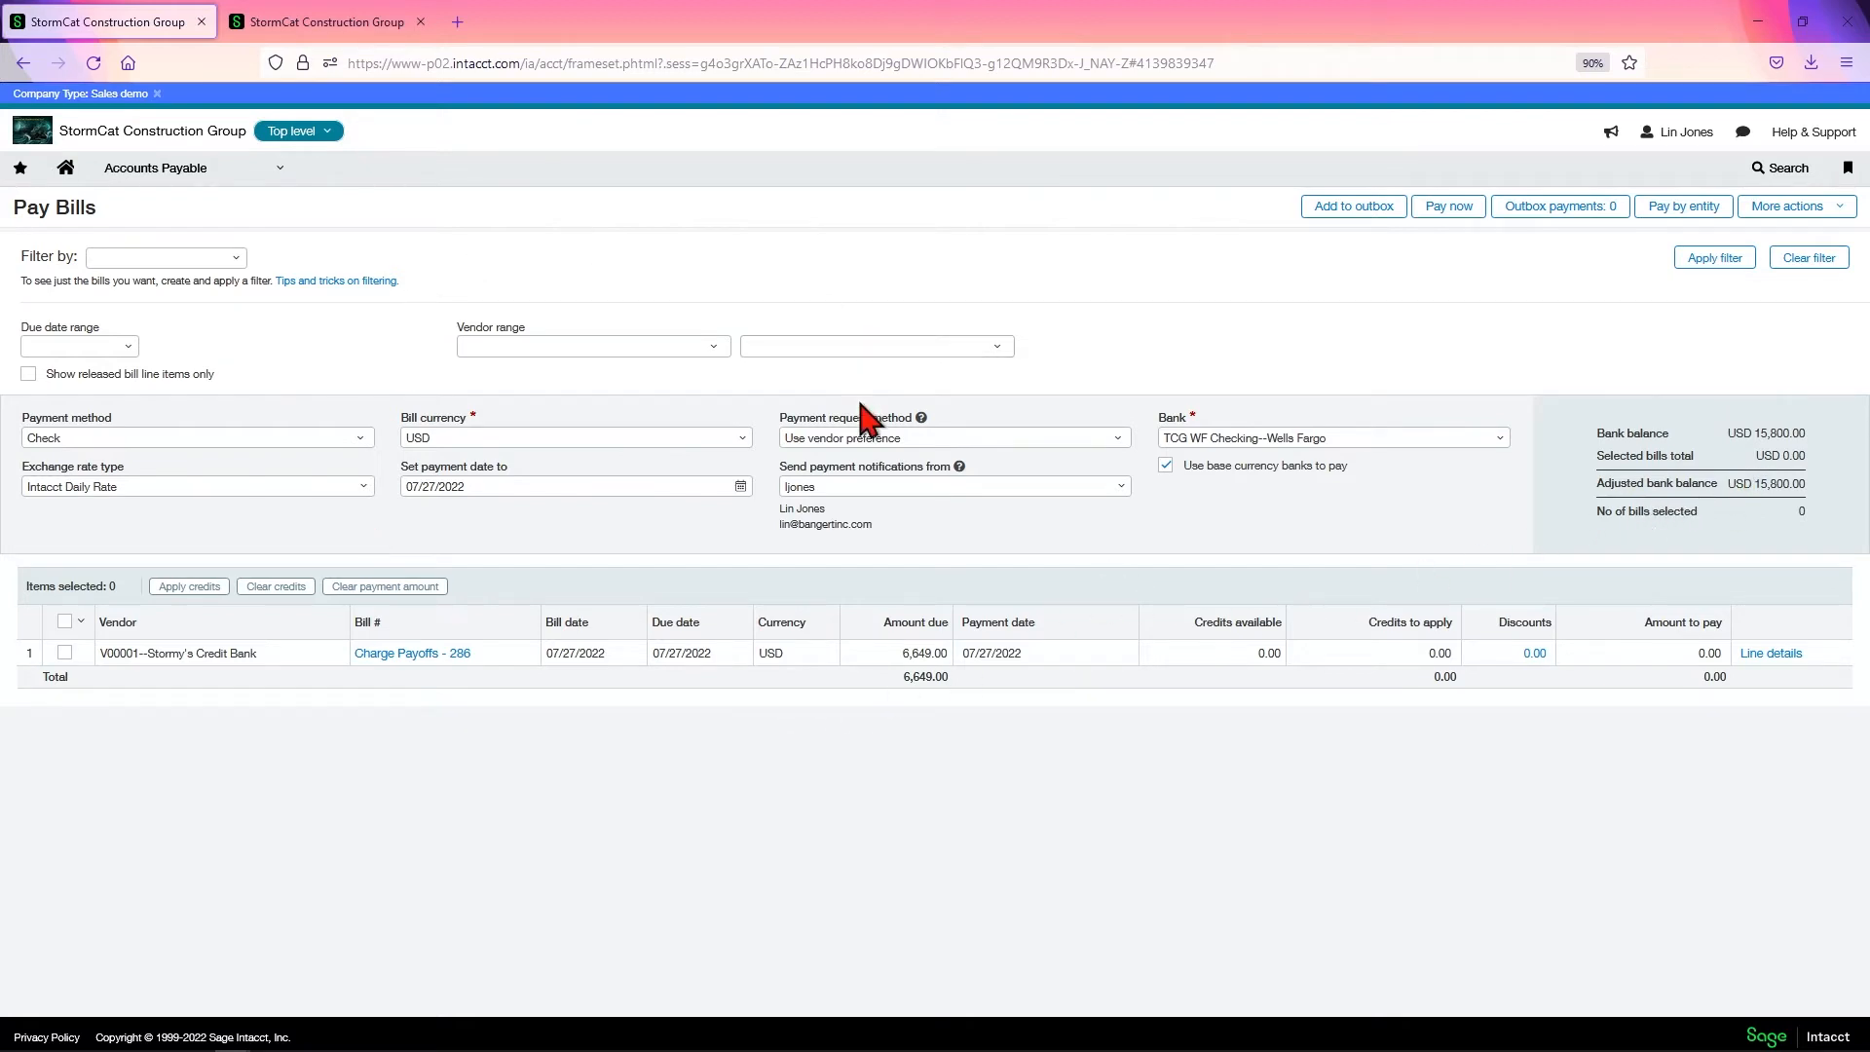
{"action": "mouse_move", "coordinate": [734, 615]}
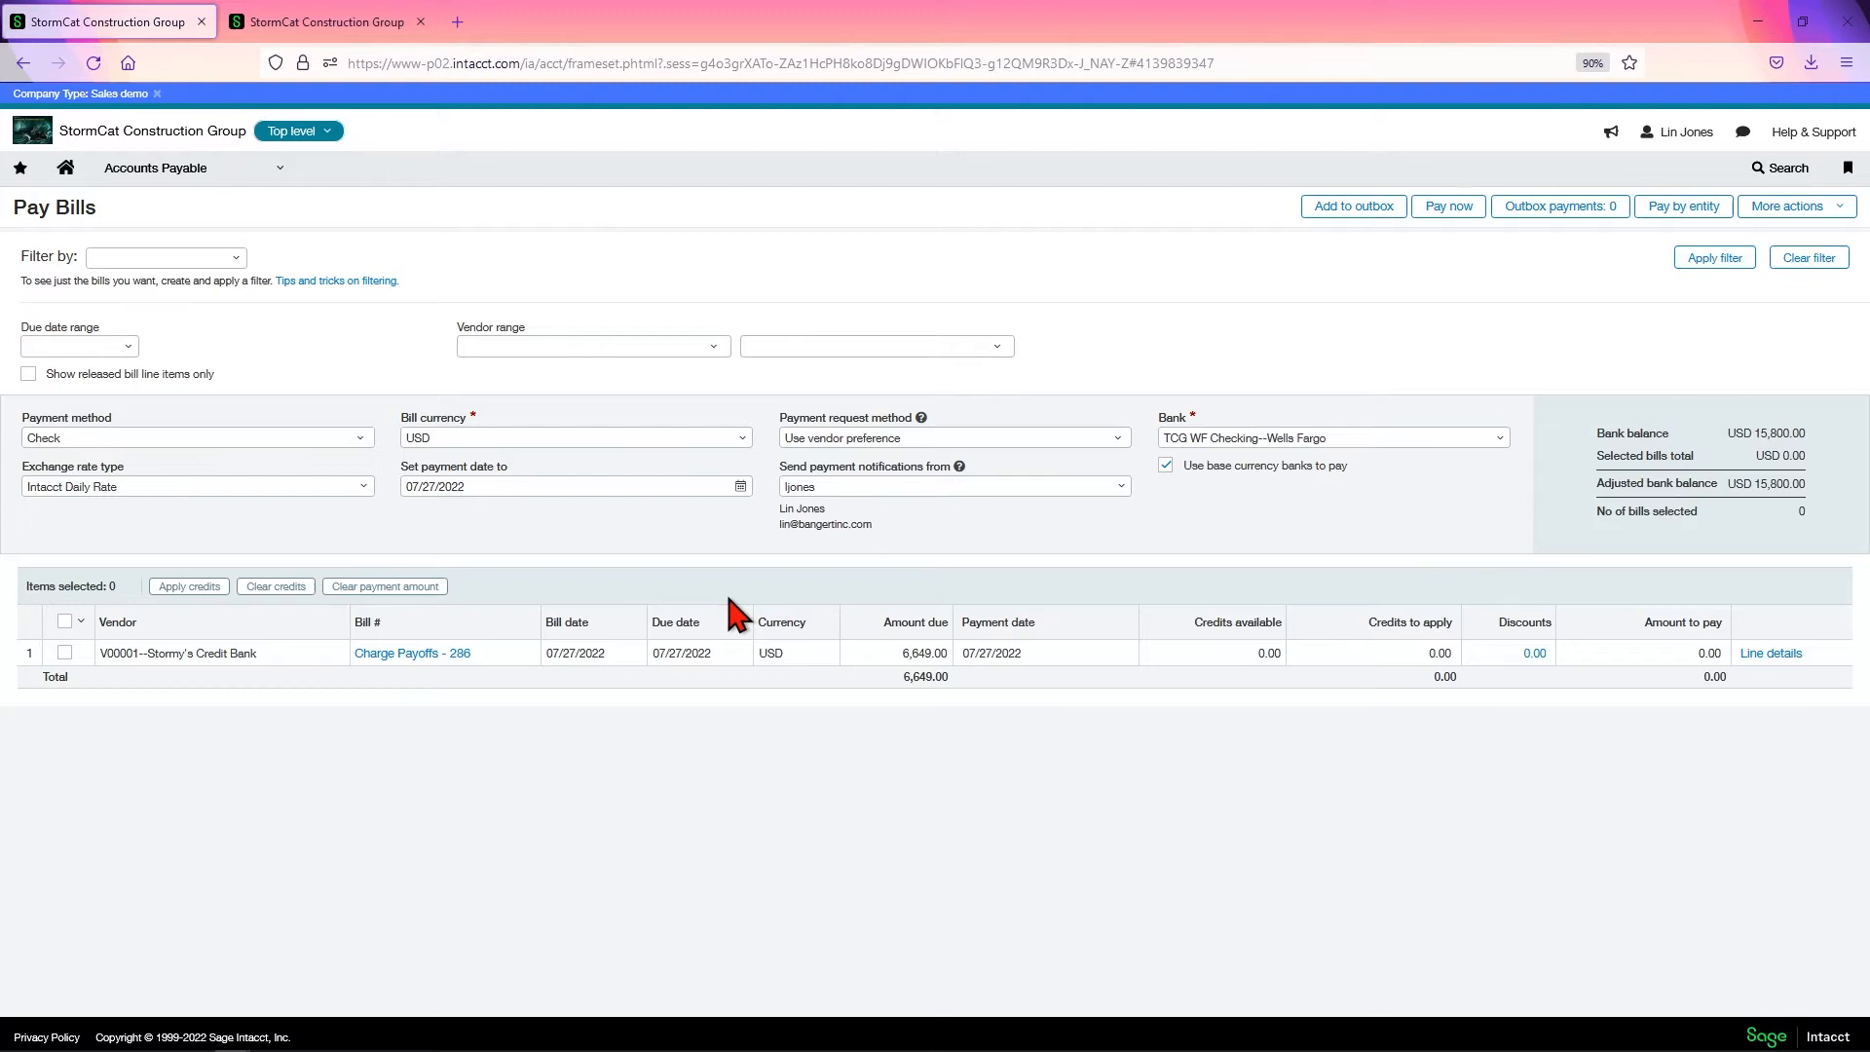
{"action": "mouse_move", "coordinate": [399, 692]}
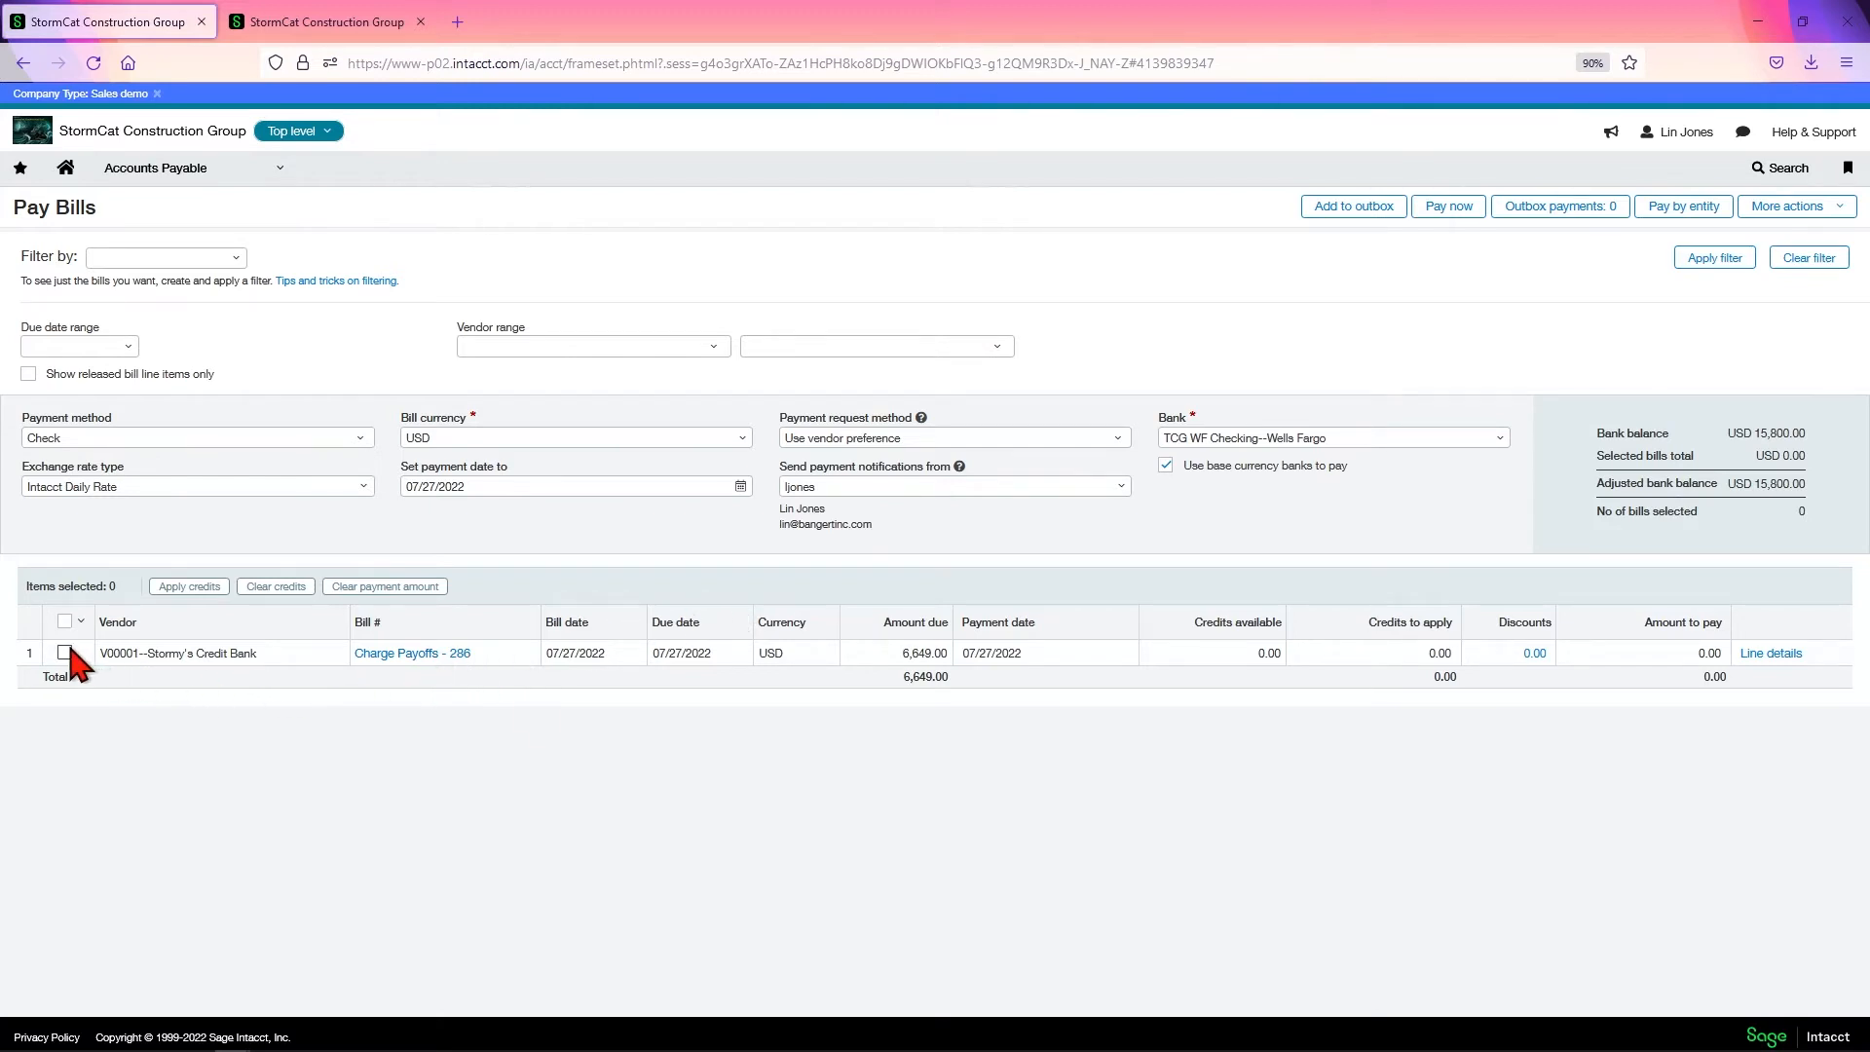
Step: Select Charge Payoffs - 286 for its full 6,649.00 and pay it now by check
{"action": "left_click", "coordinate": [66, 653]}
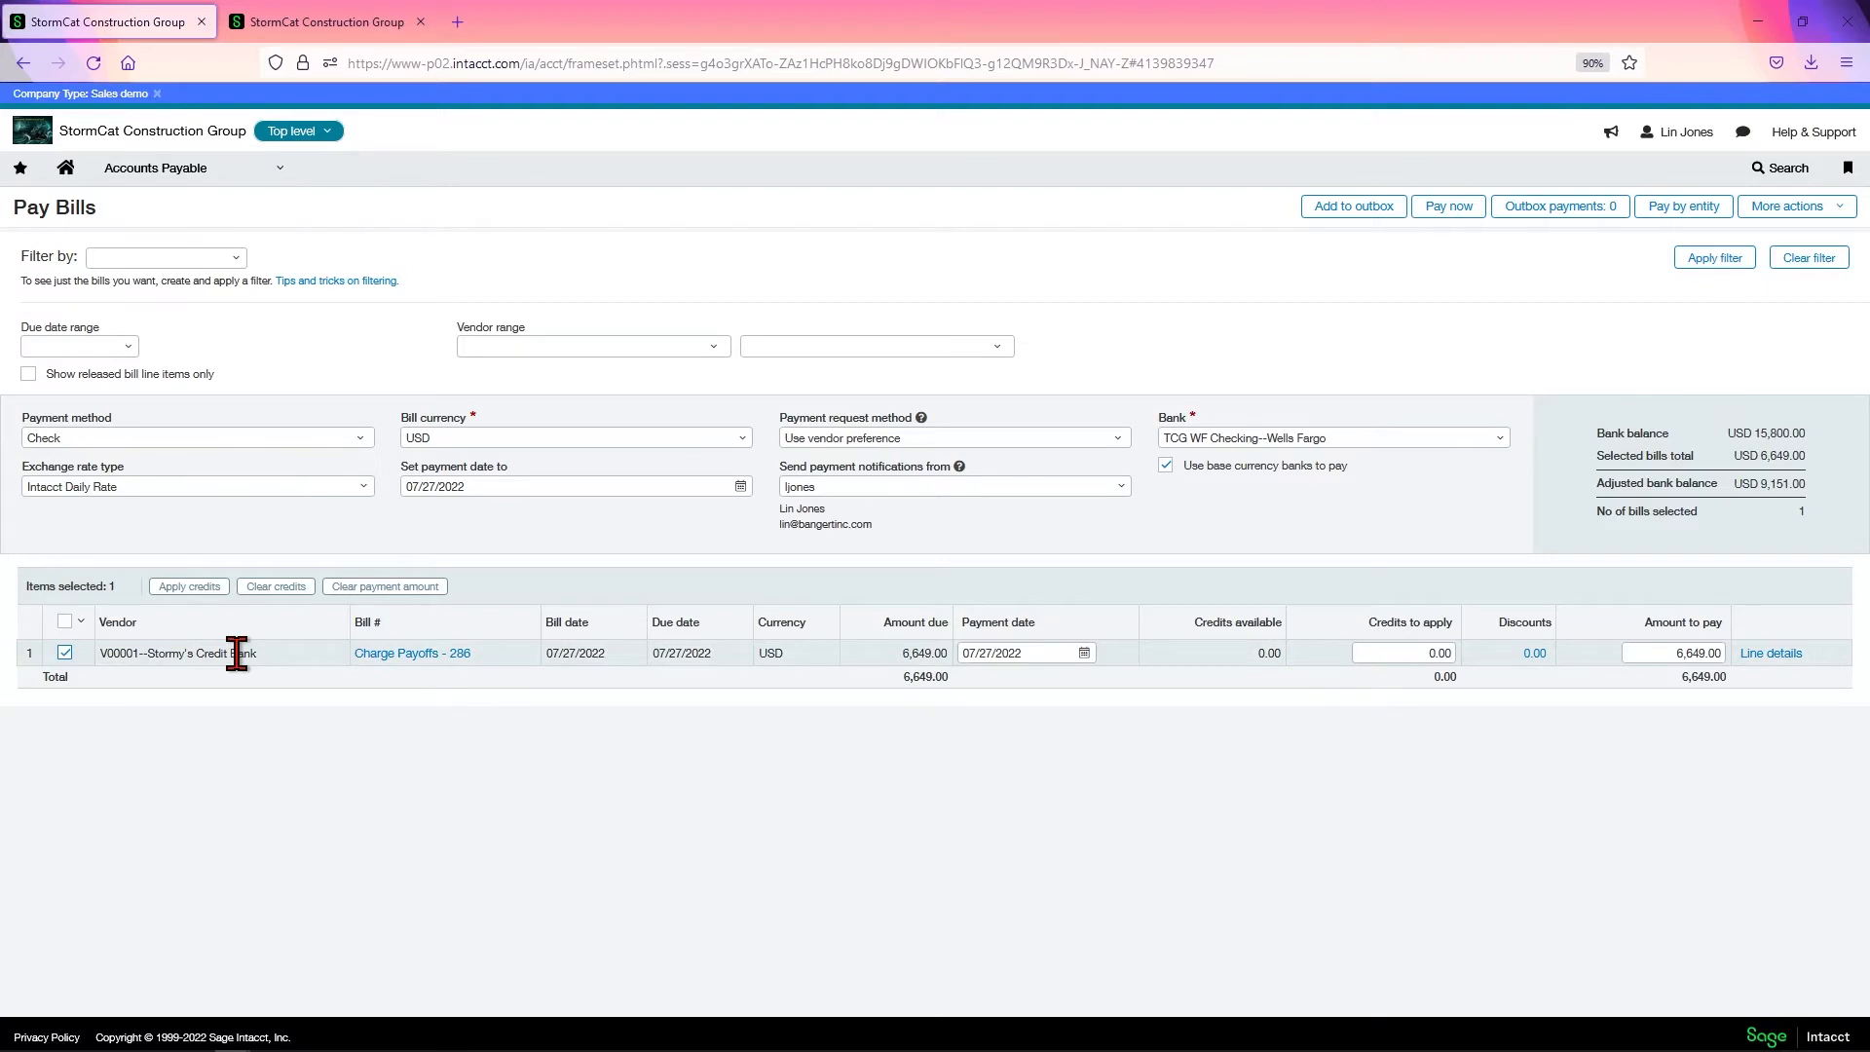
{"action": "mouse_move", "coordinate": [846, 652]}
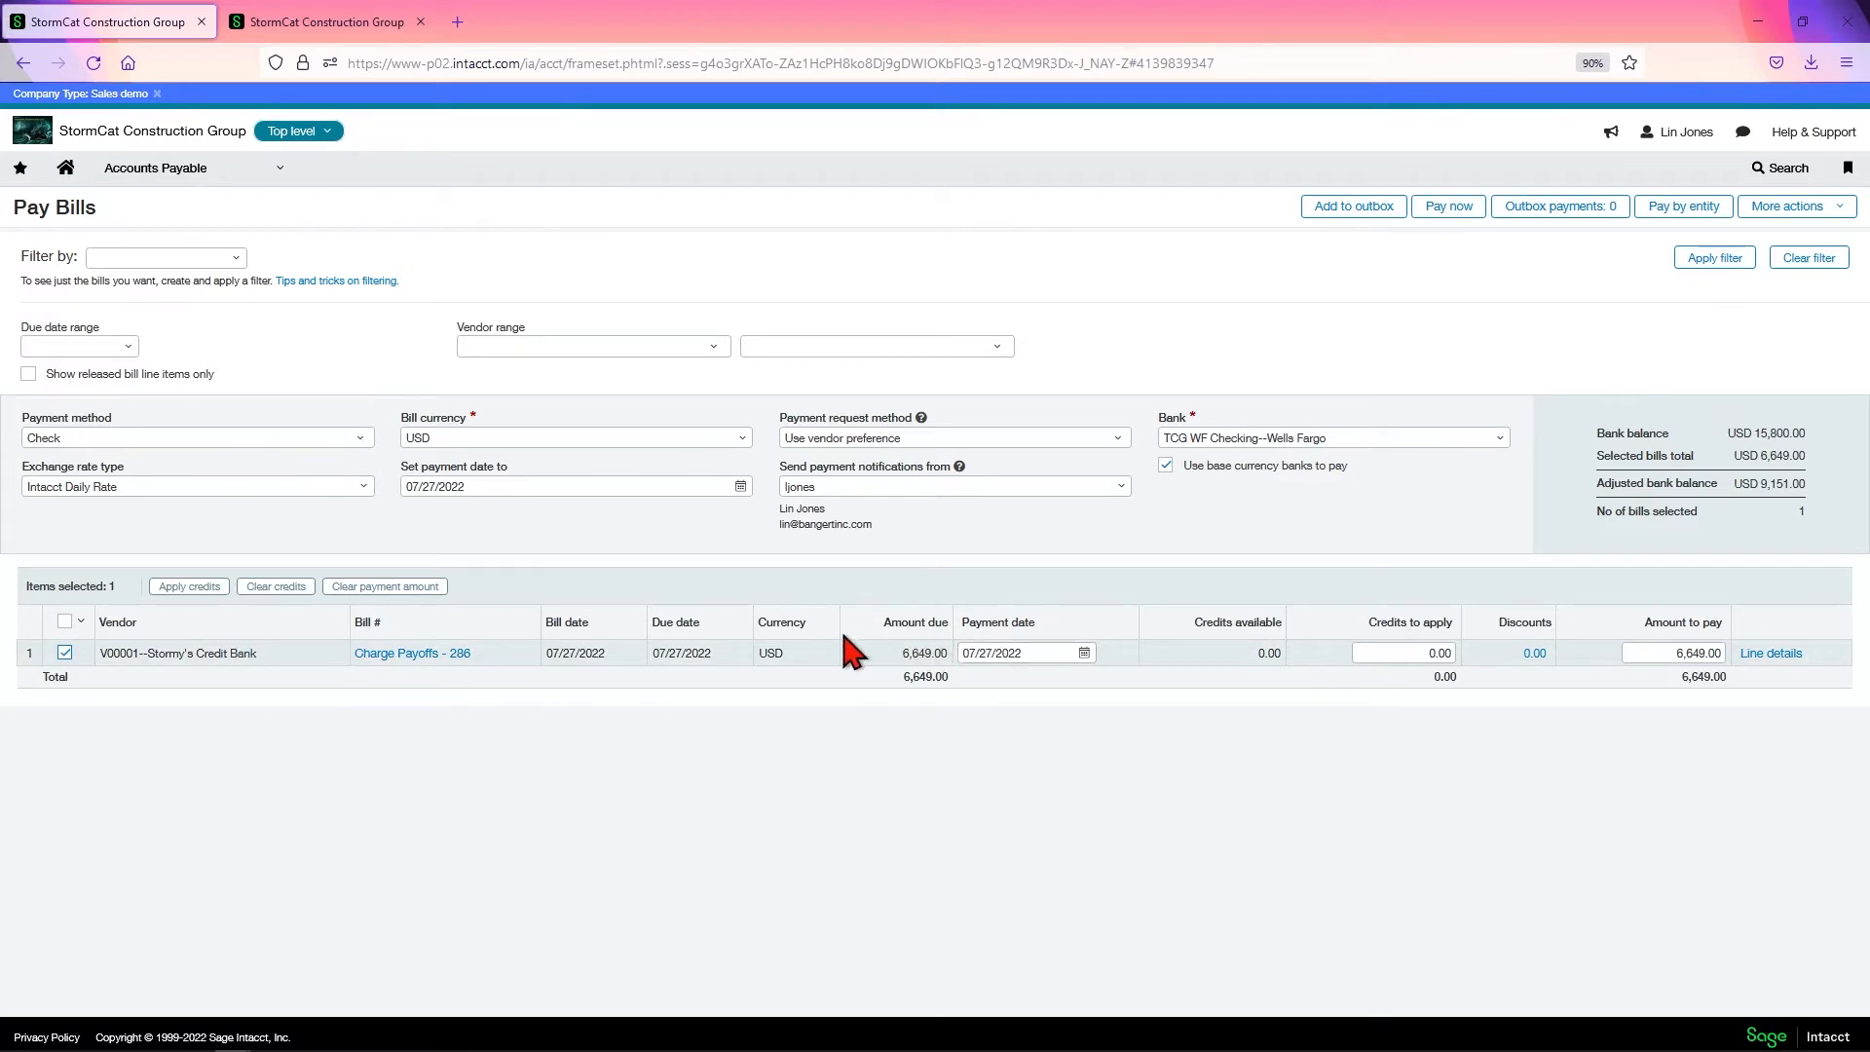
{"action": "left_click", "coordinate": [1397, 653]}
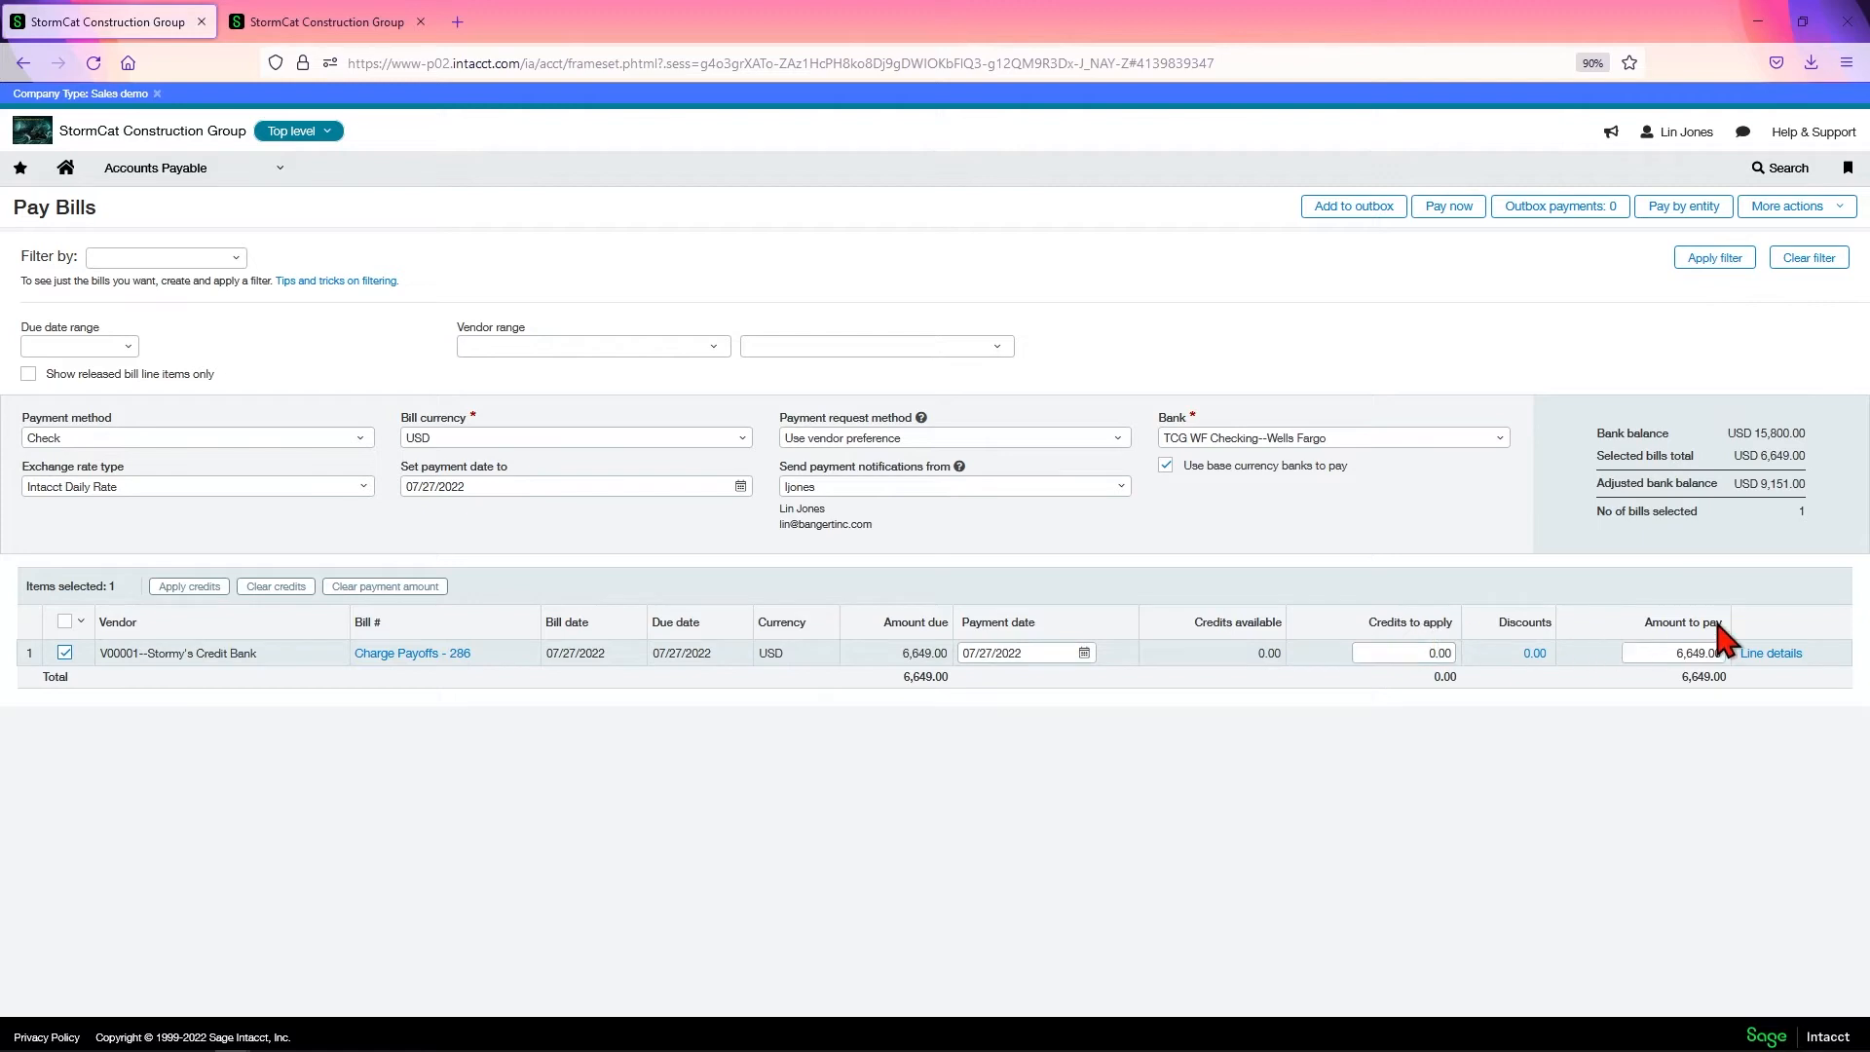
{"action": "left_click", "coordinate": [1667, 653]}
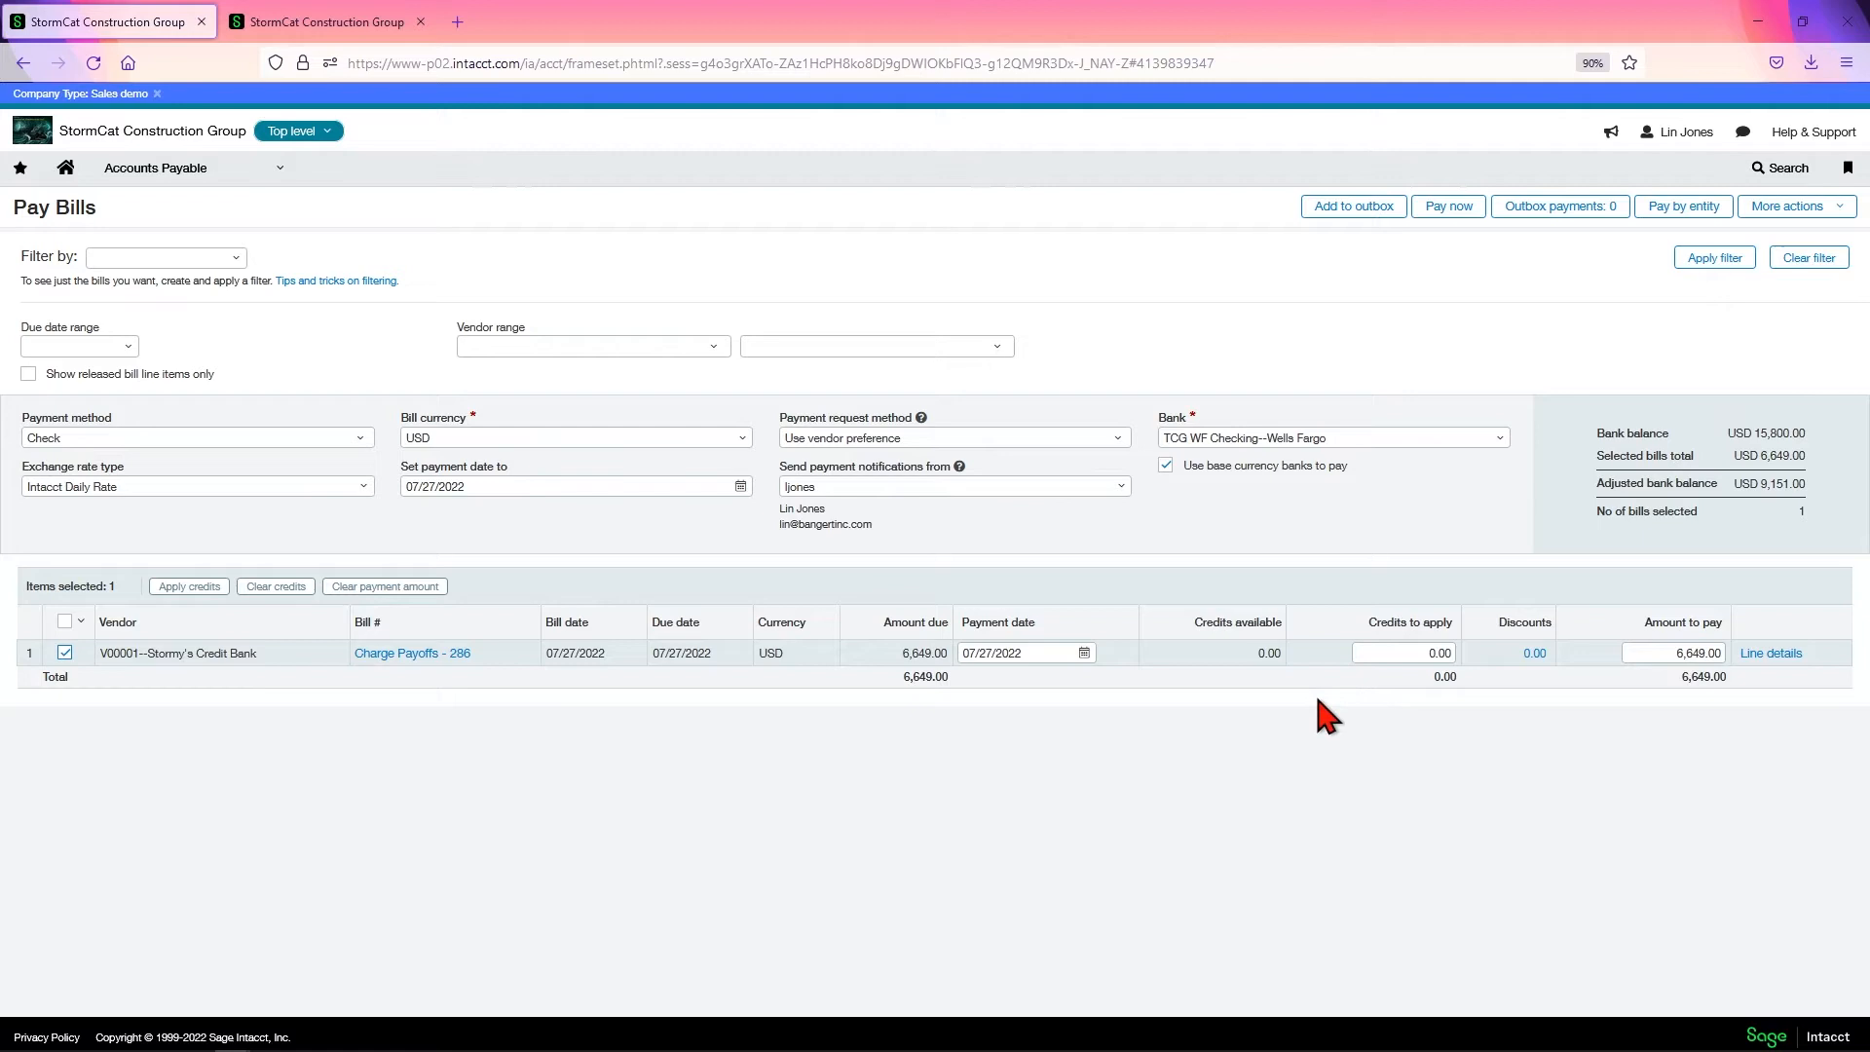
{"action": "mouse_move", "coordinate": [1157, 650]}
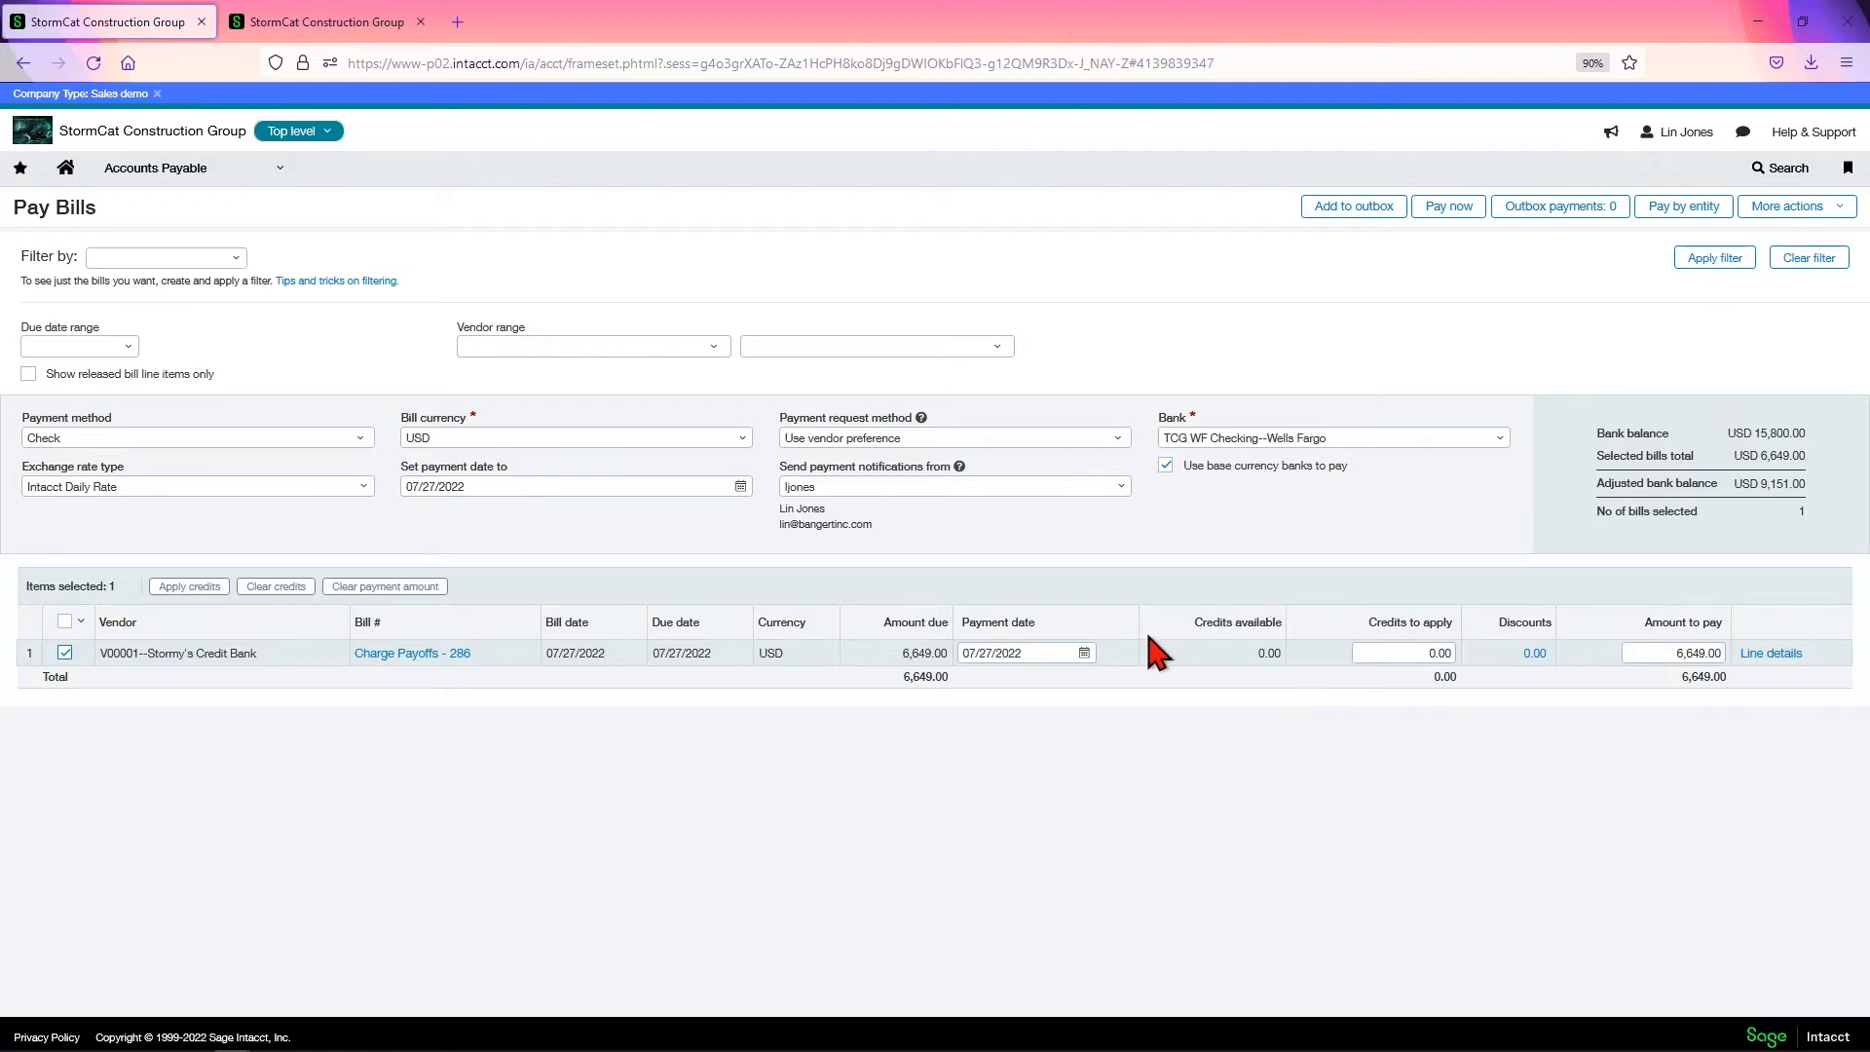
{"action": "mouse_move", "coordinate": [1067, 652]}
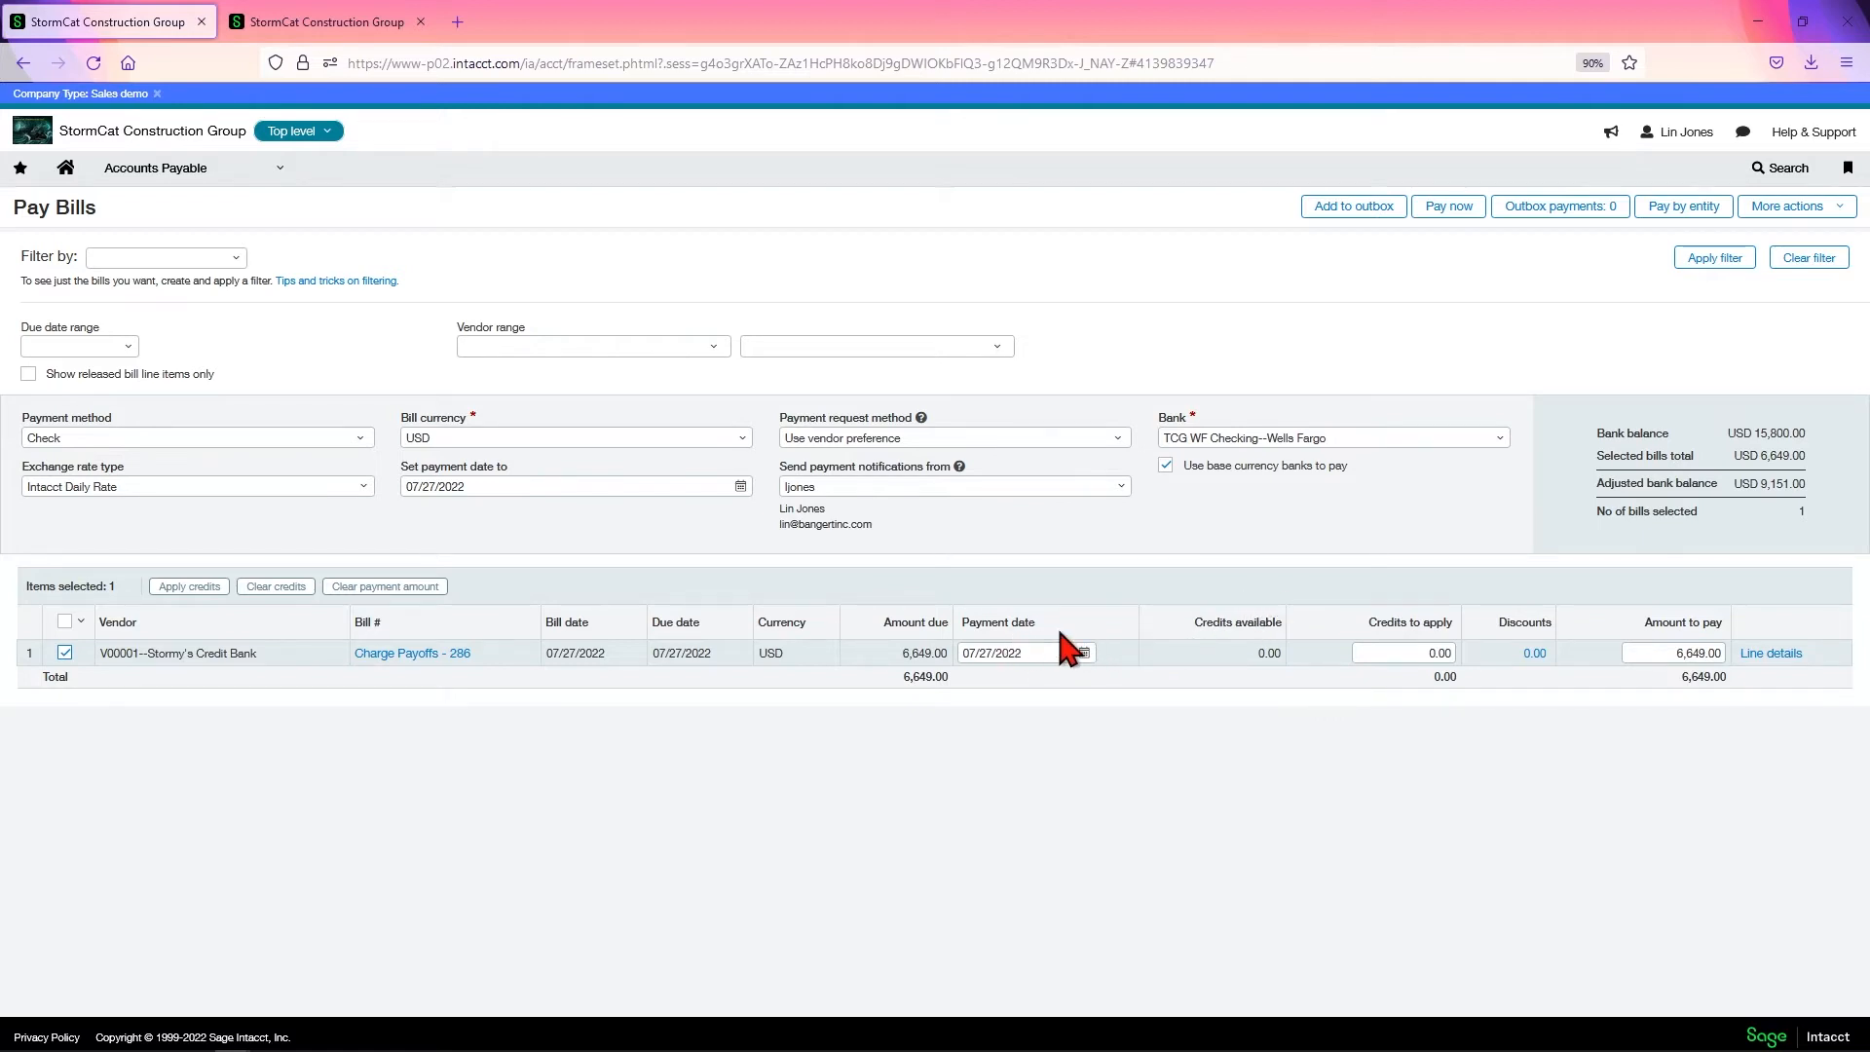
{"action": "mouse_move", "coordinate": [1014, 652]}
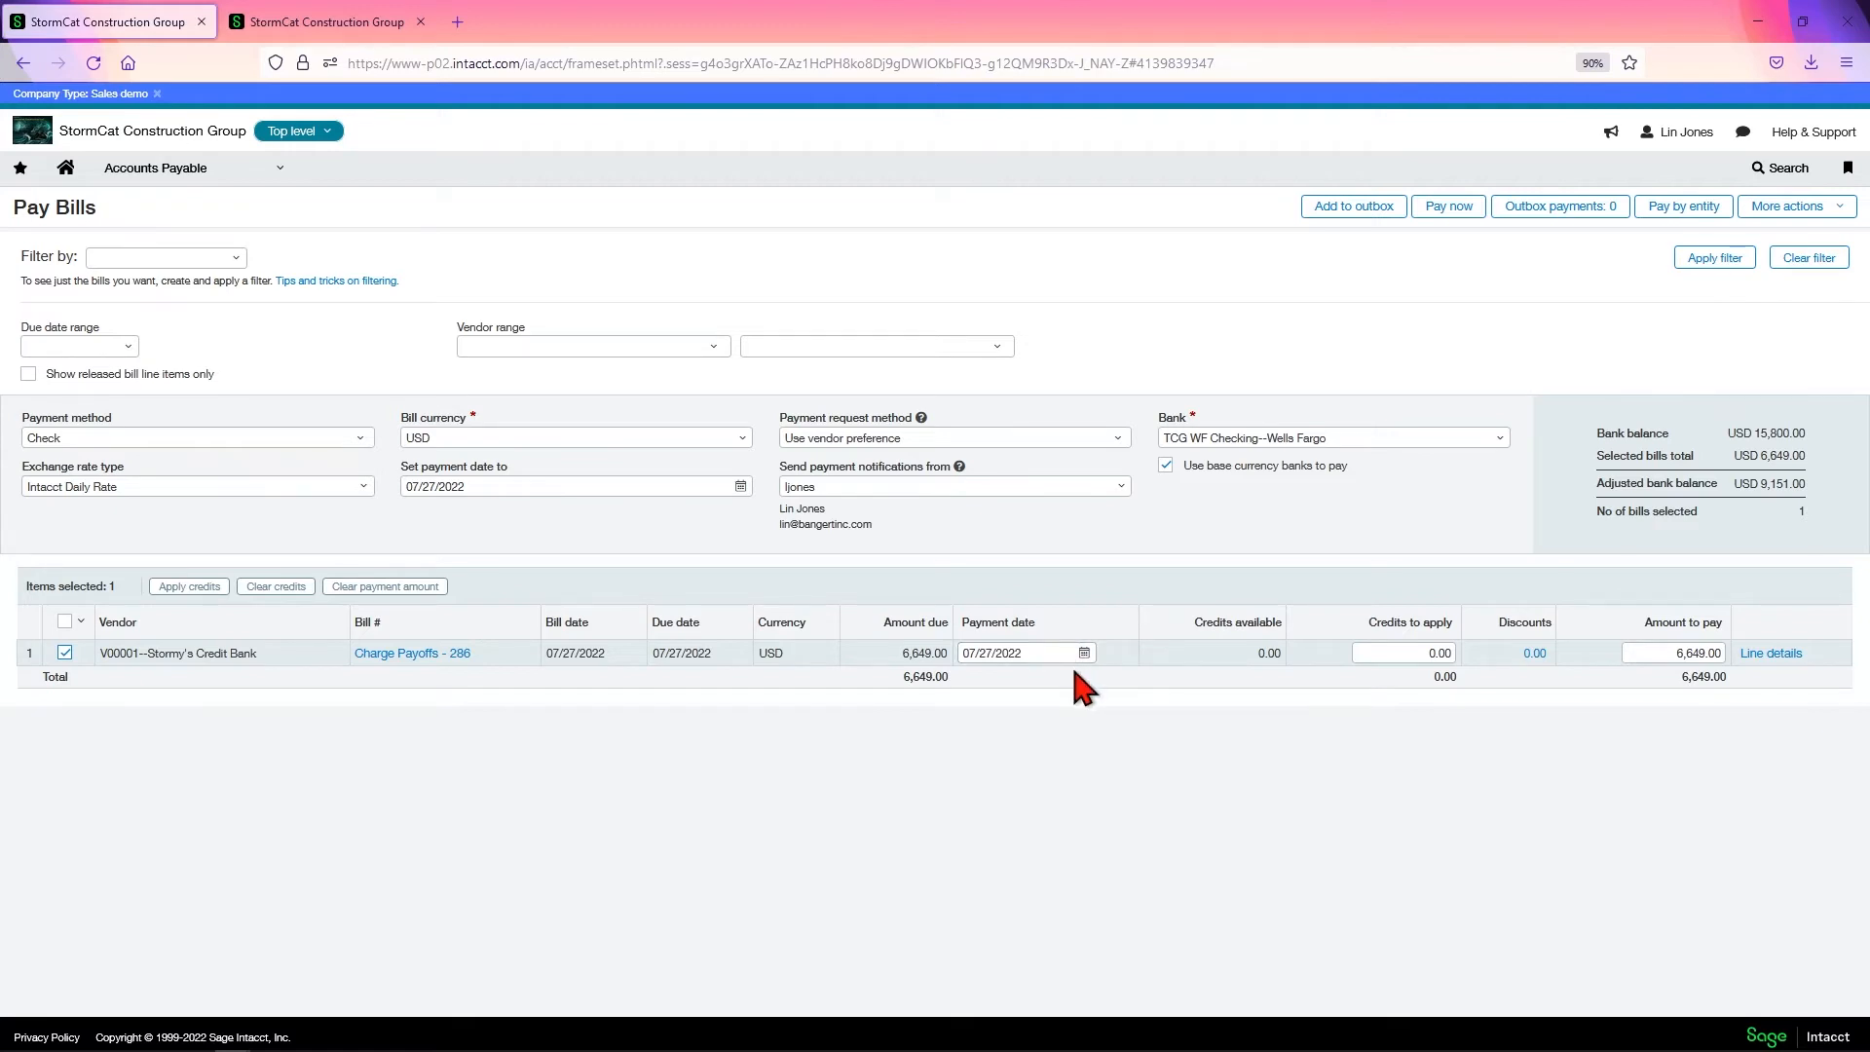
{"action": "mouse_move", "coordinate": [630, 554]}
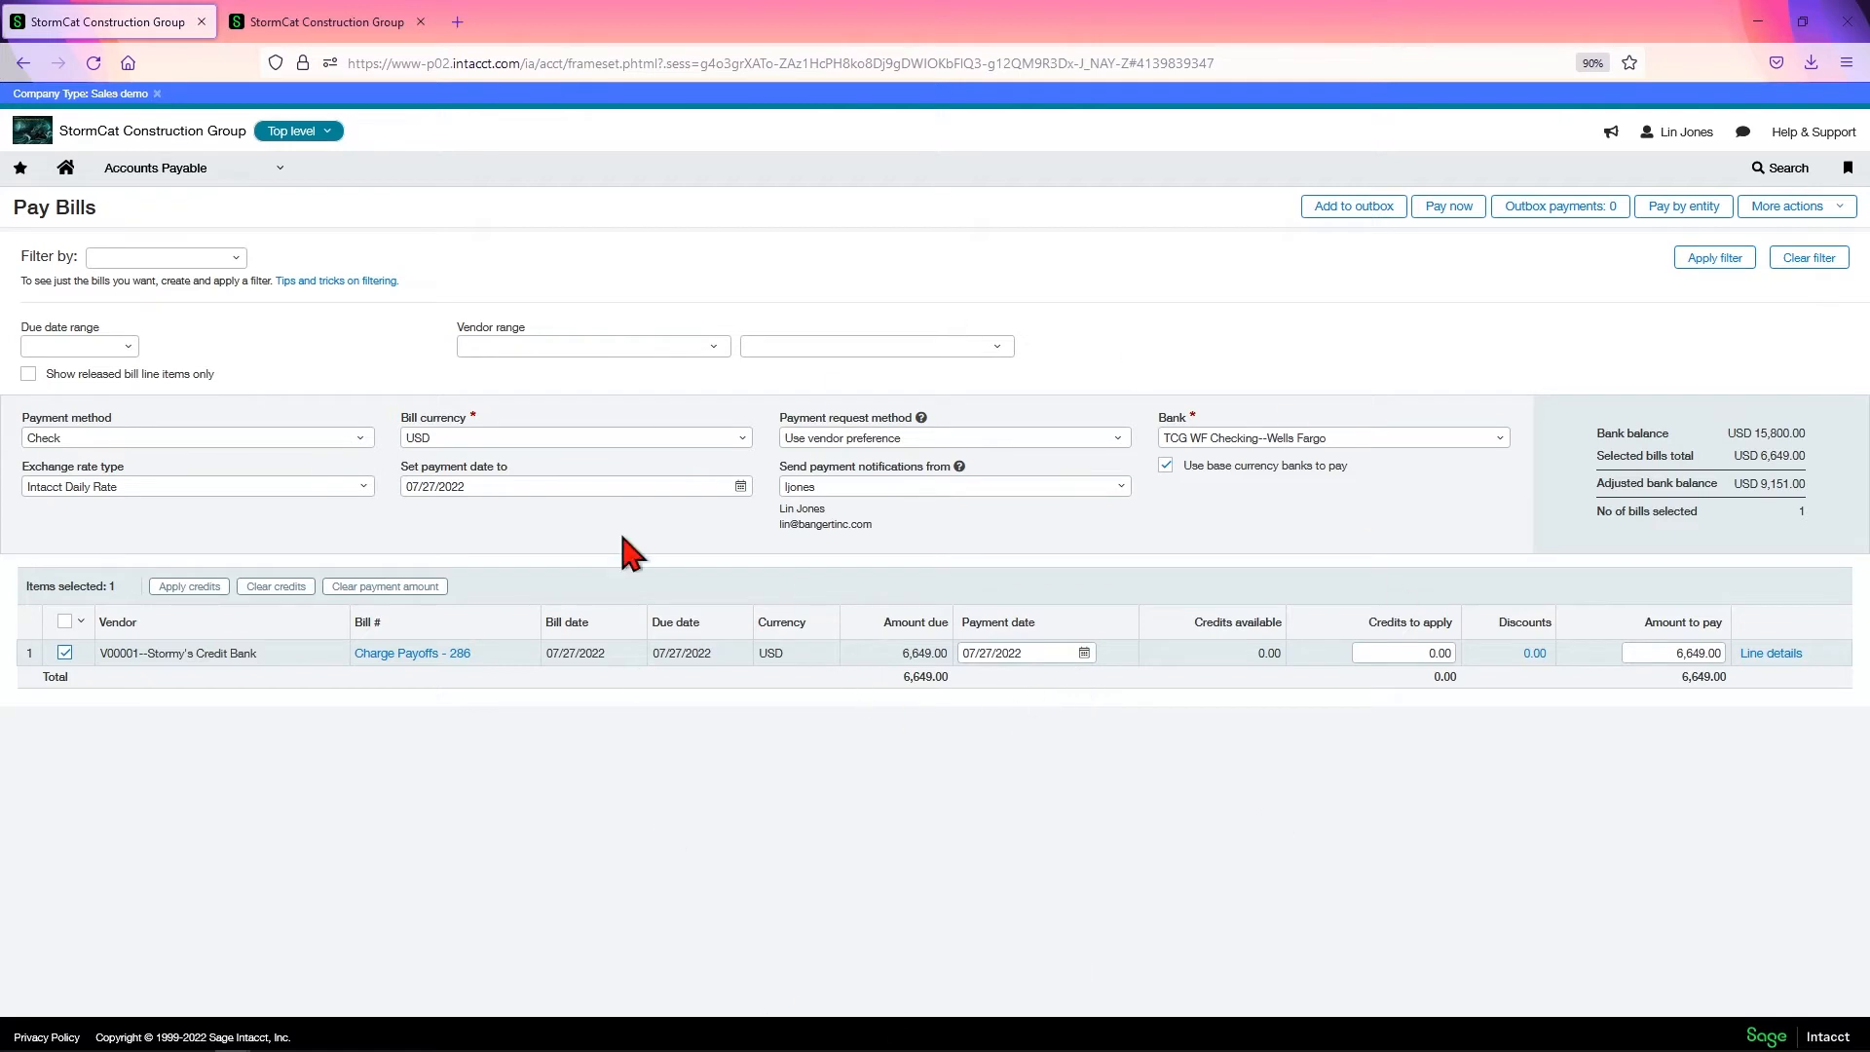
{"action": "mouse_move", "coordinate": [1205, 750]}
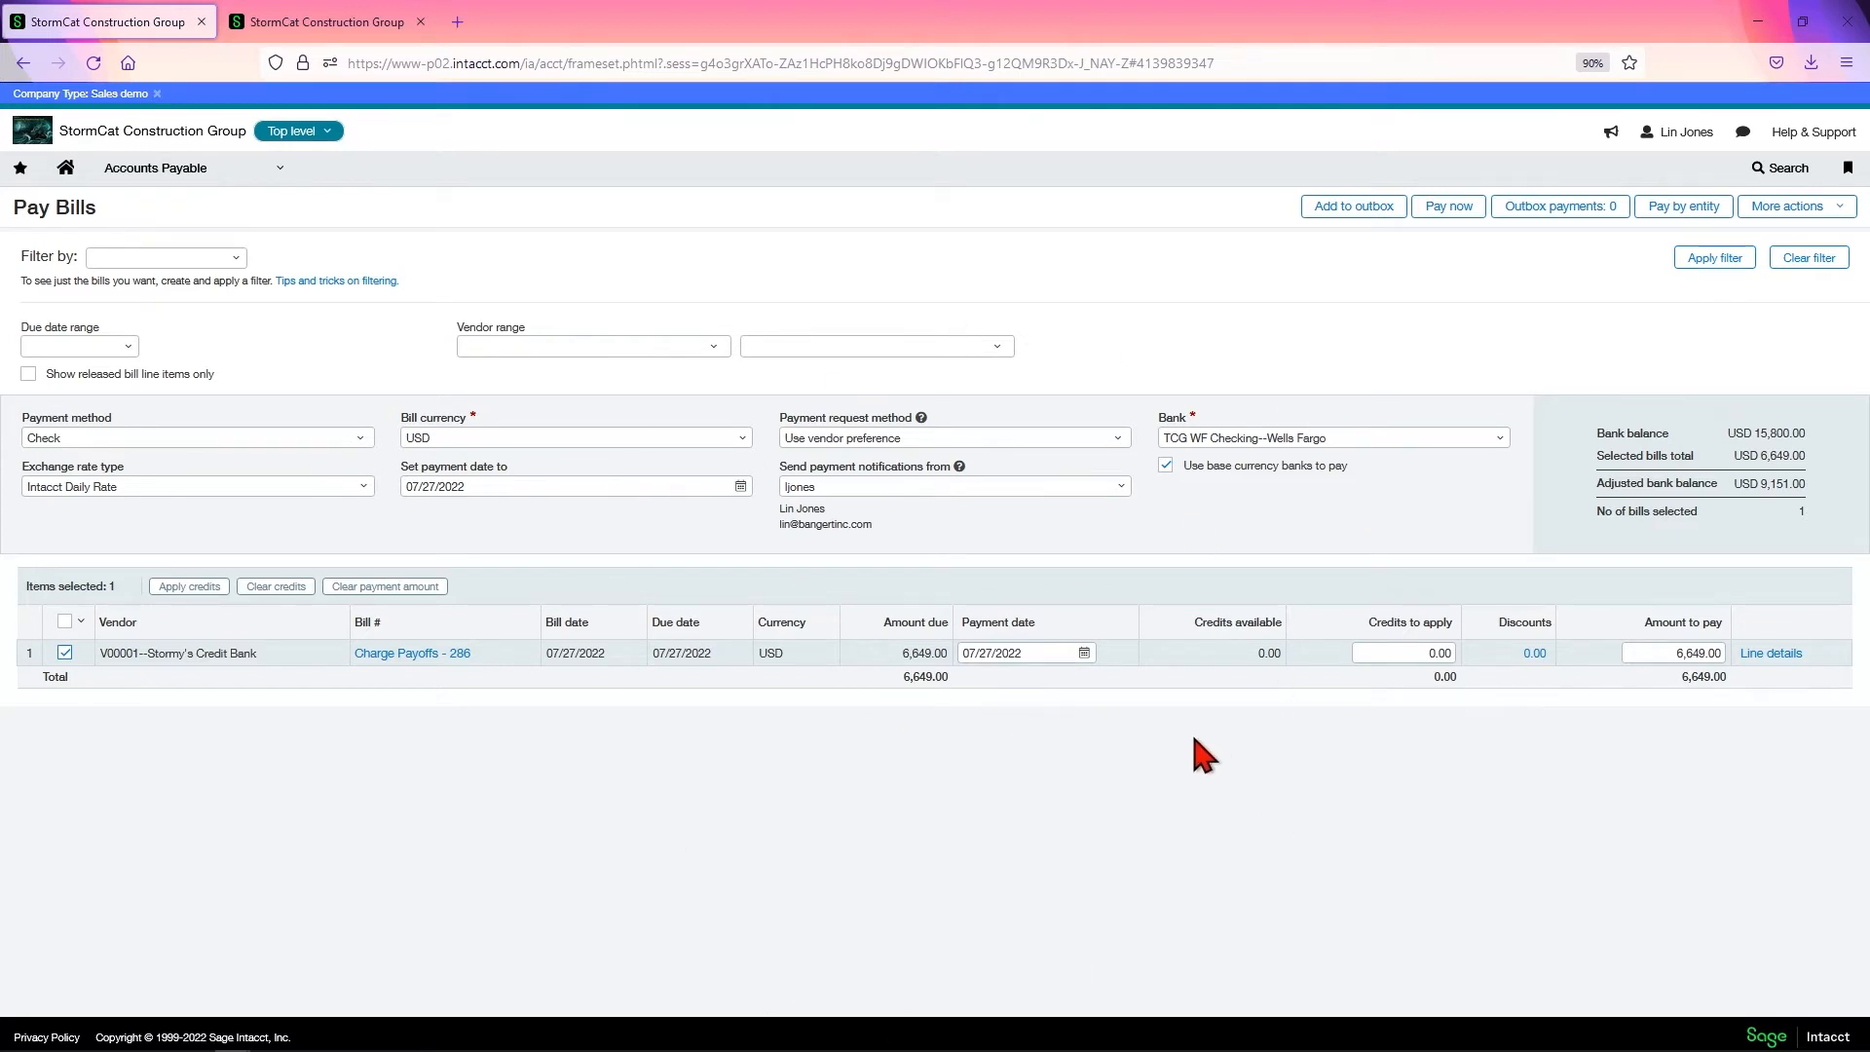
{"action": "mouse_move", "coordinate": [1211, 734]}
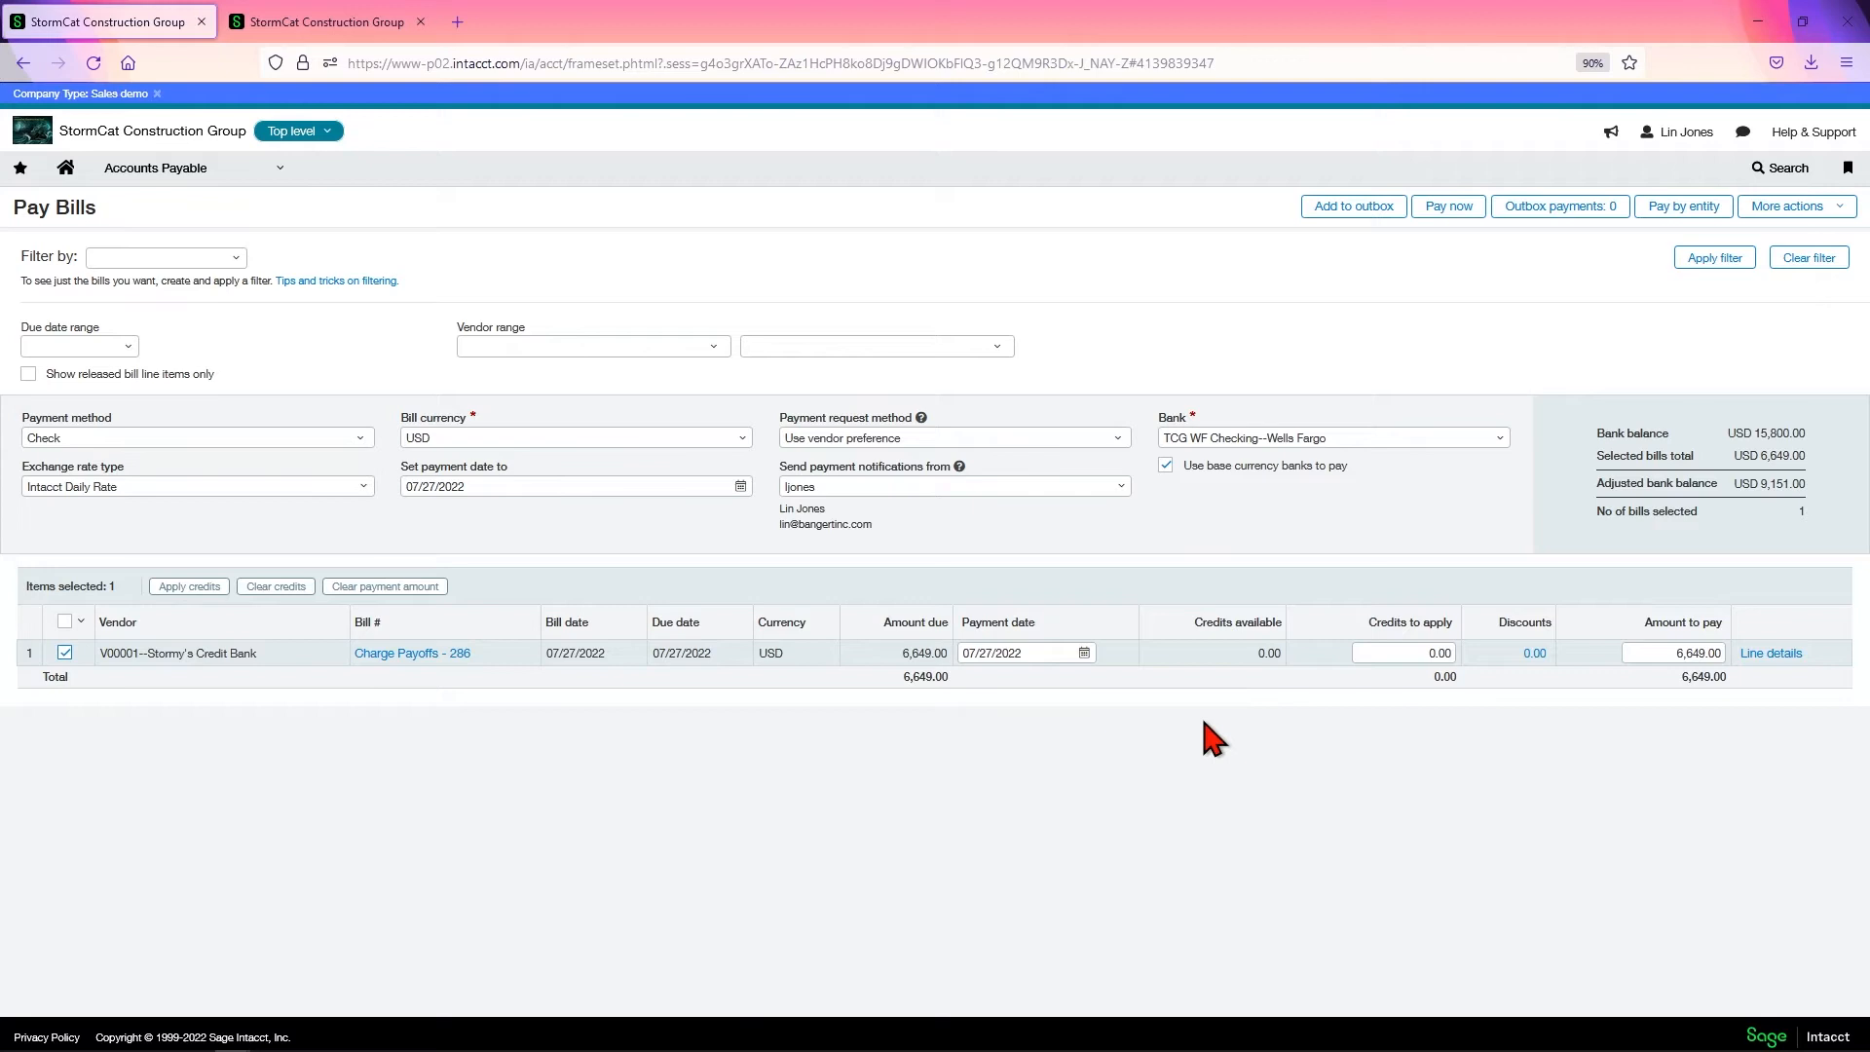
{"action": "mouse_move", "coordinate": [1008, 749]}
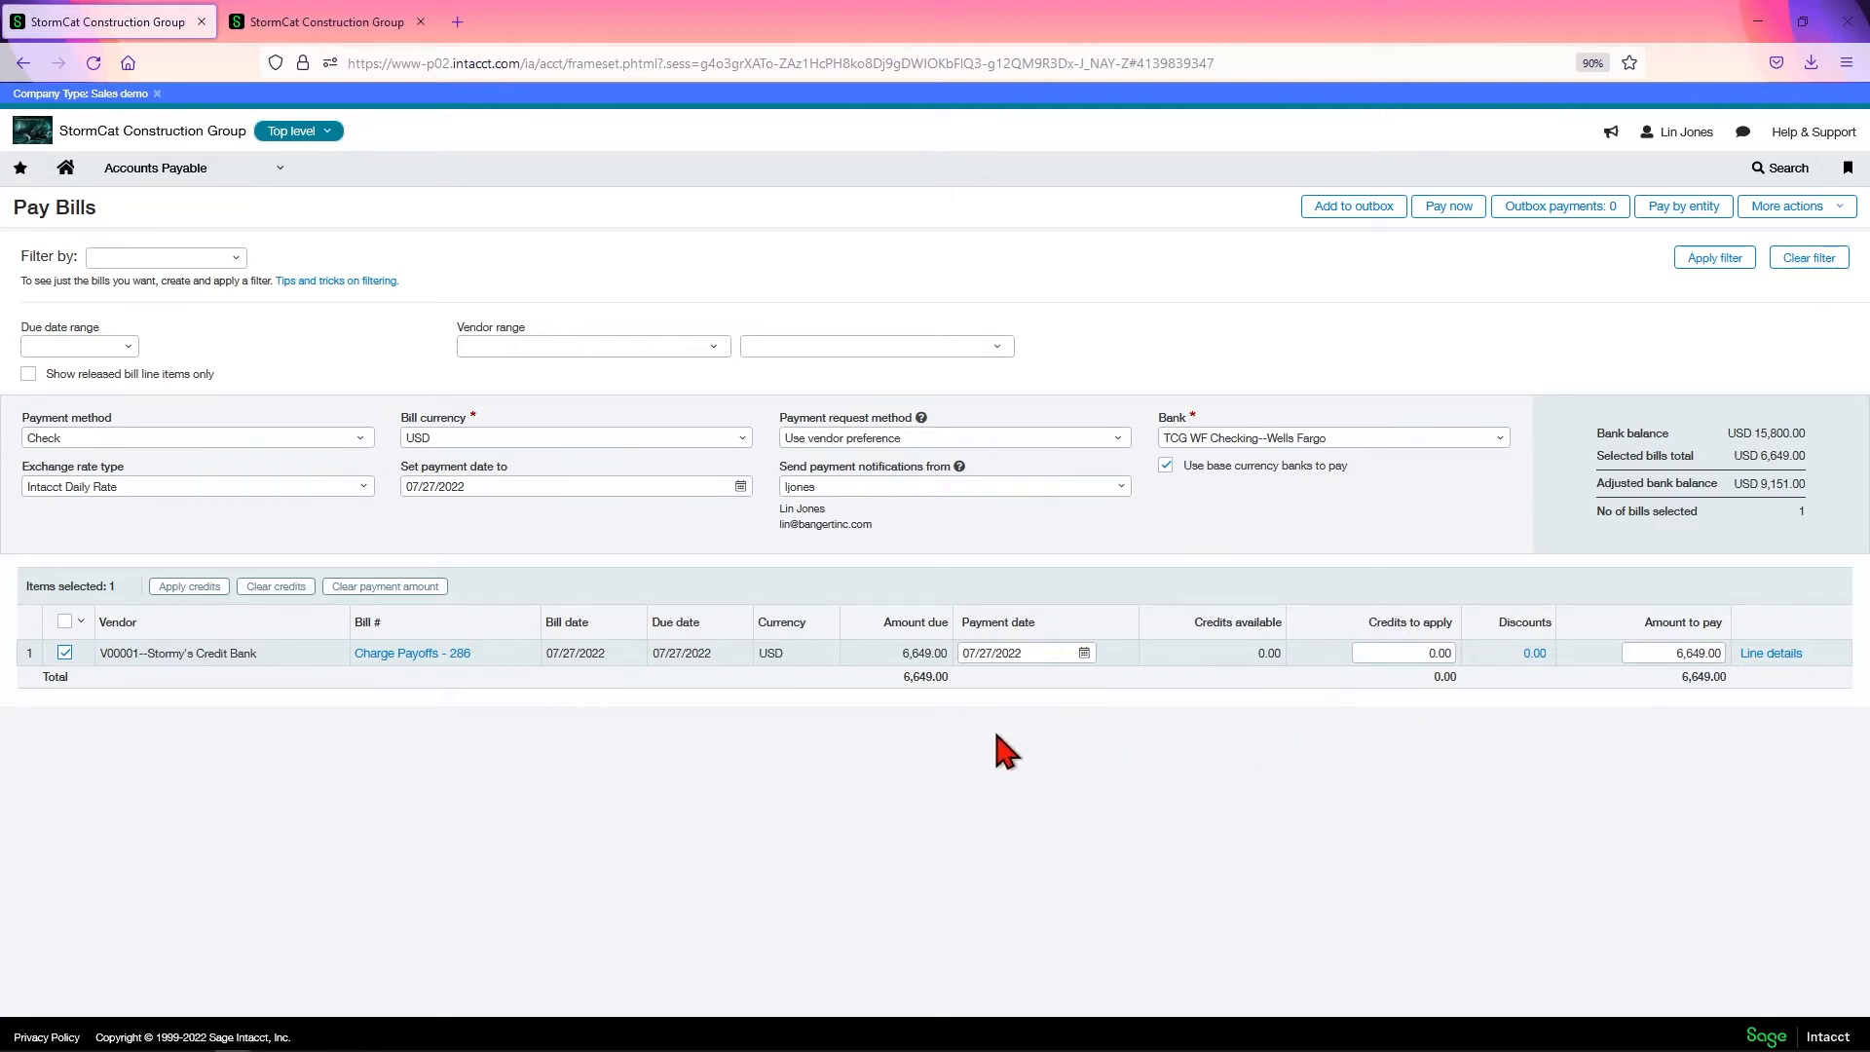
{"action": "mouse_move", "coordinate": [1011, 779]}
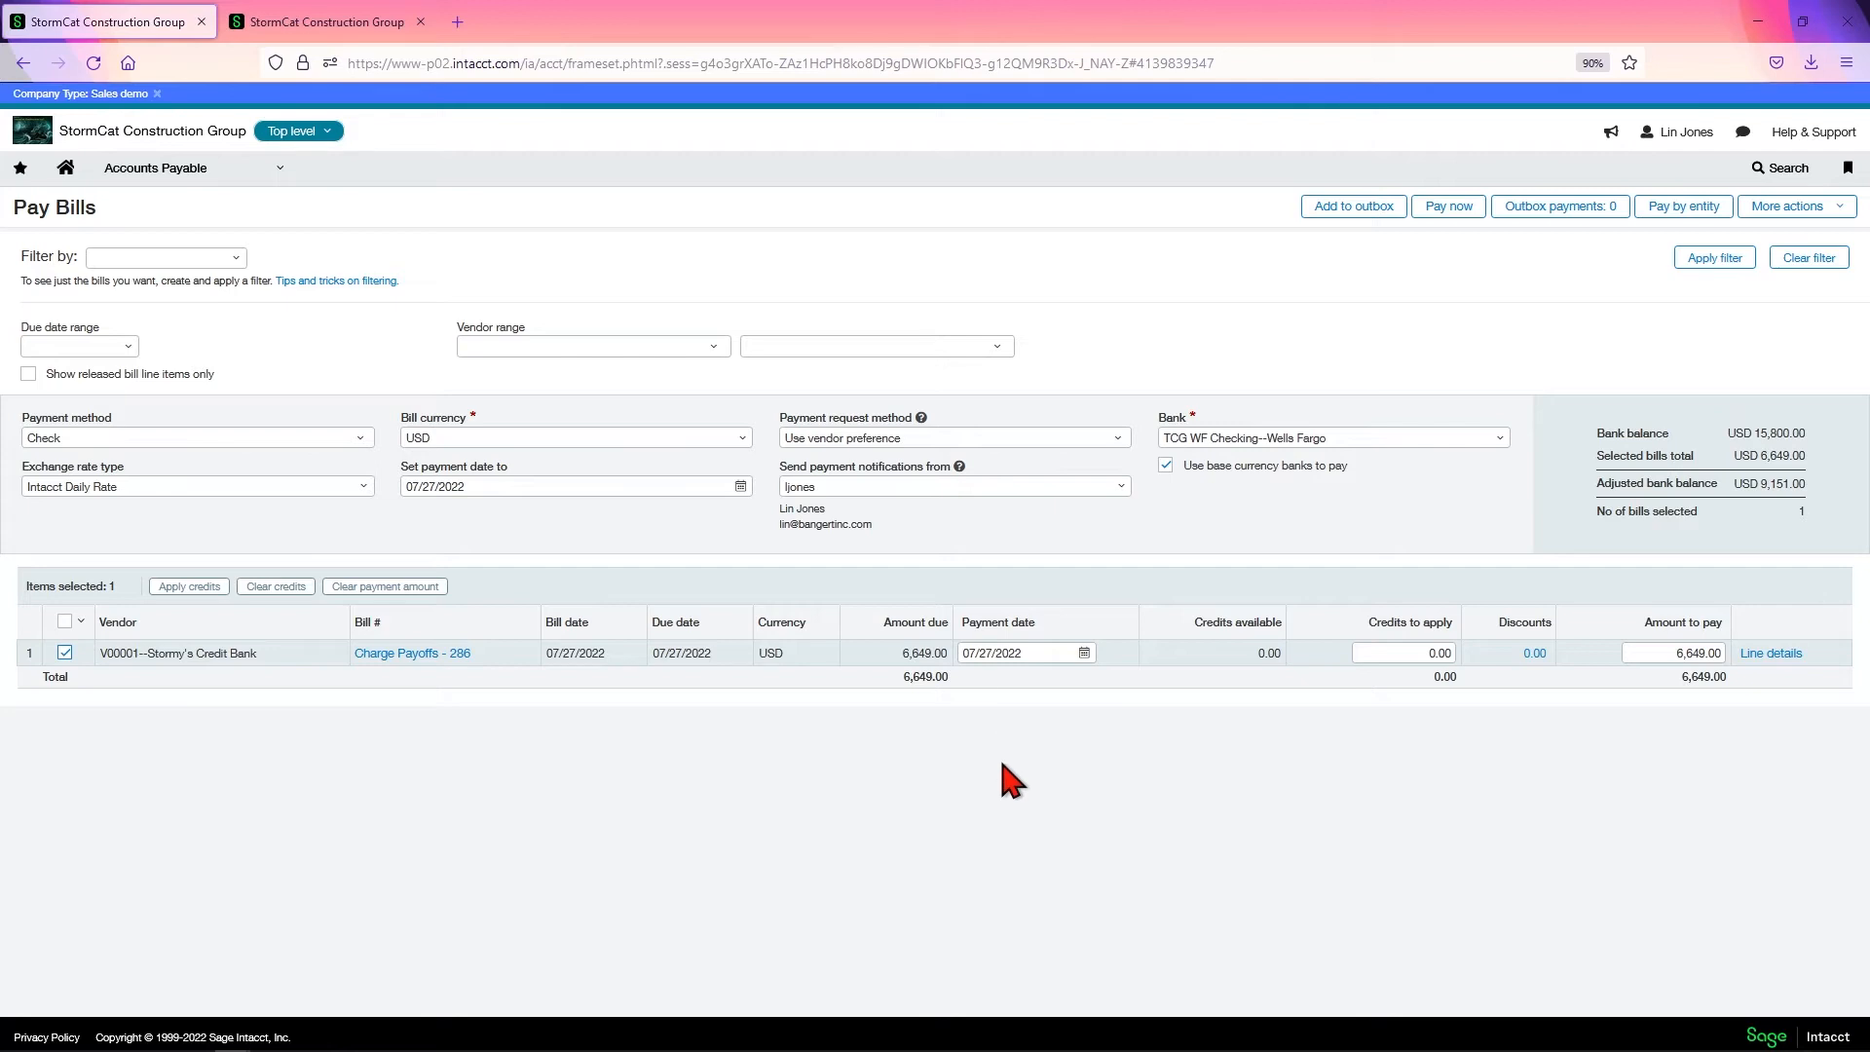
{"action": "mouse_move", "coordinate": [1201, 868]}
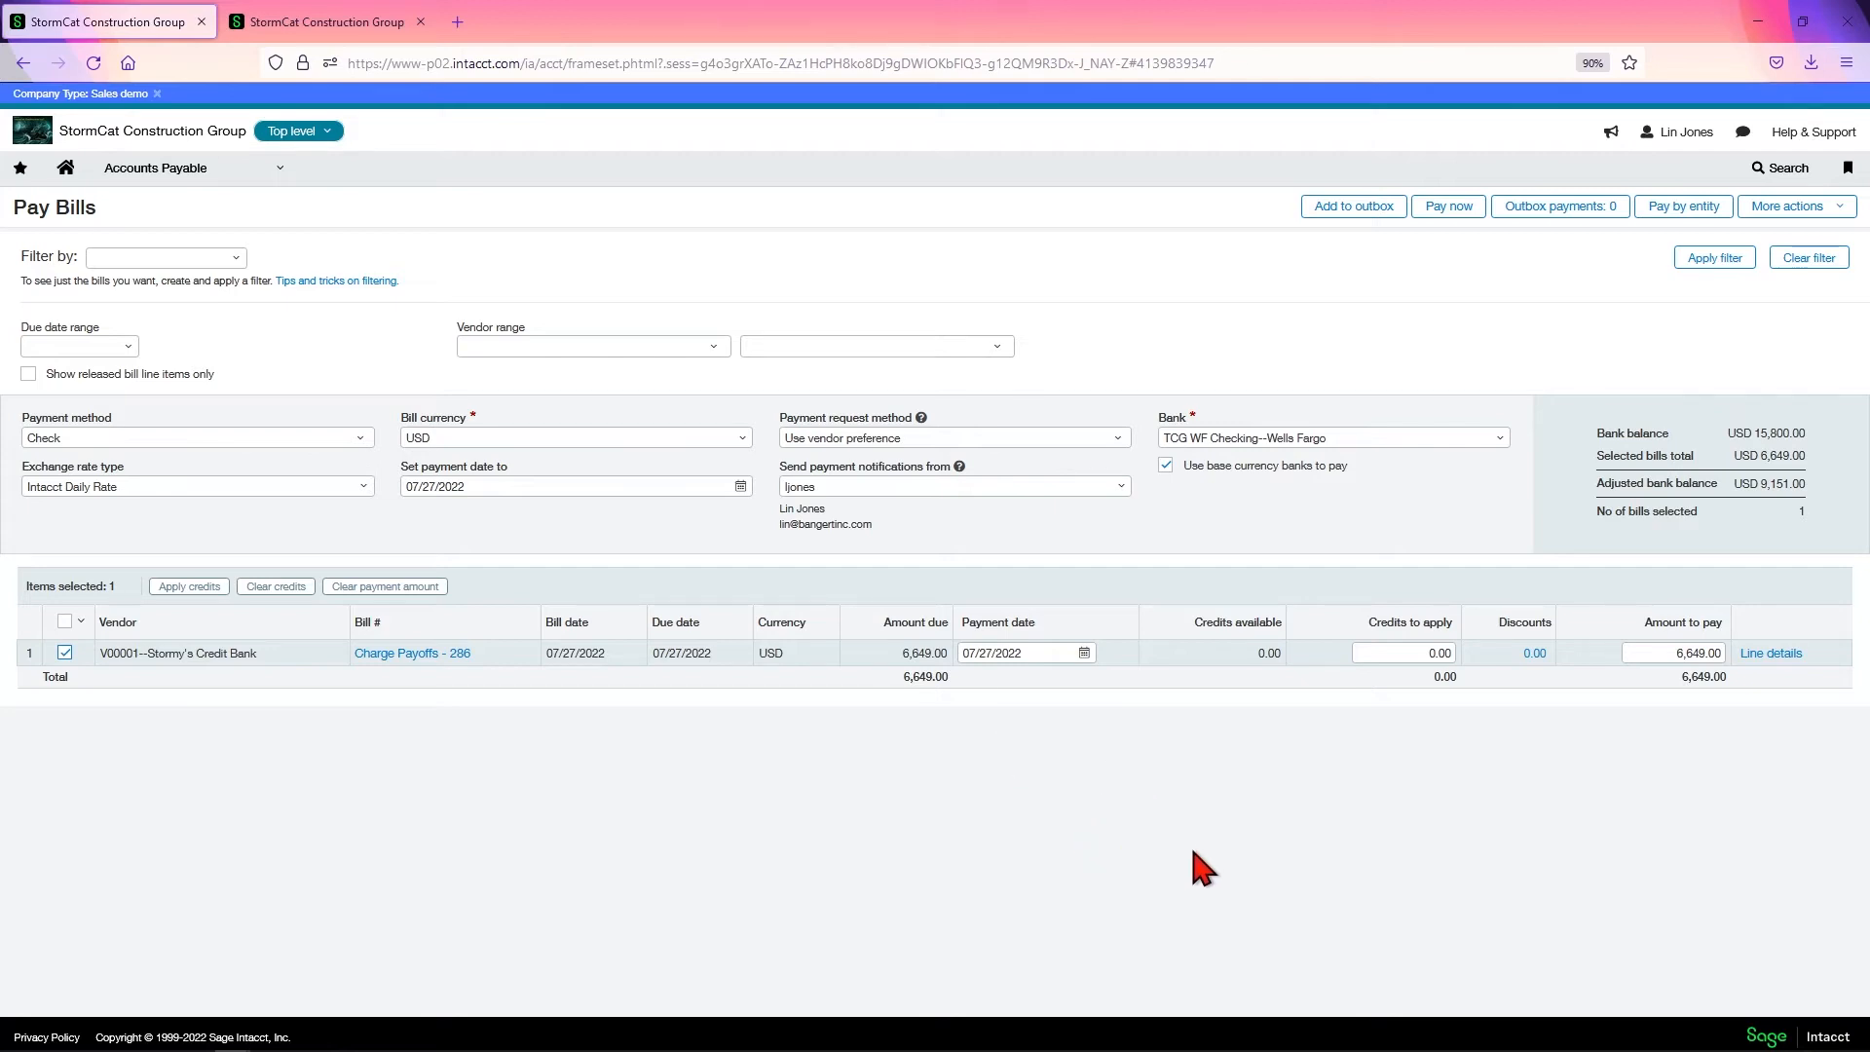
{"action": "mouse_move", "coordinate": [1393, 710]}
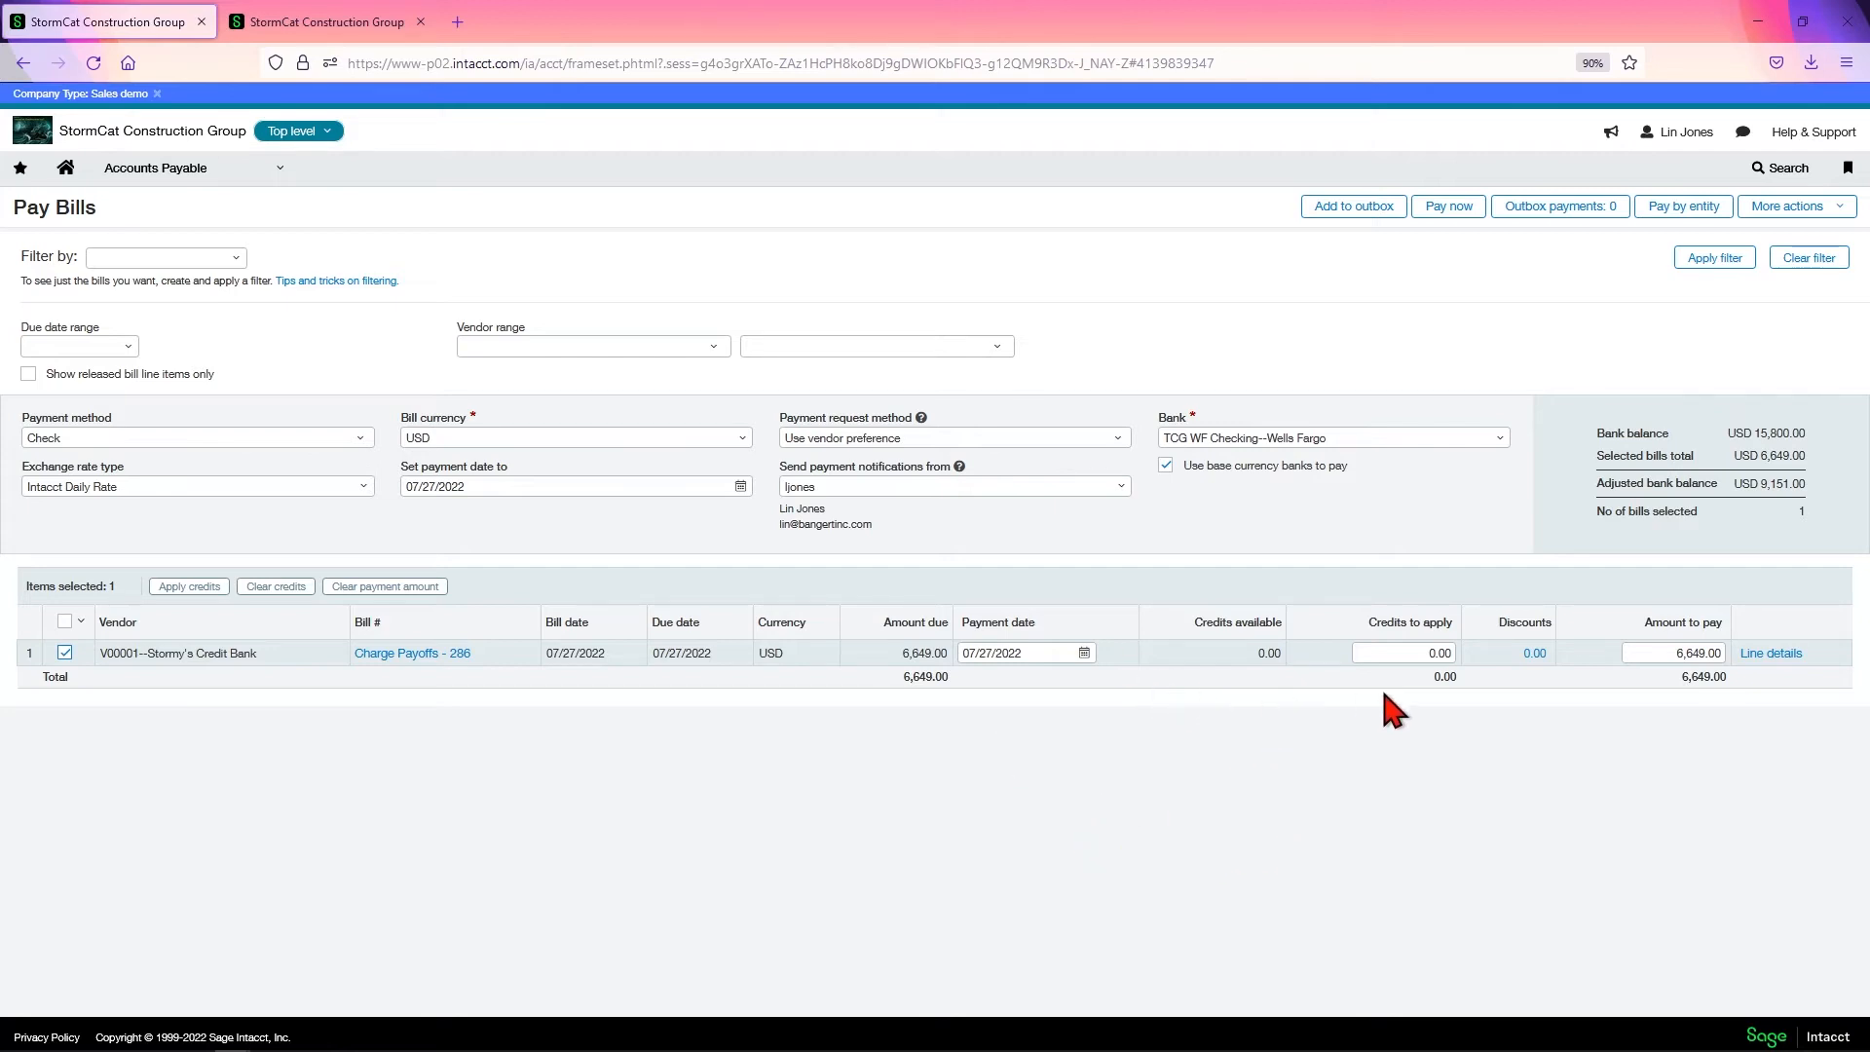
{"action": "mouse_move", "coordinate": [1465, 265]}
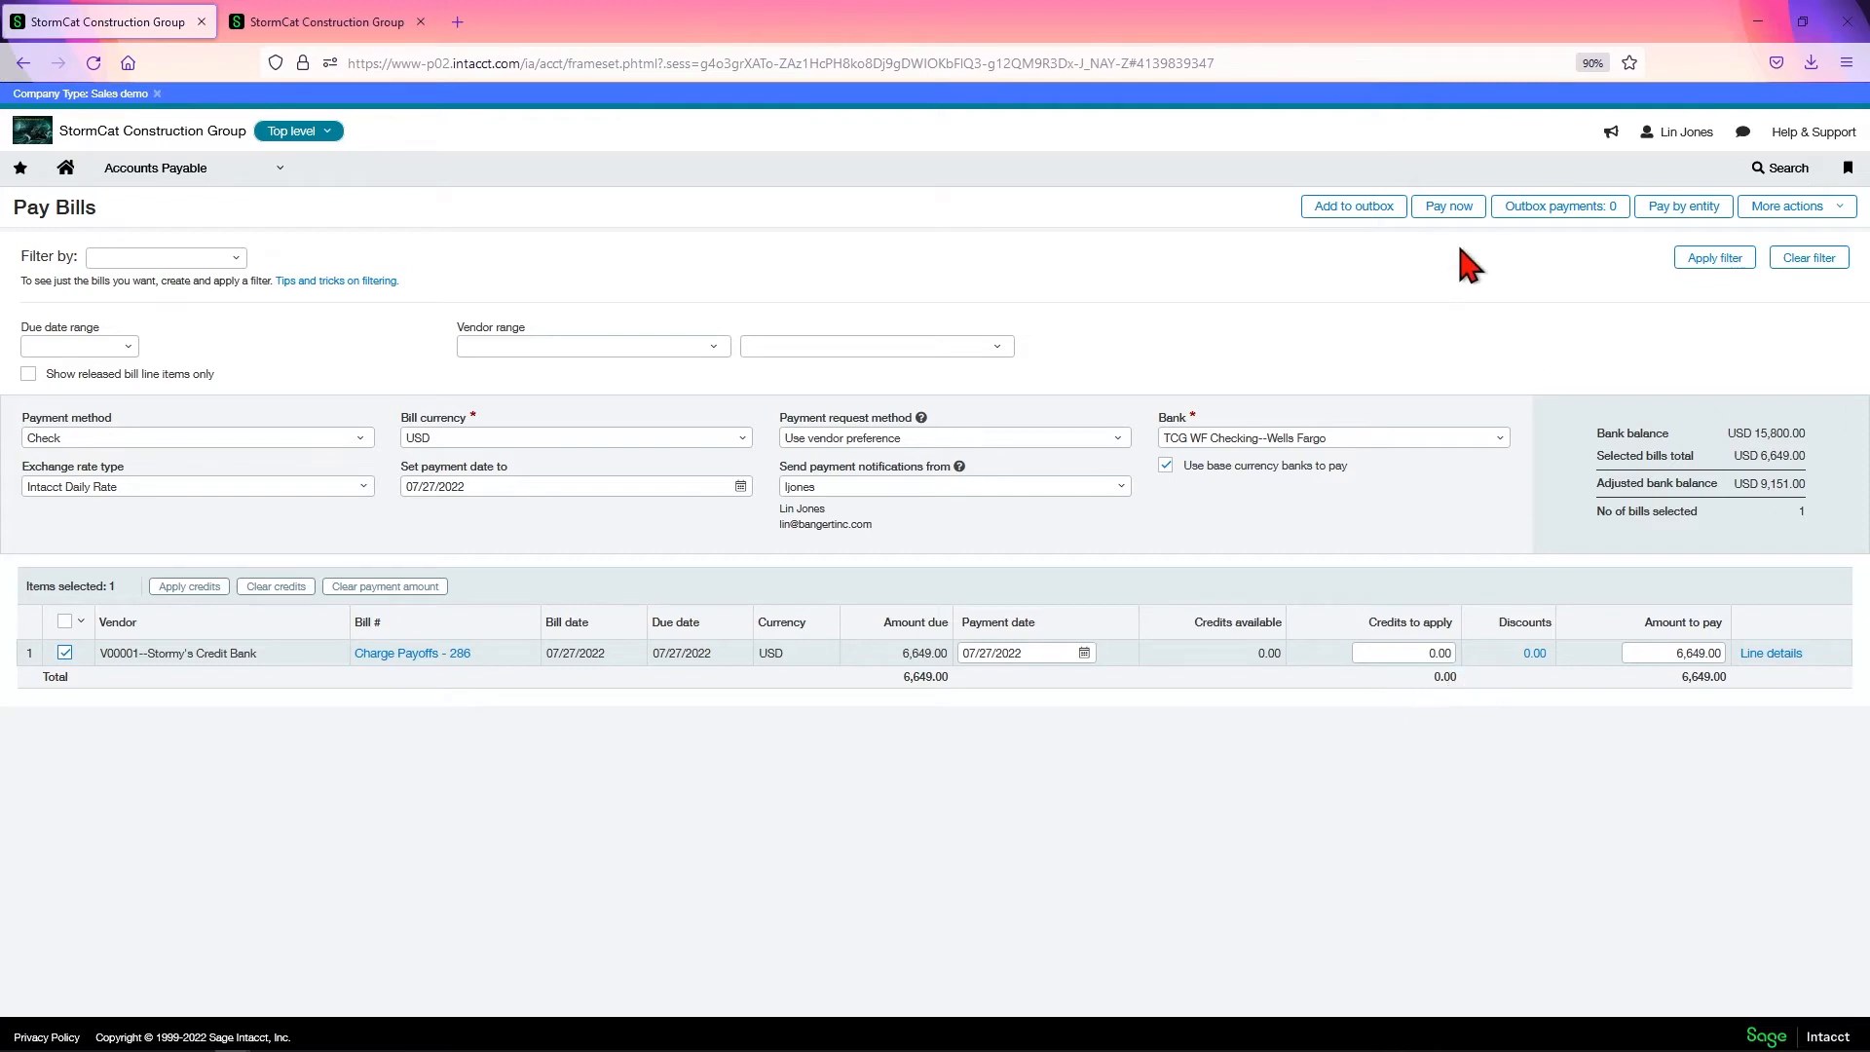
{"action": "left_click", "coordinate": [1446, 205]}
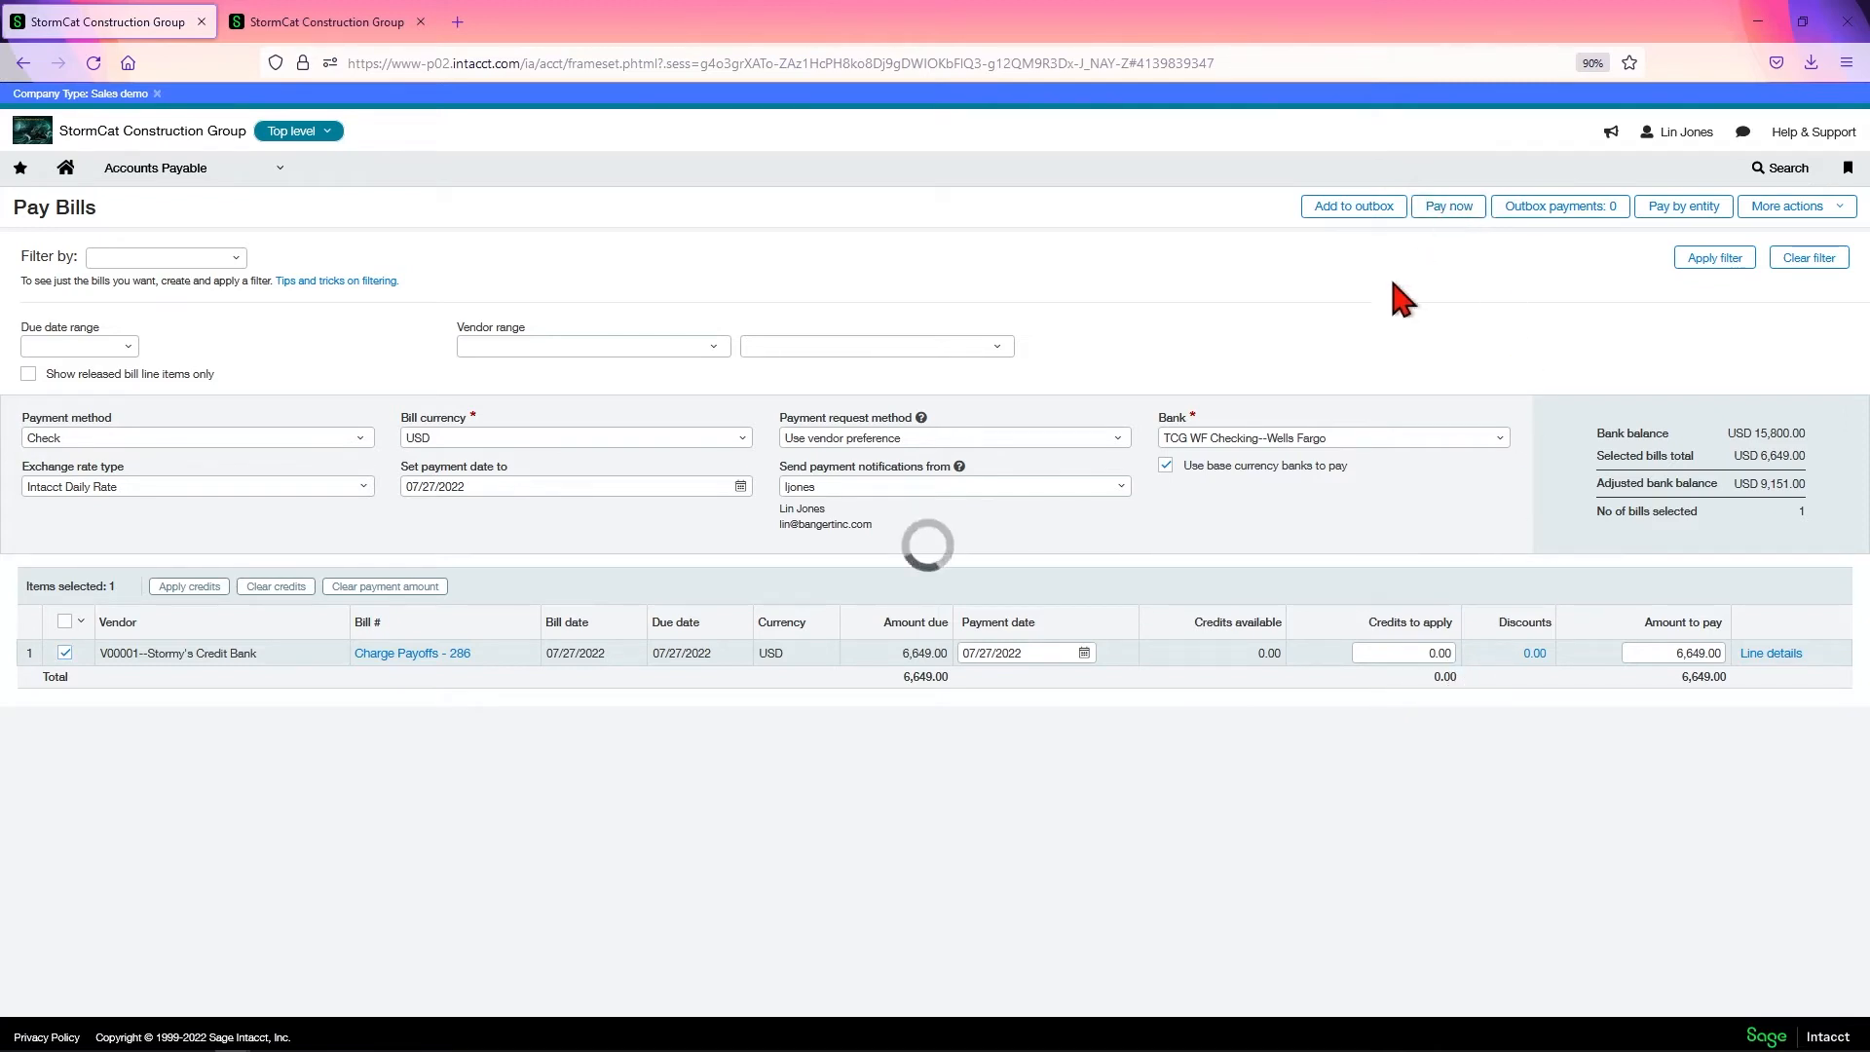
{"action": "left_click", "coordinate": [1446, 205]}
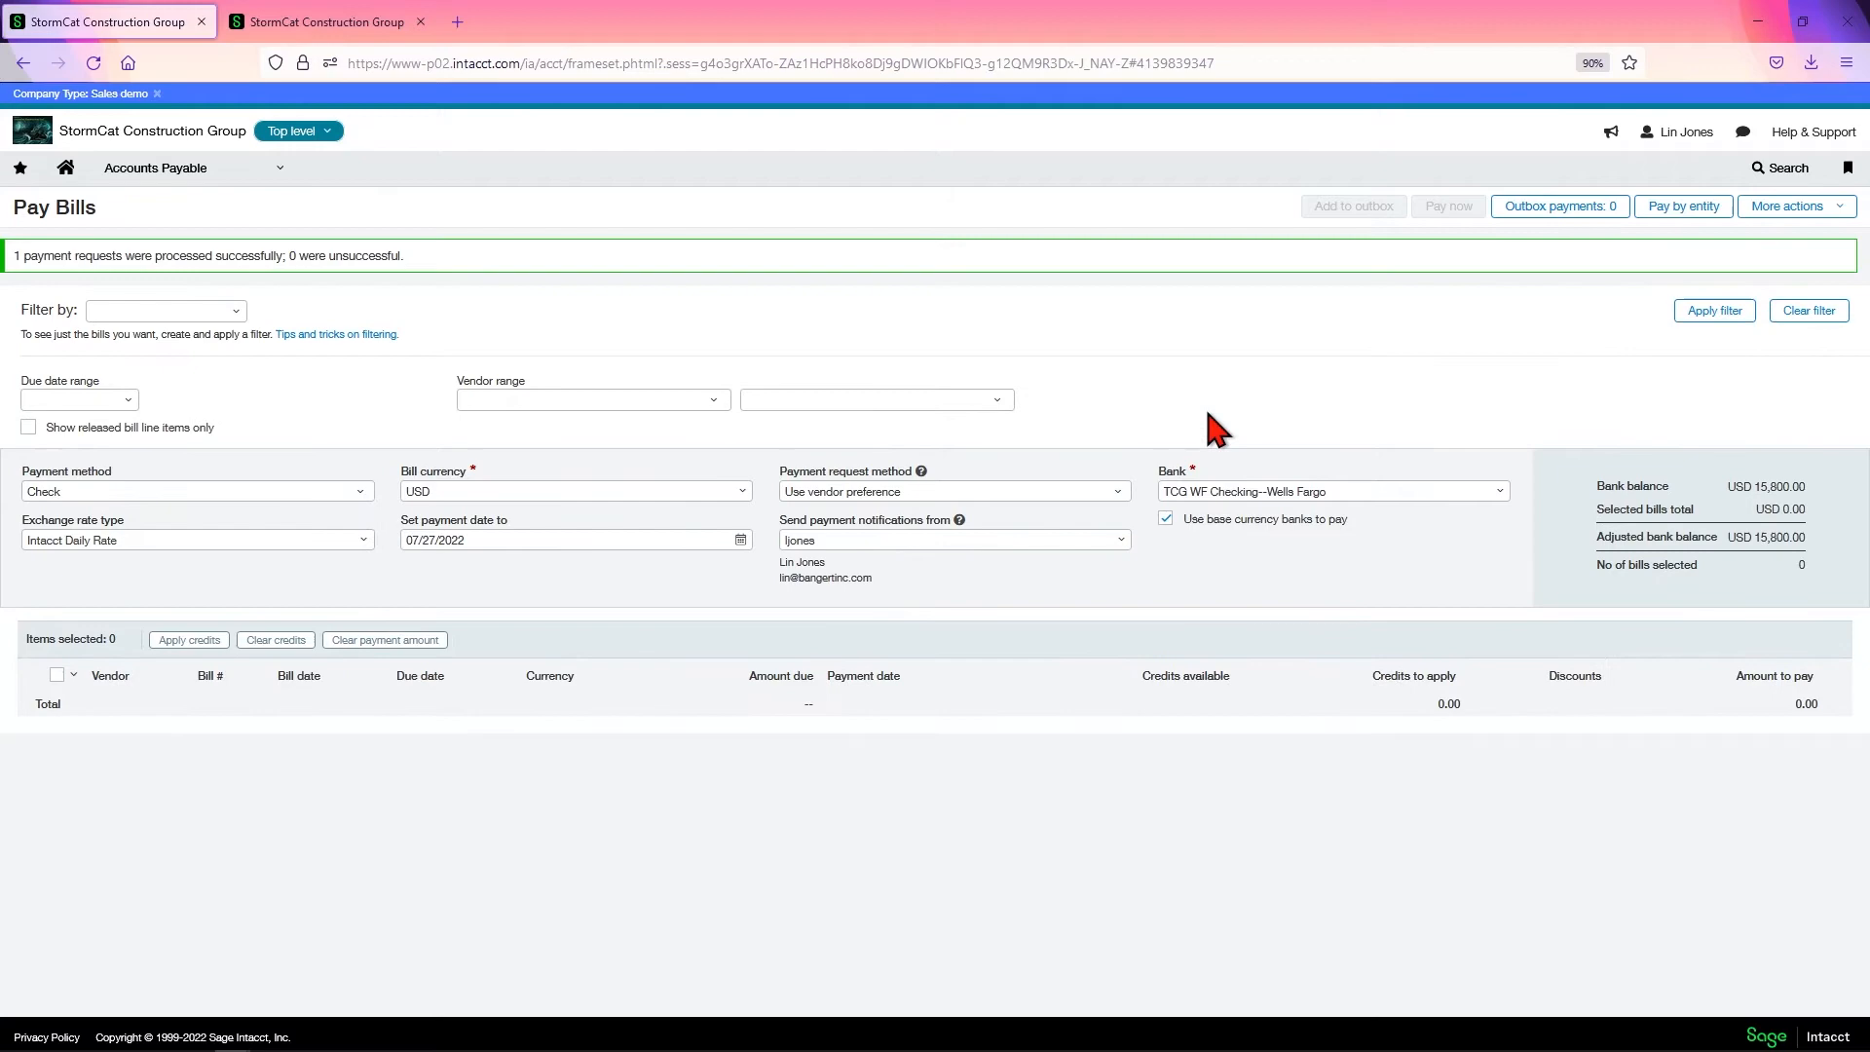
{"action": "mouse_move", "coordinate": [313, 261]}
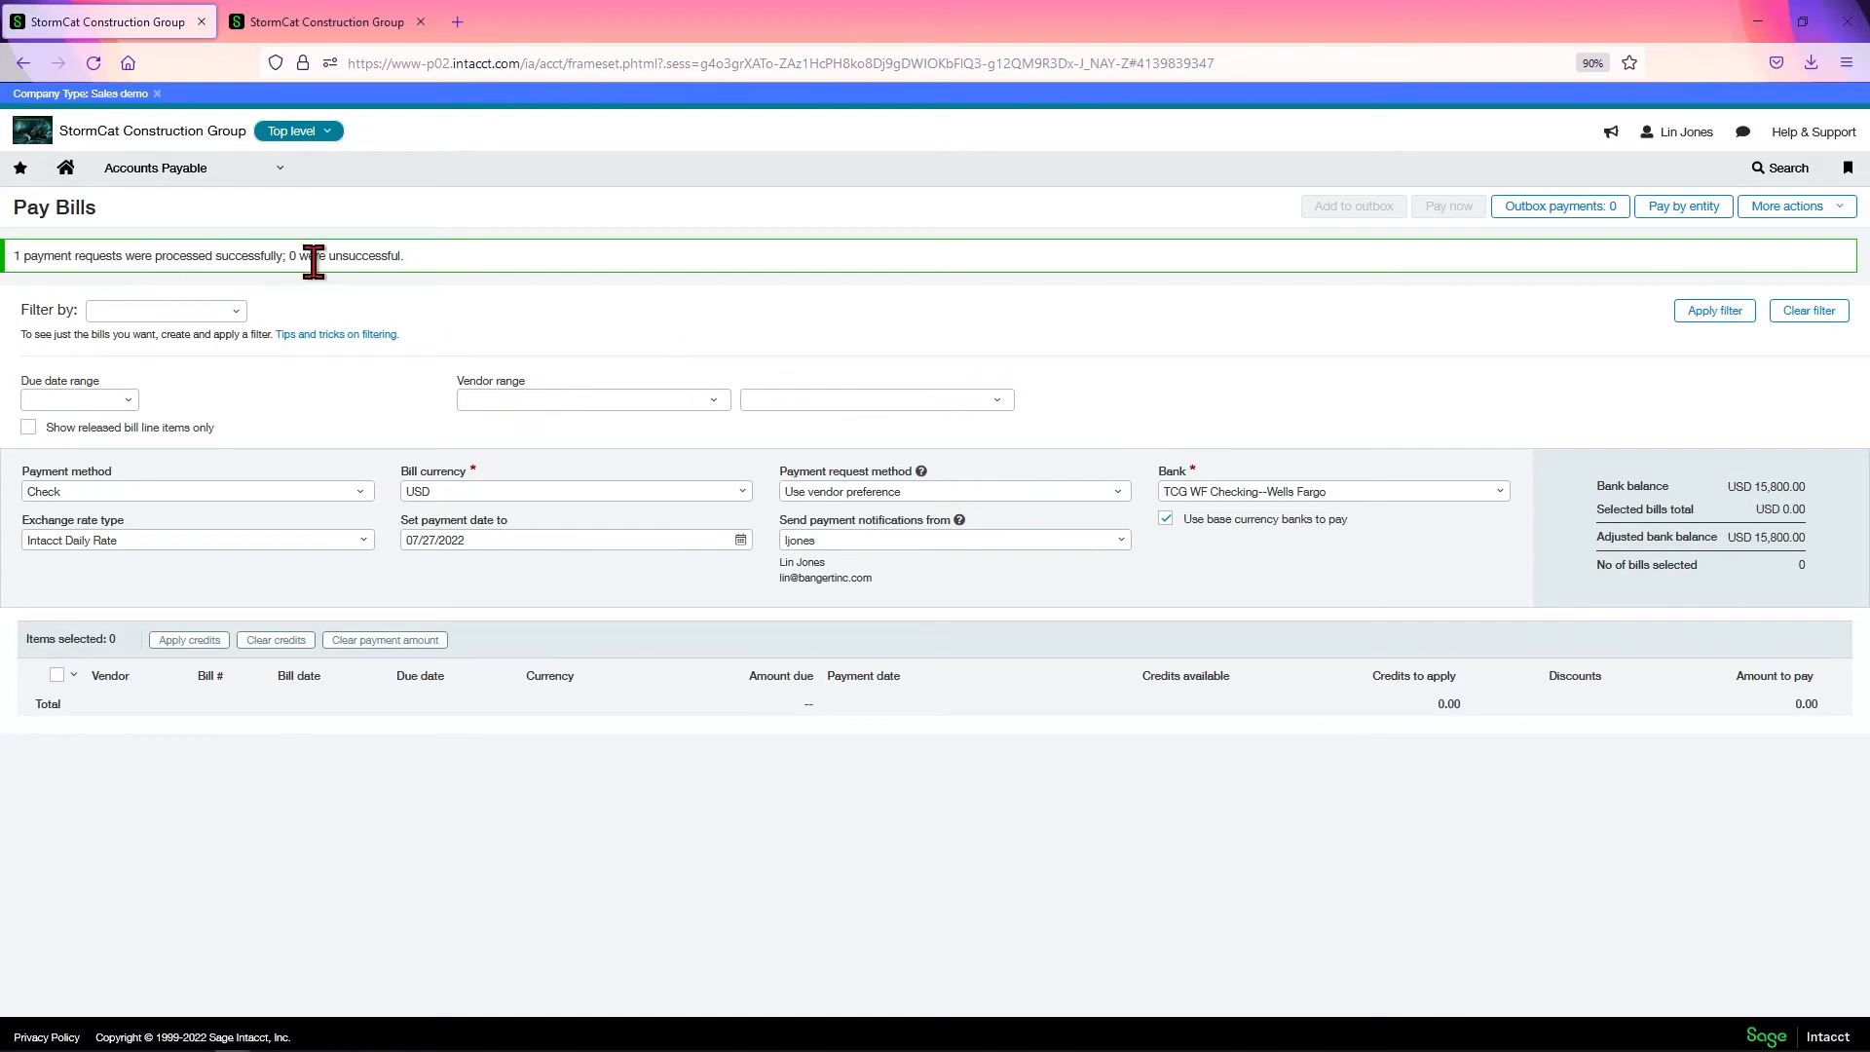
{"action": "left_click", "coordinate": [155, 167]}
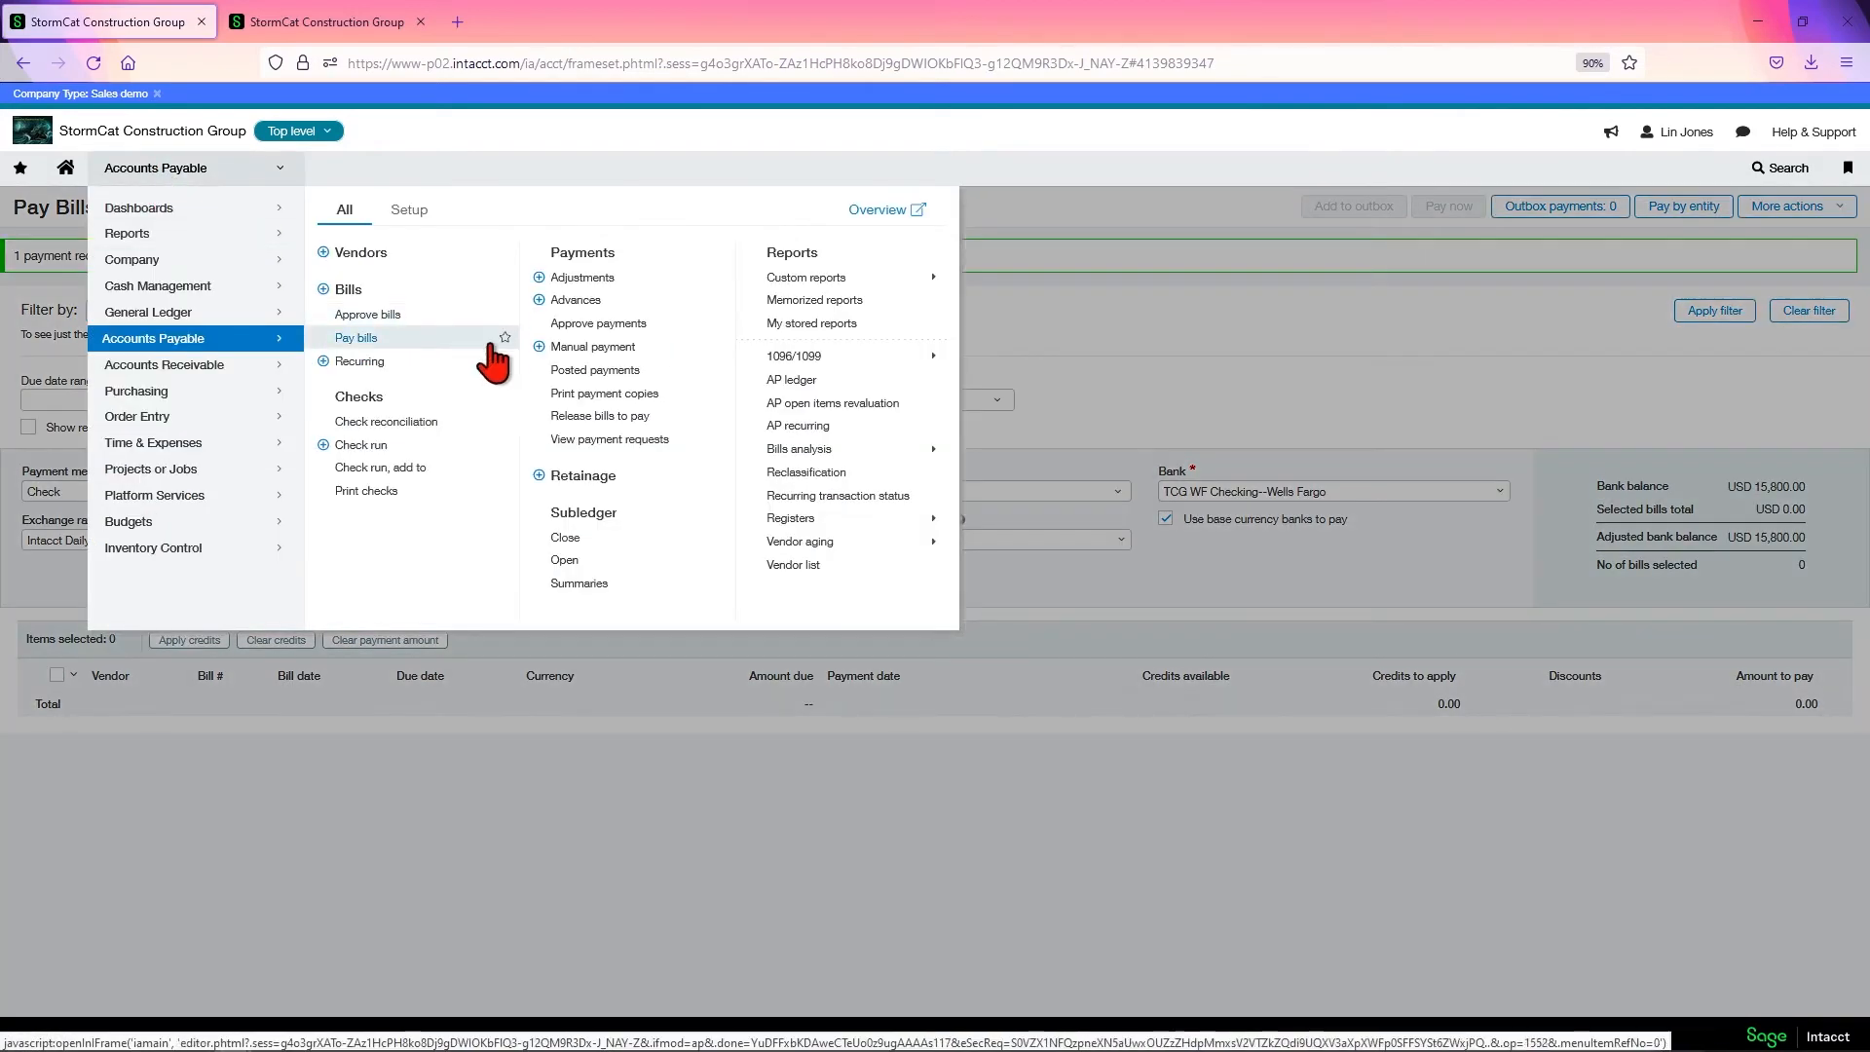
Step: Leave the payment page for the Posted payments list, which shows 0 records
{"action": "left_click", "coordinate": [595, 370]}
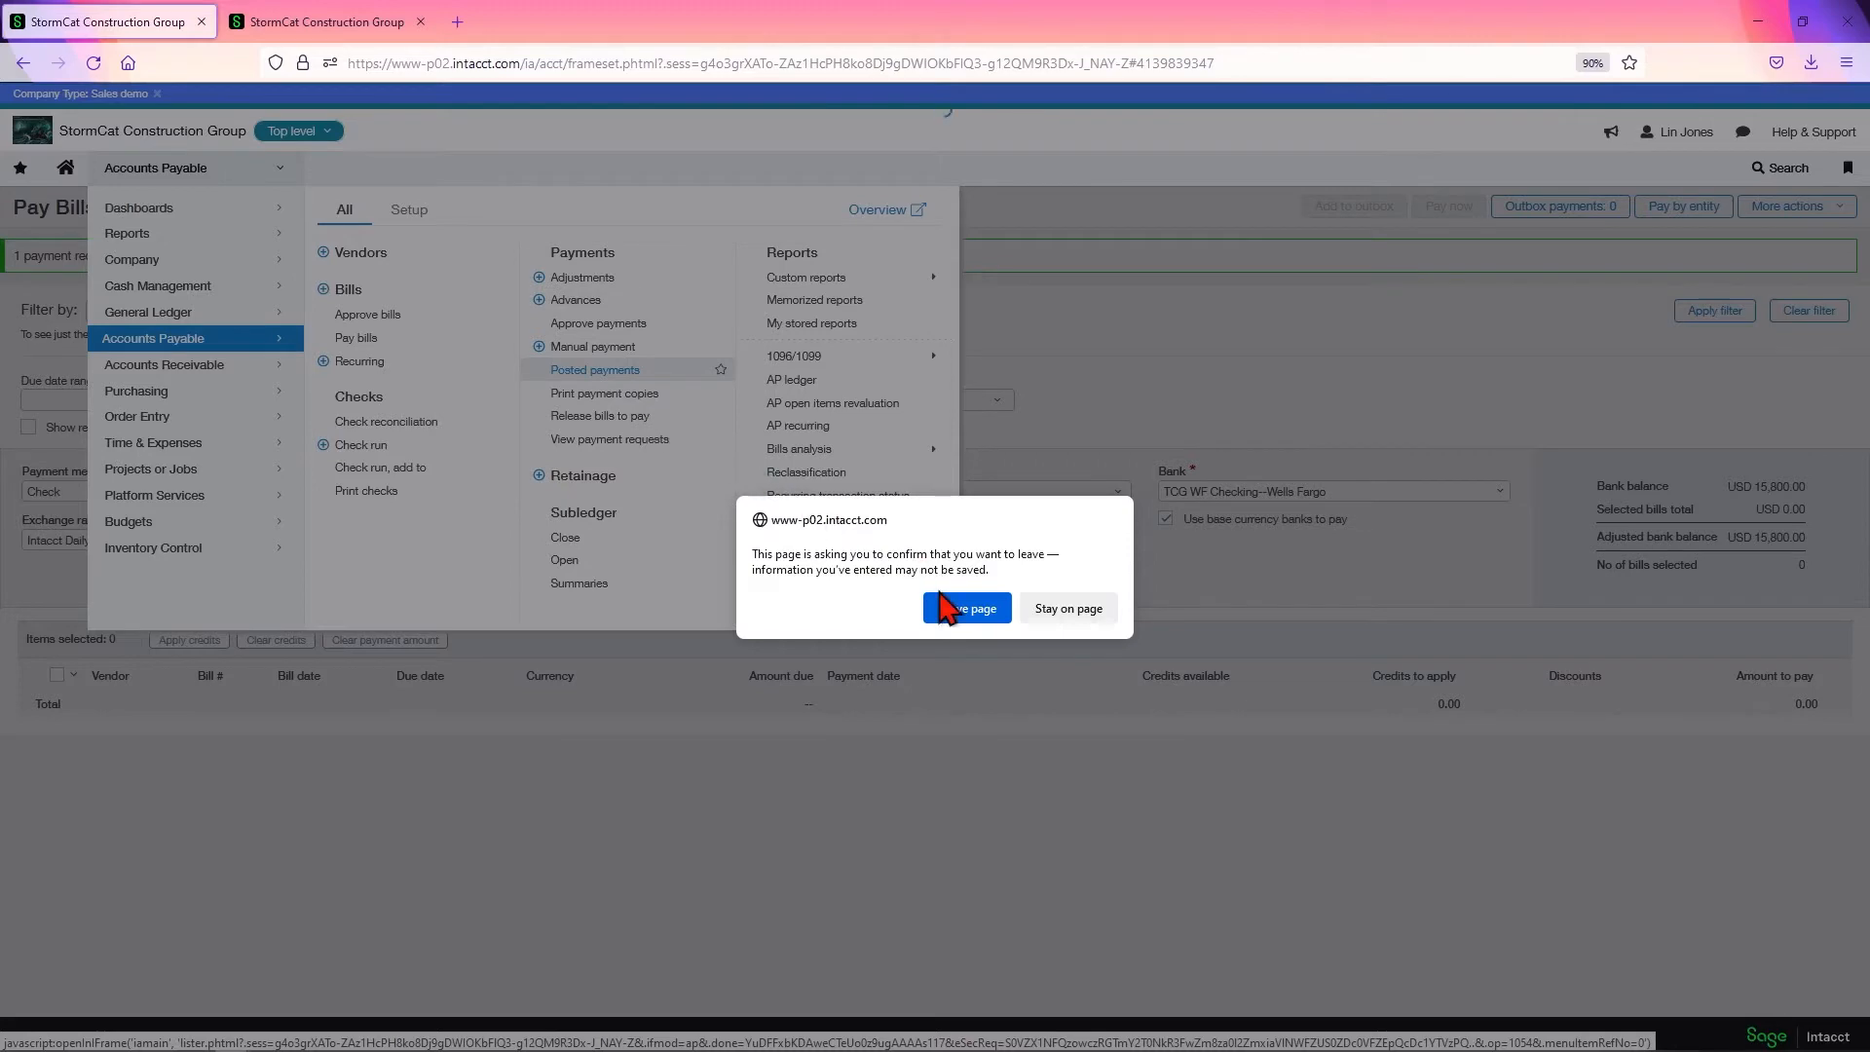
{"action": "left_click", "coordinate": [966, 608]}
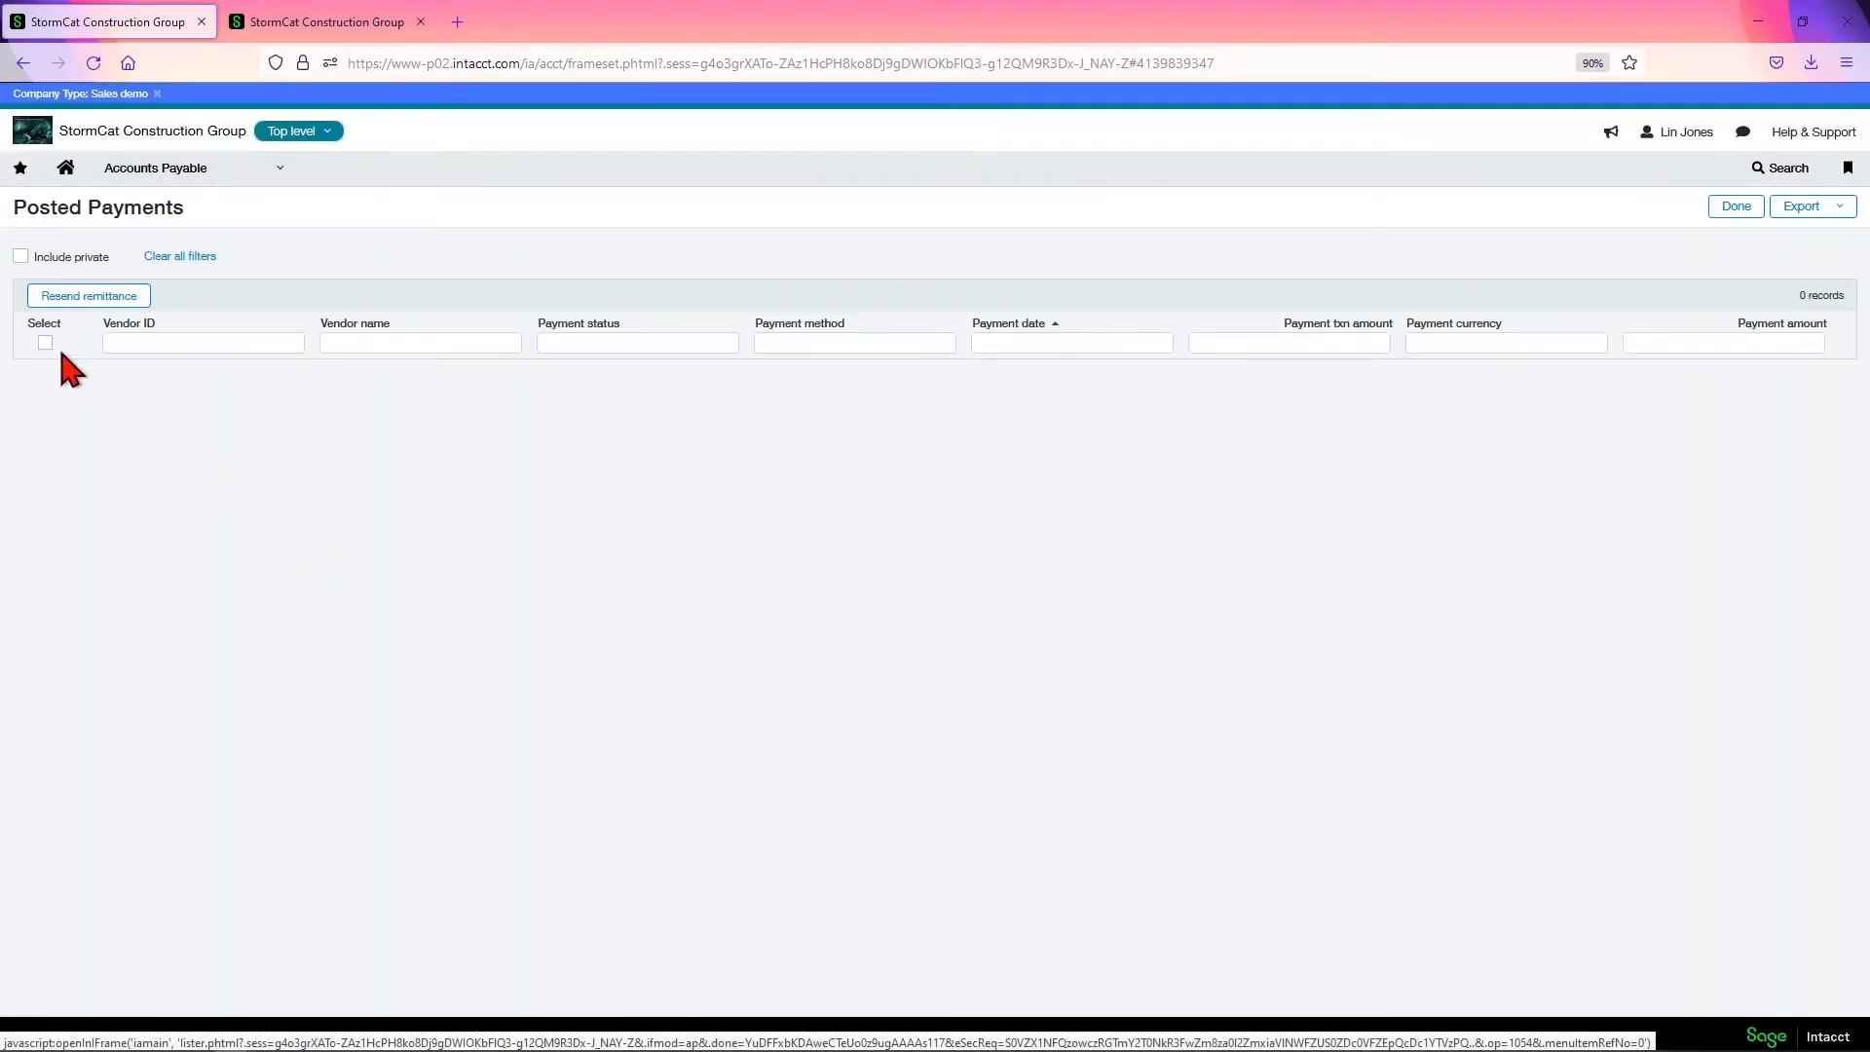
{"action": "left_click", "coordinate": [155, 166]}
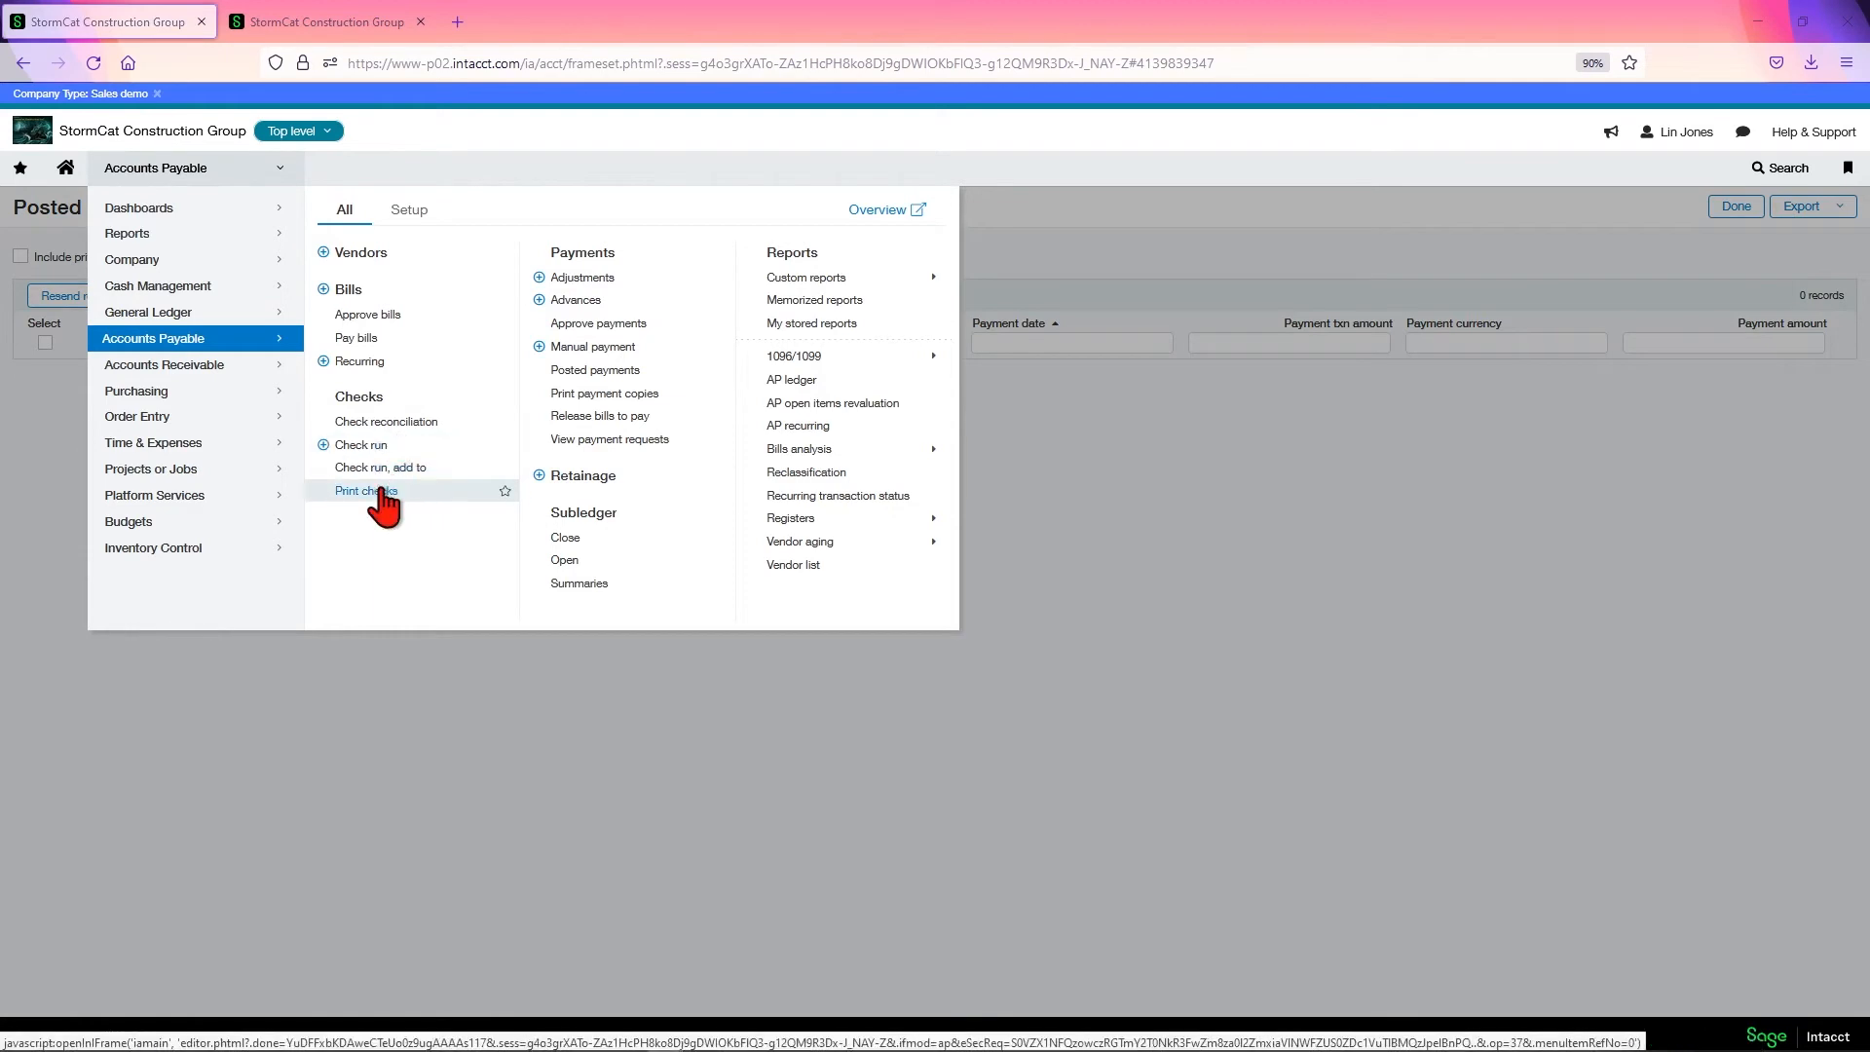
Step: View All checks in Preprinted style, showing the $6,649.00 Stormy's Credit Bank check
{"action": "left_click", "coordinate": [366, 490]}
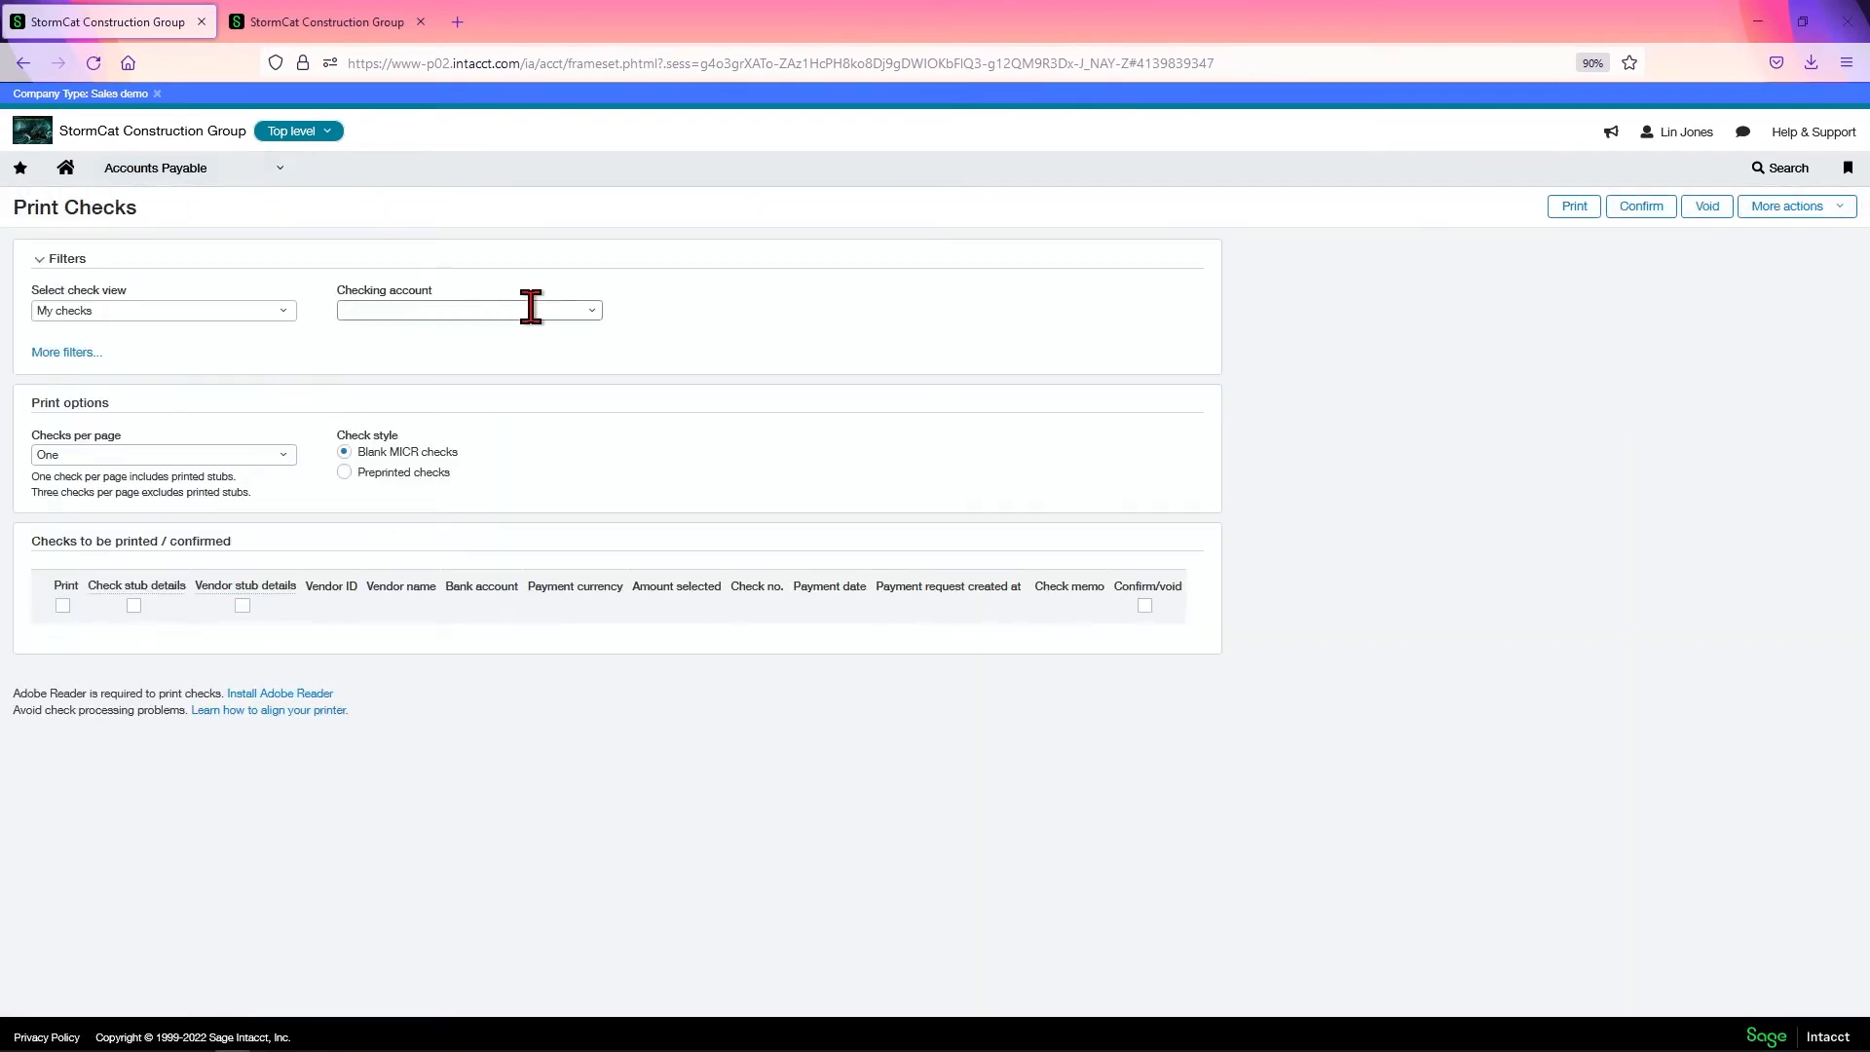
{"action": "left_click", "coordinate": [590, 309]}
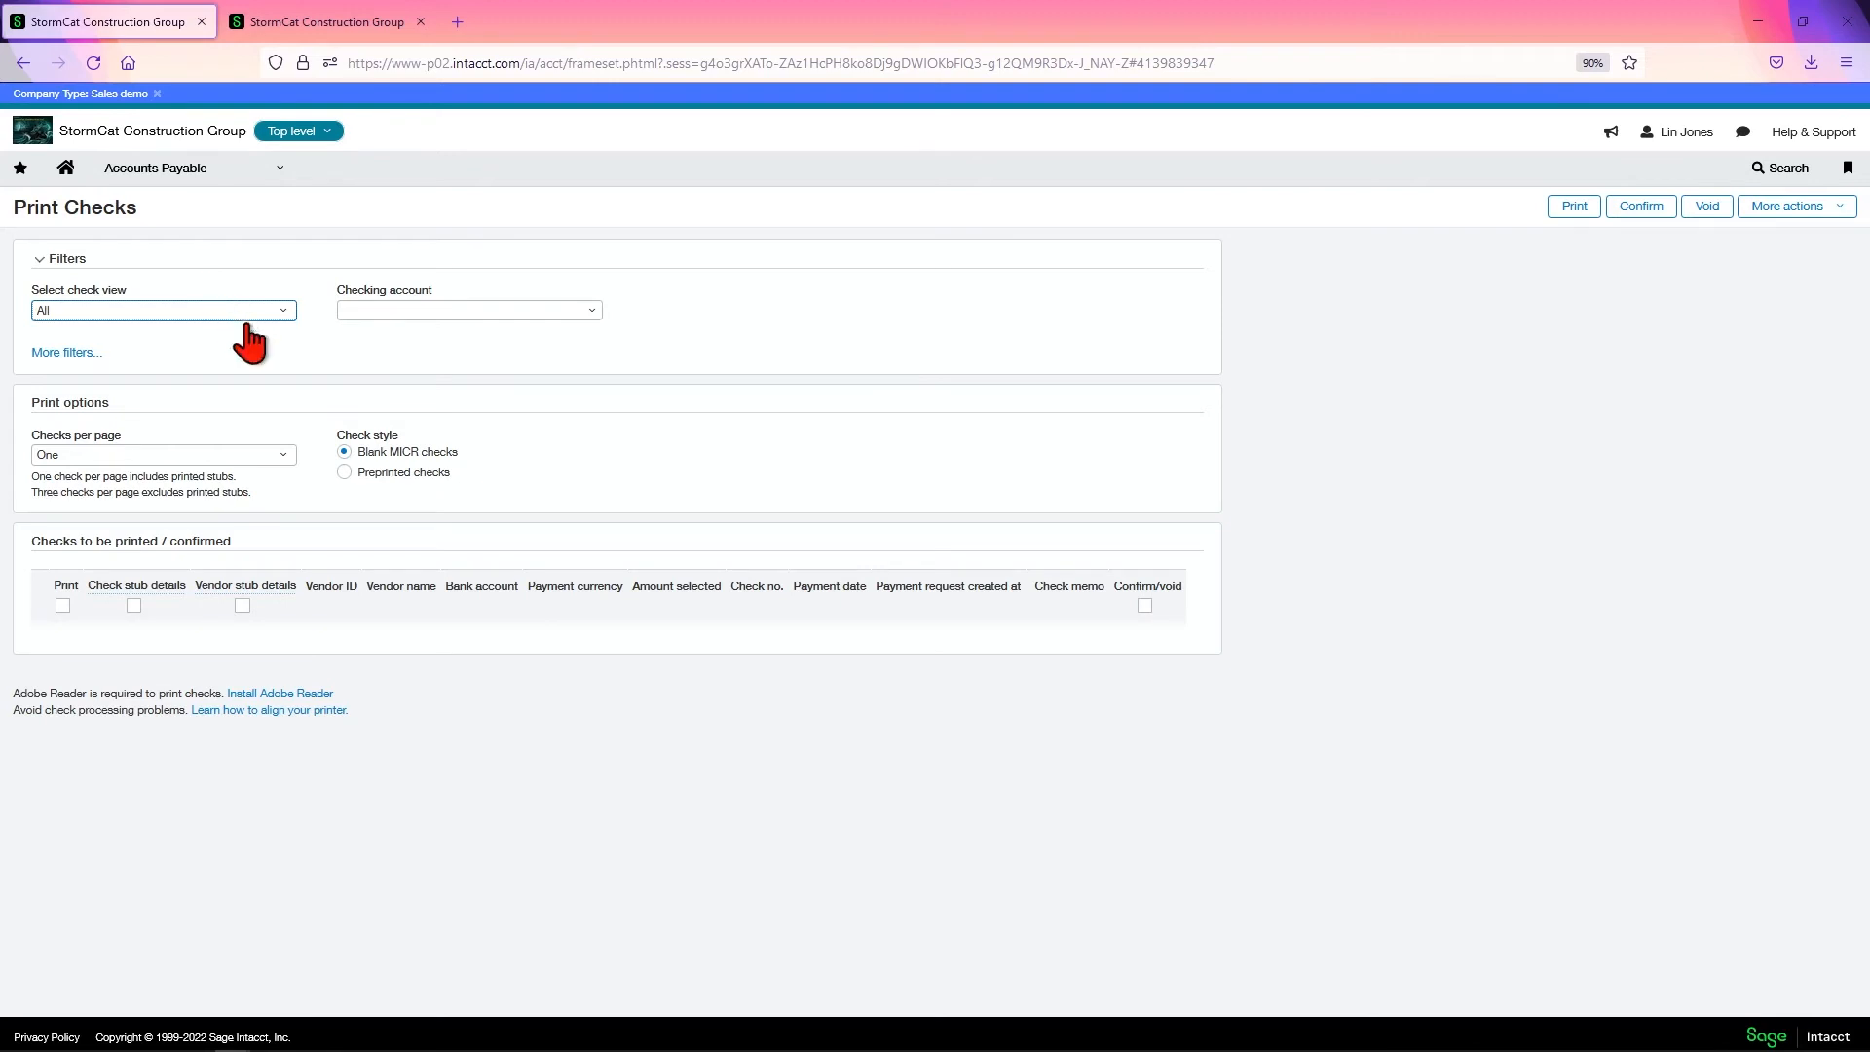
{"action": "mouse_move", "coordinate": [344, 451]}
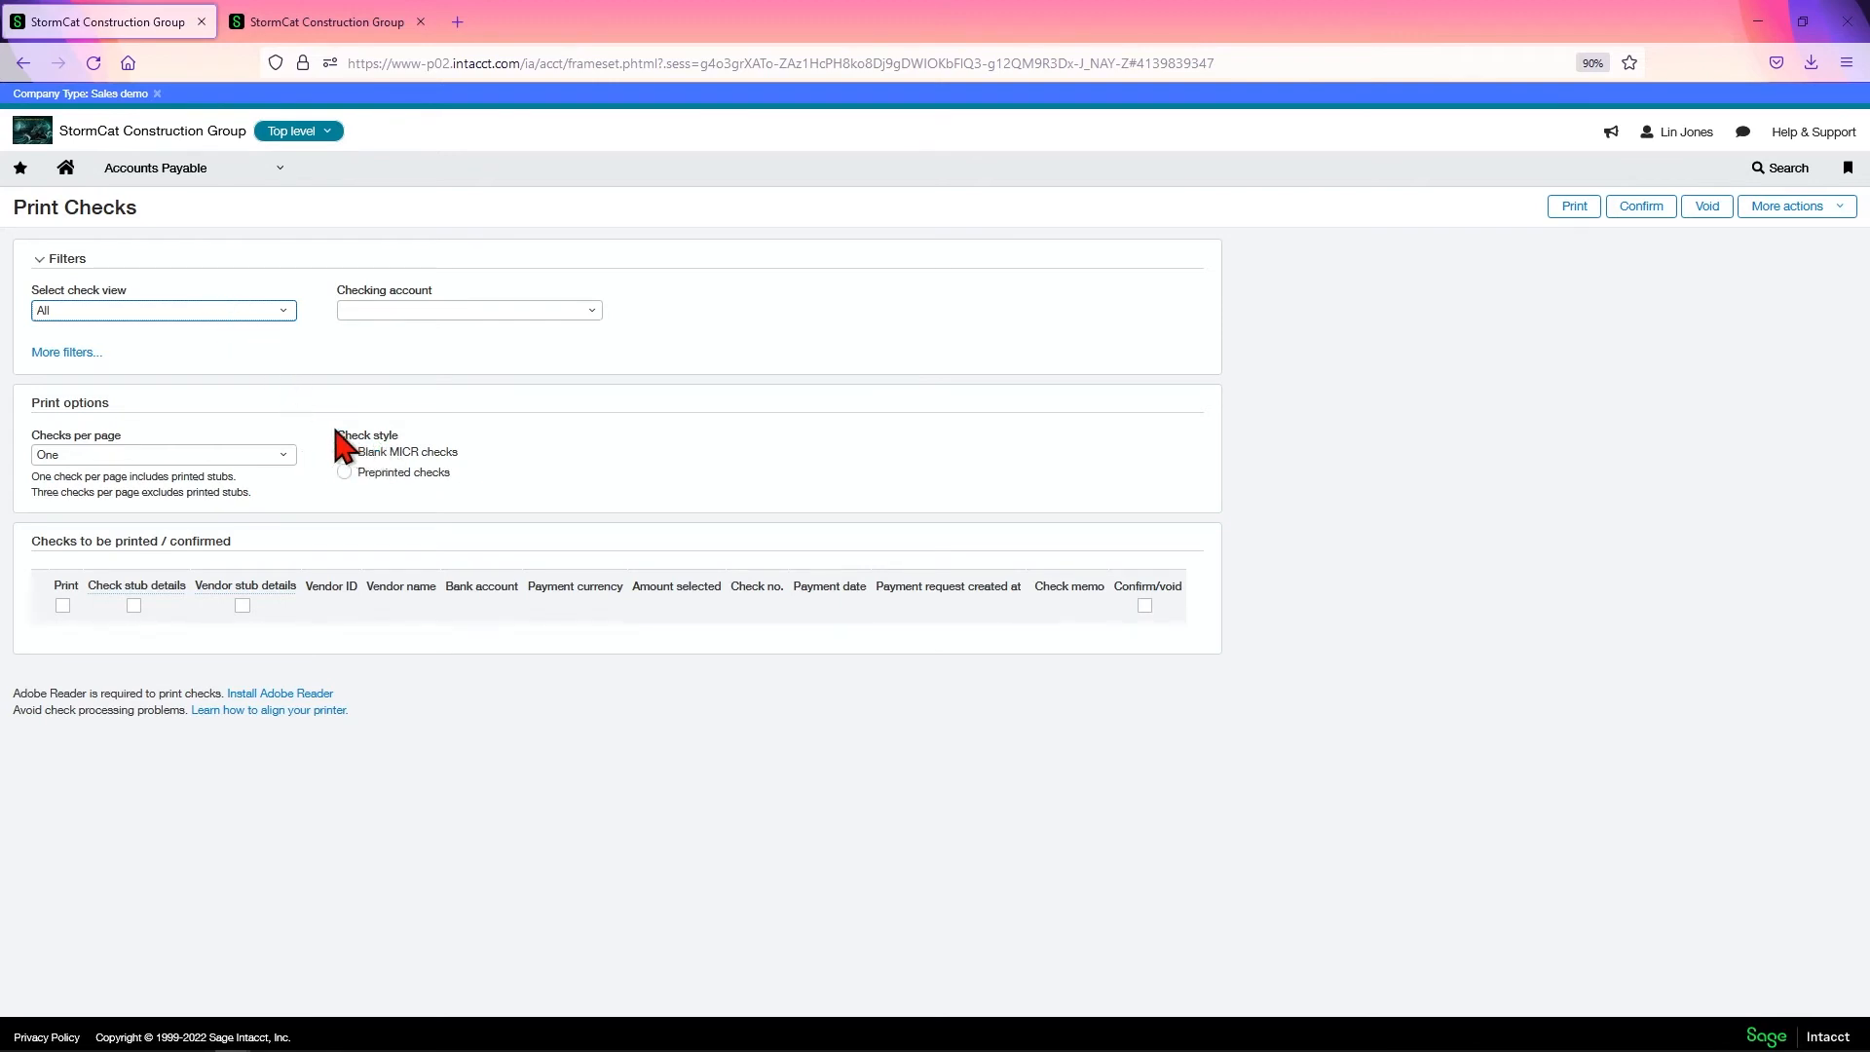
{"action": "left_click", "coordinate": [345, 451]}
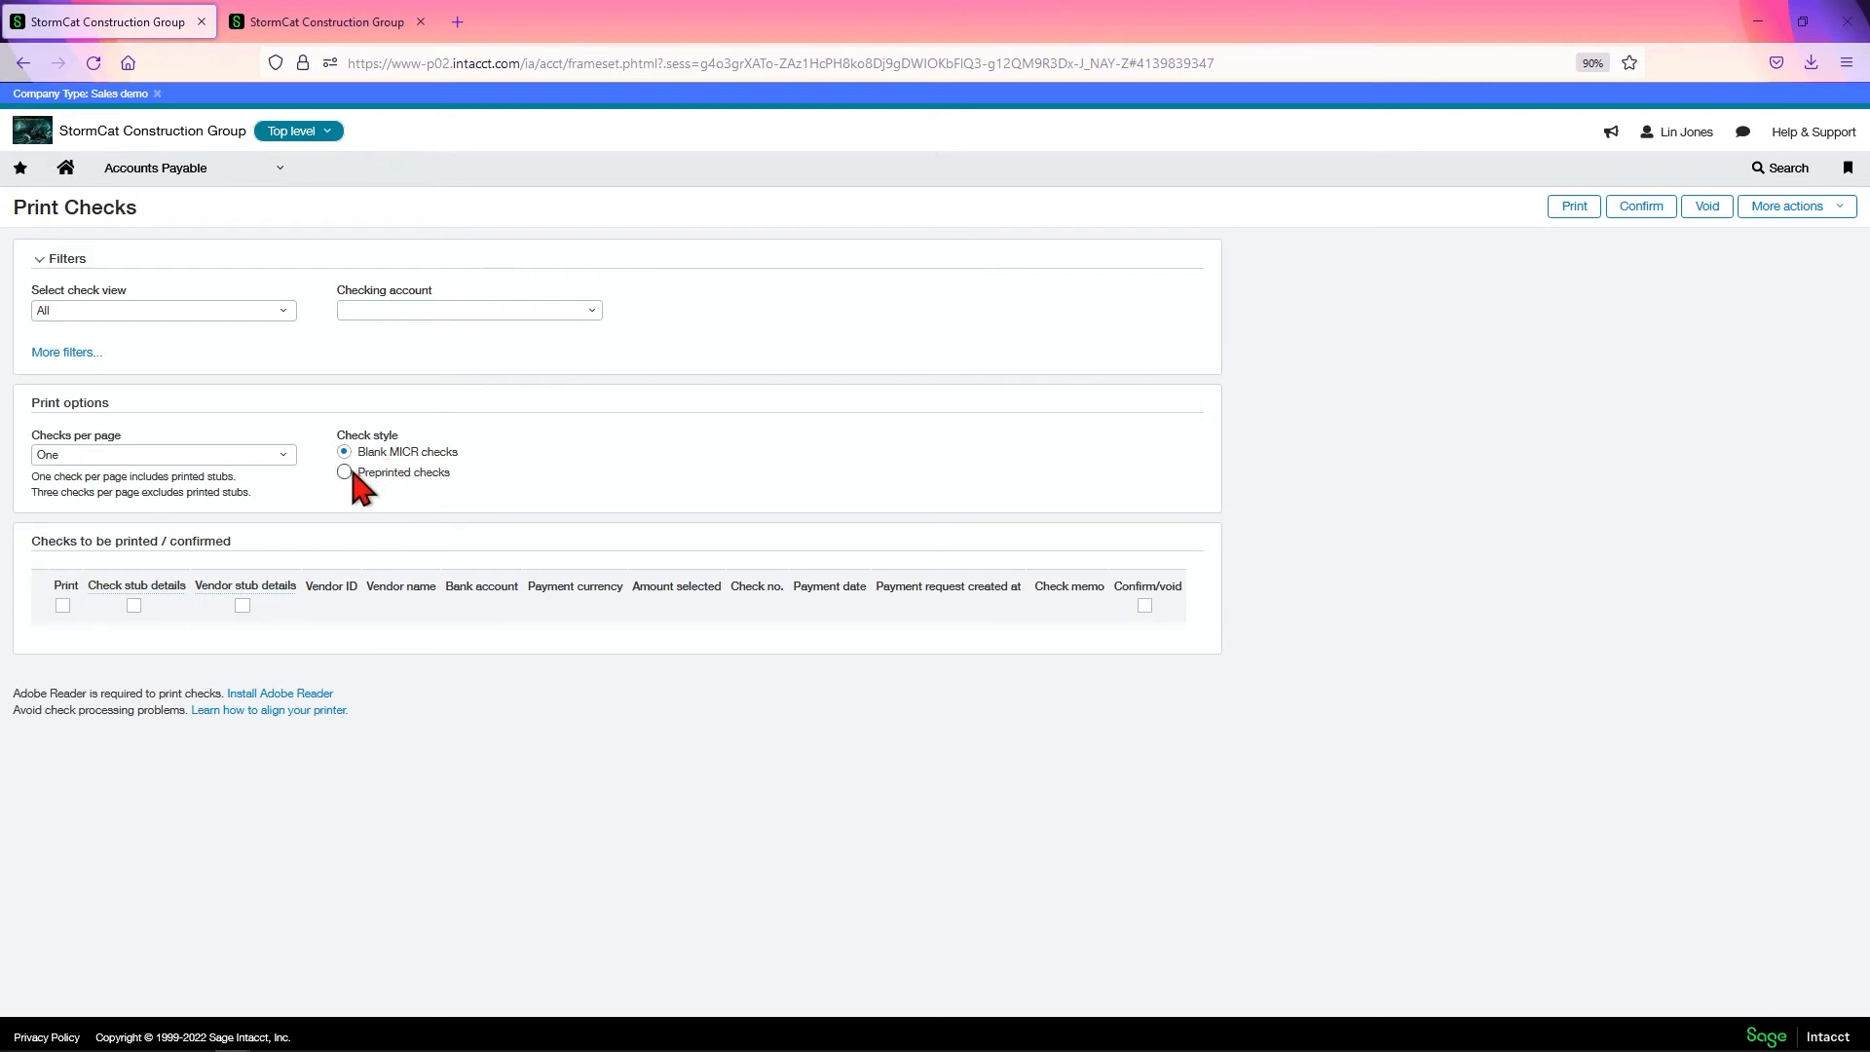
{"action": "left_click", "coordinate": [345, 471]}
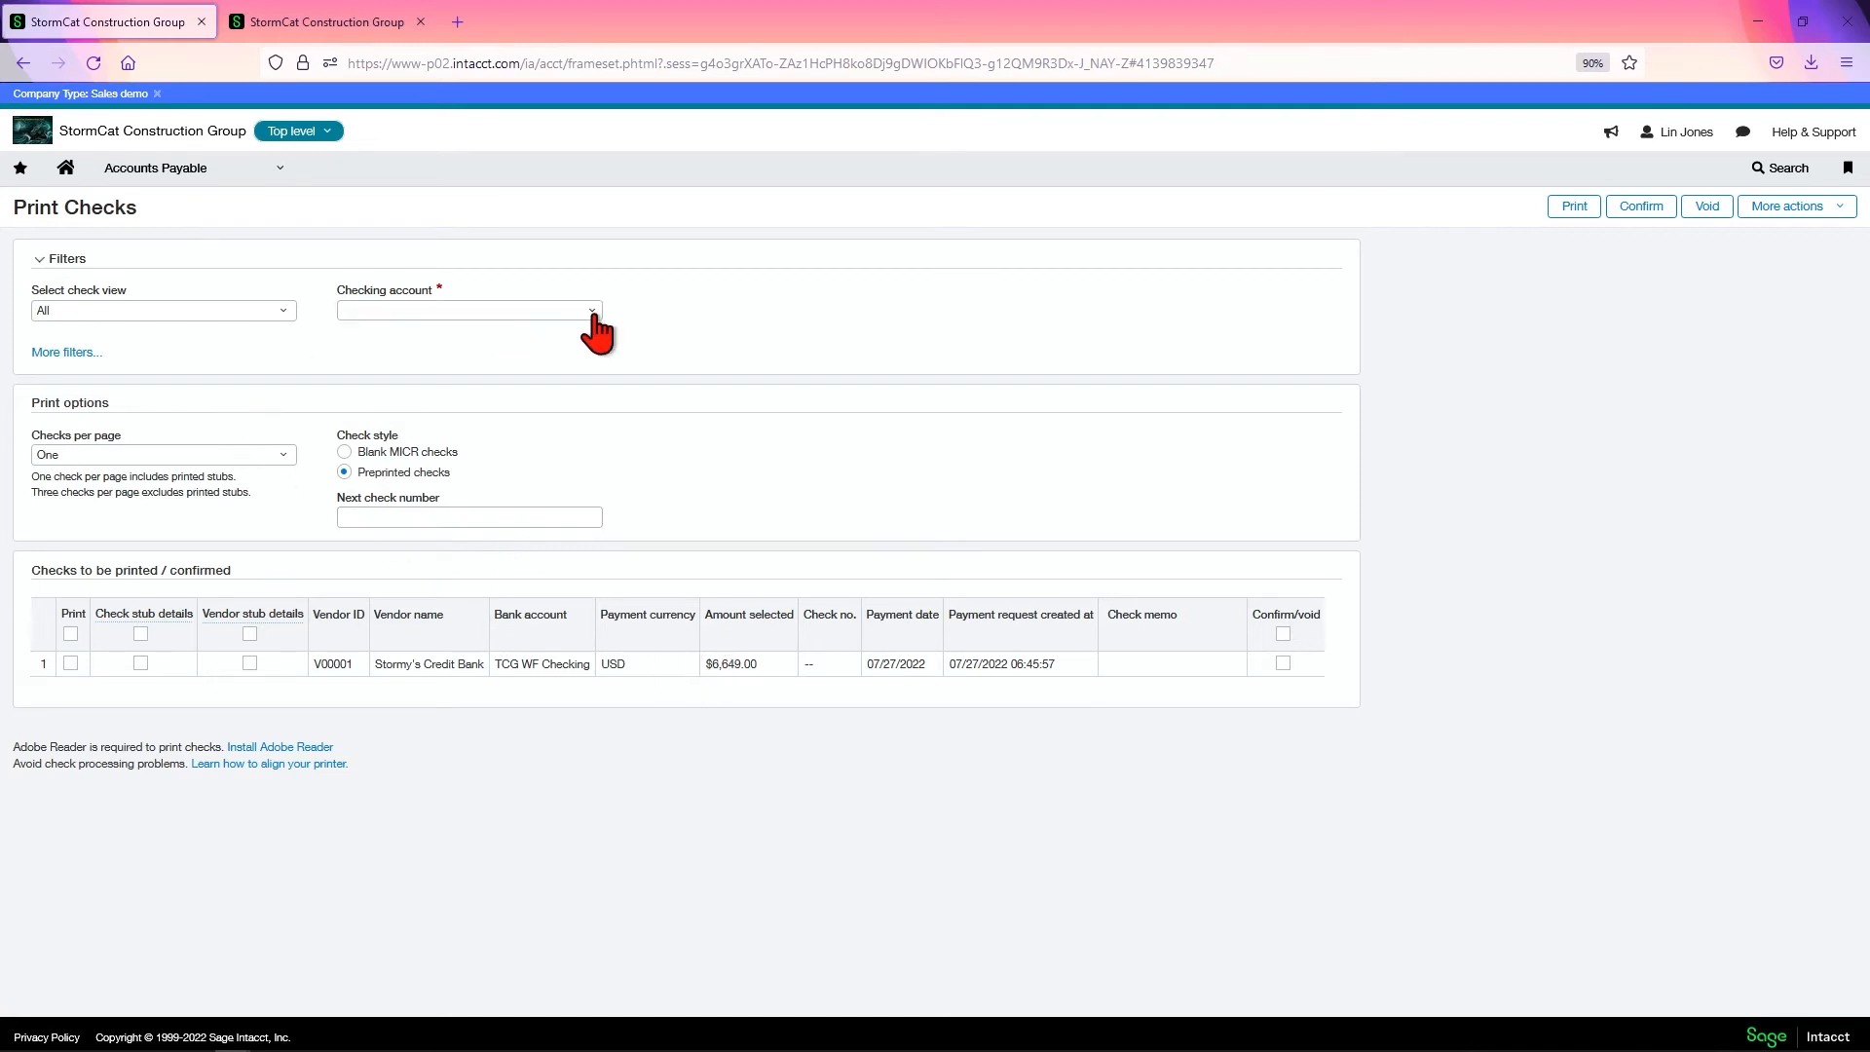
Step: Use TCG WF Checking--Wells Fargo and mark the $6,649.00 Stormy's Credit Bank check to print
{"action": "left_click", "coordinate": [590, 310]}
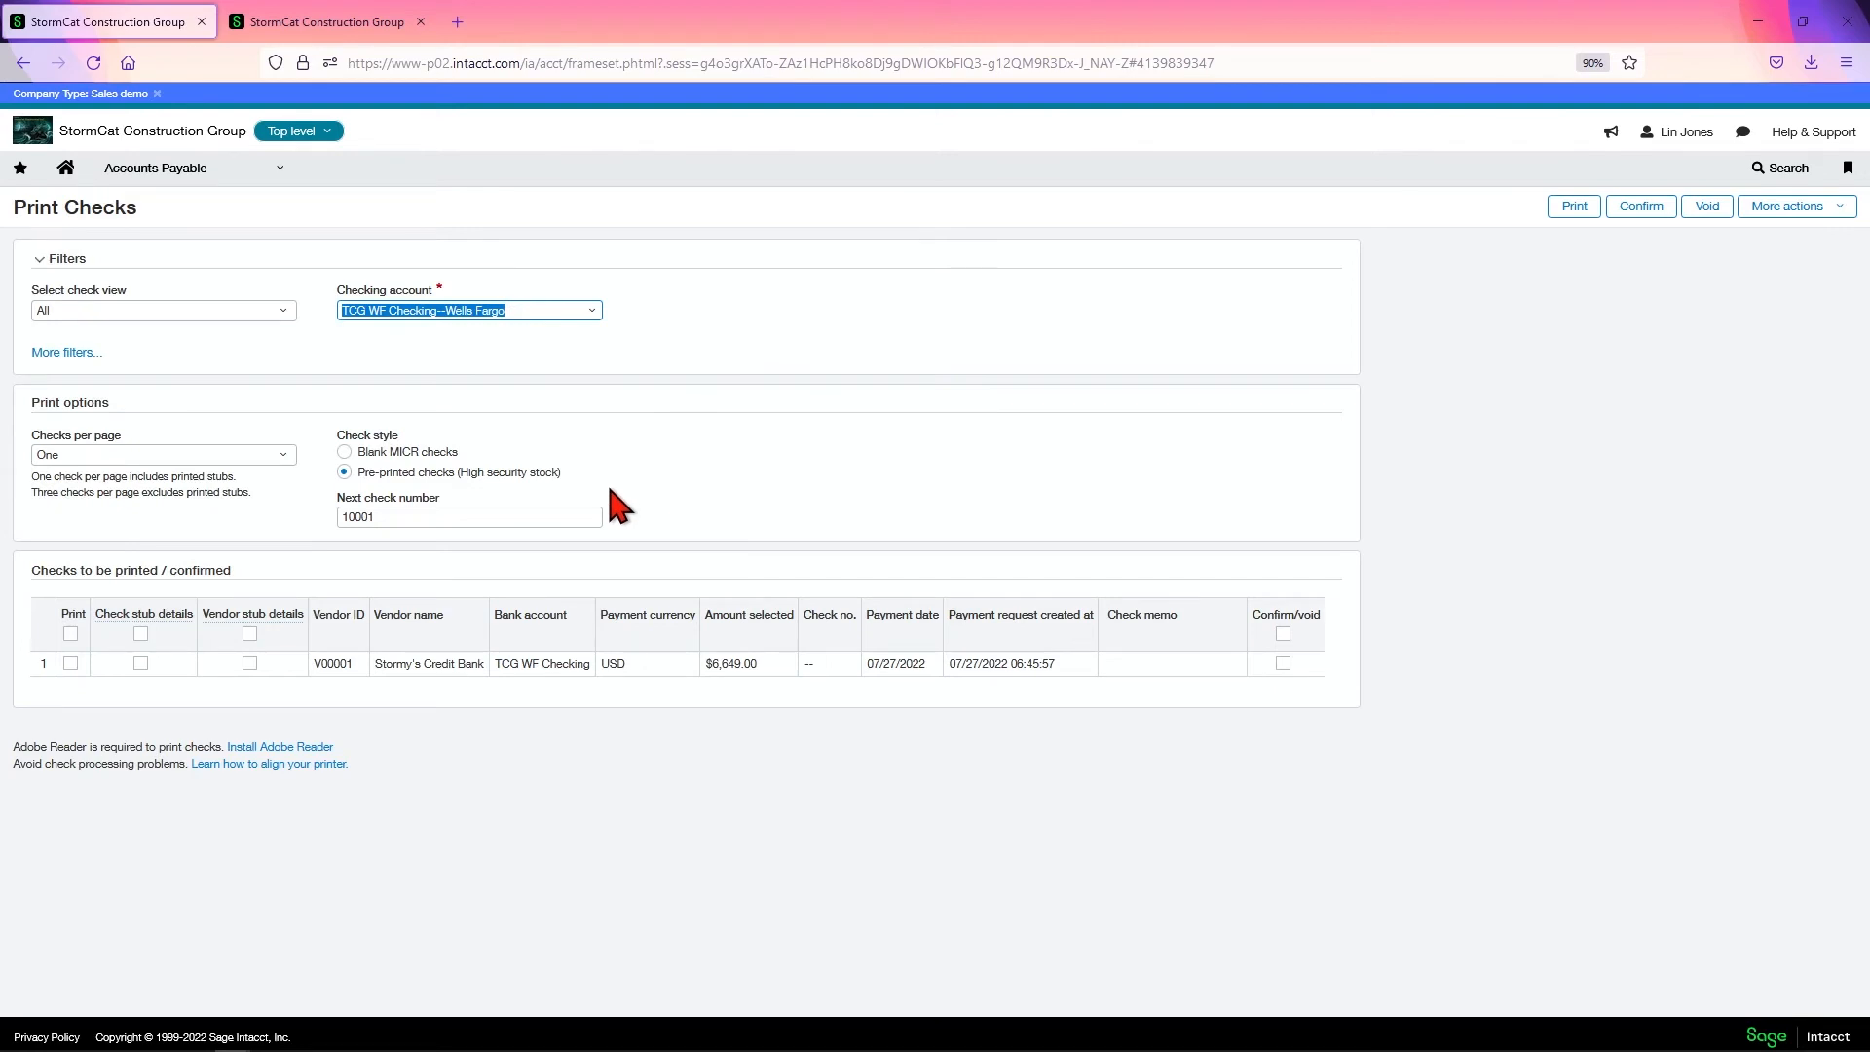
{"action": "mouse_move", "coordinate": [616, 346]}
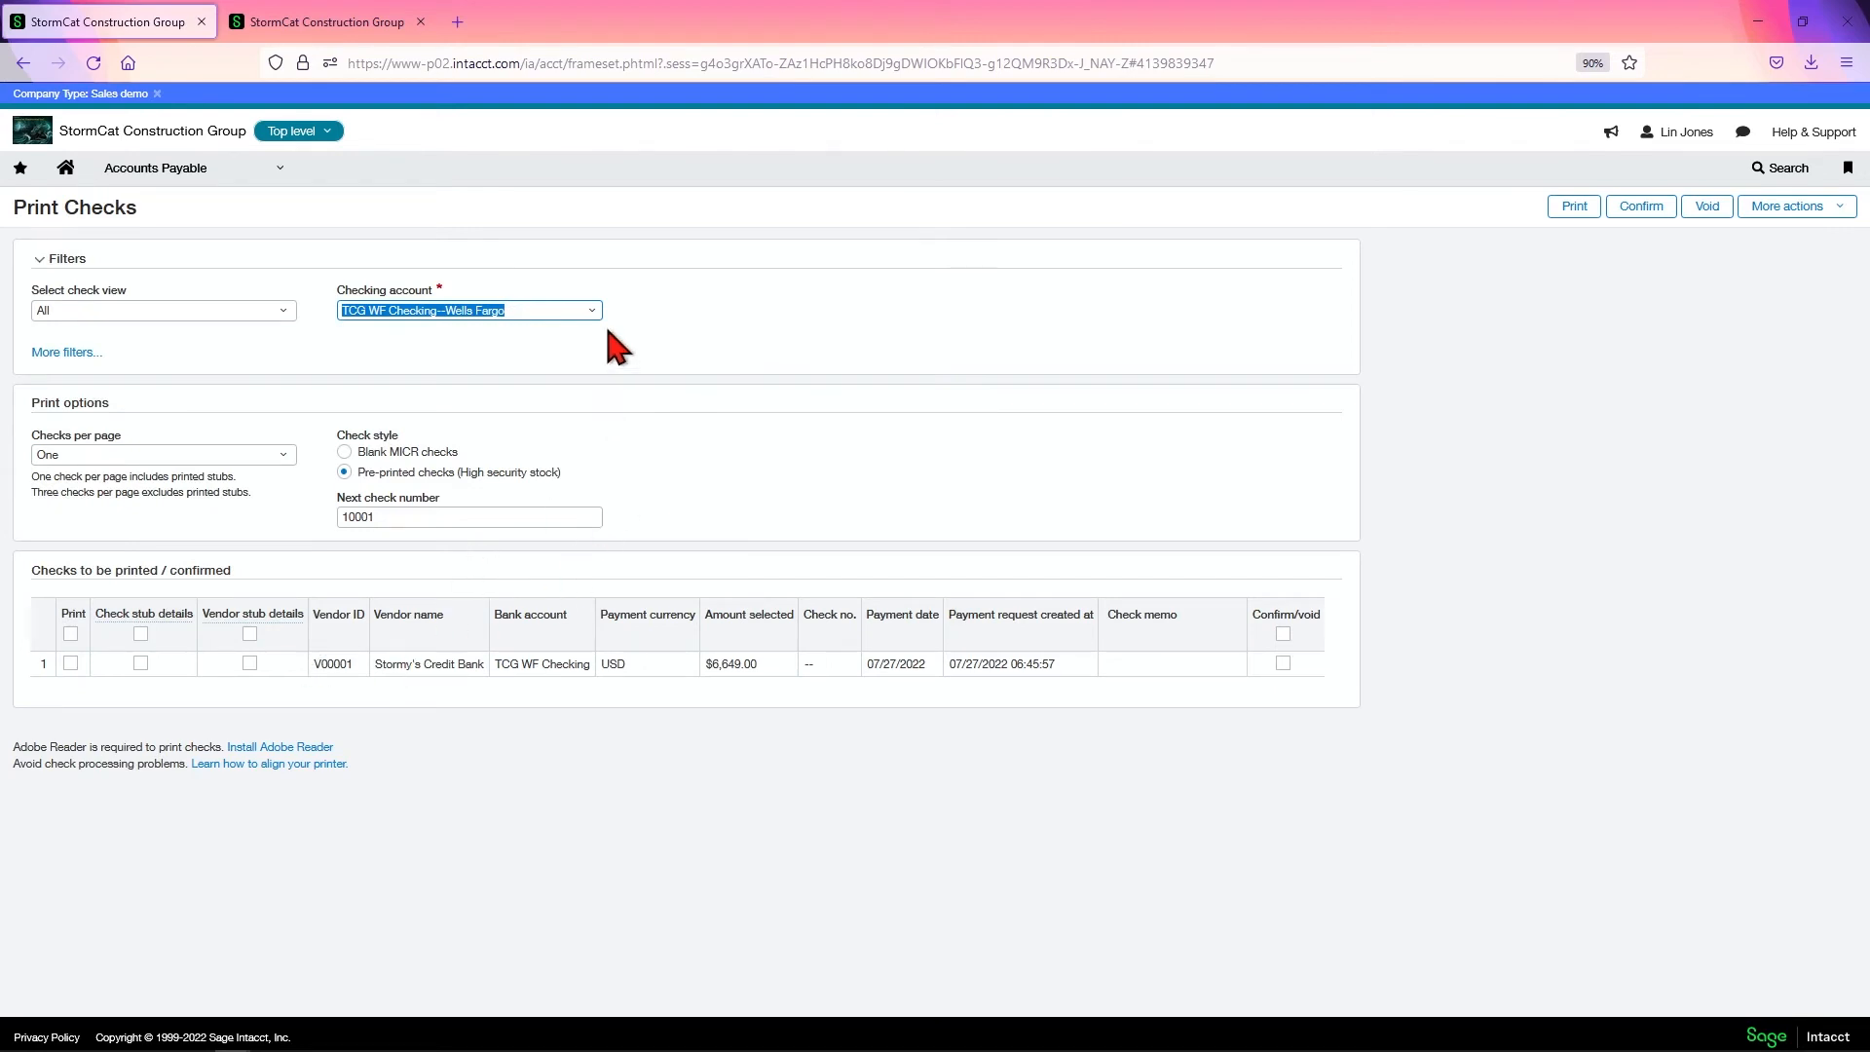
{"action": "left_click", "coordinate": [468, 310]}
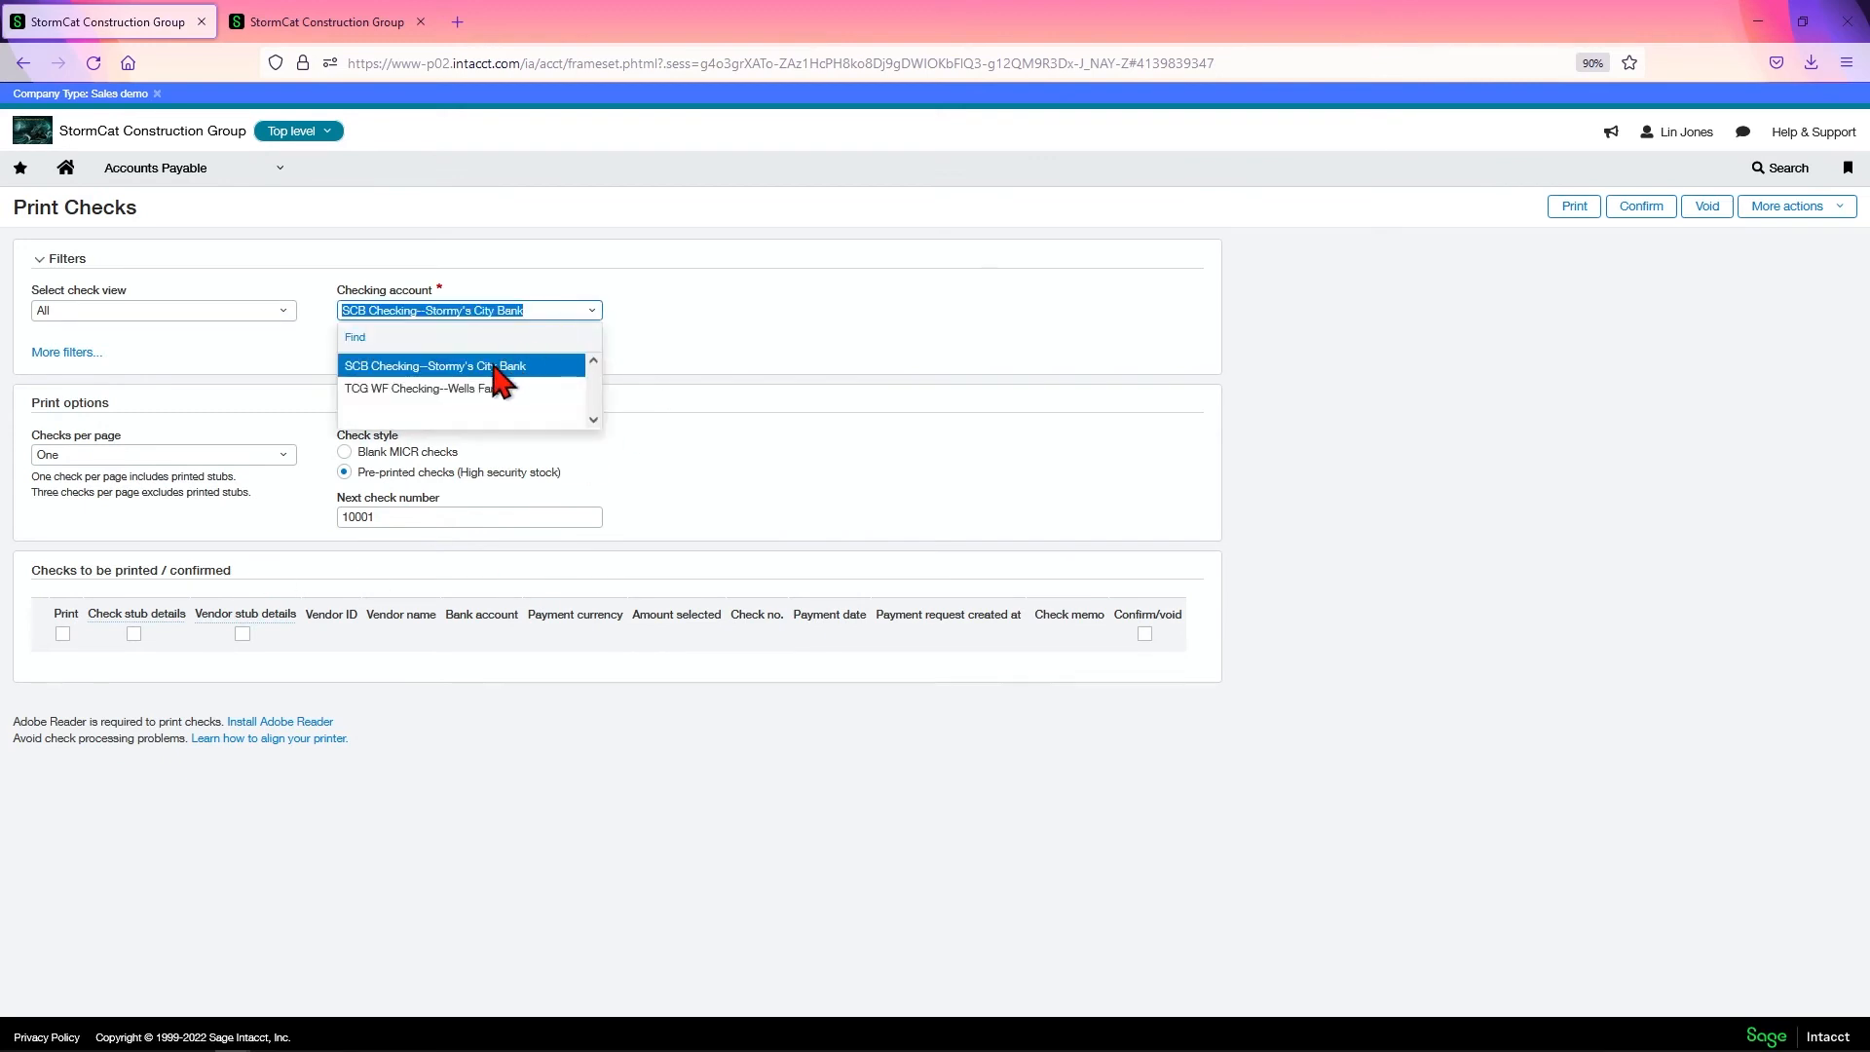
{"action": "left_click", "coordinate": [418, 387]}
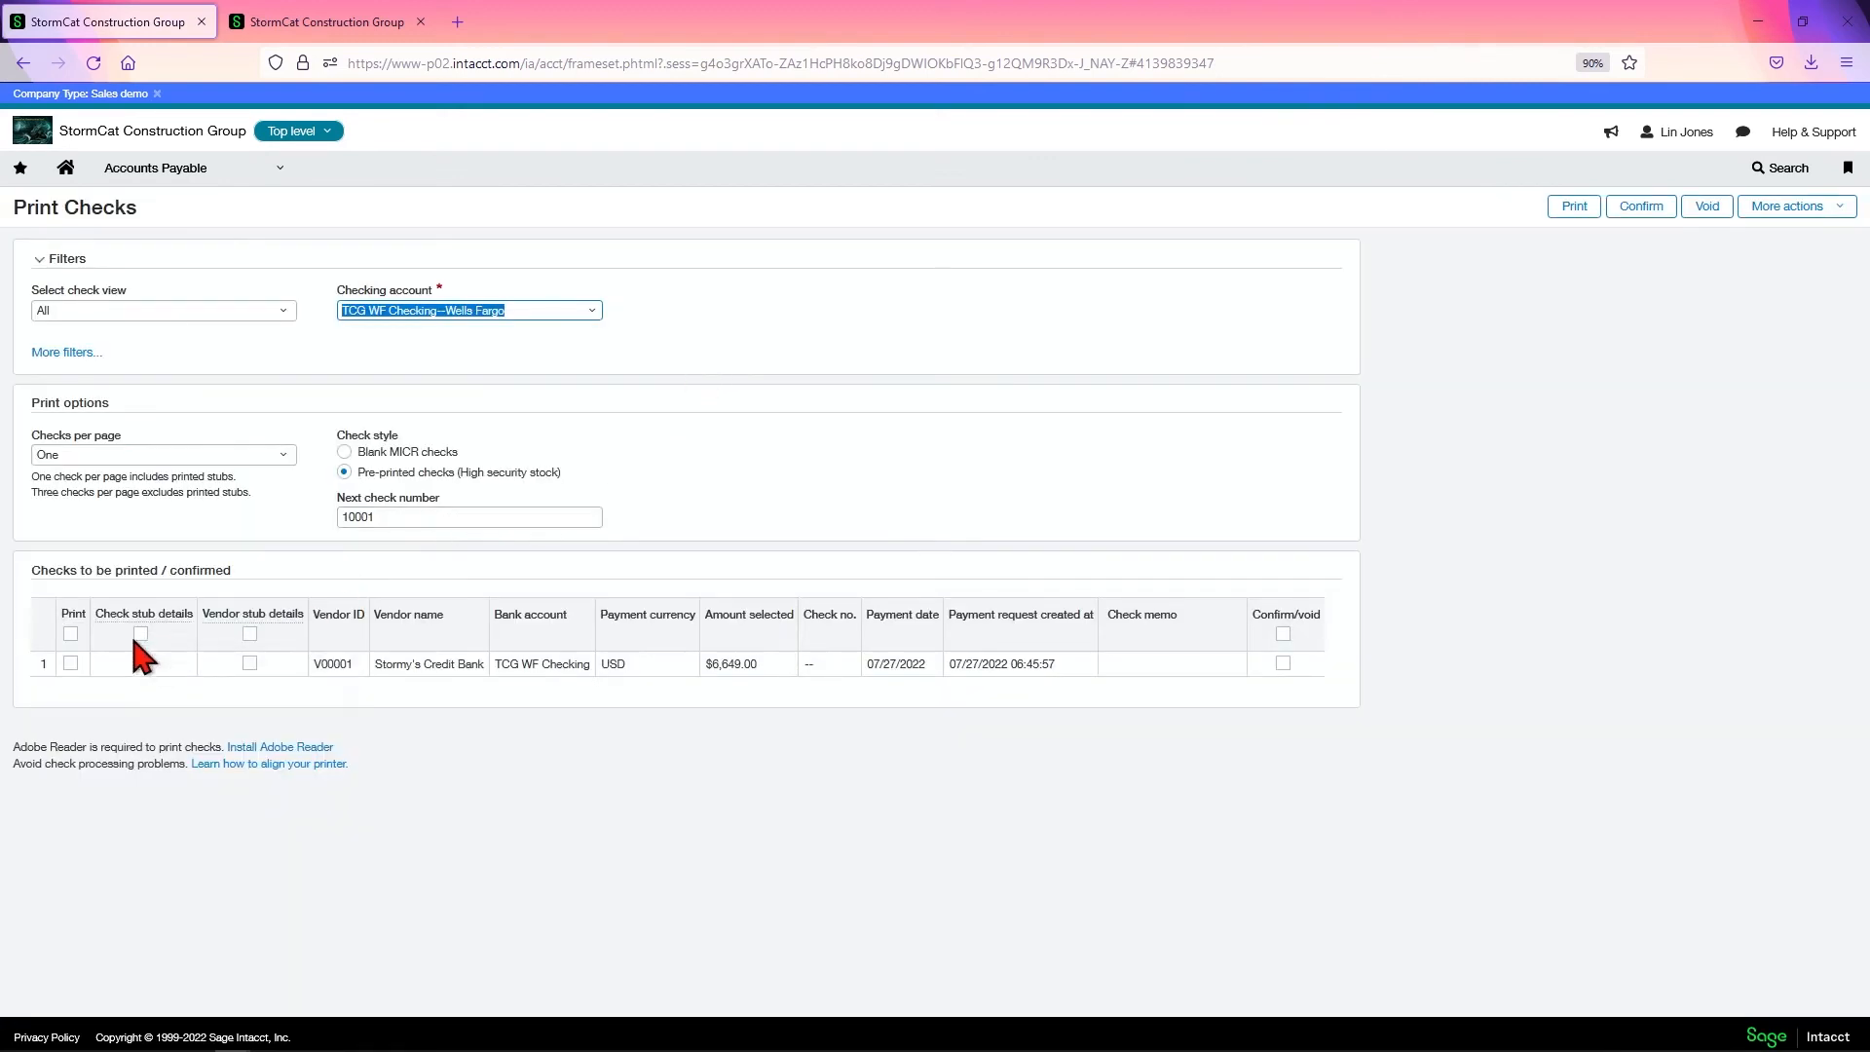
{"action": "left_click", "coordinate": [70, 664]}
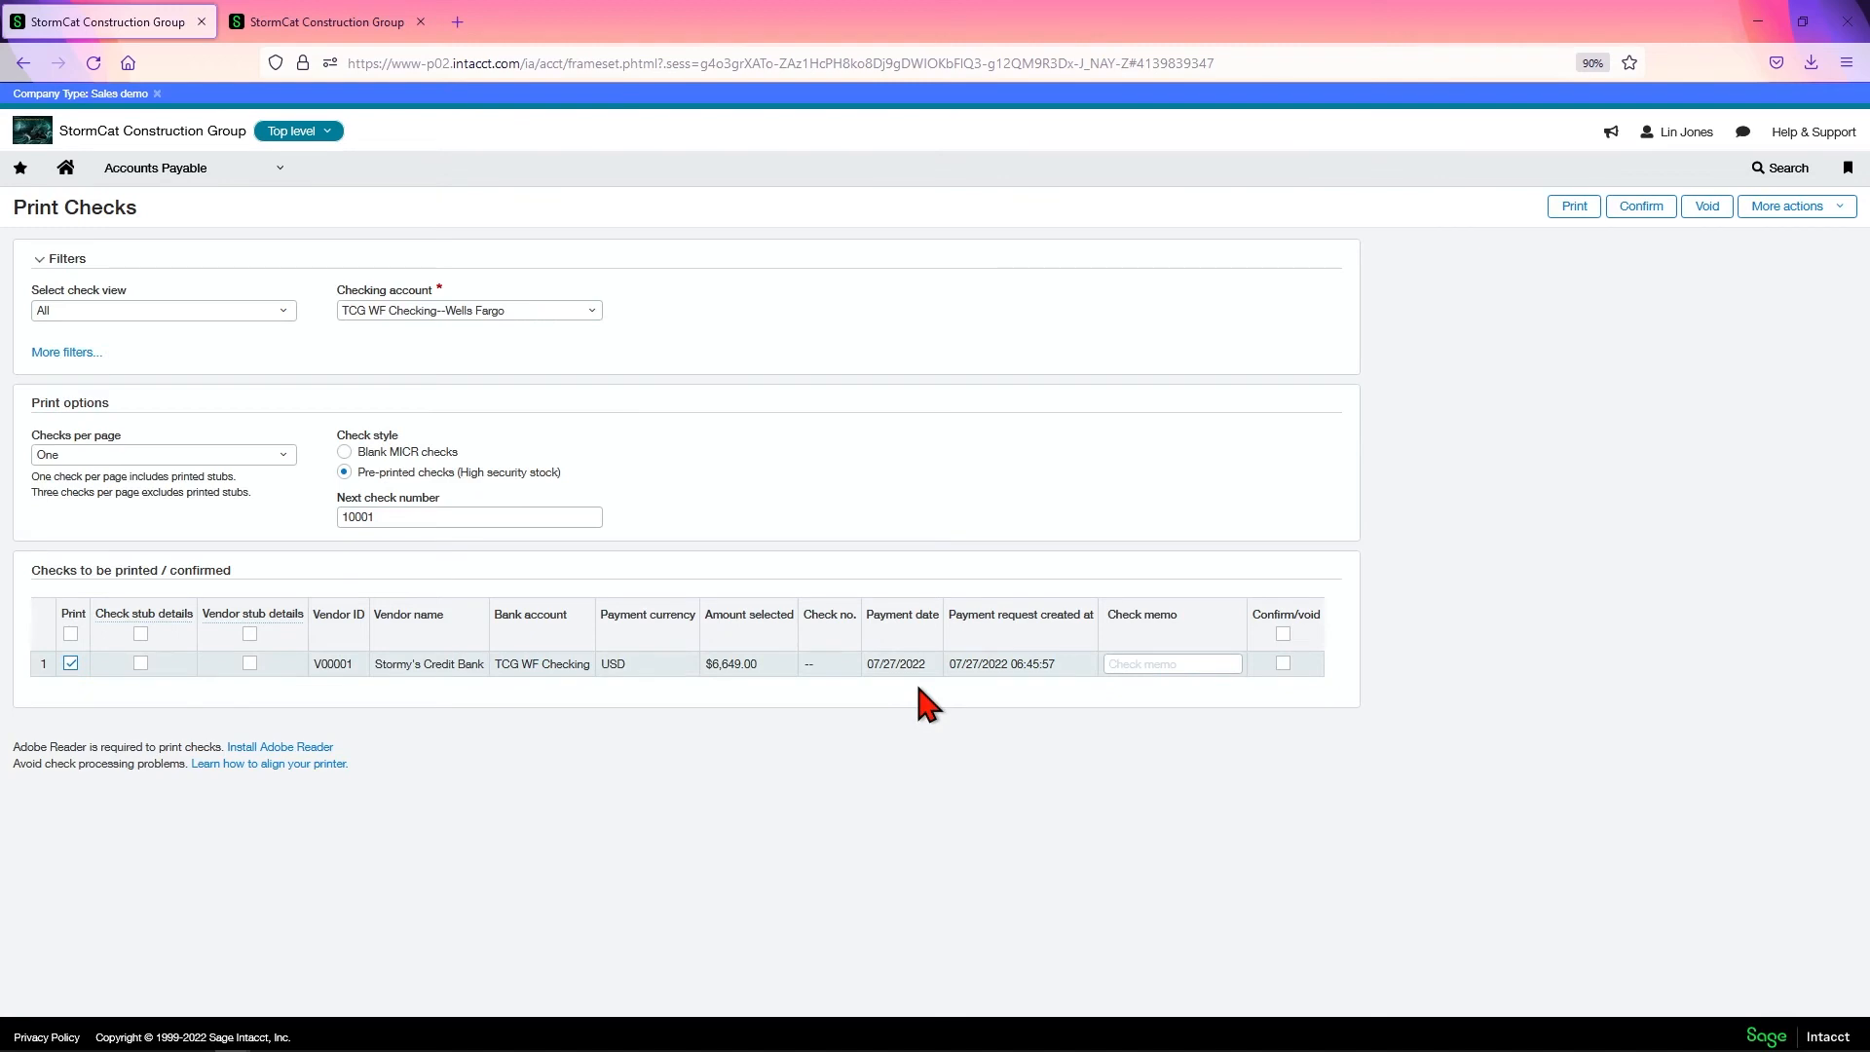
{"action": "mouse_move", "coordinate": [1359, 652]}
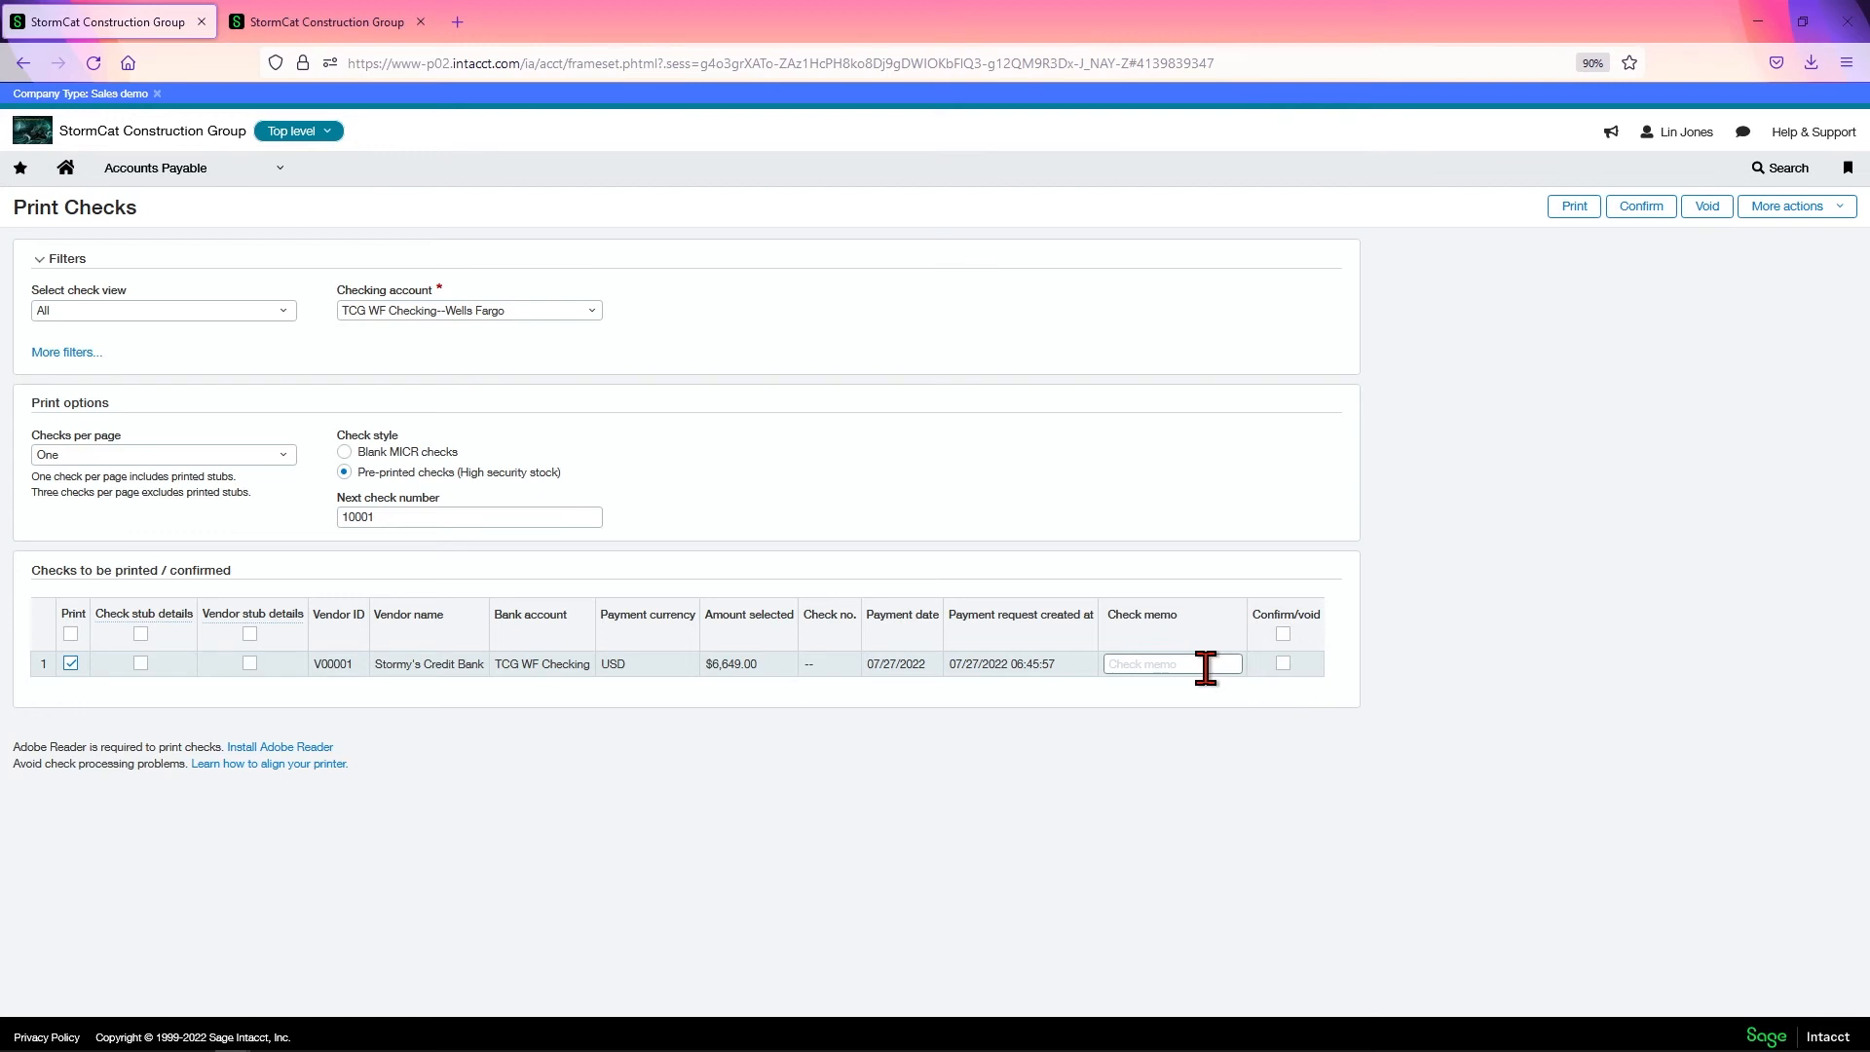
{"action": "mouse_move", "coordinate": [1170, 727]}
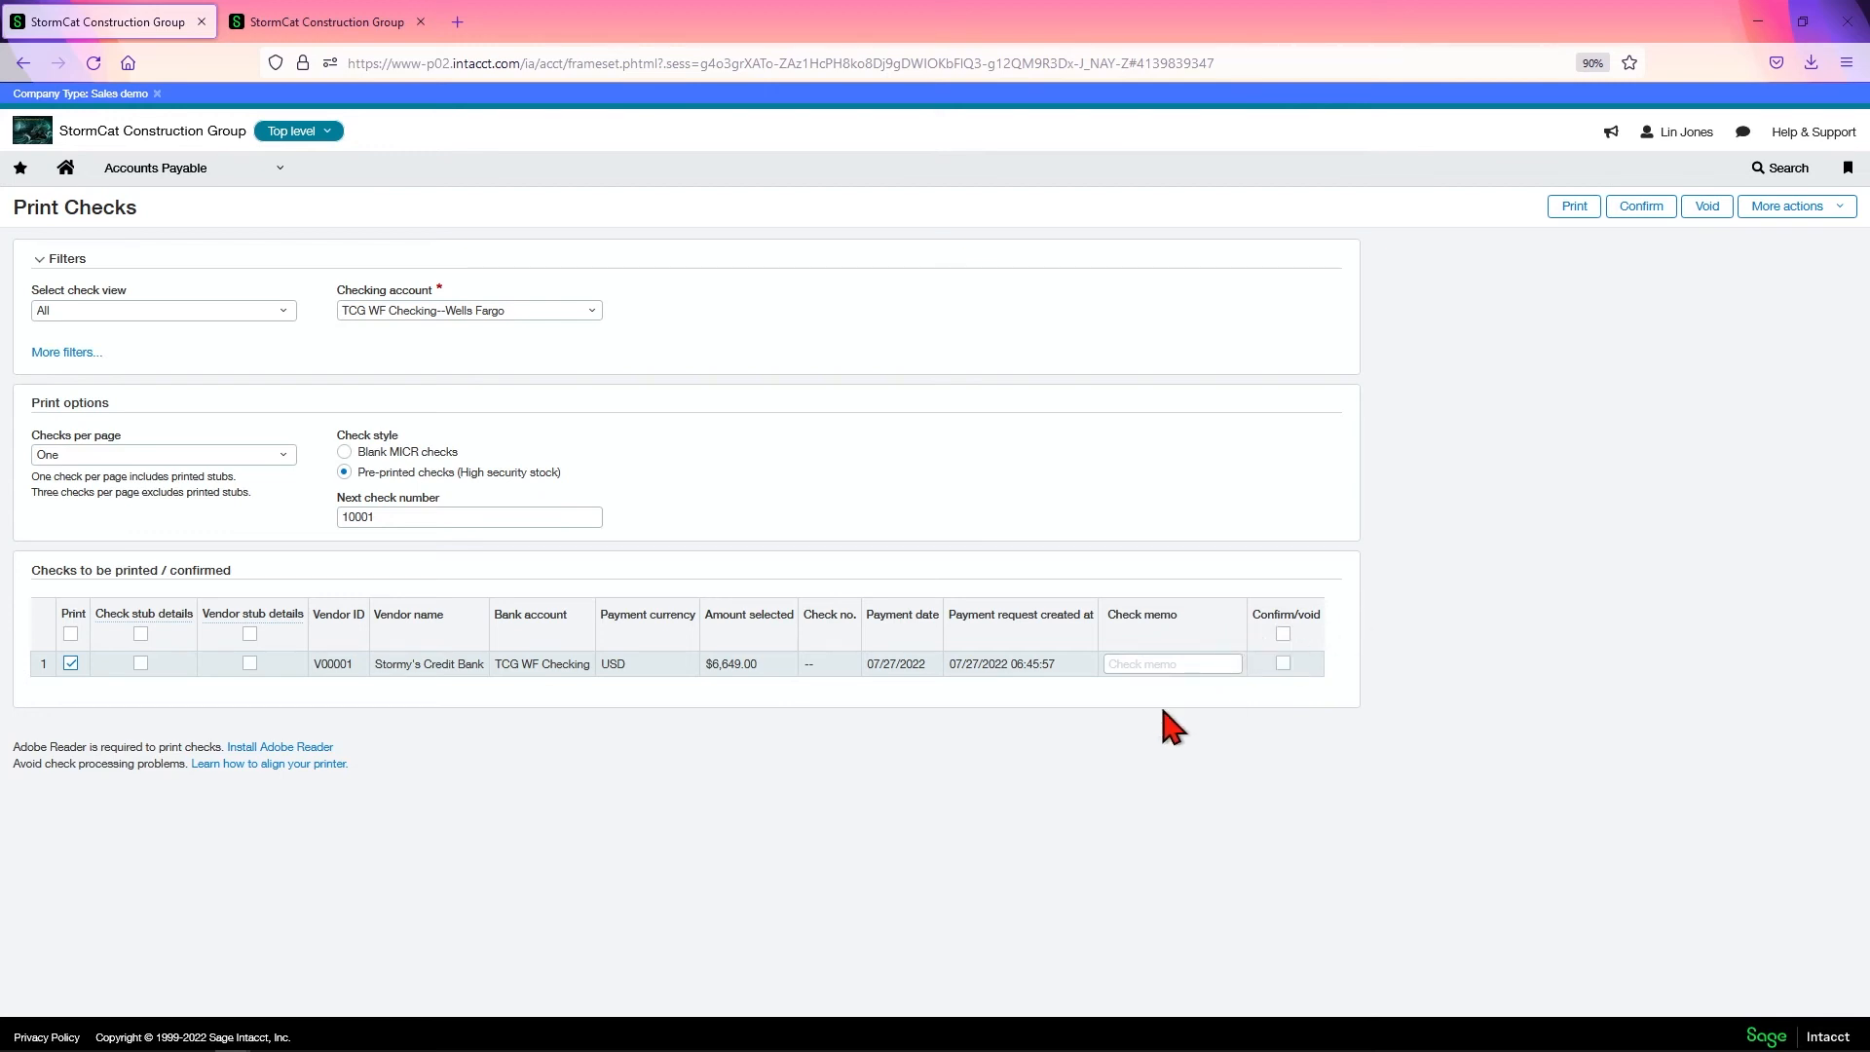
{"action": "mouse_move", "coordinate": [1536, 356]}
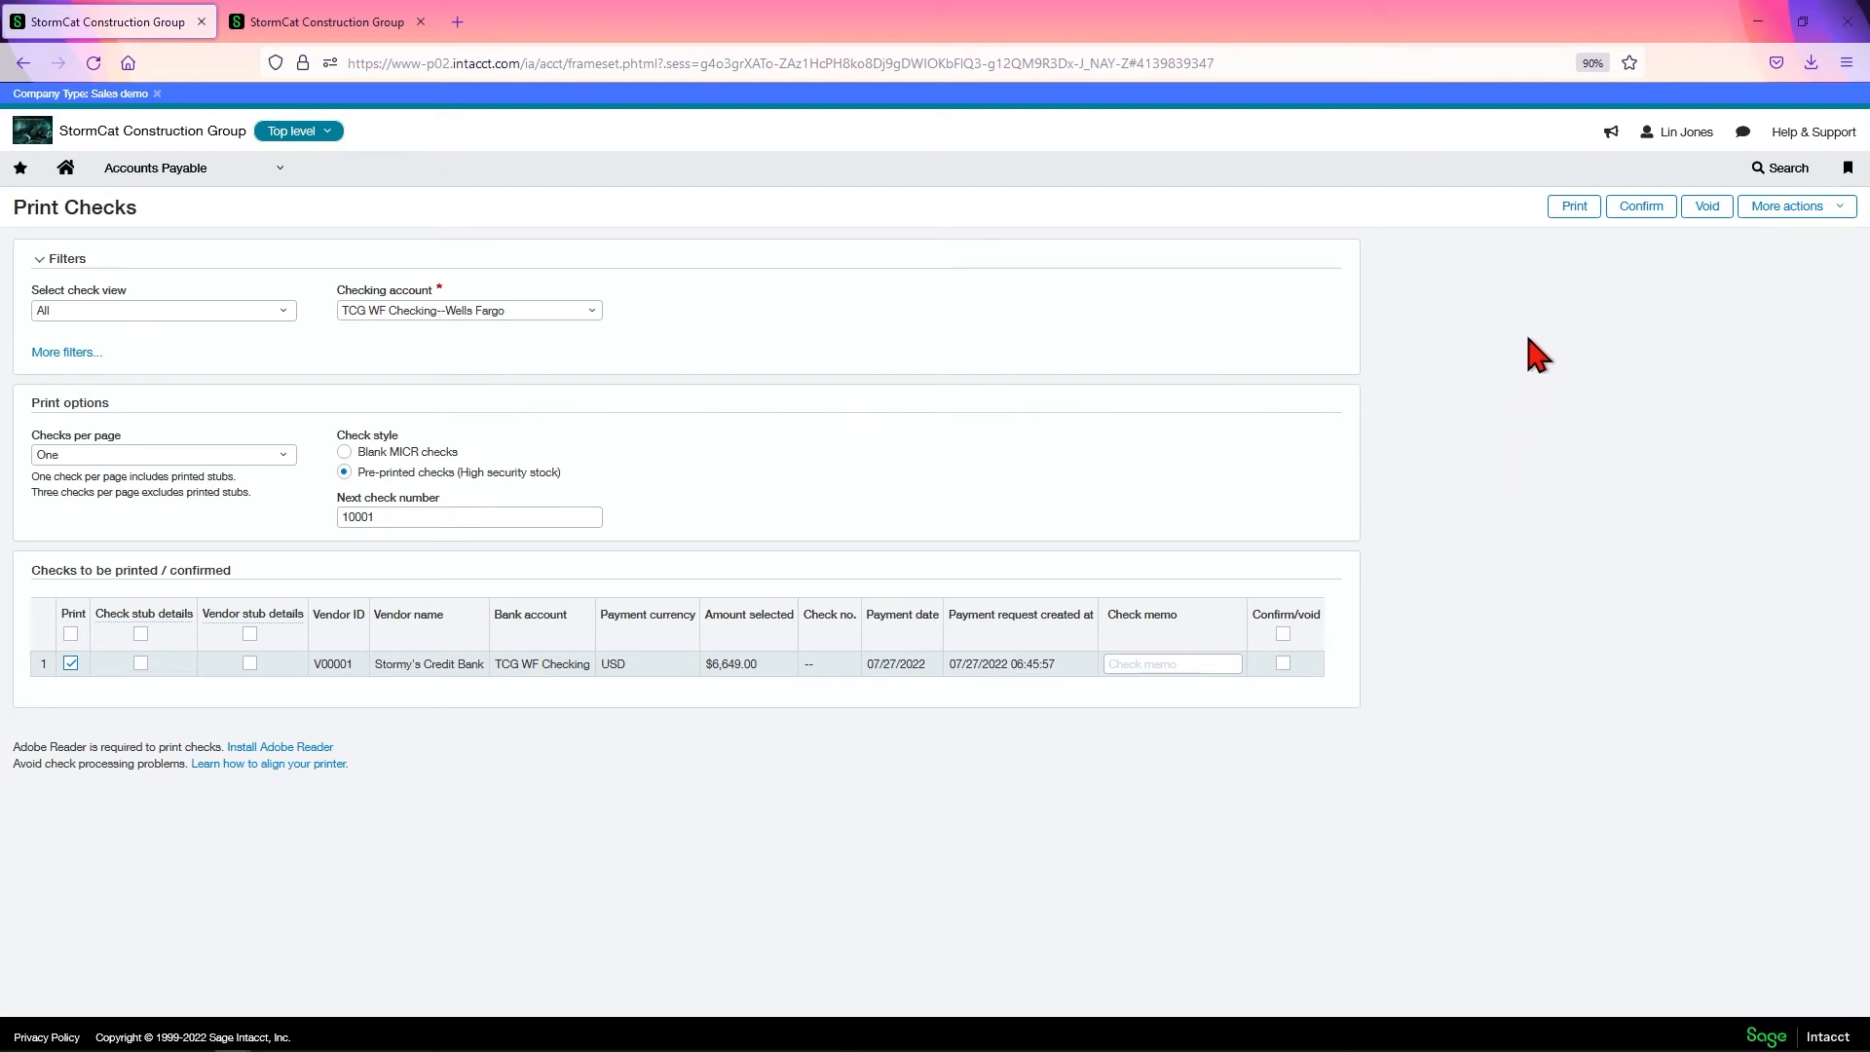
Step: Try printing the Stormy's Credit Bank check and dismiss the invalid routing number error
{"action": "left_click", "coordinate": [1572, 205]}
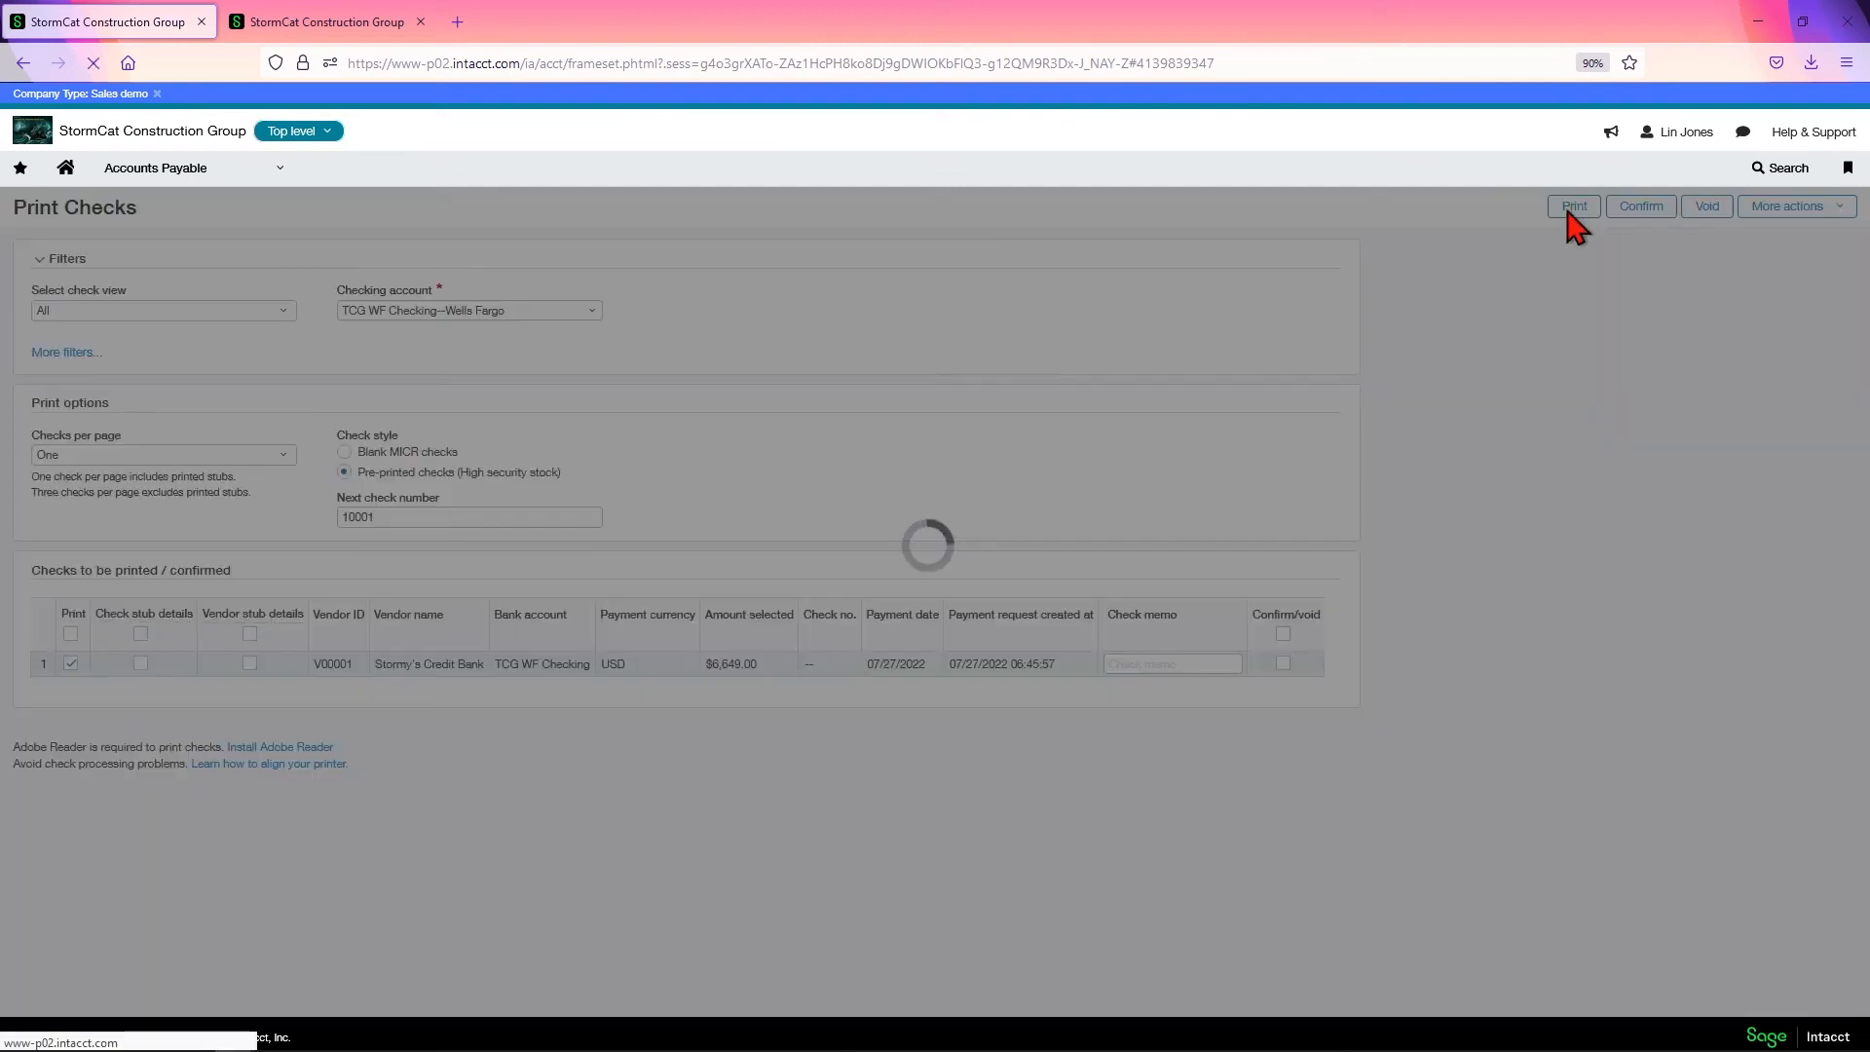
{"action": "left_click", "coordinate": [1572, 205]}
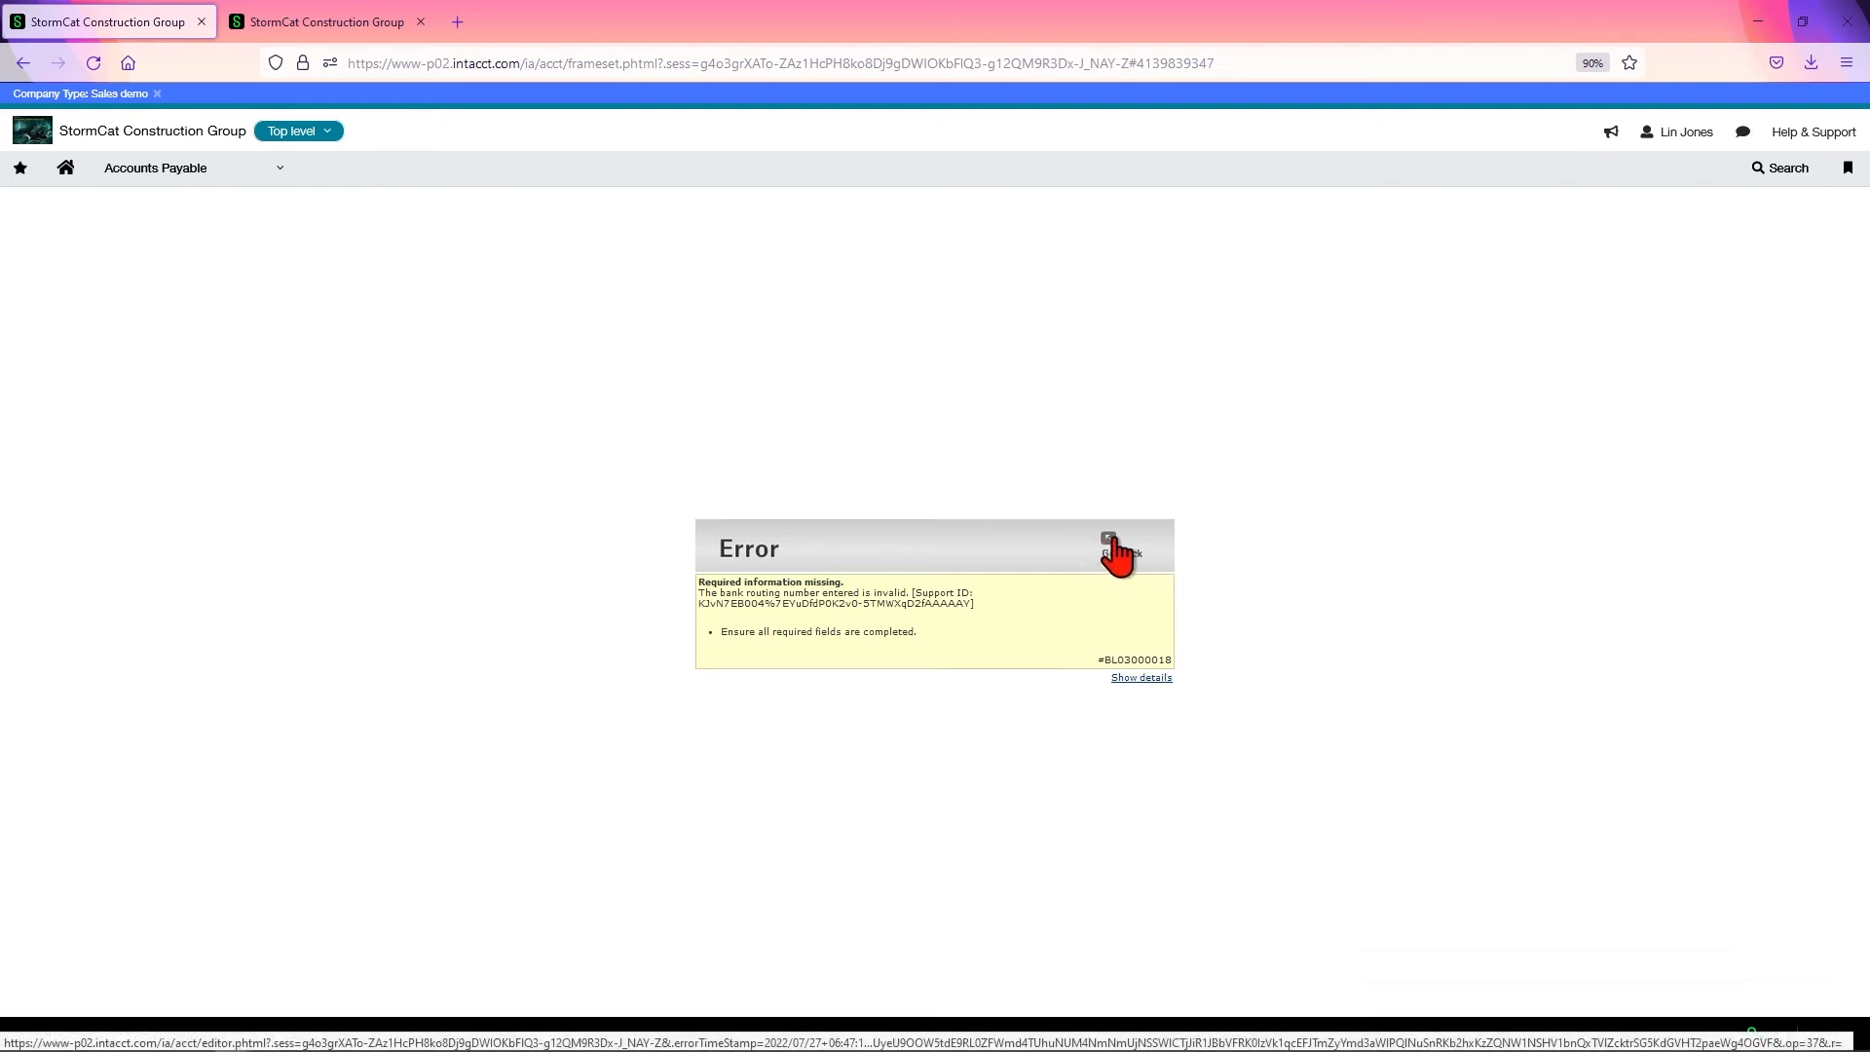
{"action": "left_click", "coordinate": [1110, 547]}
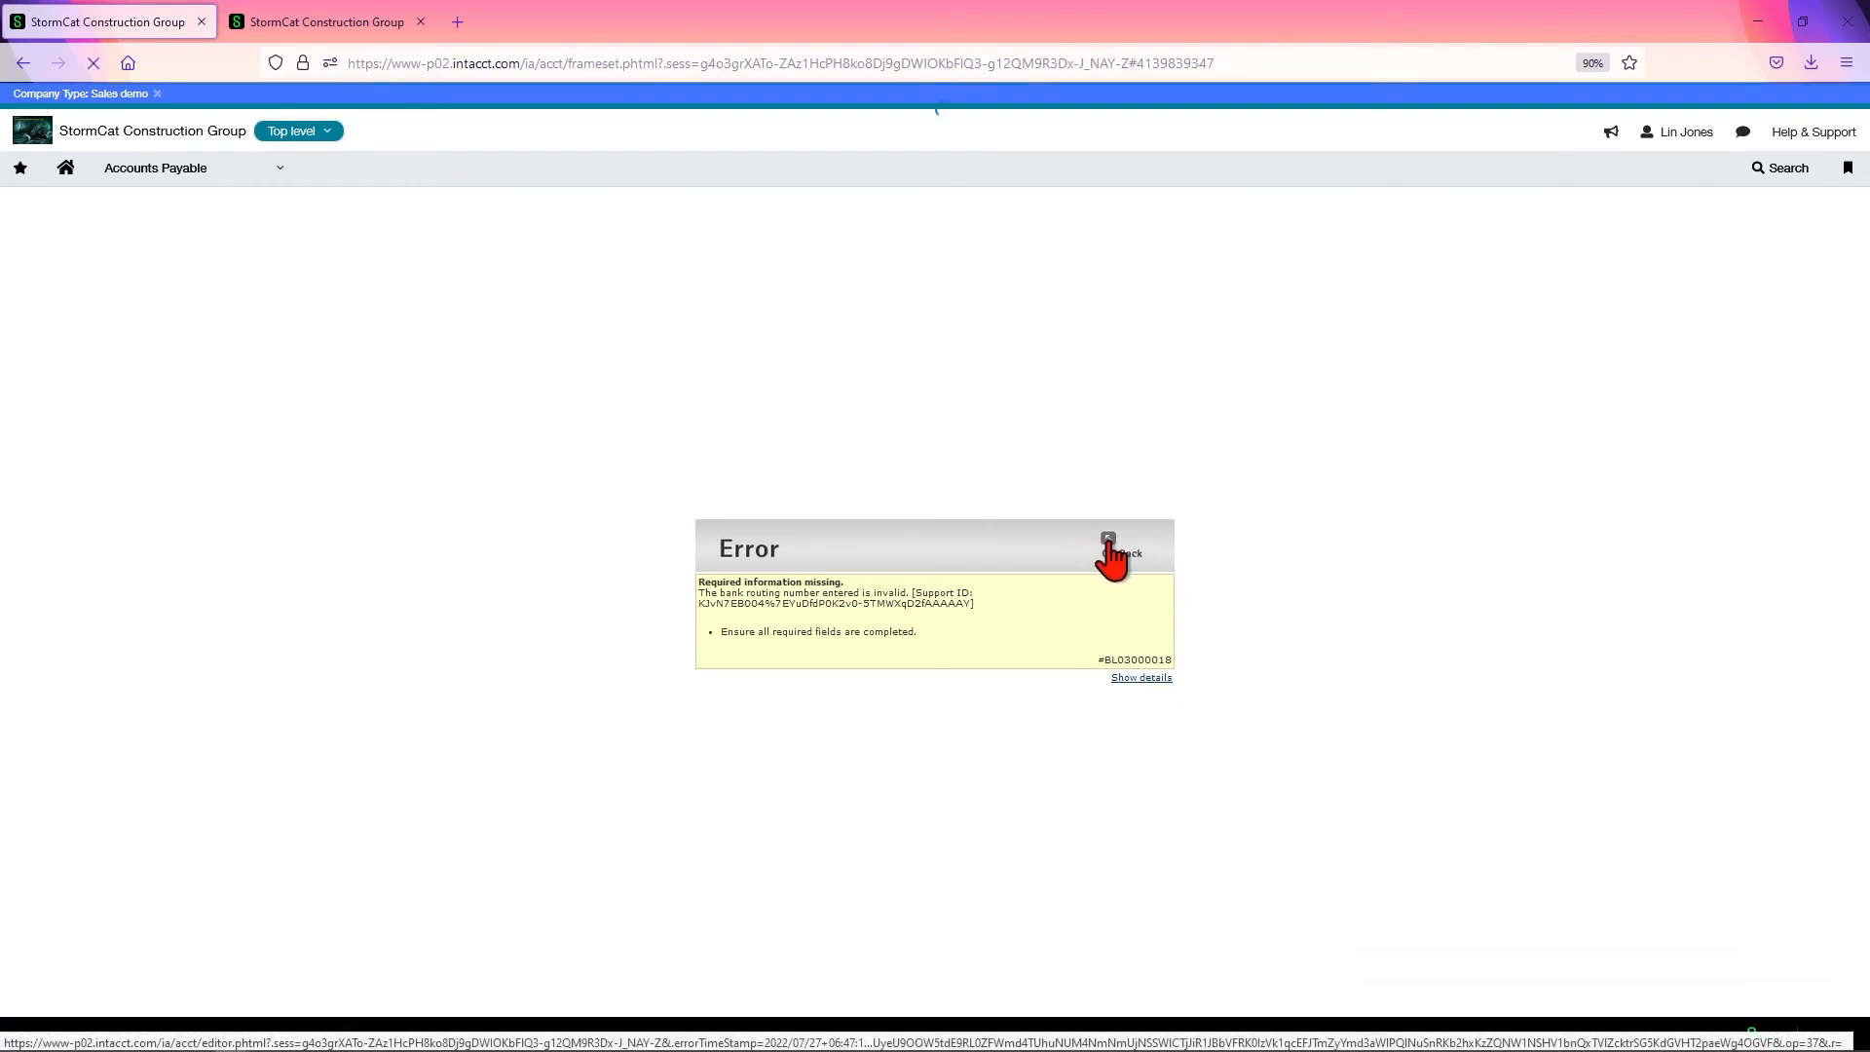
{"action": "left_click", "coordinate": [1107, 538]}
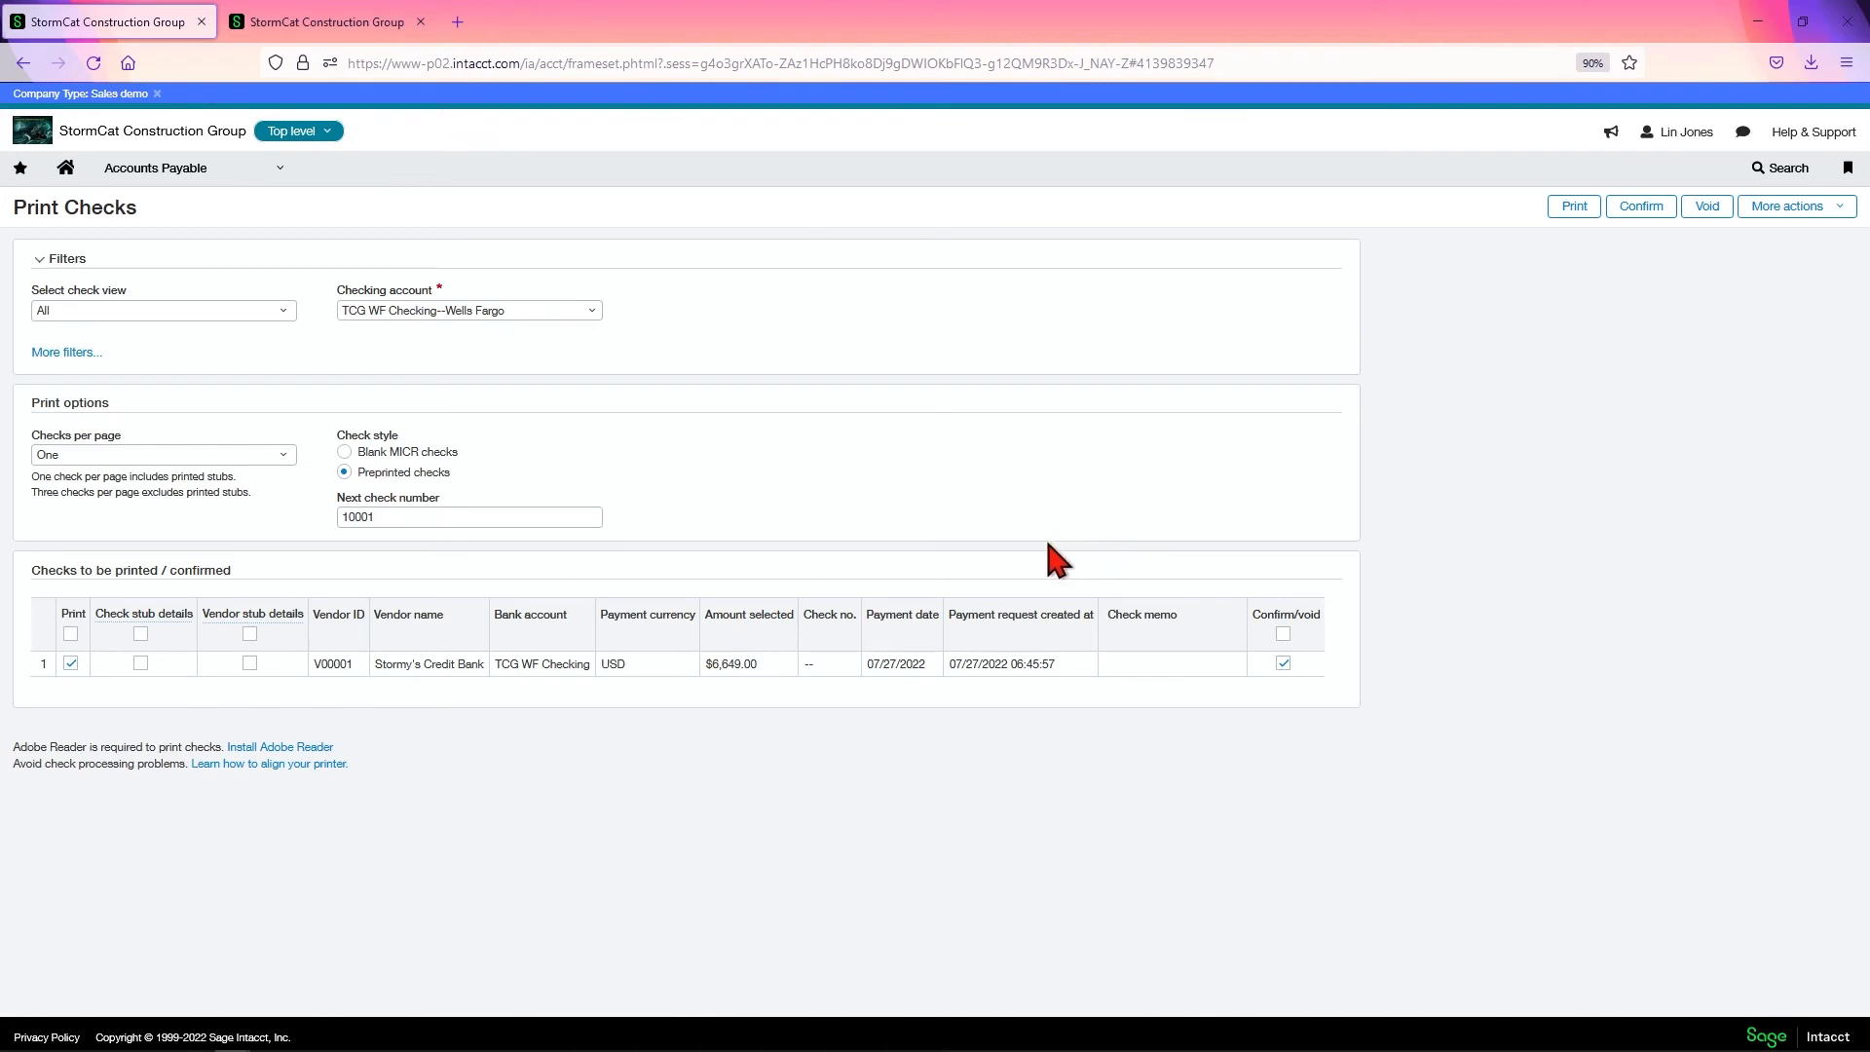
{"action": "mouse_move", "coordinate": [967, 585]}
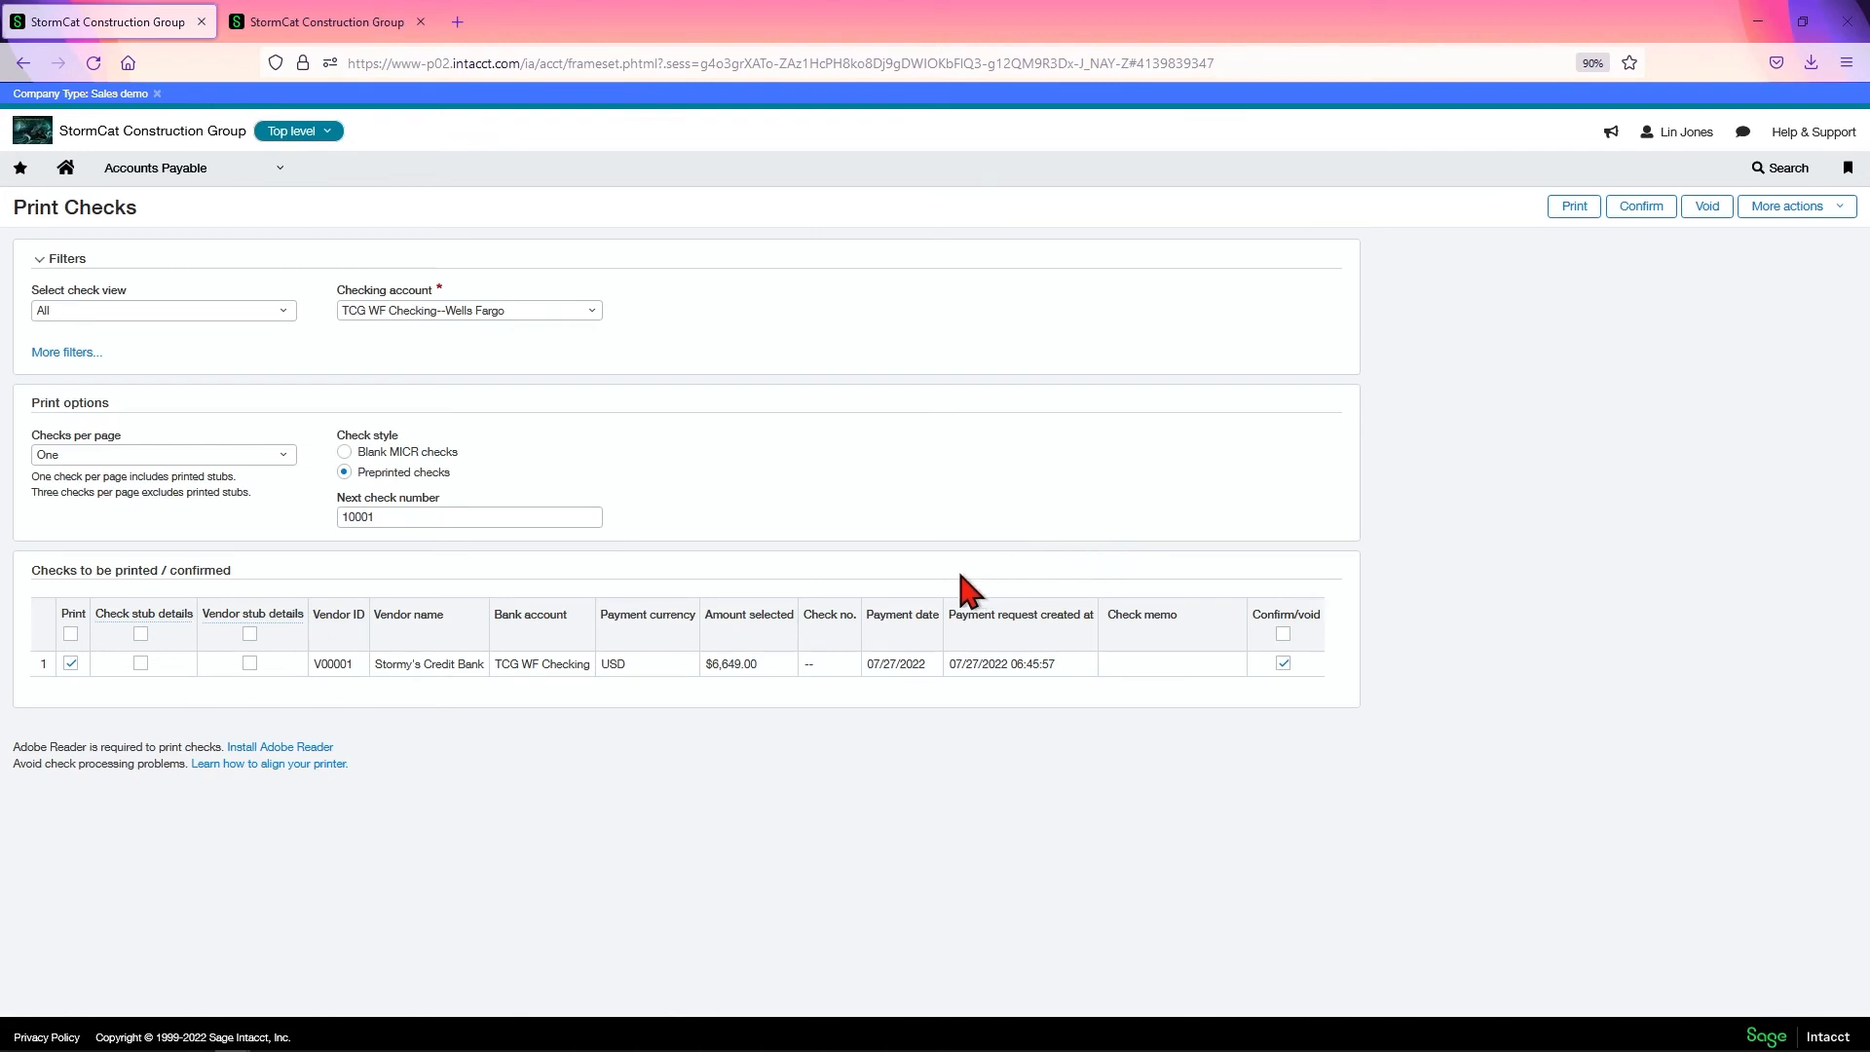
{"action": "mouse_move", "coordinate": [929, 515]}
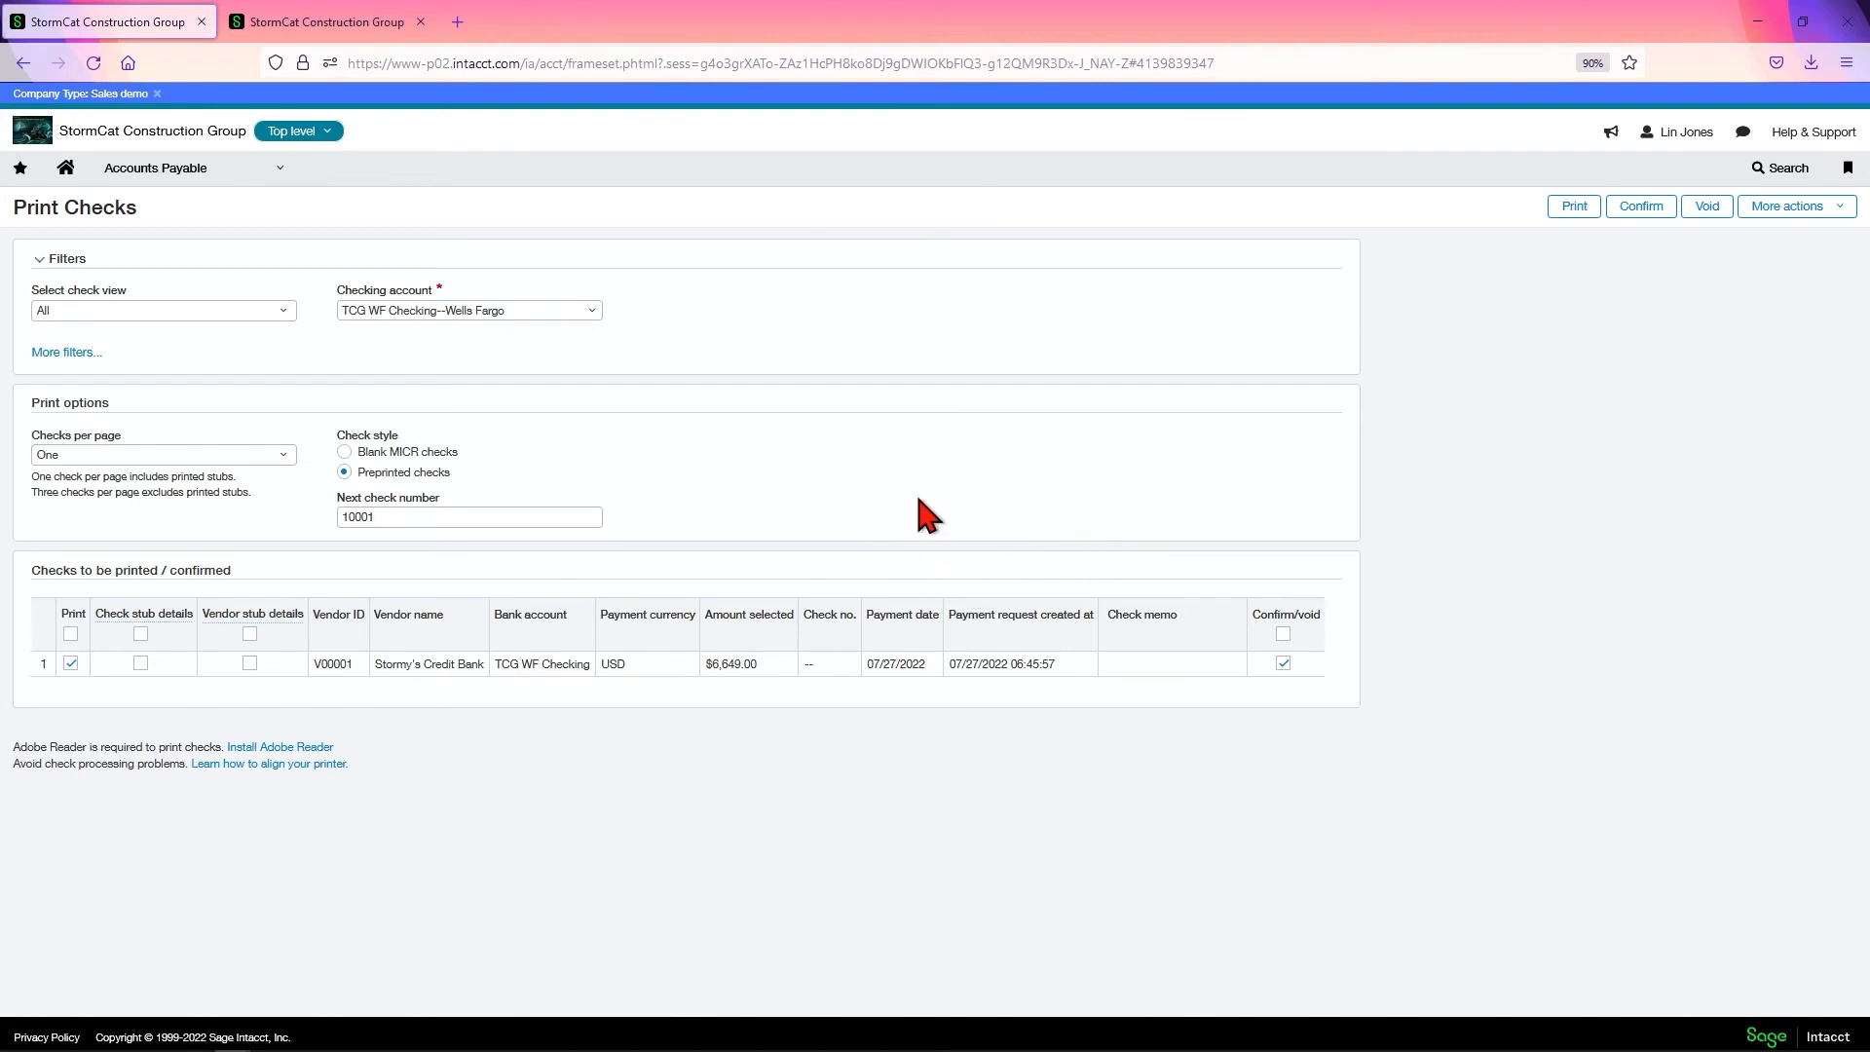
{"action": "mouse_move", "coordinate": [665, 572]}
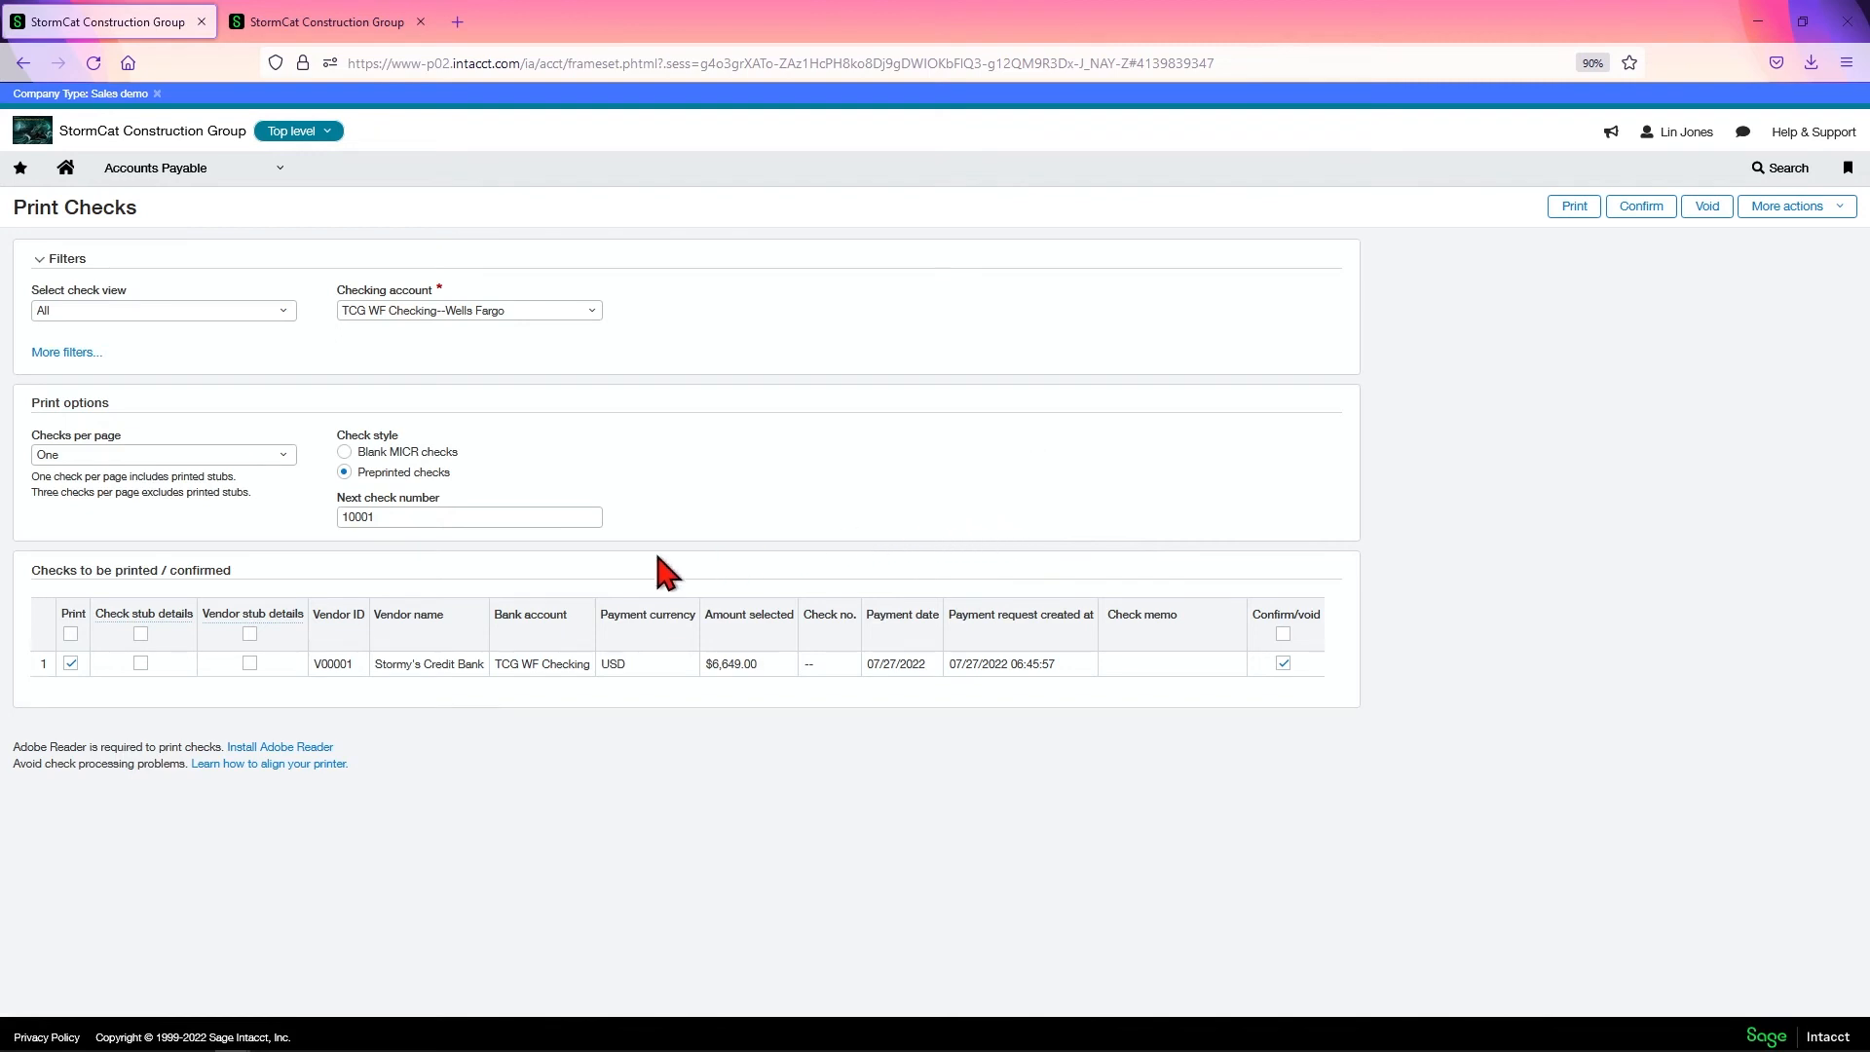
{"action": "mouse_move", "coordinate": [365, 791]}
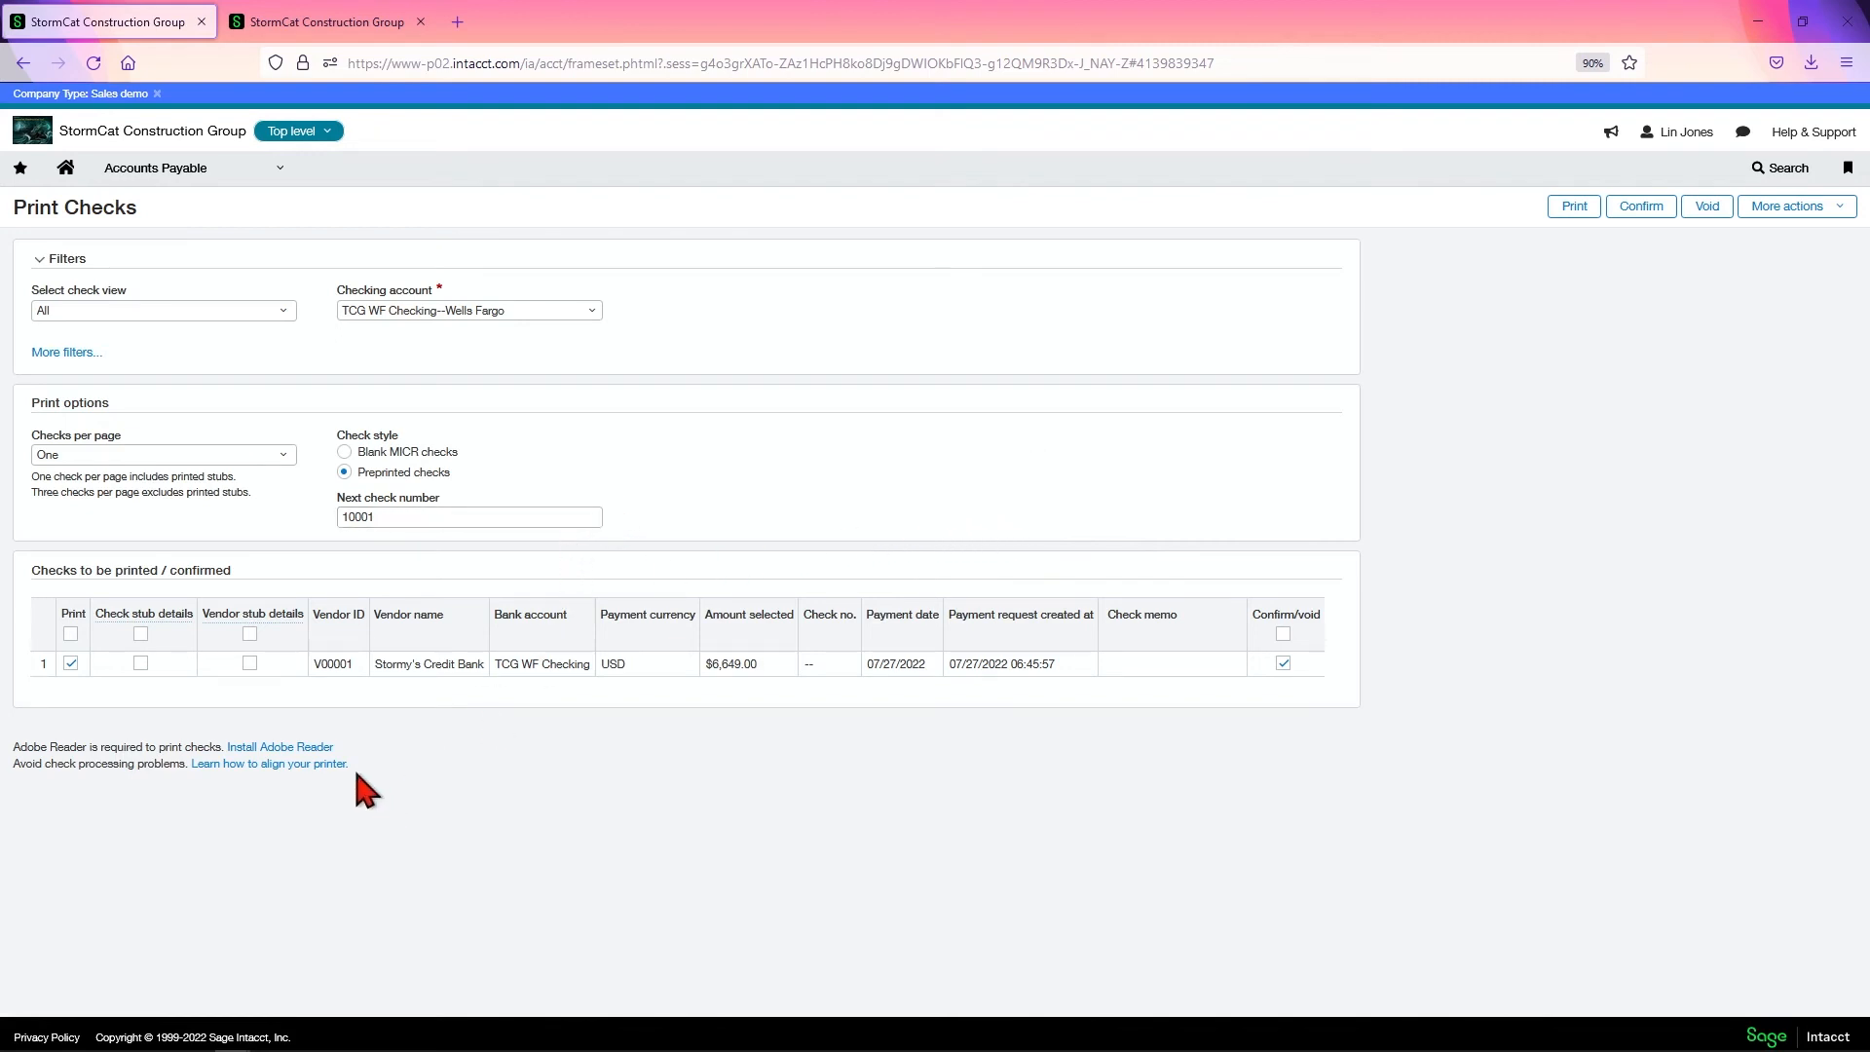
{"action": "mouse_move", "coordinate": [513, 703]}
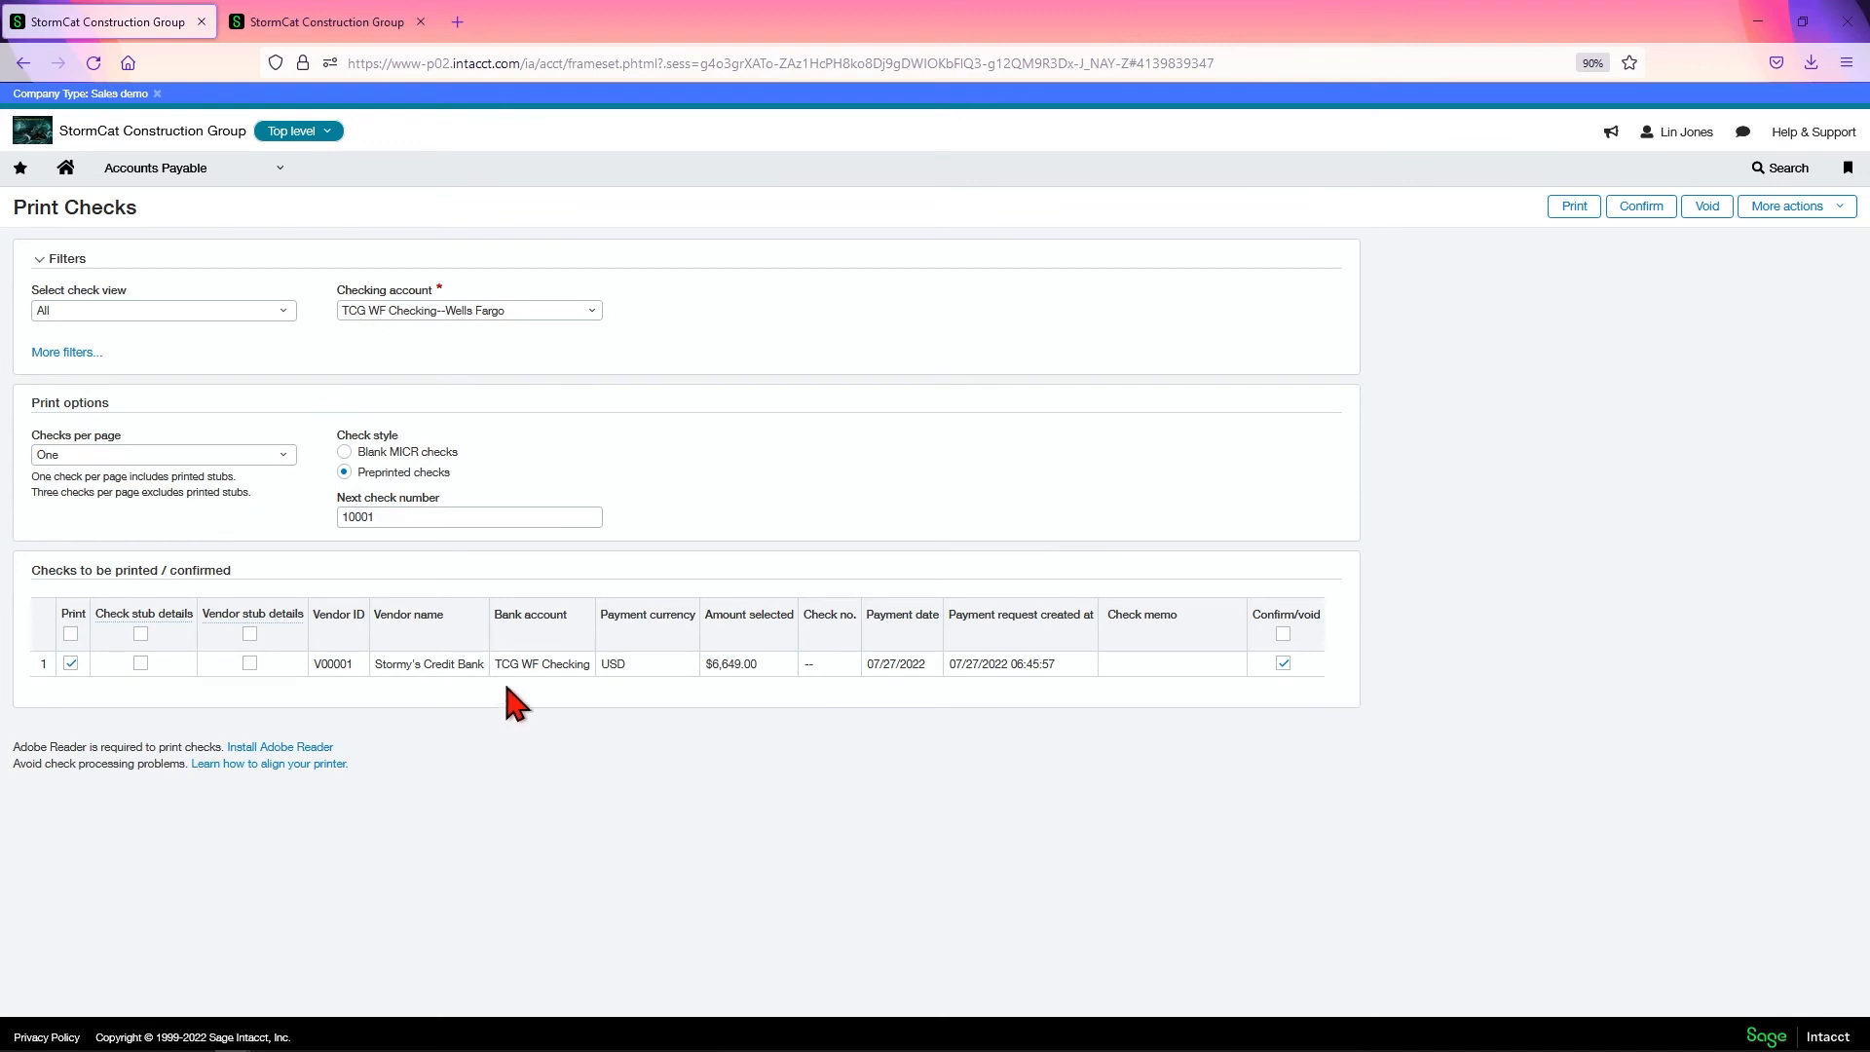
{"action": "left_click", "coordinate": [155, 167]}
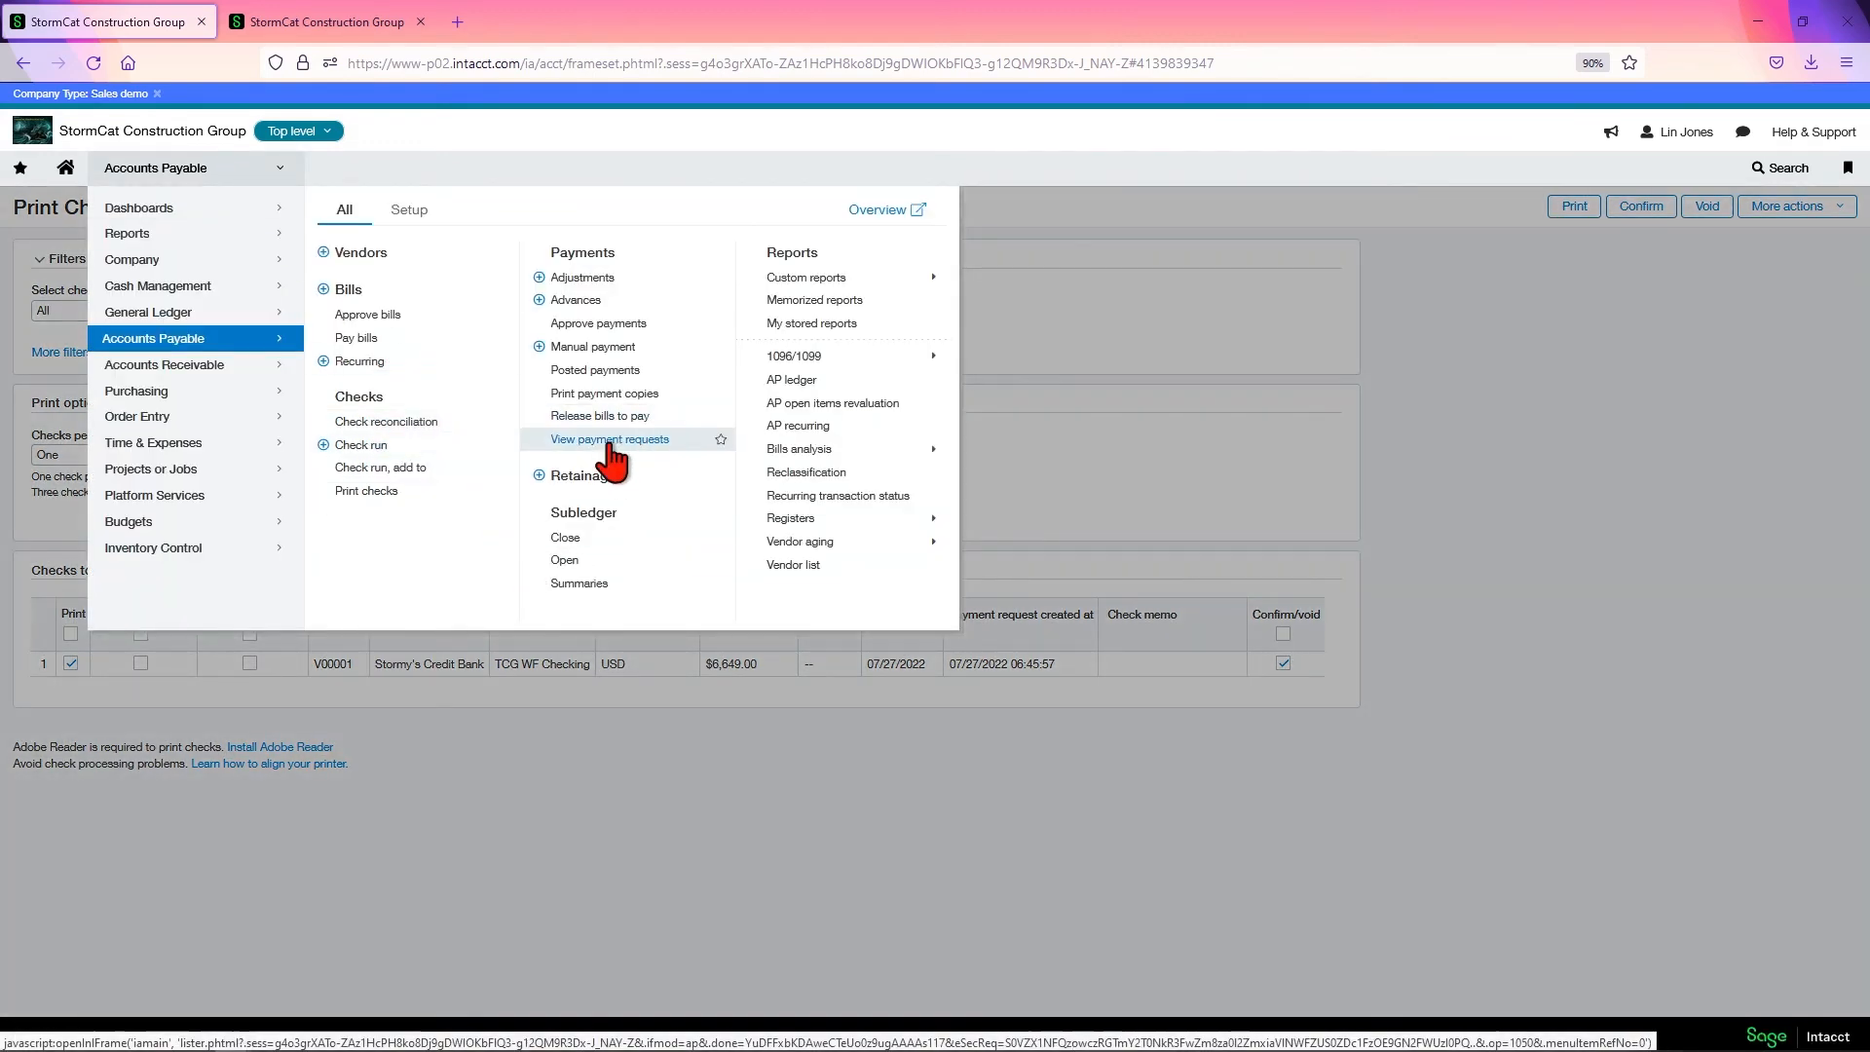
Step: Cancel the $6,649.00 Stormy's Credit Bank request under View payment requests, then return to Pay bills
{"action": "left_click", "coordinate": [609, 439]}
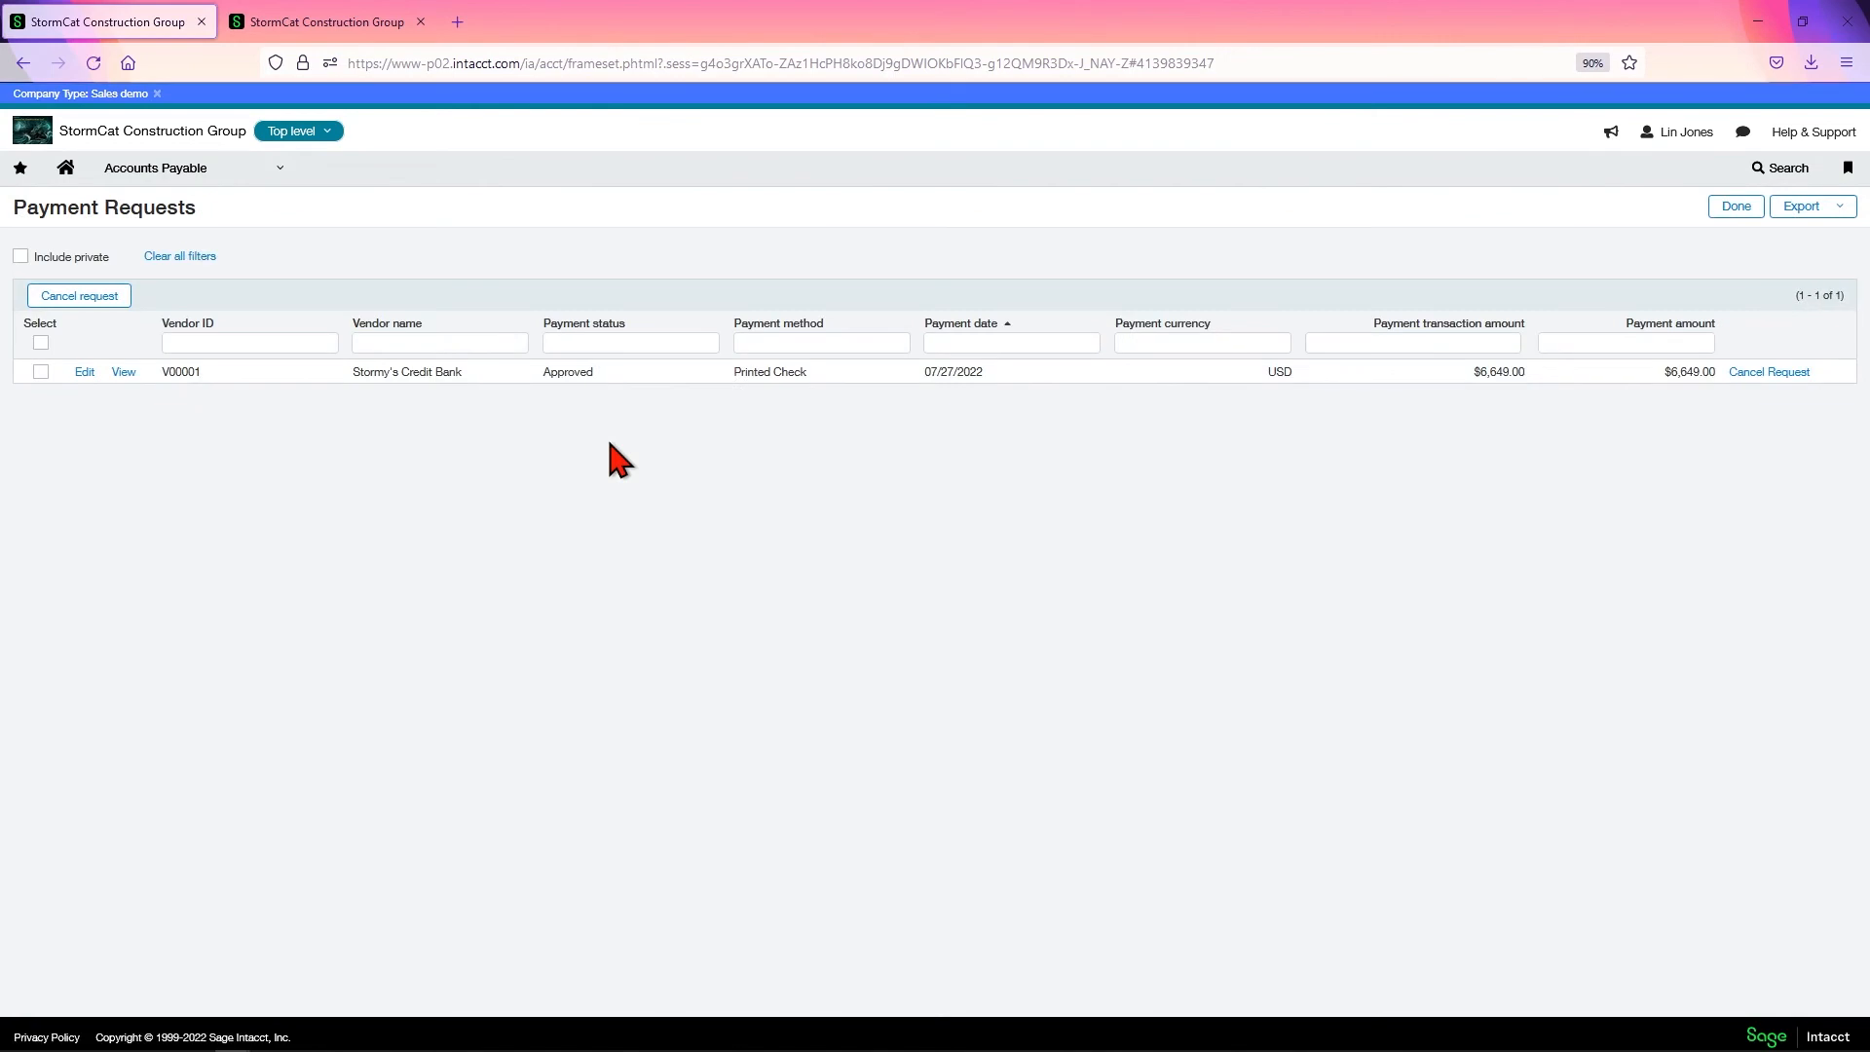
{"action": "left_click", "coordinate": [154, 167]}
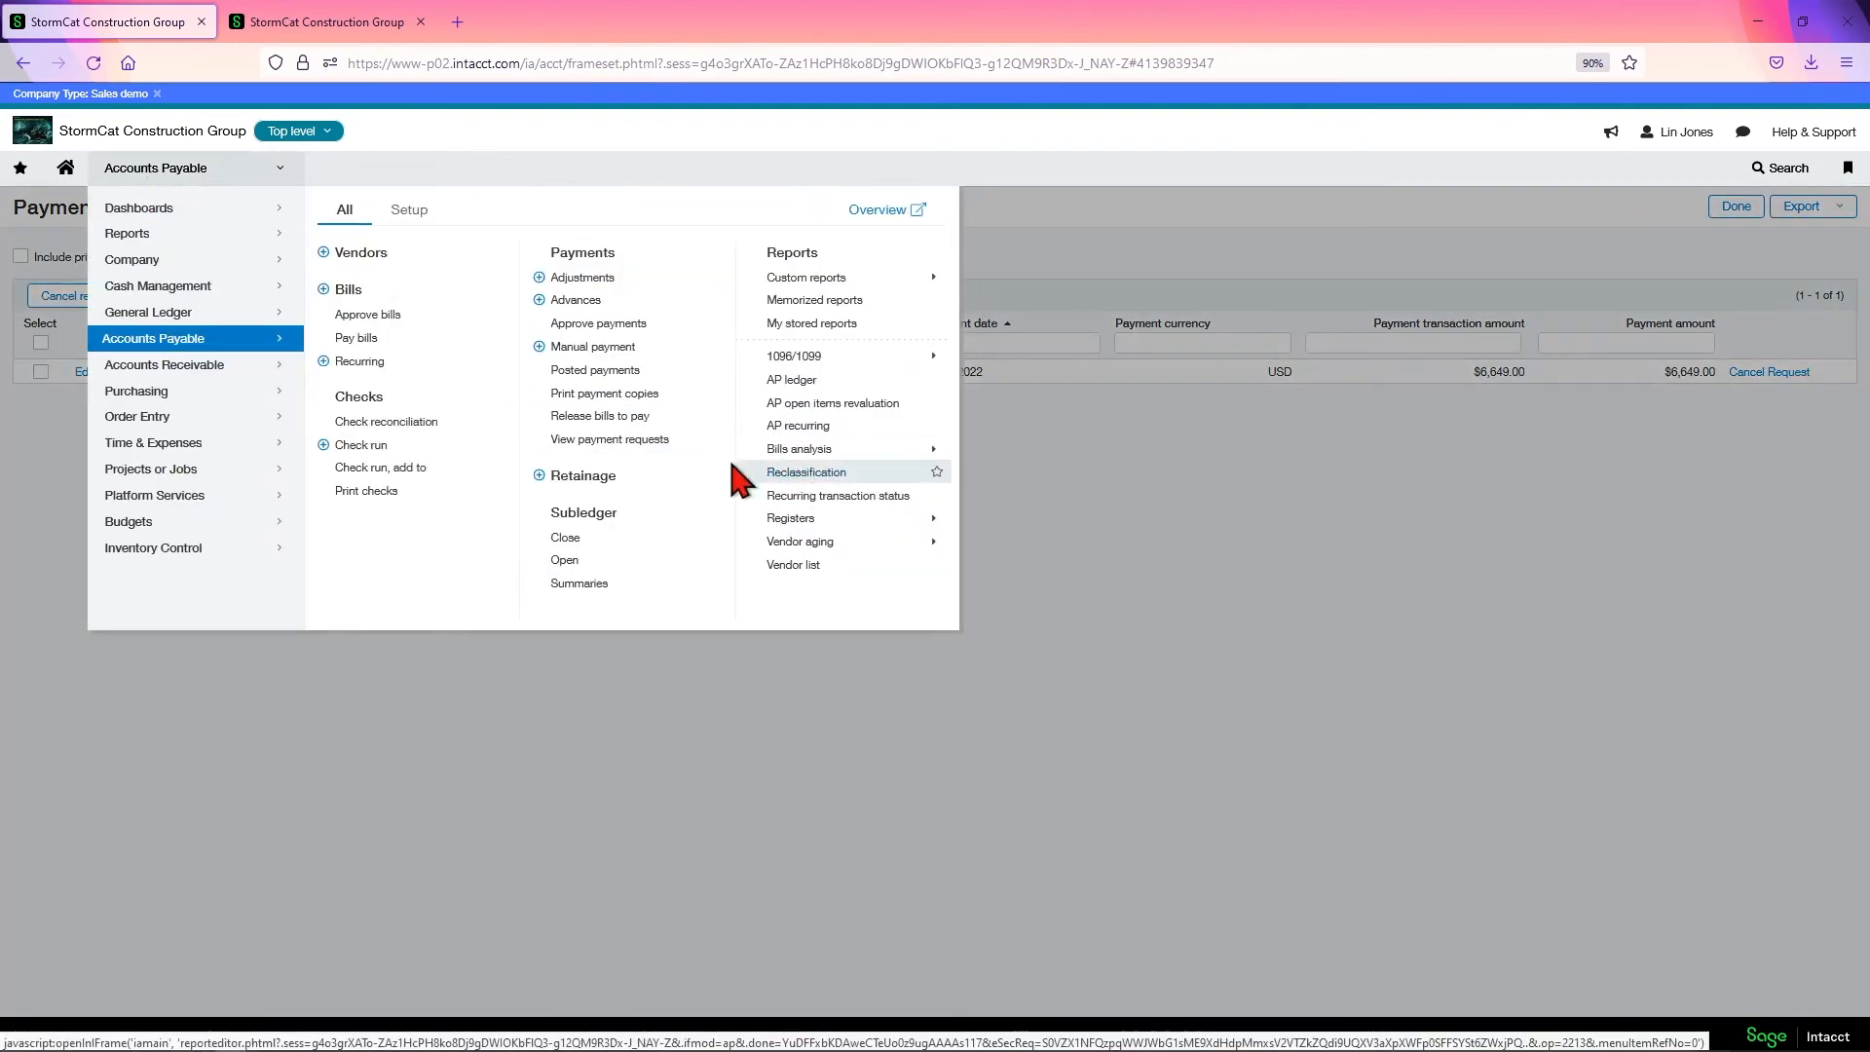
{"action": "left_click", "coordinate": [191, 430]}
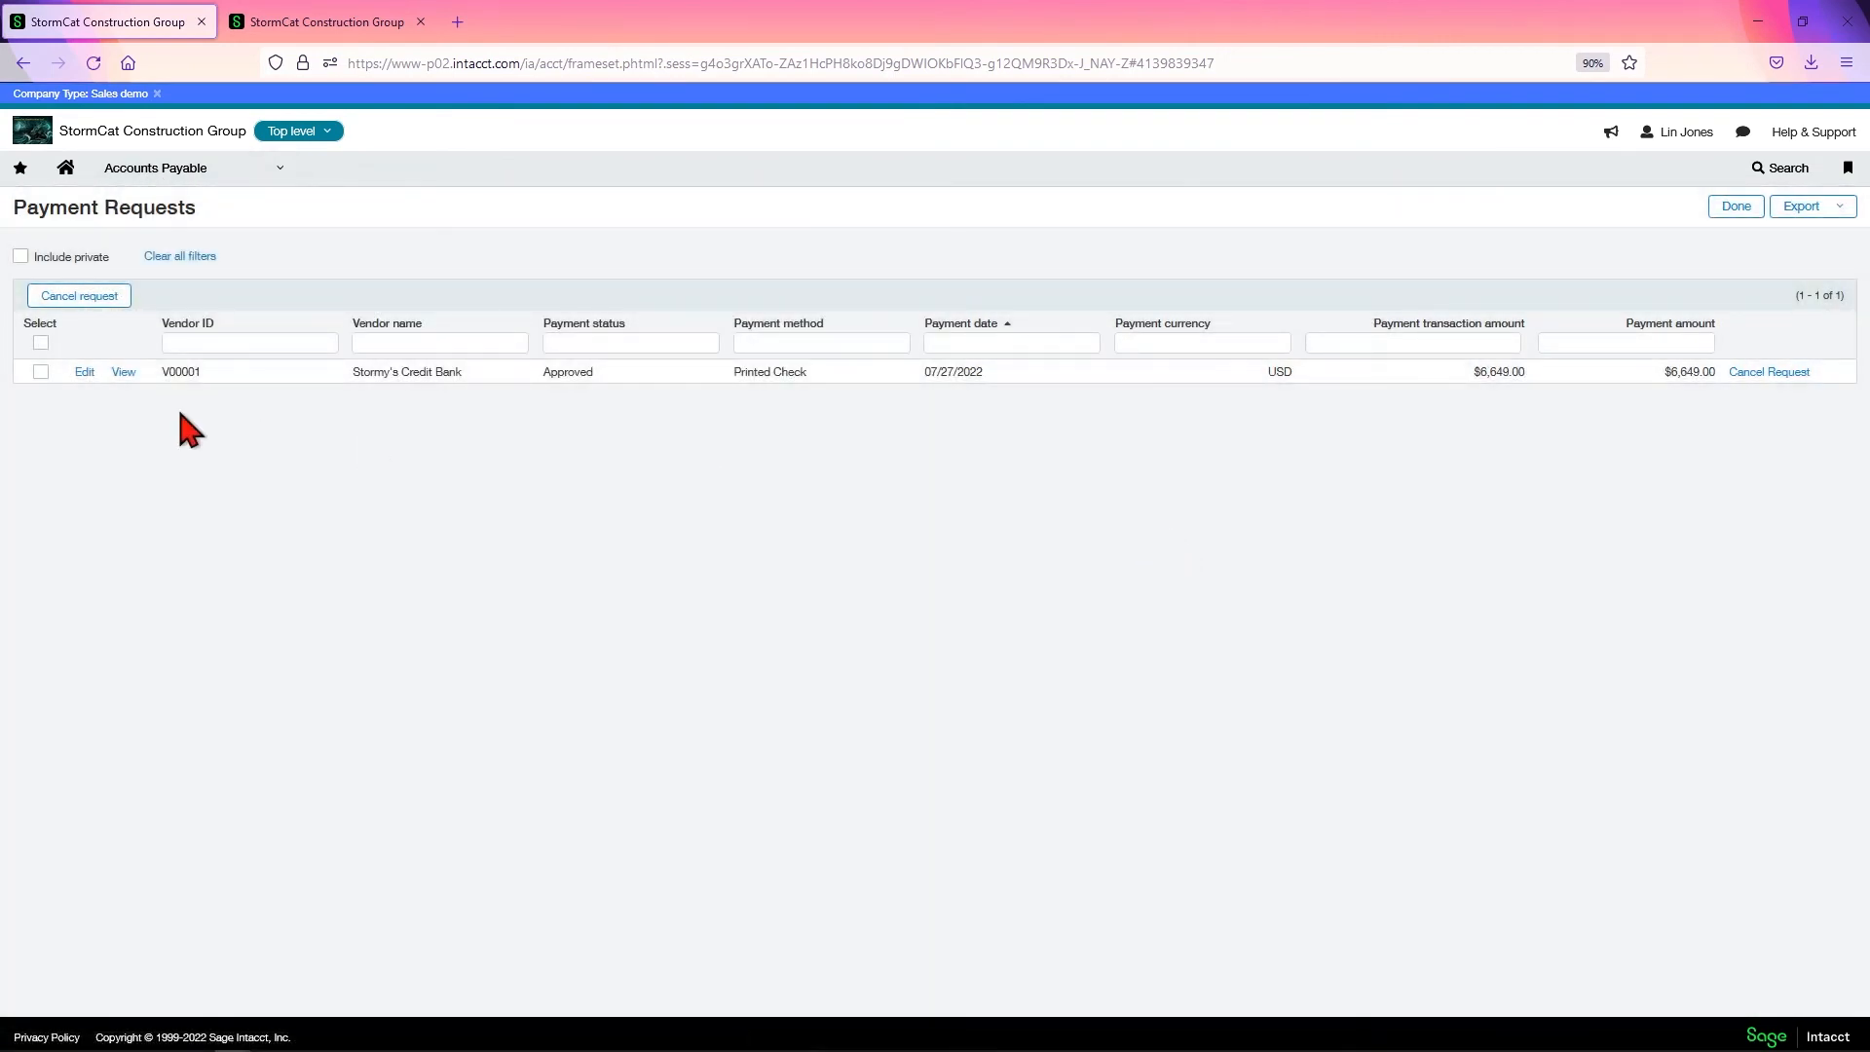
{"action": "mouse_move", "coordinate": [1668, 371]}
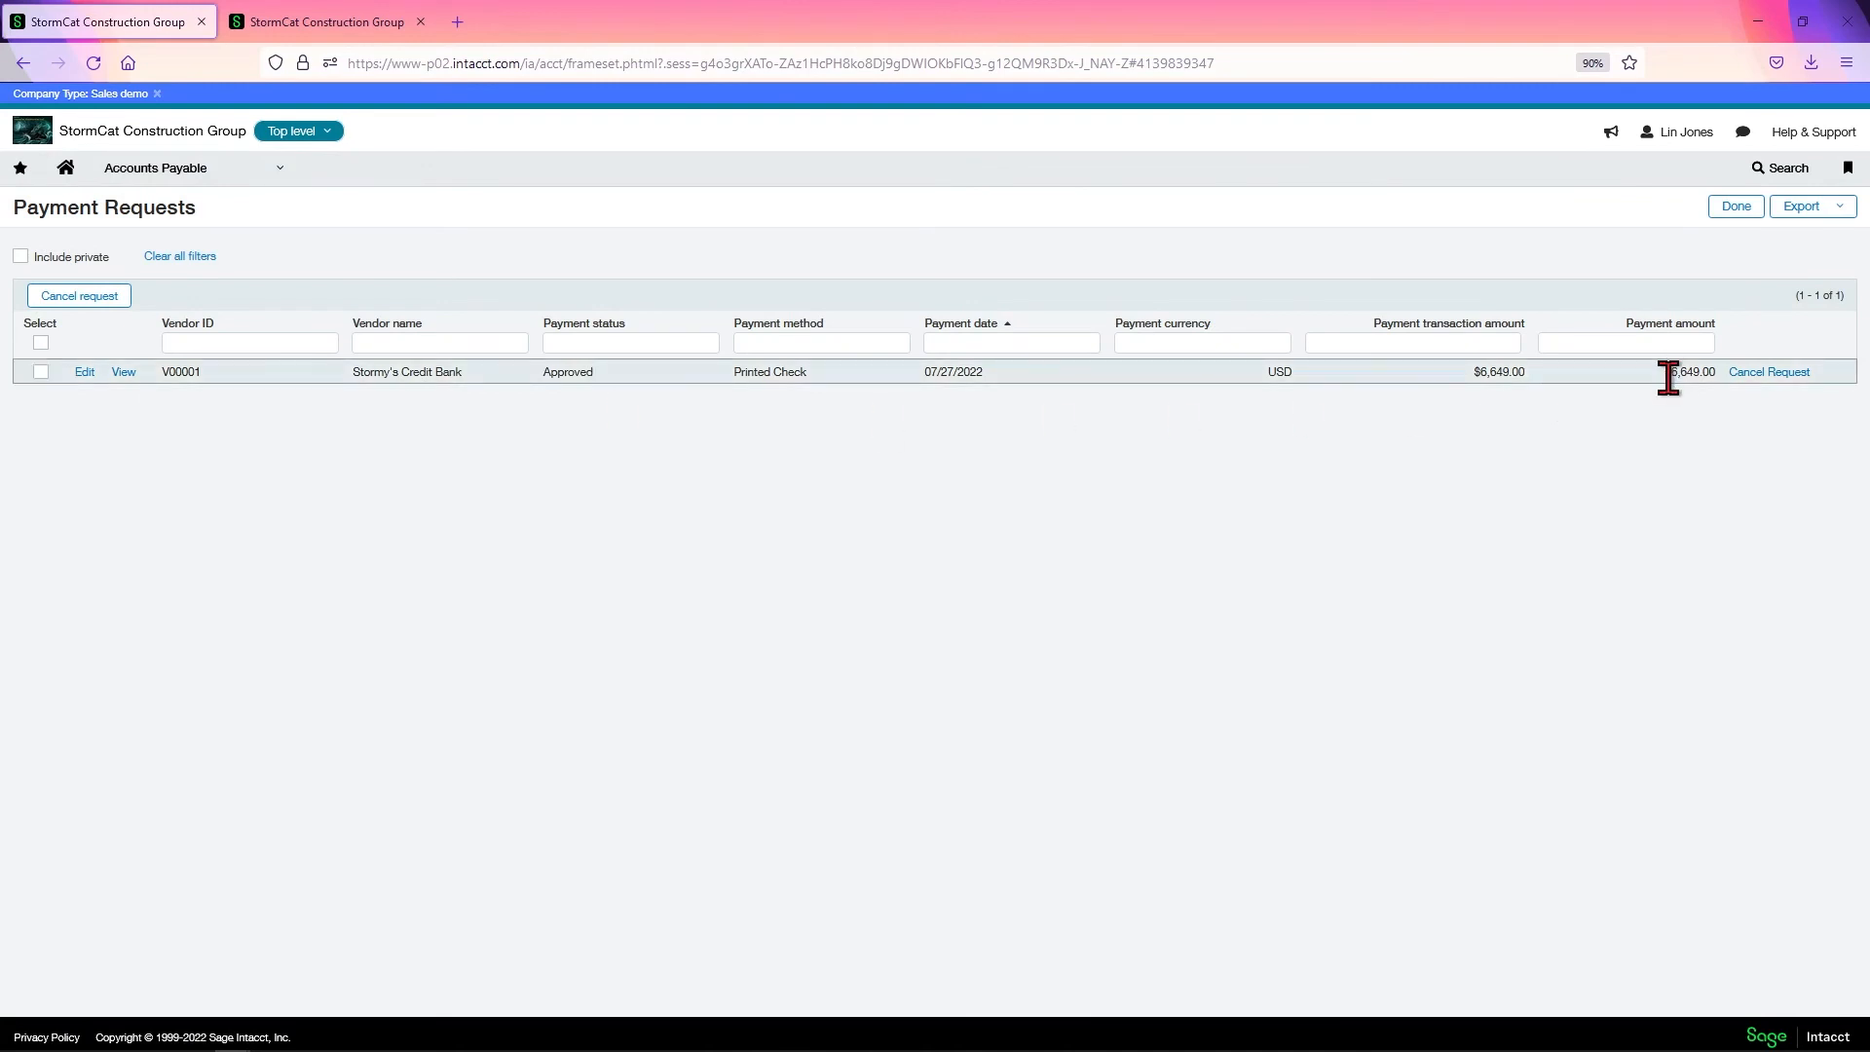
{"action": "mouse_move", "coordinate": [1727, 405]}
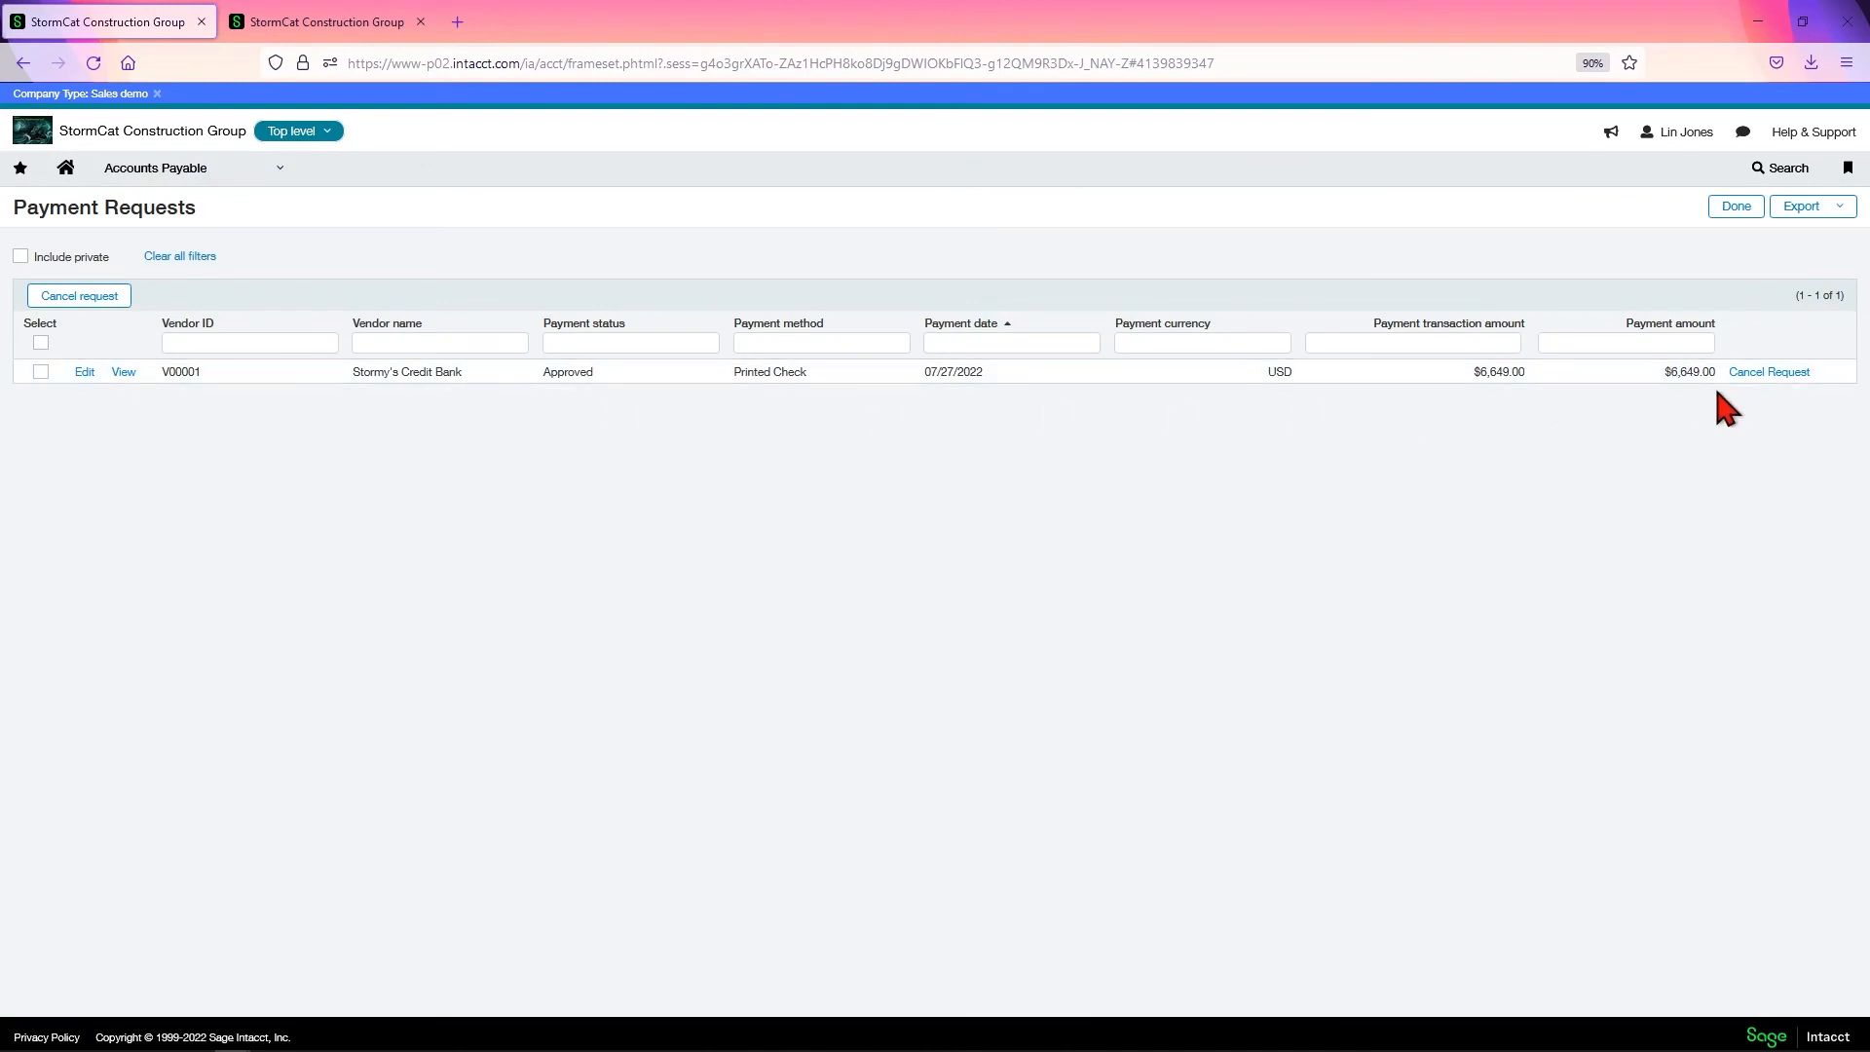
{"action": "left_click", "coordinate": [1768, 371]}
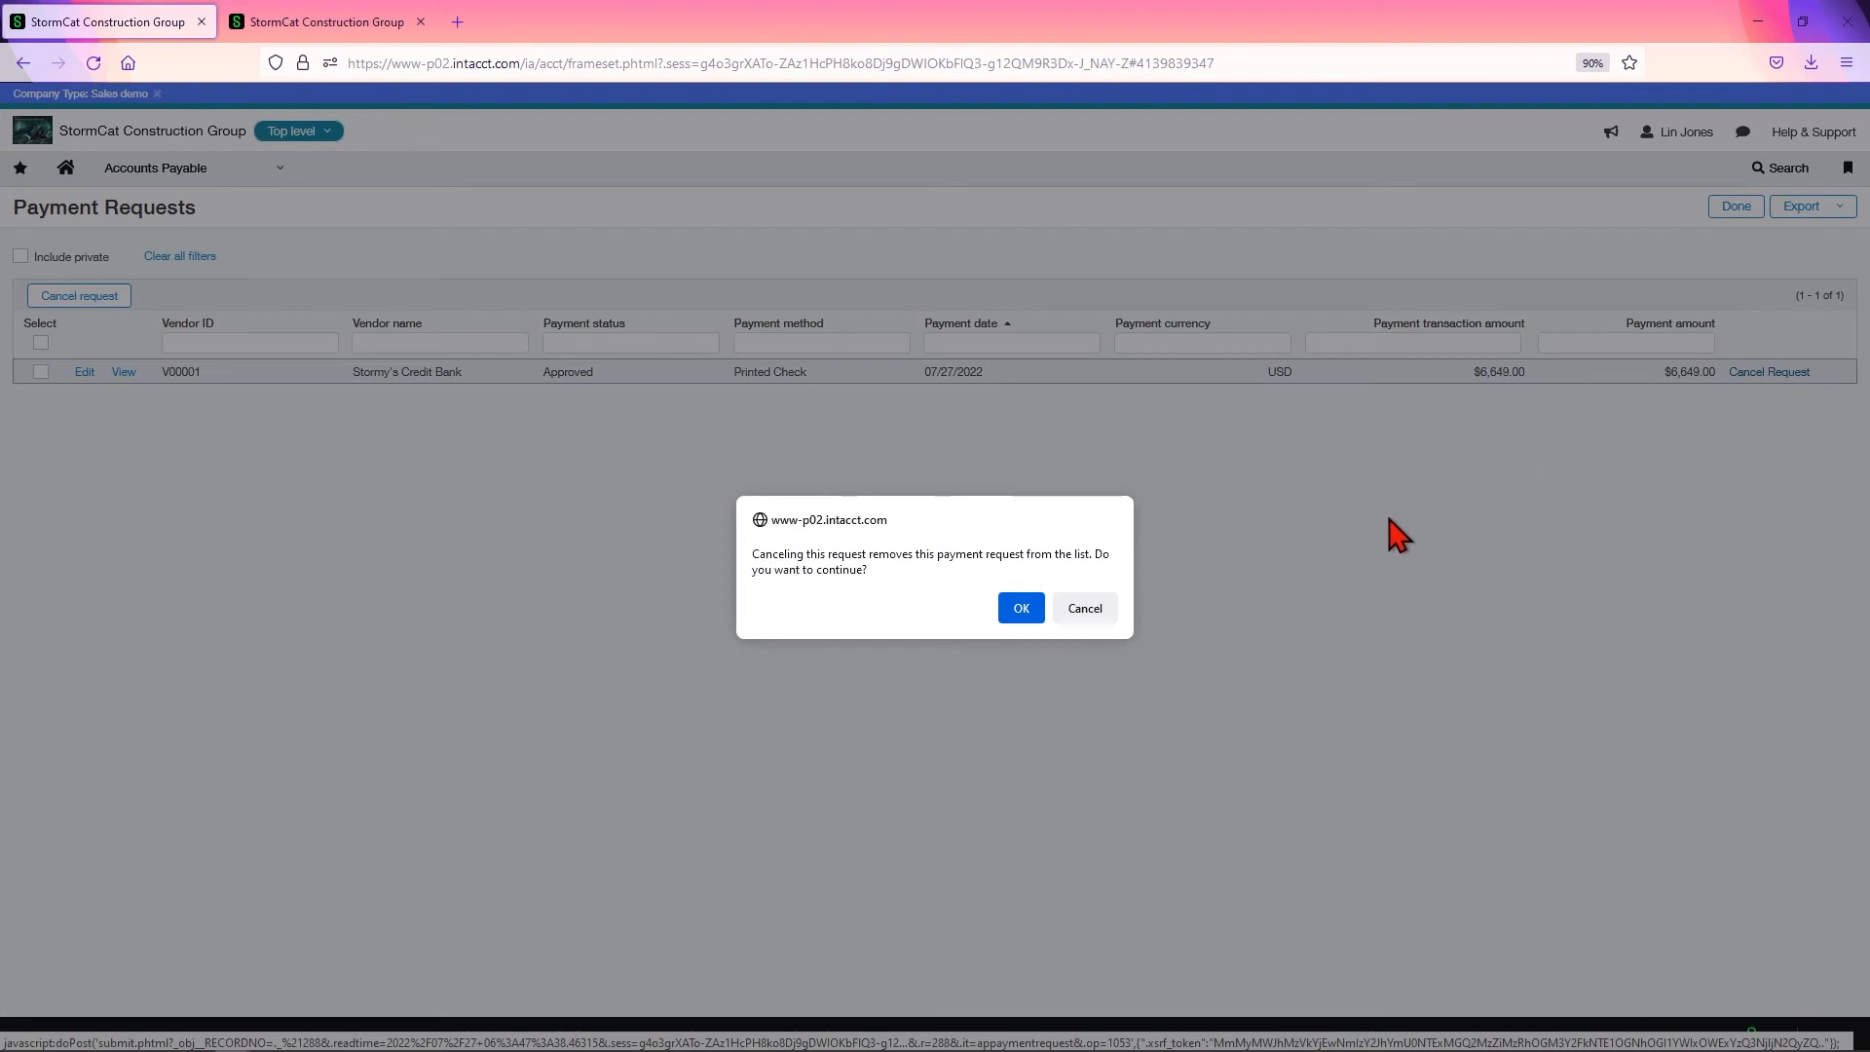
{"action": "left_click", "coordinate": [1018, 606]}
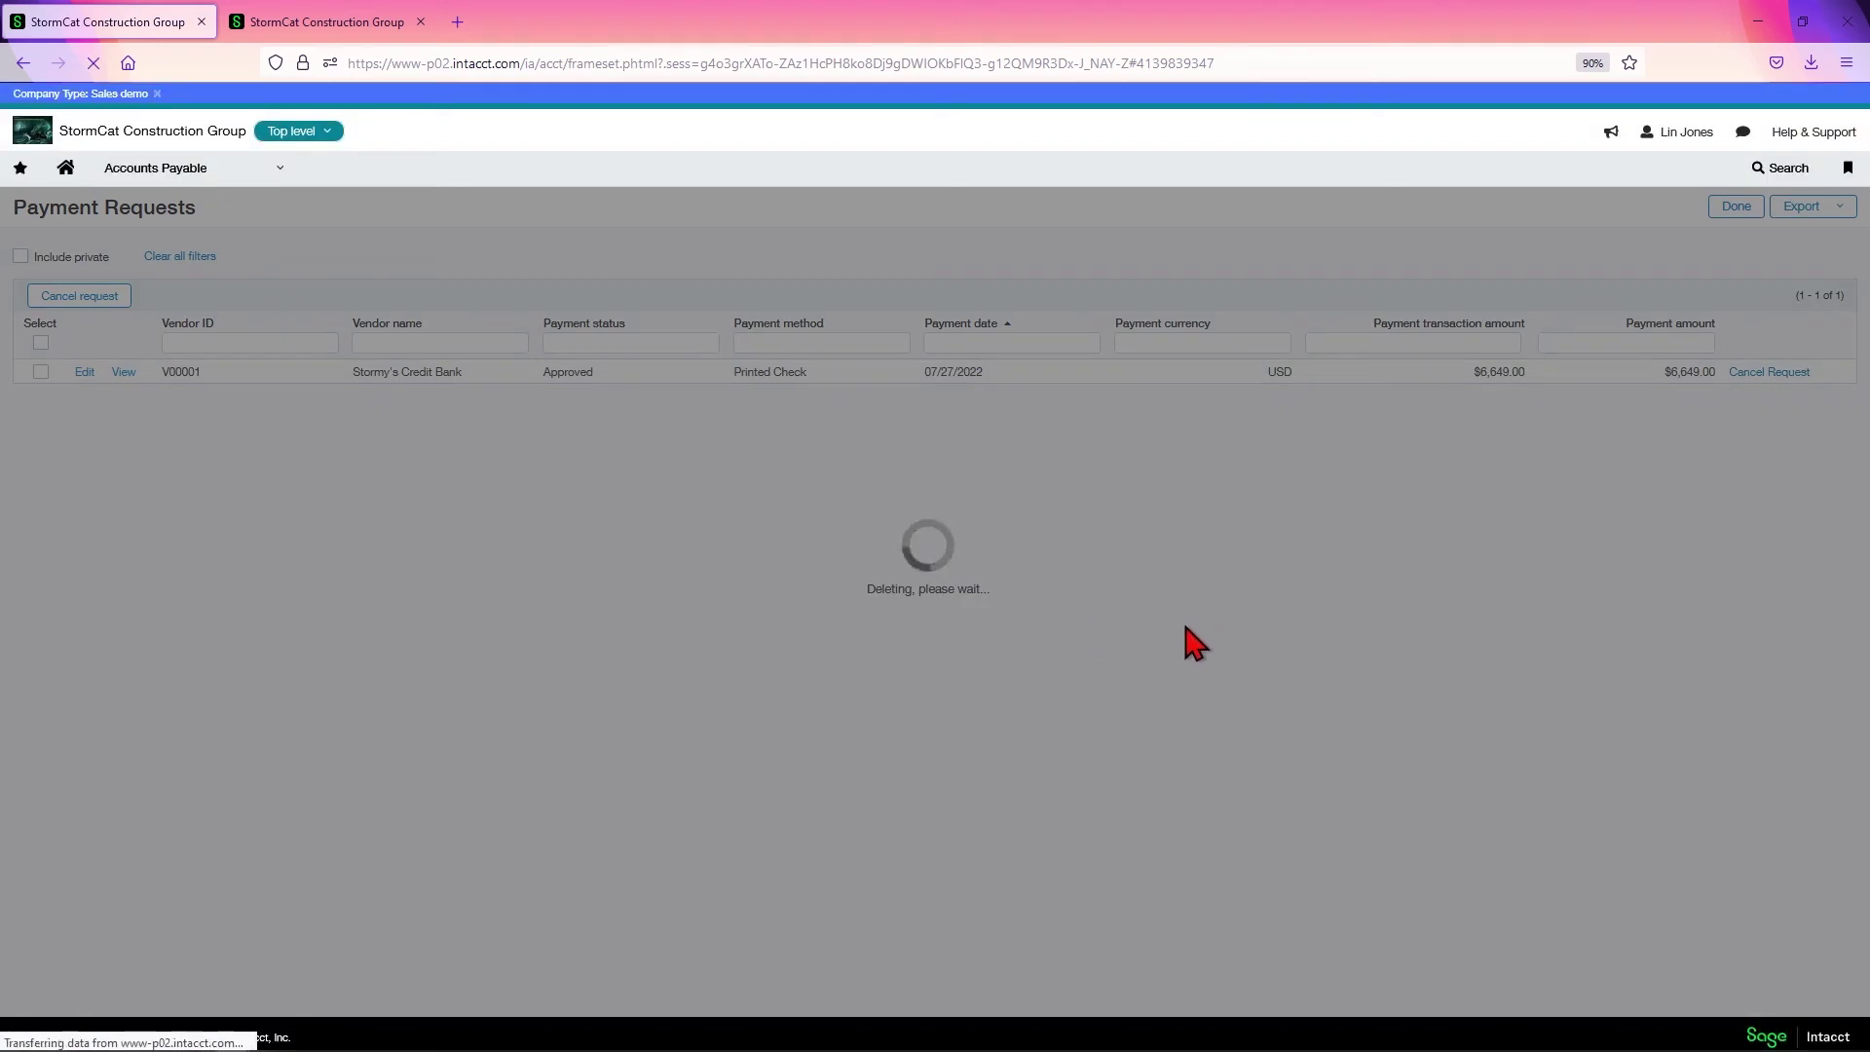
{"action": "left_click", "coordinate": [155, 166]}
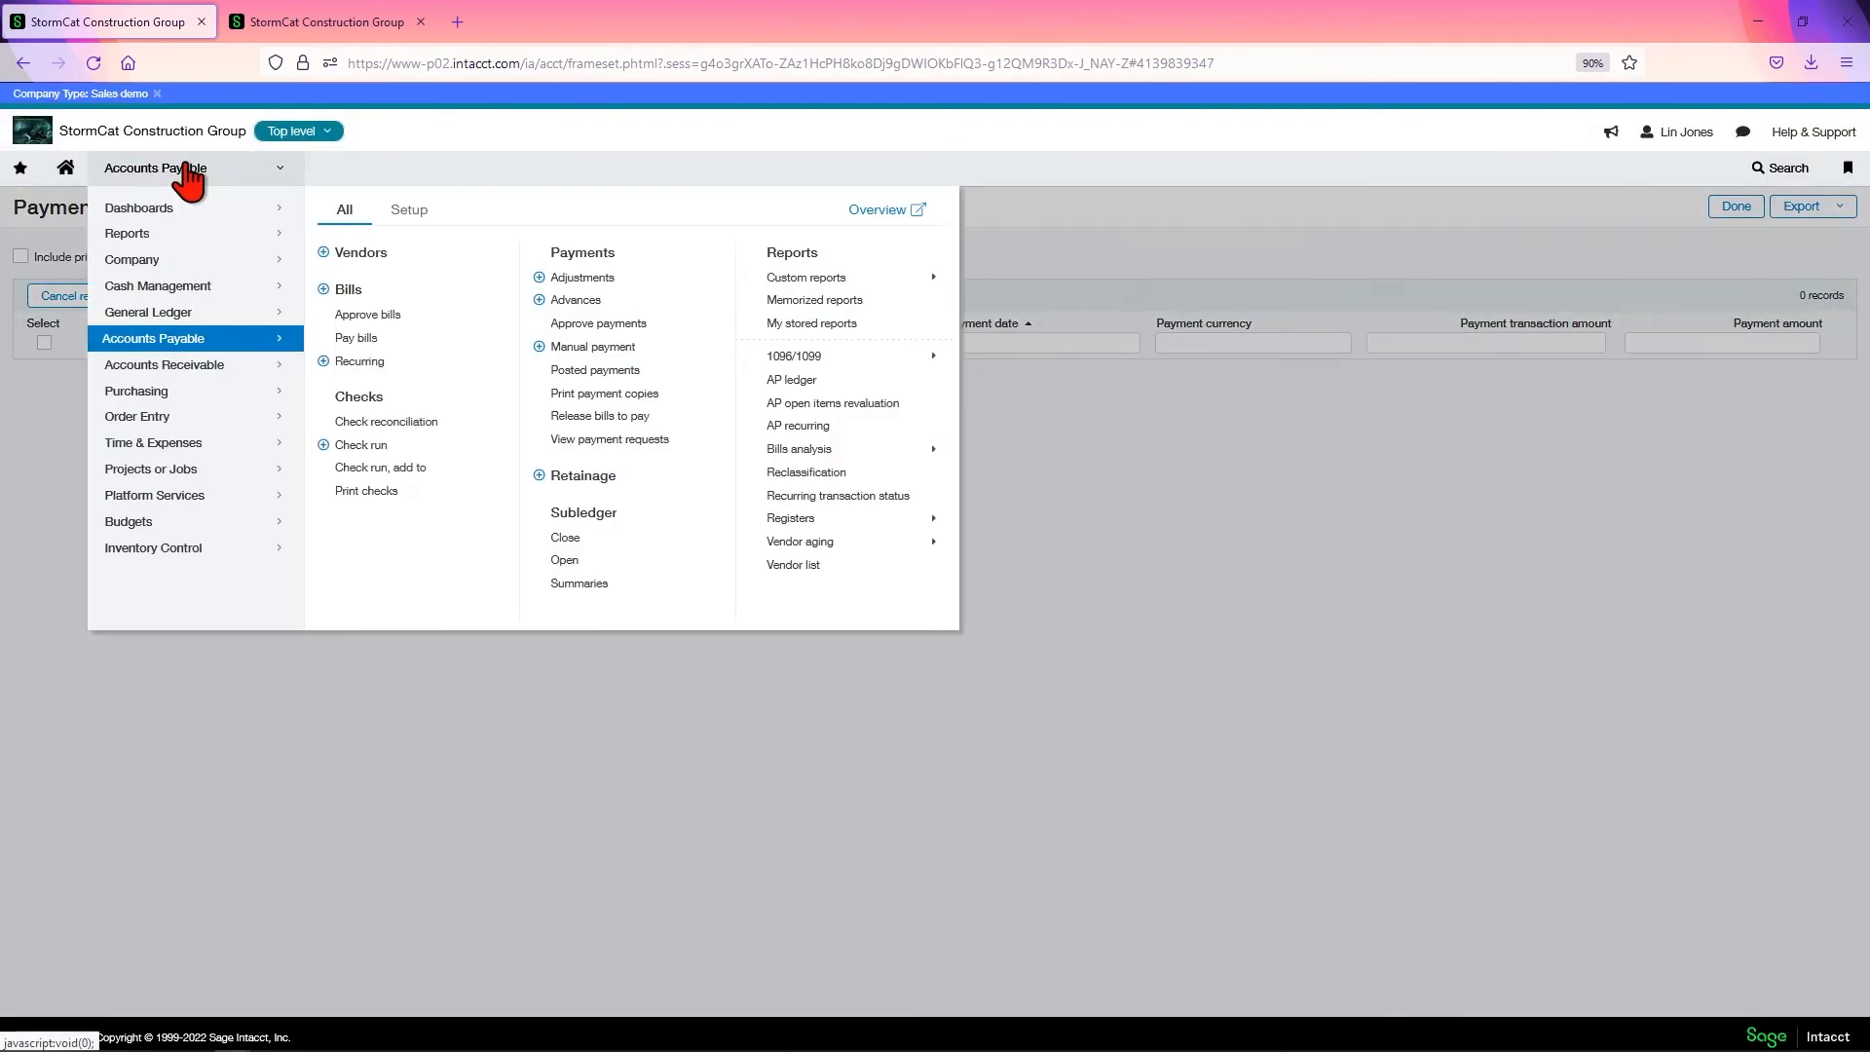
{"action": "left_click", "coordinate": [609, 439]}
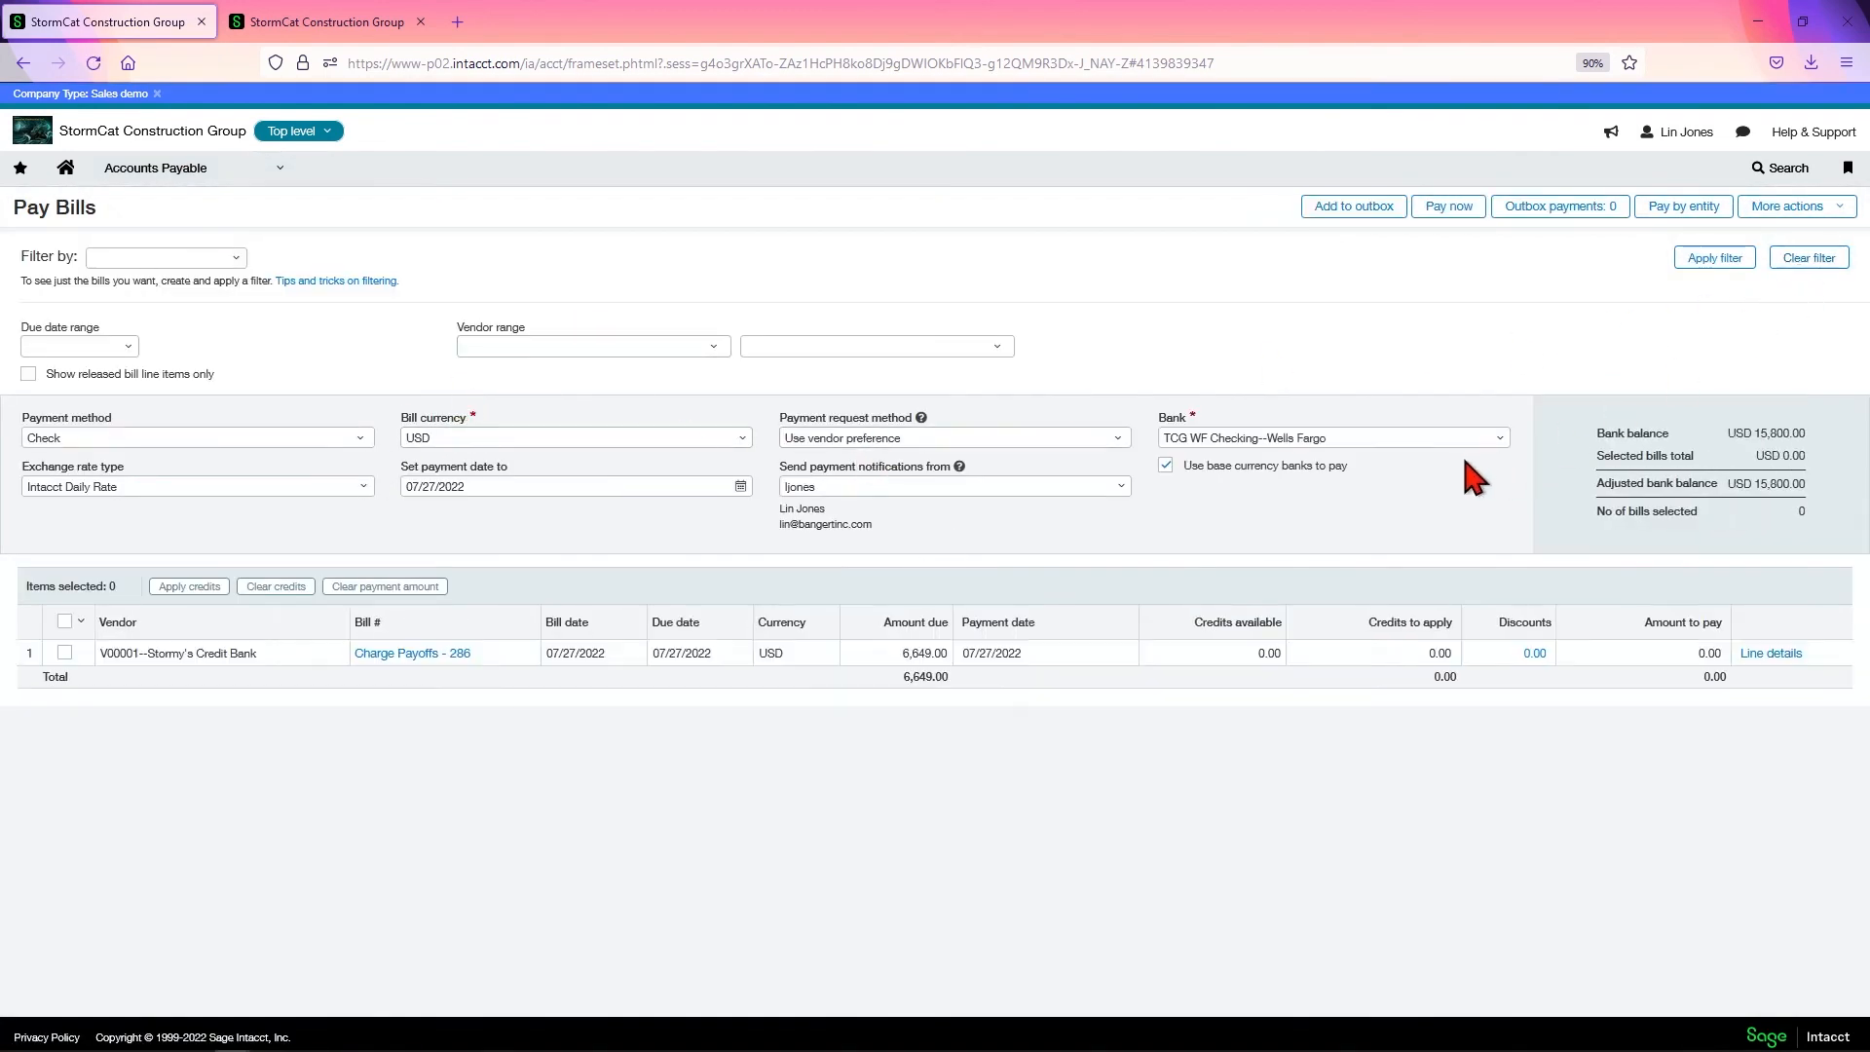
Step: Change the Pay Bills payment method from ACH / Bank File to Record Transfer
{"action": "left_click", "coordinate": [66, 652]}
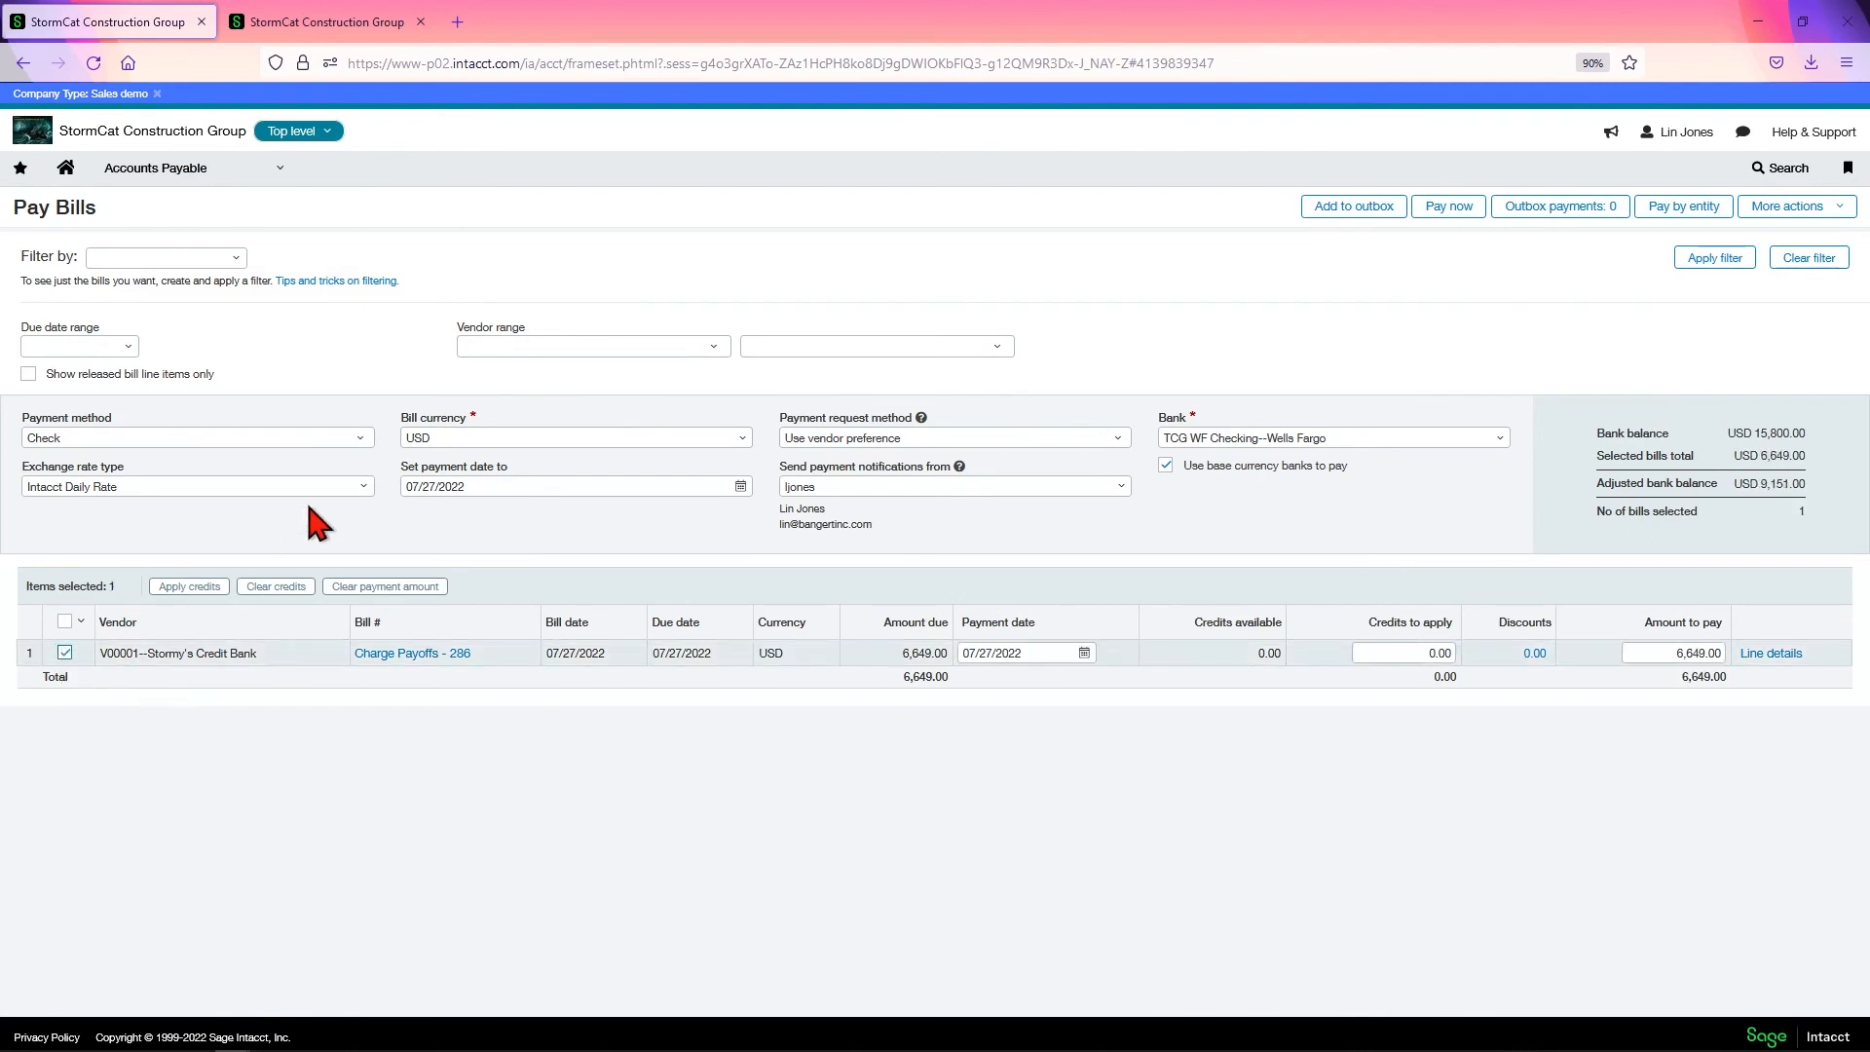
{"action": "left_click", "coordinate": [197, 436]}
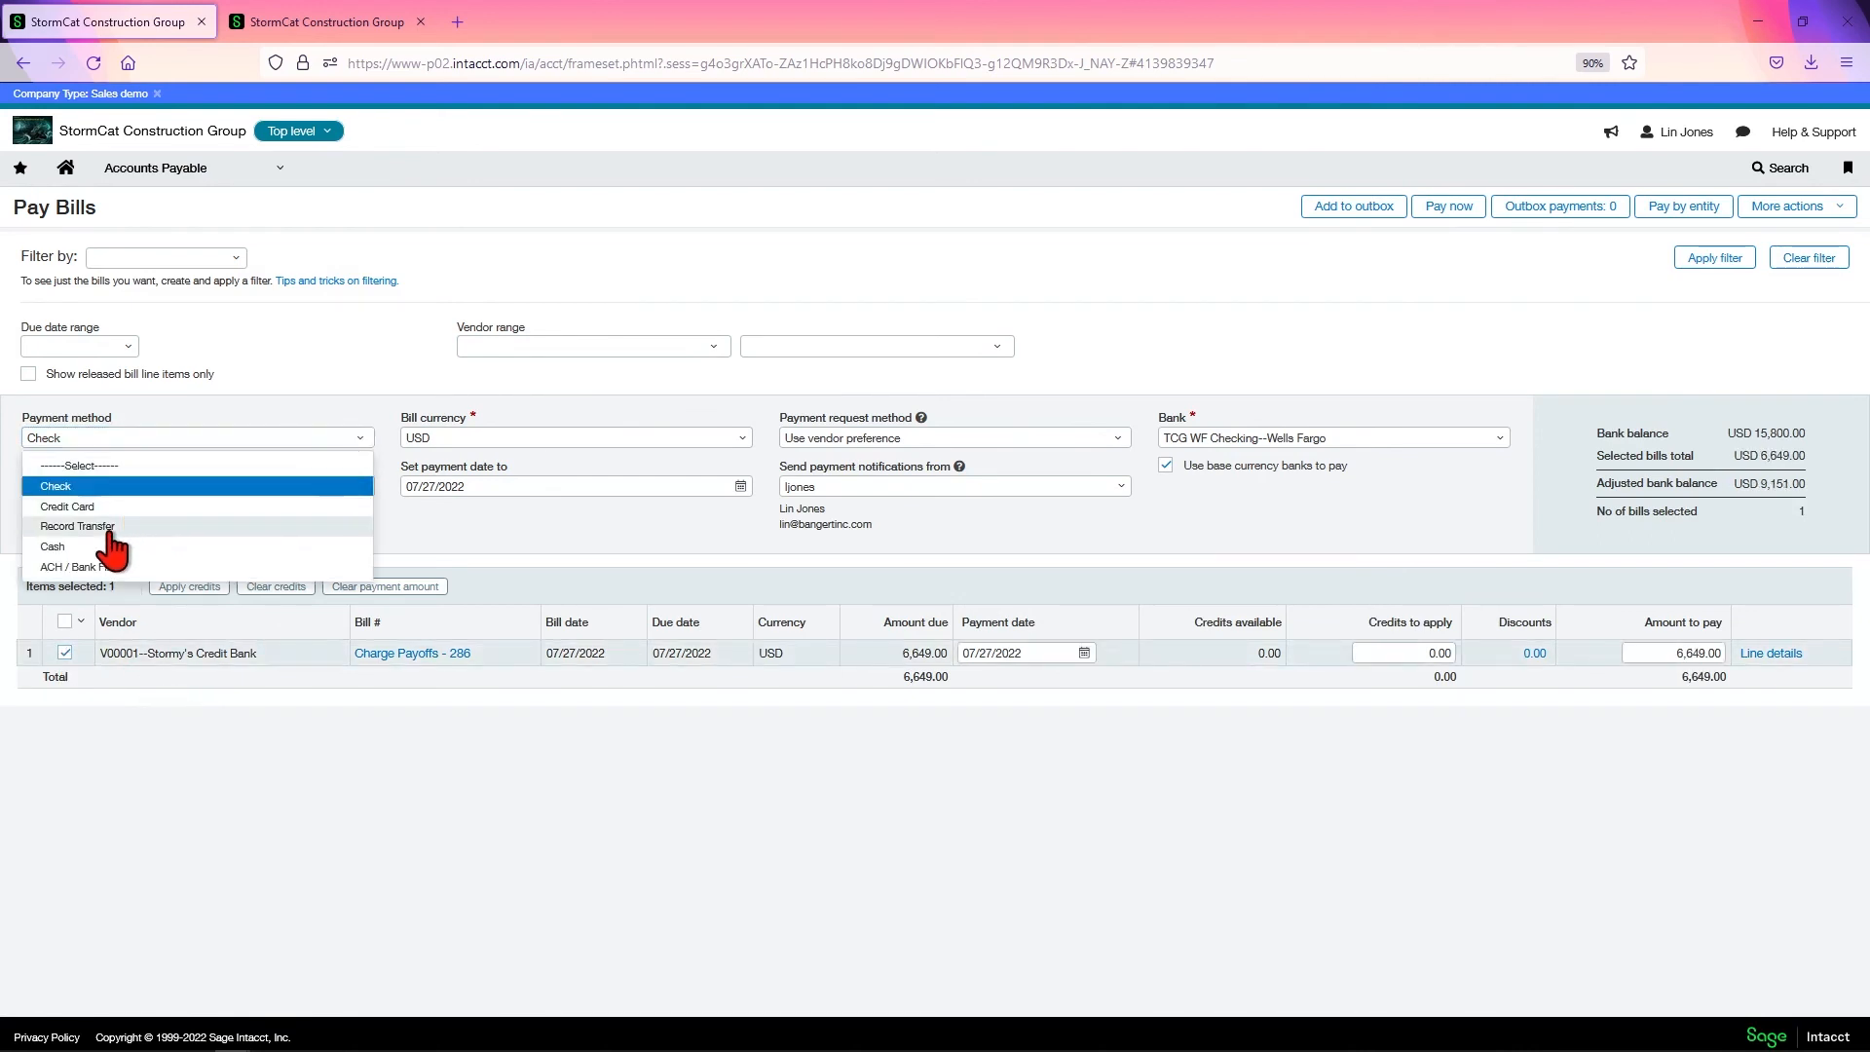
{"action": "left_click", "coordinate": [69, 565]}
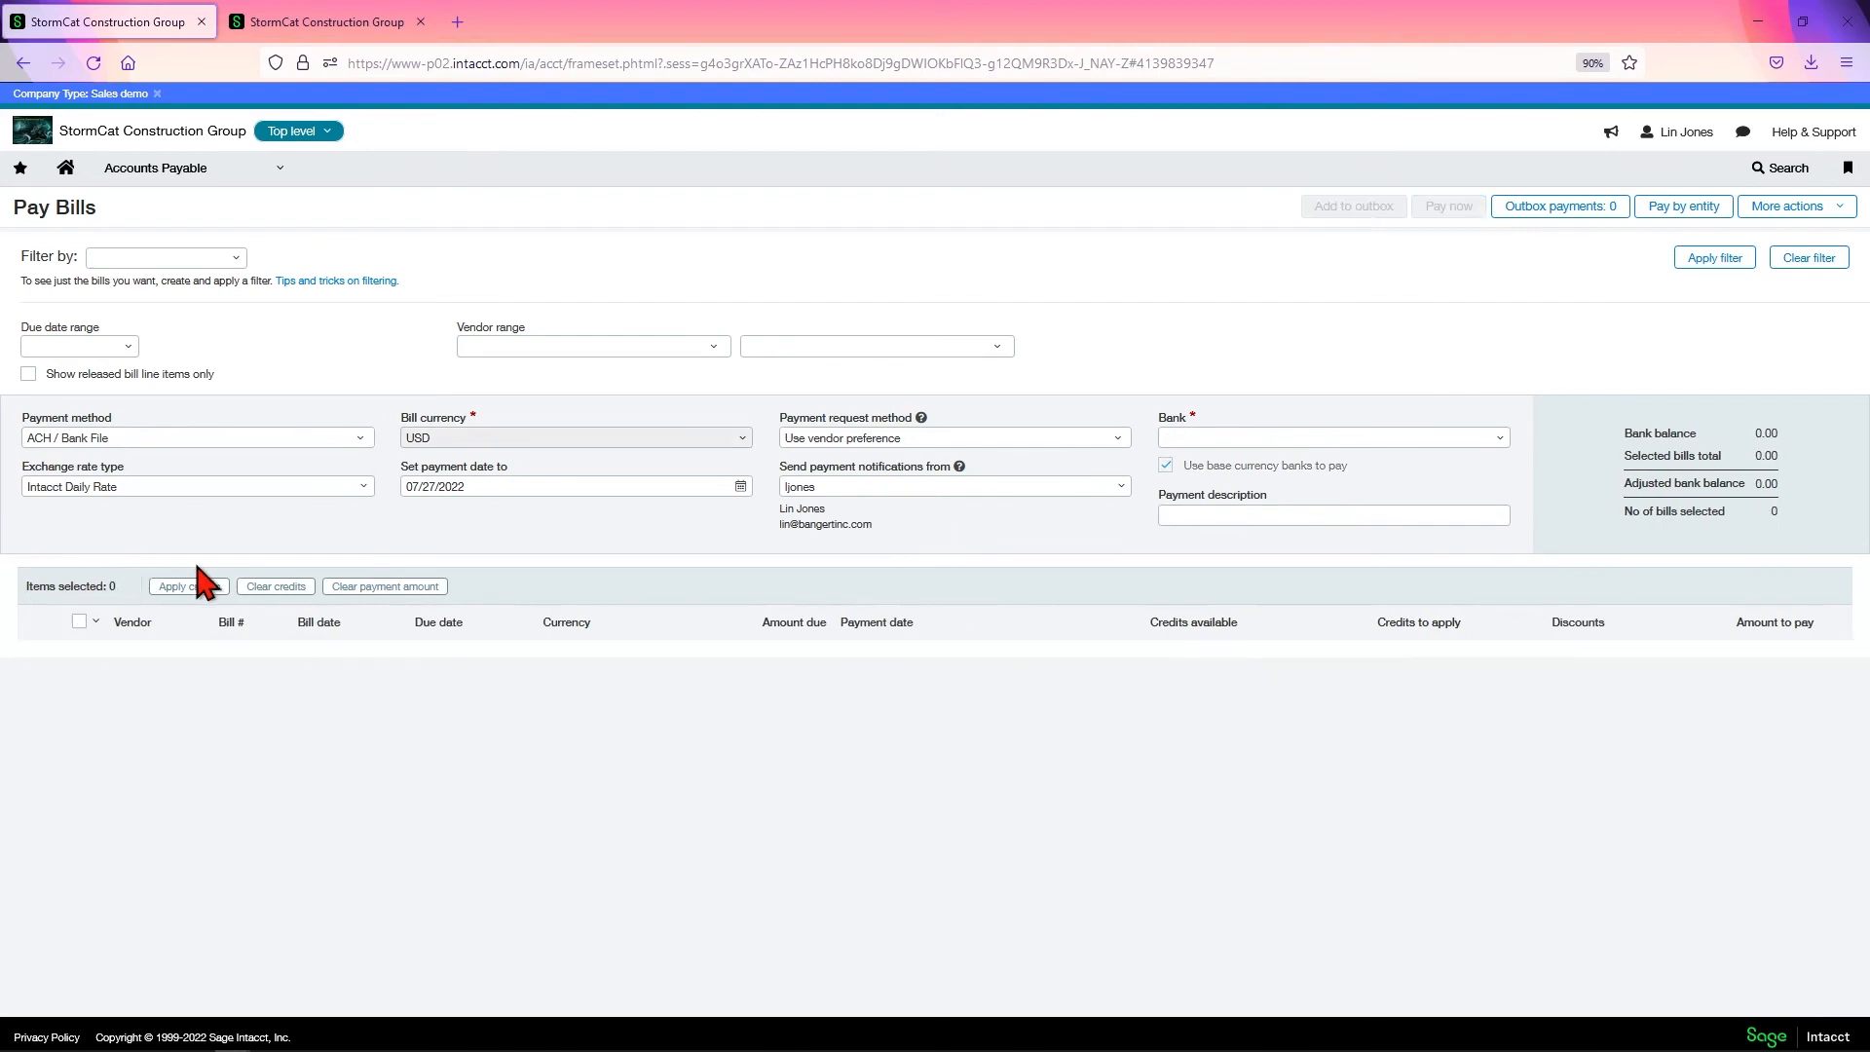
{"action": "mouse_move", "coordinate": [459, 546]}
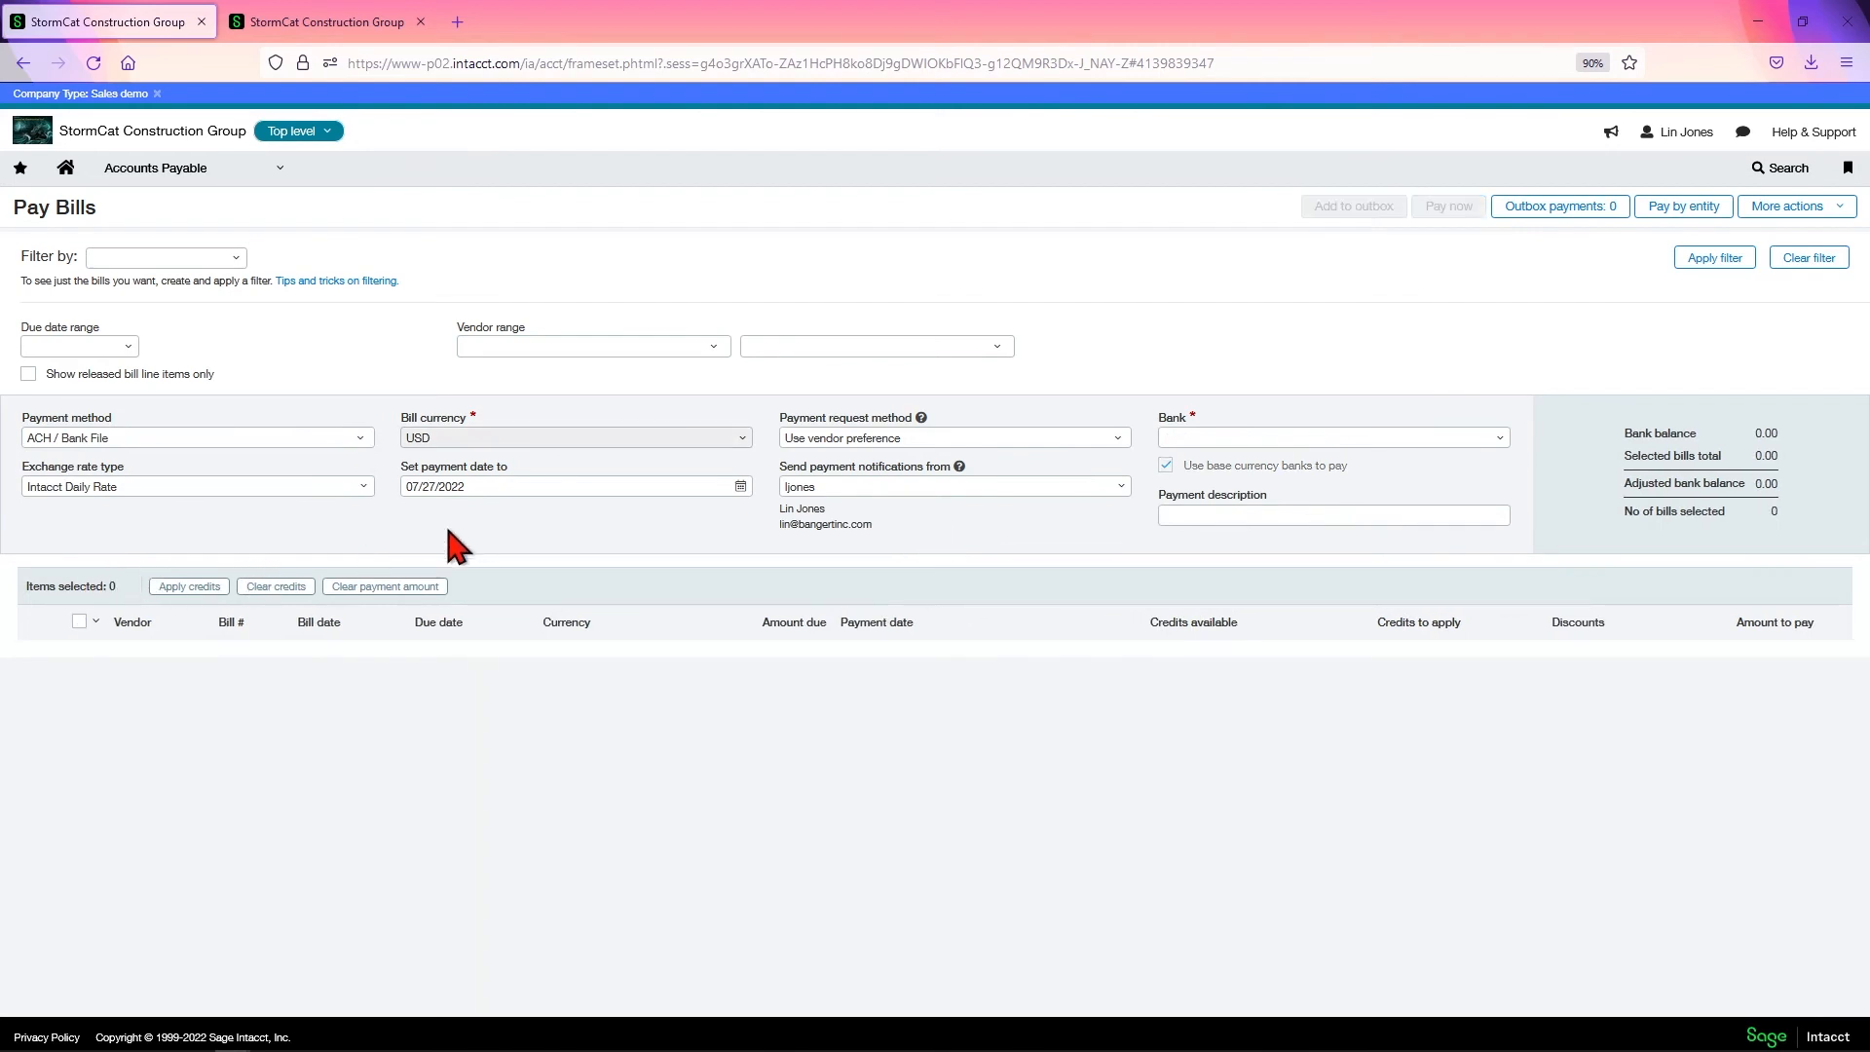
{"action": "mouse_move", "coordinate": [1537, 444]}
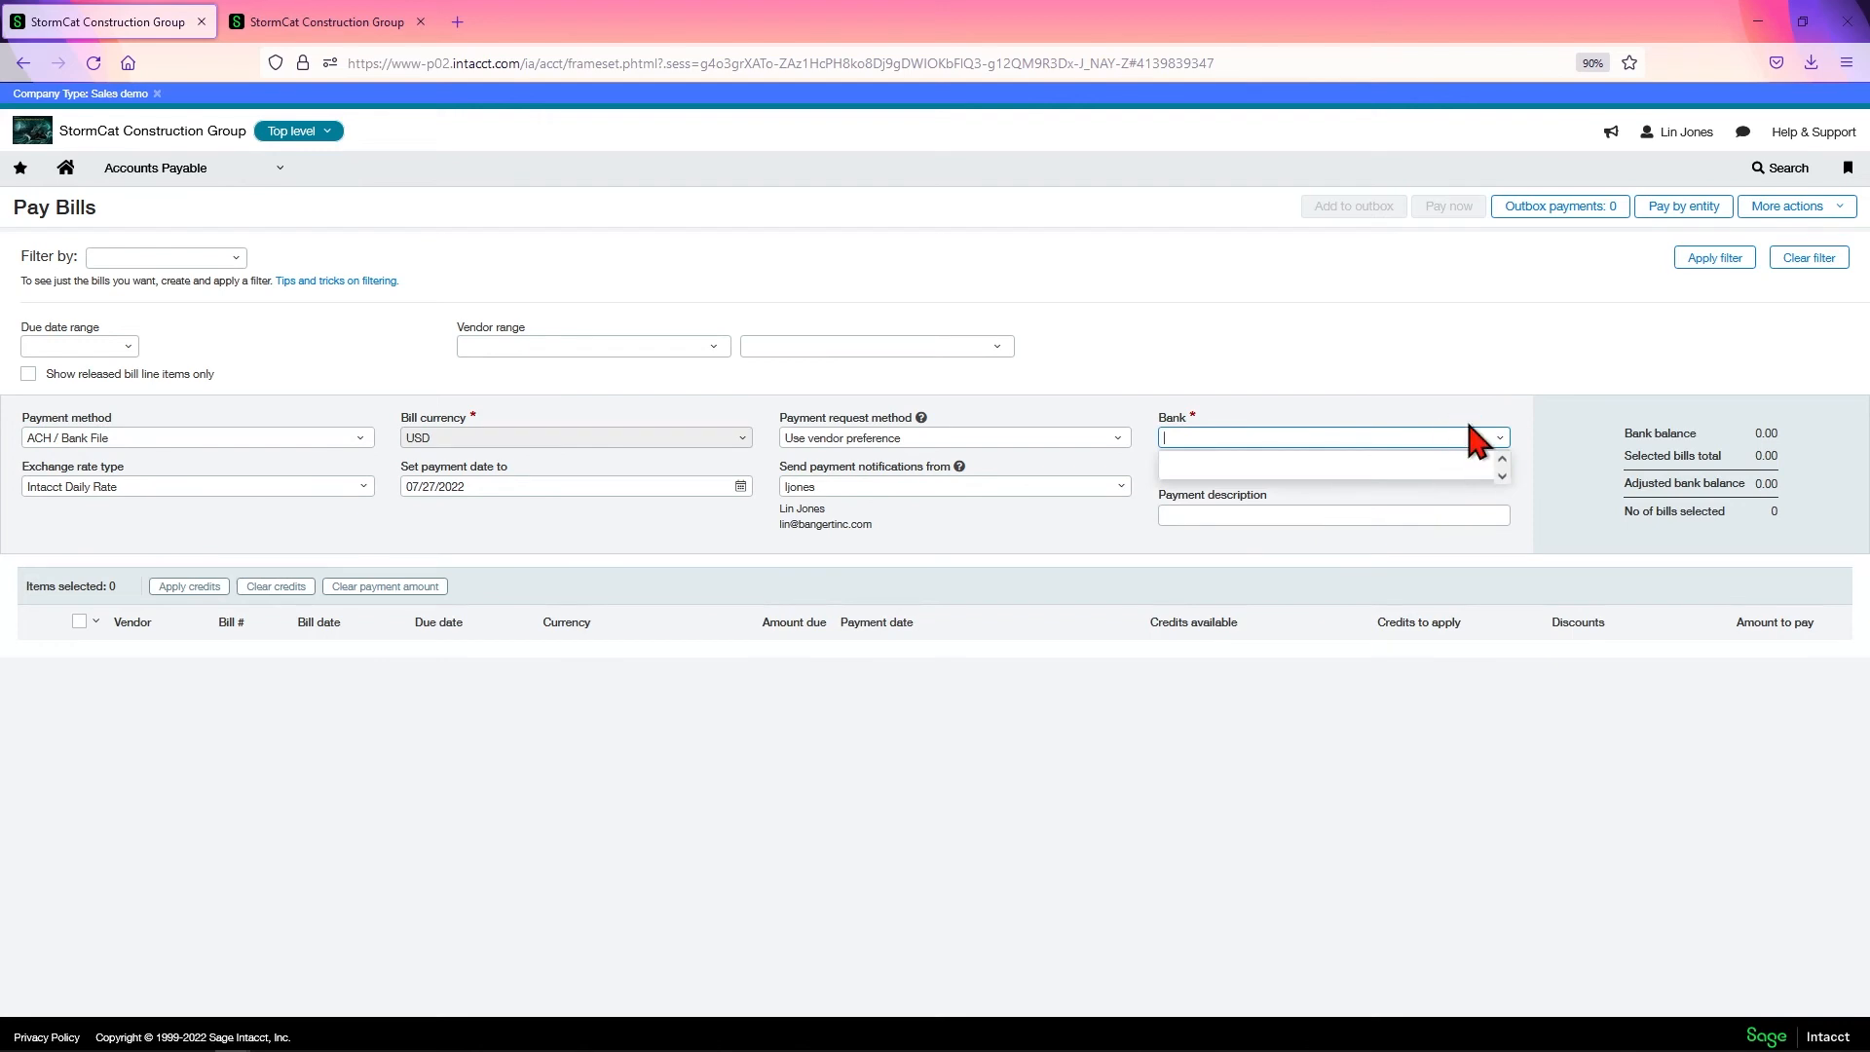
{"action": "left_click", "coordinate": [1496, 436]}
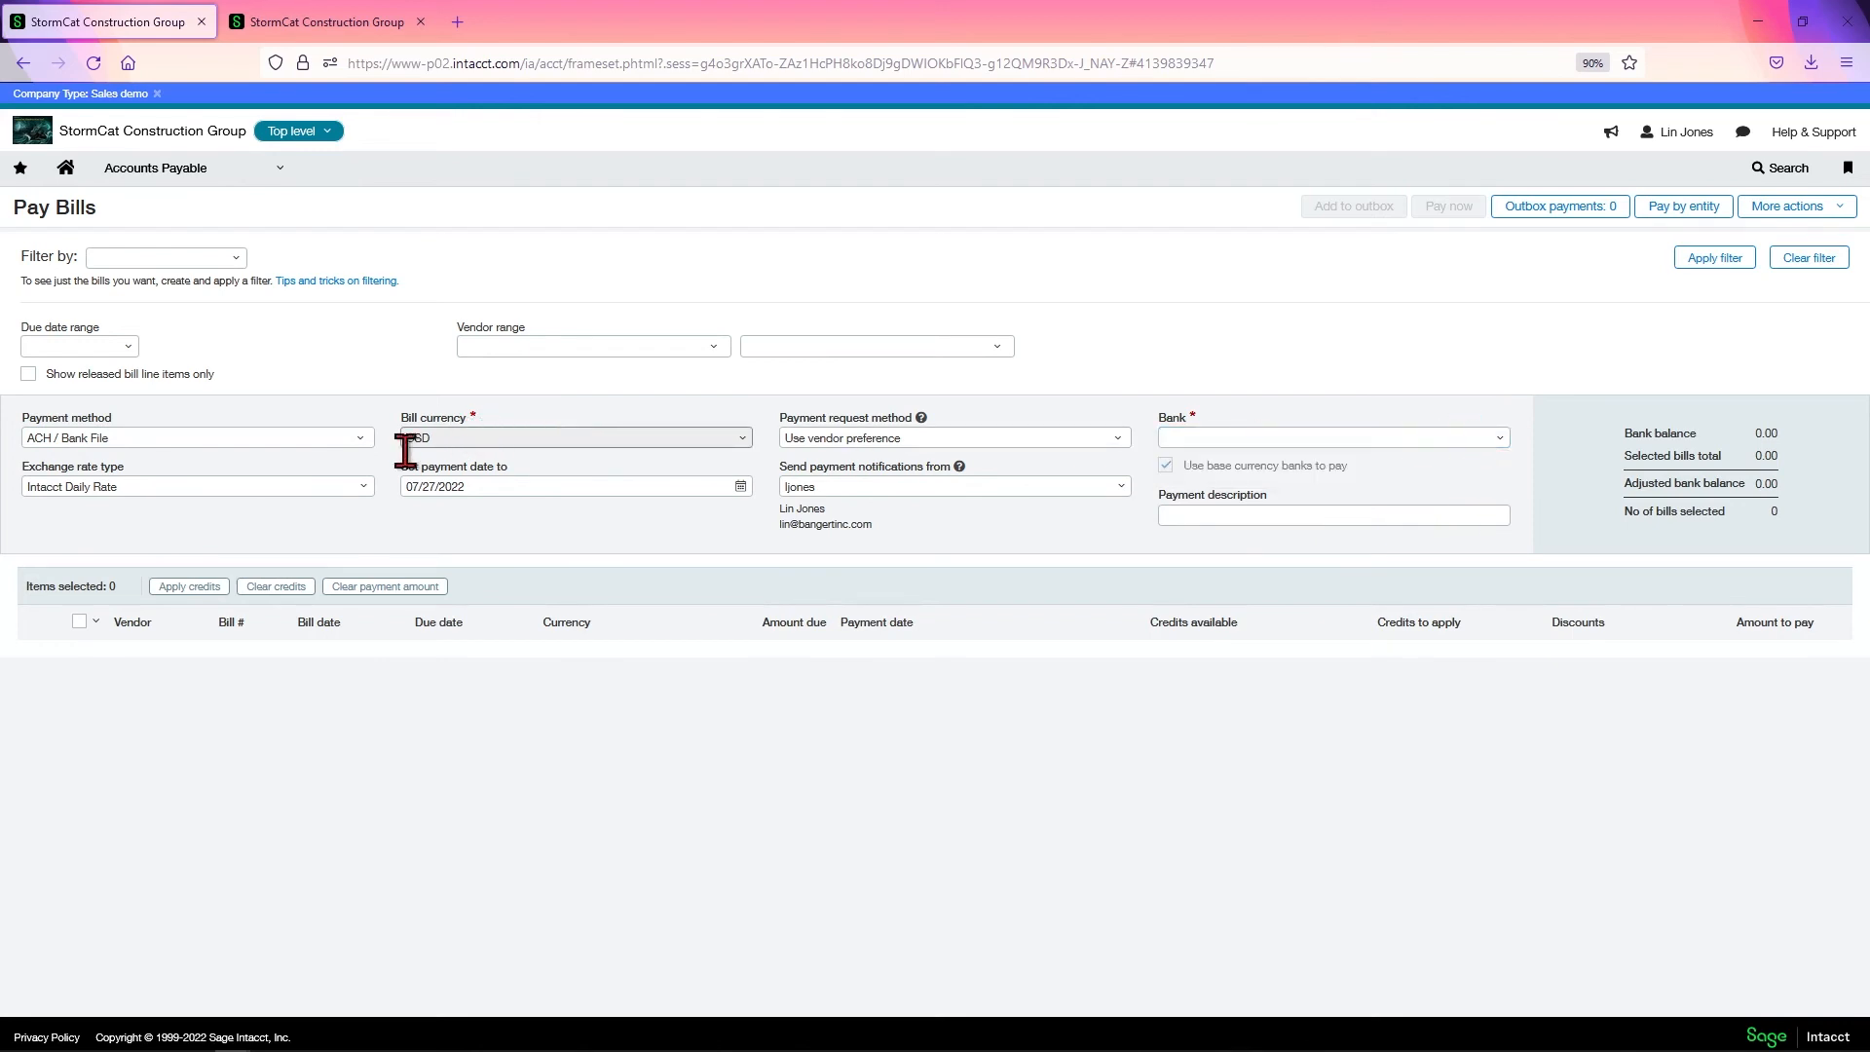
{"action": "left_click", "coordinate": [197, 437]}
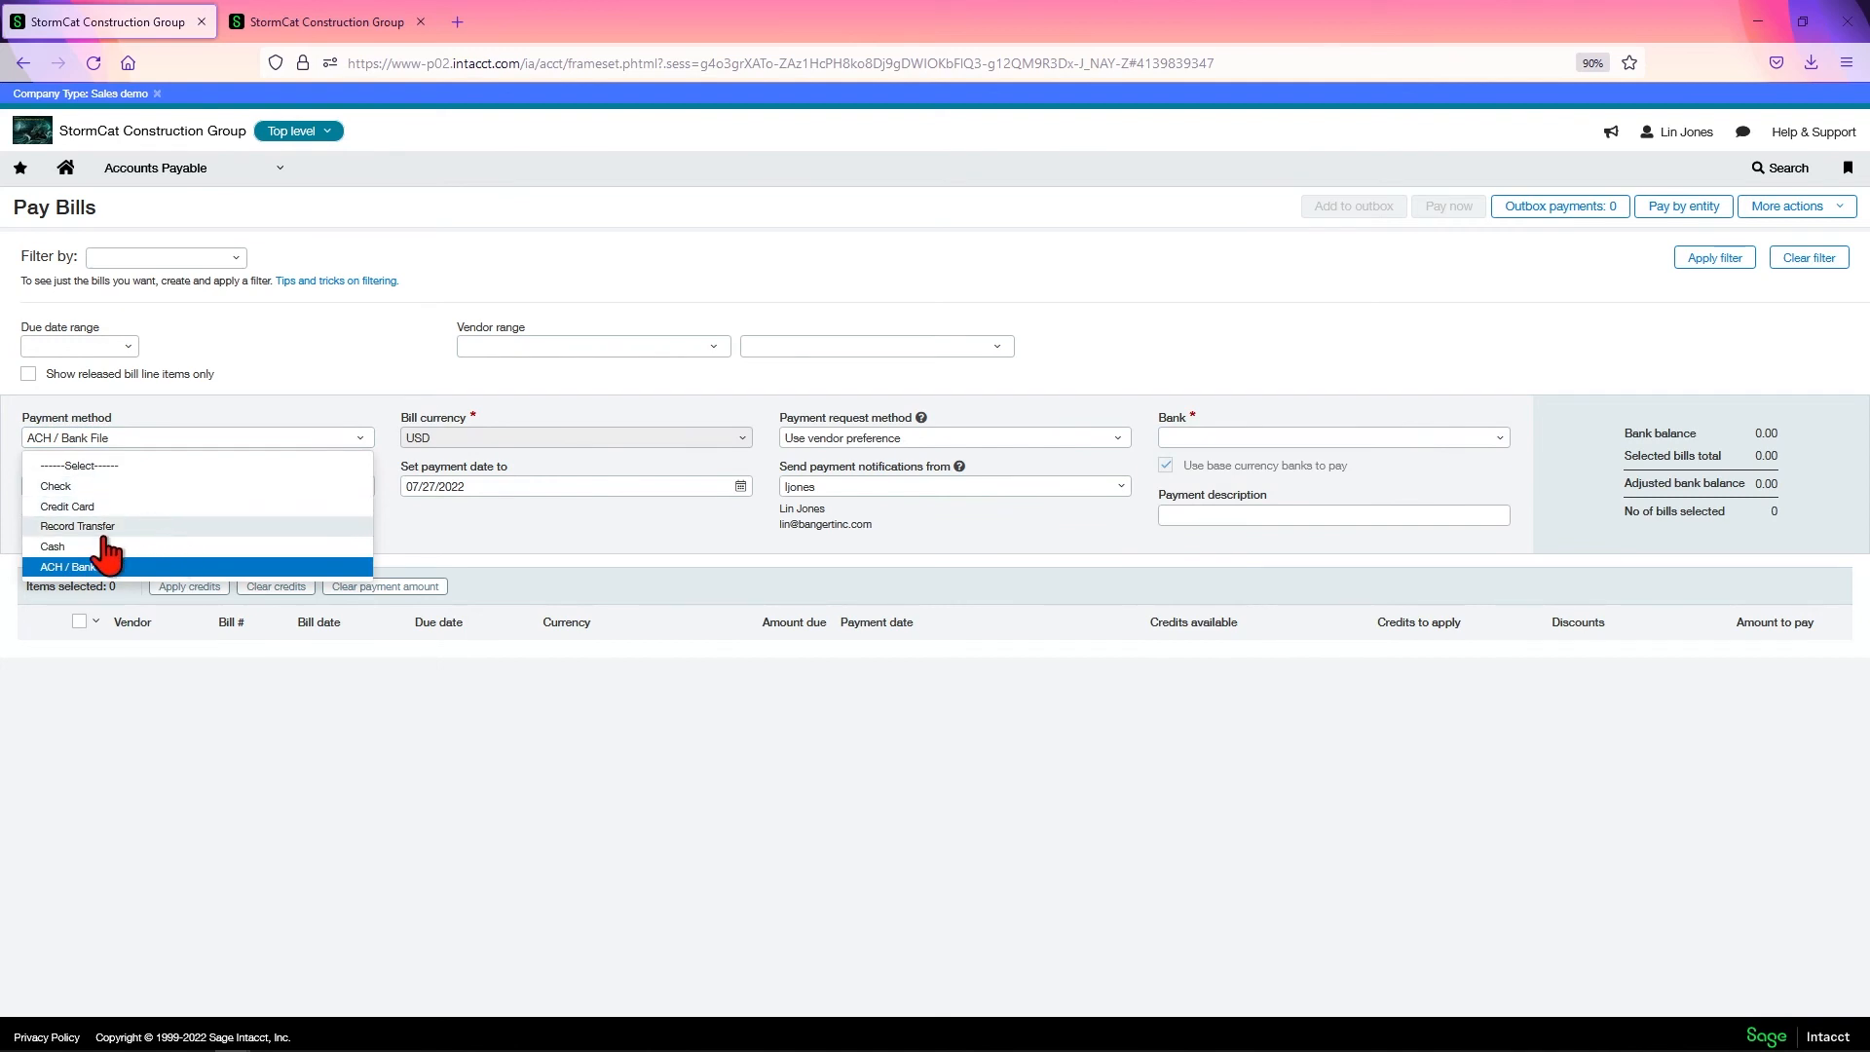
{"action": "left_click", "coordinate": [78, 526]}
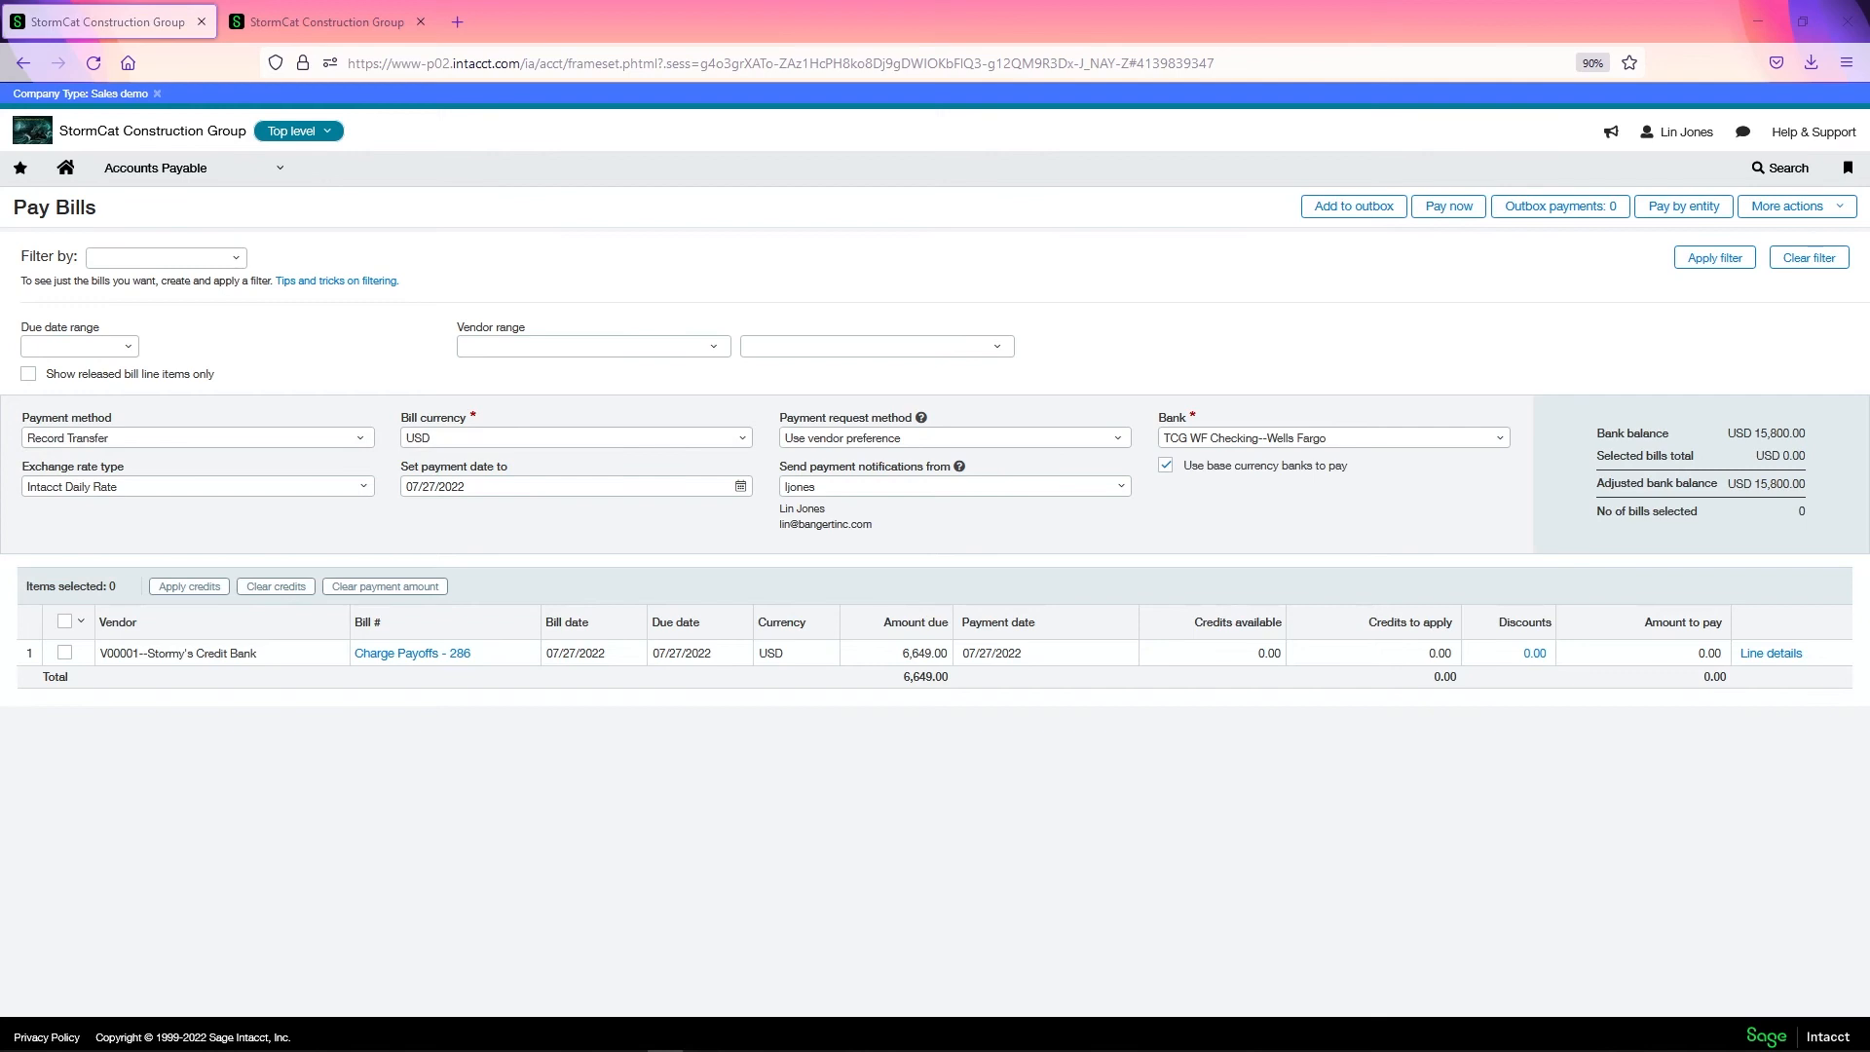
{"action": "mouse_move", "coordinate": [276, 529]}
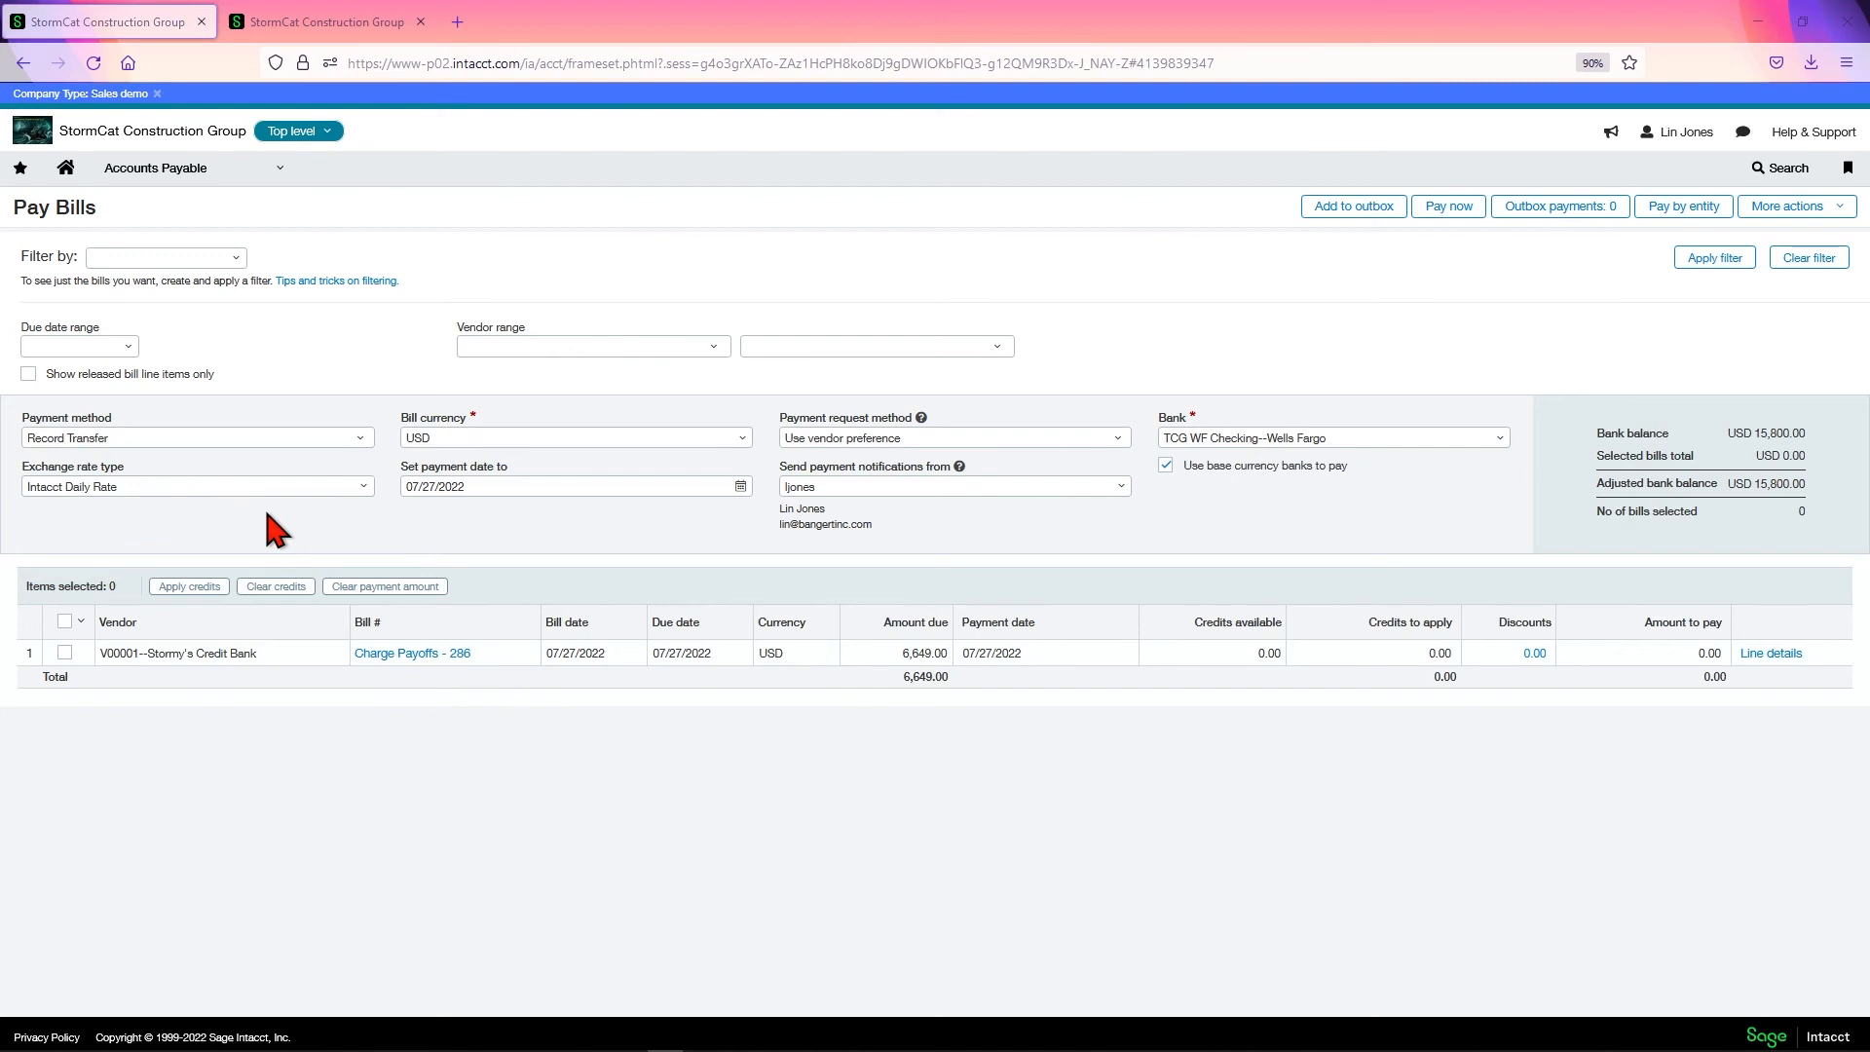
{"action": "mouse_move", "coordinate": [283, 551]}
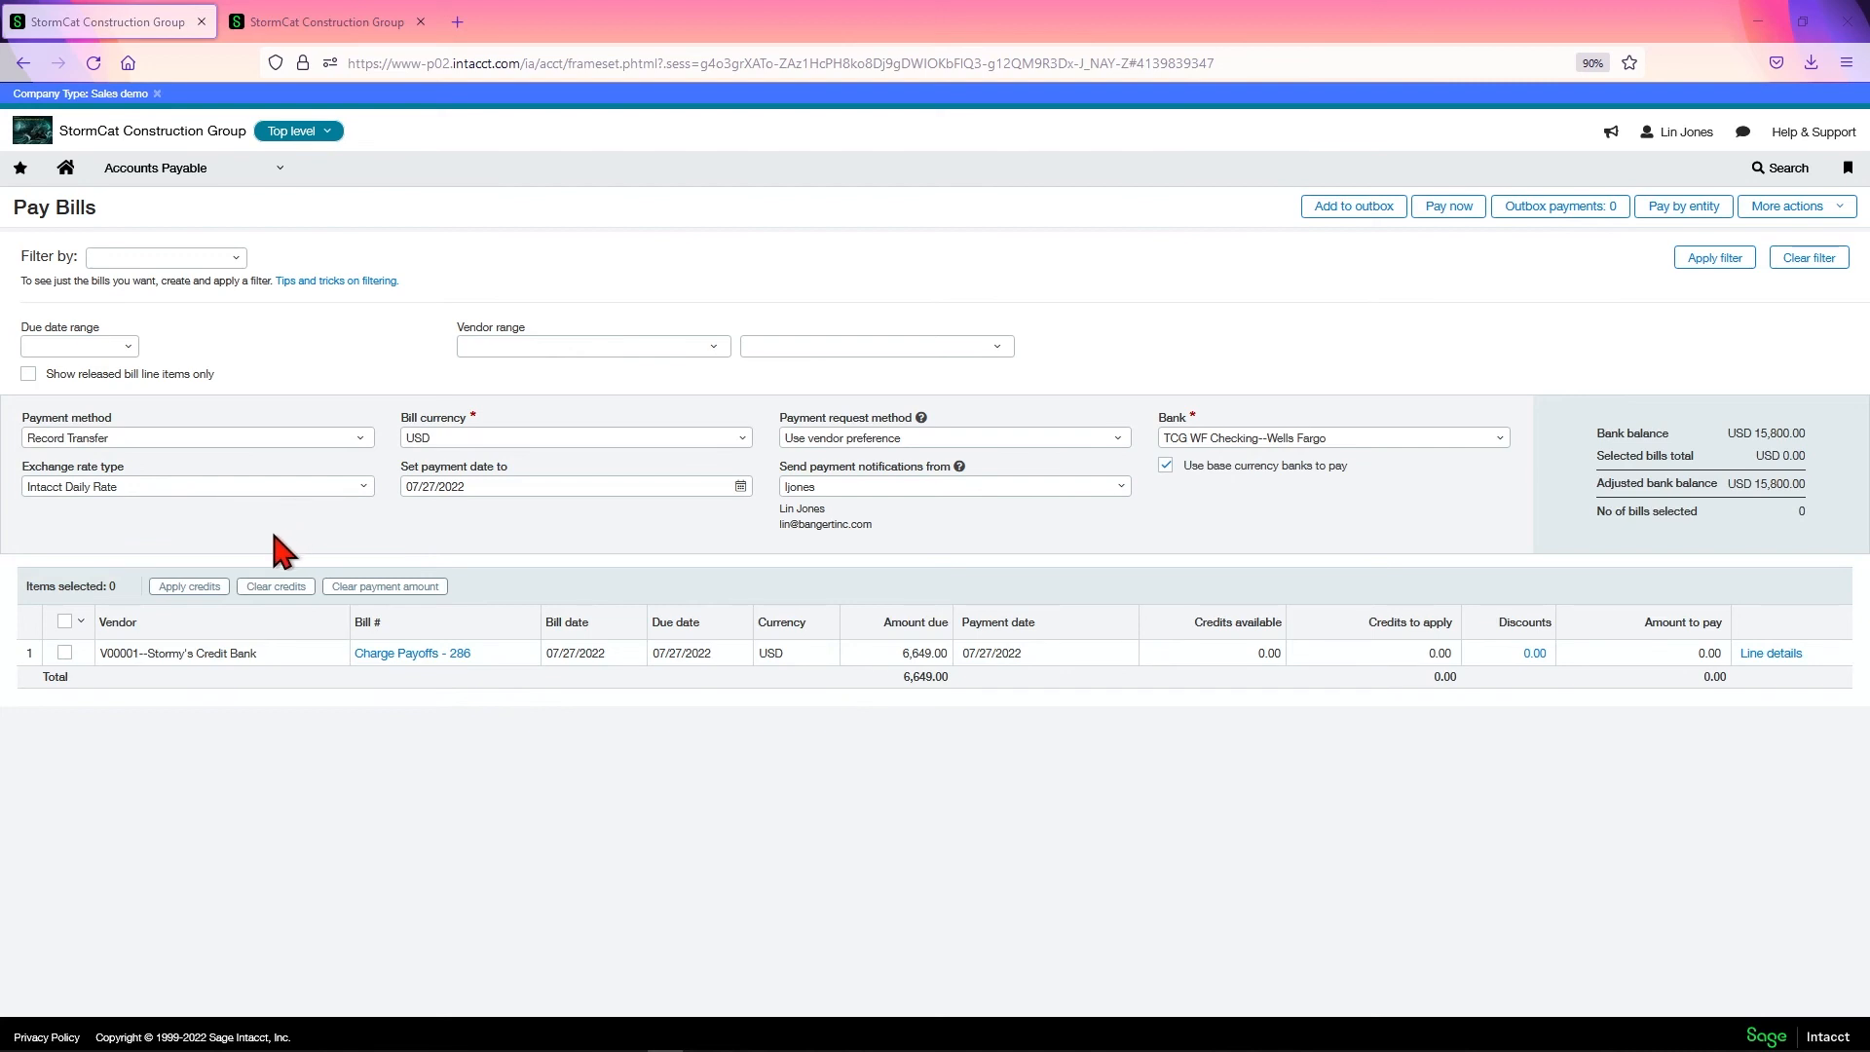
{"action": "mouse_move", "coordinate": [293, 554]}
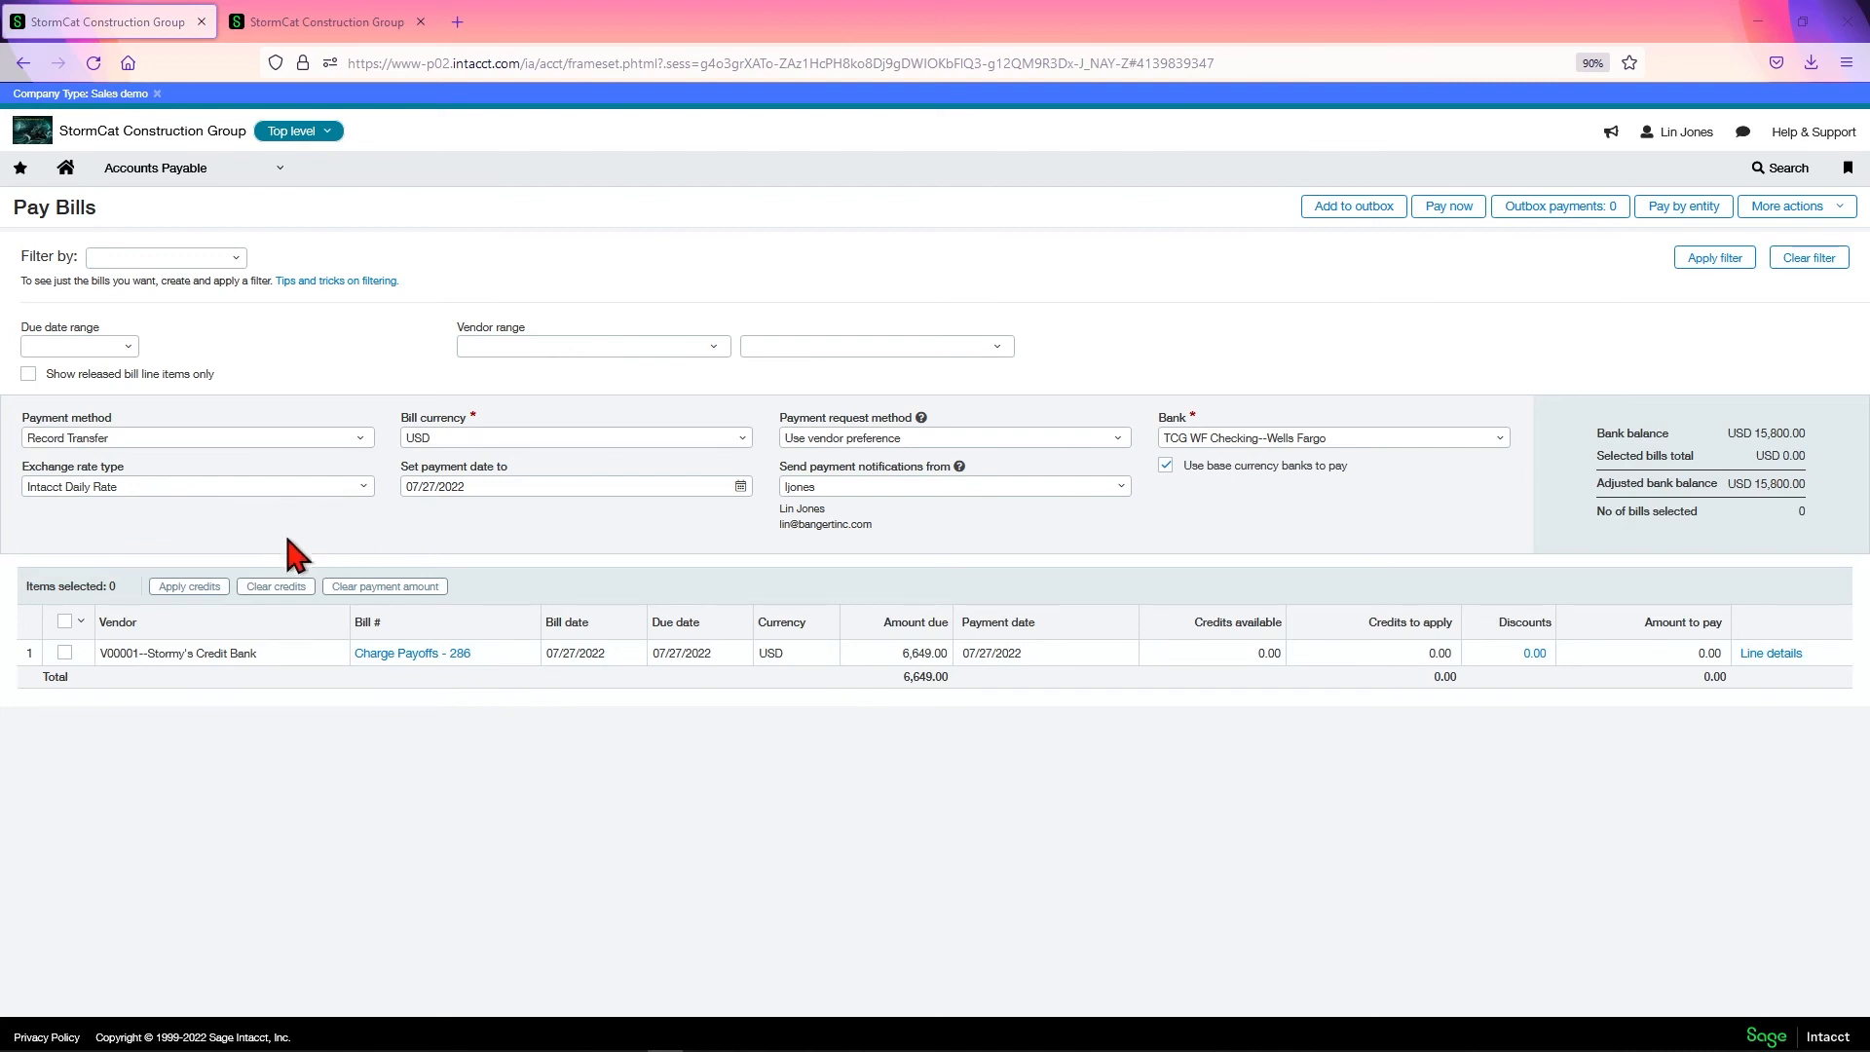
Step: Tick Charge Payoffs - 286 to pay 6,649.00, leaving a 9,151.00 adjusted balance
{"action": "left_click", "coordinate": [65, 653]}
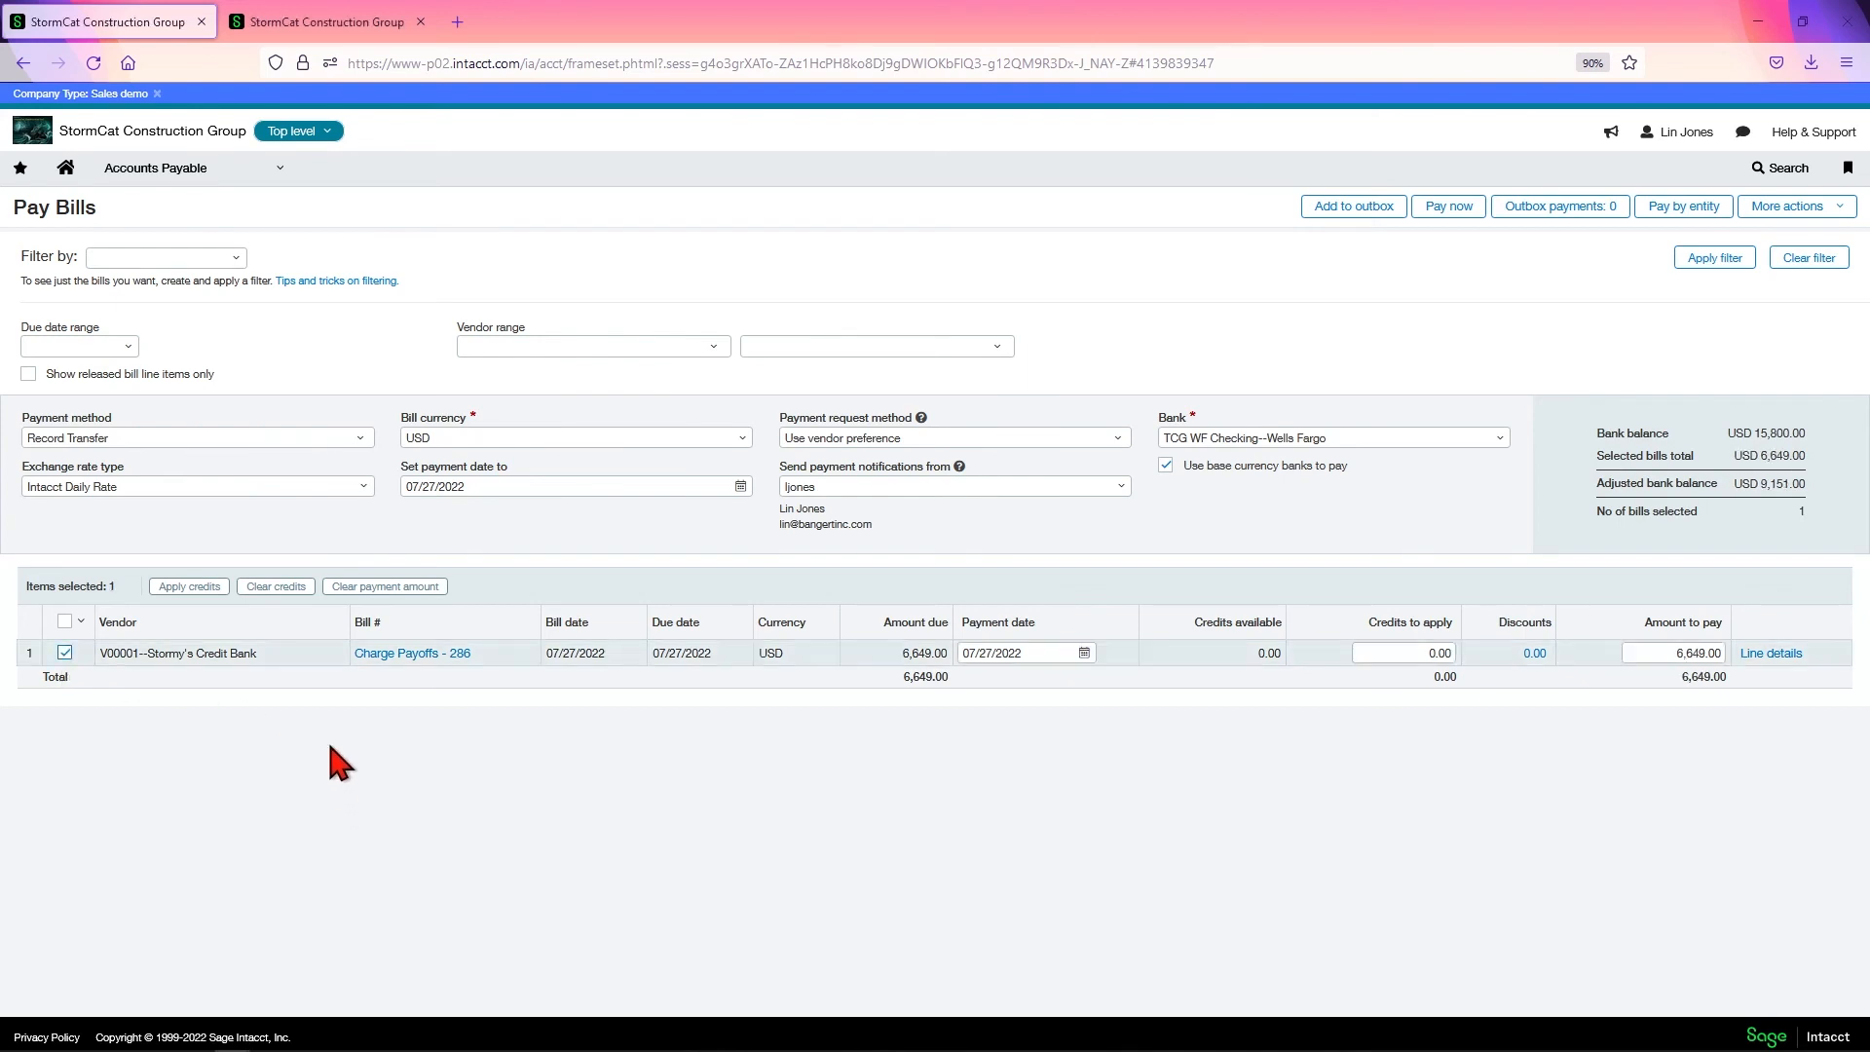
{"action": "mouse_move", "coordinate": [644, 701]}
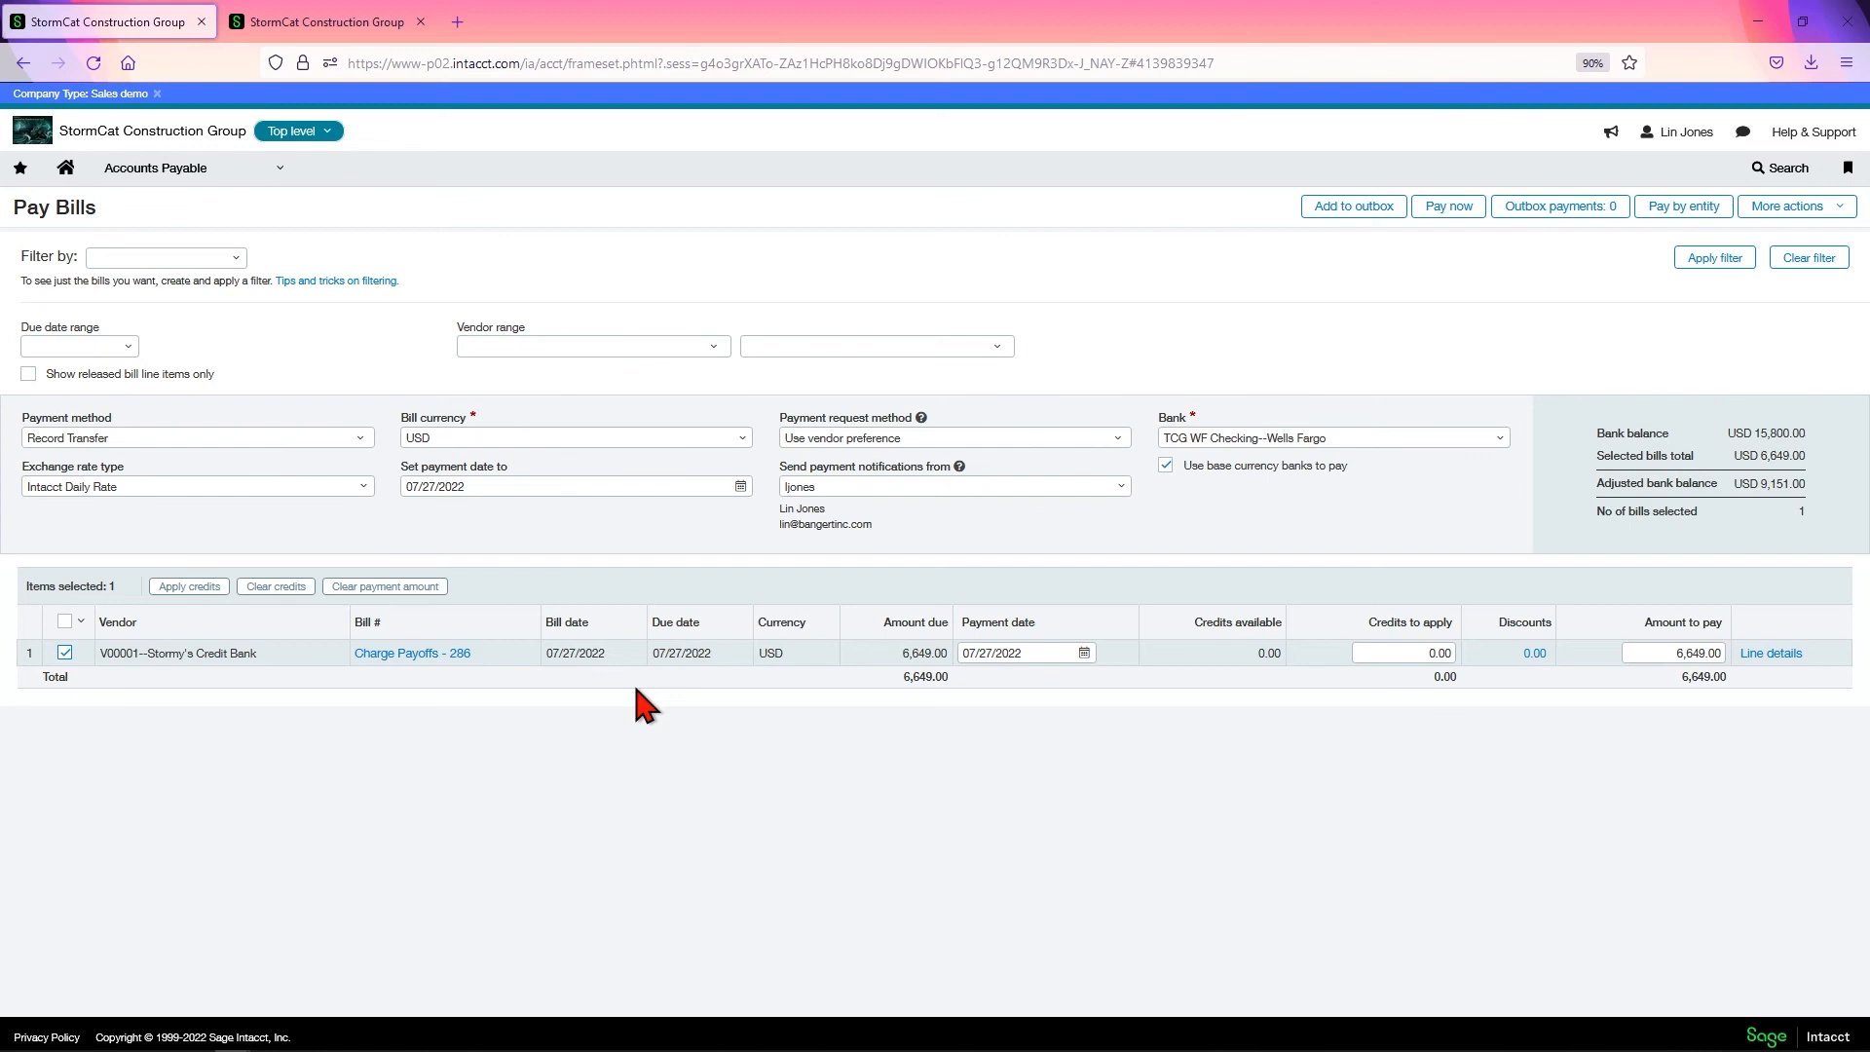
{"action": "mouse_move", "coordinate": [727, 829]}
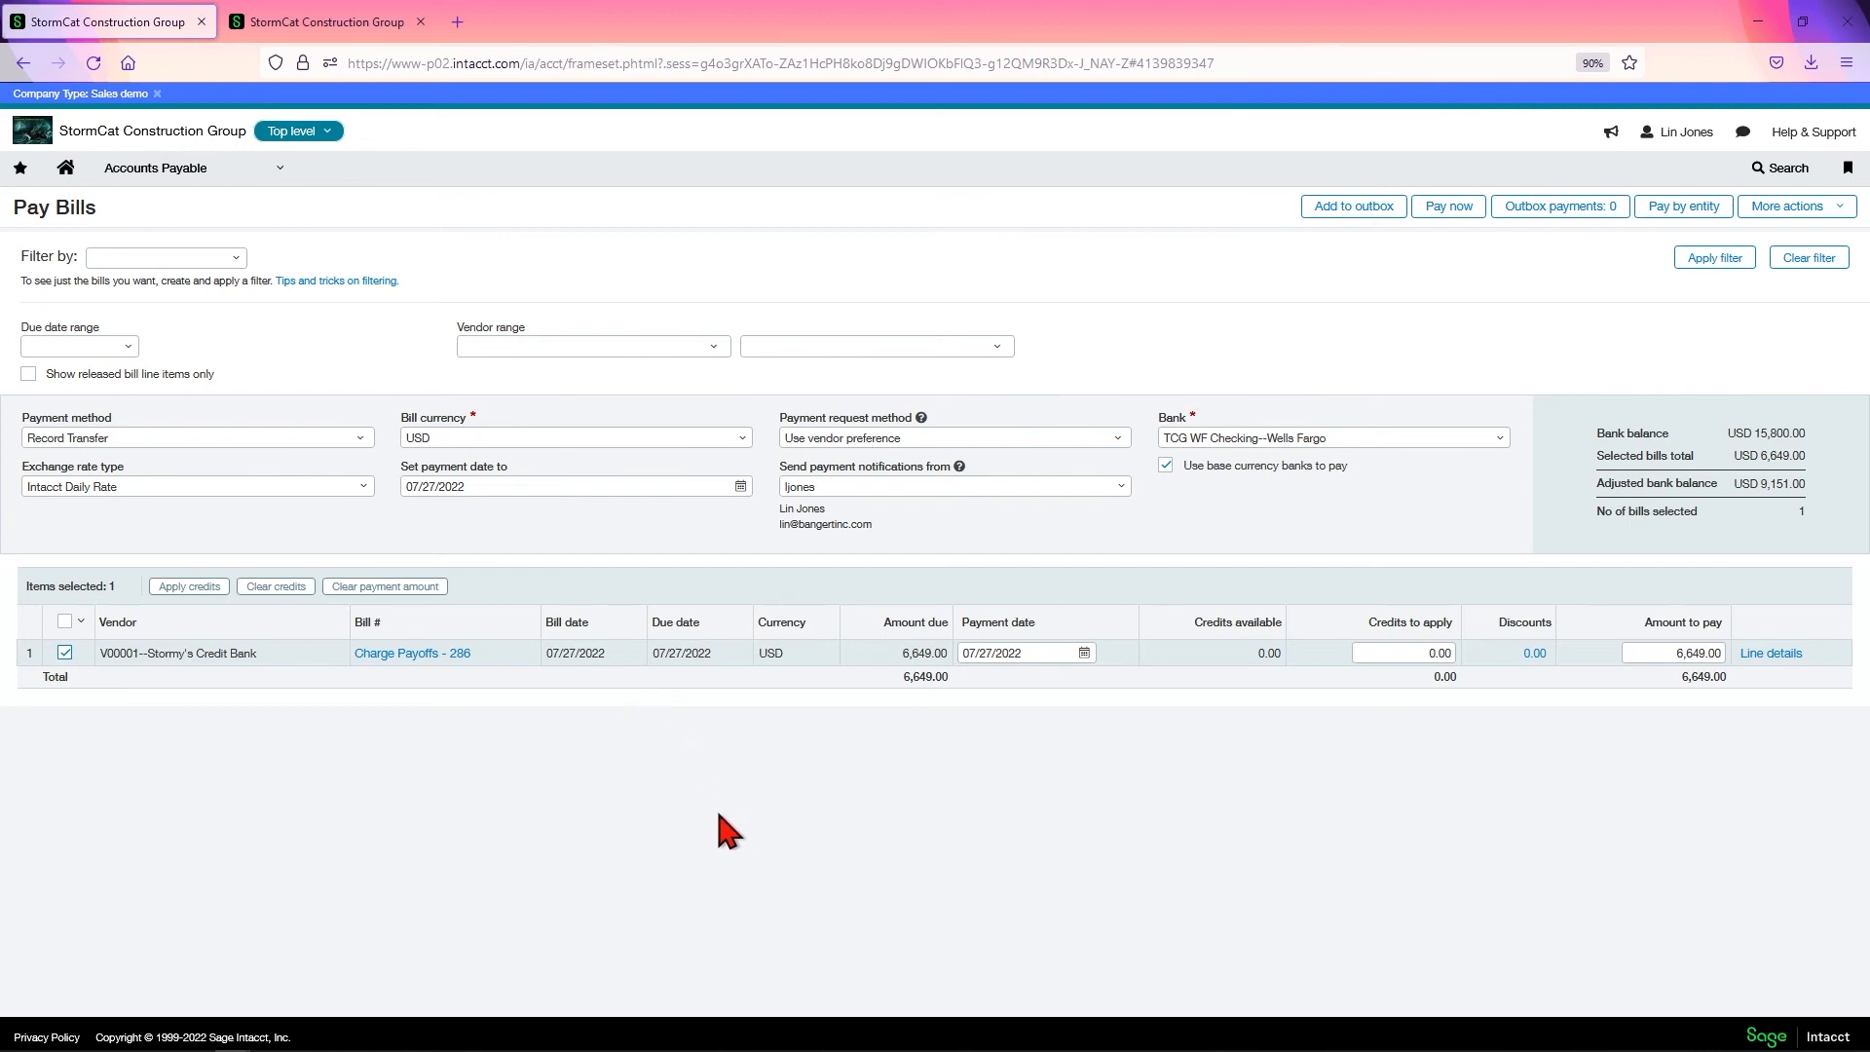
{"action": "mouse_move", "coordinate": [1130, 700]}
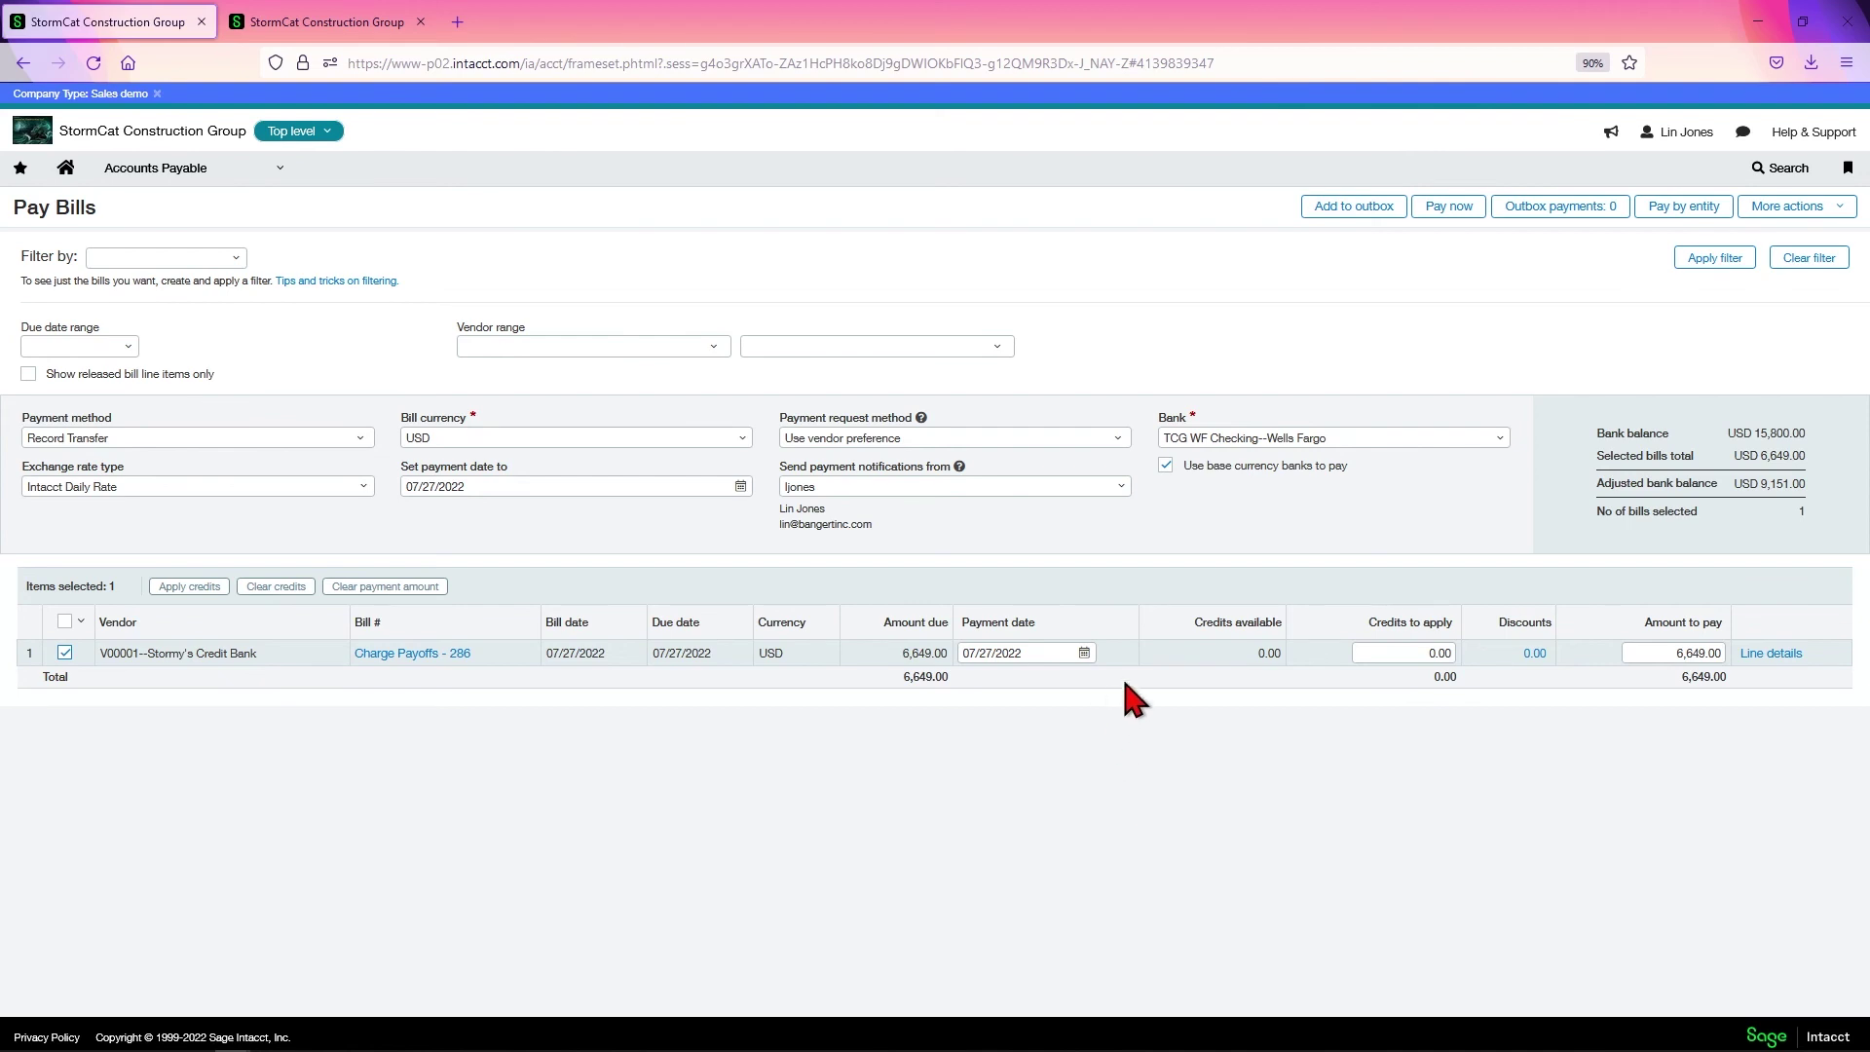
{"action": "mouse_move", "coordinate": [1561, 792]}
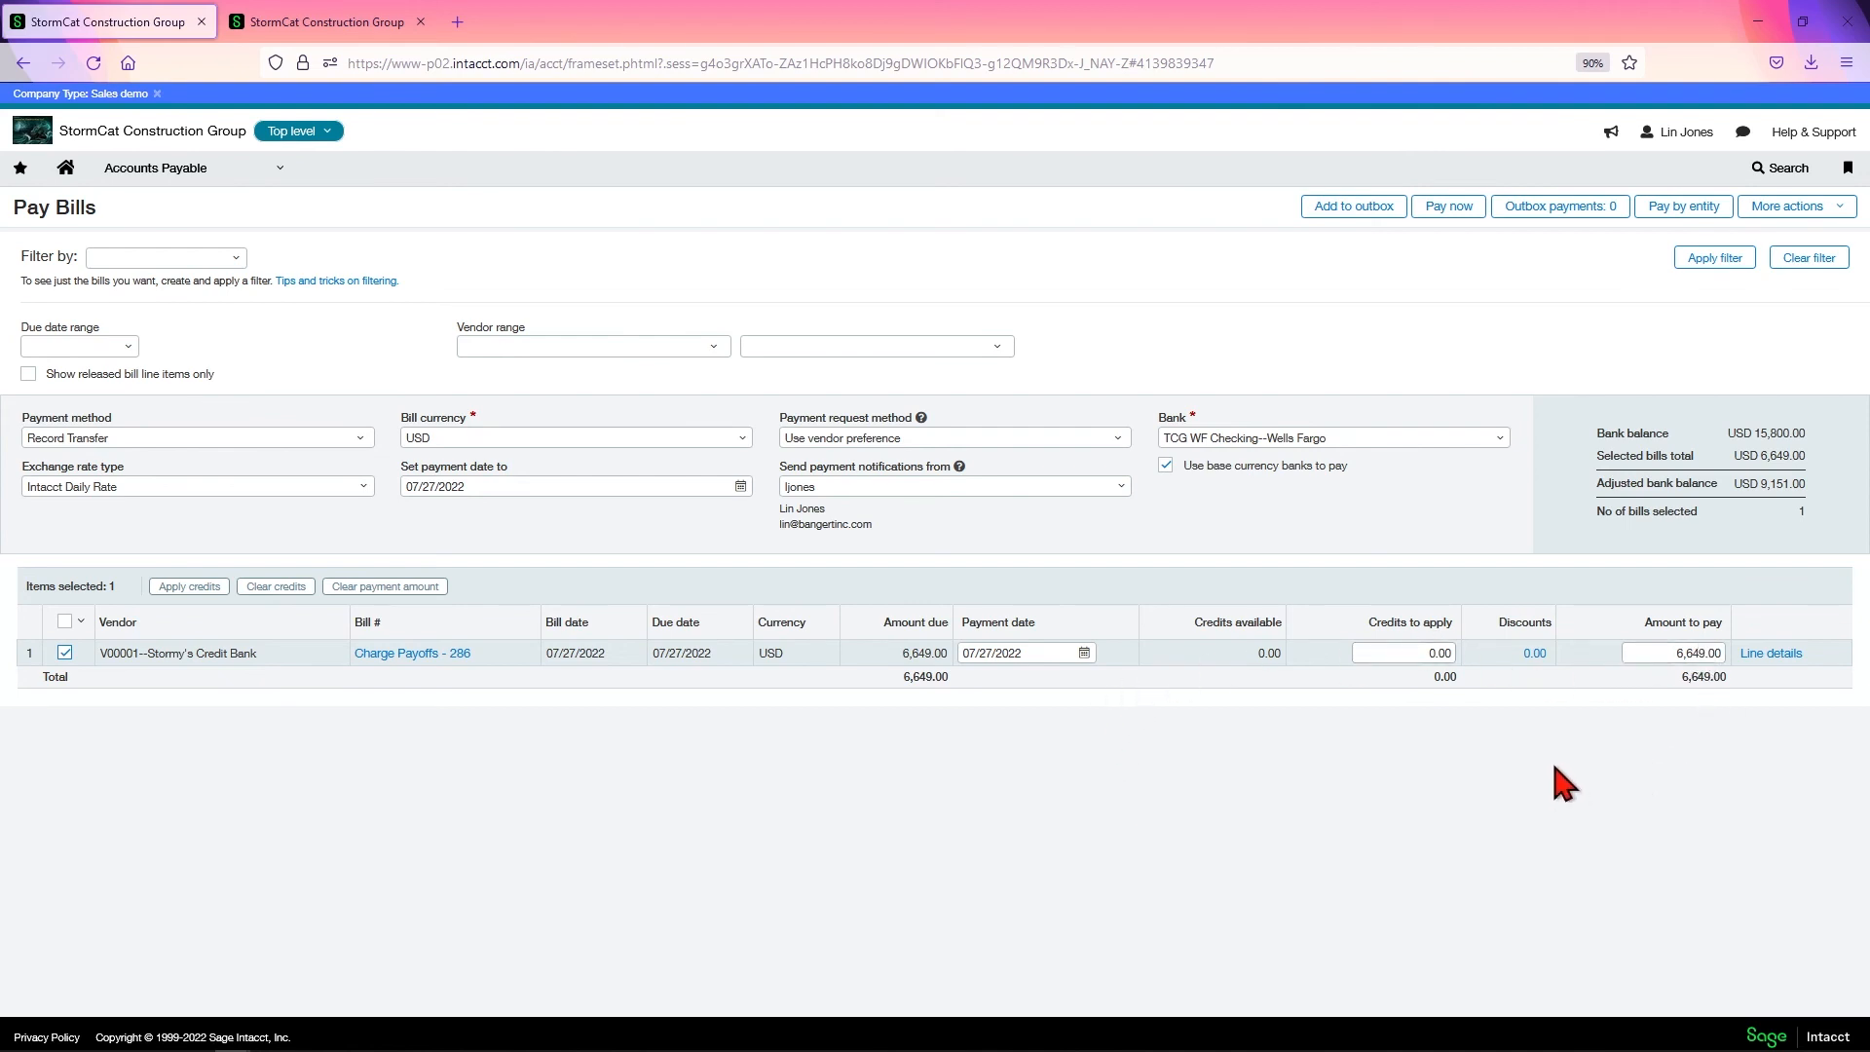
{"action": "mouse_move", "coordinate": [1417, 468]}
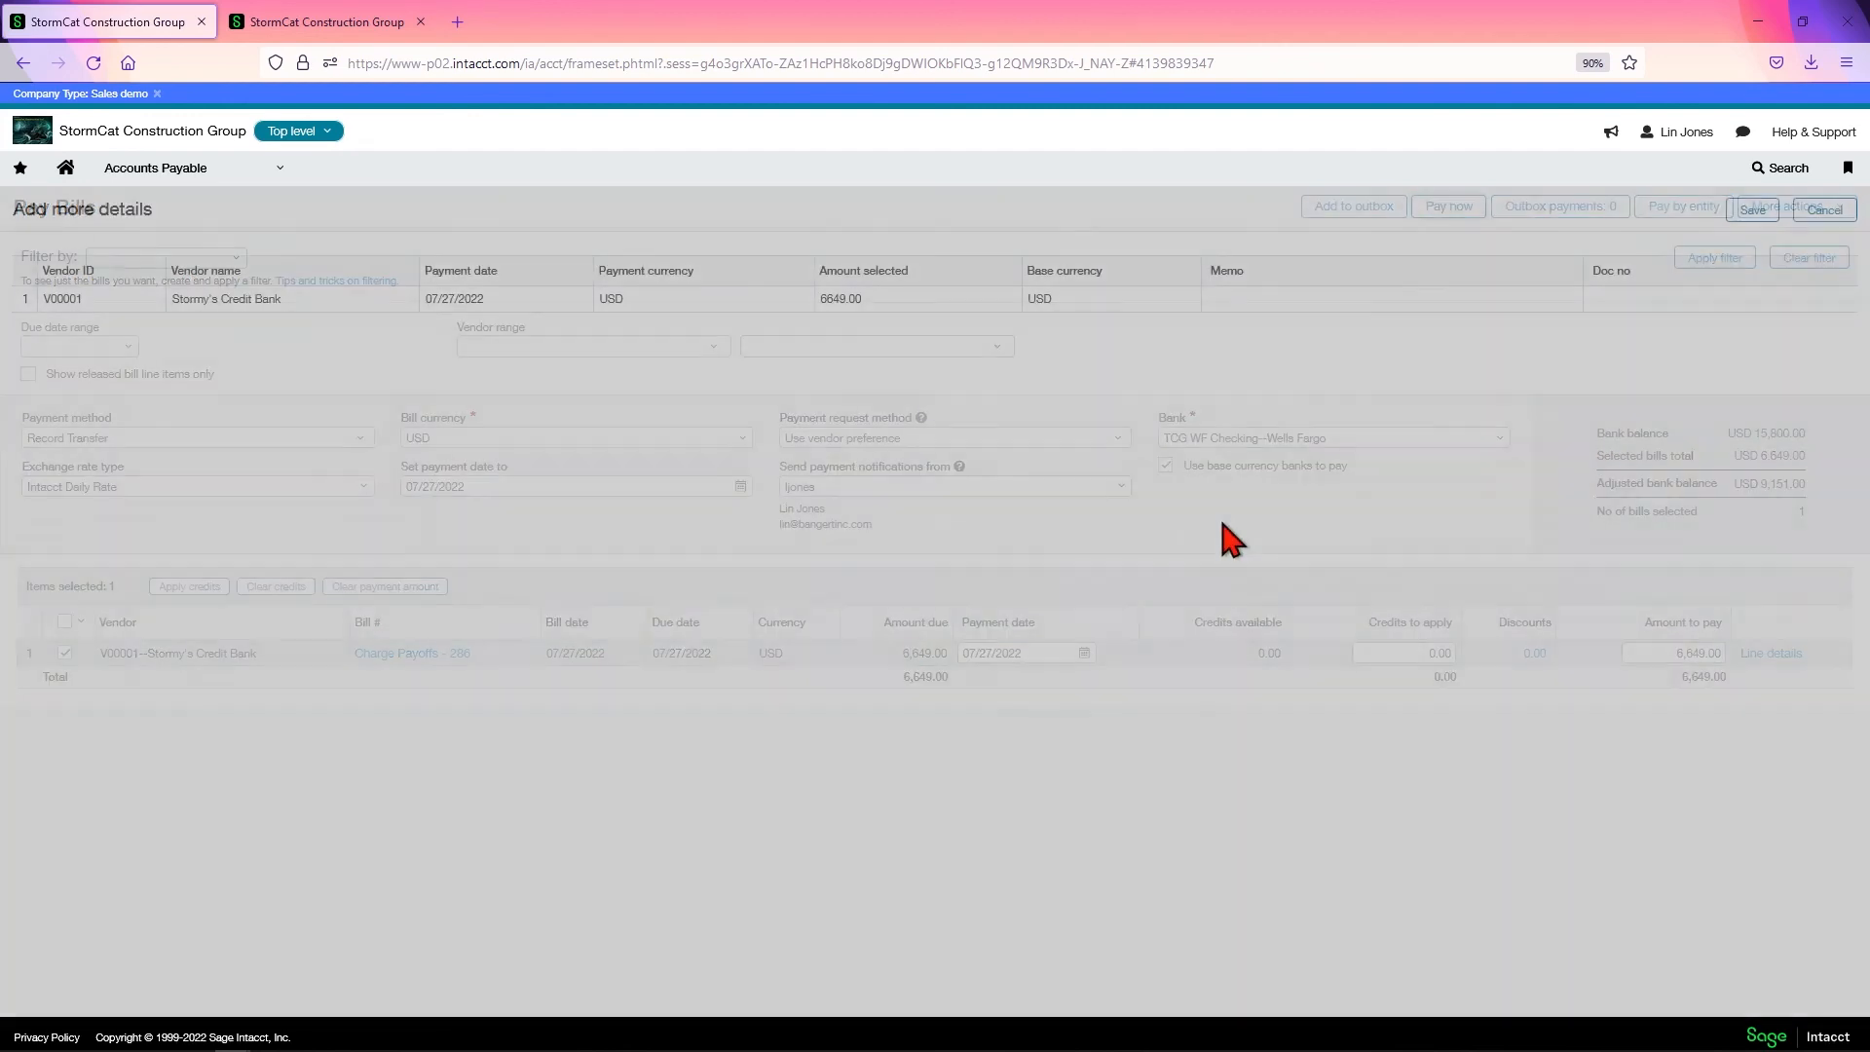
Step: Save the Record Transfer payment details and acknowledge the one-request success message
{"action": "left_click", "coordinate": [1275, 298]}
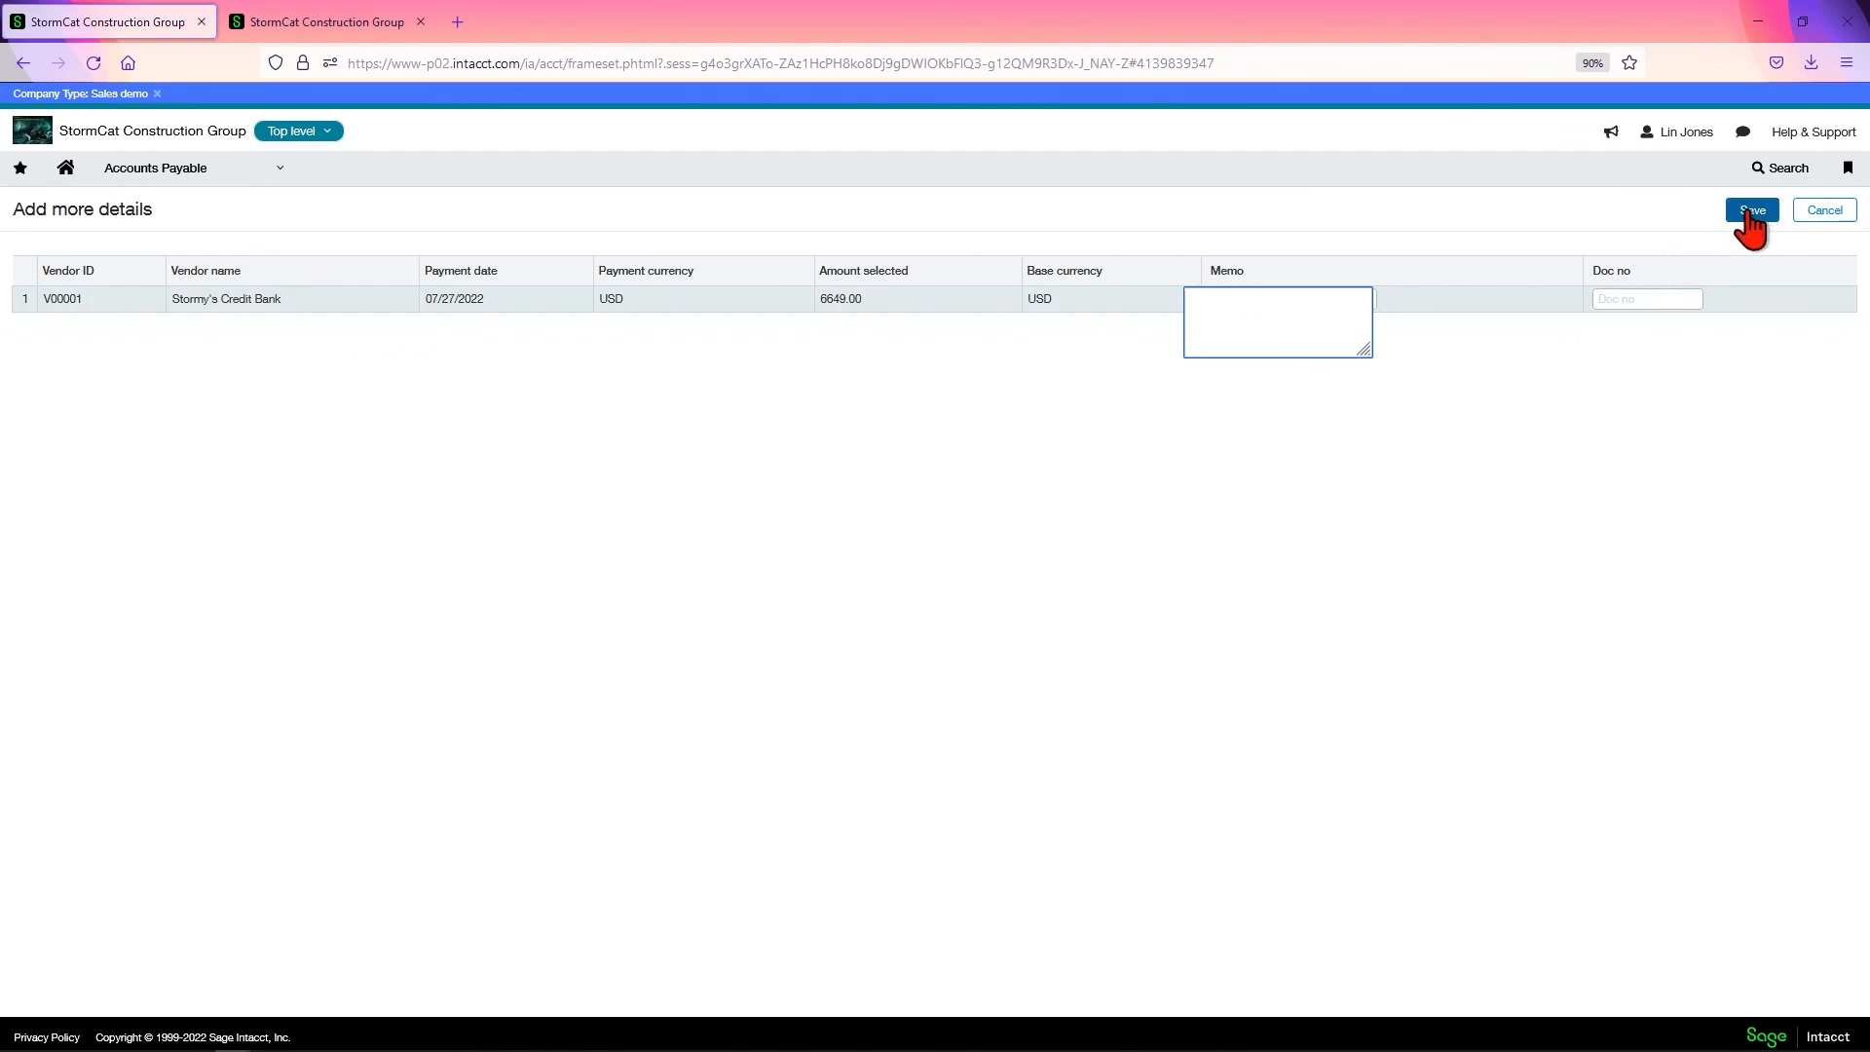
{"action": "left_click", "coordinate": [1751, 210]}
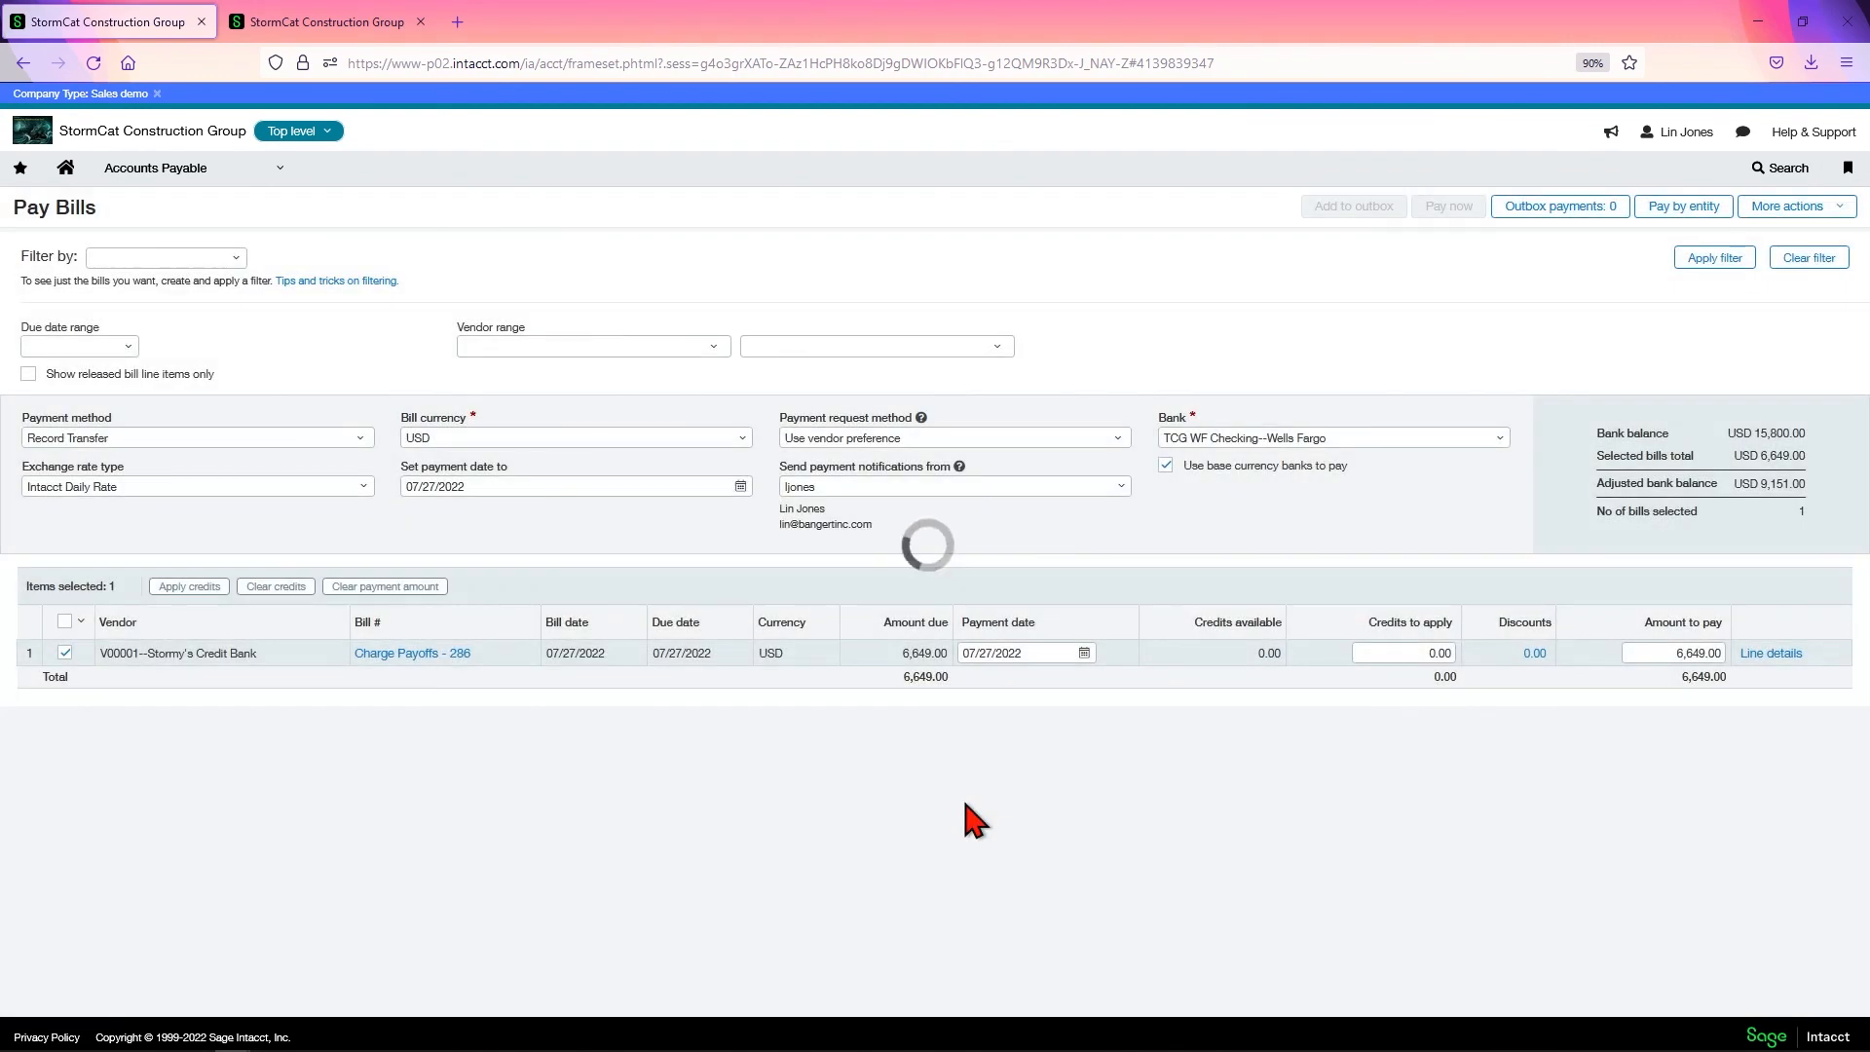
{"action": "left_click", "coordinate": [1446, 205]}
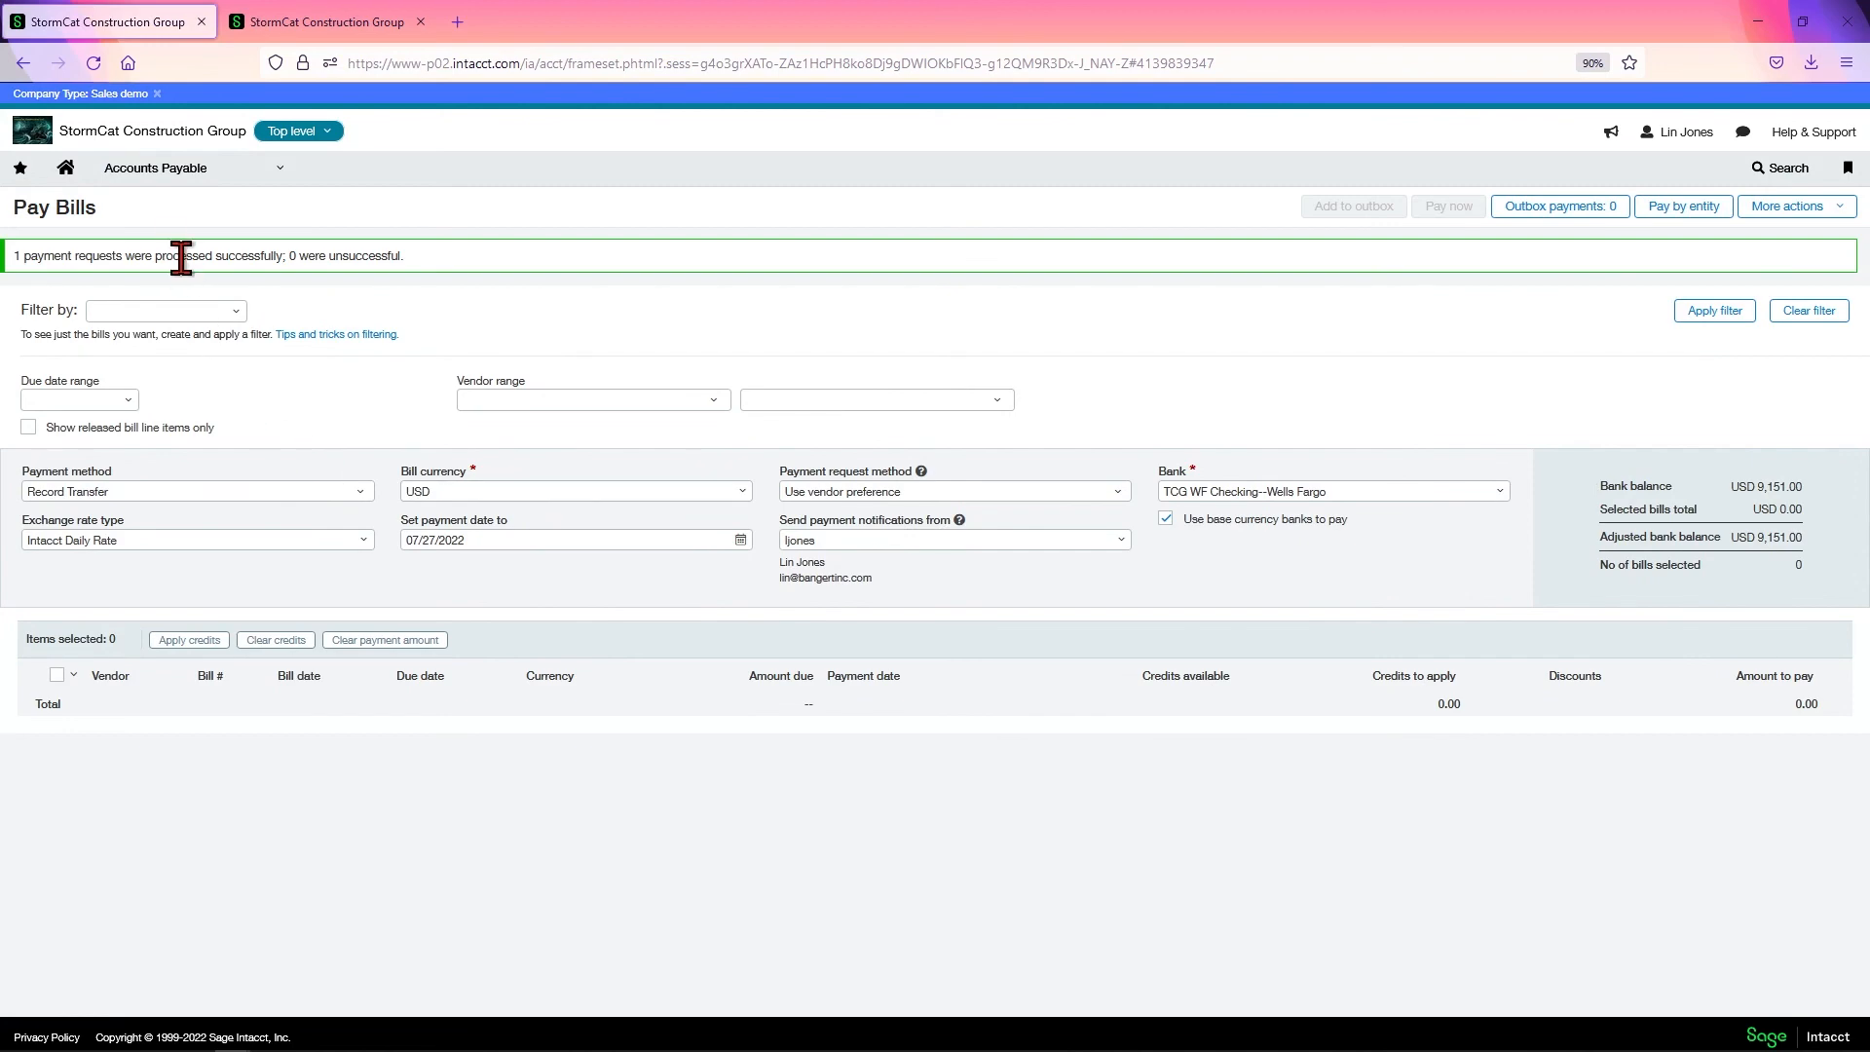
{"action": "left_click", "coordinate": [155, 166]}
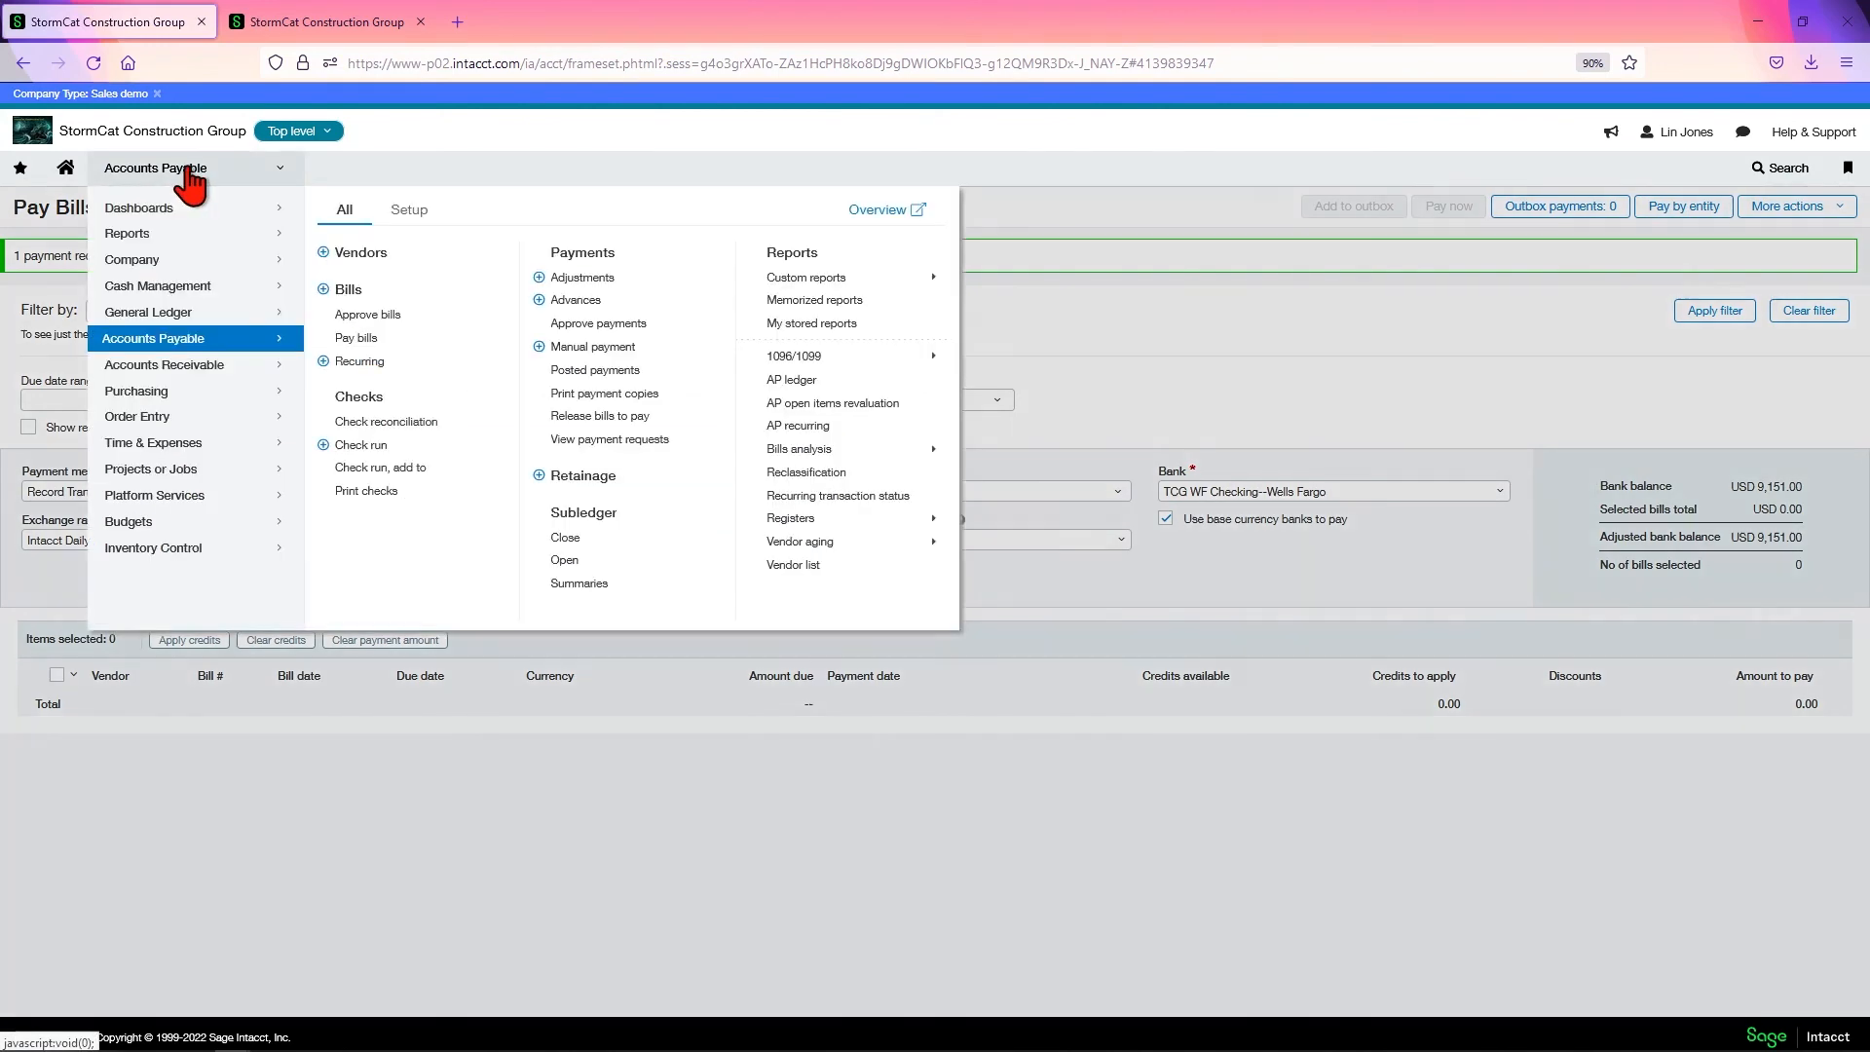
Step: Confirm Payment Requests is empty and view the complete $6,649.00 EFT posted payment
{"action": "left_click", "coordinate": [610, 439]}
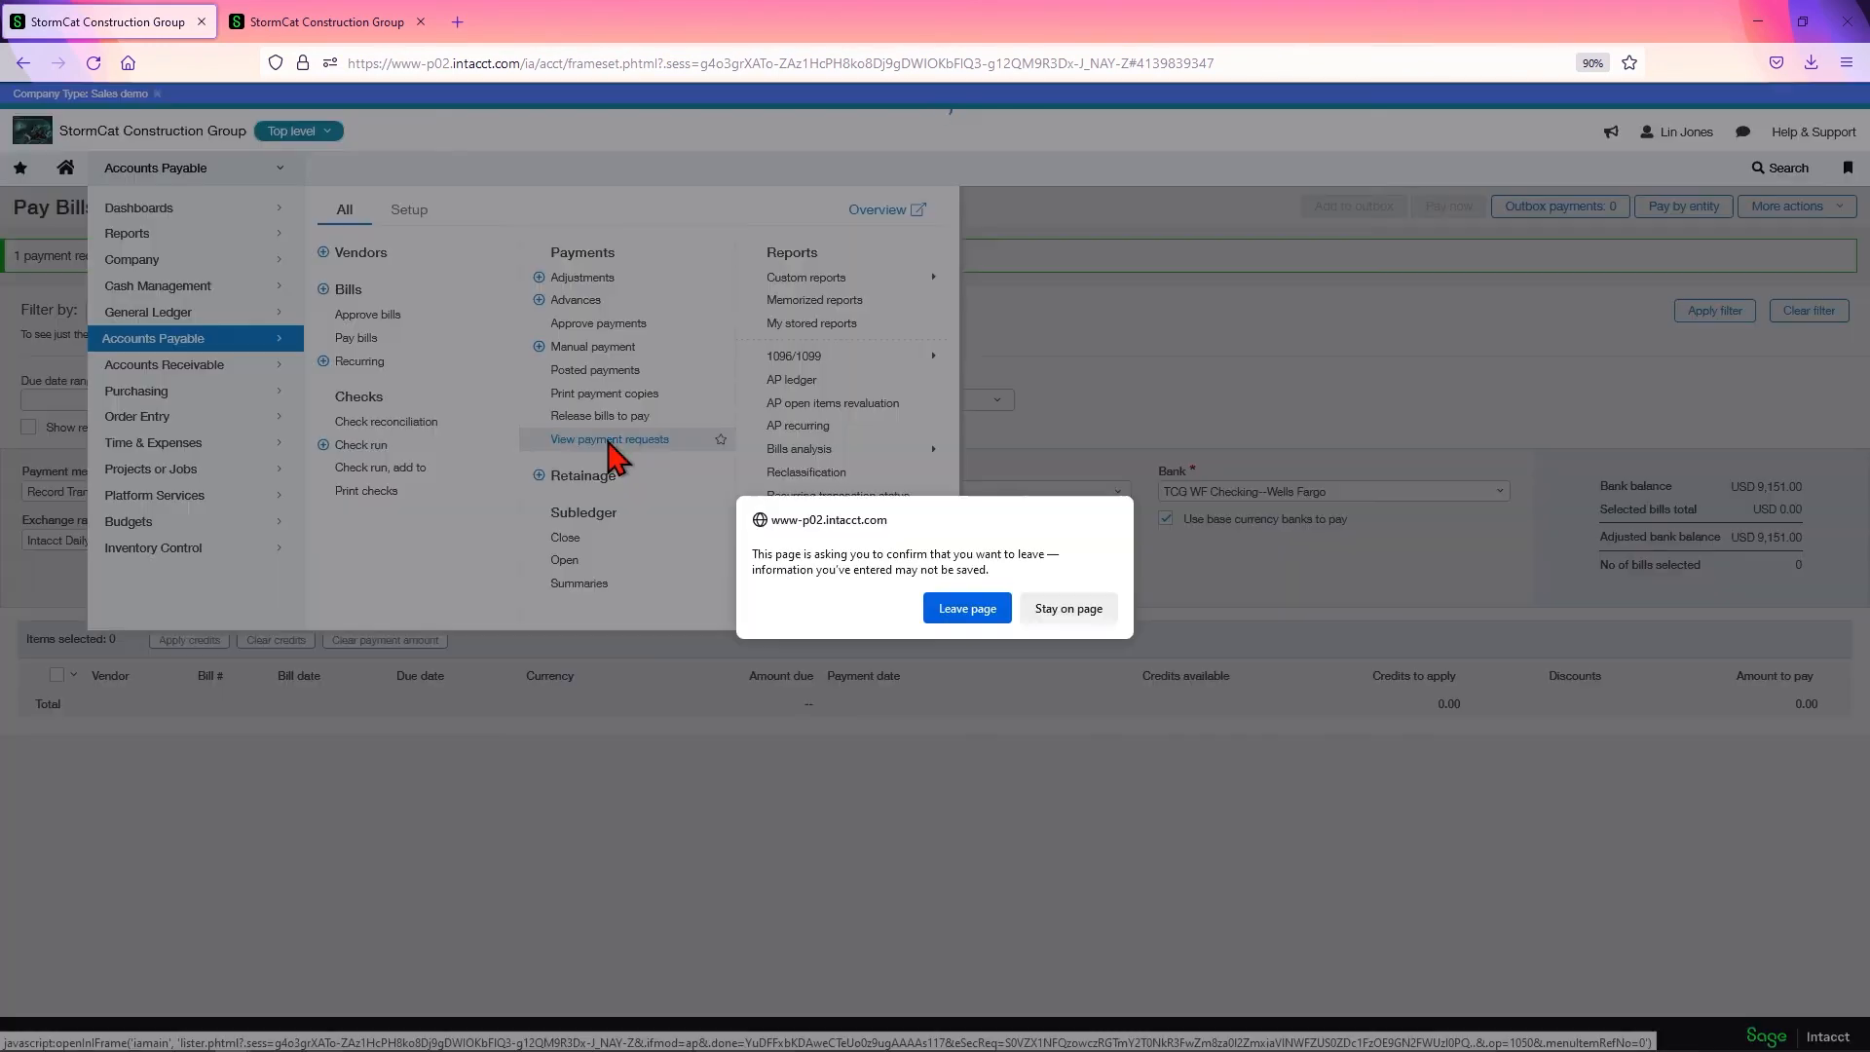
{"action": "left_click", "coordinate": [966, 608]}
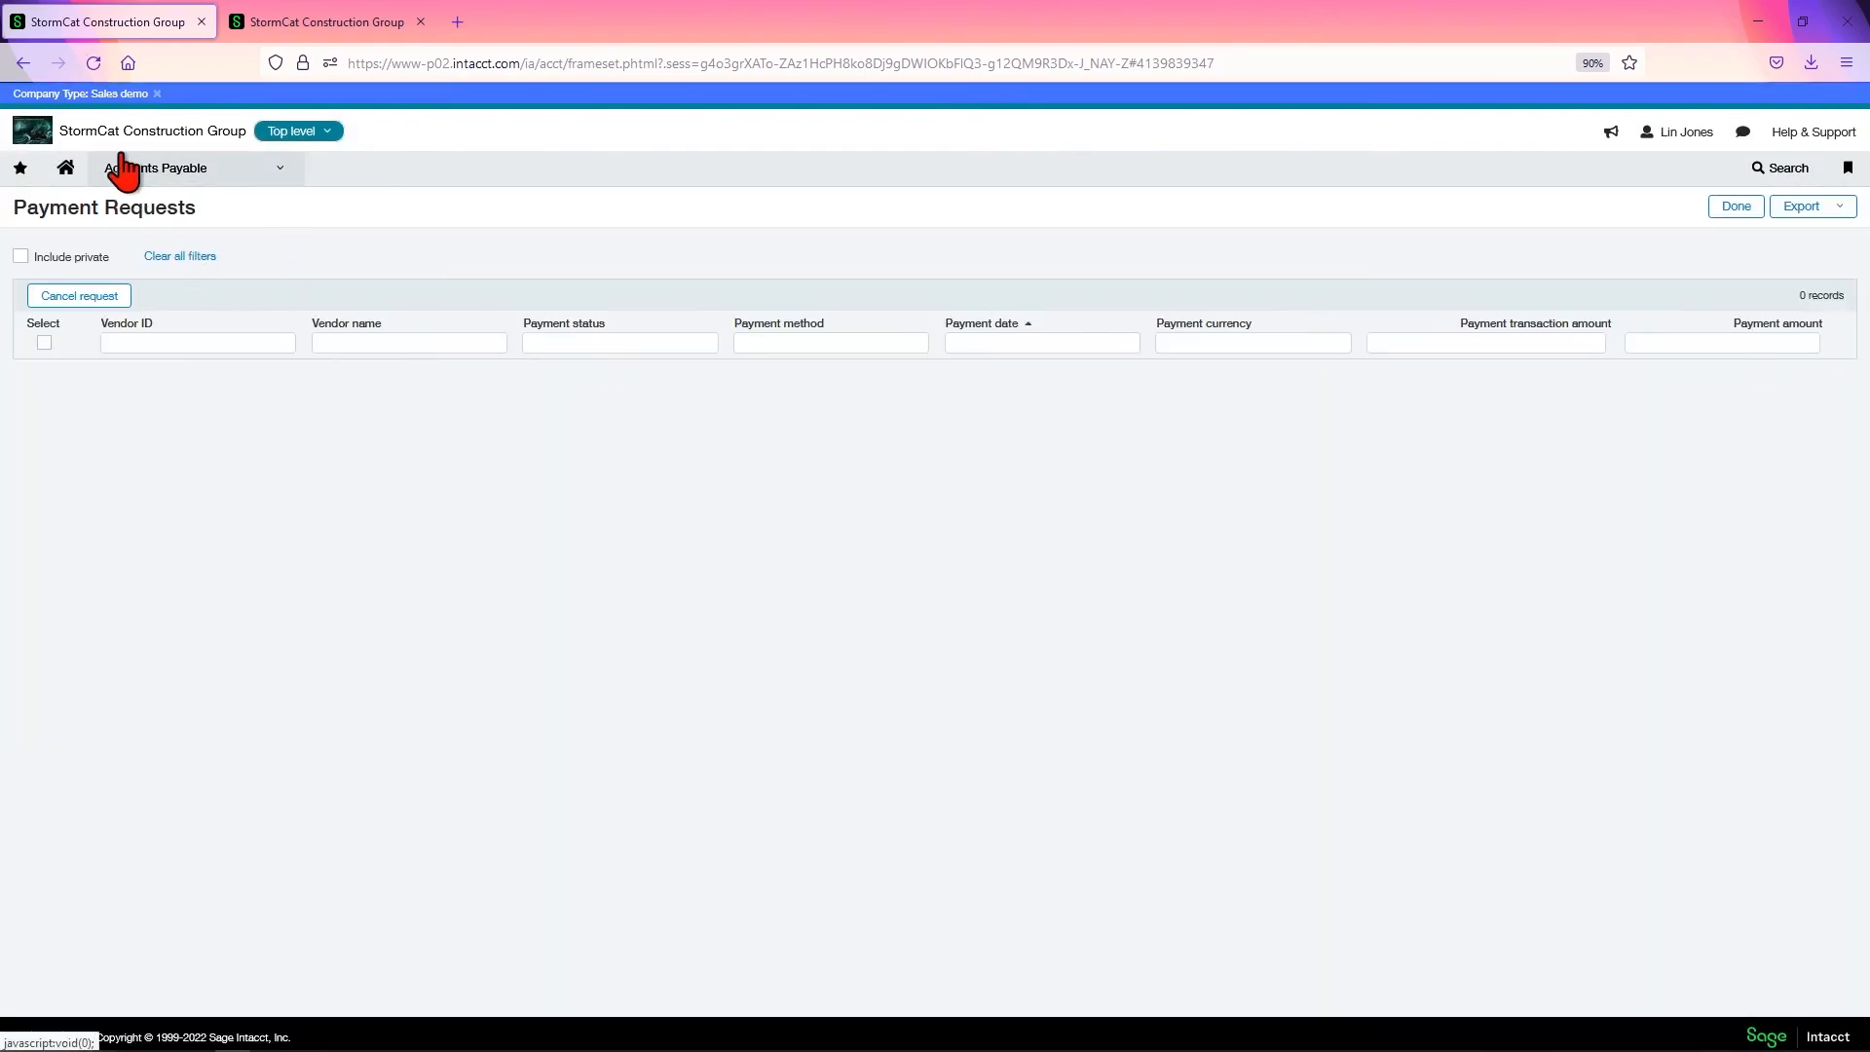
{"action": "left_click", "coordinate": [165, 167]}
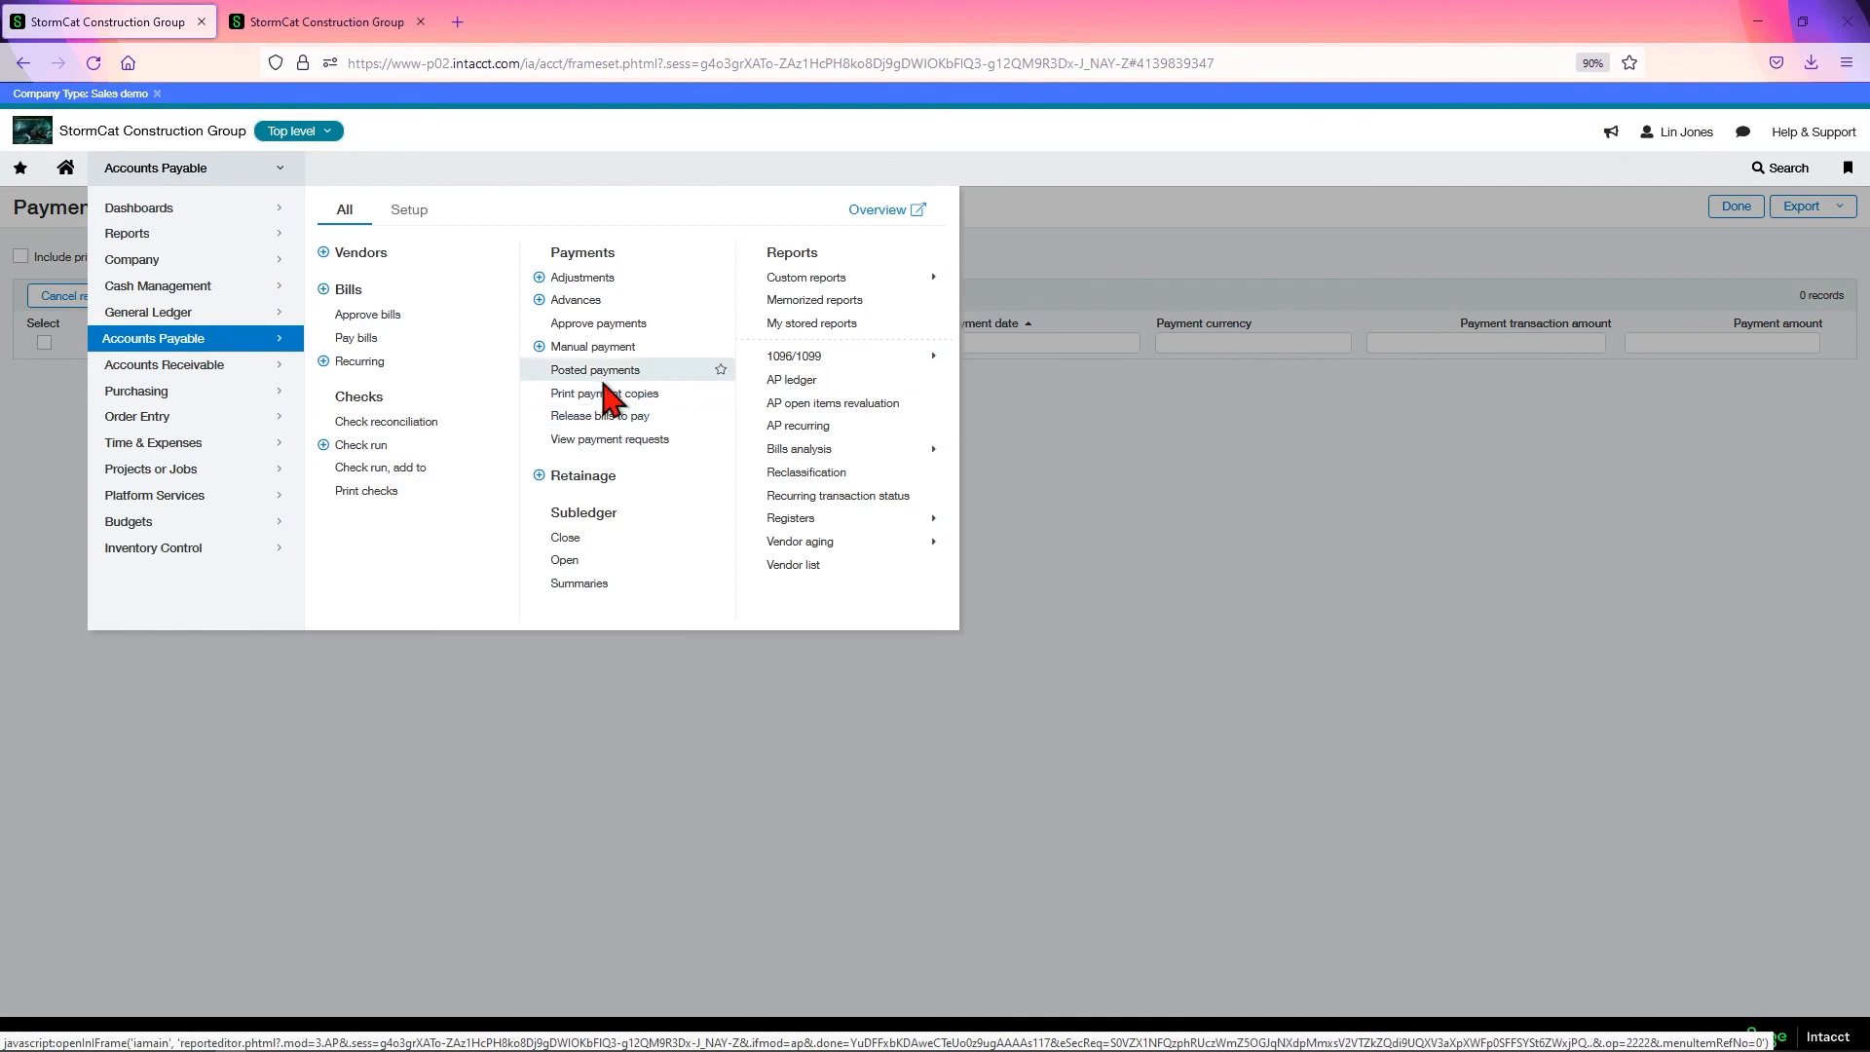
{"action": "left_click", "coordinate": [595, 370]}
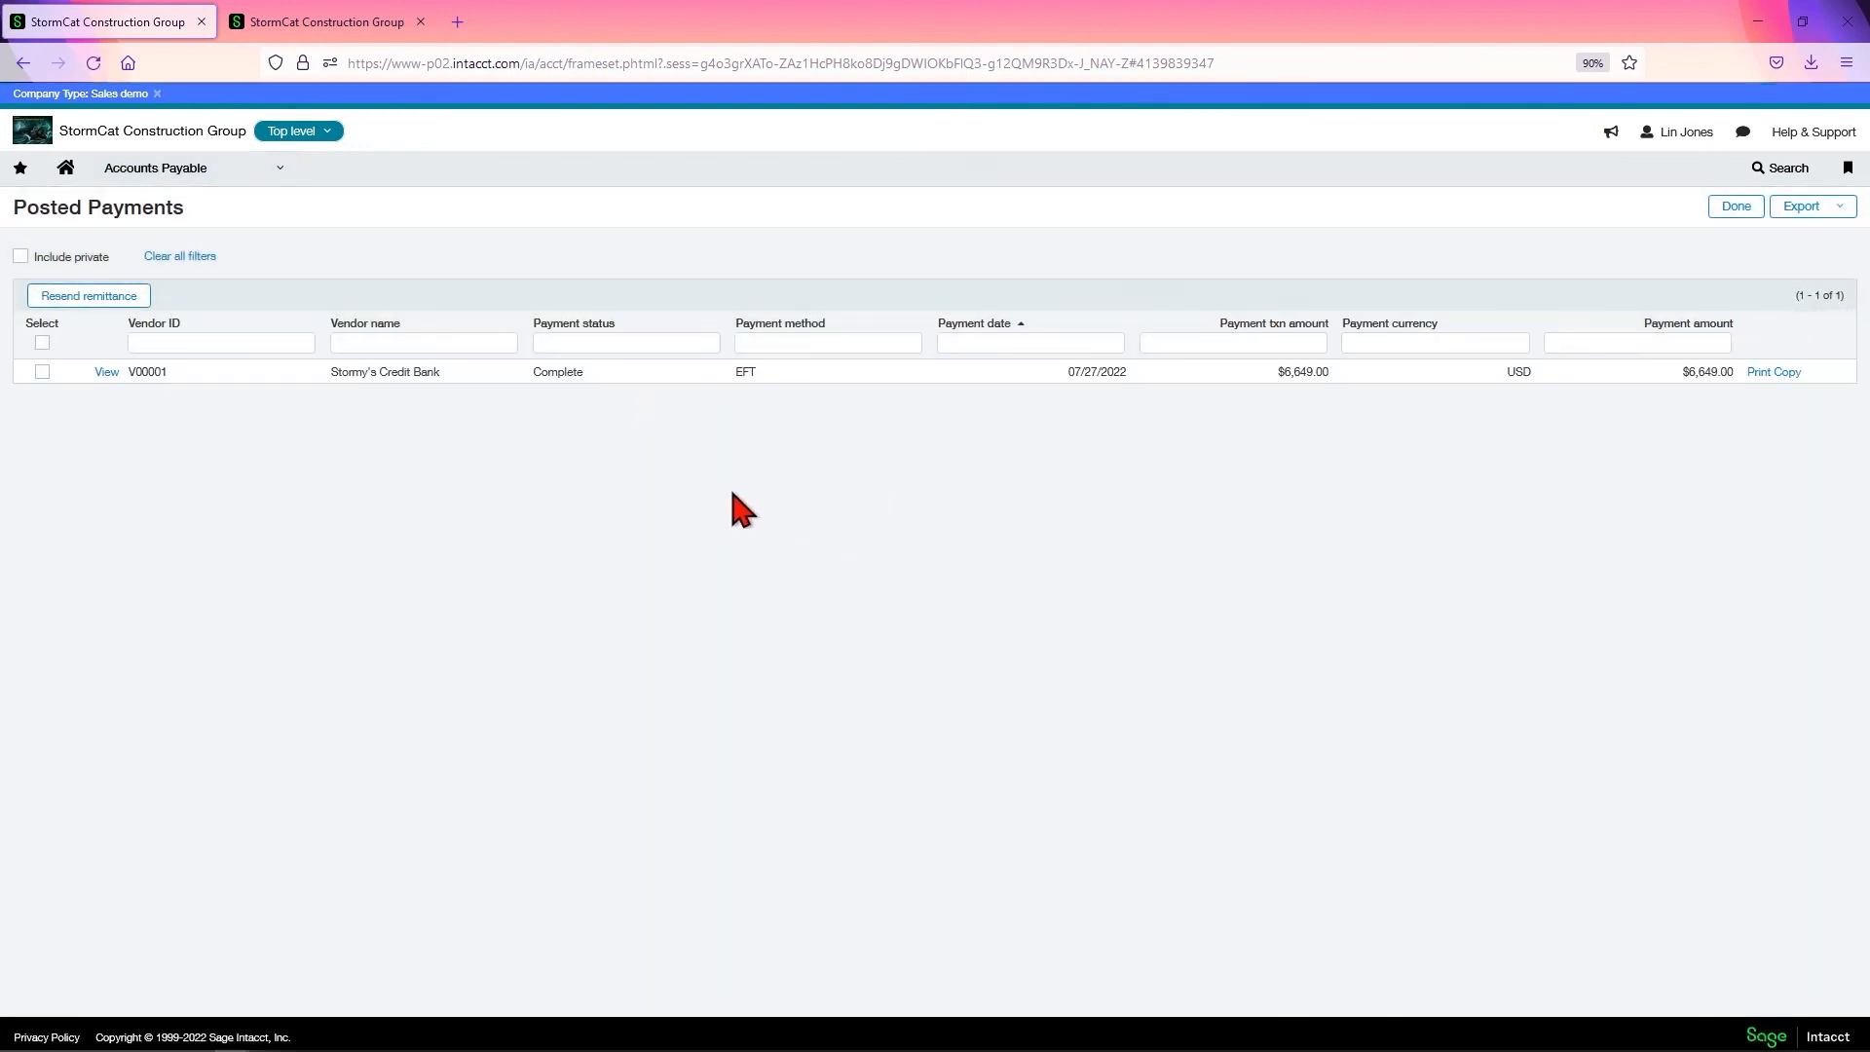
{"action": "mouse_move", "coordinate": [576, 218]}
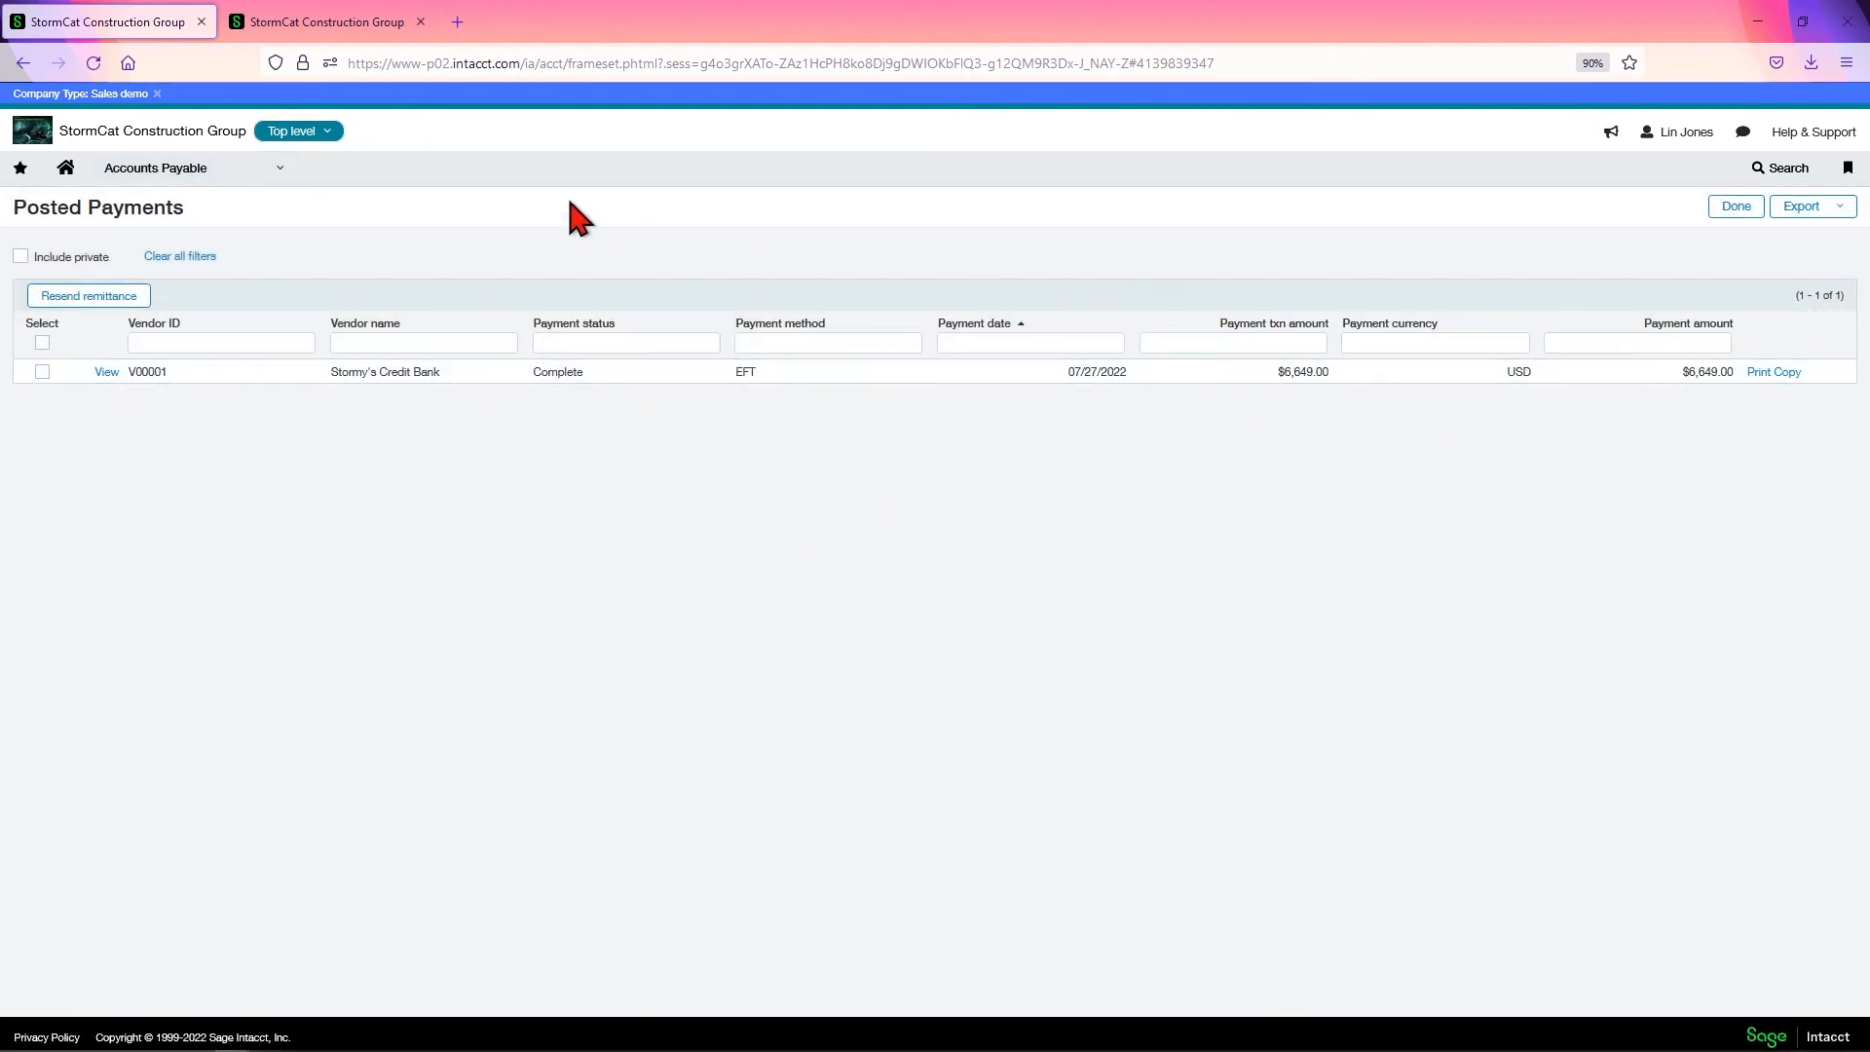
{"action": "left_click", "coordinate": [155, 167]}
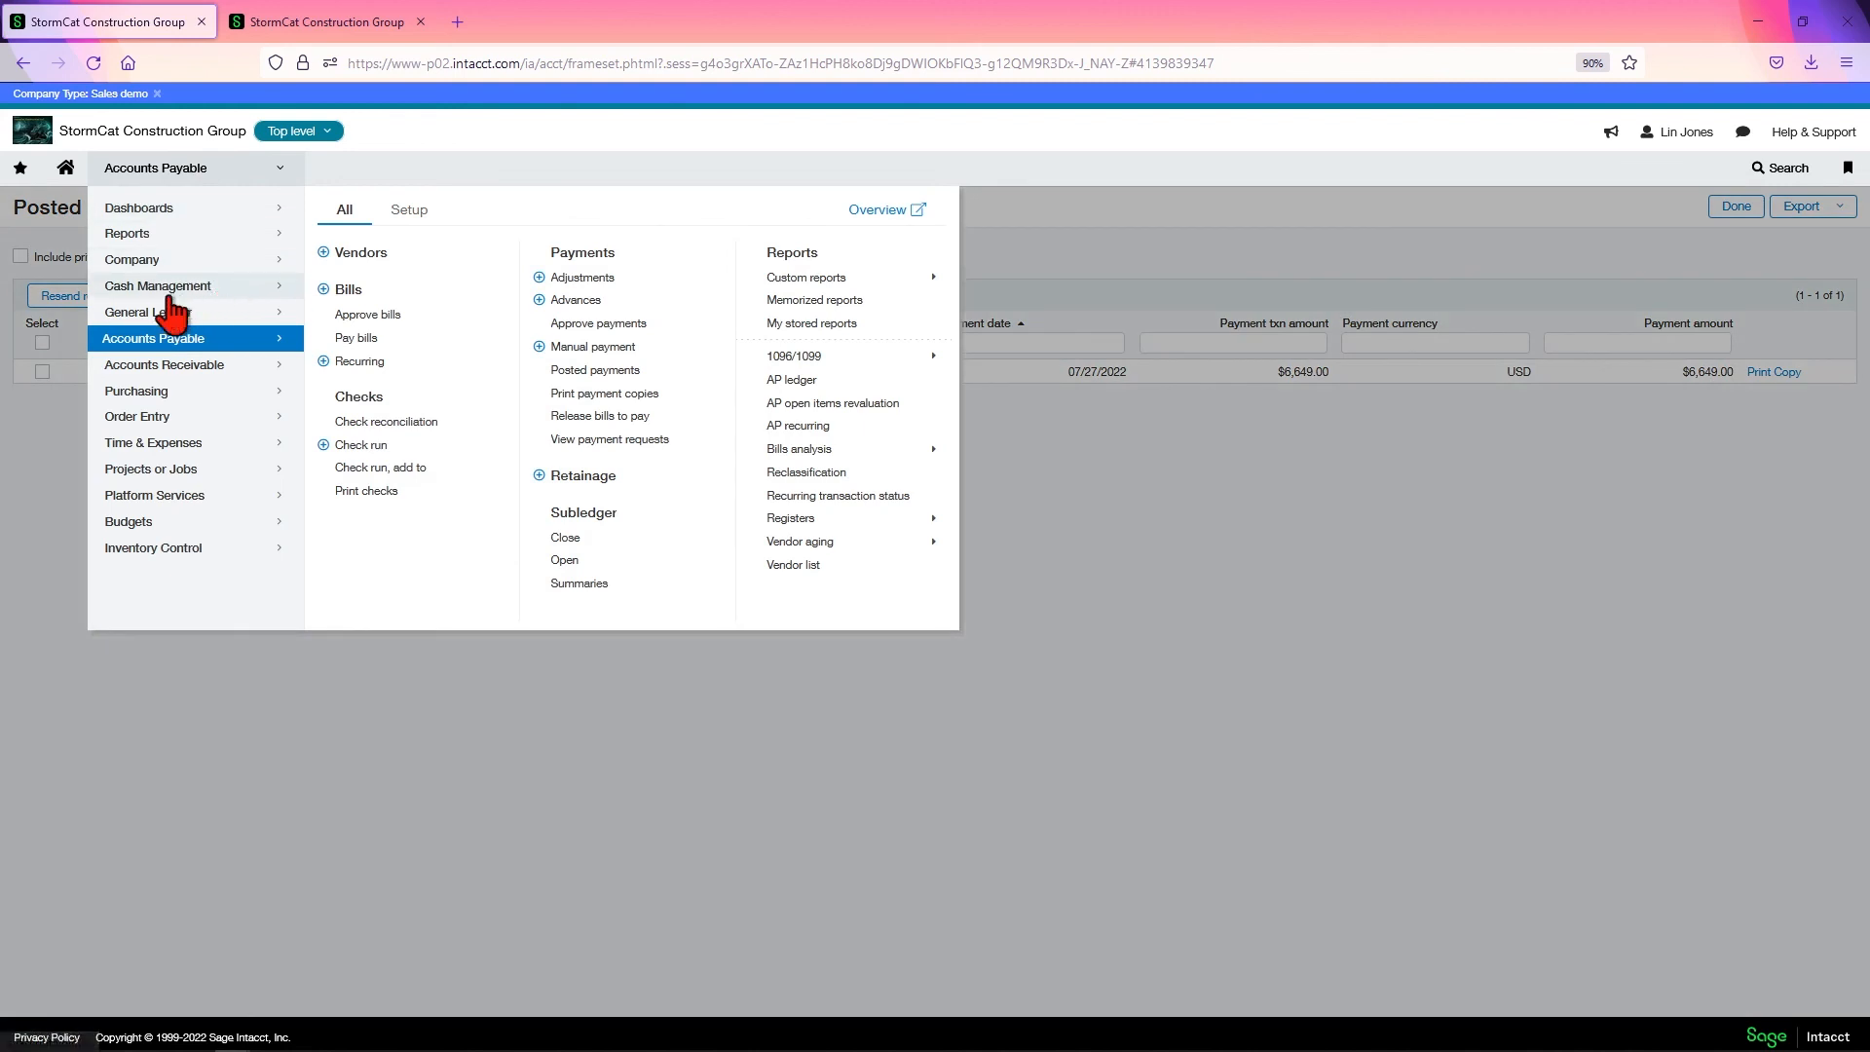
Step: Run the July Credit Card Register for SCB Credit Card, showing a 0.00 balance
{"action": "left_click", "coordinate": [156, 285]}
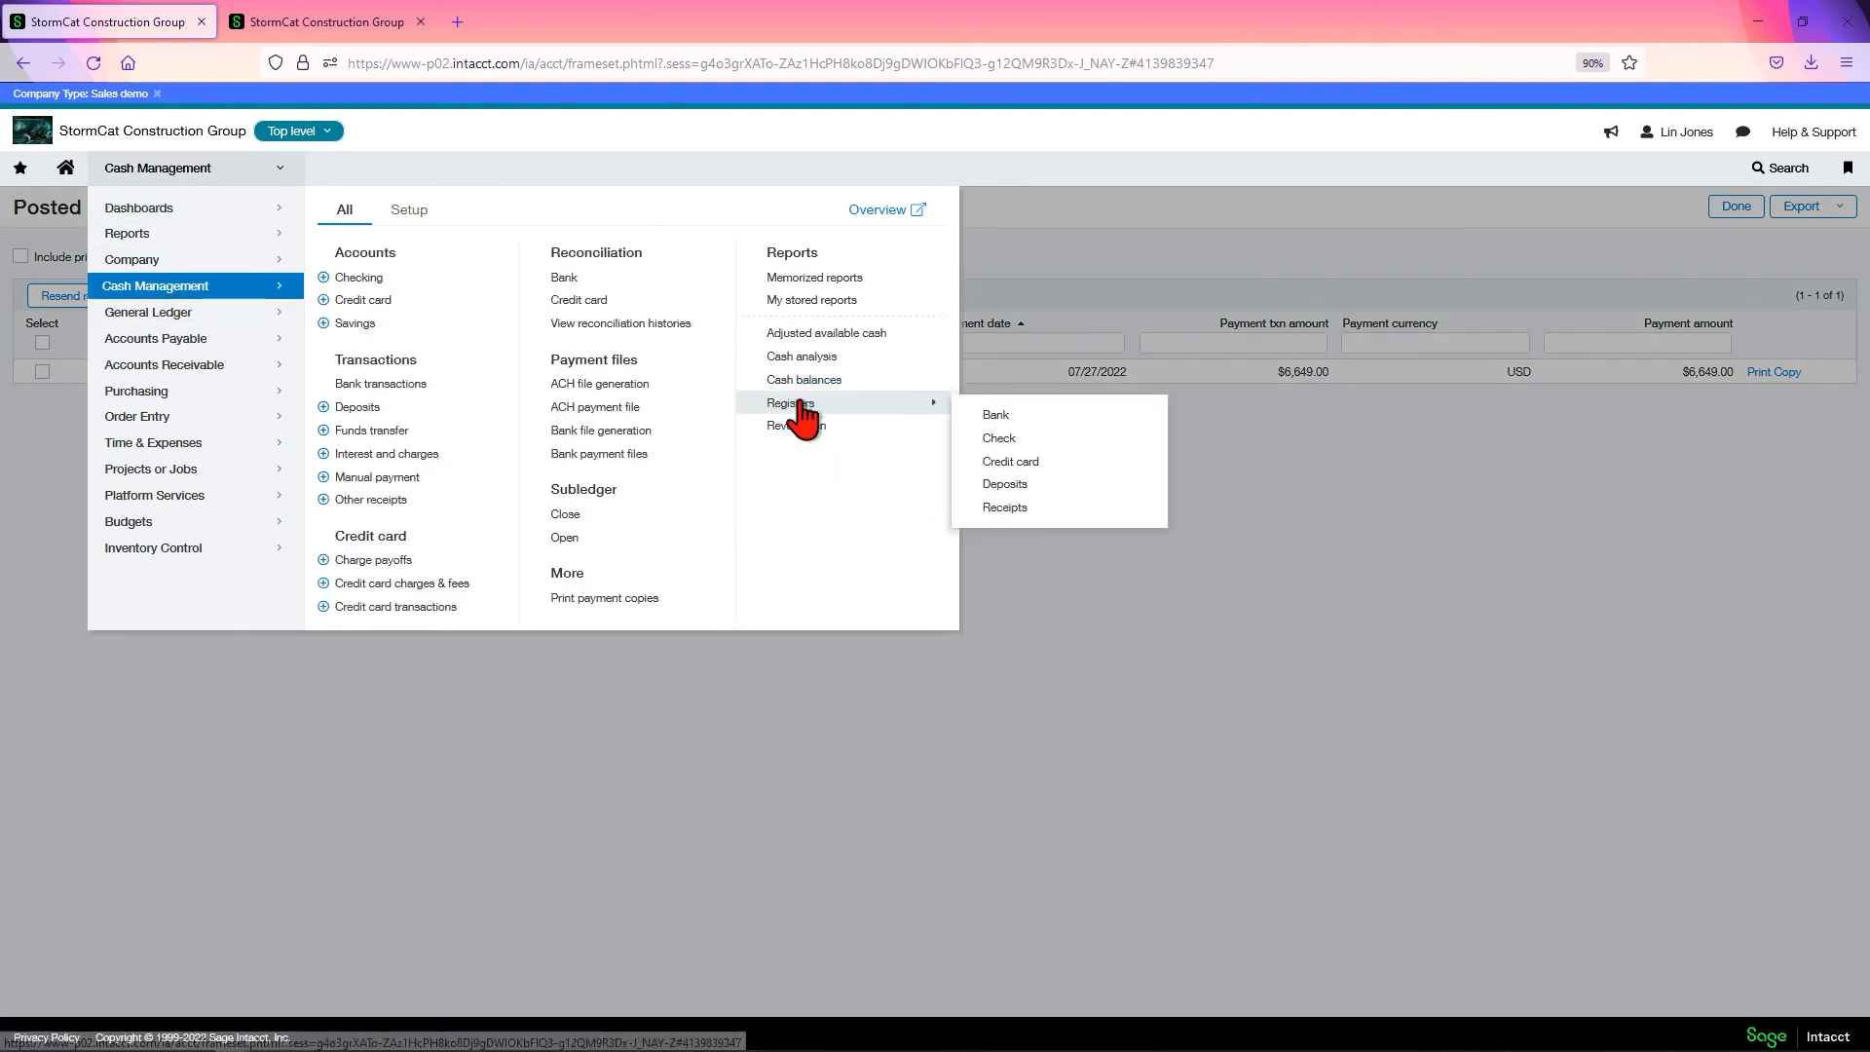
{"action": "left_click", "coordinate": [1010, 462]}
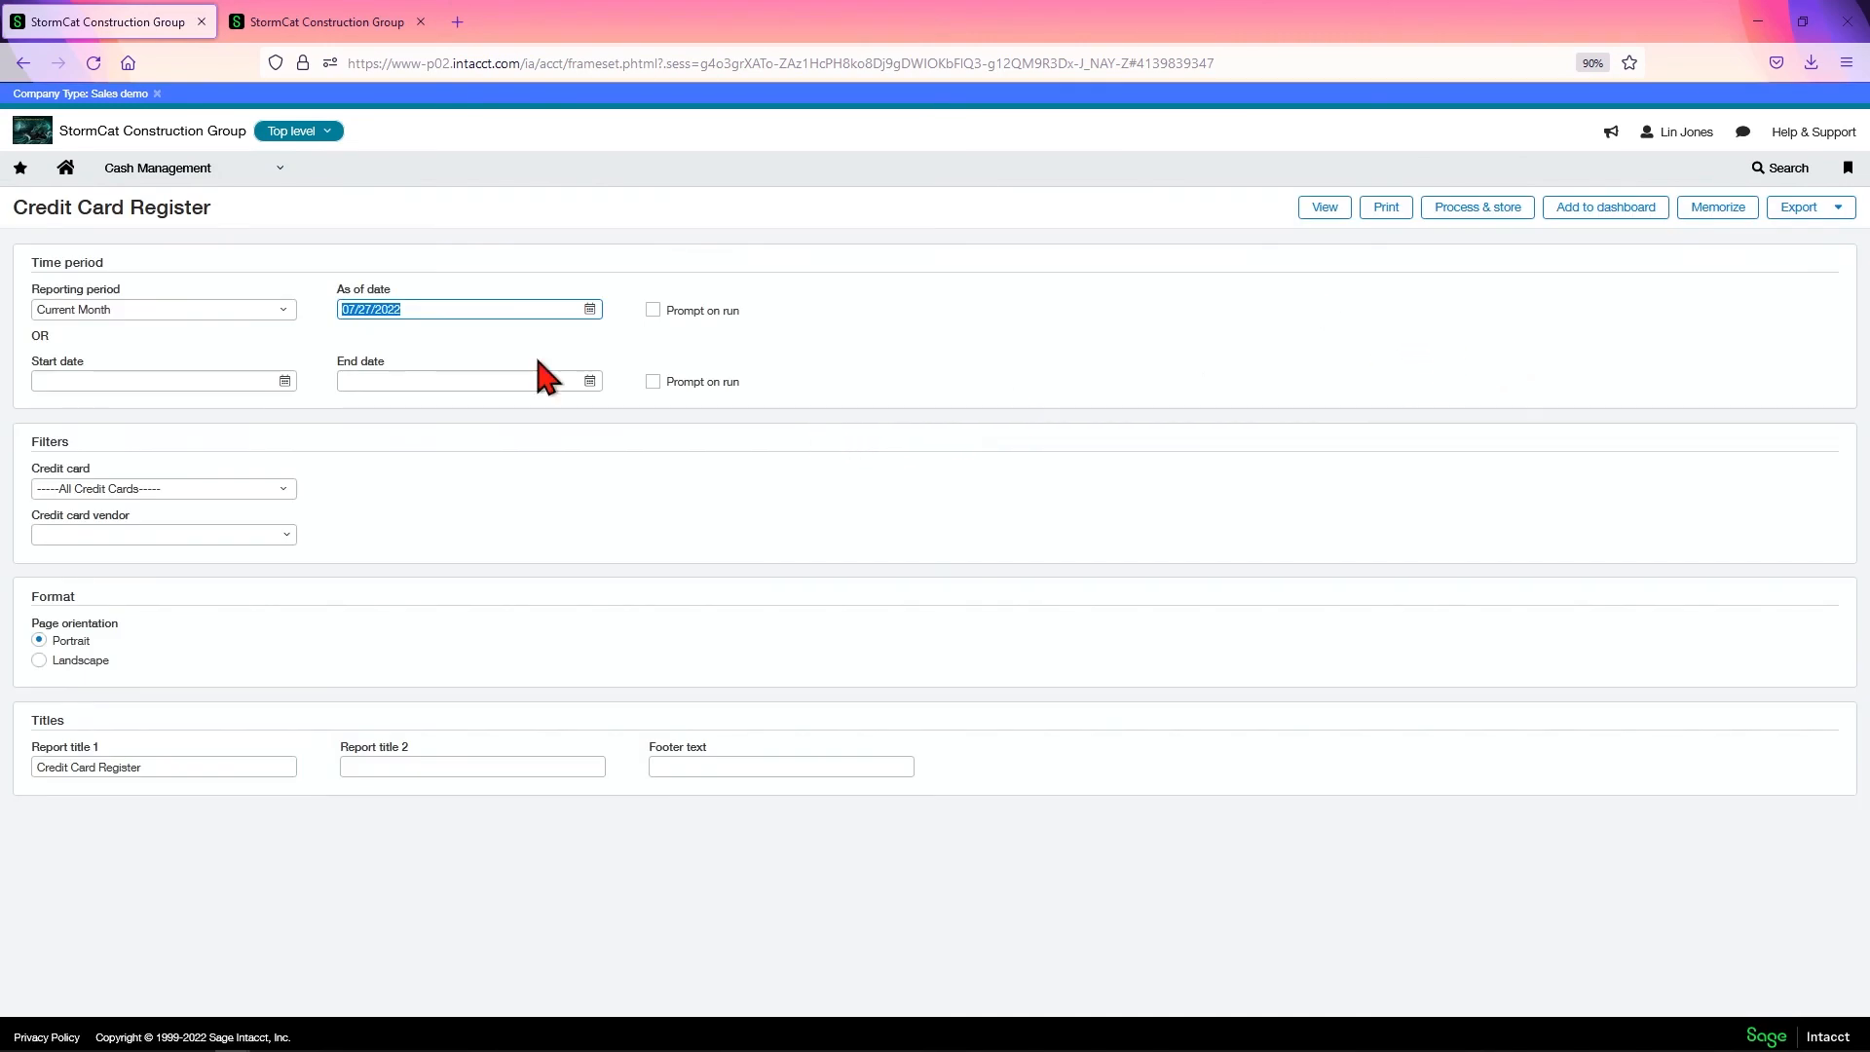
{"action": "left_click", "coordinate": [1322, 206]}
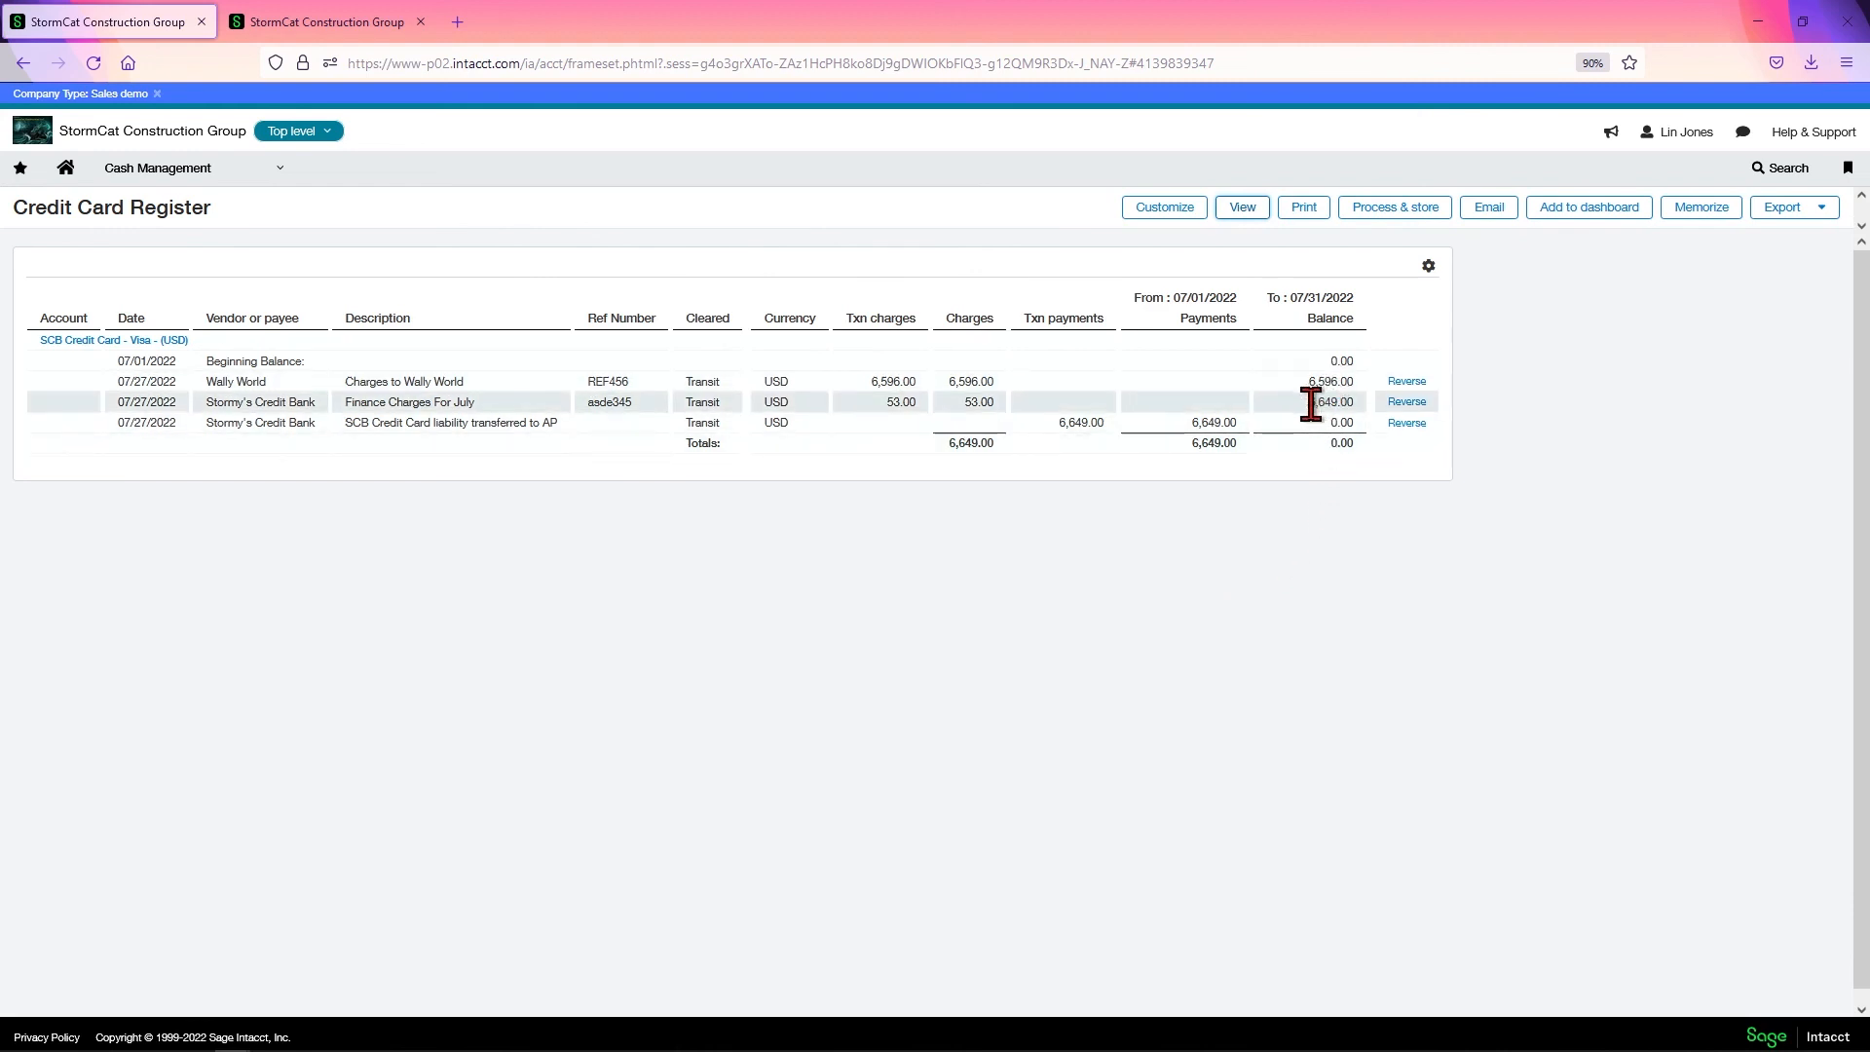
{"action": "mouse_move", "coordinate": [1138, 477]}
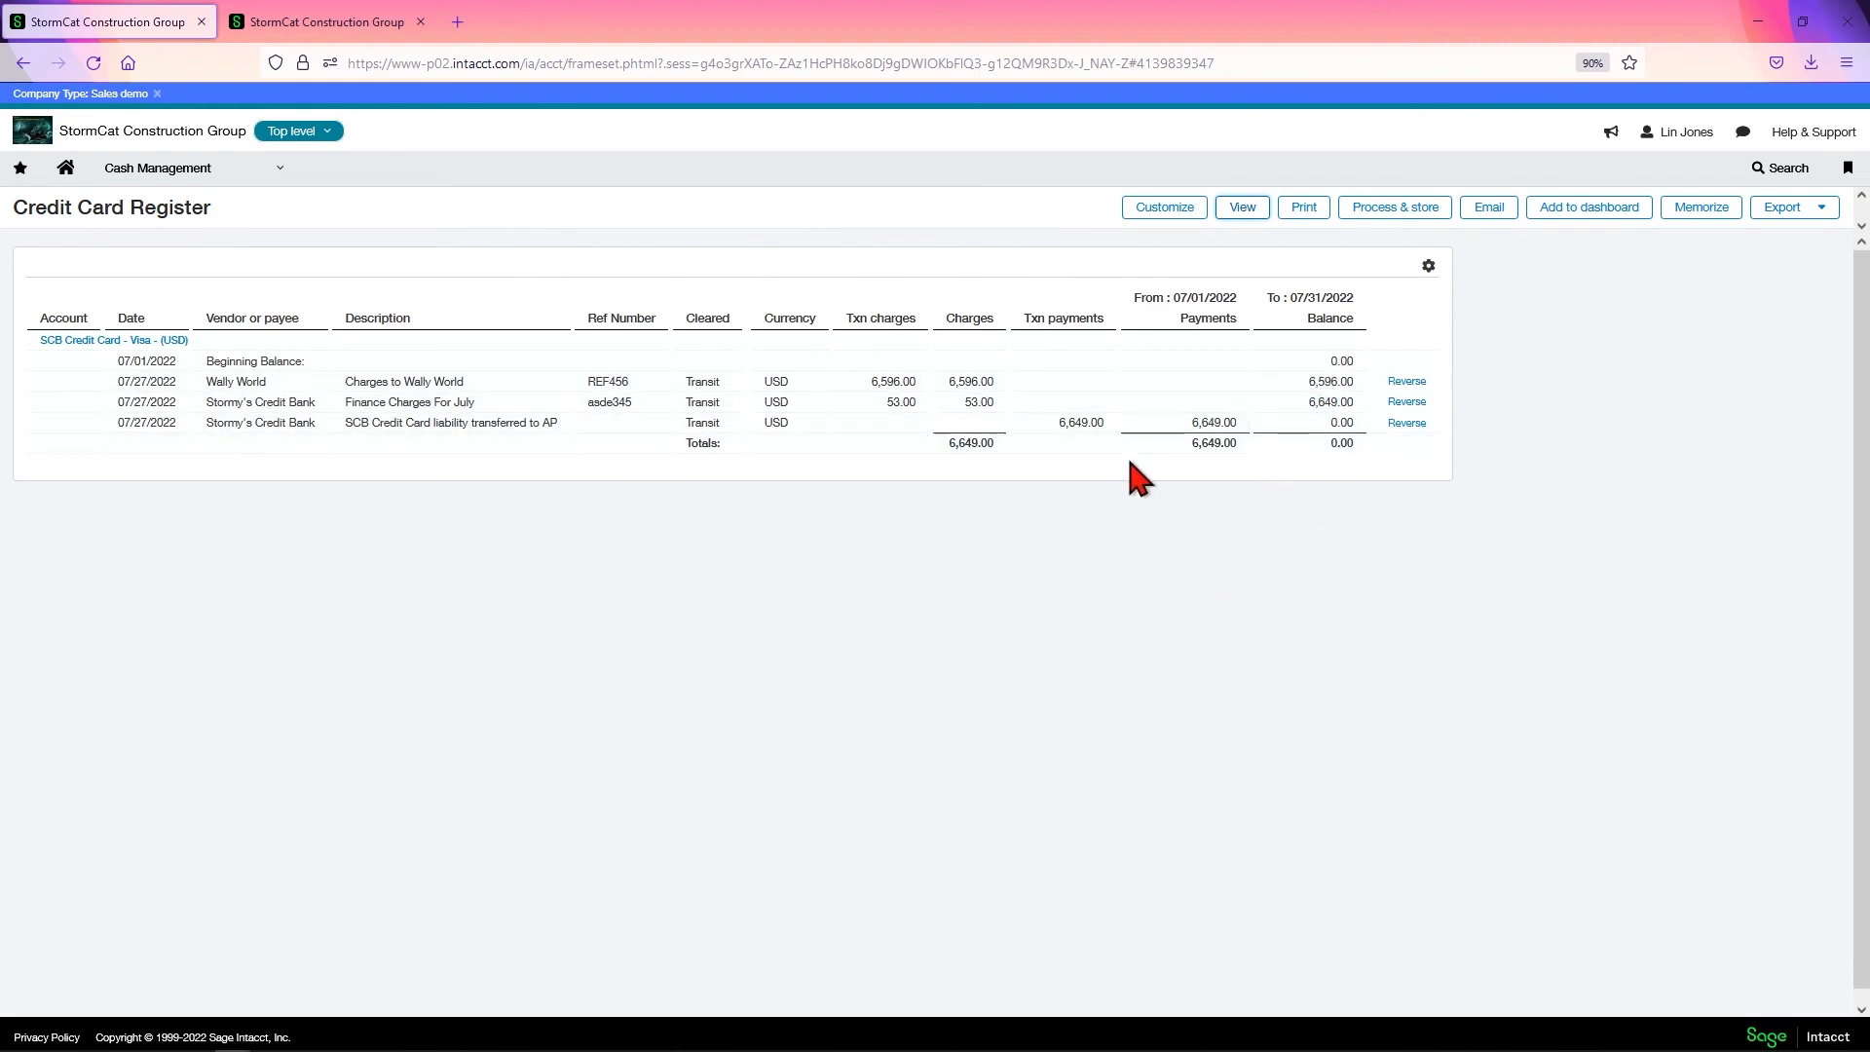
{"action": "mouse_move", "coordinate": [1141, 475]}
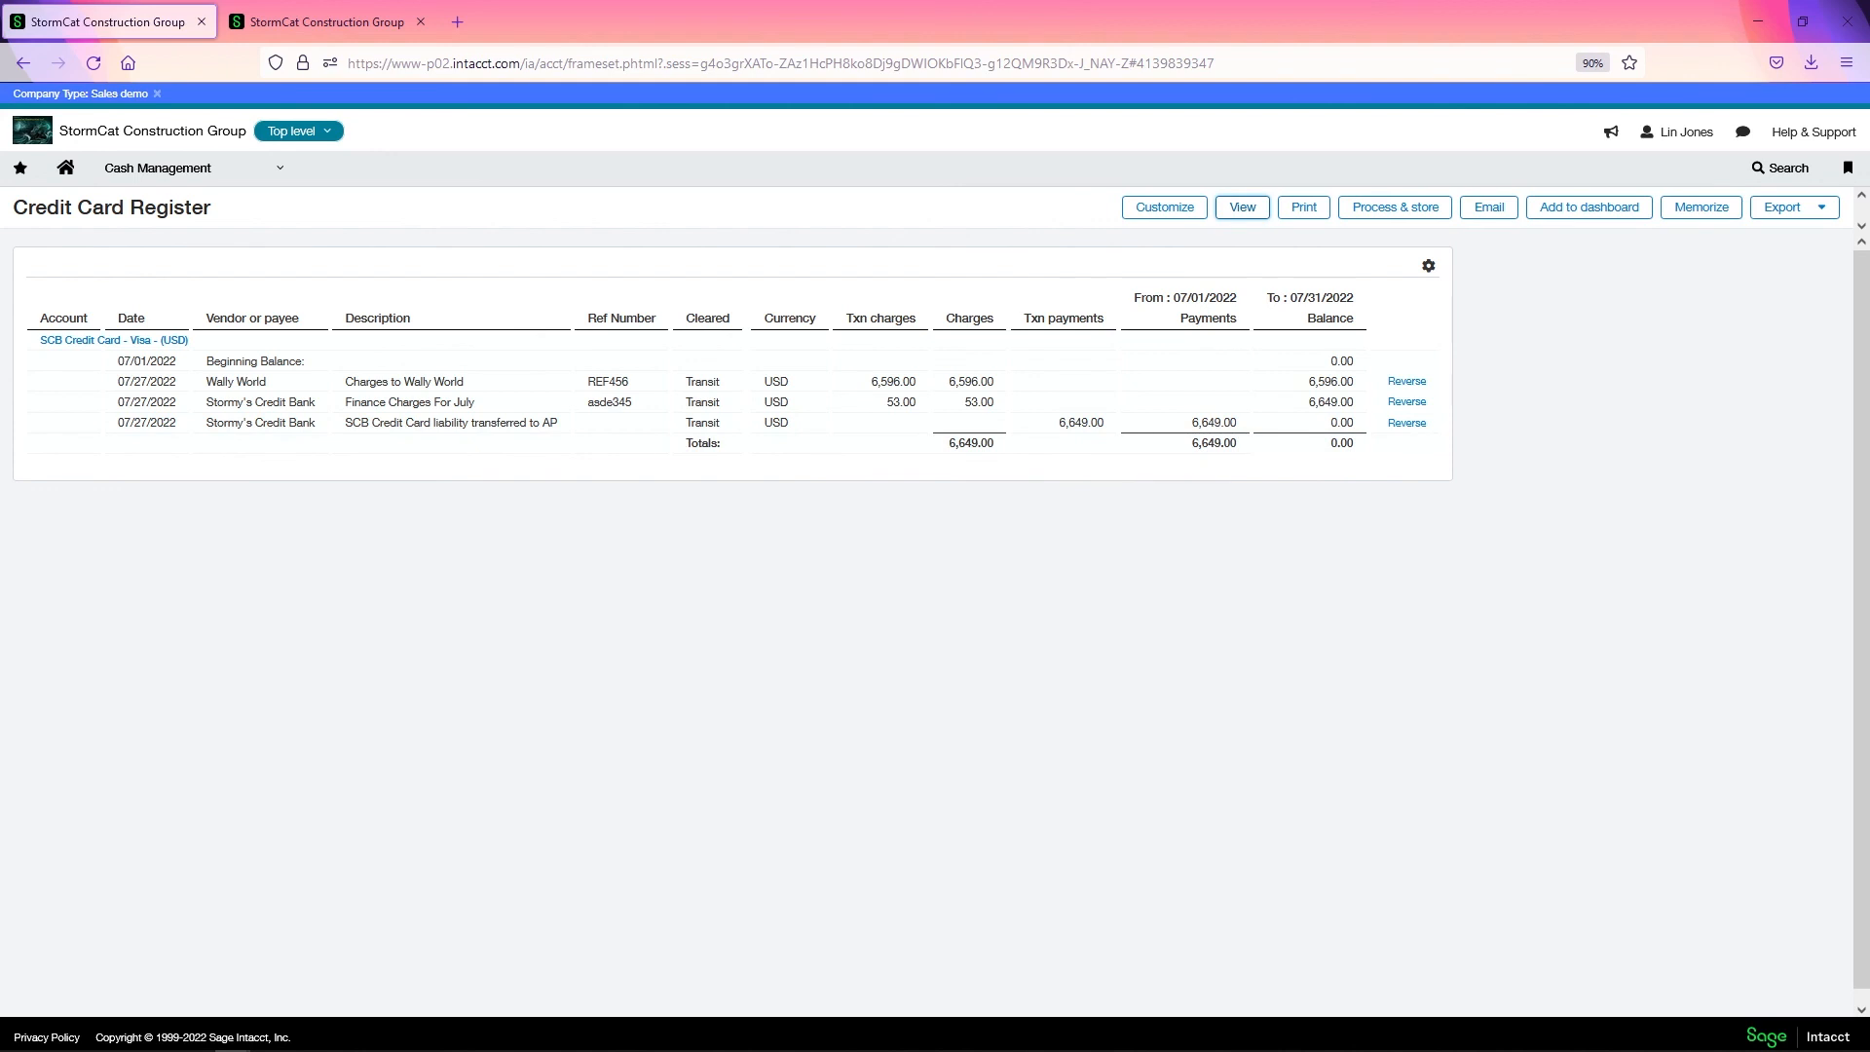